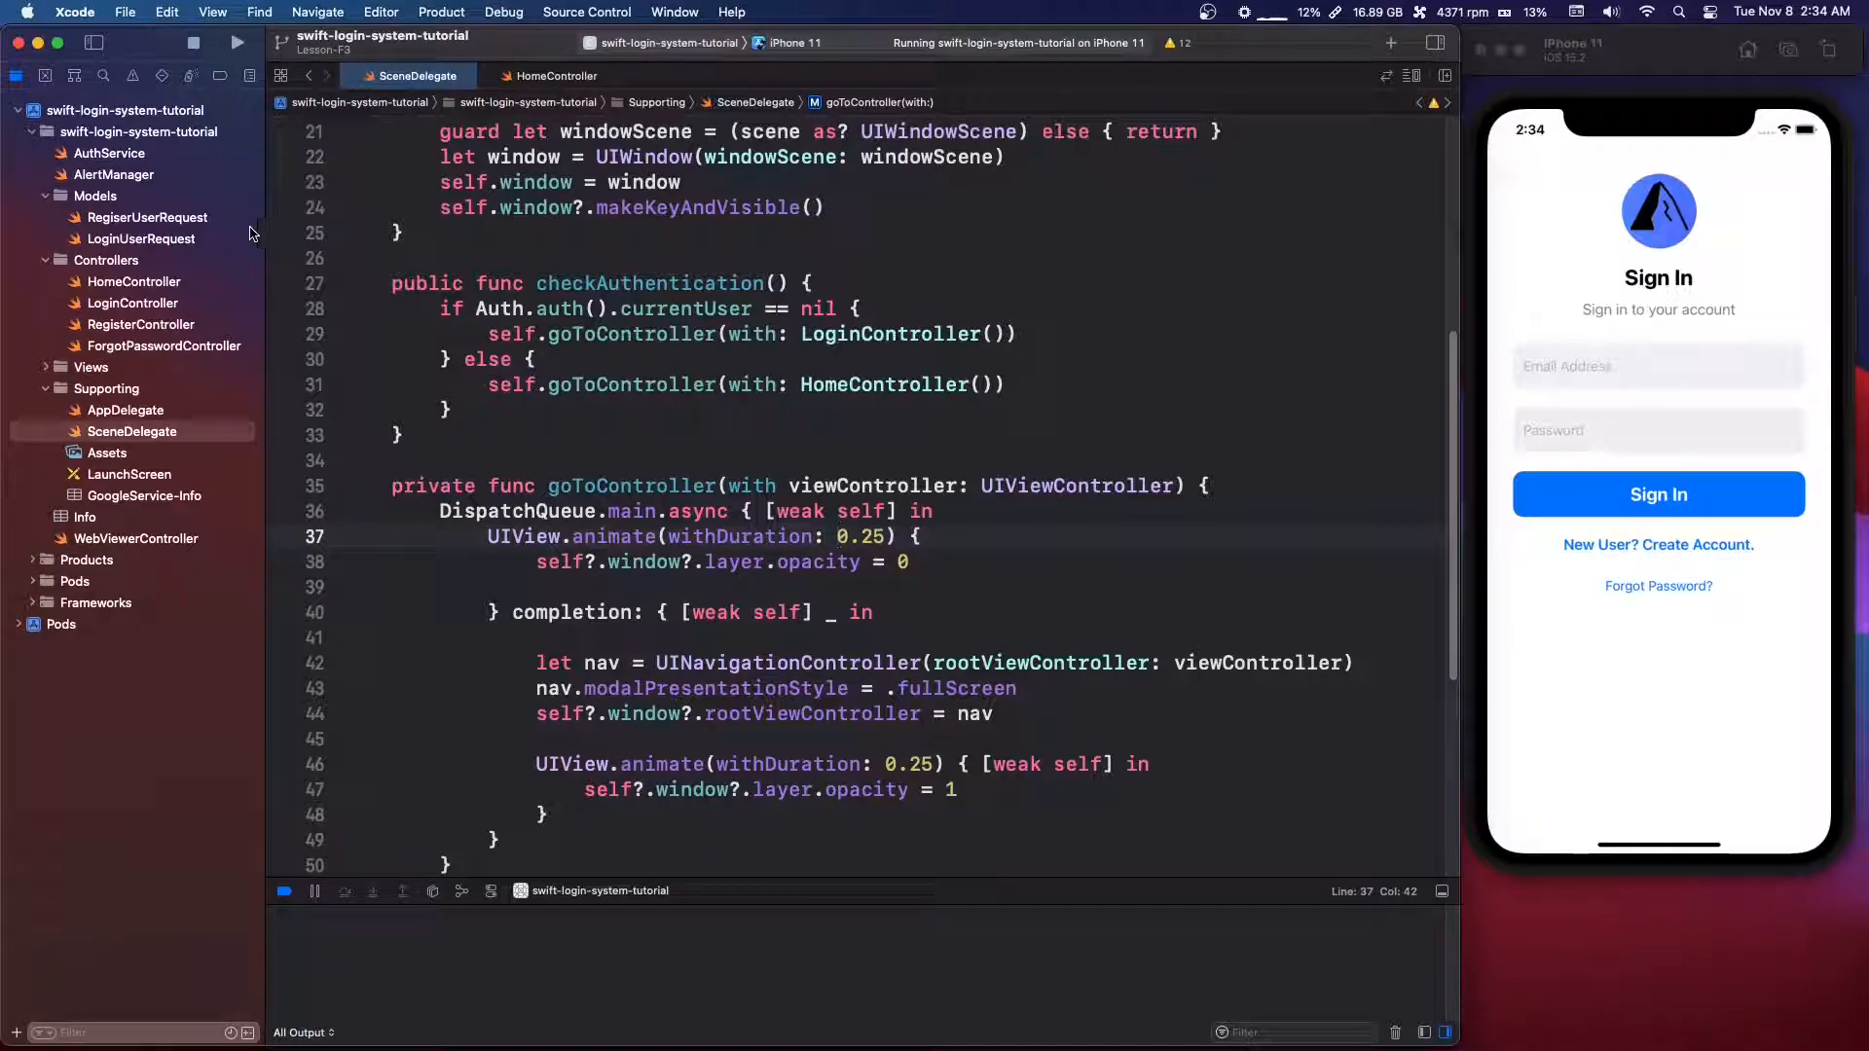
{"action": "mouse_move", "coordinate": [188, 220]}
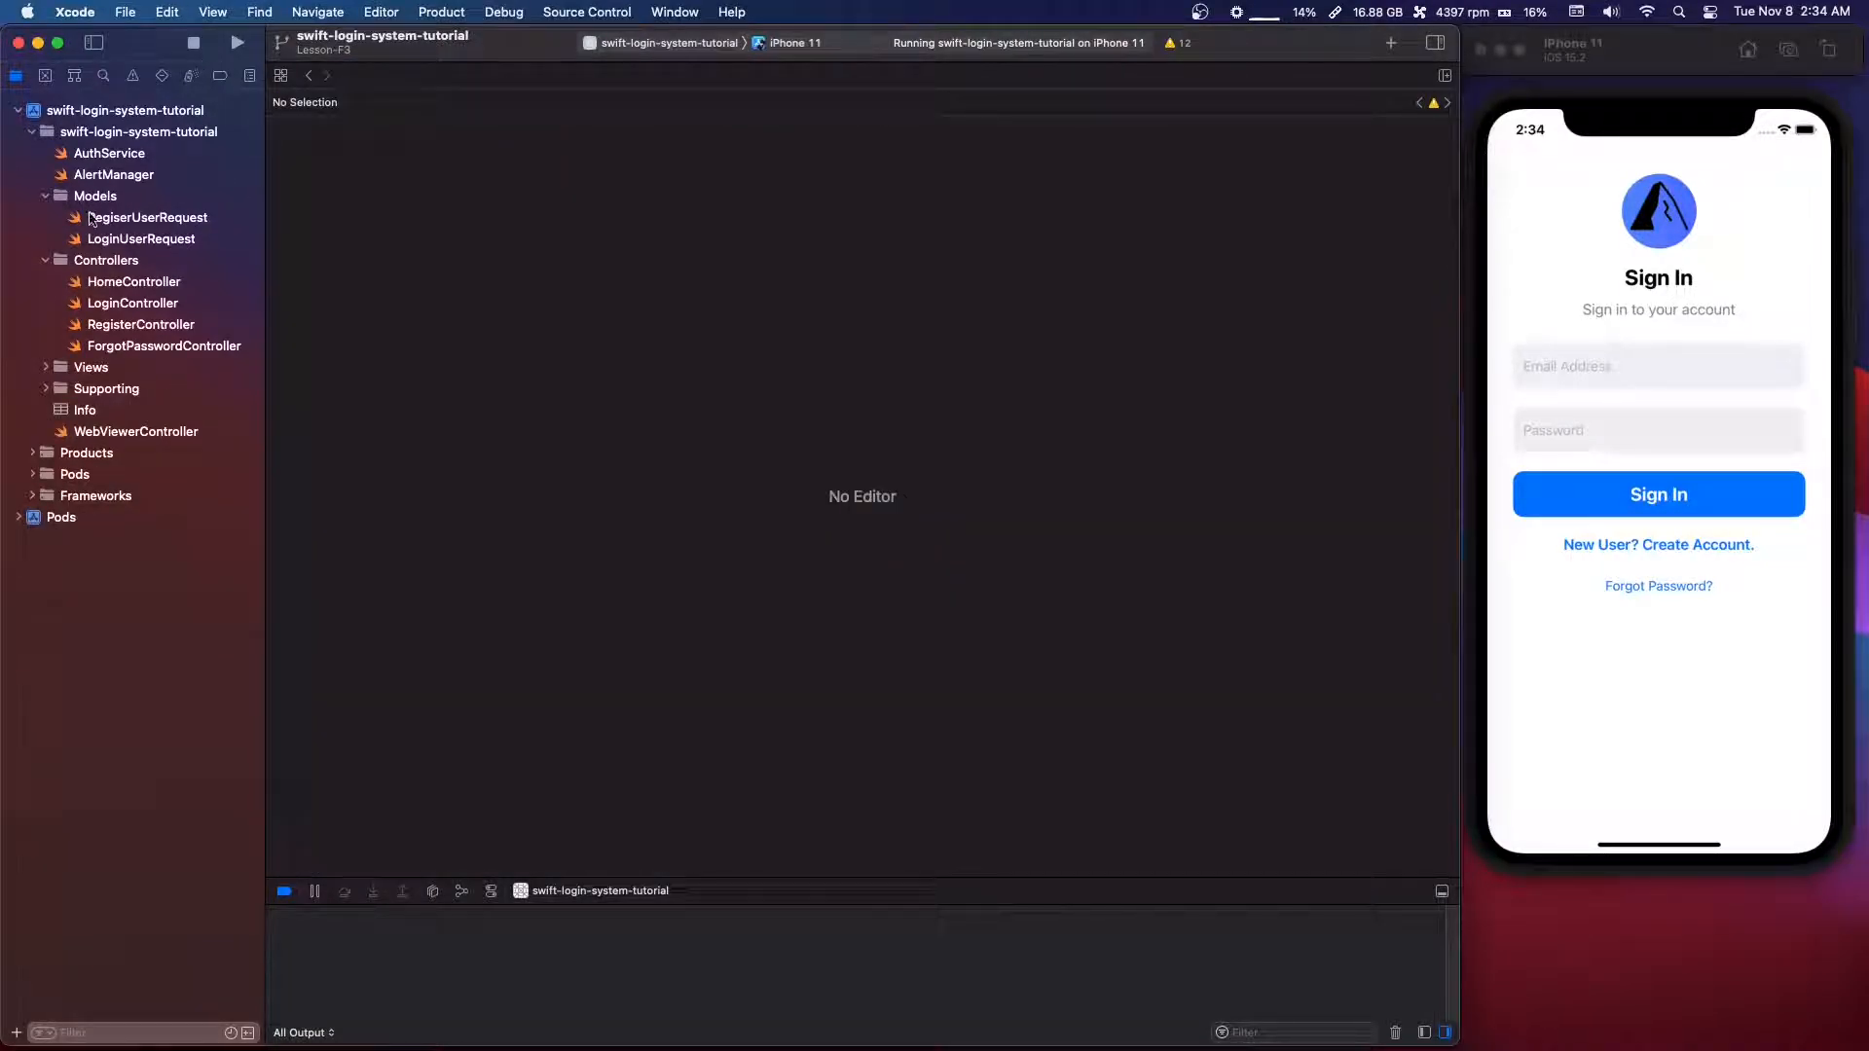
Create a new Swift file named Validator in the project's main group.
{"action": "right_click", "coordinate": [126, 109]}
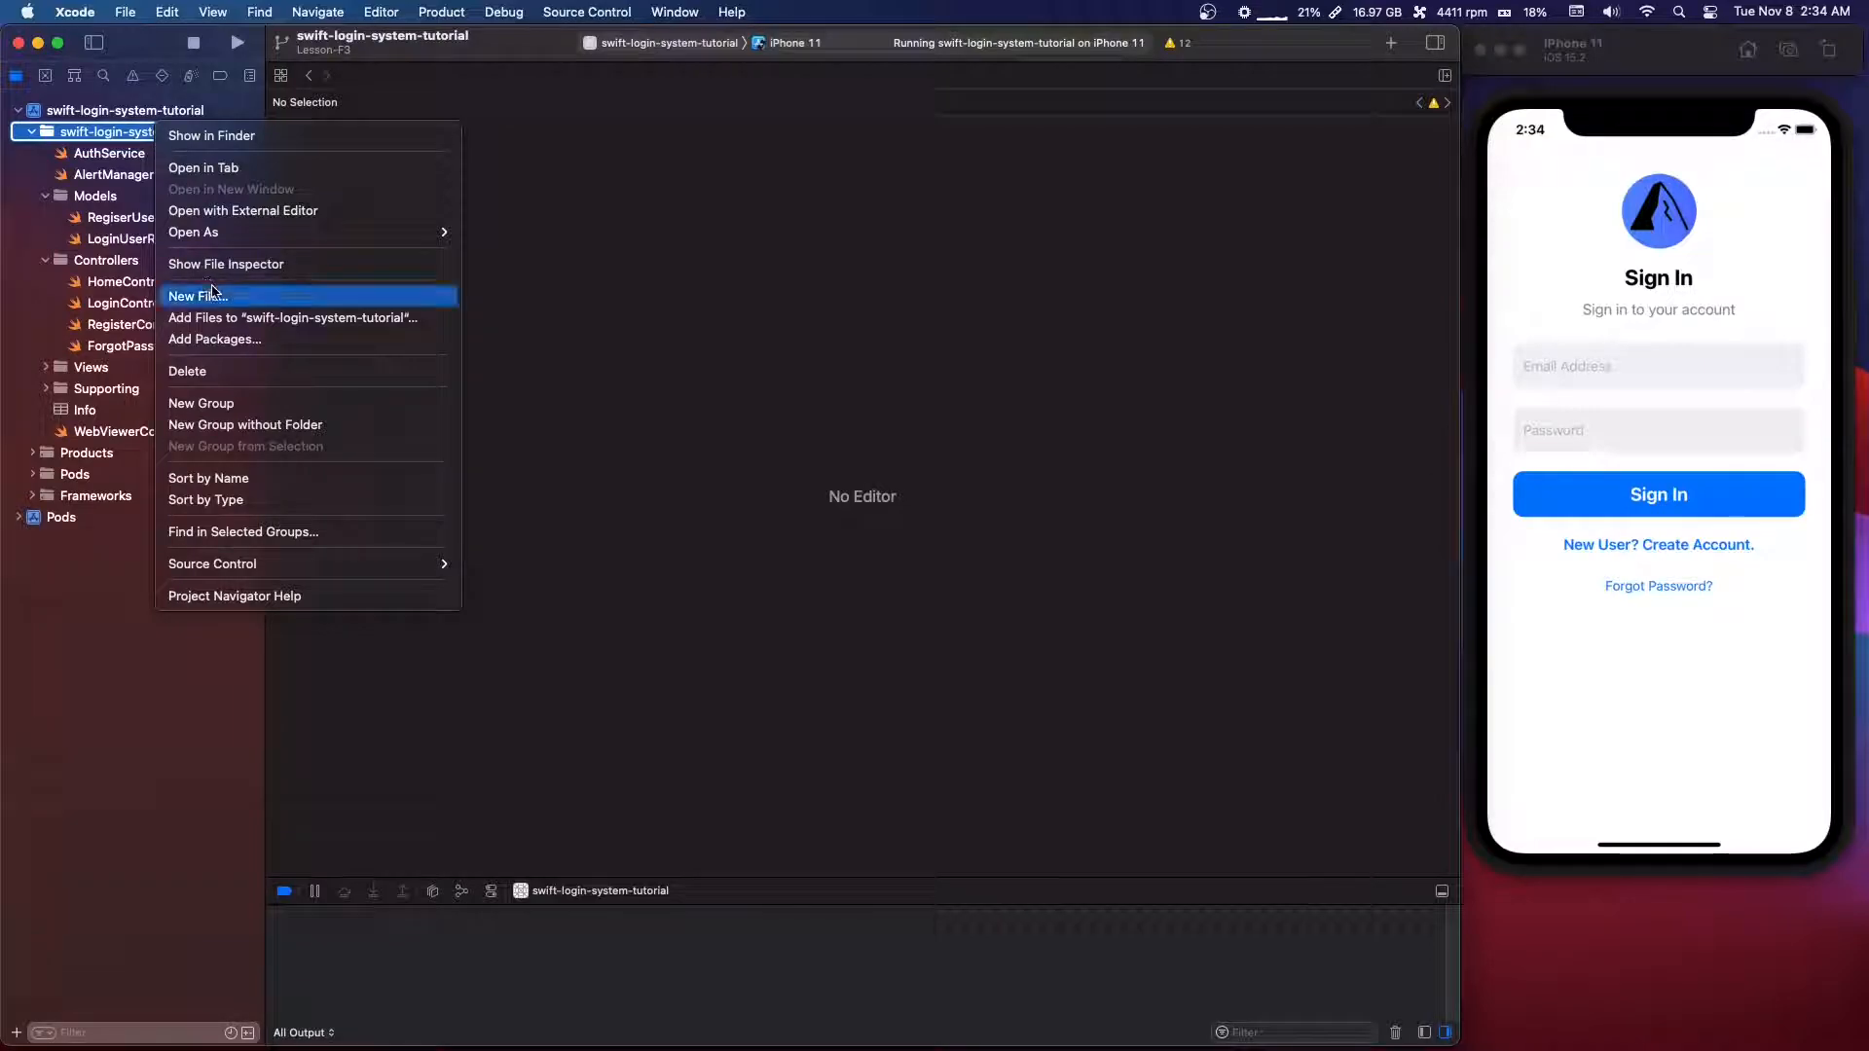
{"action": "left_click", "coordinate": [196, 296]}
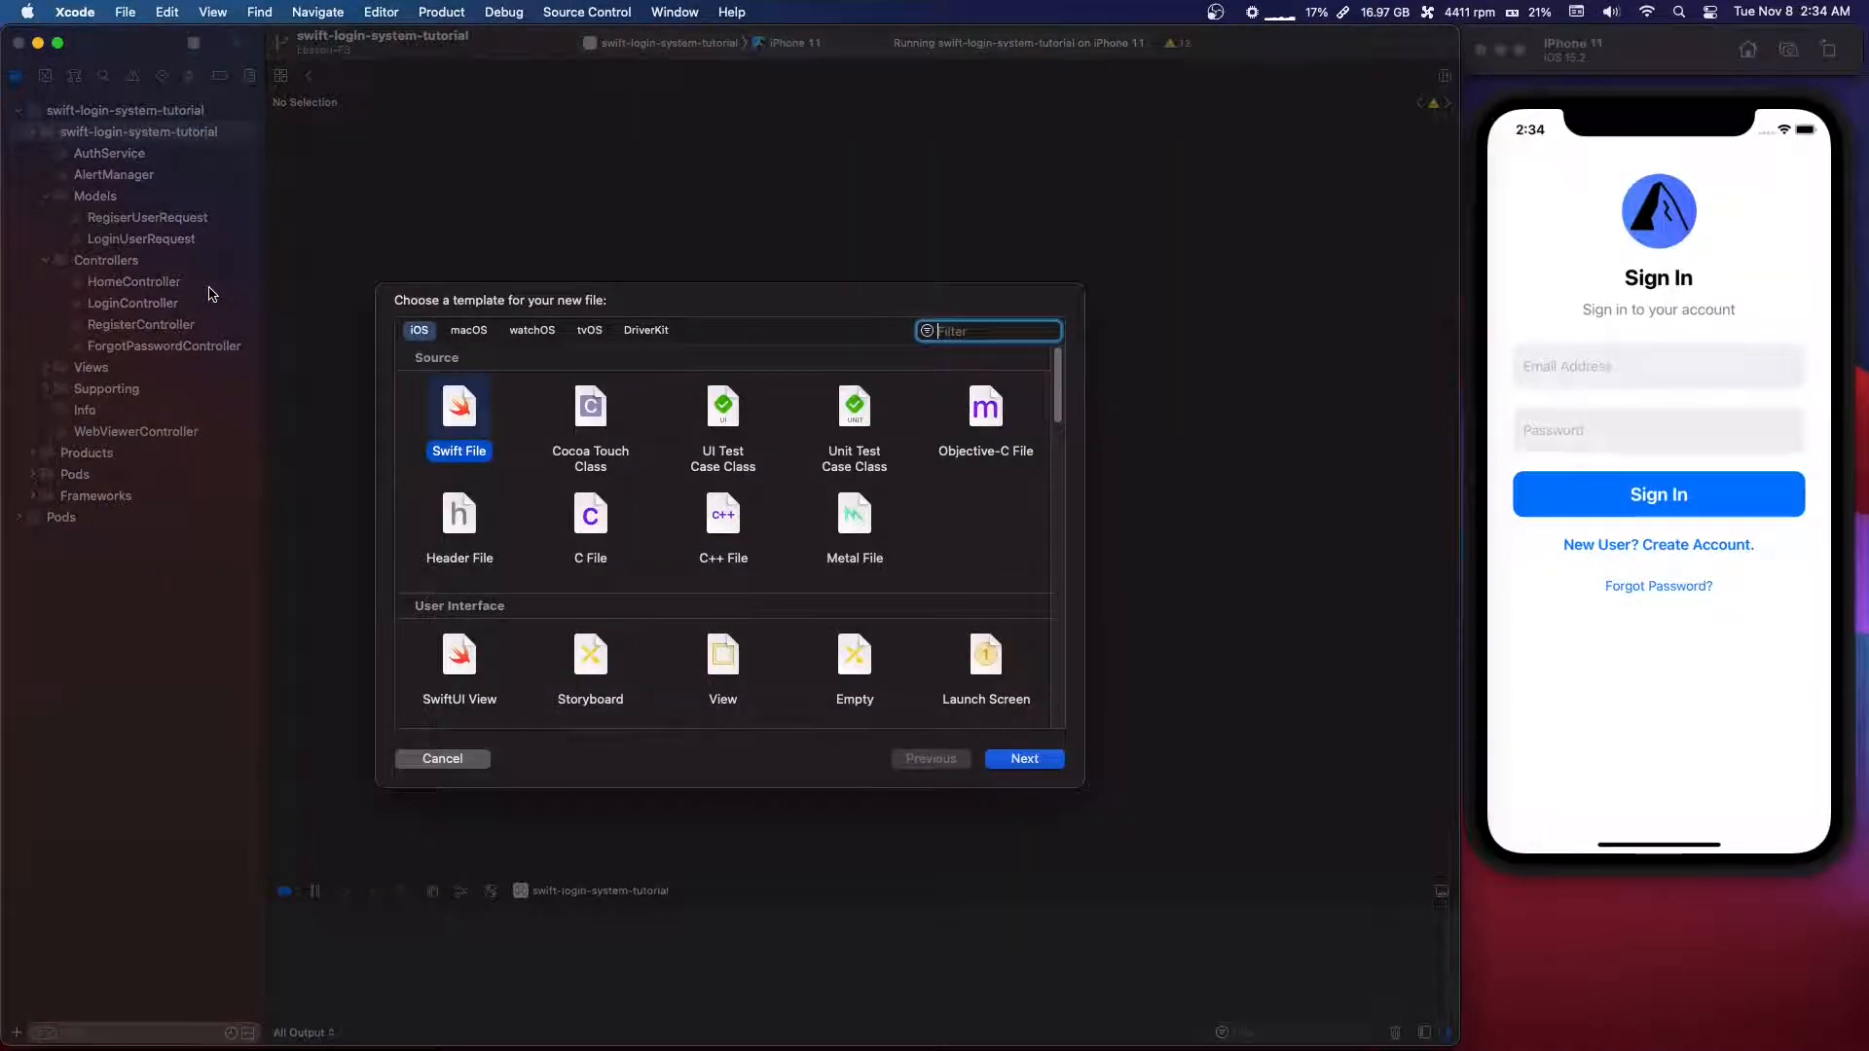
{"action": "left_click", "coordinate": [1022, 759]}
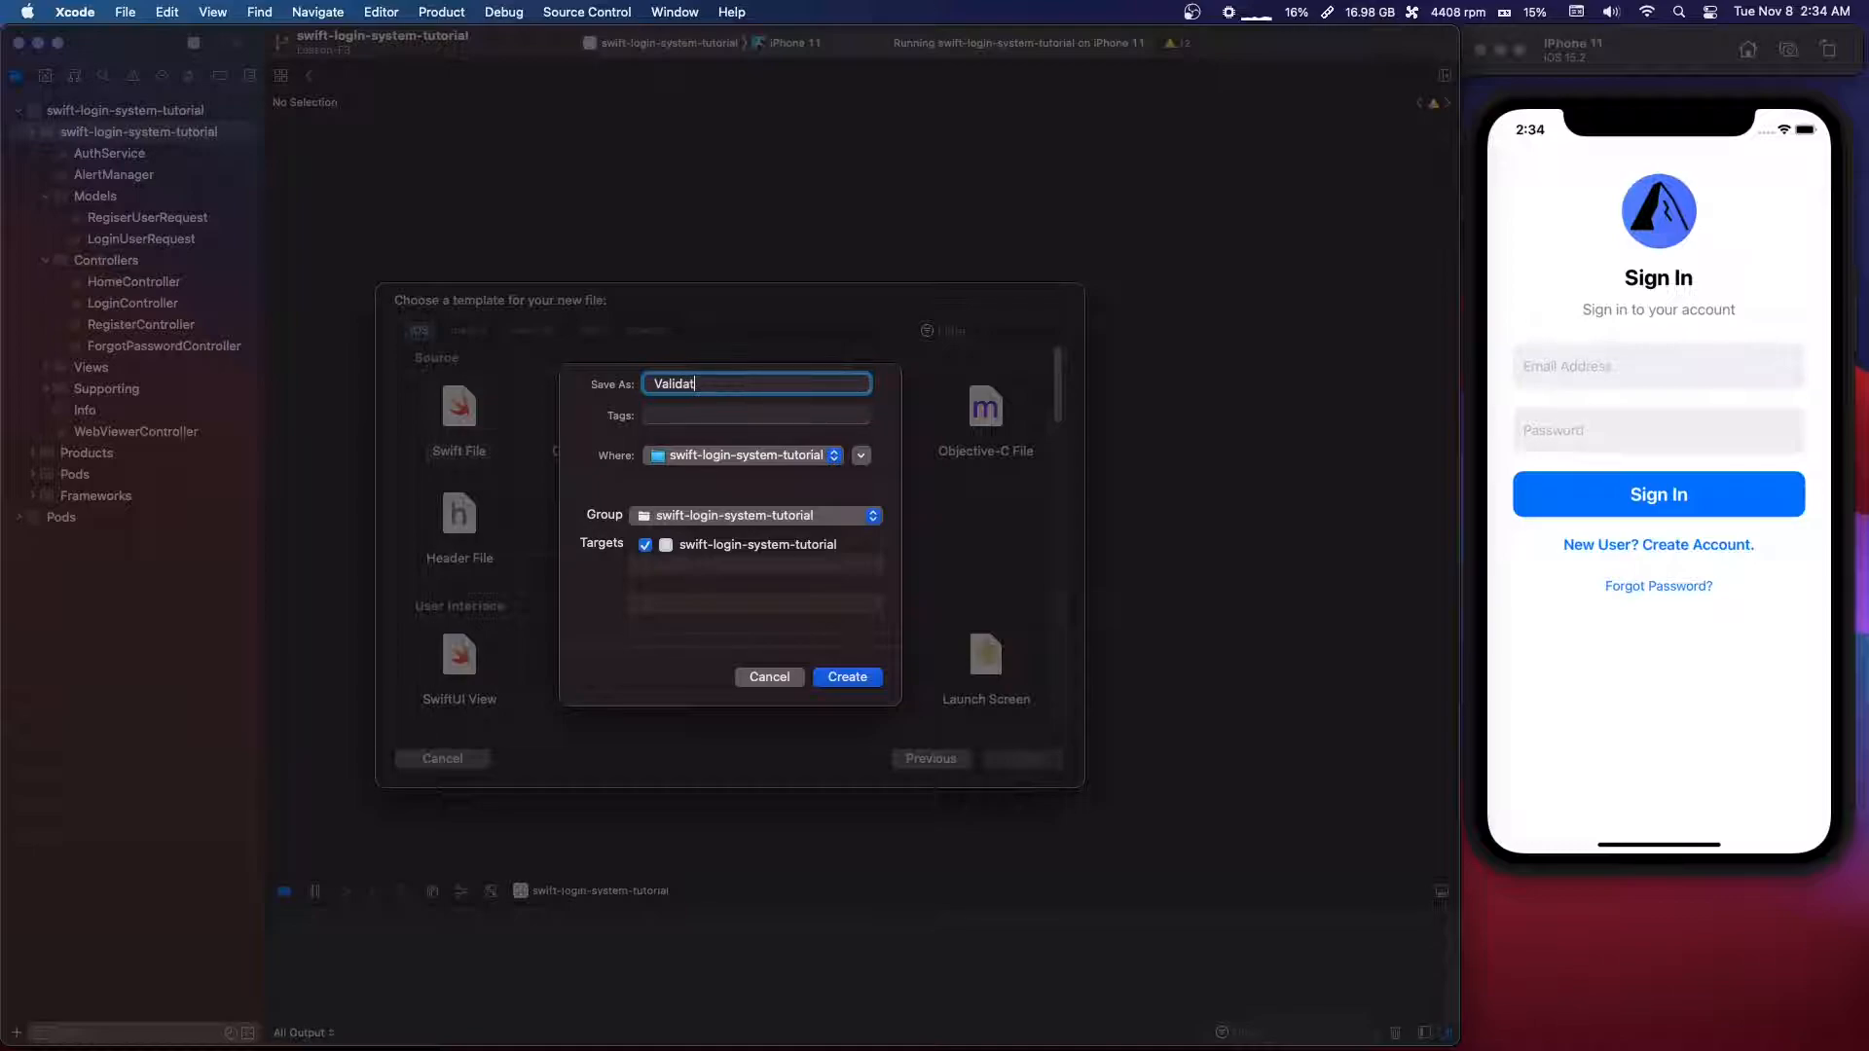
{"action": "left_click", "coordinate": [847, 678]}
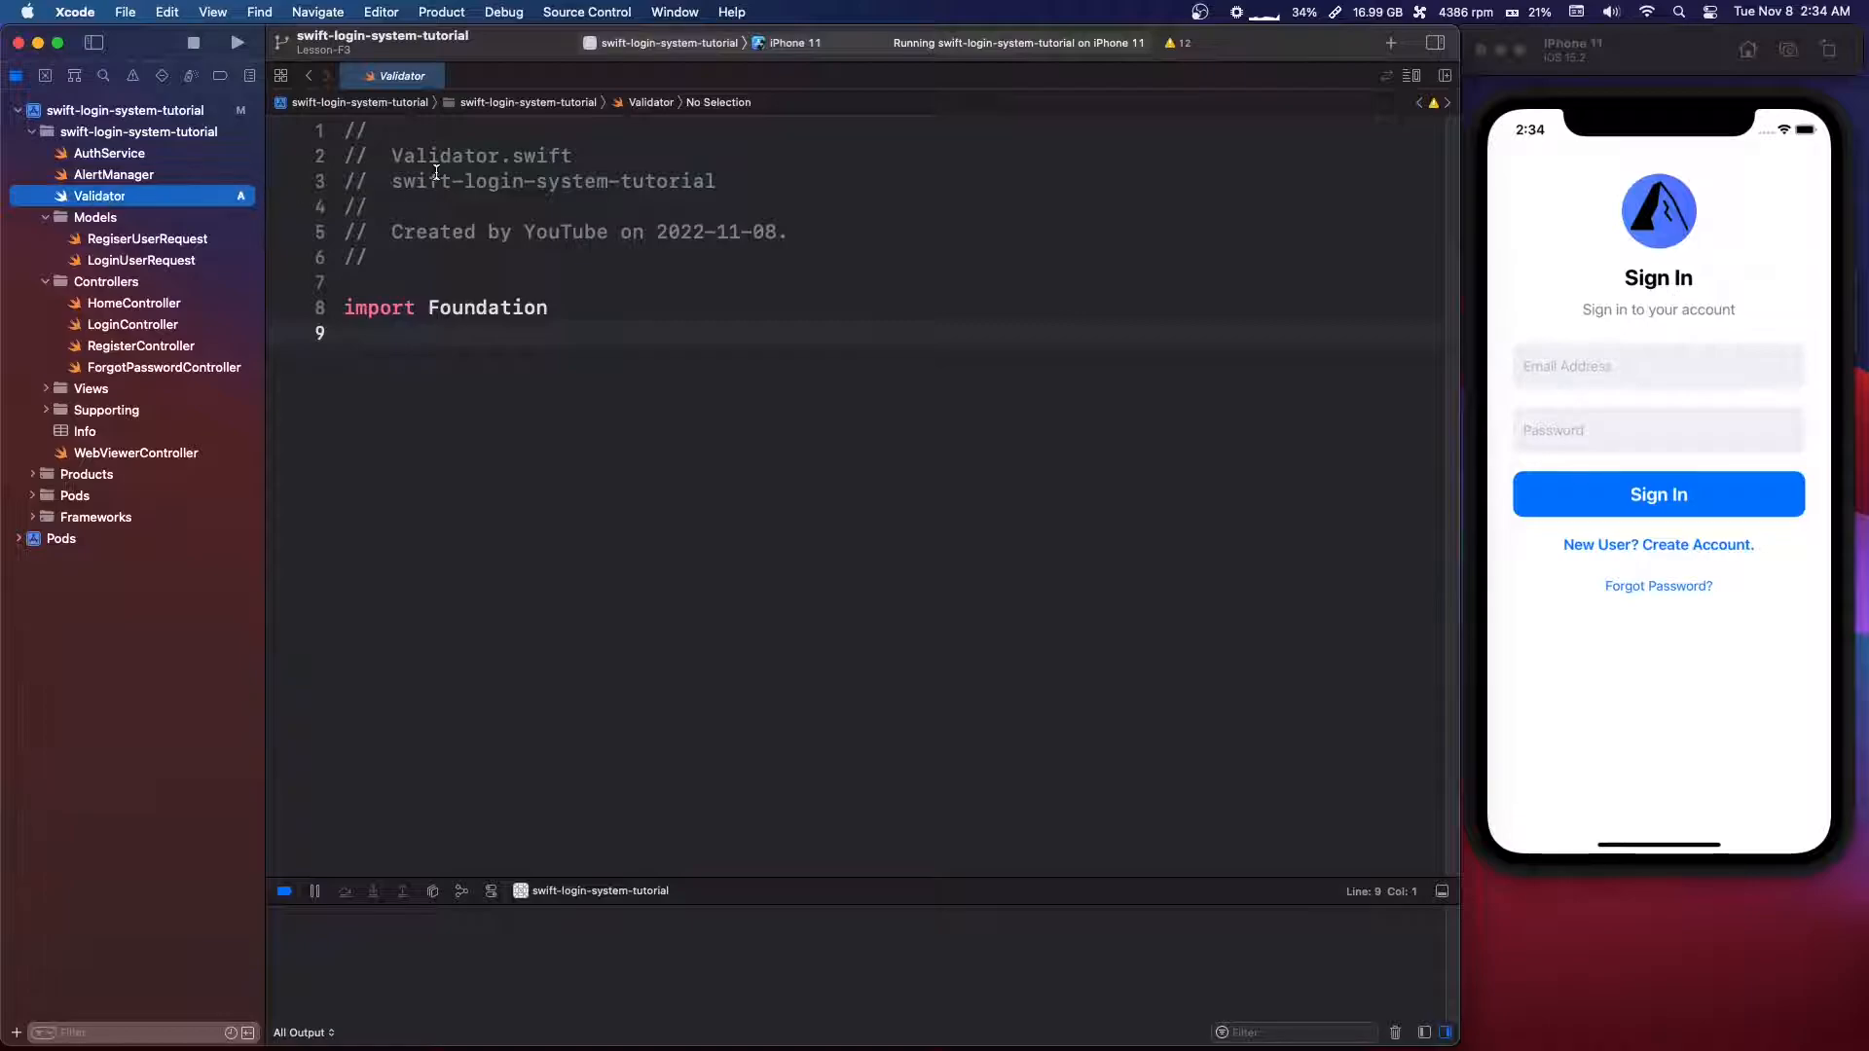
Declare an empty Validator class below the Foundation import.
{"action": "key", "text": "Return"}
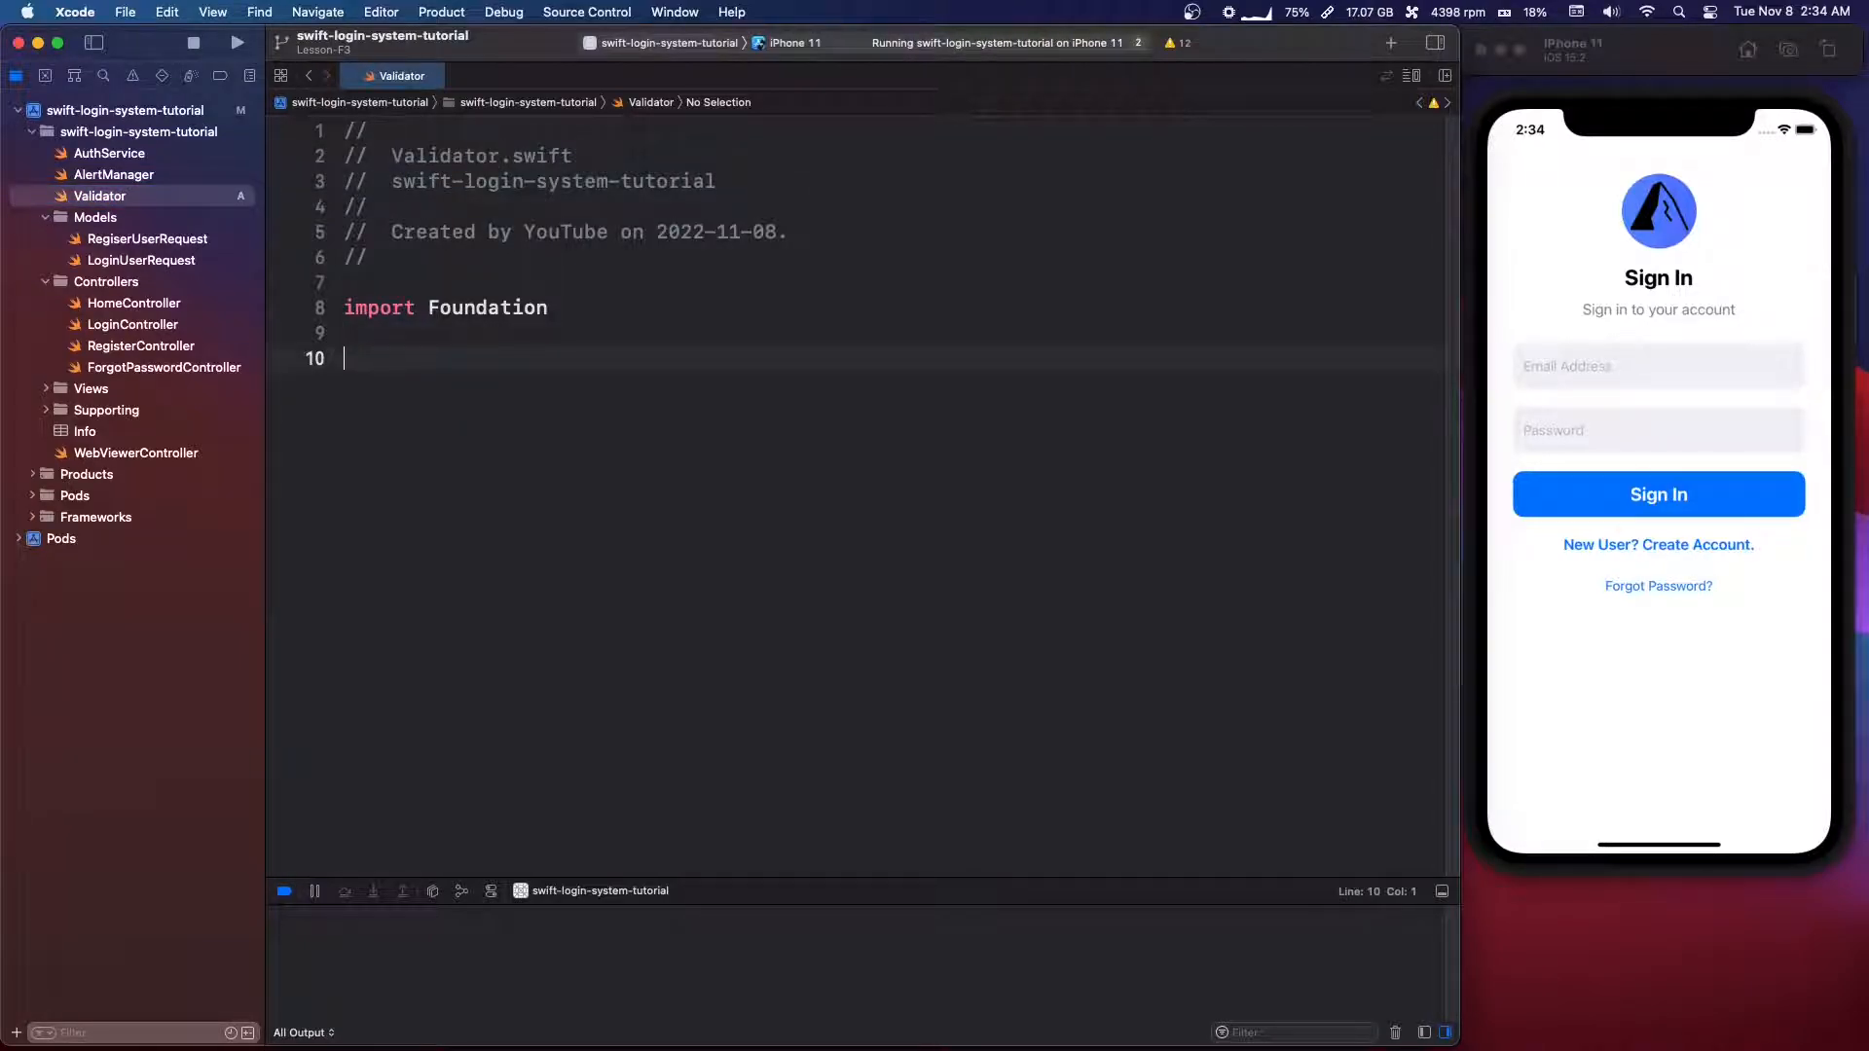
{"action": "type", "text": "class Validator {"}
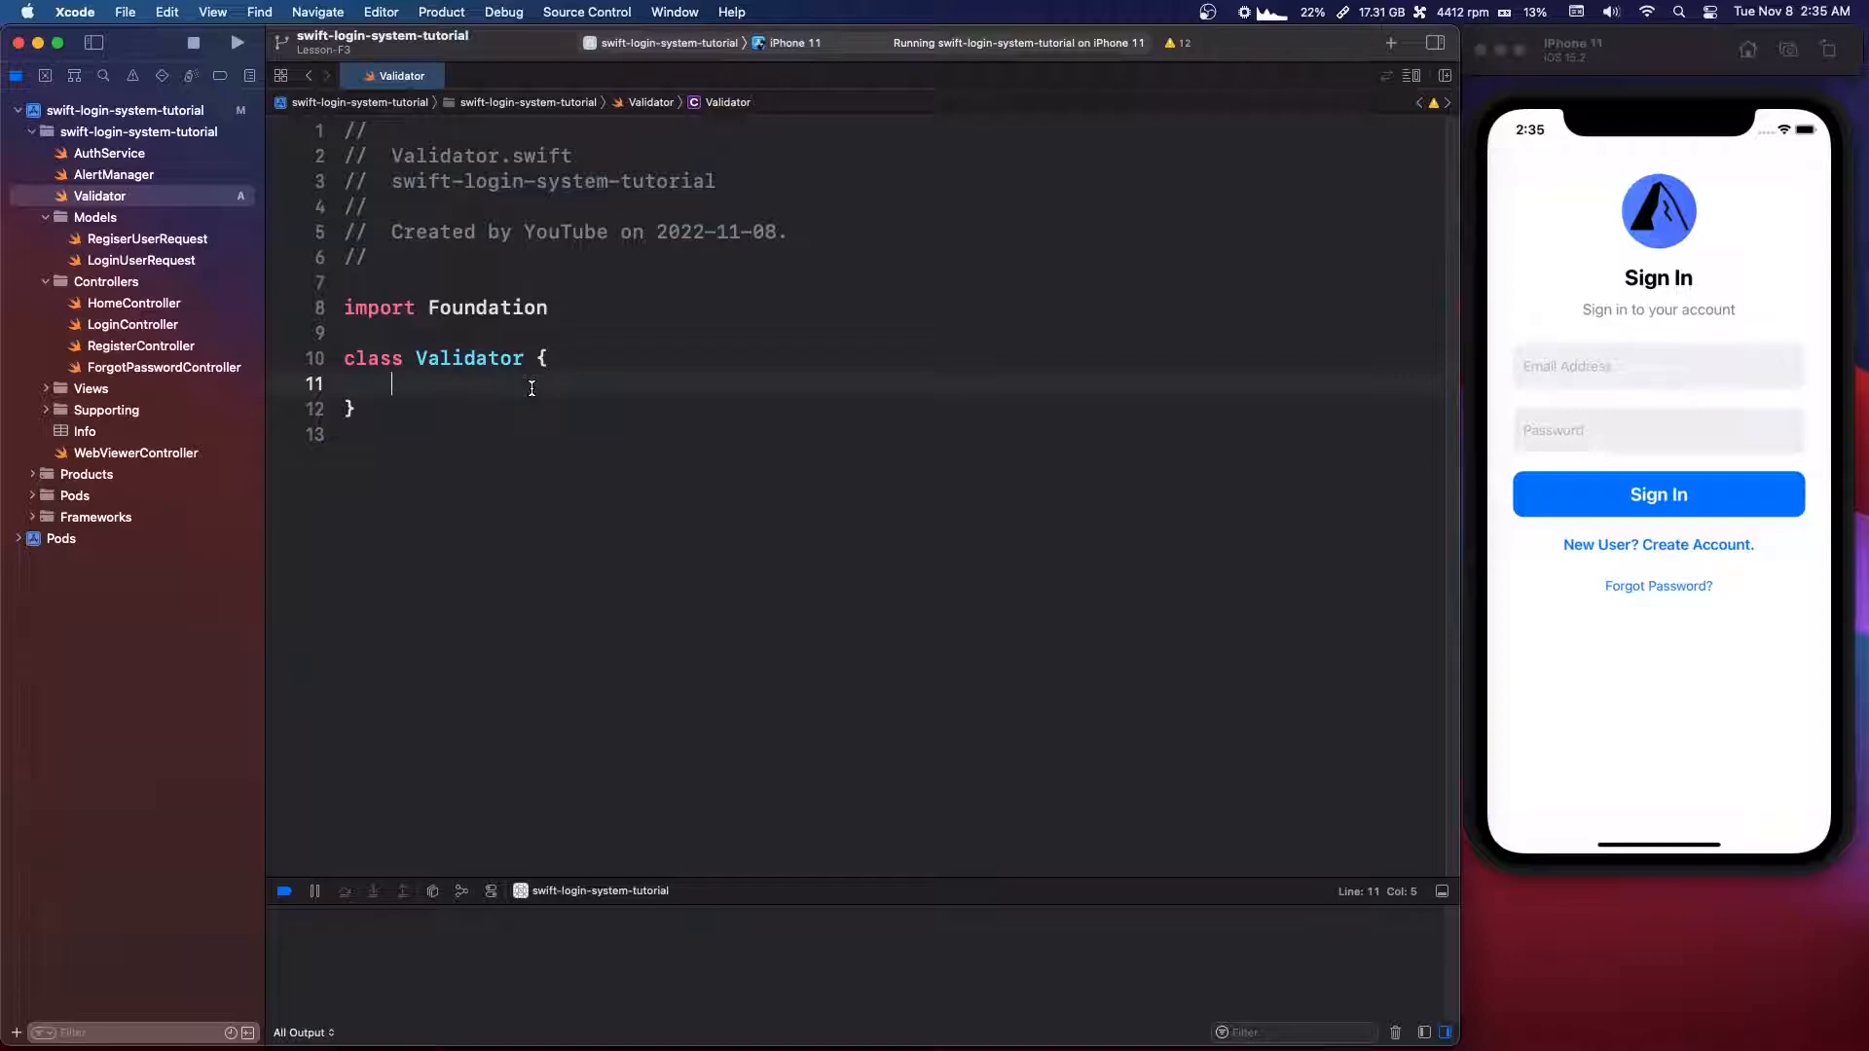
{"action": "key", "text": "return"}
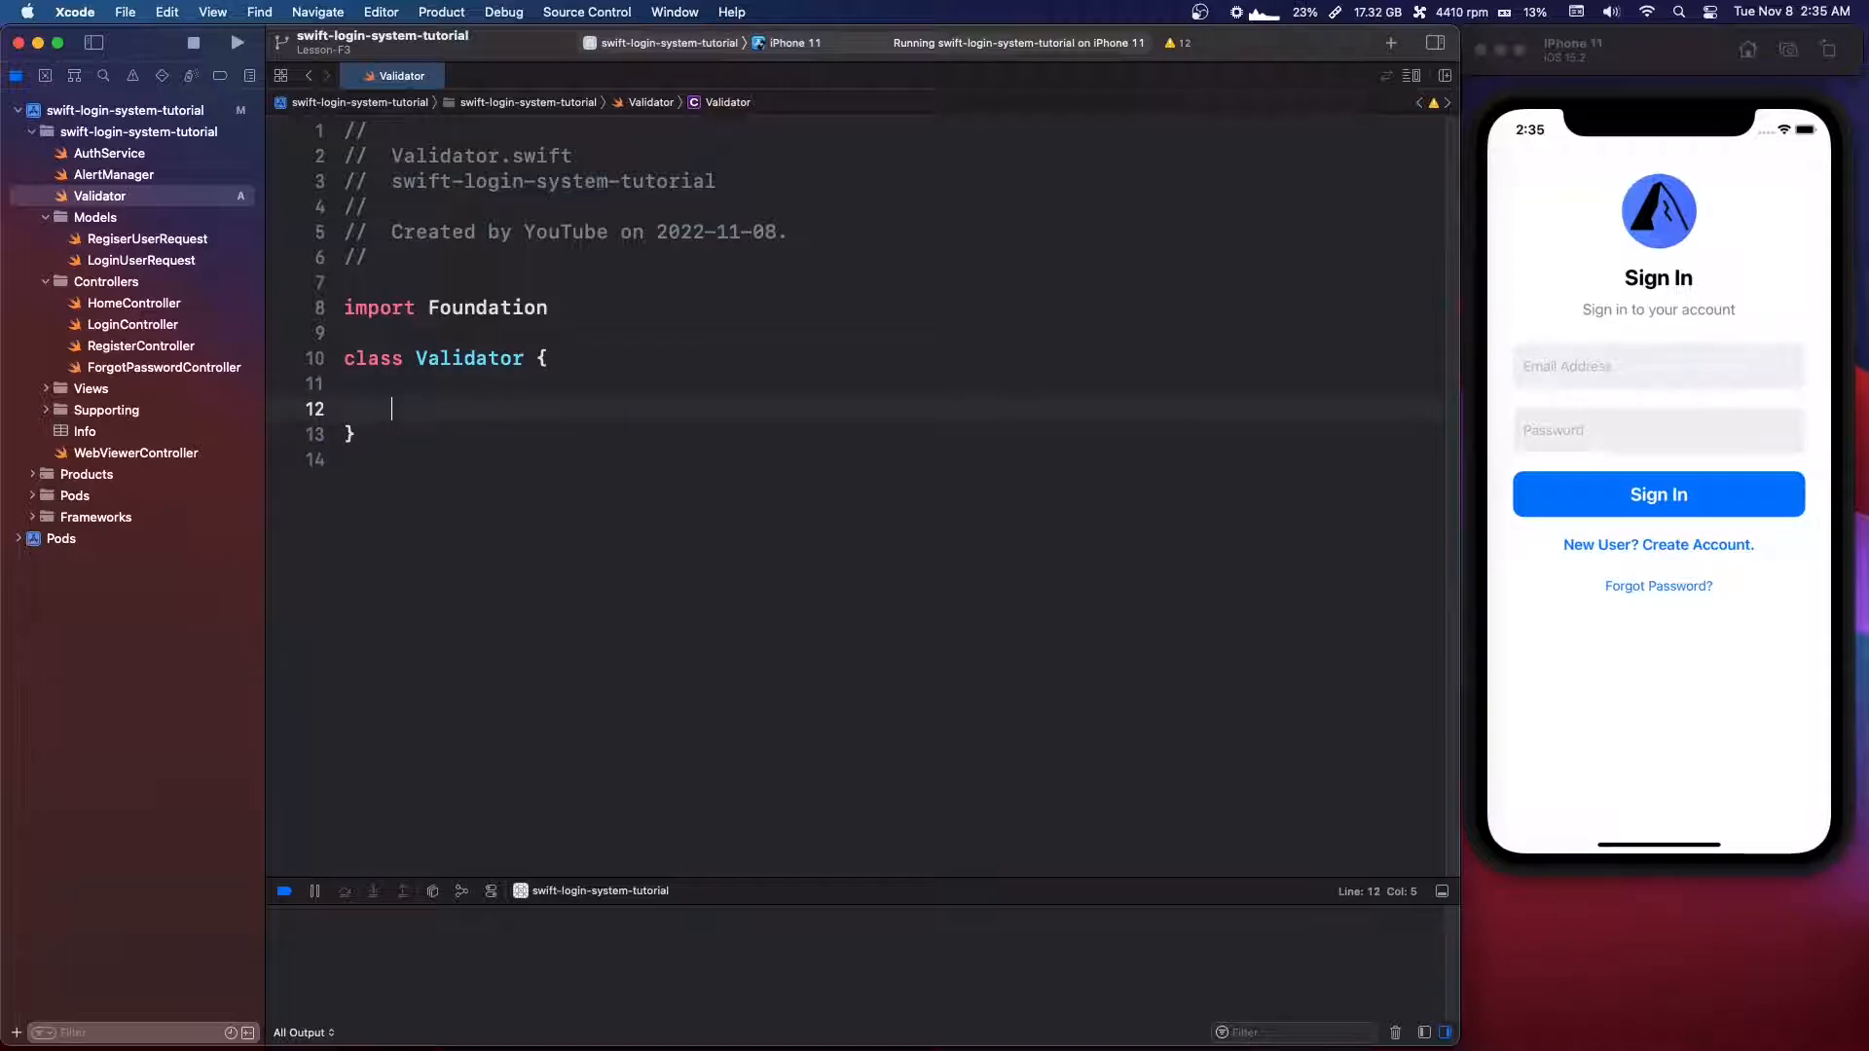
Add an empty static isValidEmail(for email: String) -> Bool function inside the class.
{"action": "type", "text": "s"}
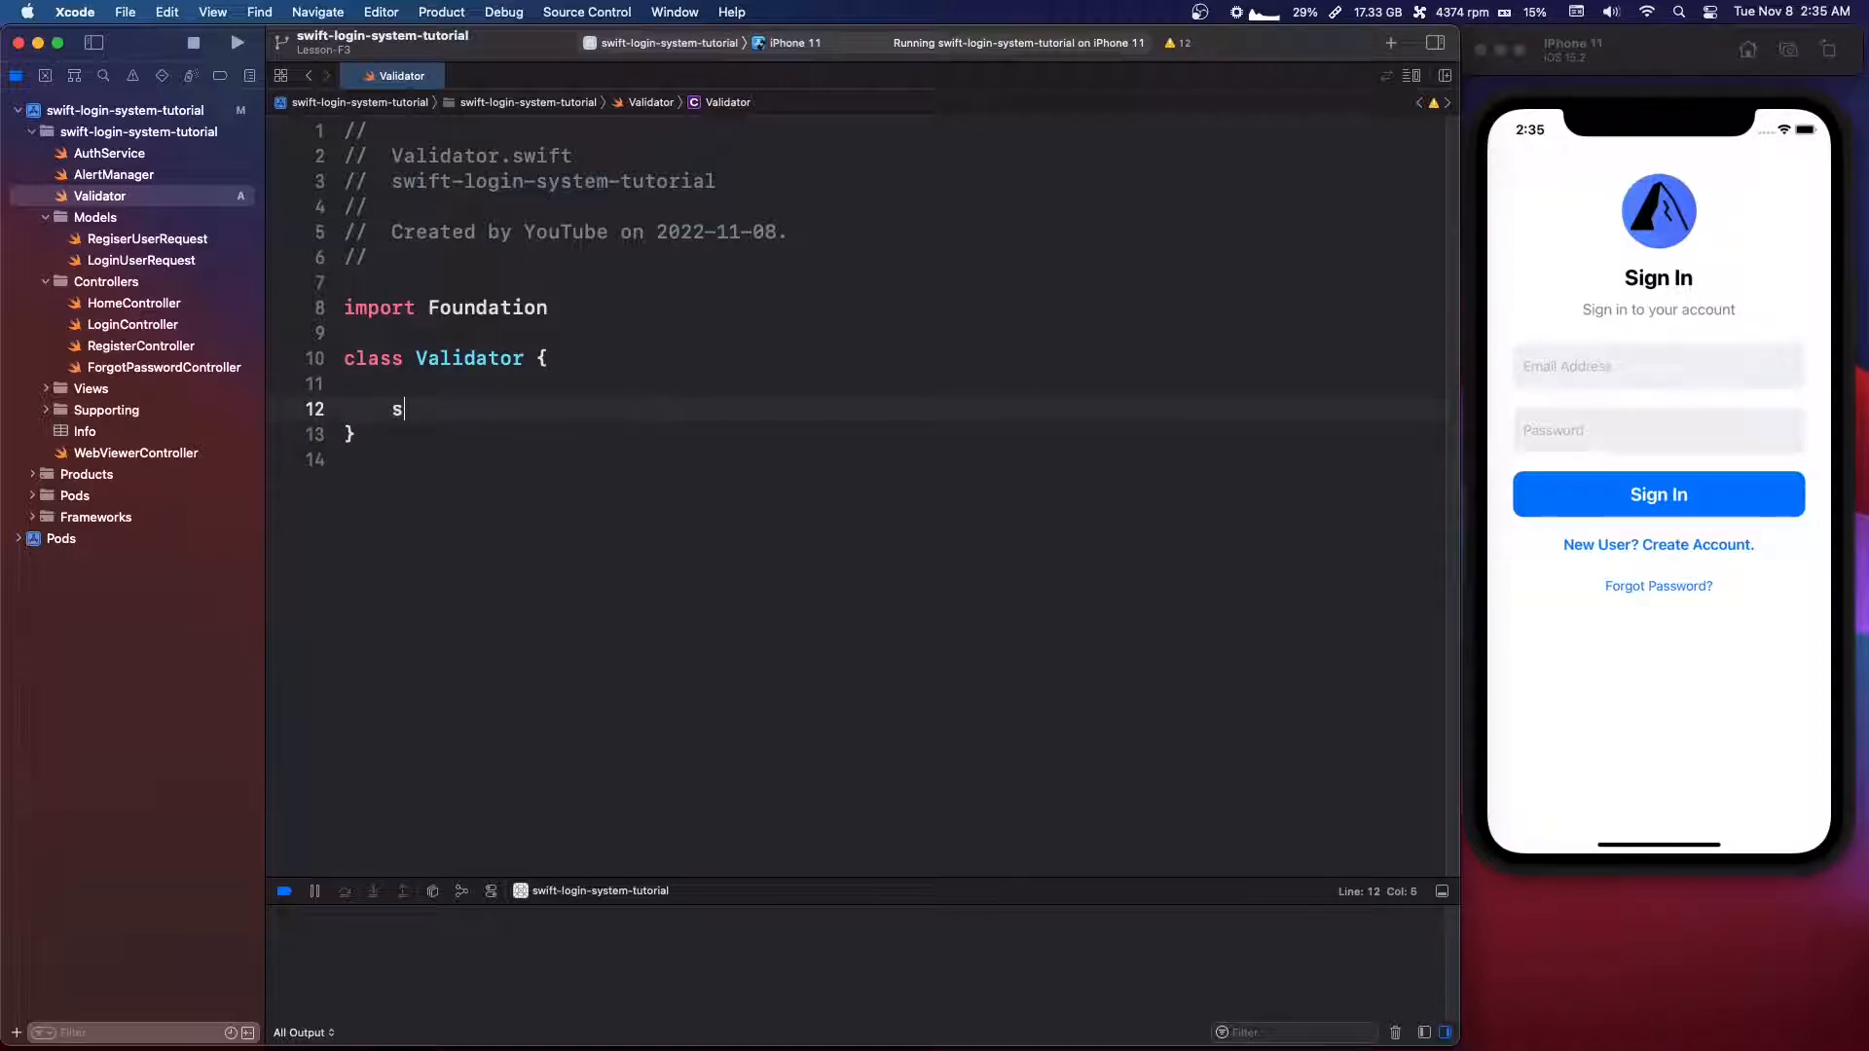
{"action": "type", "text": "tat"}
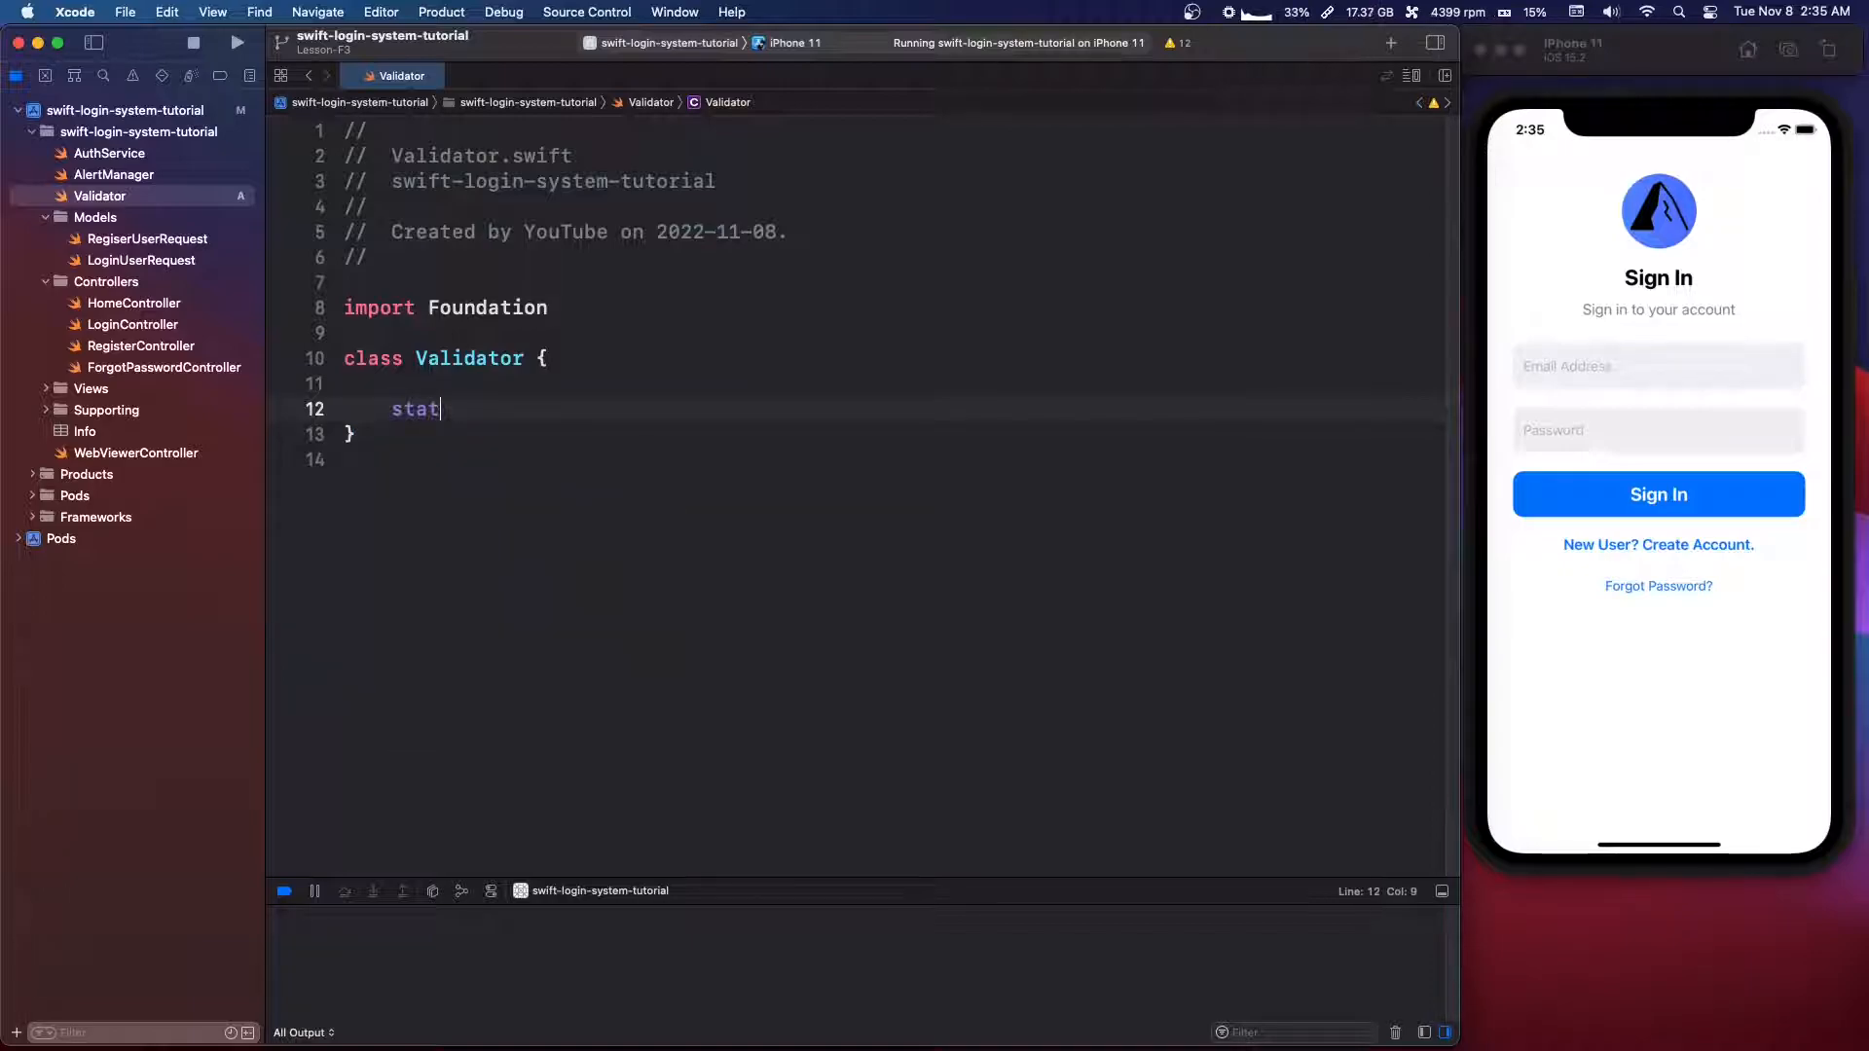
{"action": "type", "text": "ic"}
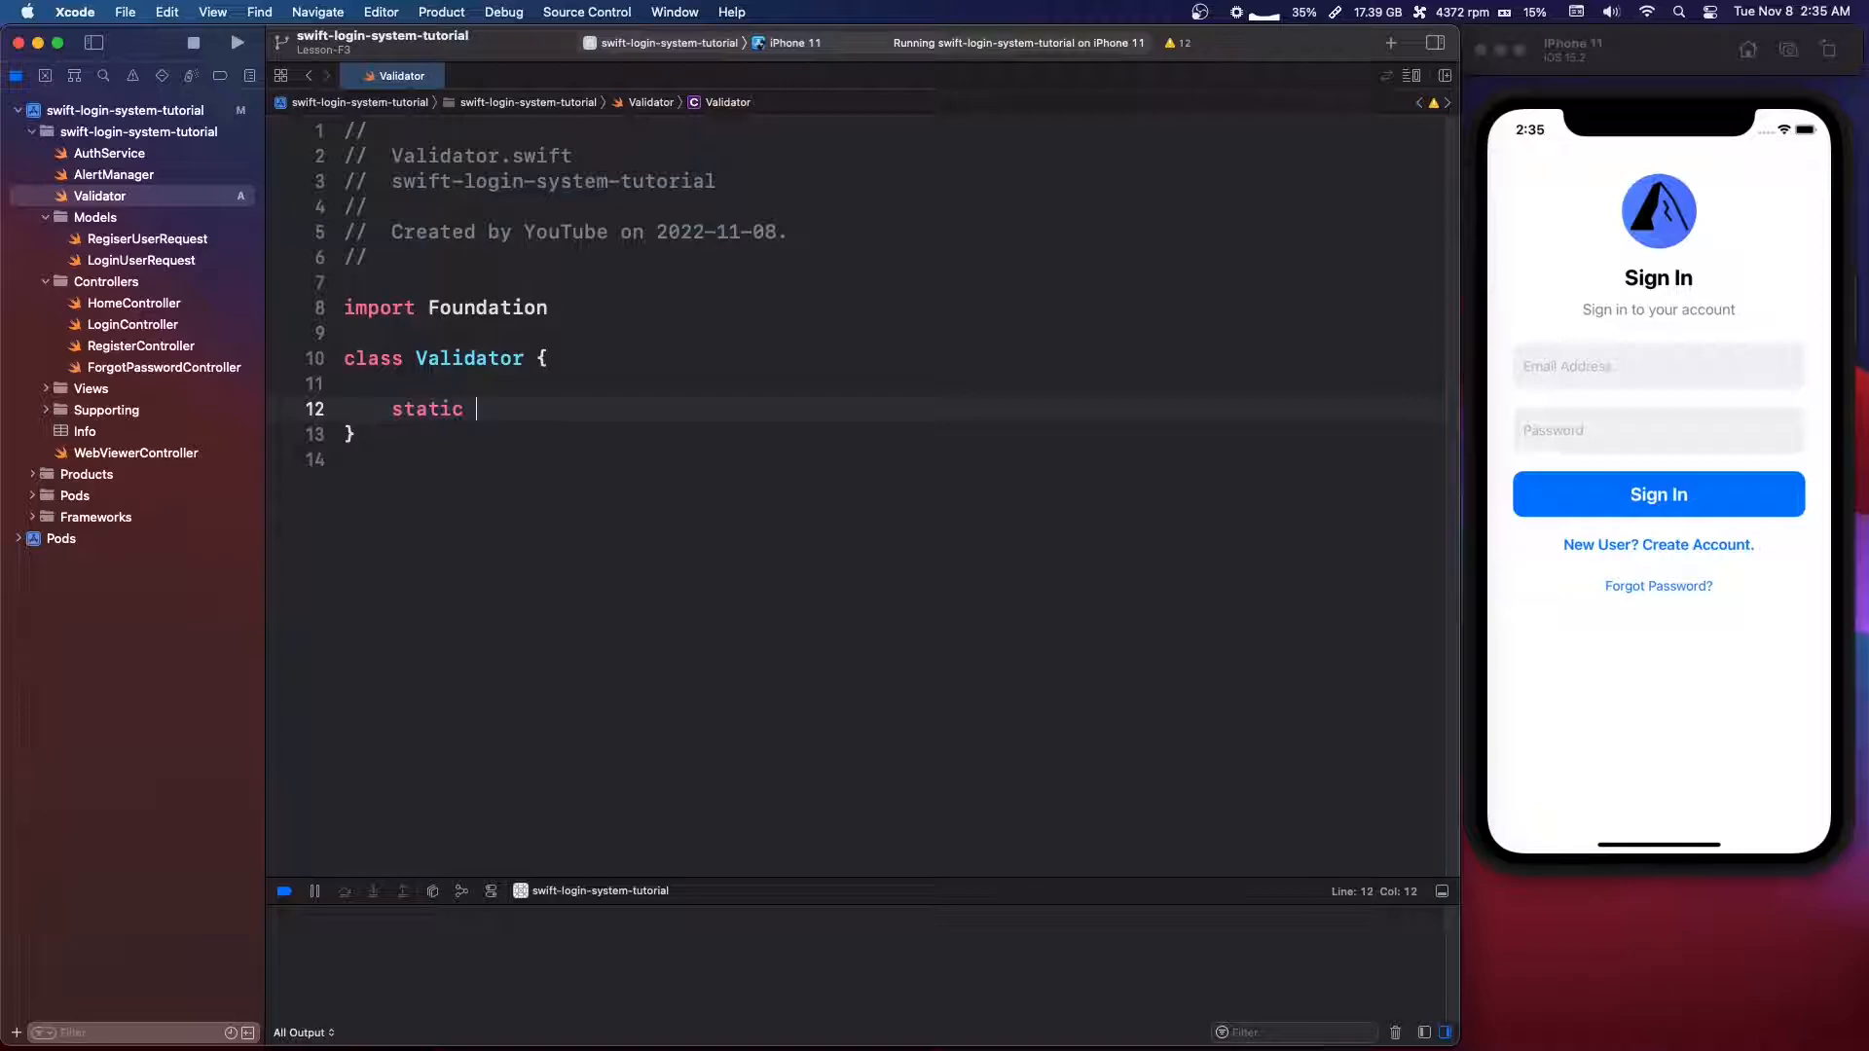
{"action": "type", "text": "func"}
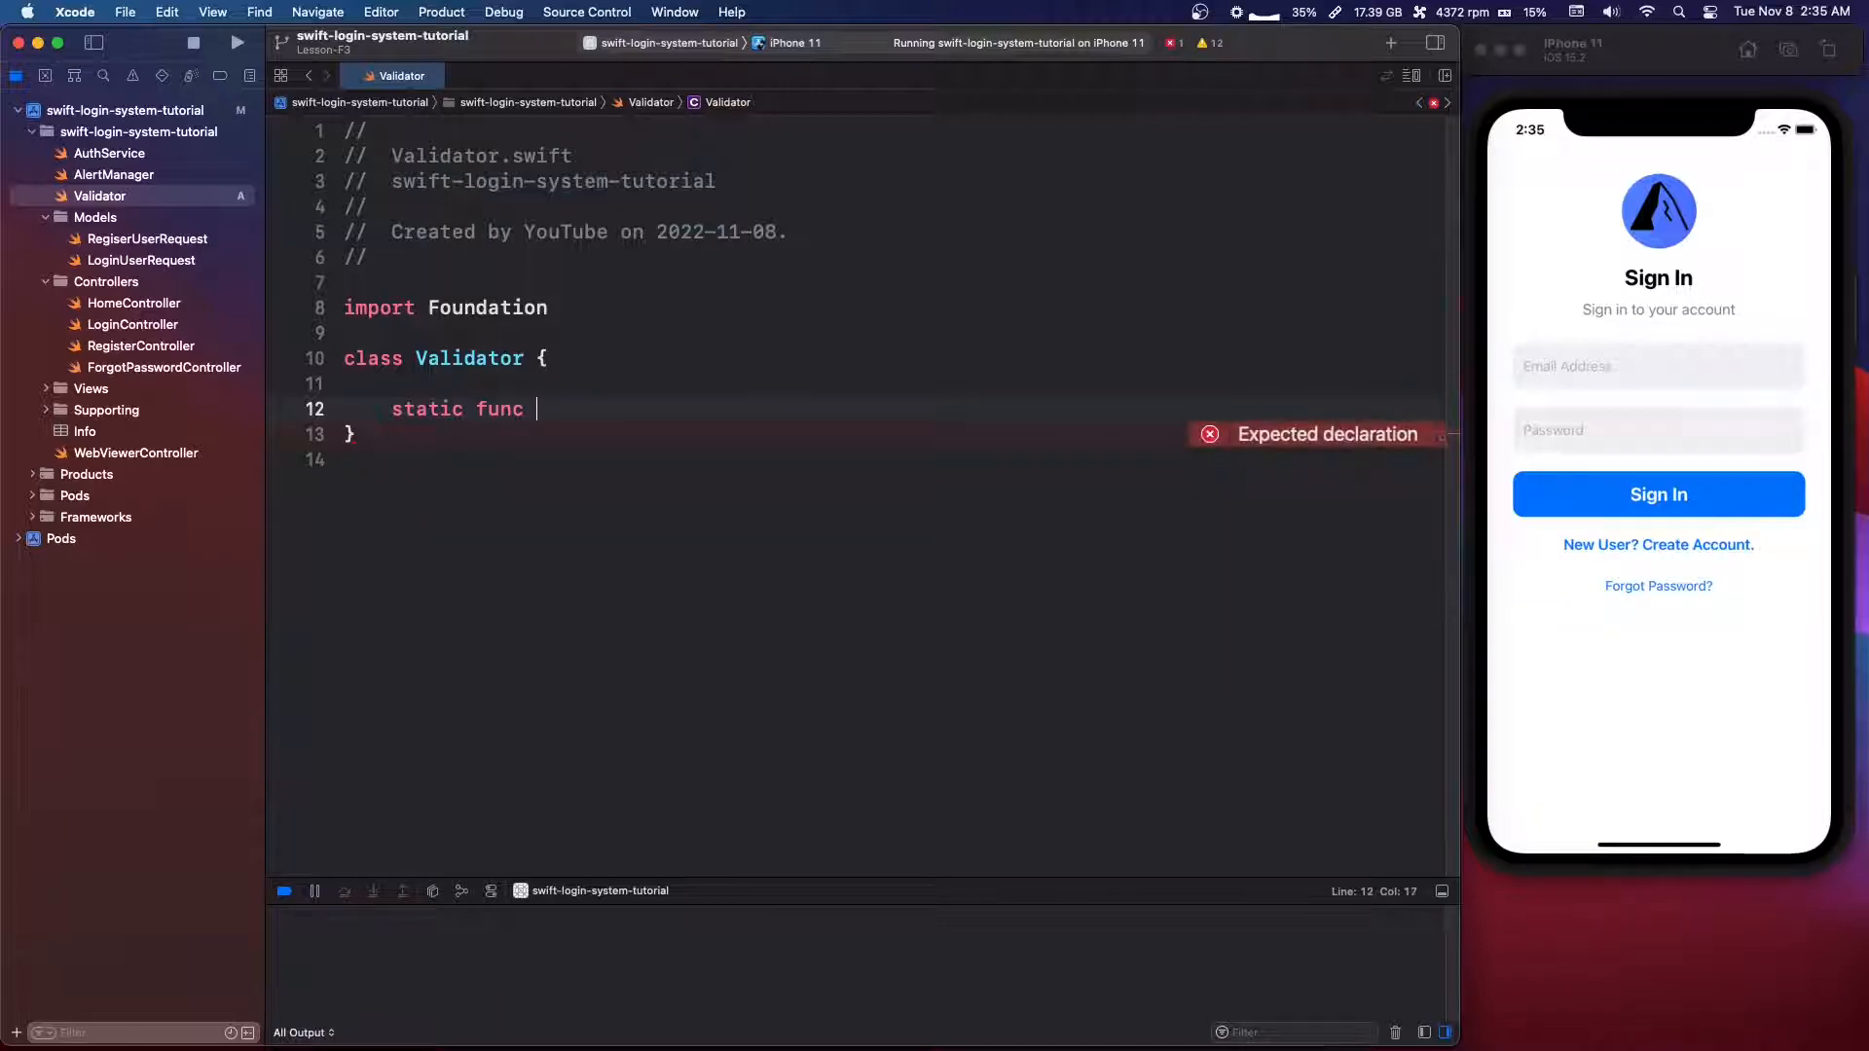
{"action": "type", "text": "isValidE"}
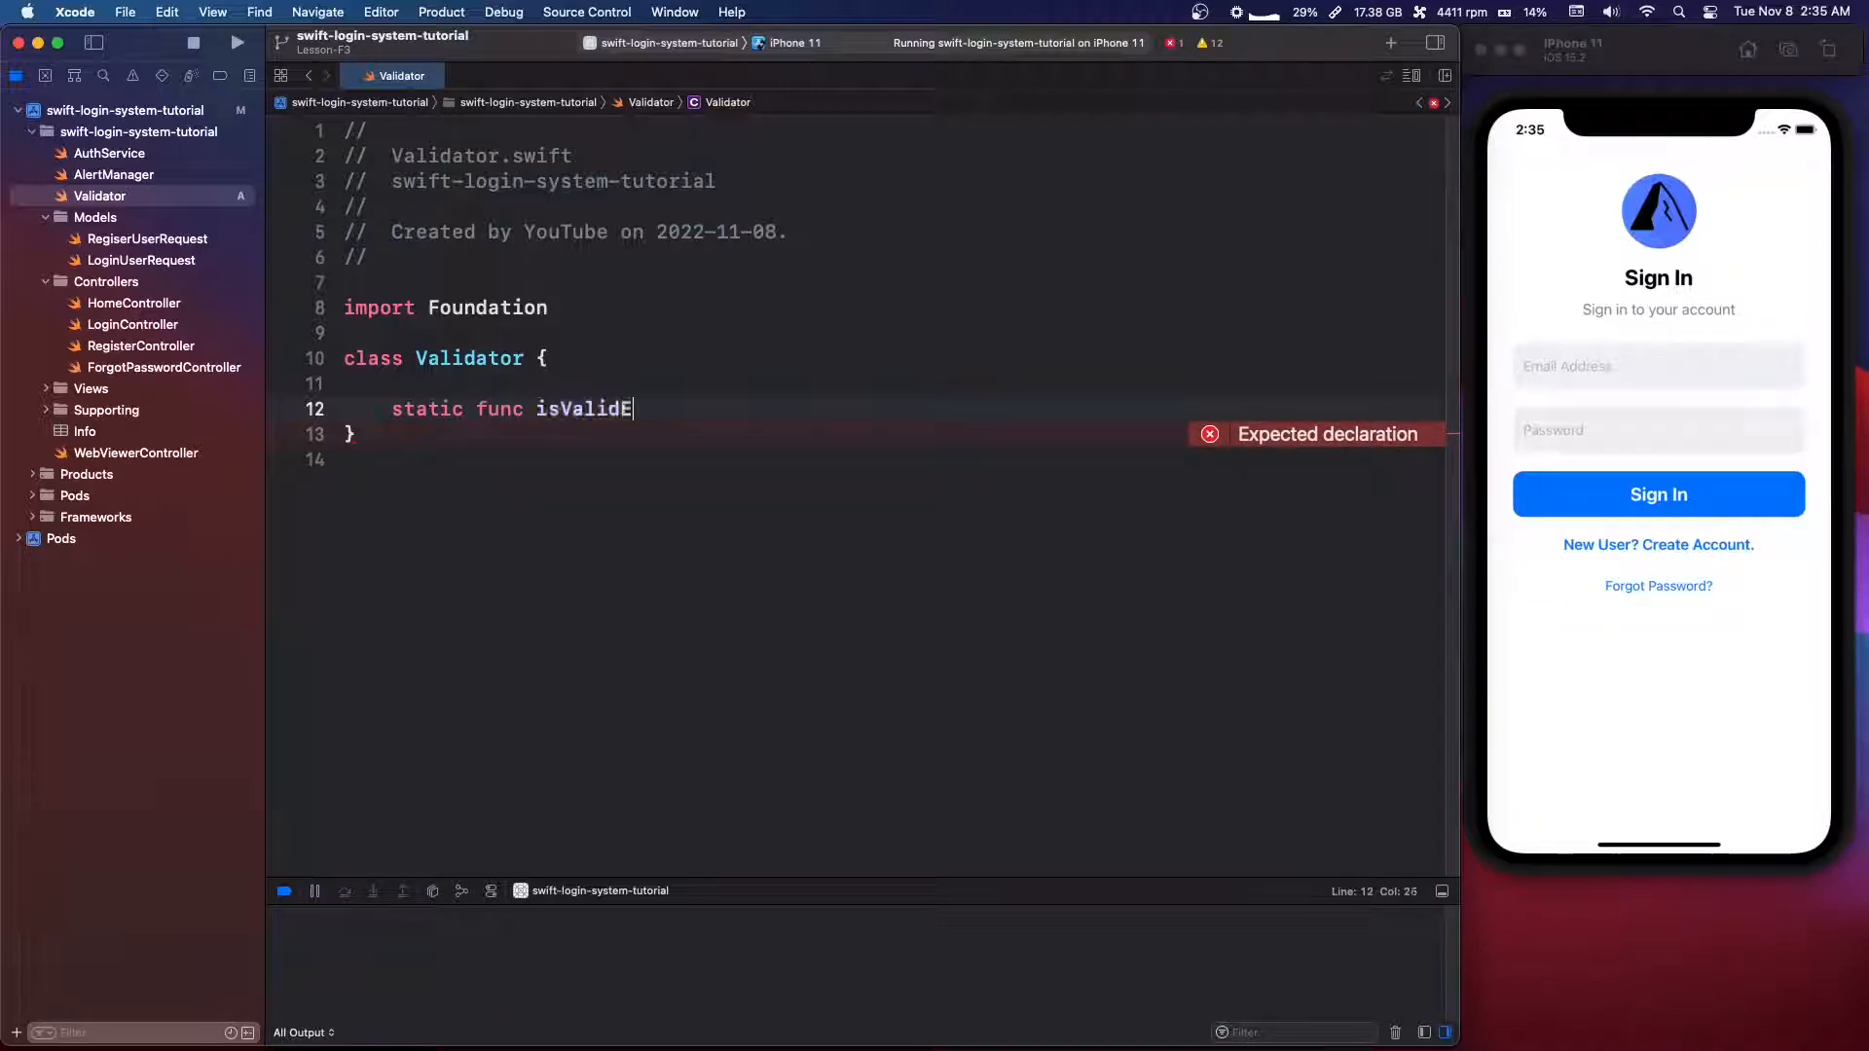
{"action": "type", "text": "mail() -"}
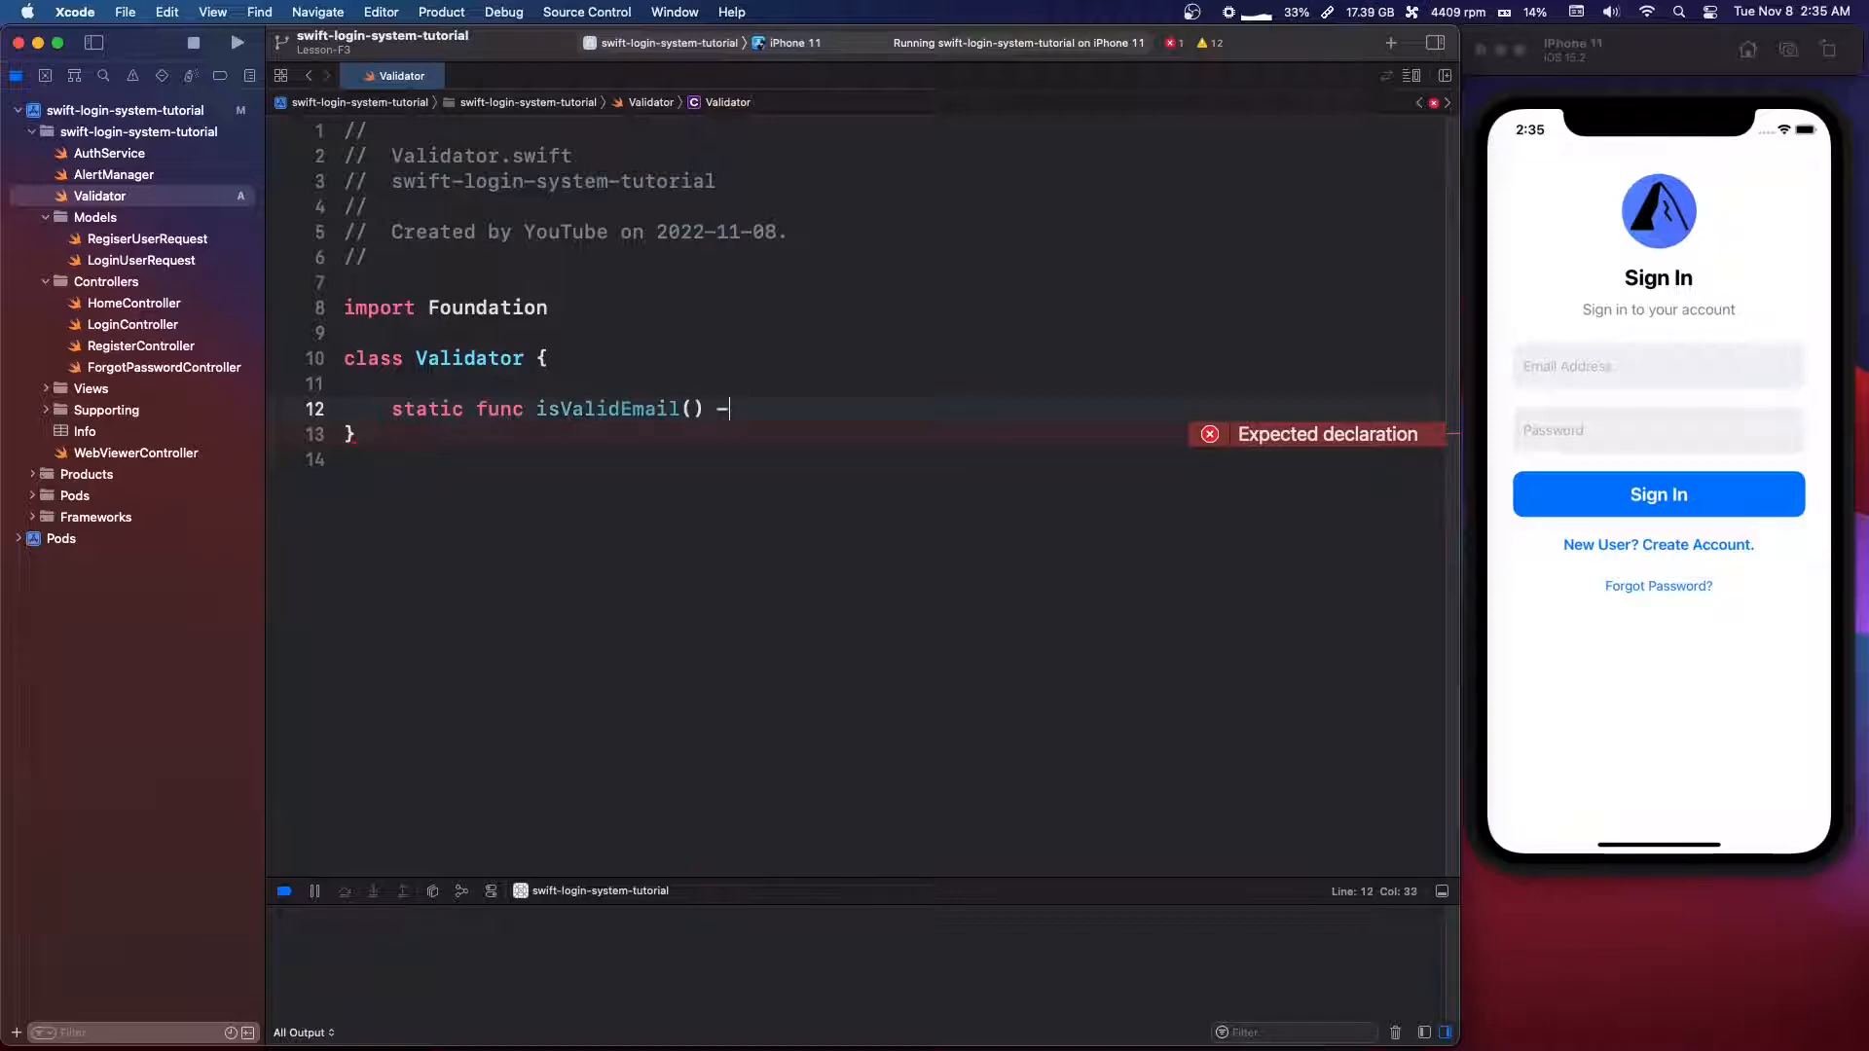
{"action": "type", "text": "> Bool"}
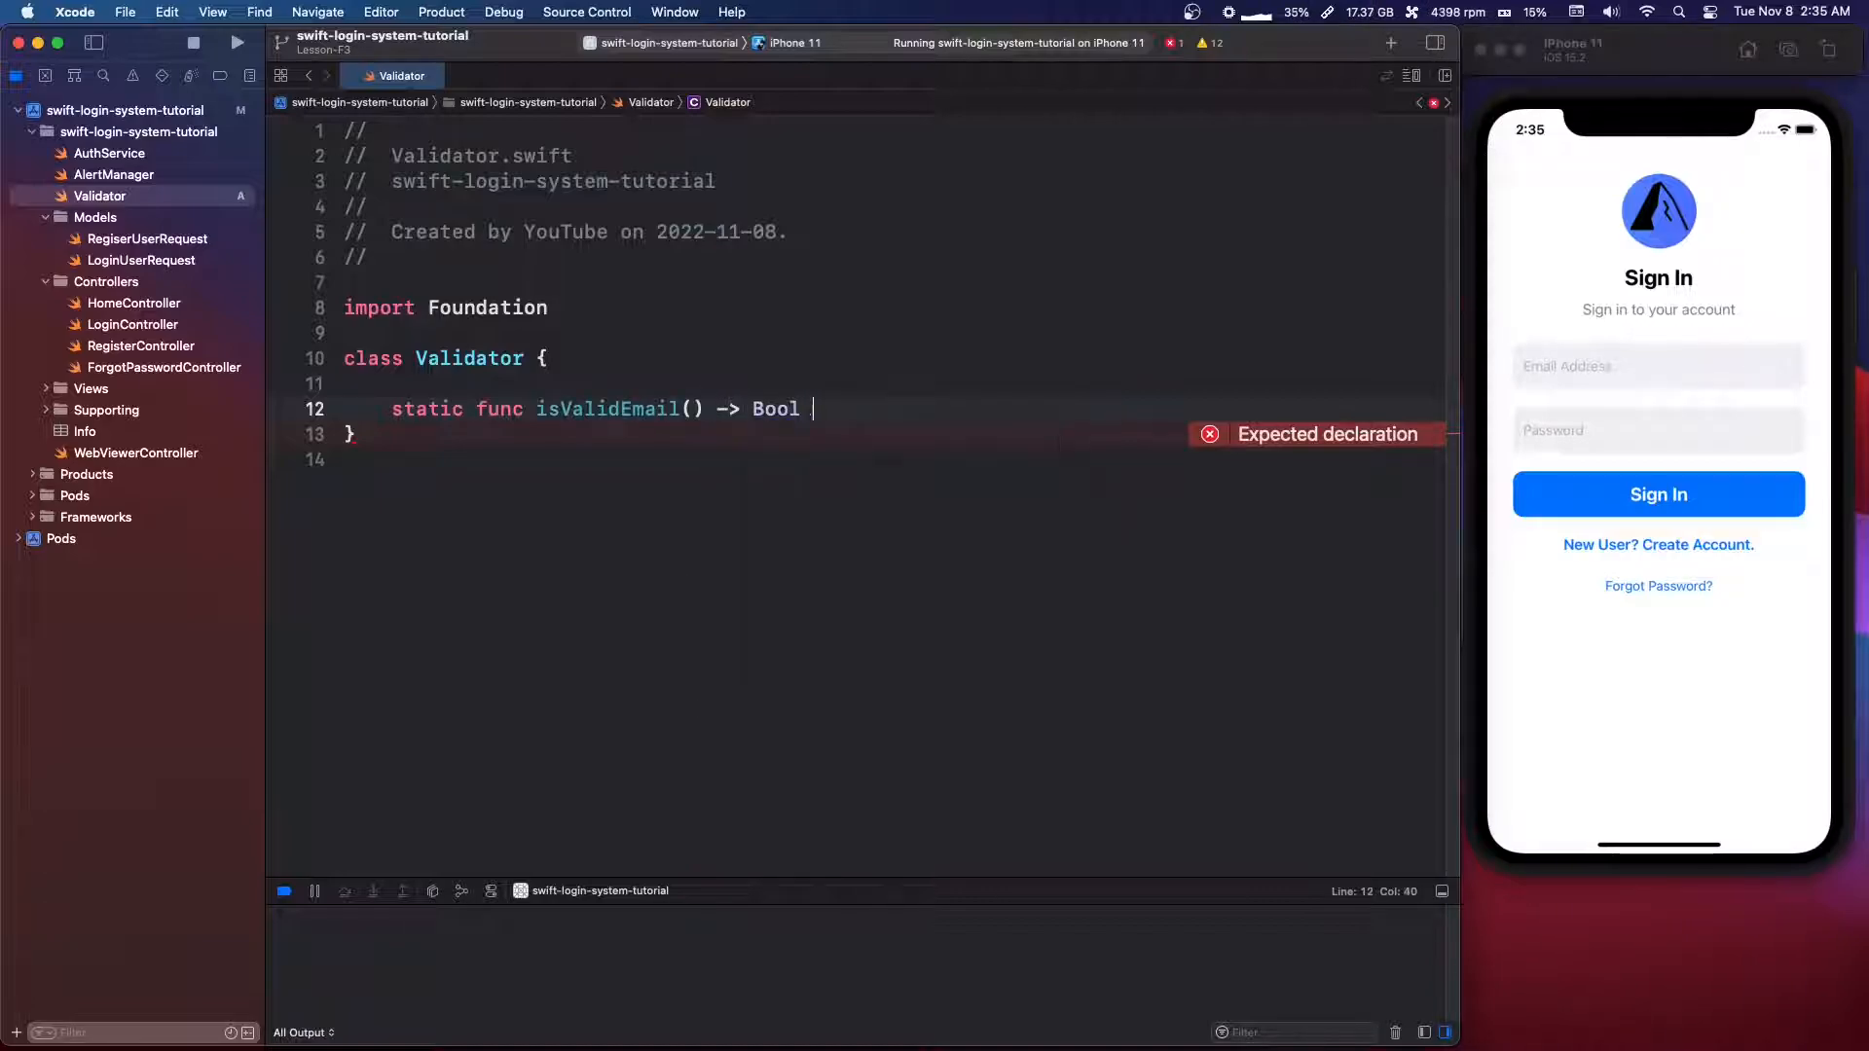
{"action": "type", "text": "{"}
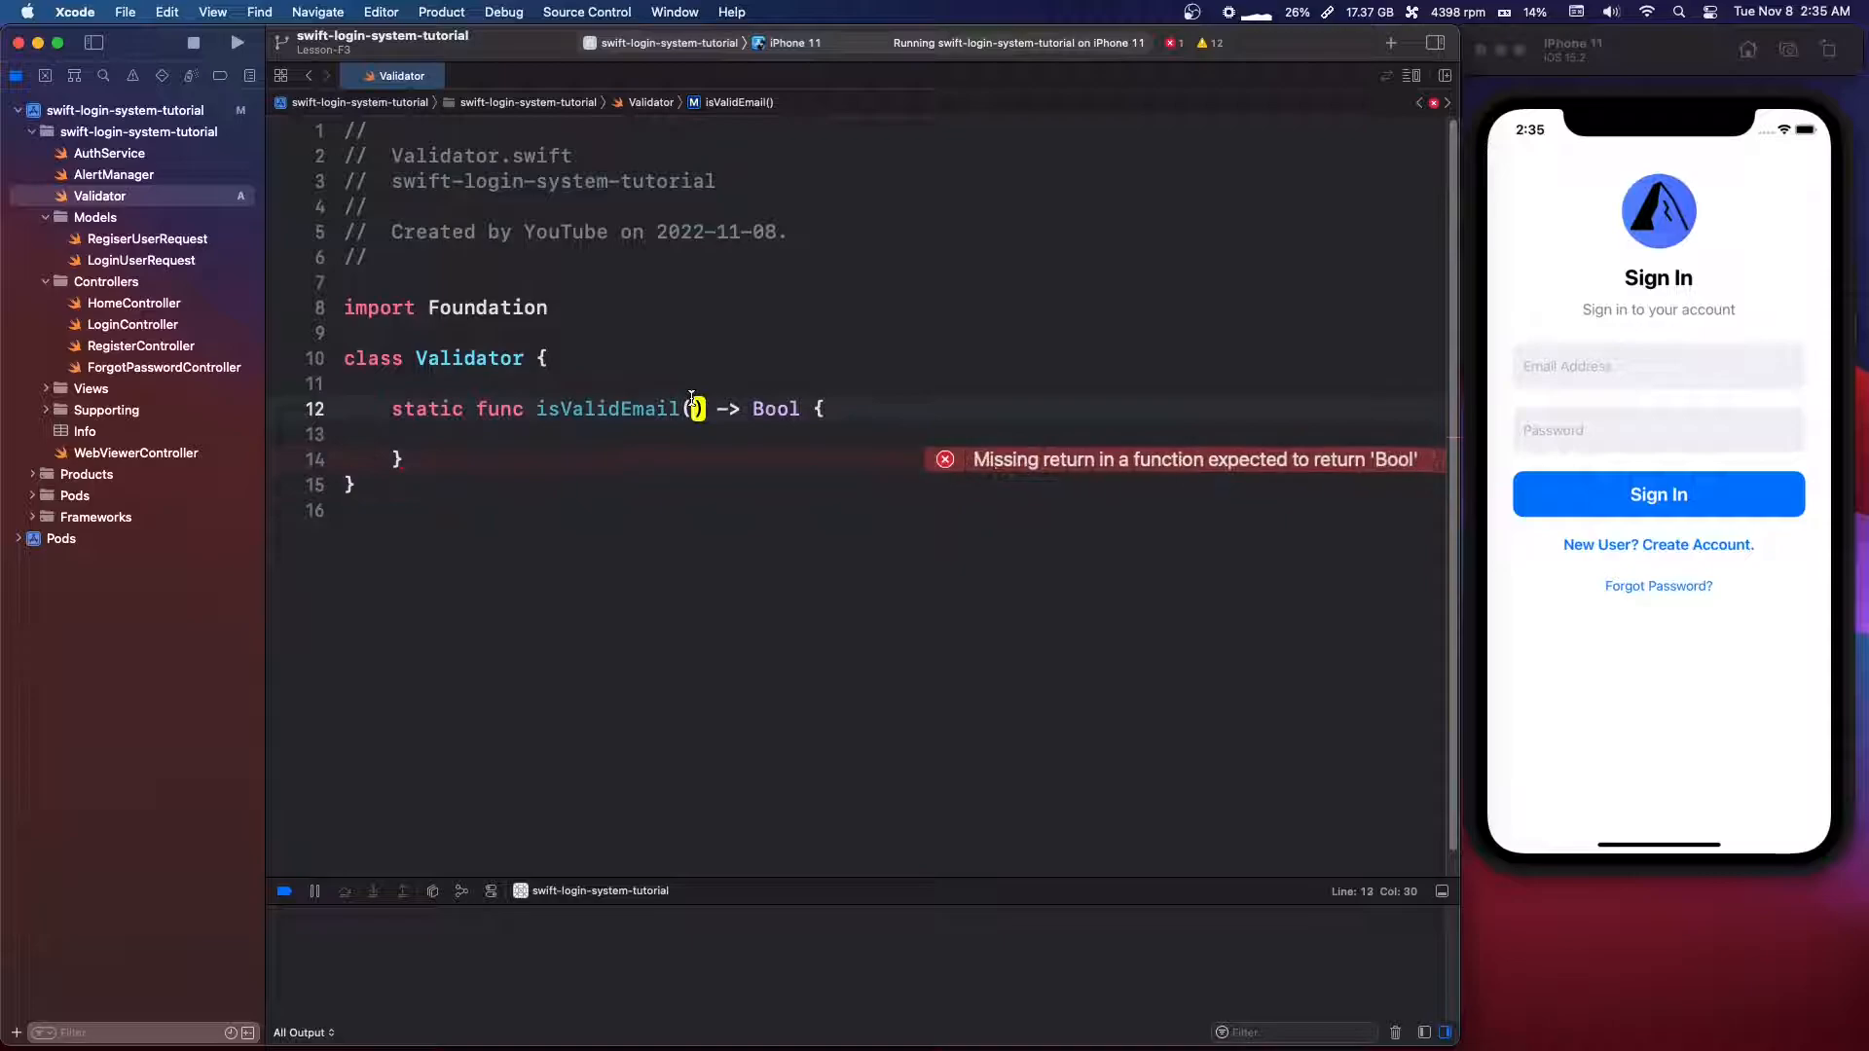
{"action": "type", "text": "w"}
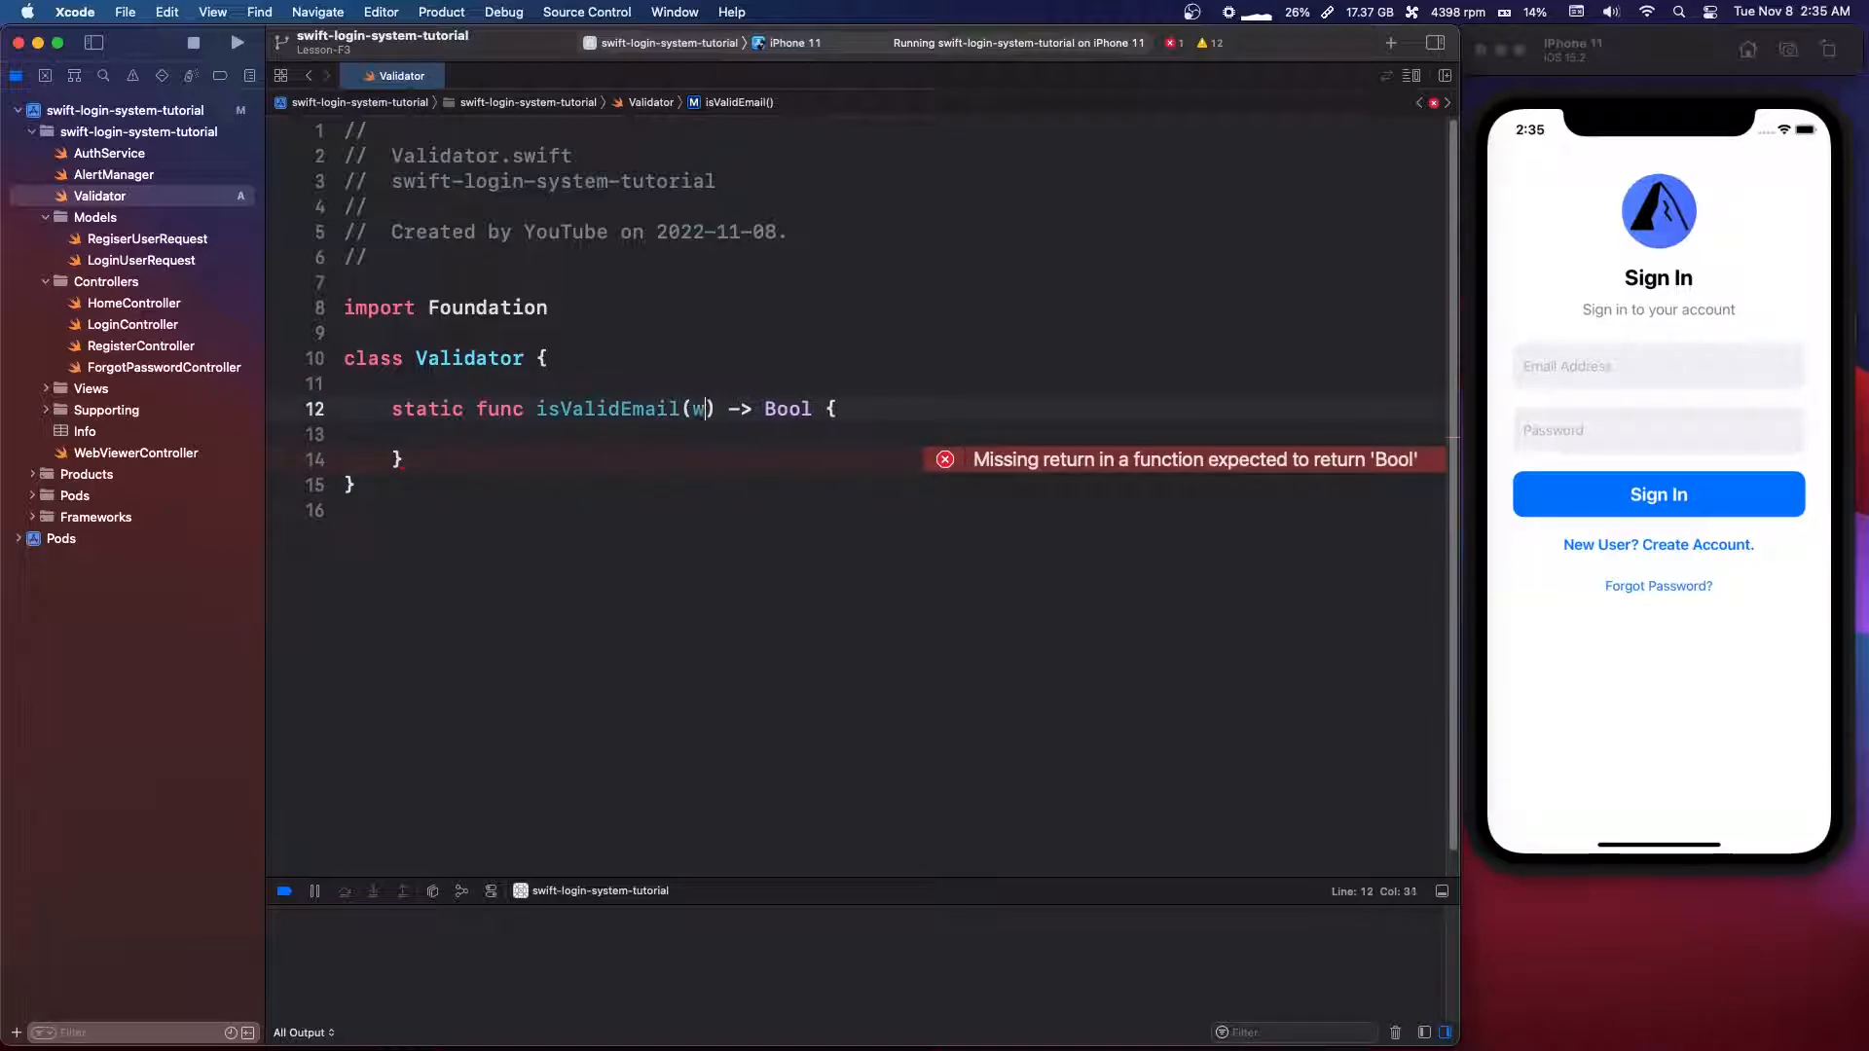
{"action": "type", "text": "ith email: String"}
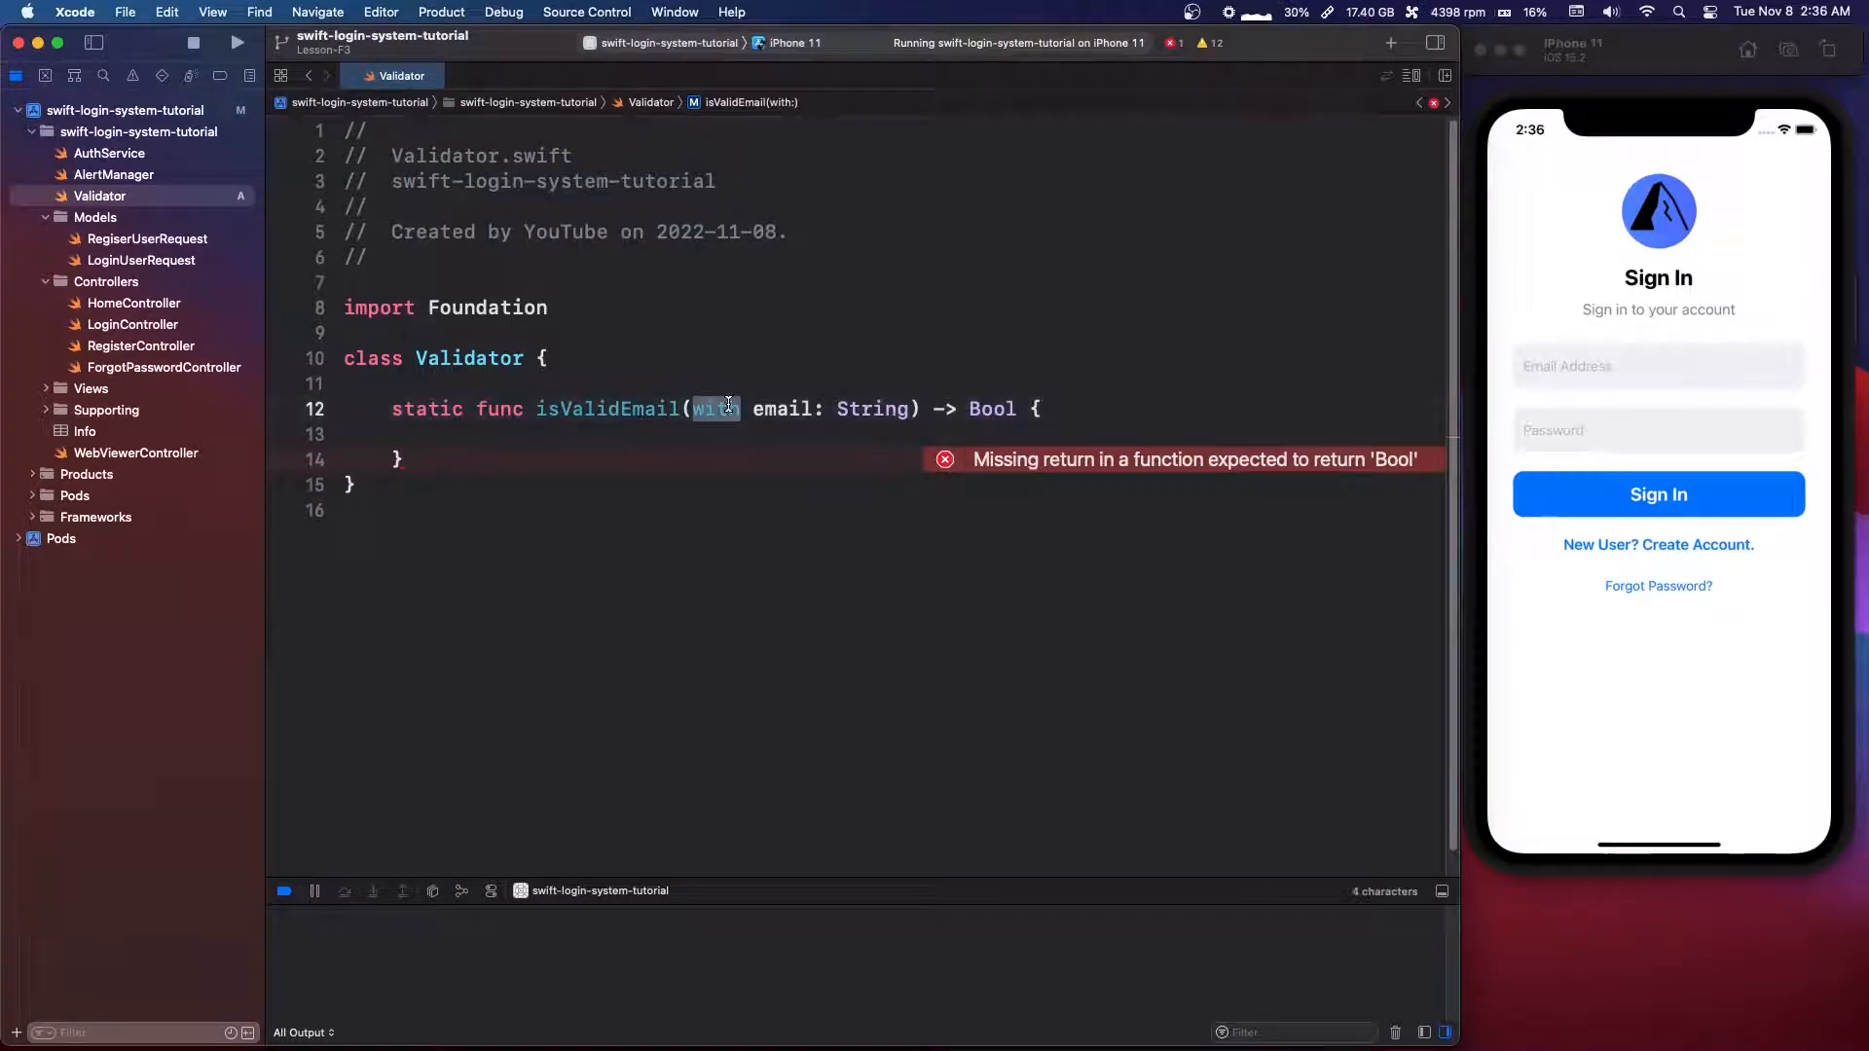
{"action": "type", "text": "for"}
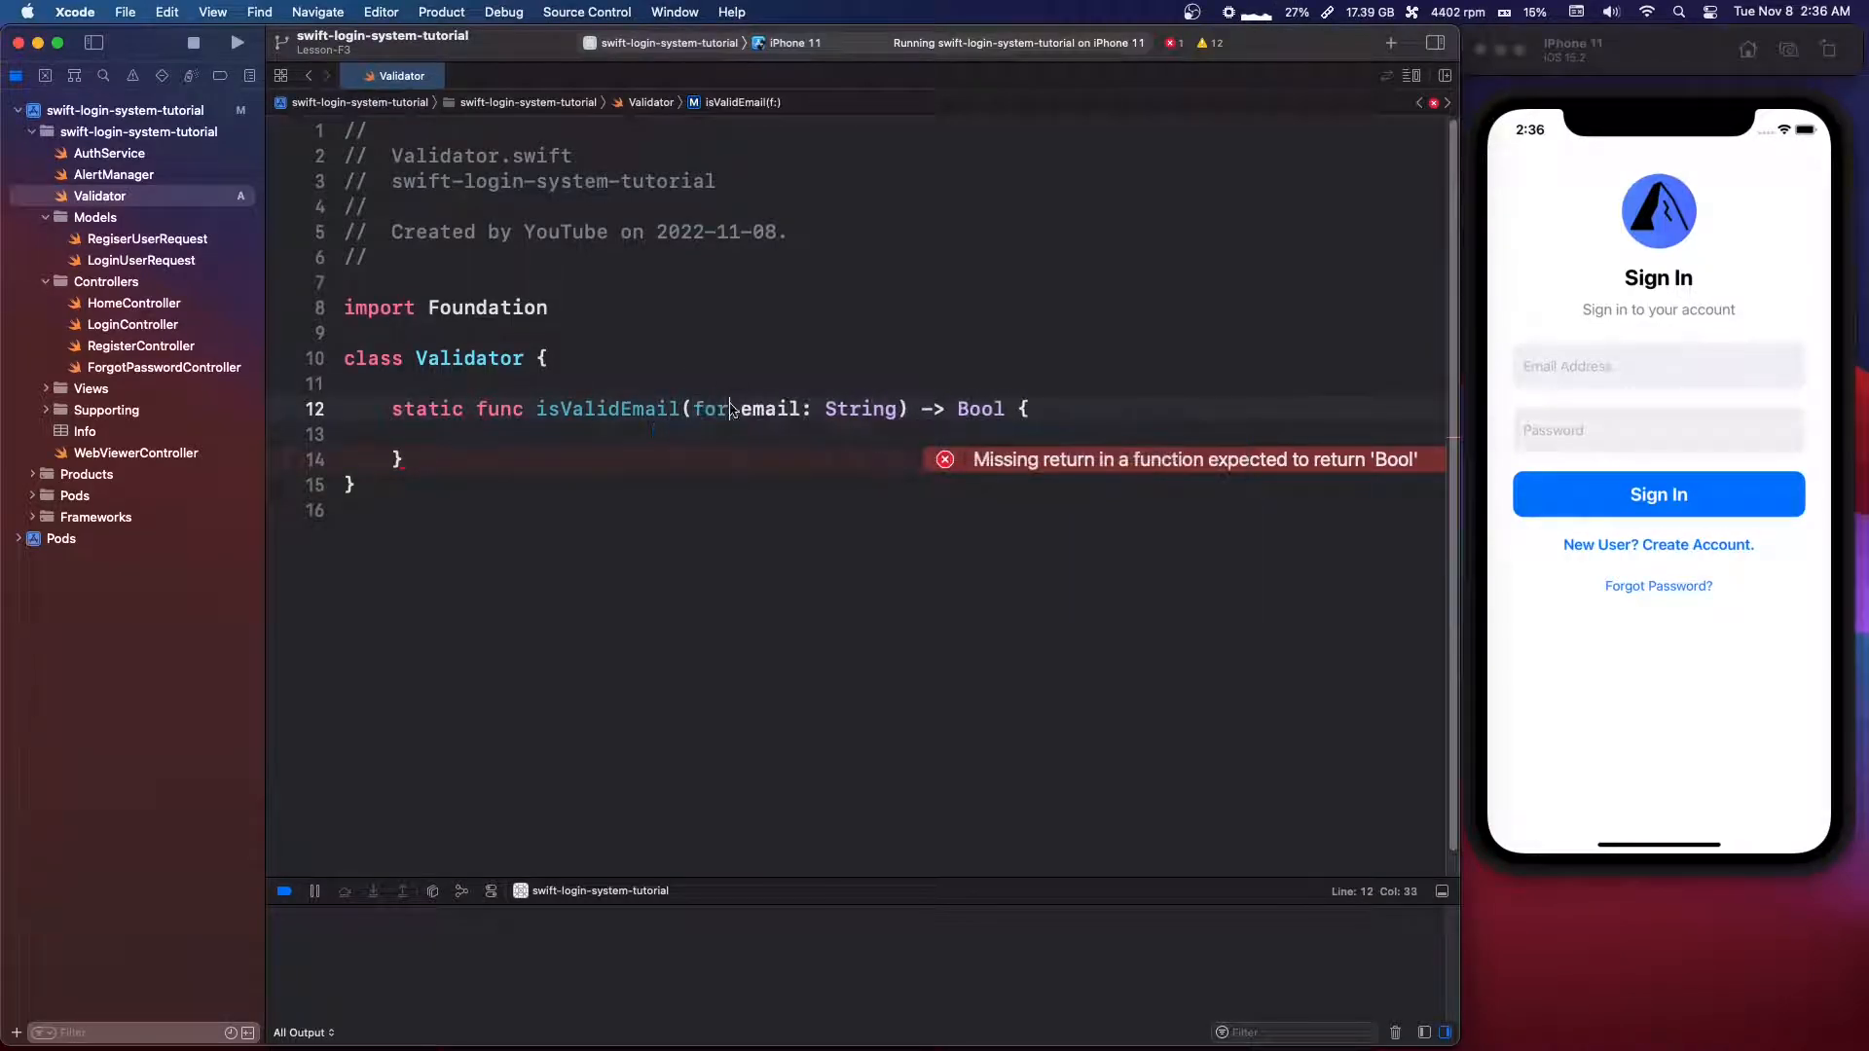
{"action": "left_click", "coordinate": [703, 434]}
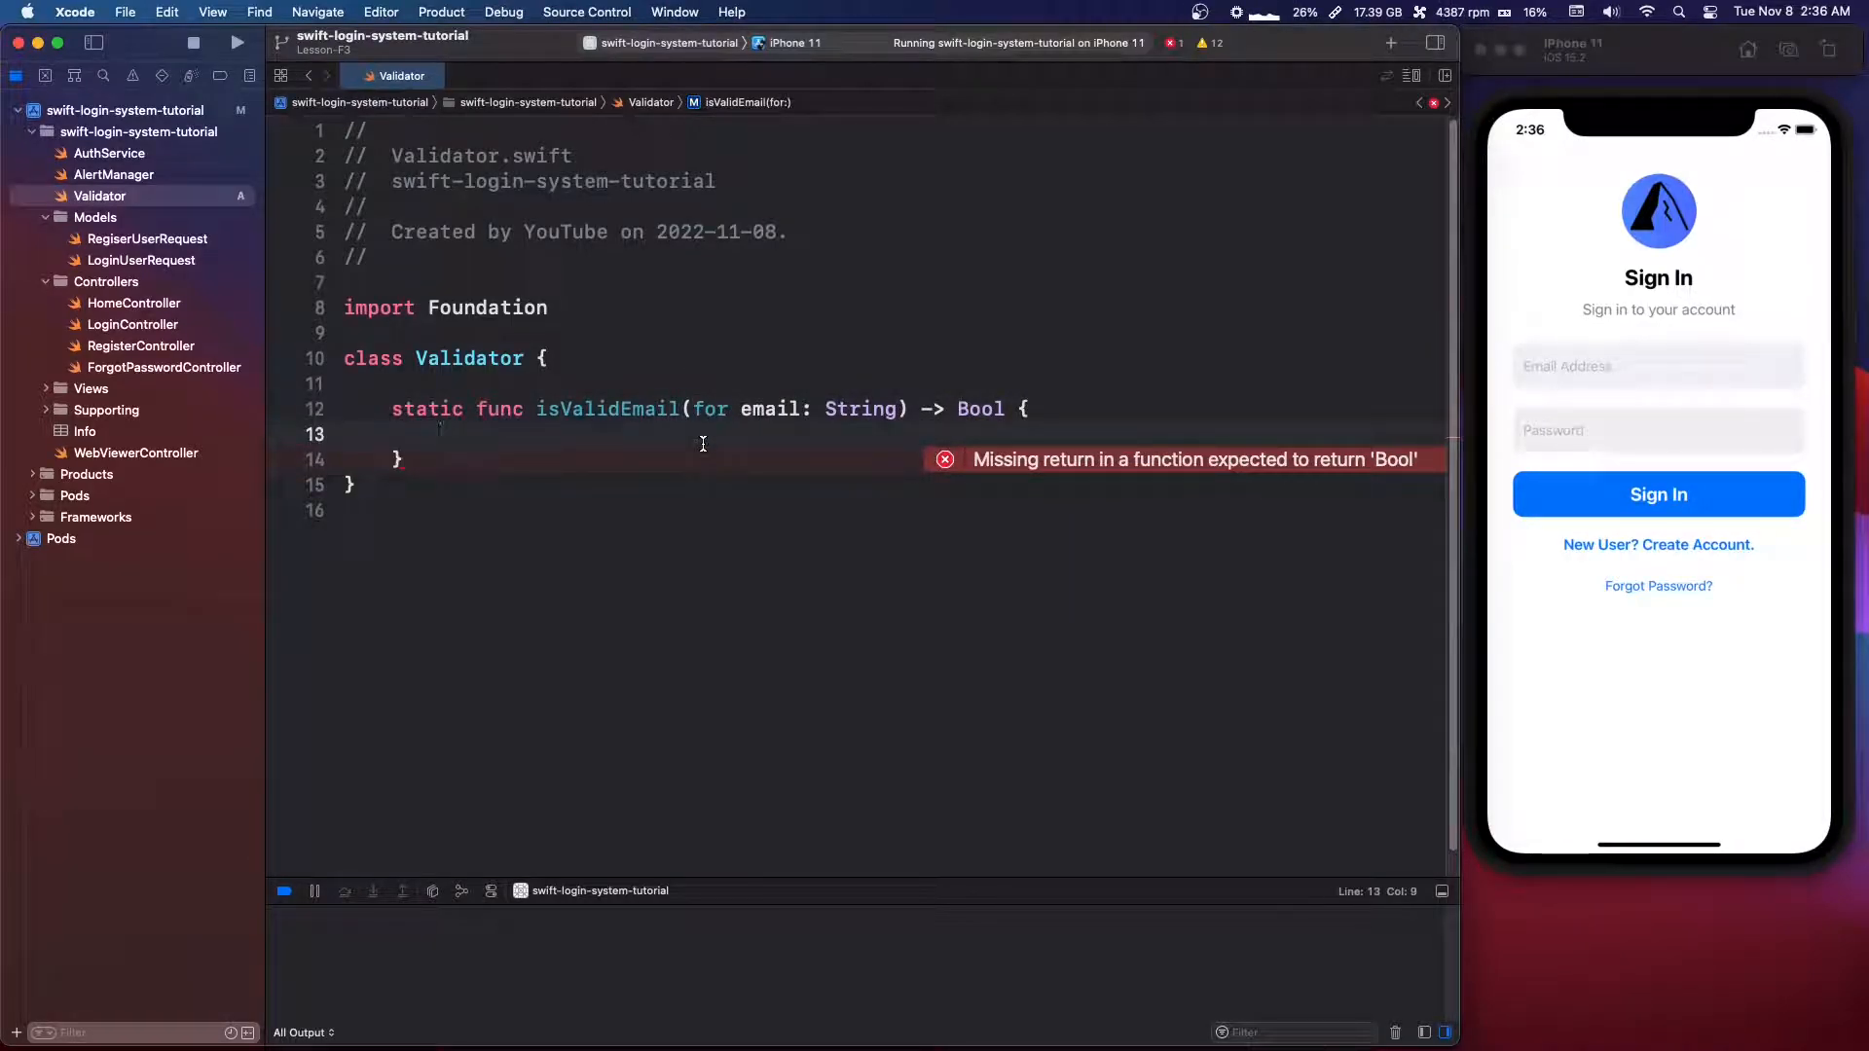
Trim the email of whitespacesAndNewlines and define the emailRegEx pattern string.
{"action": "type", "text": "let email ="}
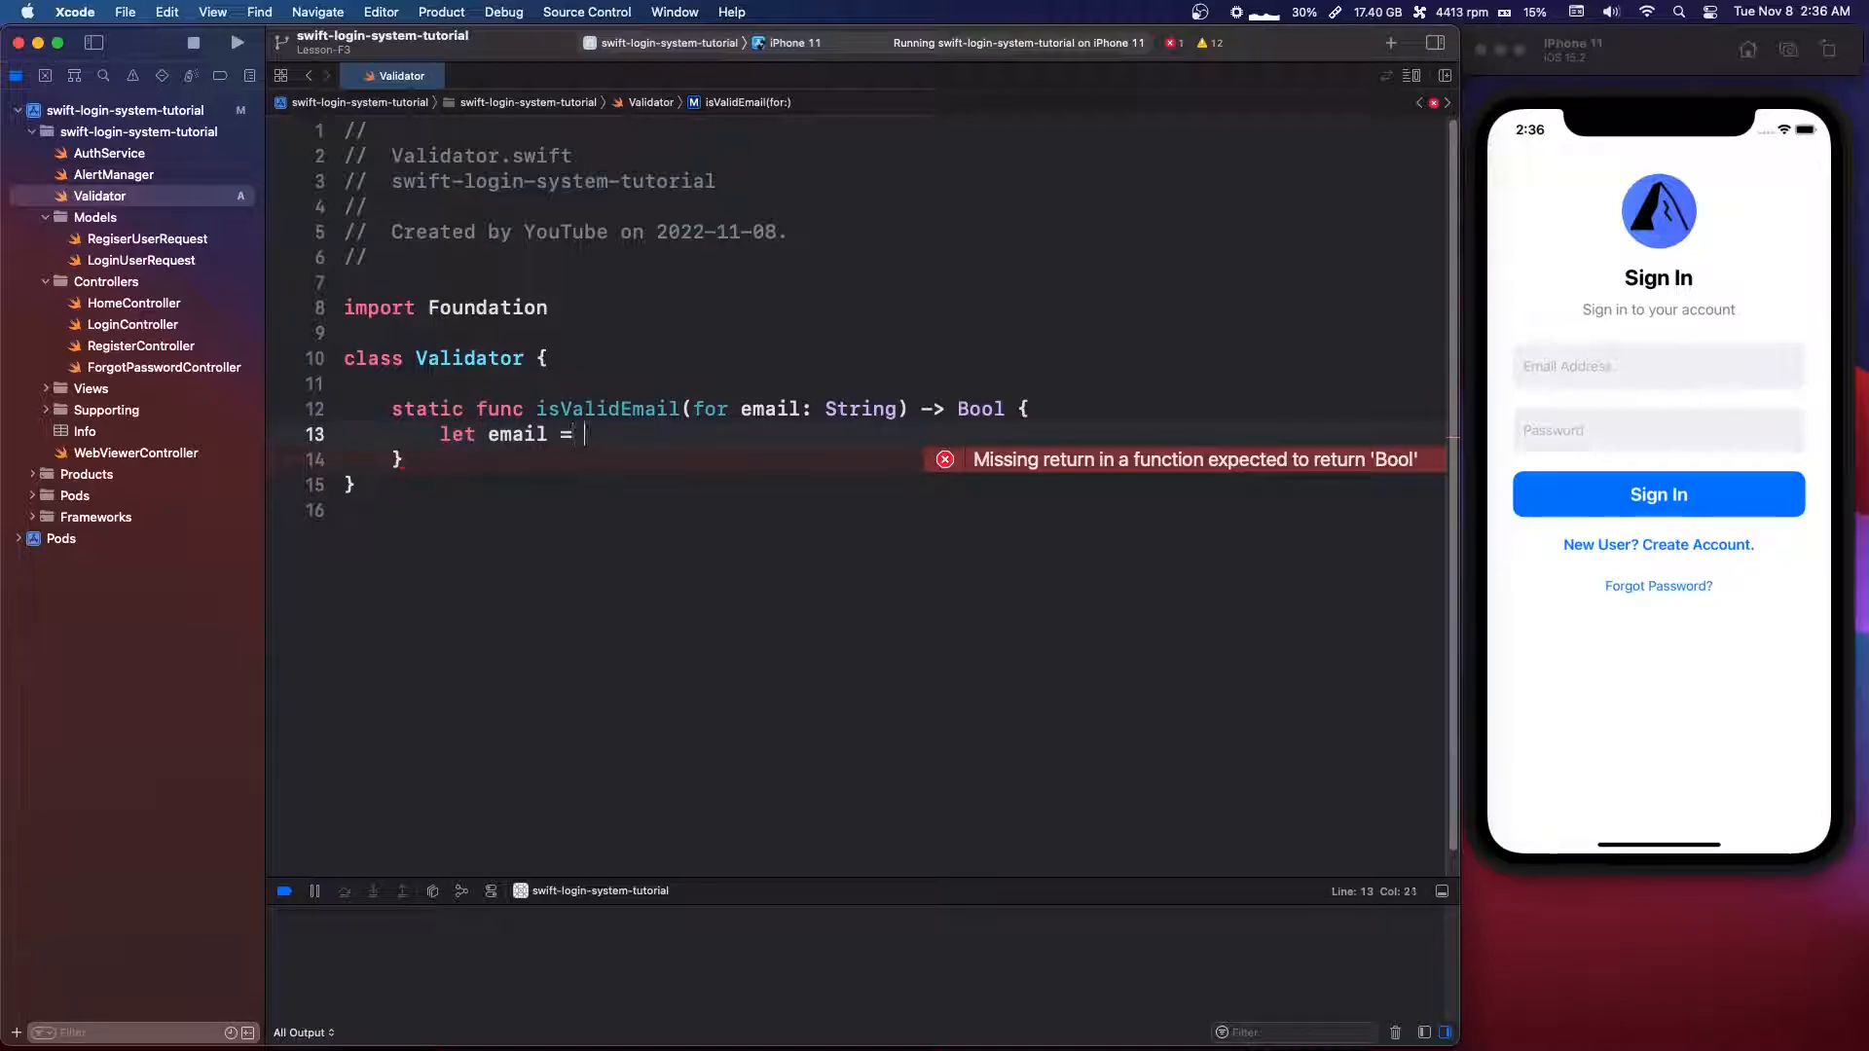
{"action": "type", "text": "e"}
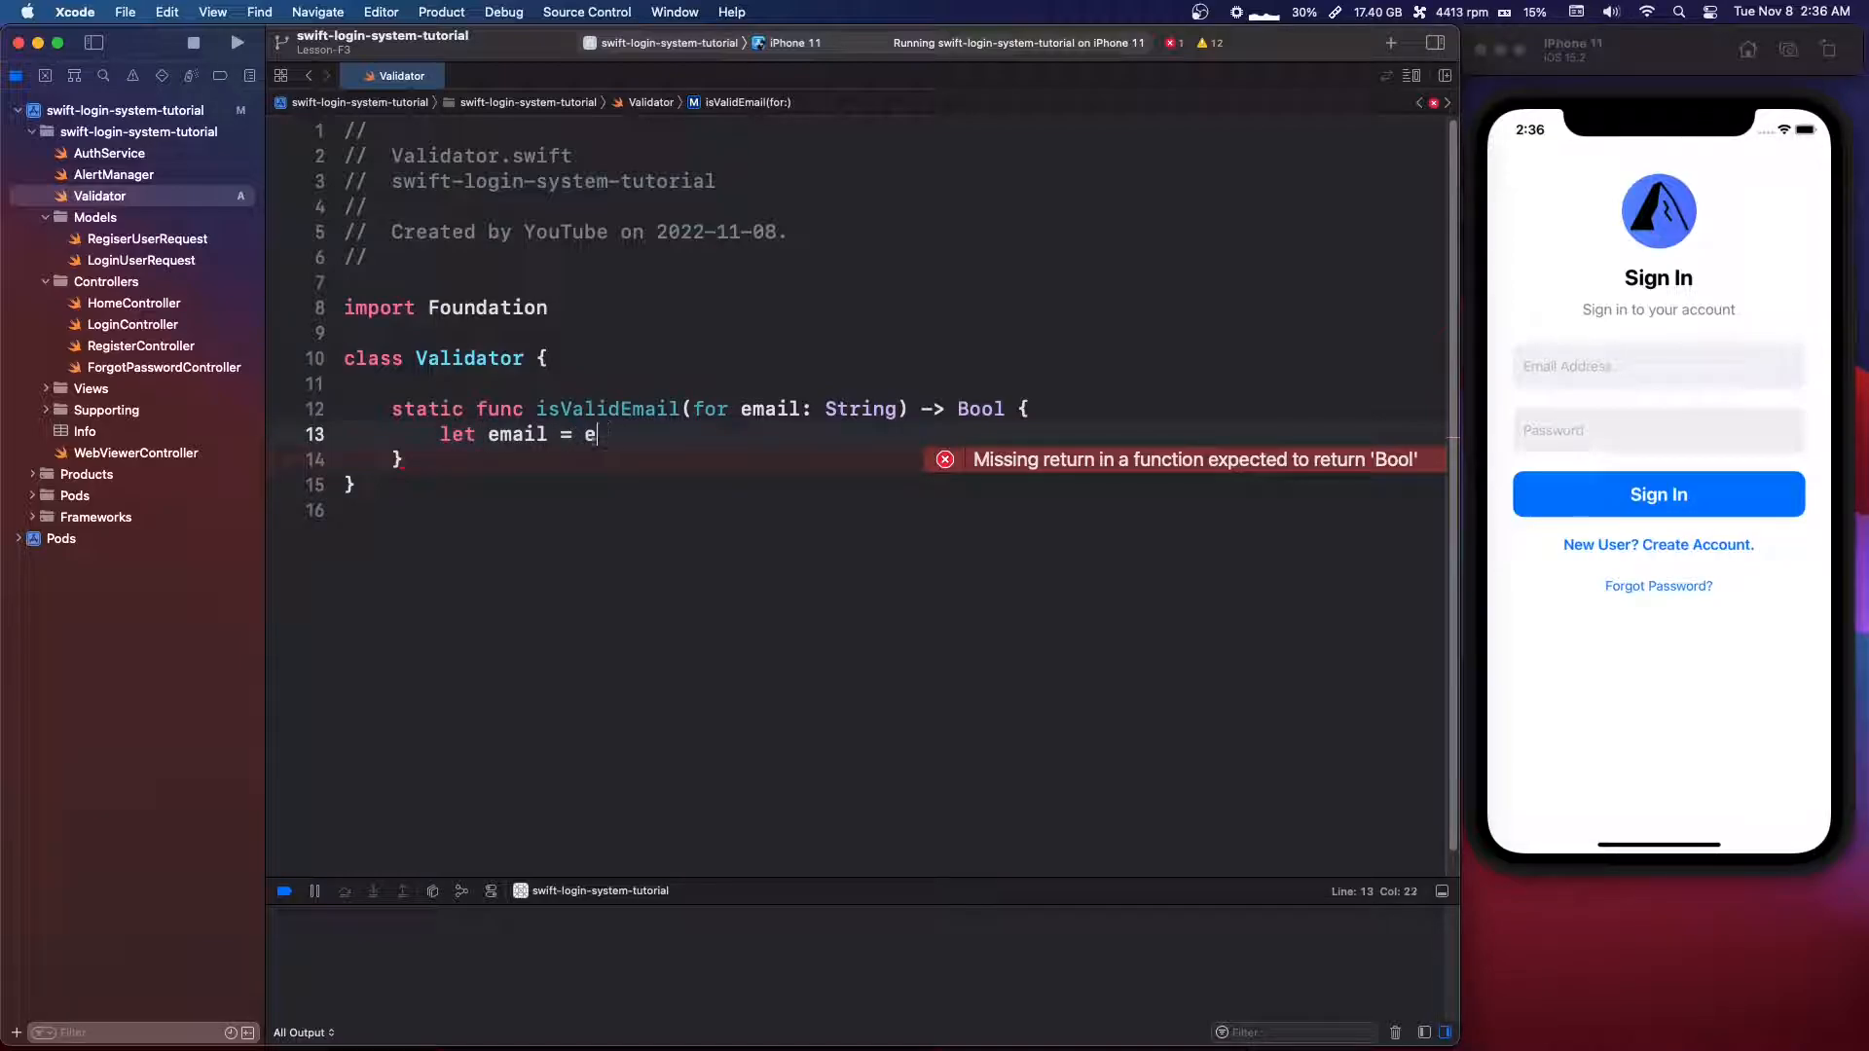
{"action": "type", "text": "mail.trimmingCharacters(in: CharacterSet"}
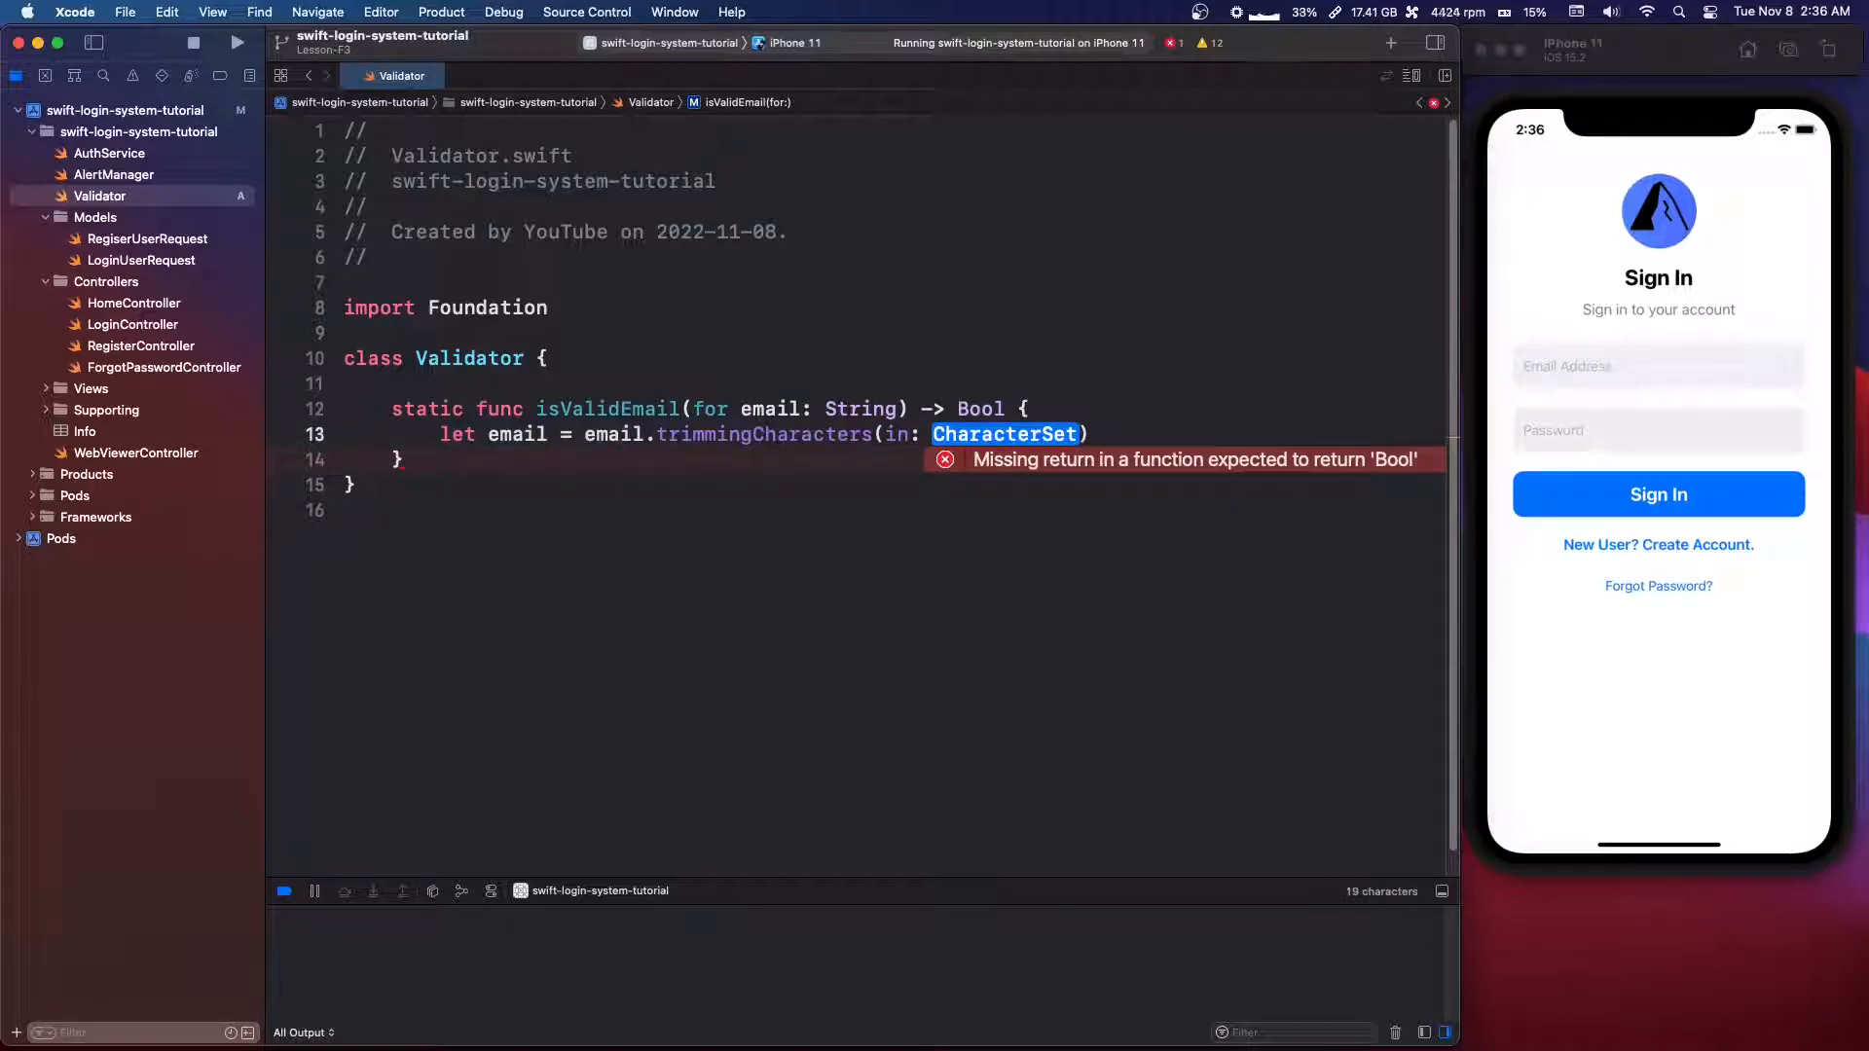
{"action": "type", "text": ".w"}
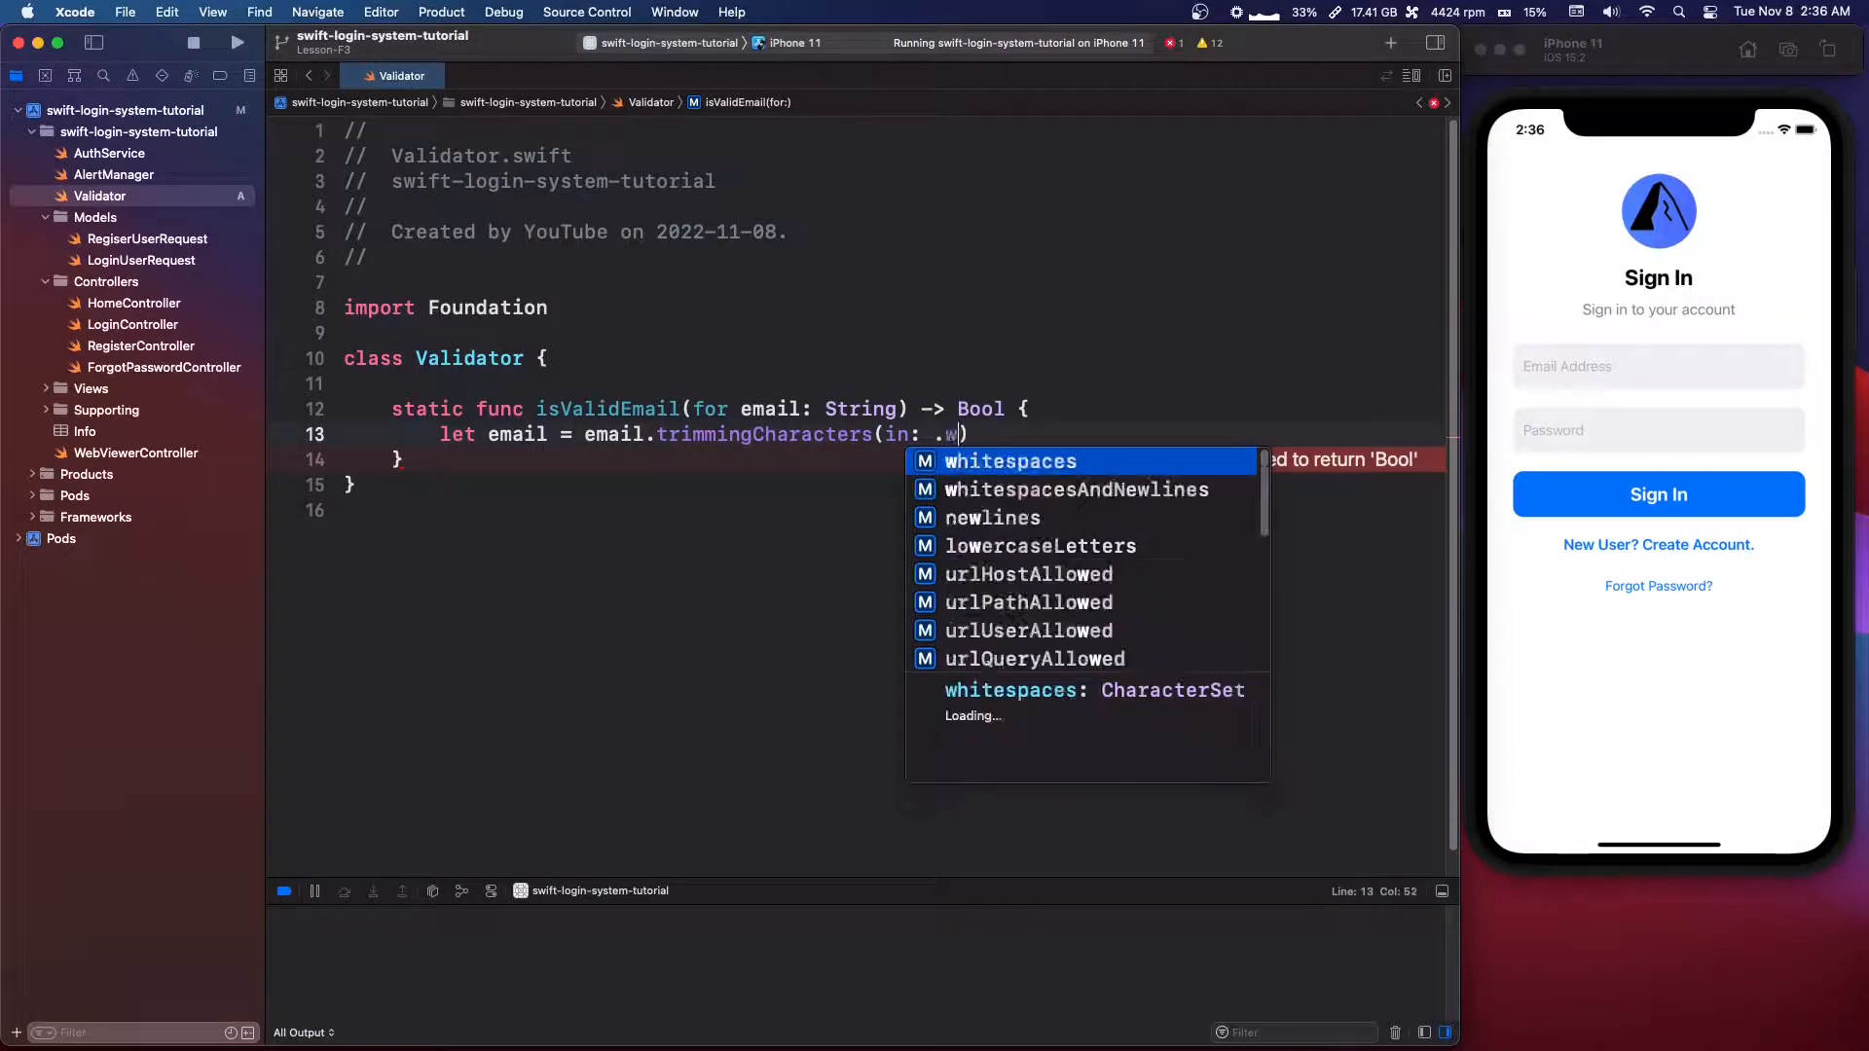
{"action": "left_click", "coordinate": [1074, 489]}
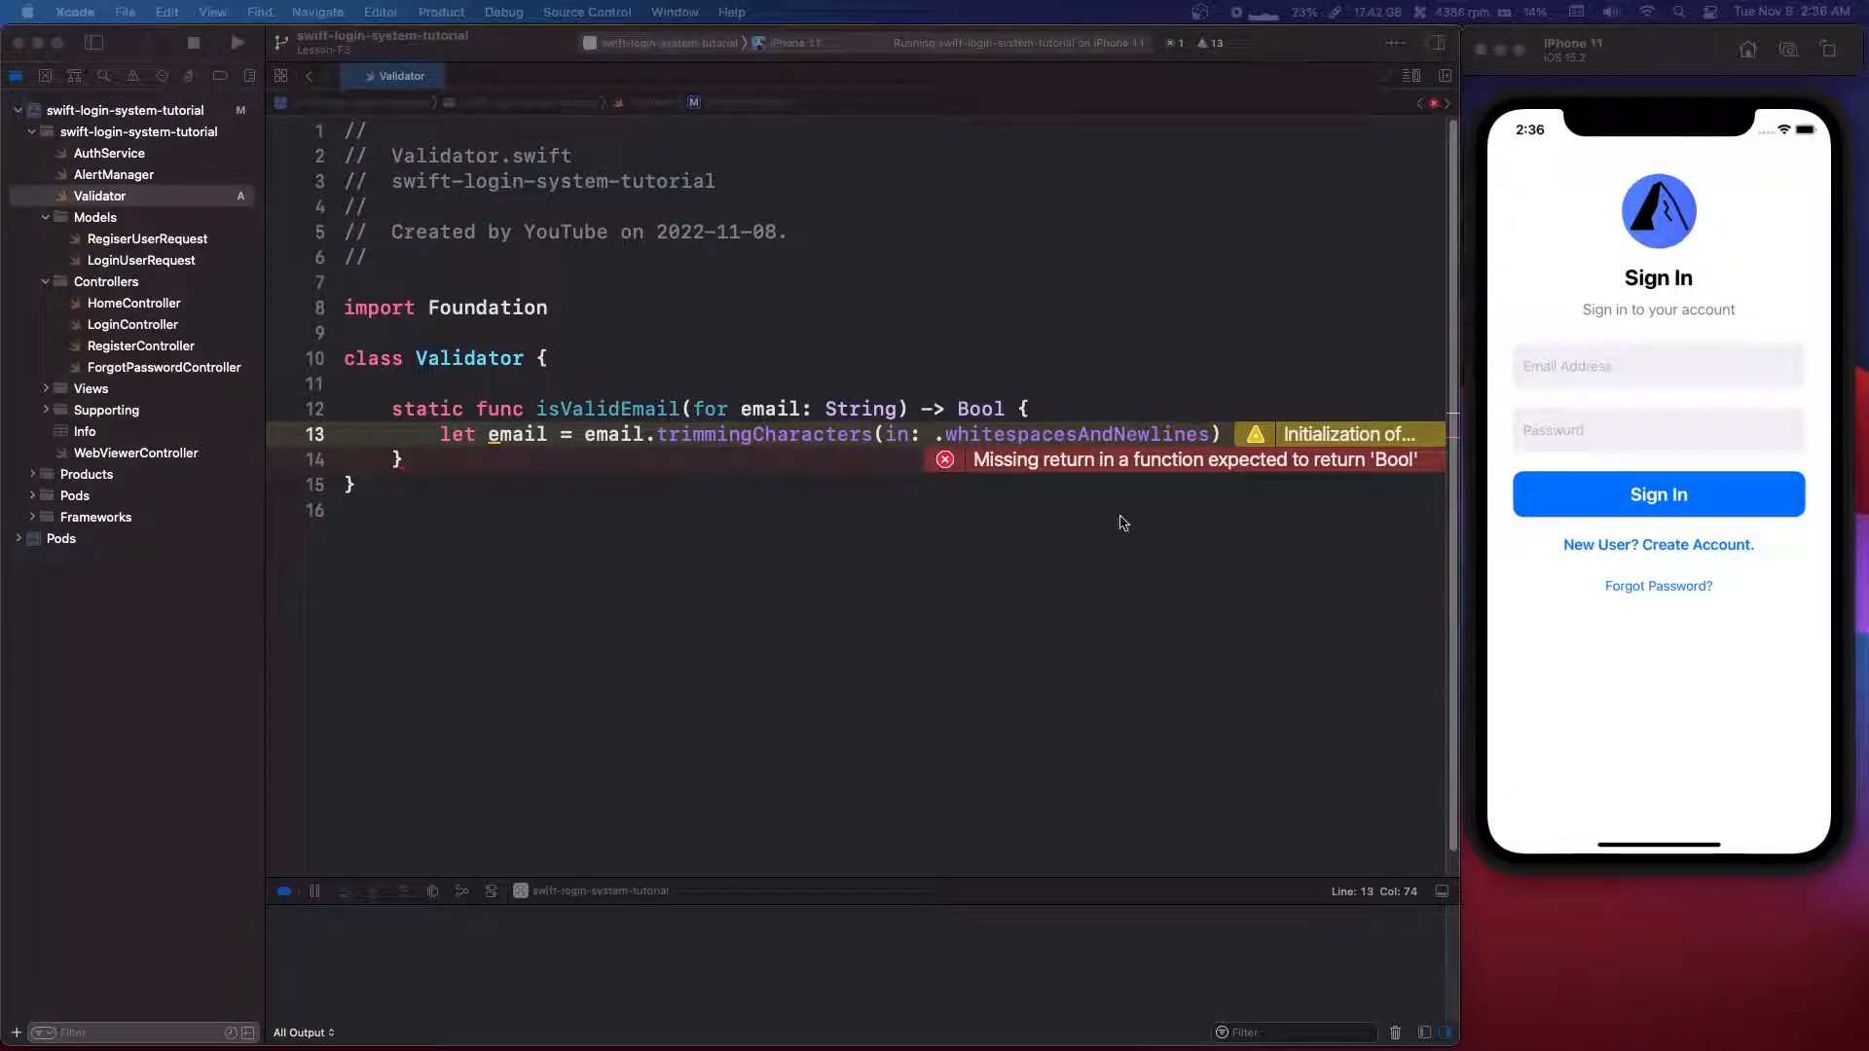
{"action": "type", "text": "let emailRegEx = \"[A-Z0-9a-z._%+-]+@[A-Za-z0-9.-]+\\\\.{1}[A-Za-z]{2,64}\""}
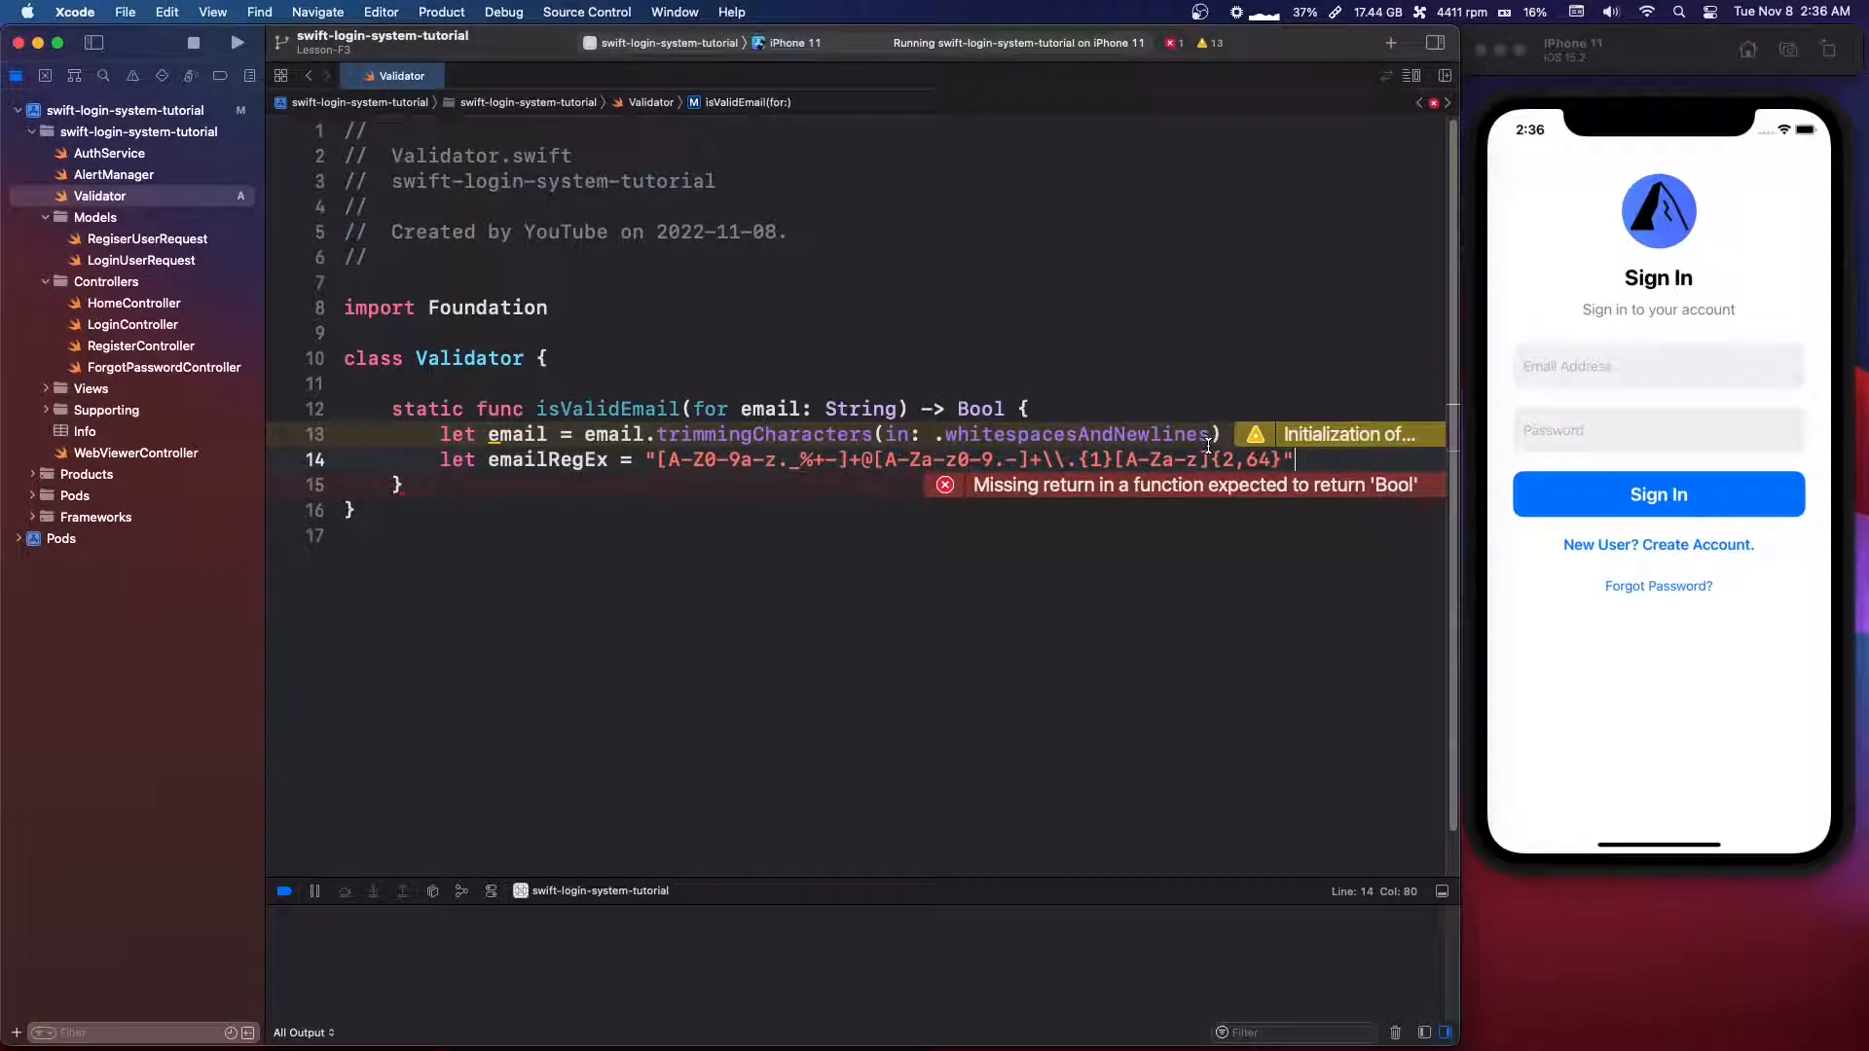
Build an NSPredicate with "SELF MATCHES %@" on emailRegEx and return its evaluation of email.
{"action": "type", "text": "let"}
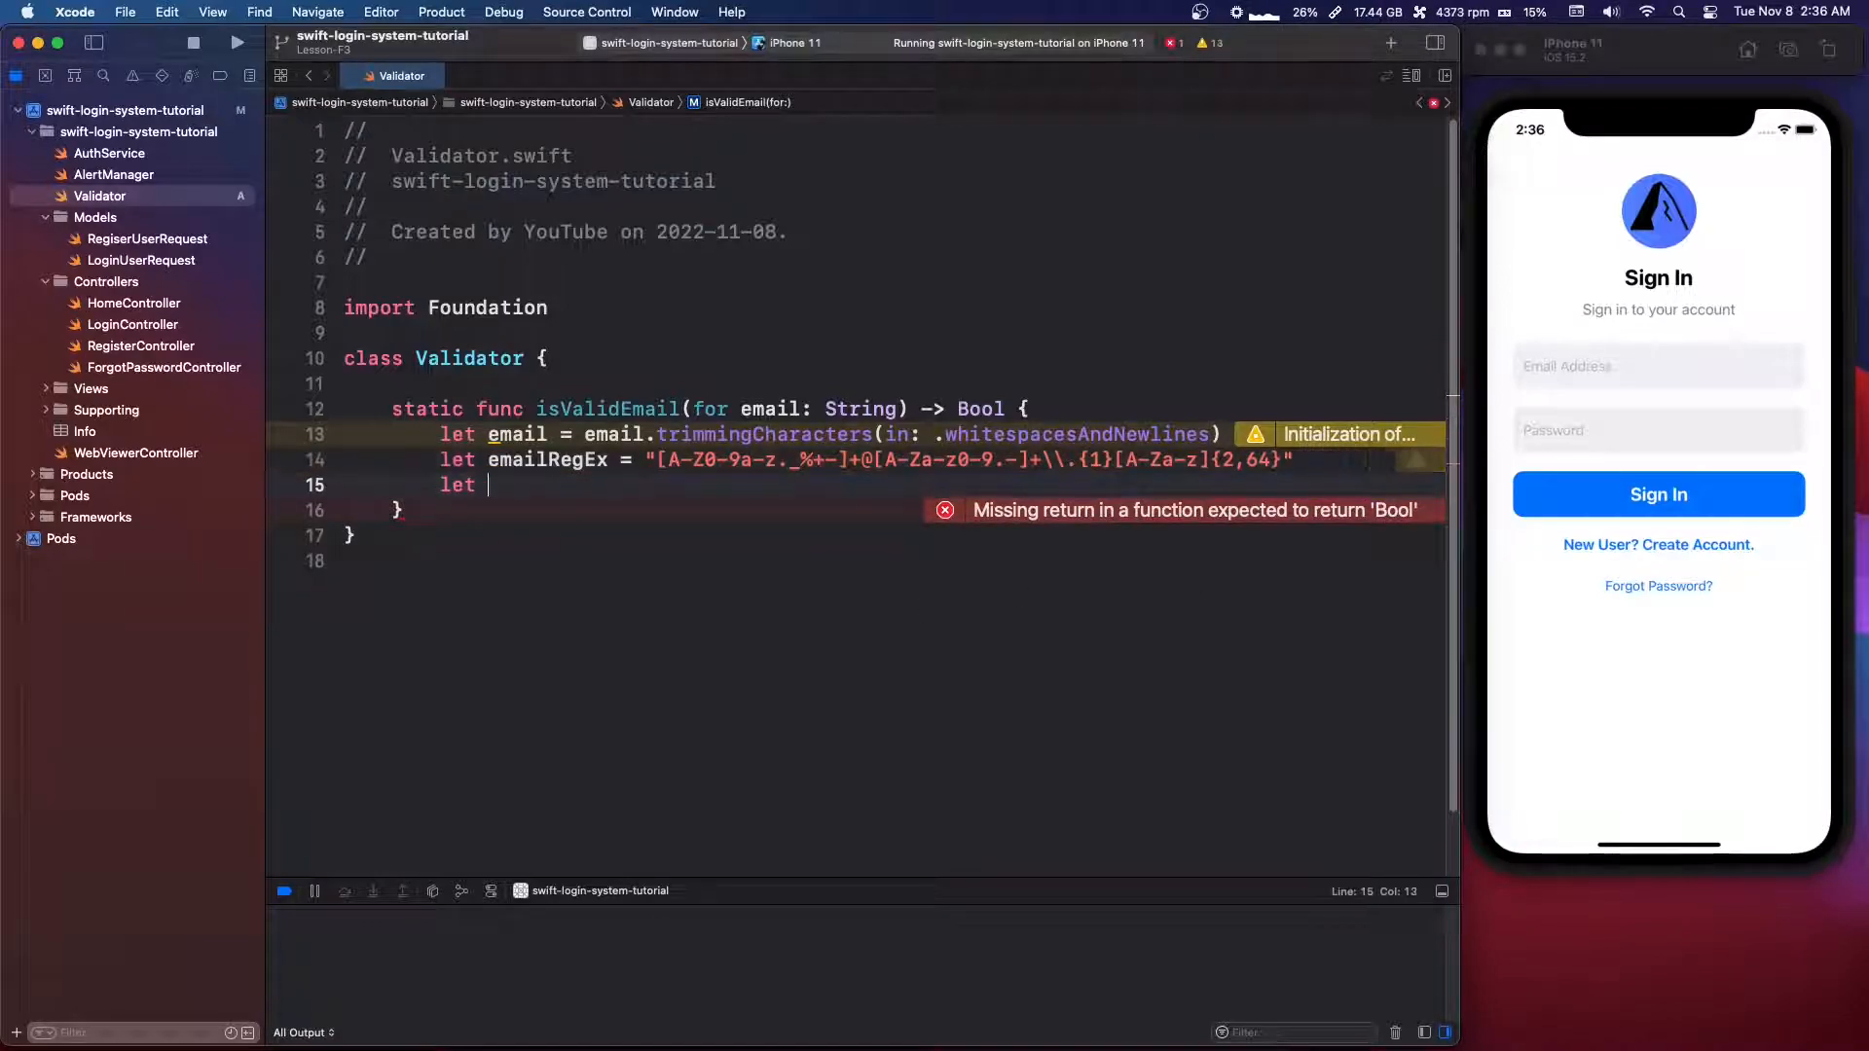
{"action": "type", "text": "emailPred ="}
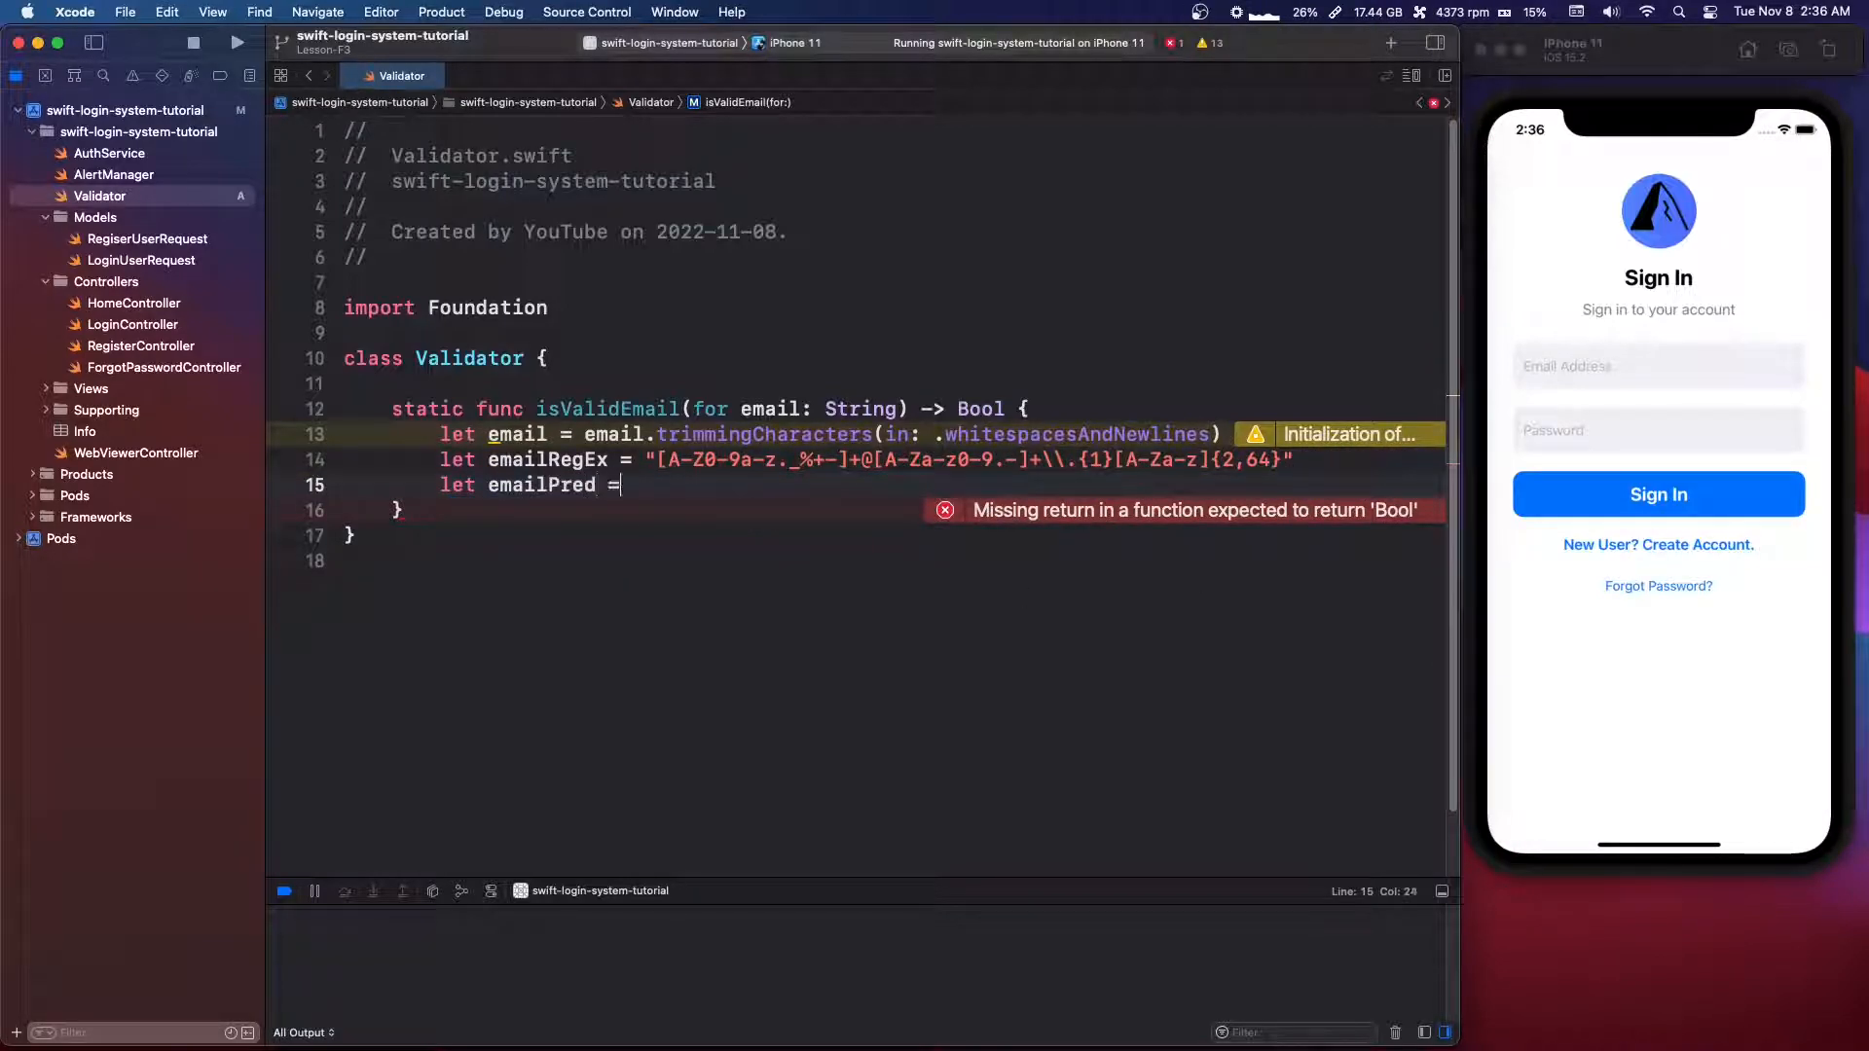
{"action": "type", "text": "NSPRe"}
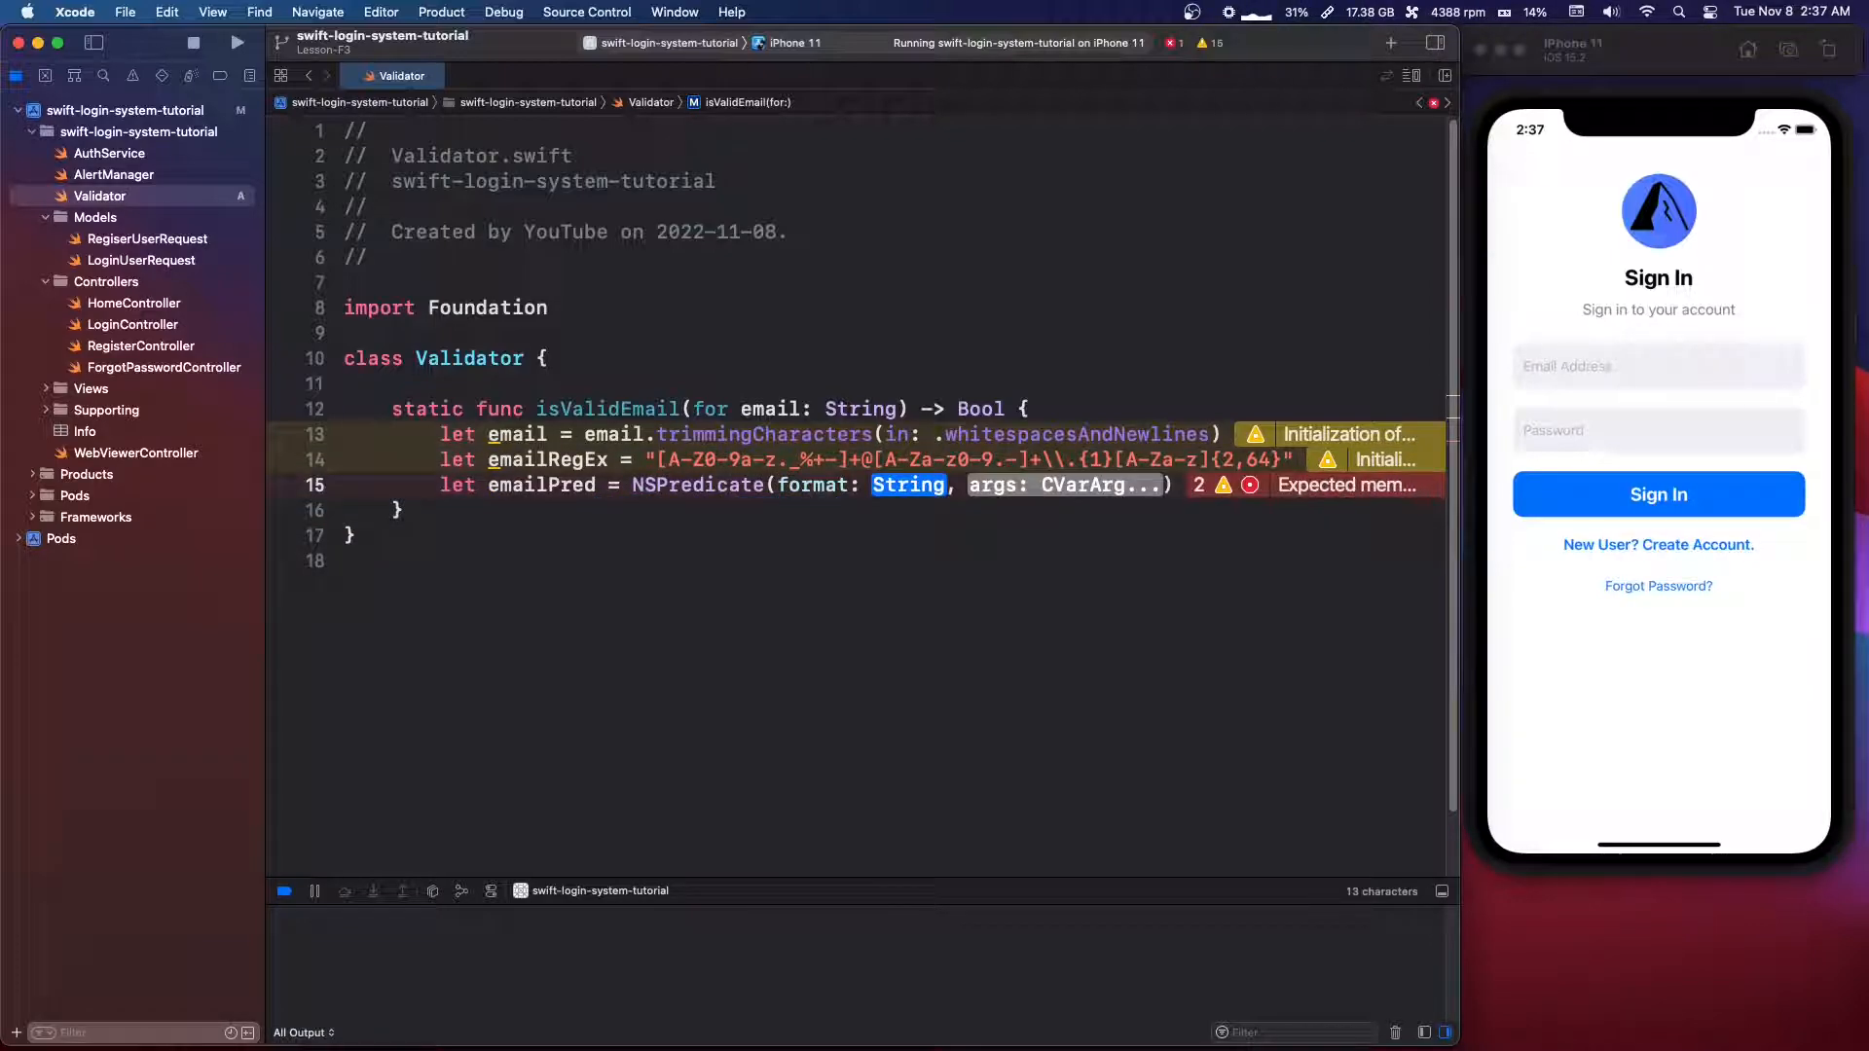
{"action": "type", "text": "SELF MATCH"}
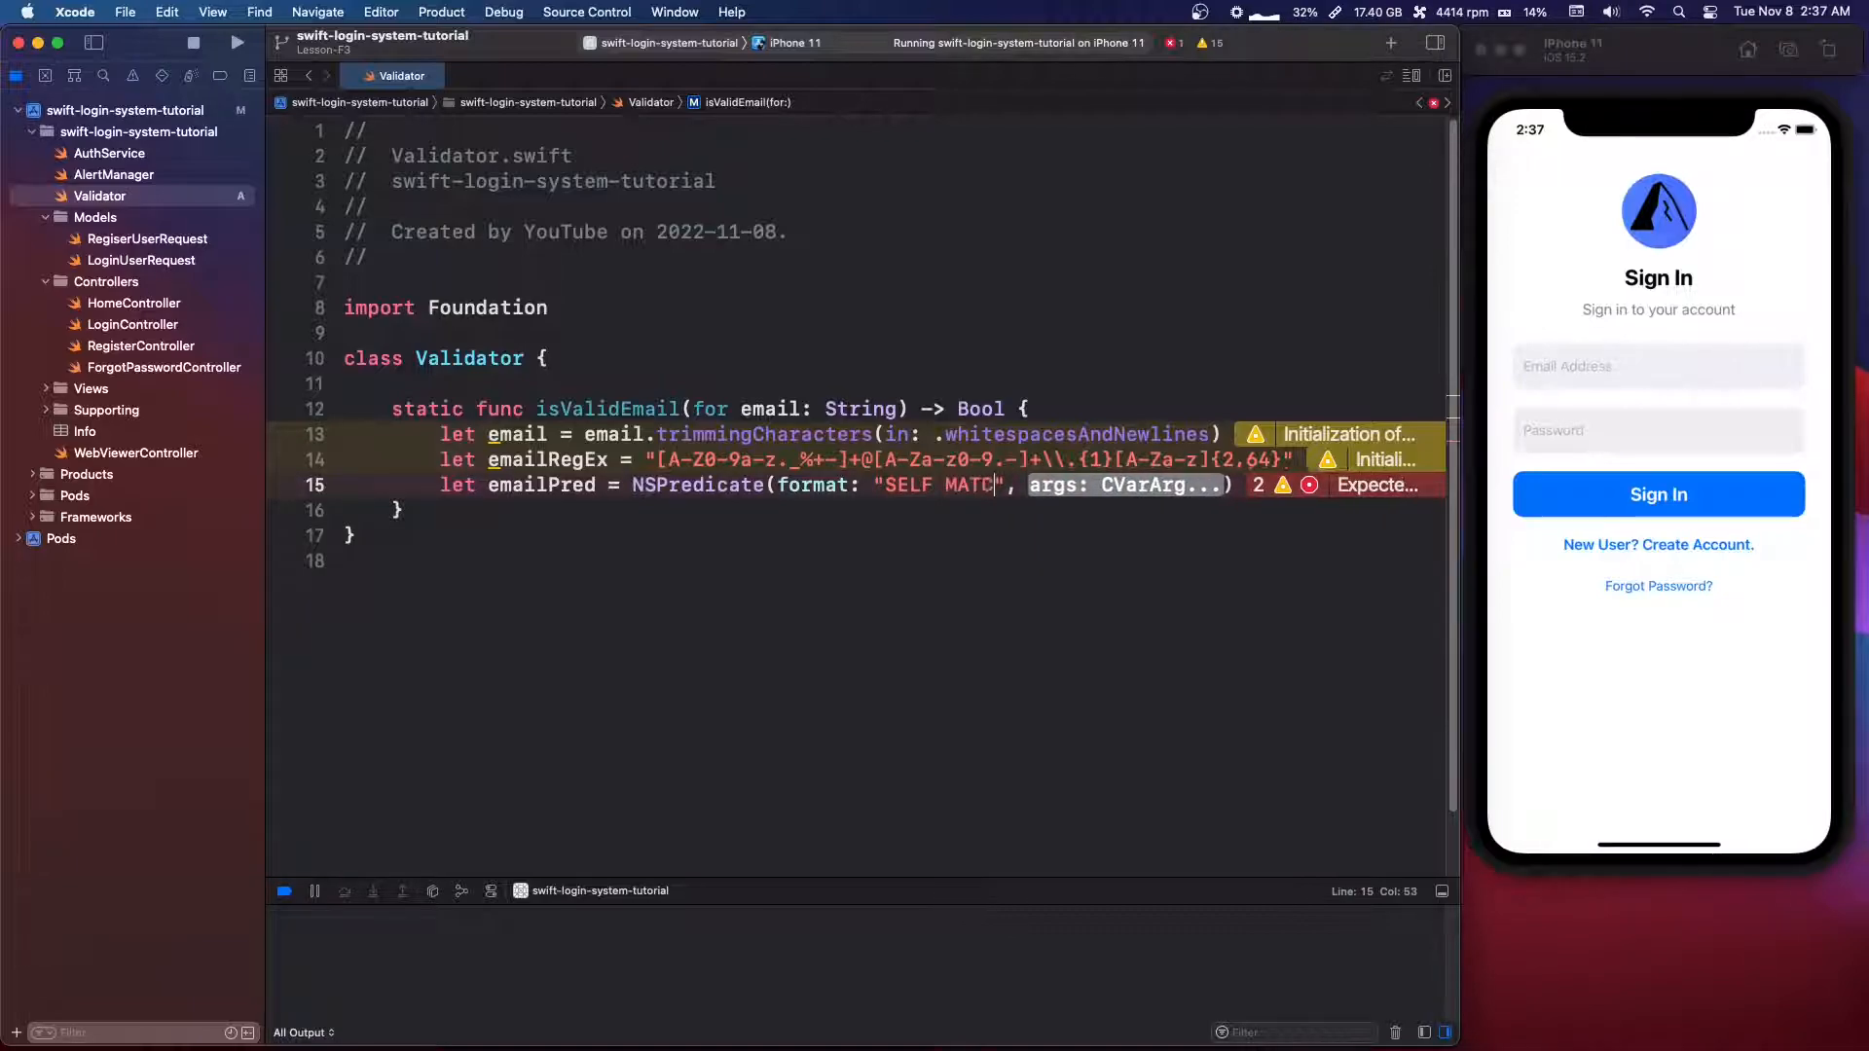
{"action": "type", "text": "HES"}
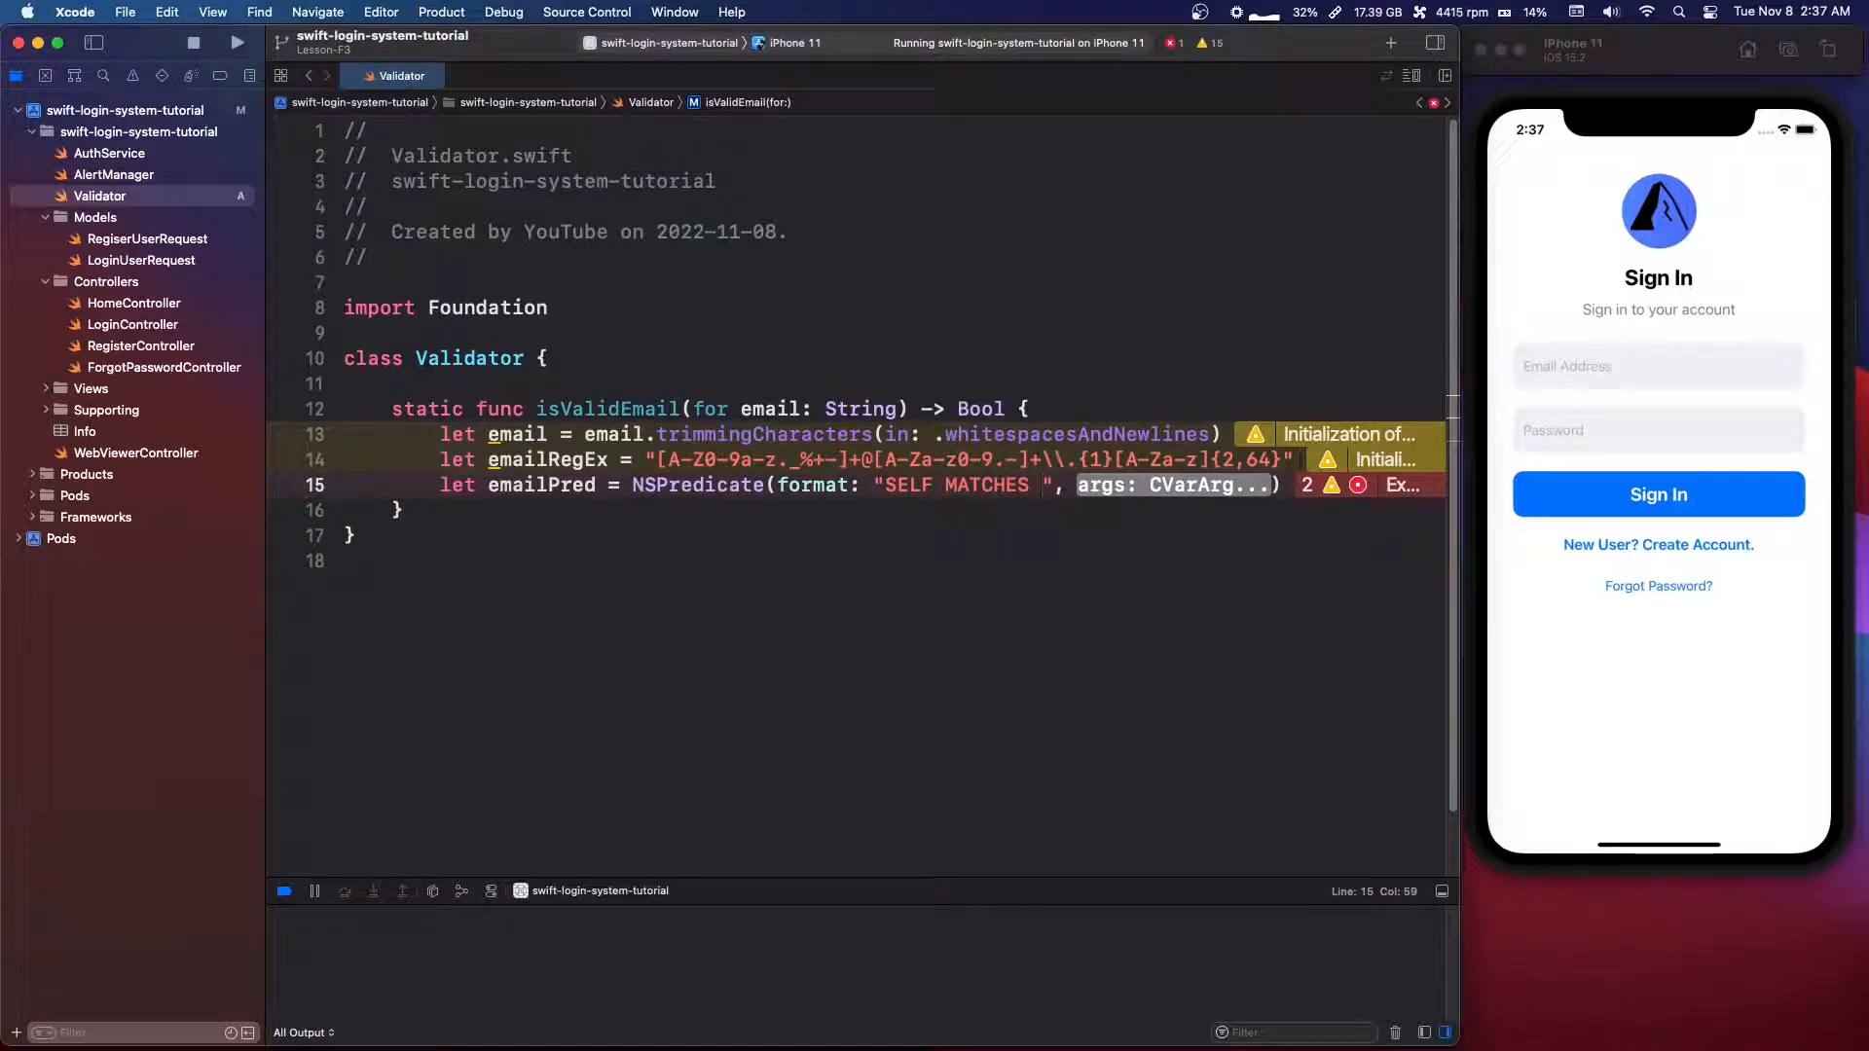
{"action": "type", "text": "%@"}
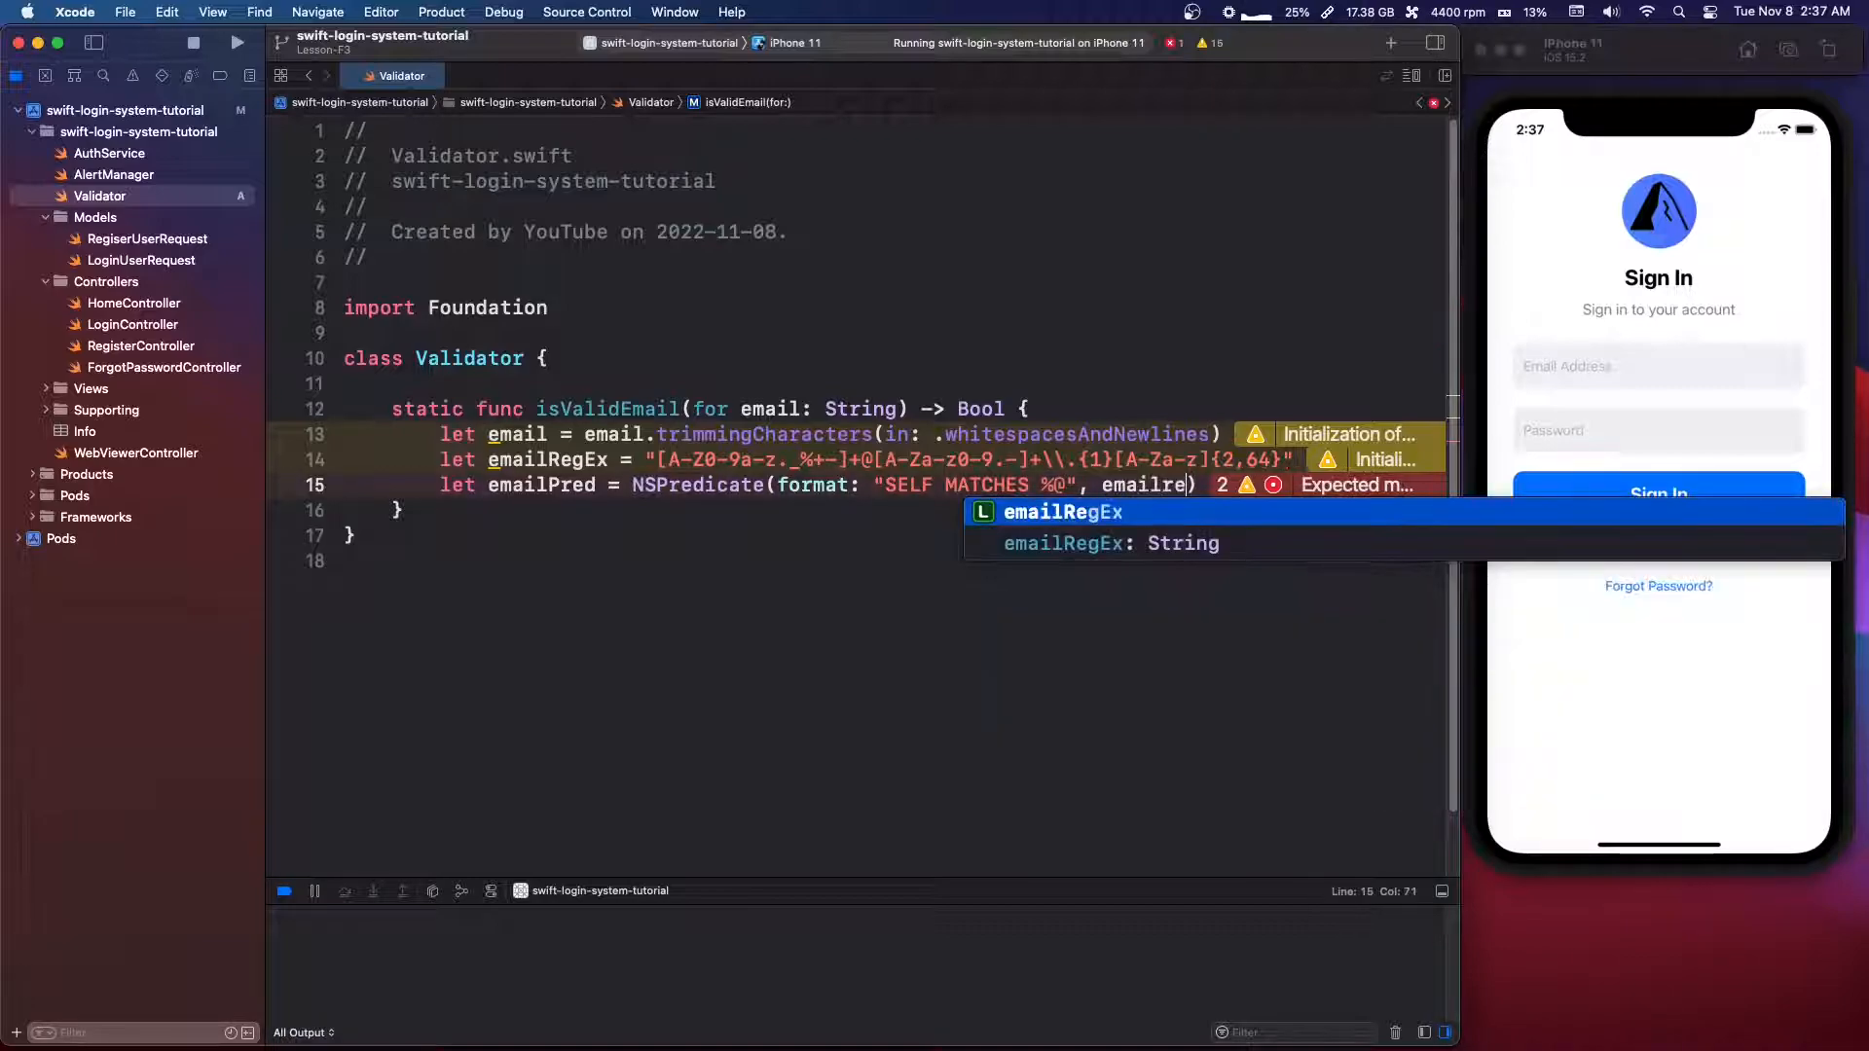
{"action": "key", "text": "Return"}
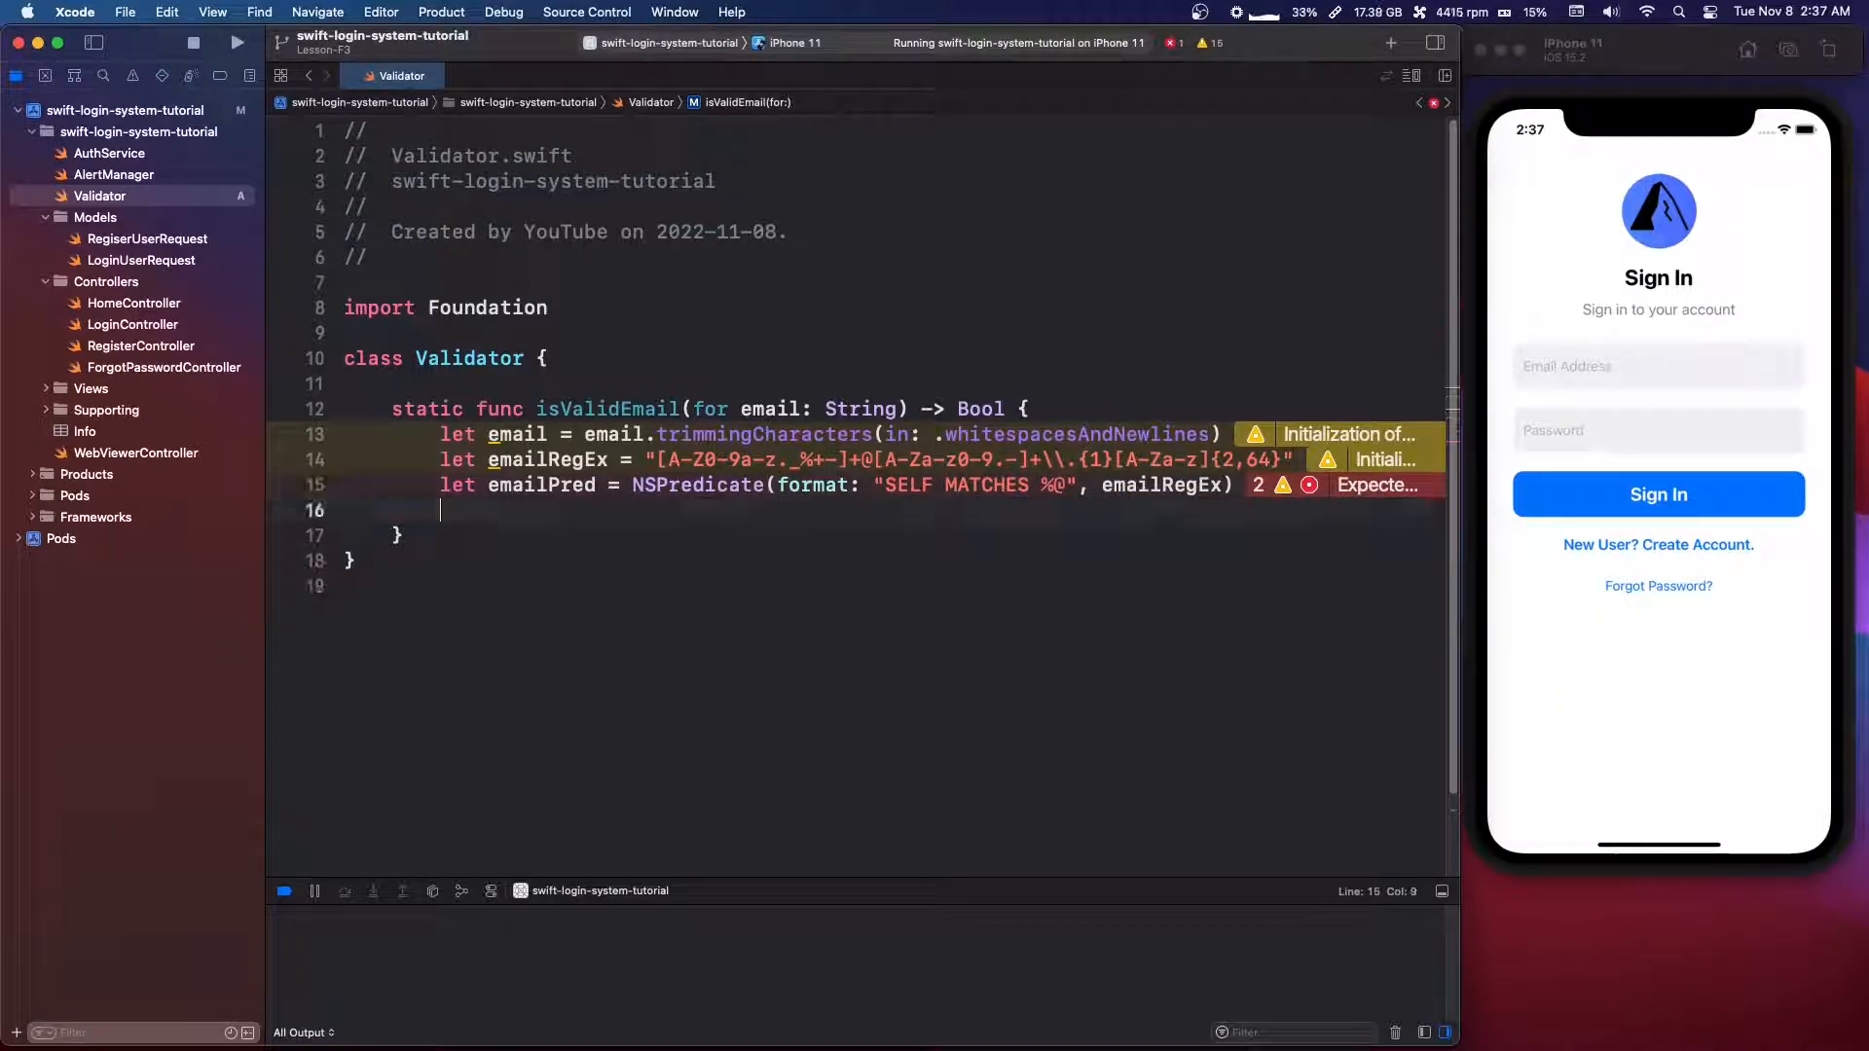
{"action": "type", "text": "return emailPred.evaluate(with: email"}
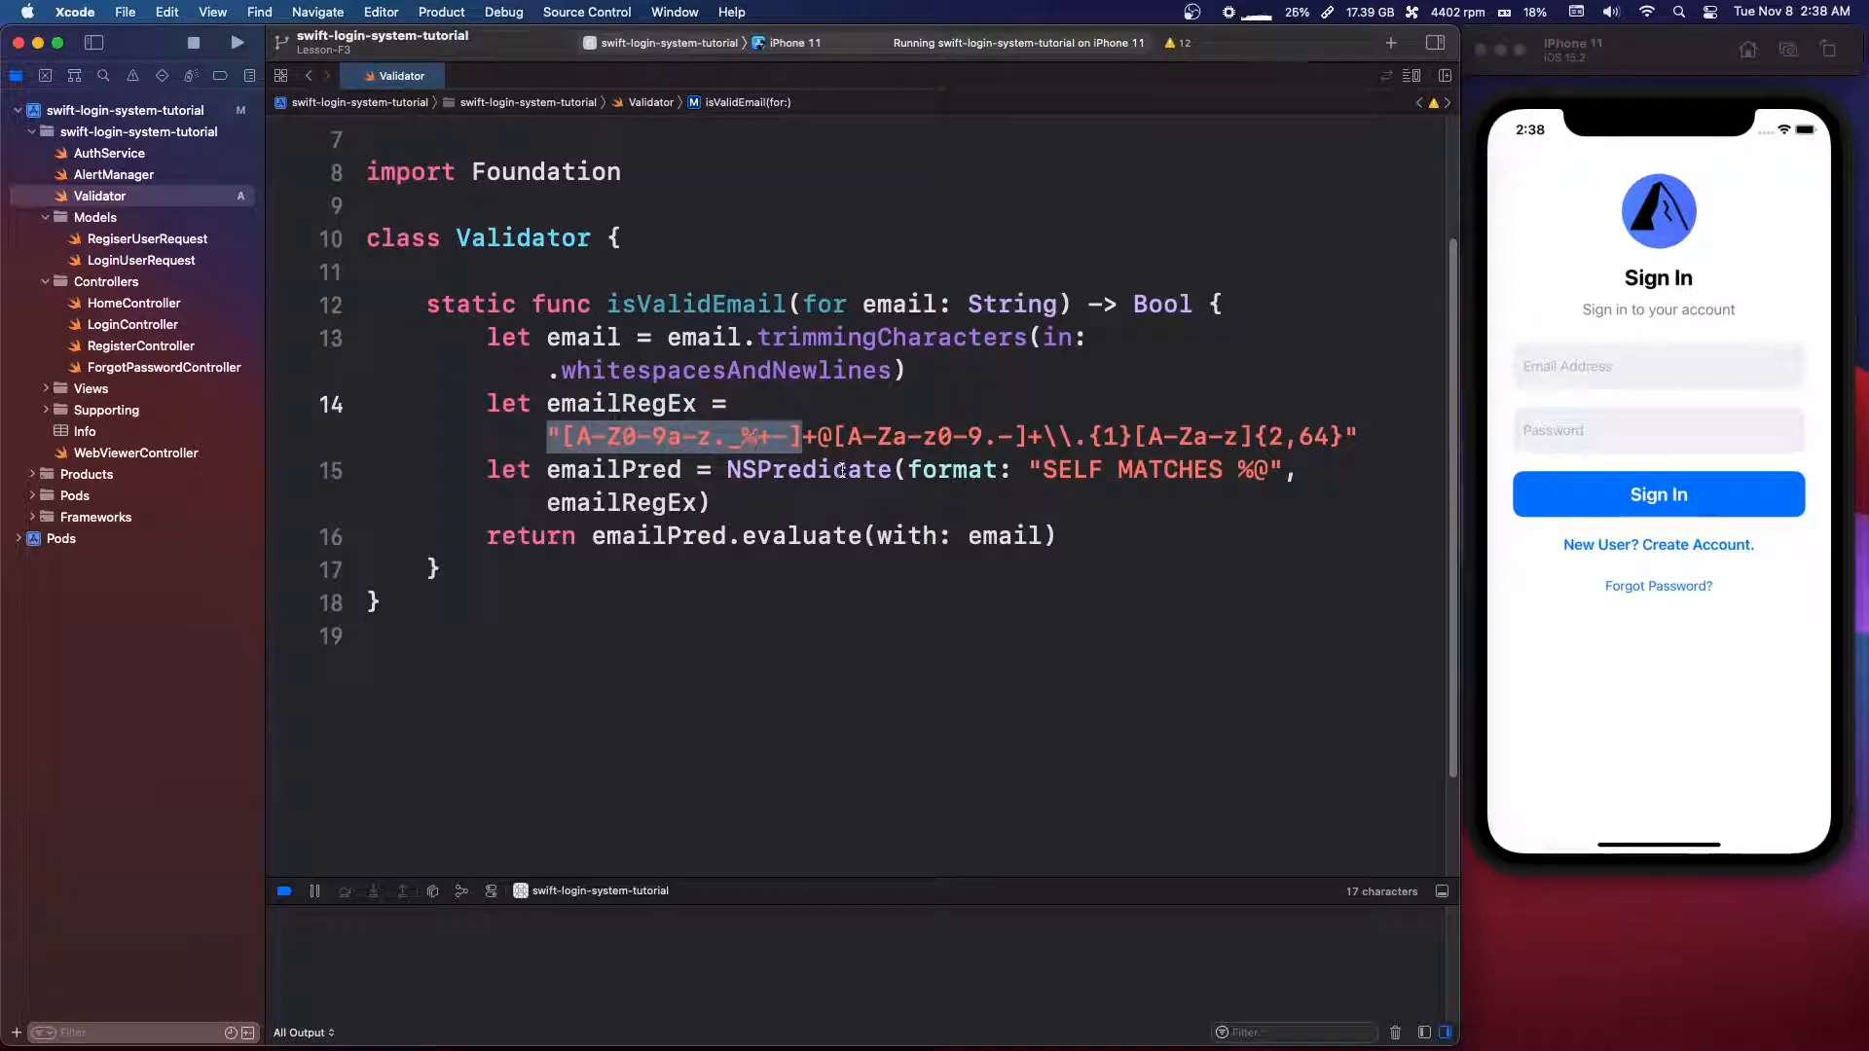
{"action": "left_click", "coordinate": [804, 436]}
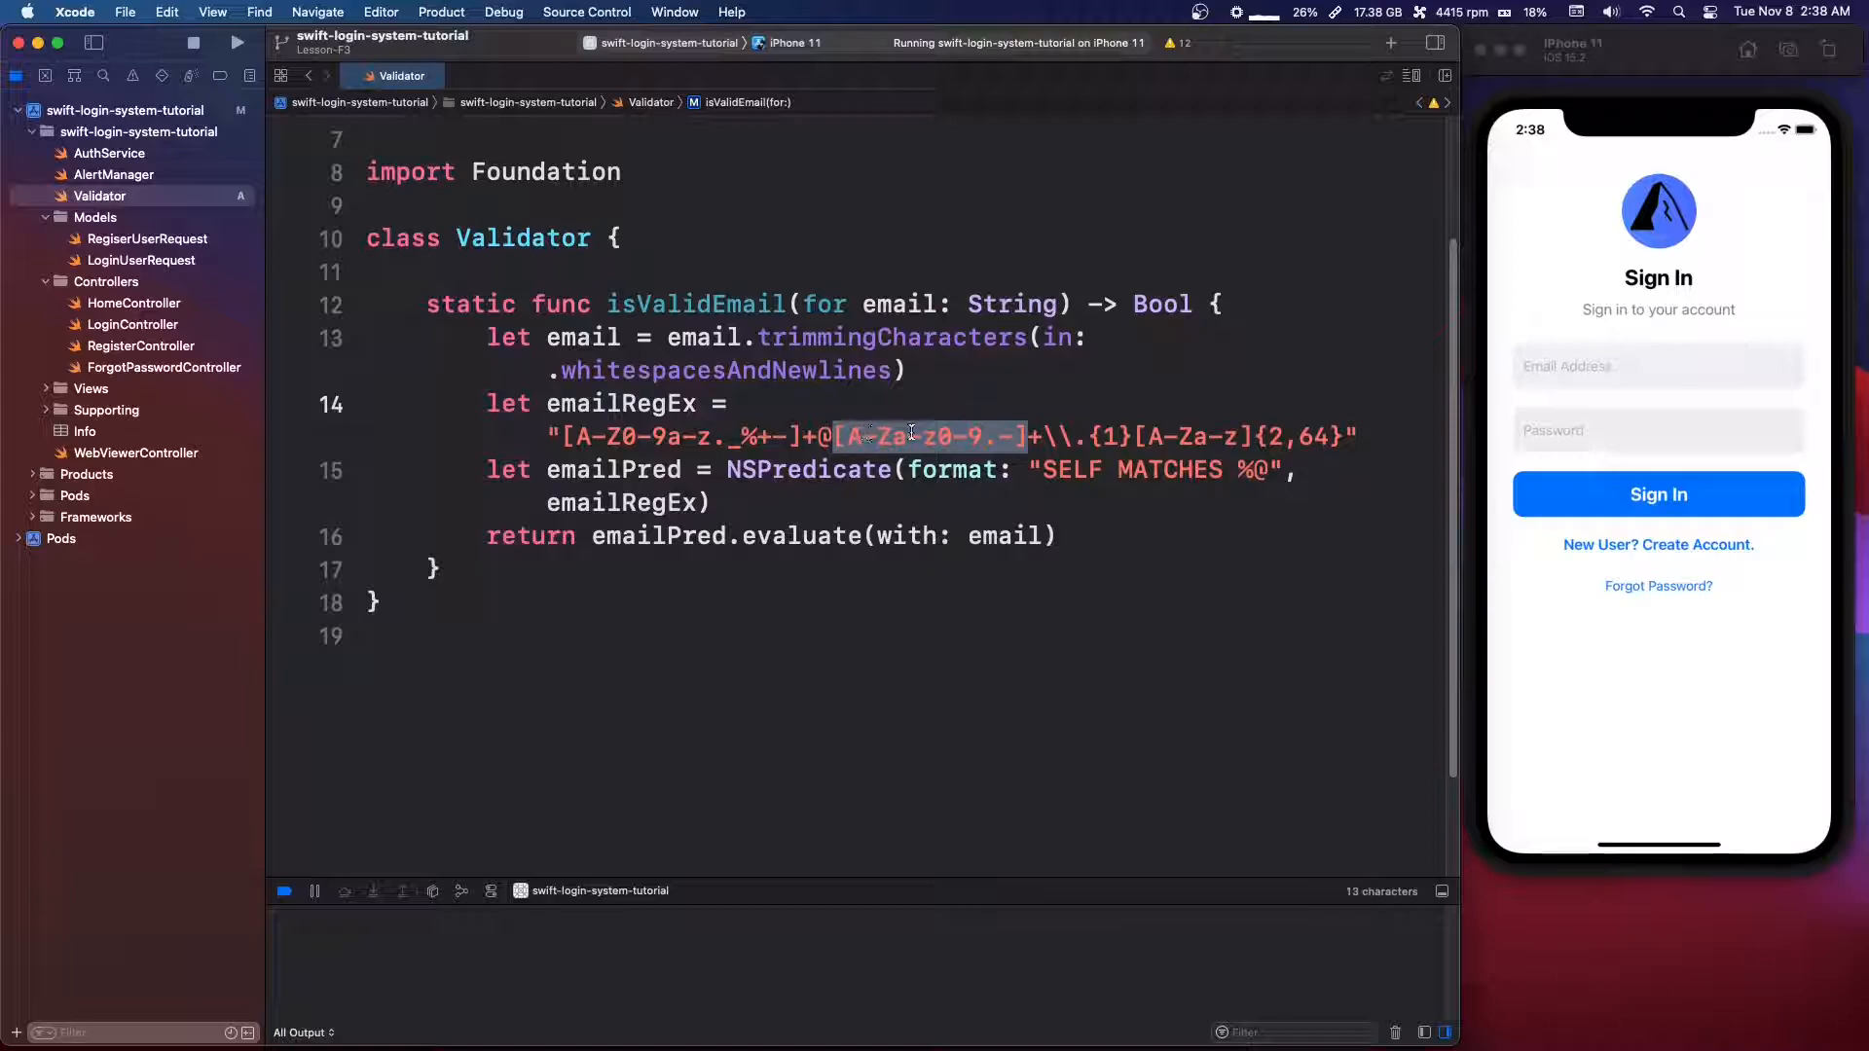
{"action": "left_click", "coordinate": [1038, 434]}
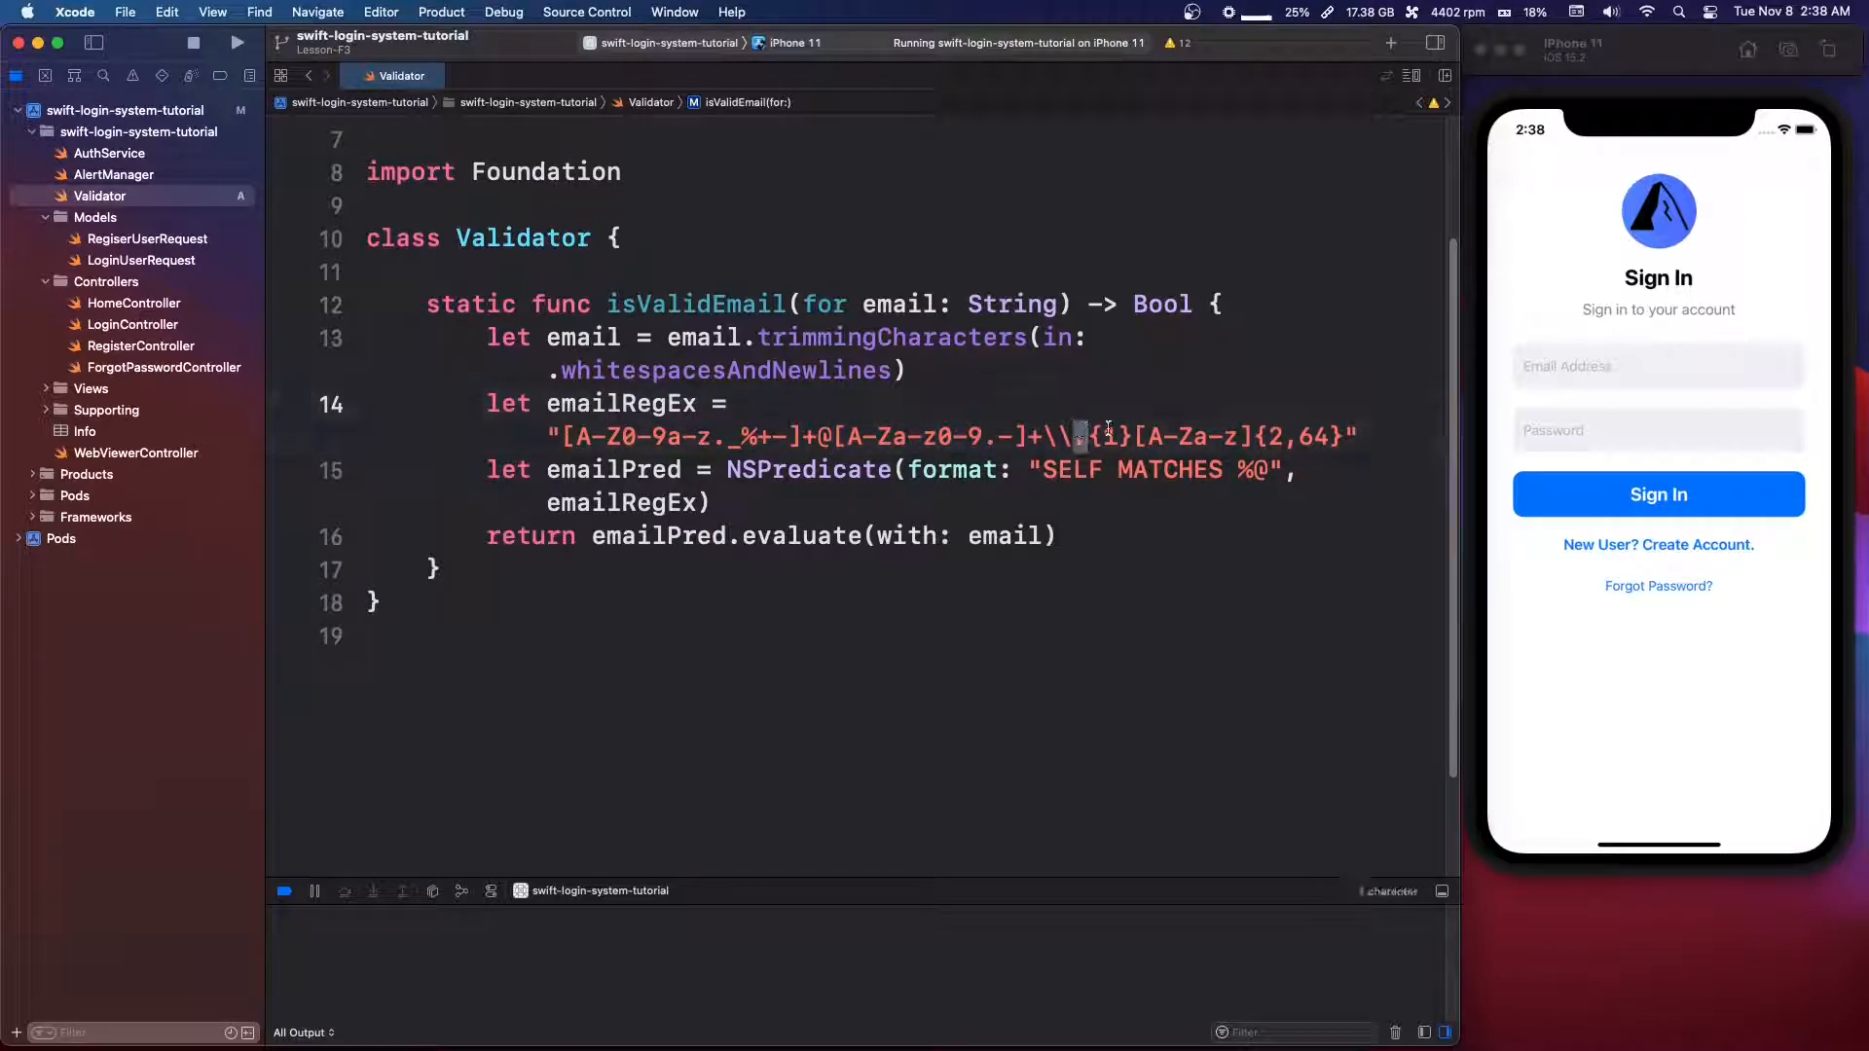
{"action": "double_click", "coordinate": [1102, 435]}
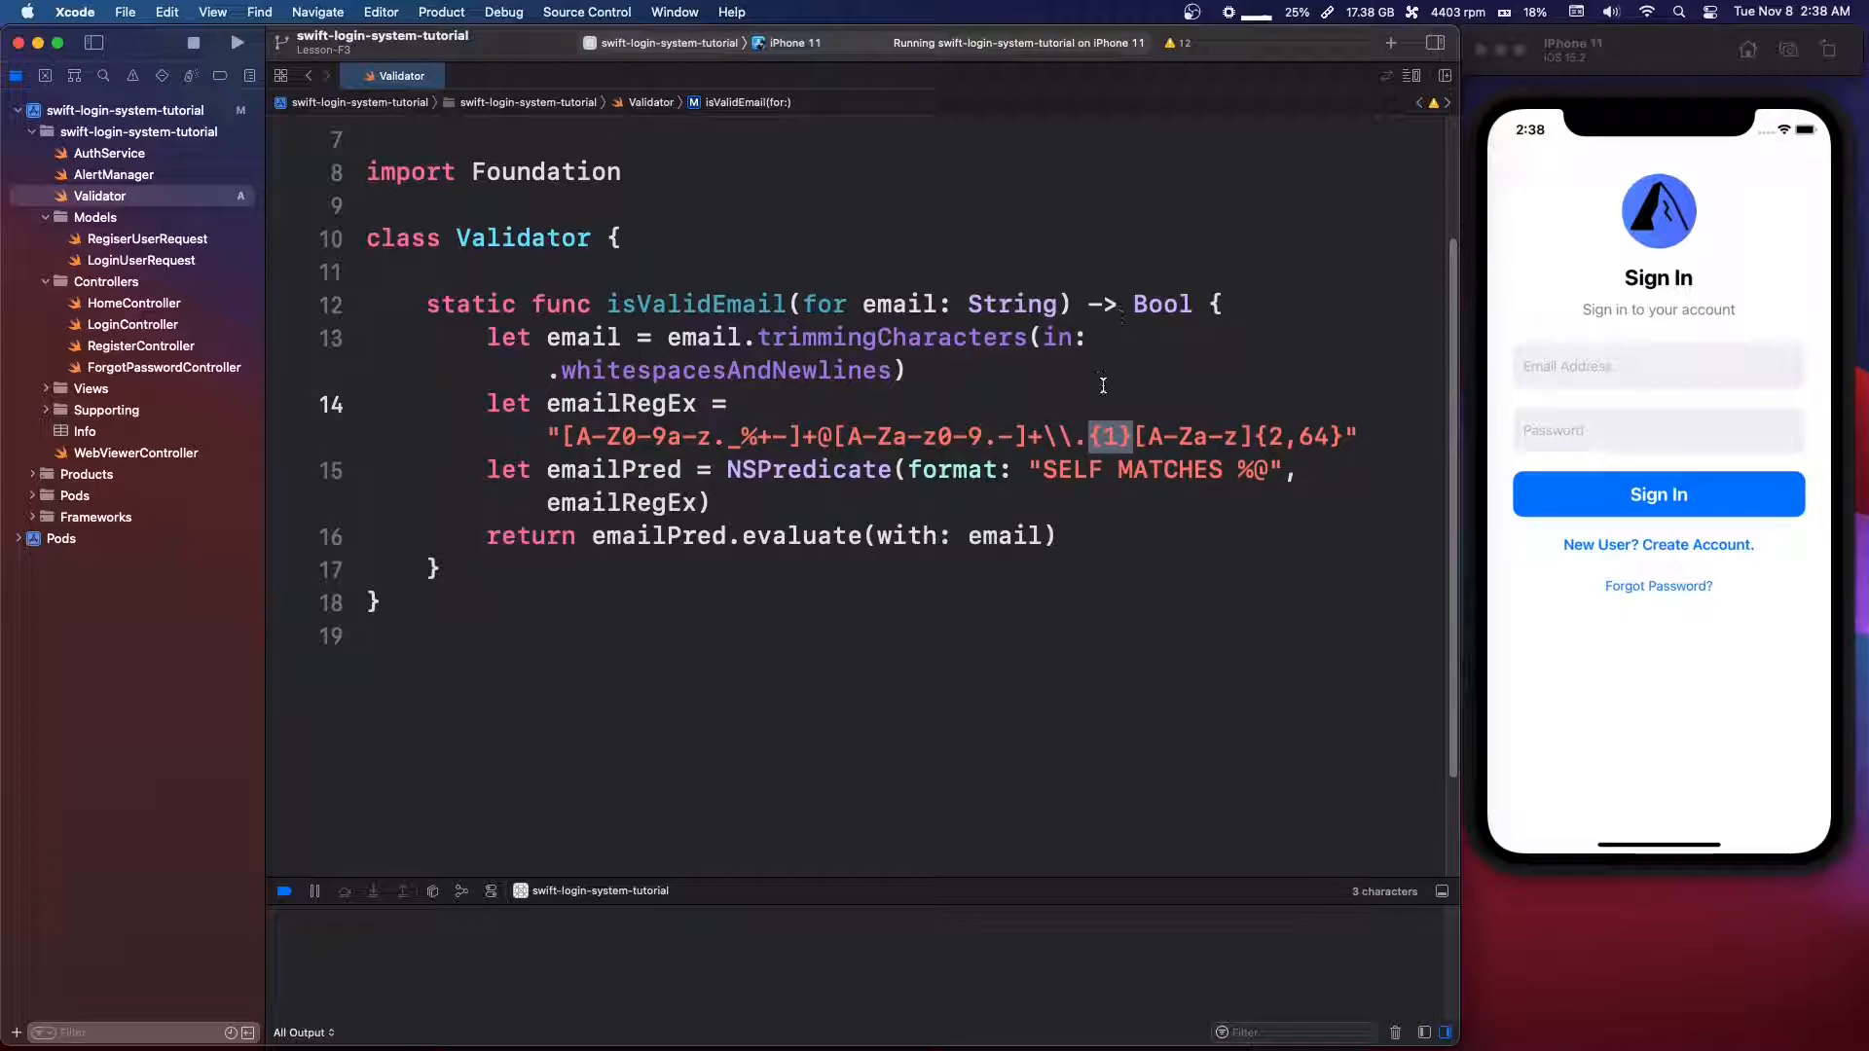
{"action": "left_click", "coordinate": [1152, 436]}
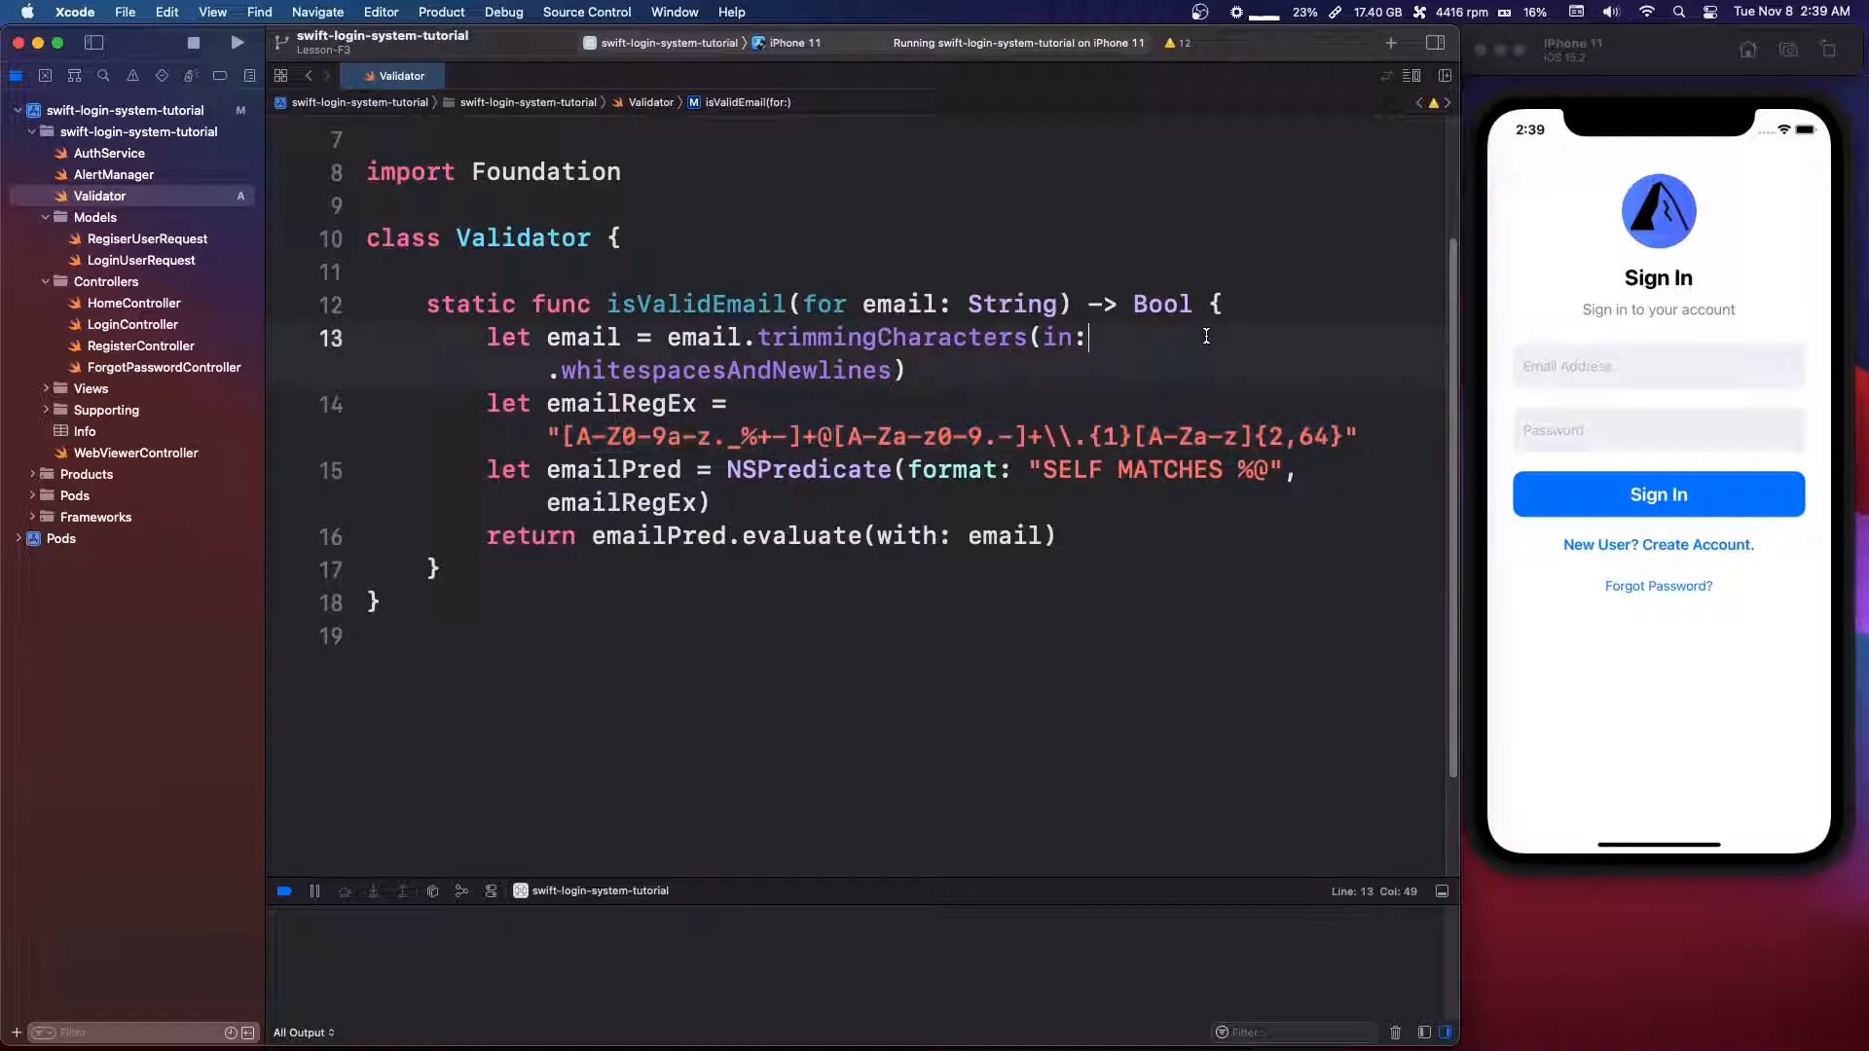
{"action": "double_click", "coordinate": [952, 436]}
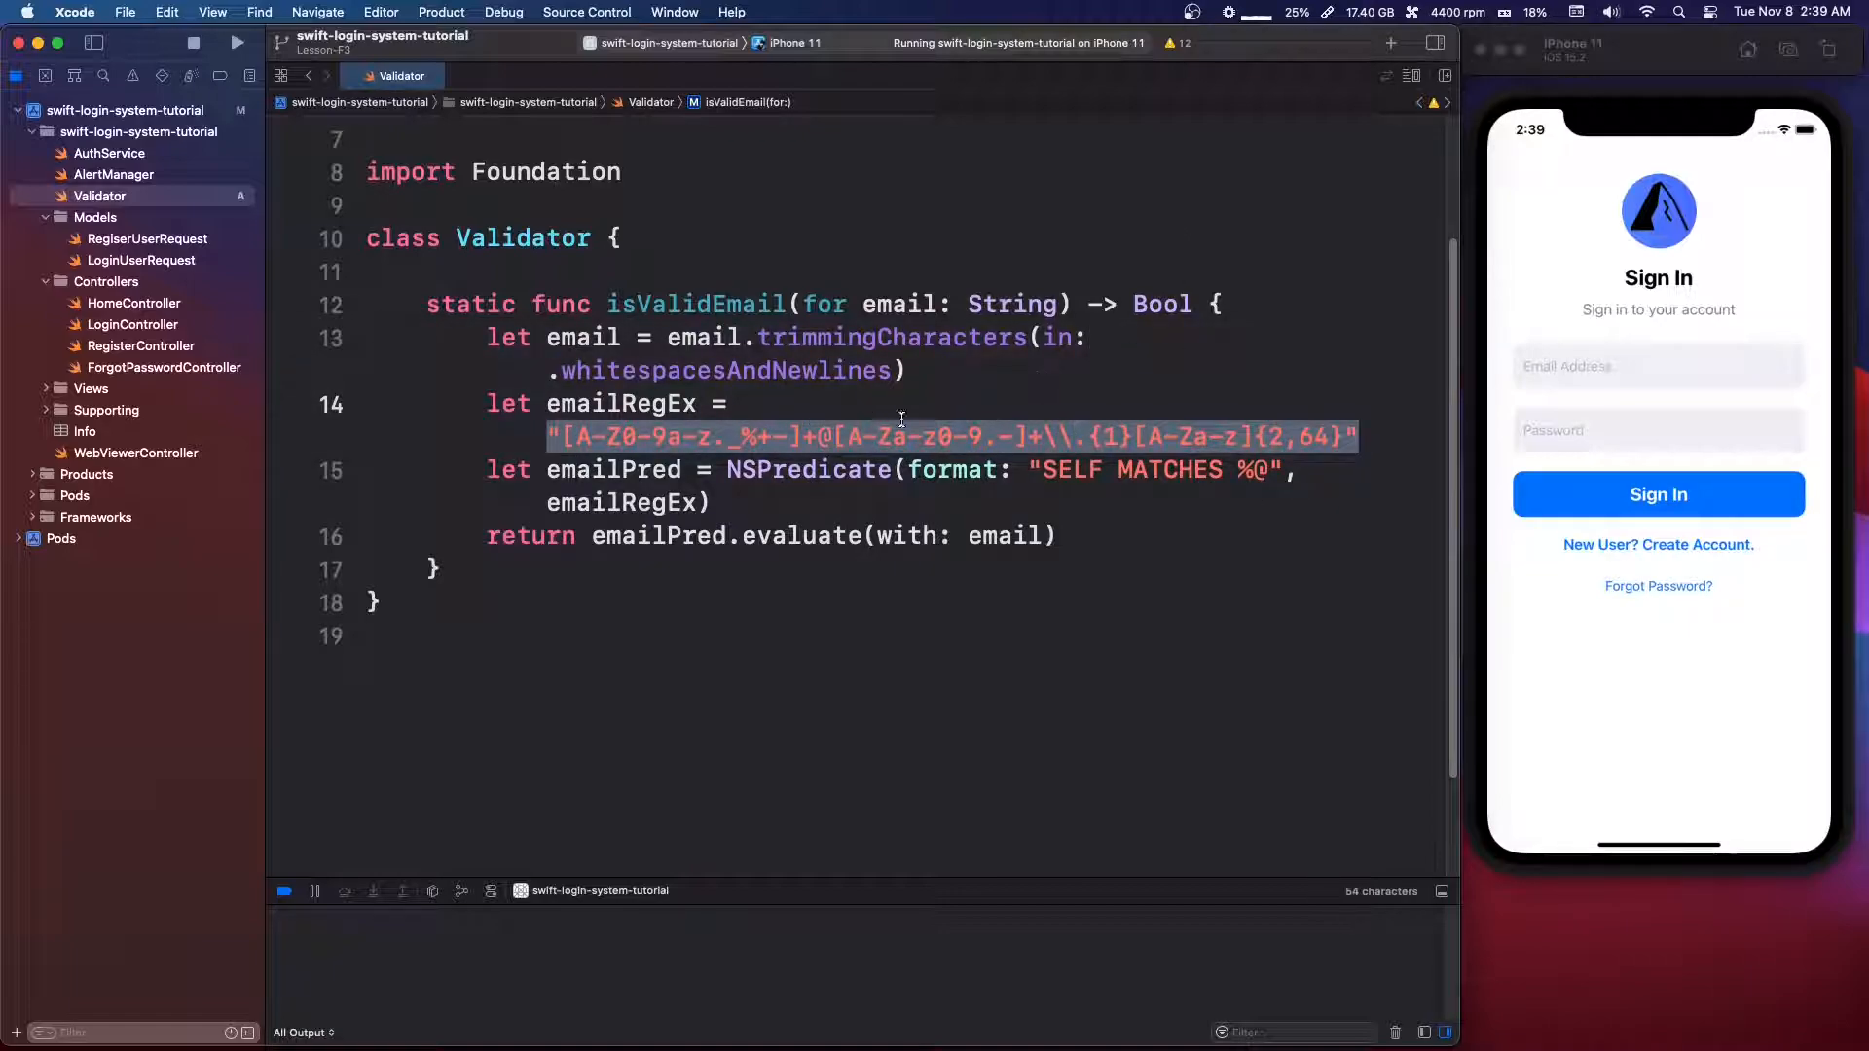
{"action": "left_click", "coordinate": [549, 434]}
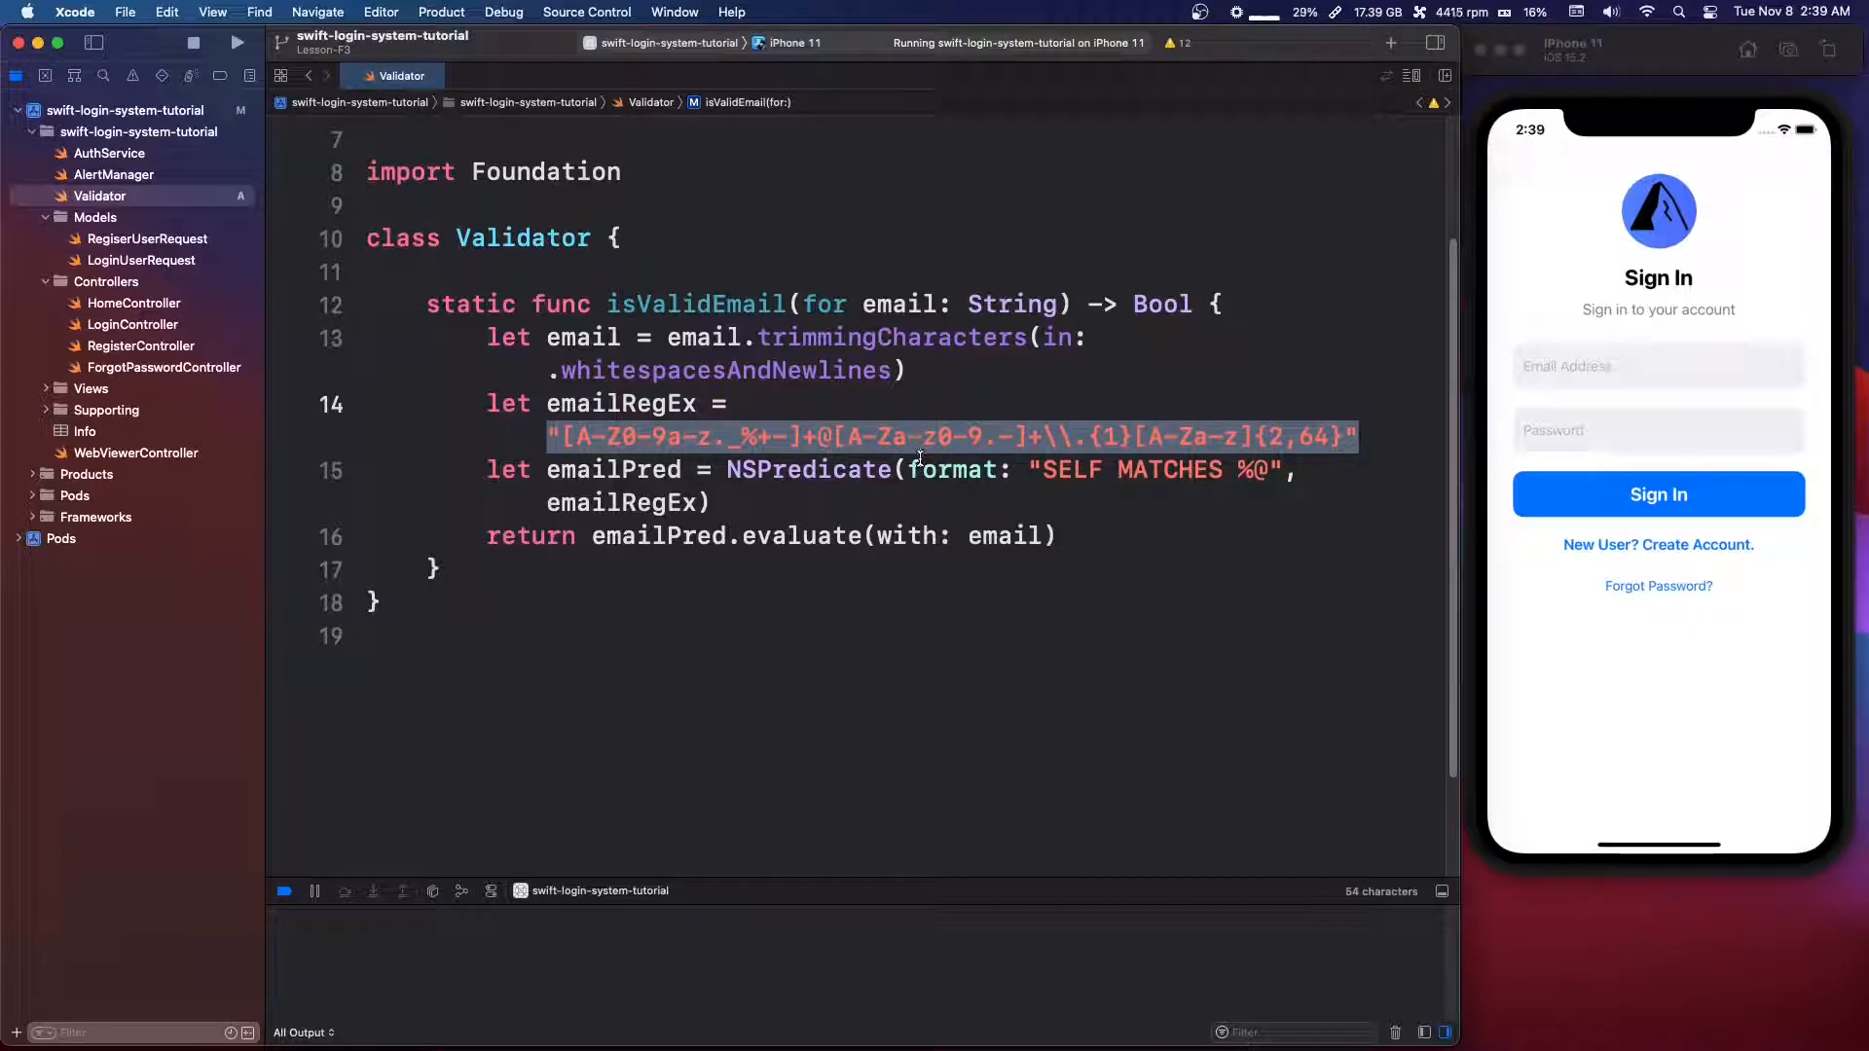
{"action": "left_click", "coordinate": [1358, 436]}
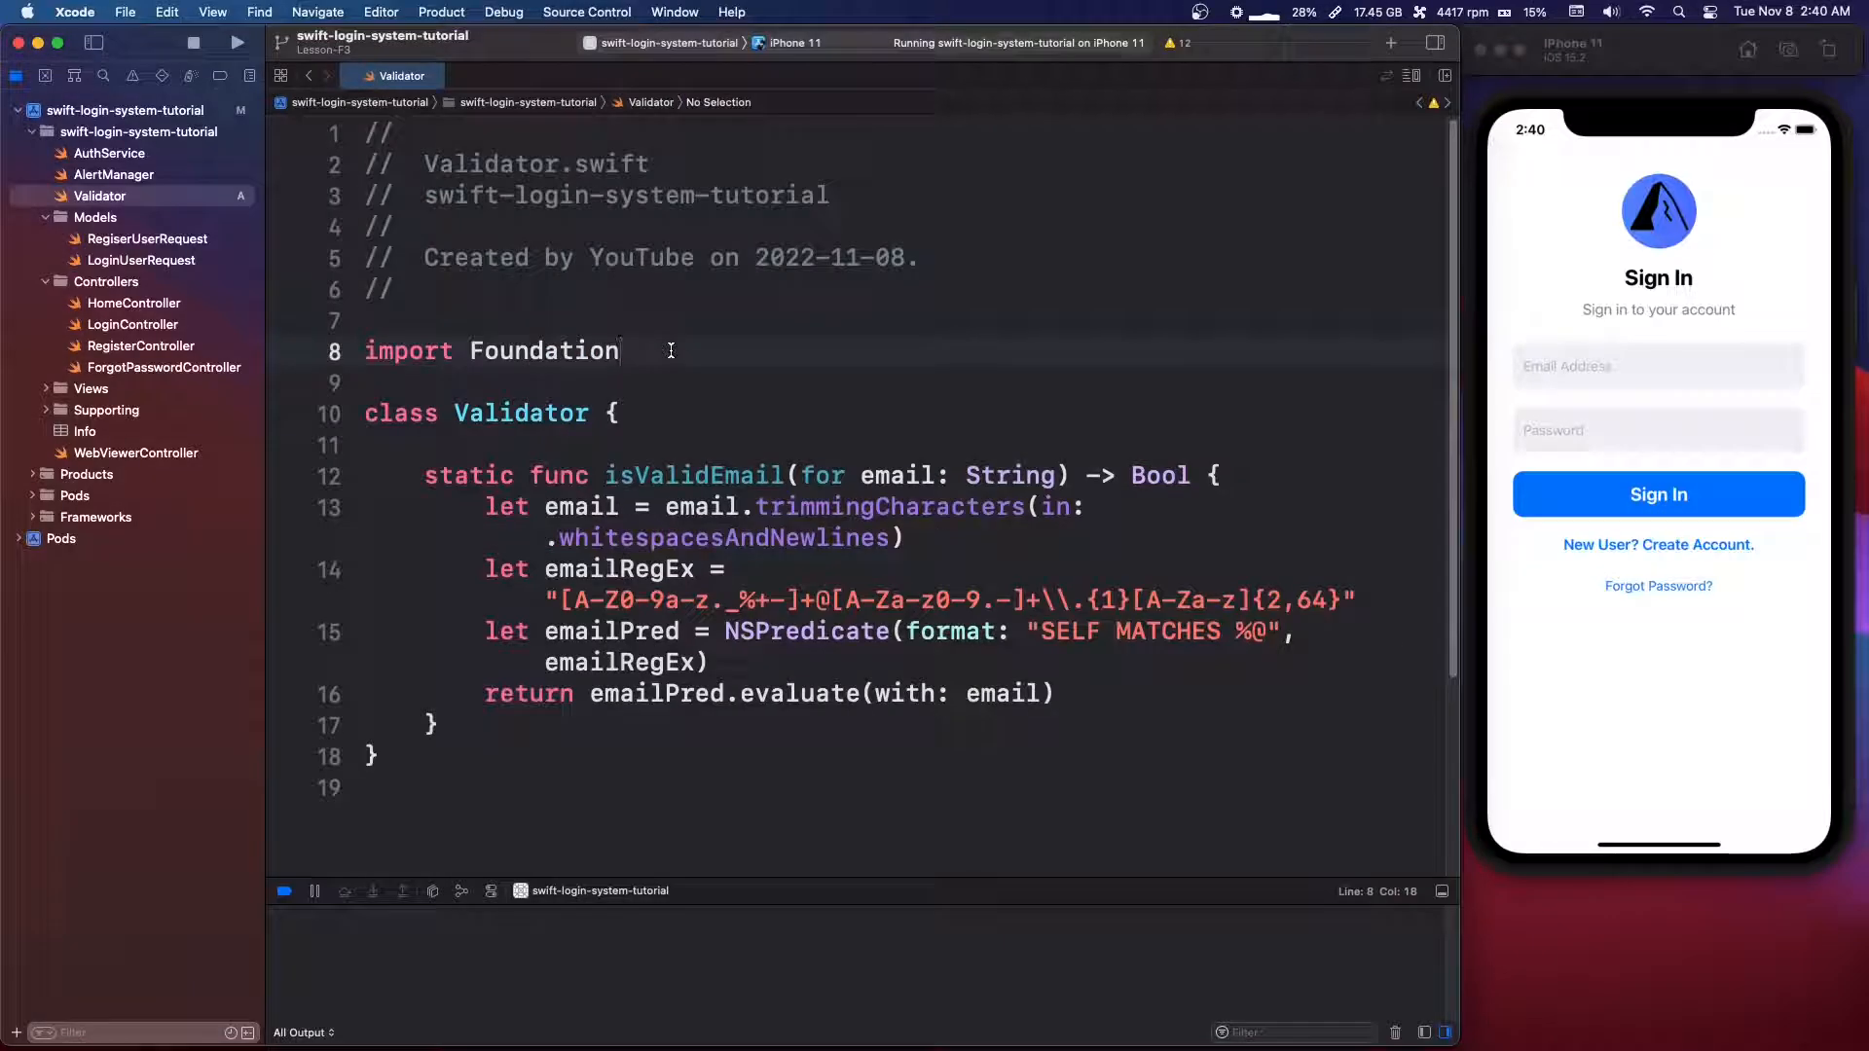
Review the isValidEmail console results in AppDelegate, highlighting the double-@ test address.
{"action": "left_click", "coordinate": [517, 76]}
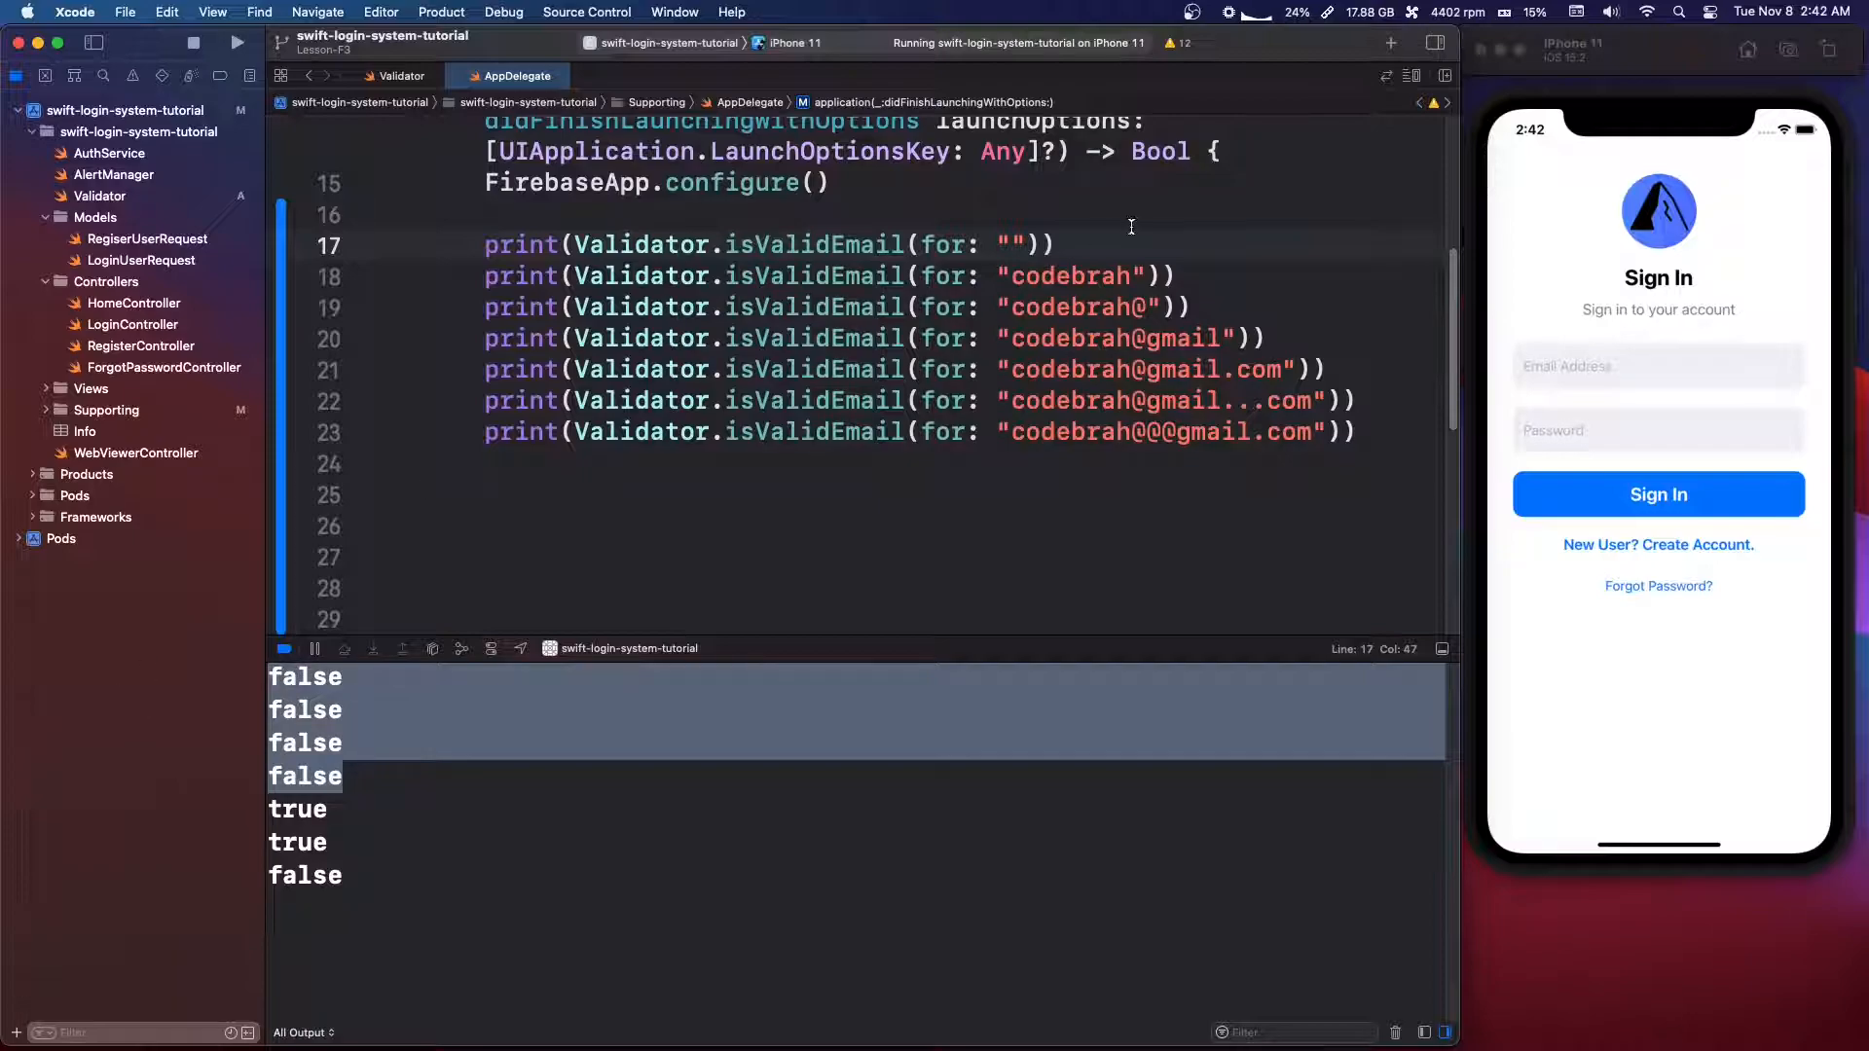
{"action": "left_click", "coordinate": [1010, 245]}
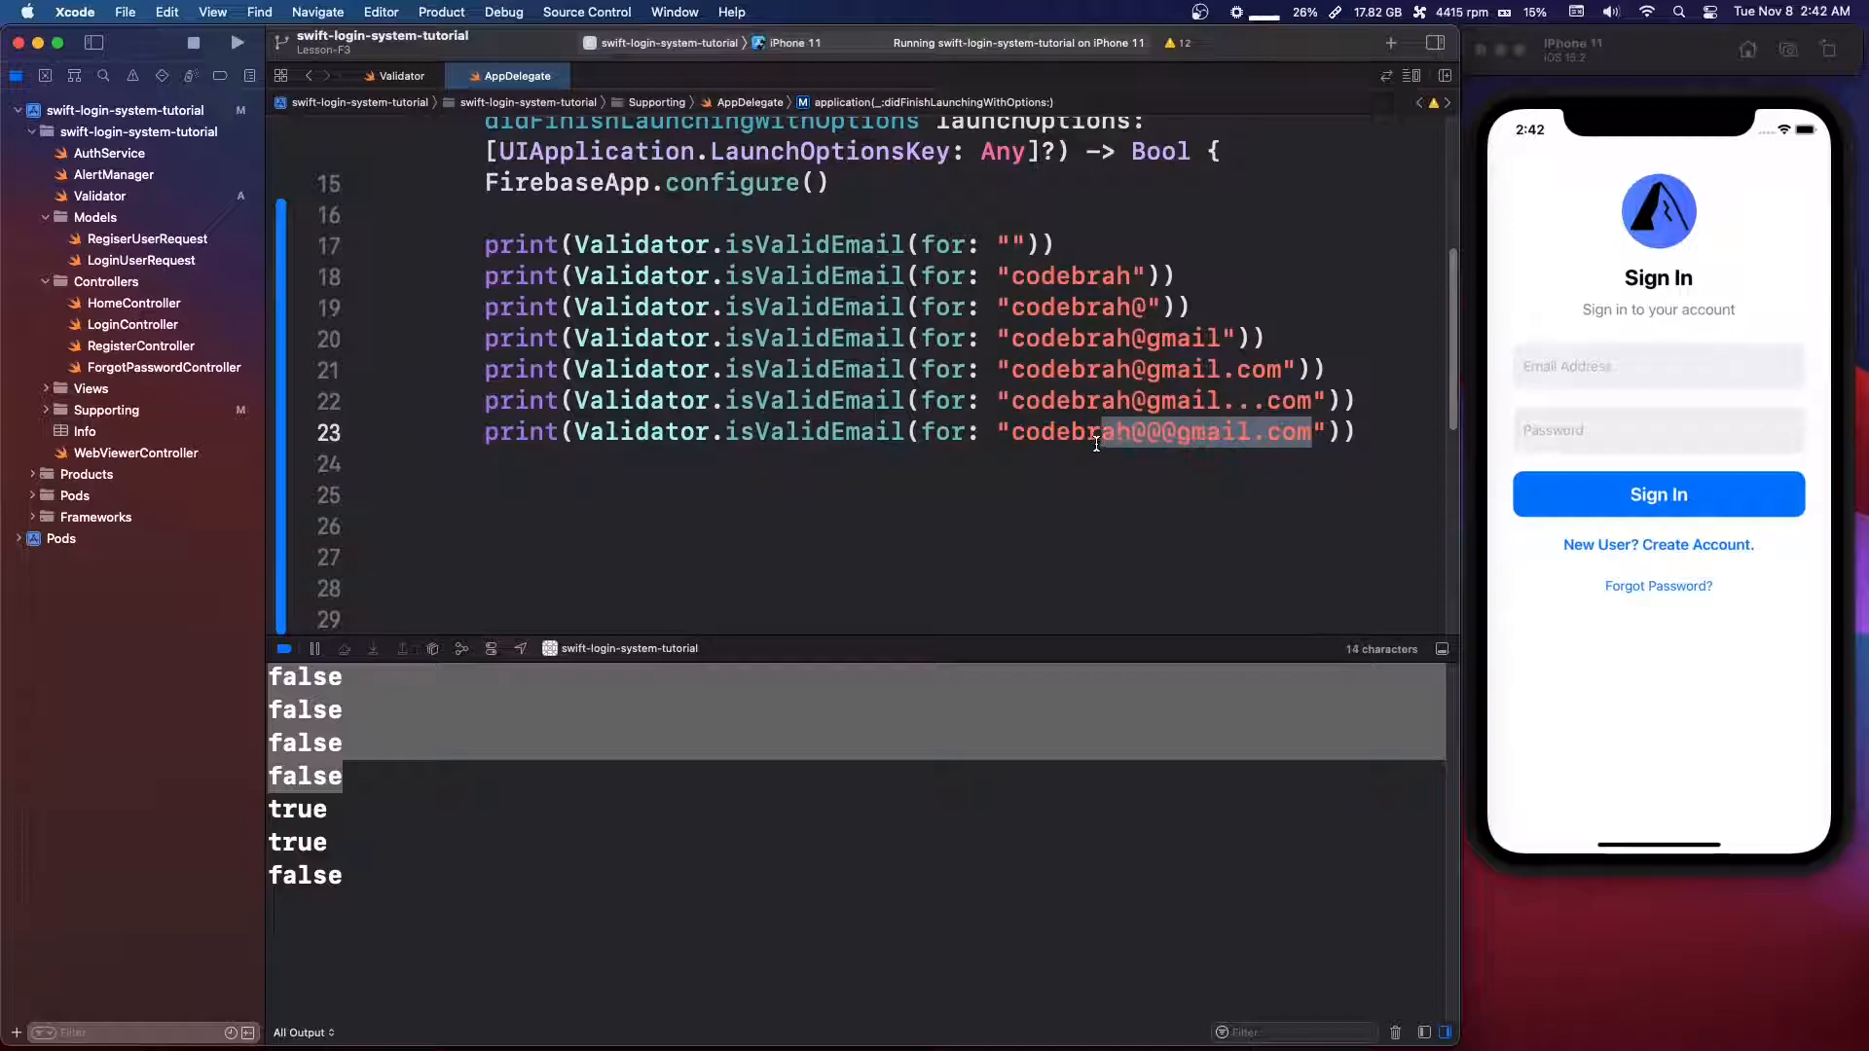
{"action": "left_click", "coordinate": [1358, 438]}
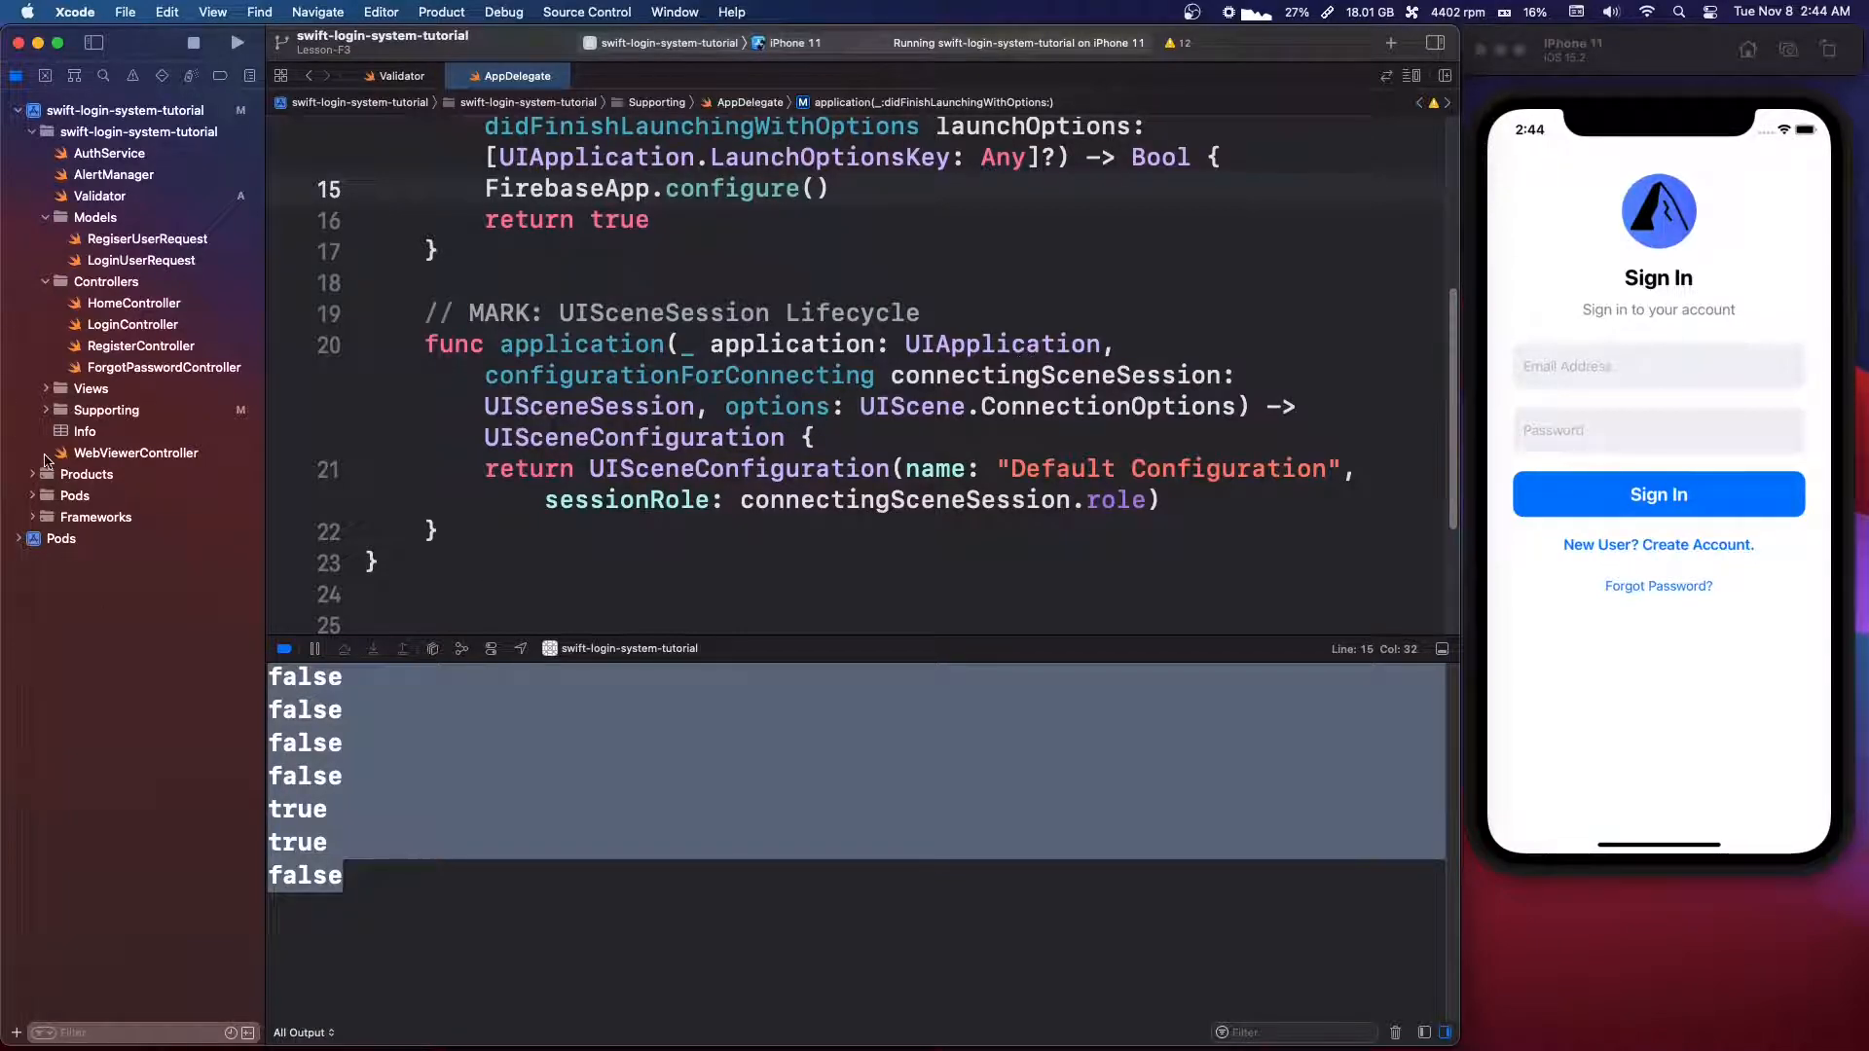
{"action": "mouse_move", "coordinate": [370, 479]}
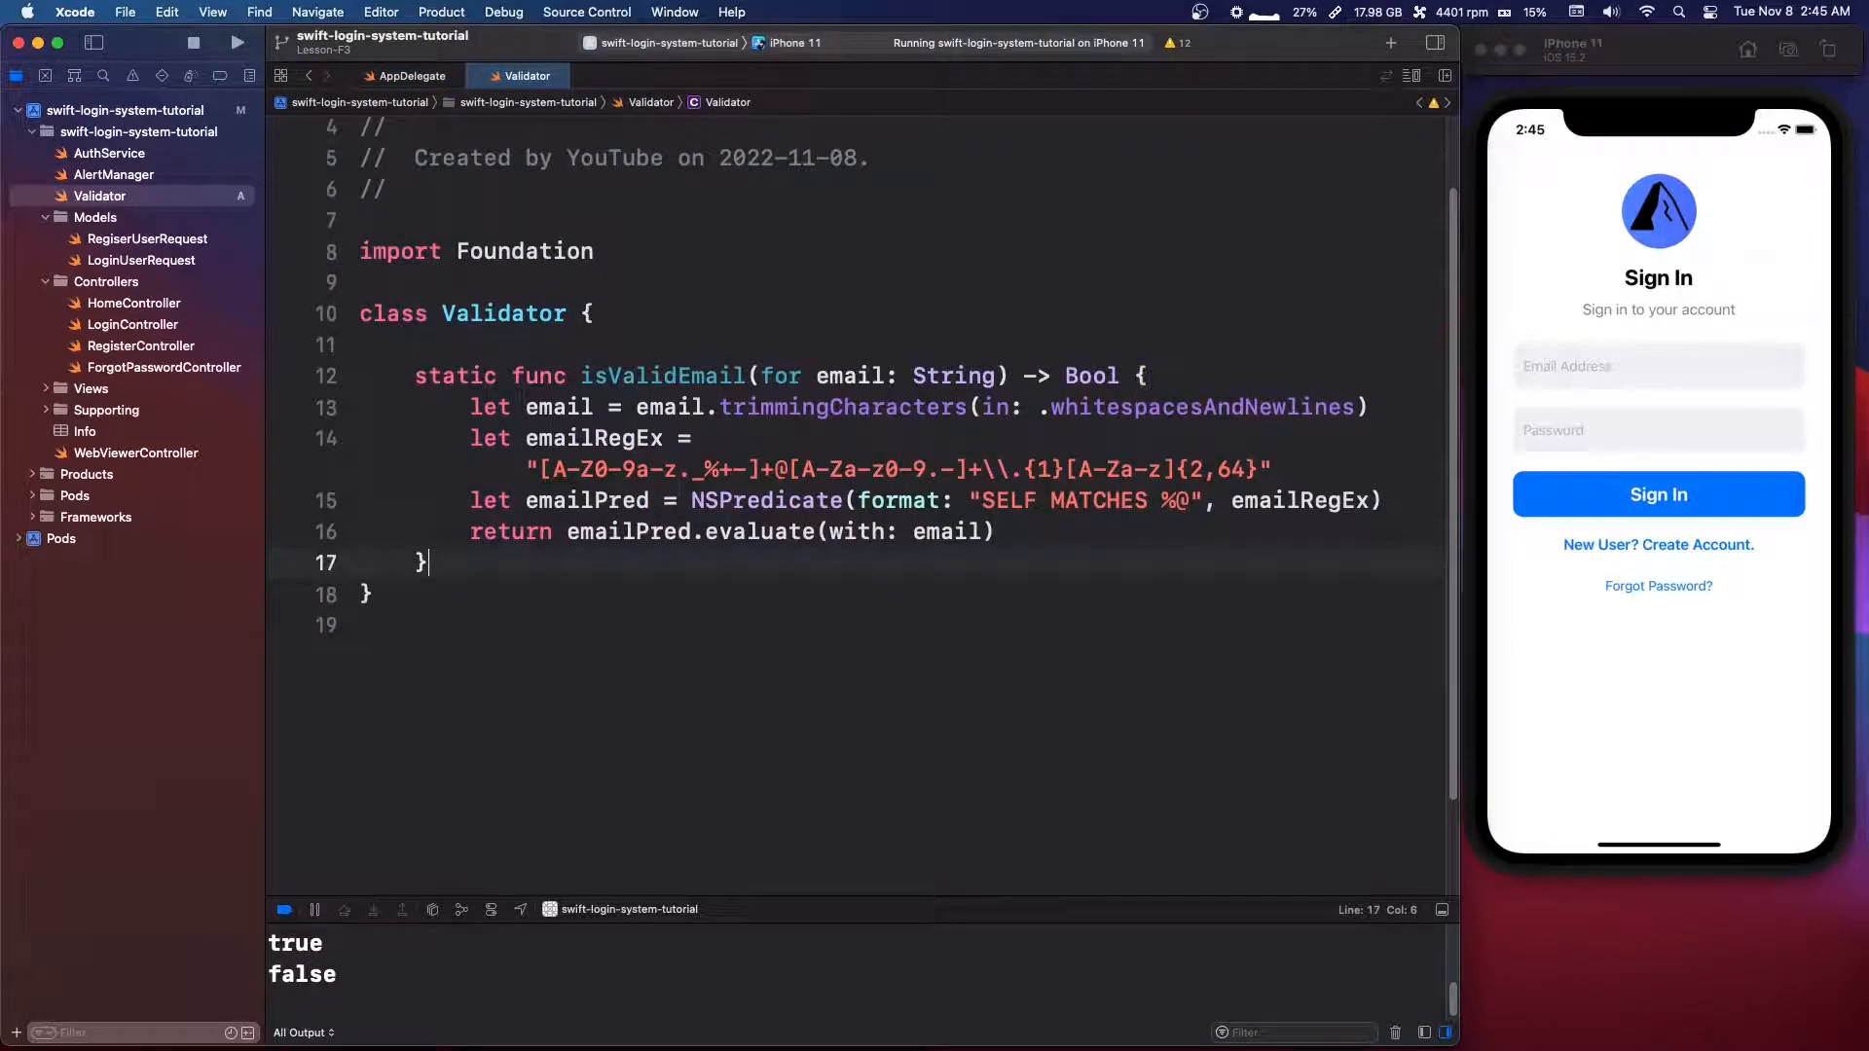
Declare static isValidUsername and trim the username of whitespacesAndNewlines.
{"action": "key", "text": "return"}
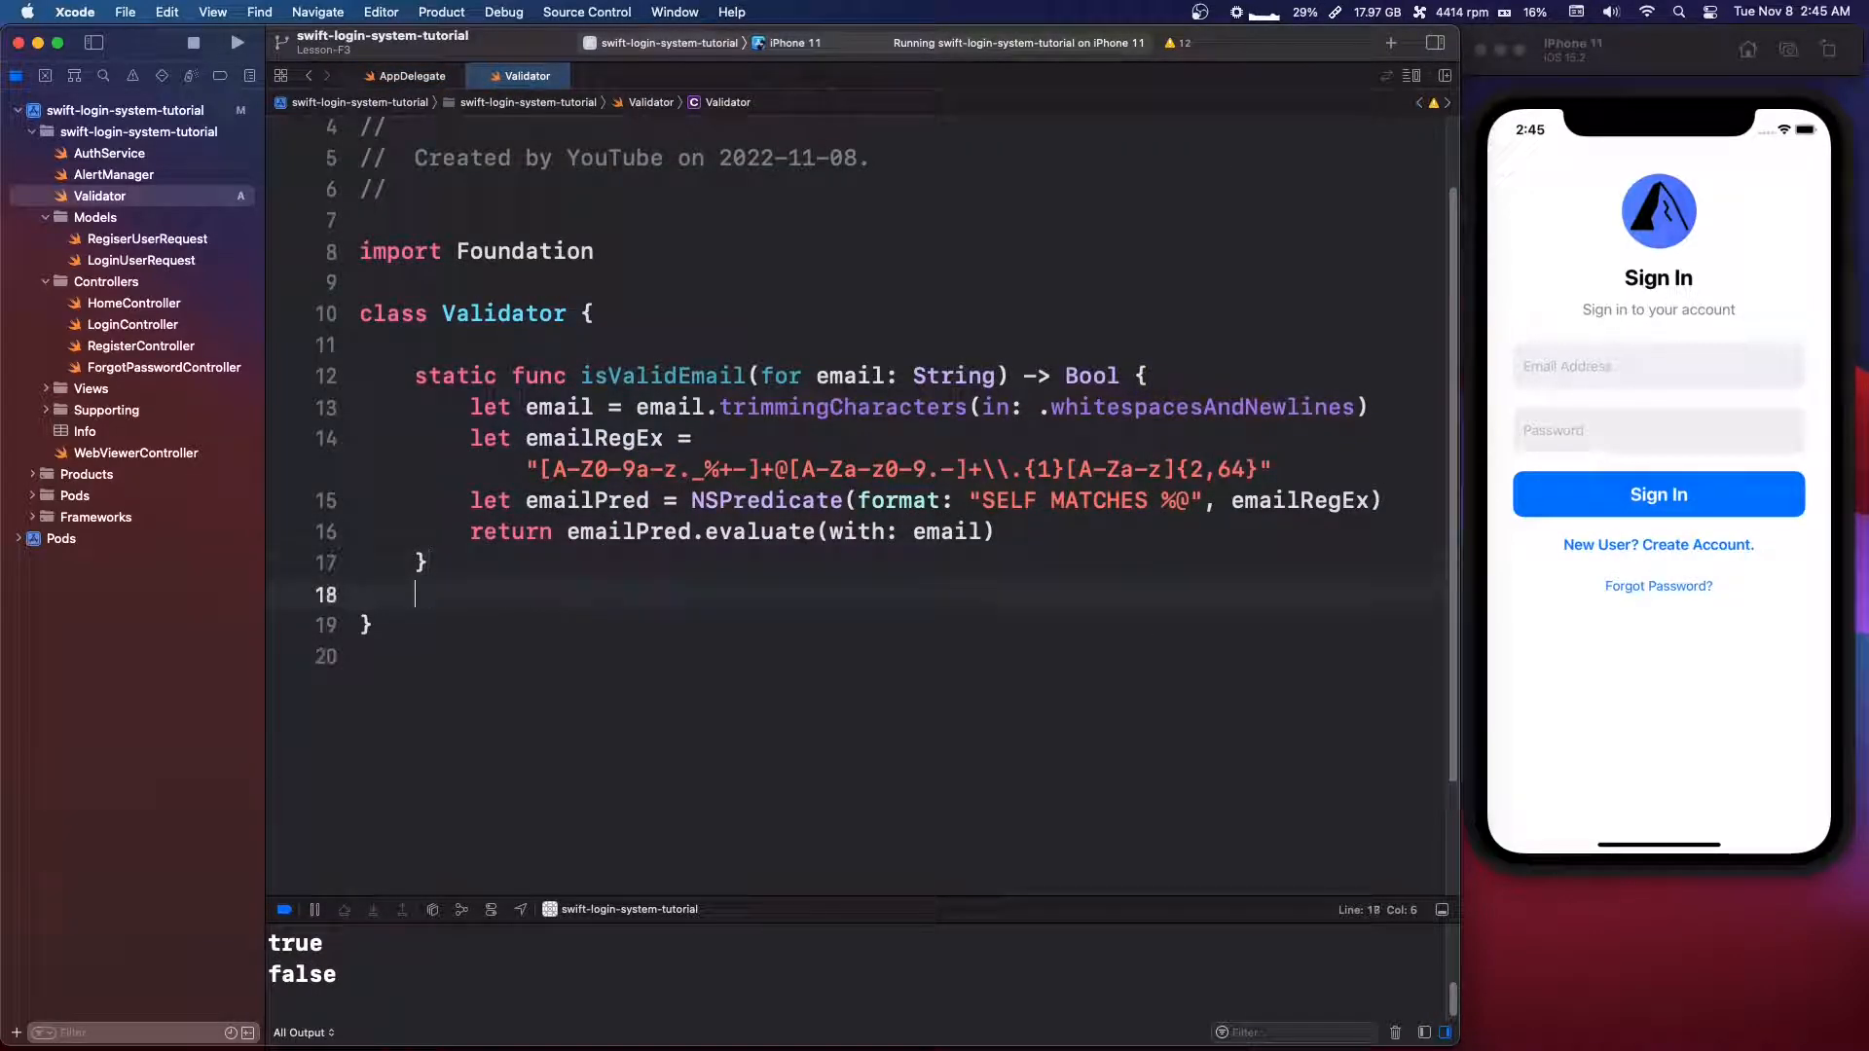
{"action": "type", "text": "static func isValidUsername(for"}
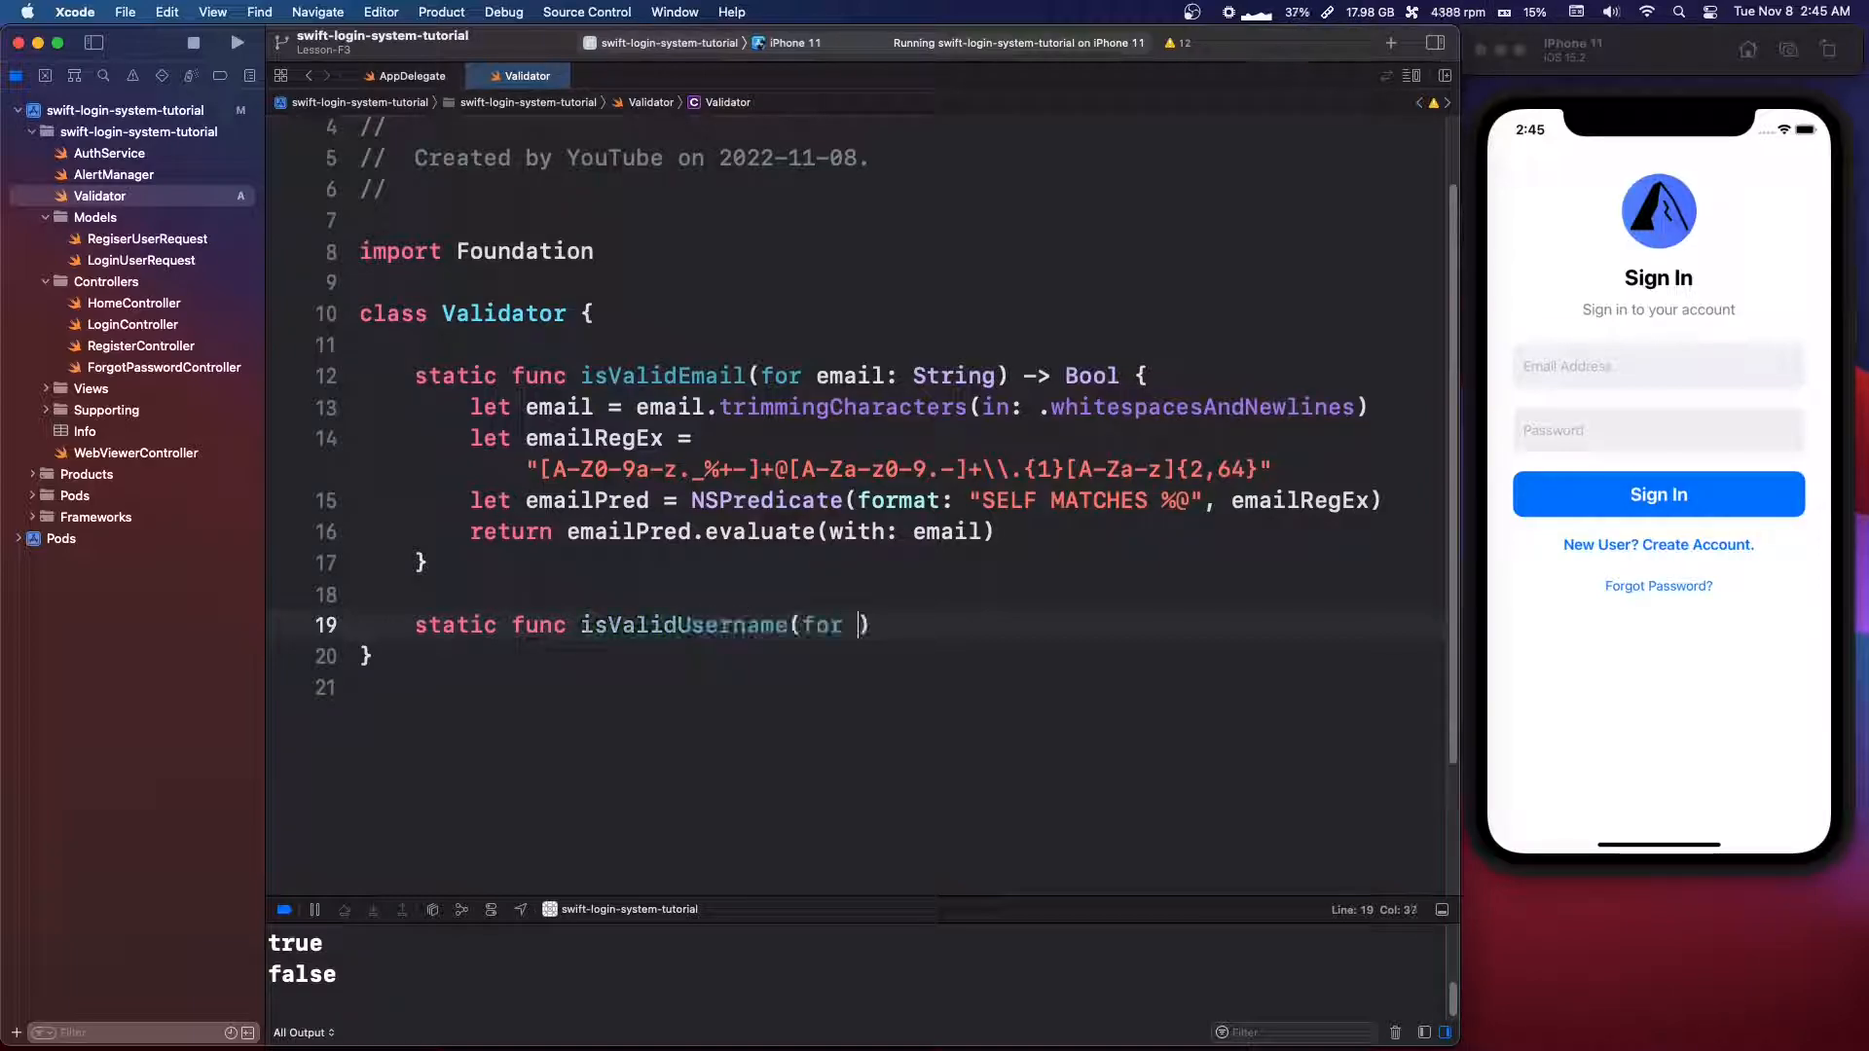
{"action": "type", "text": "username: String"}
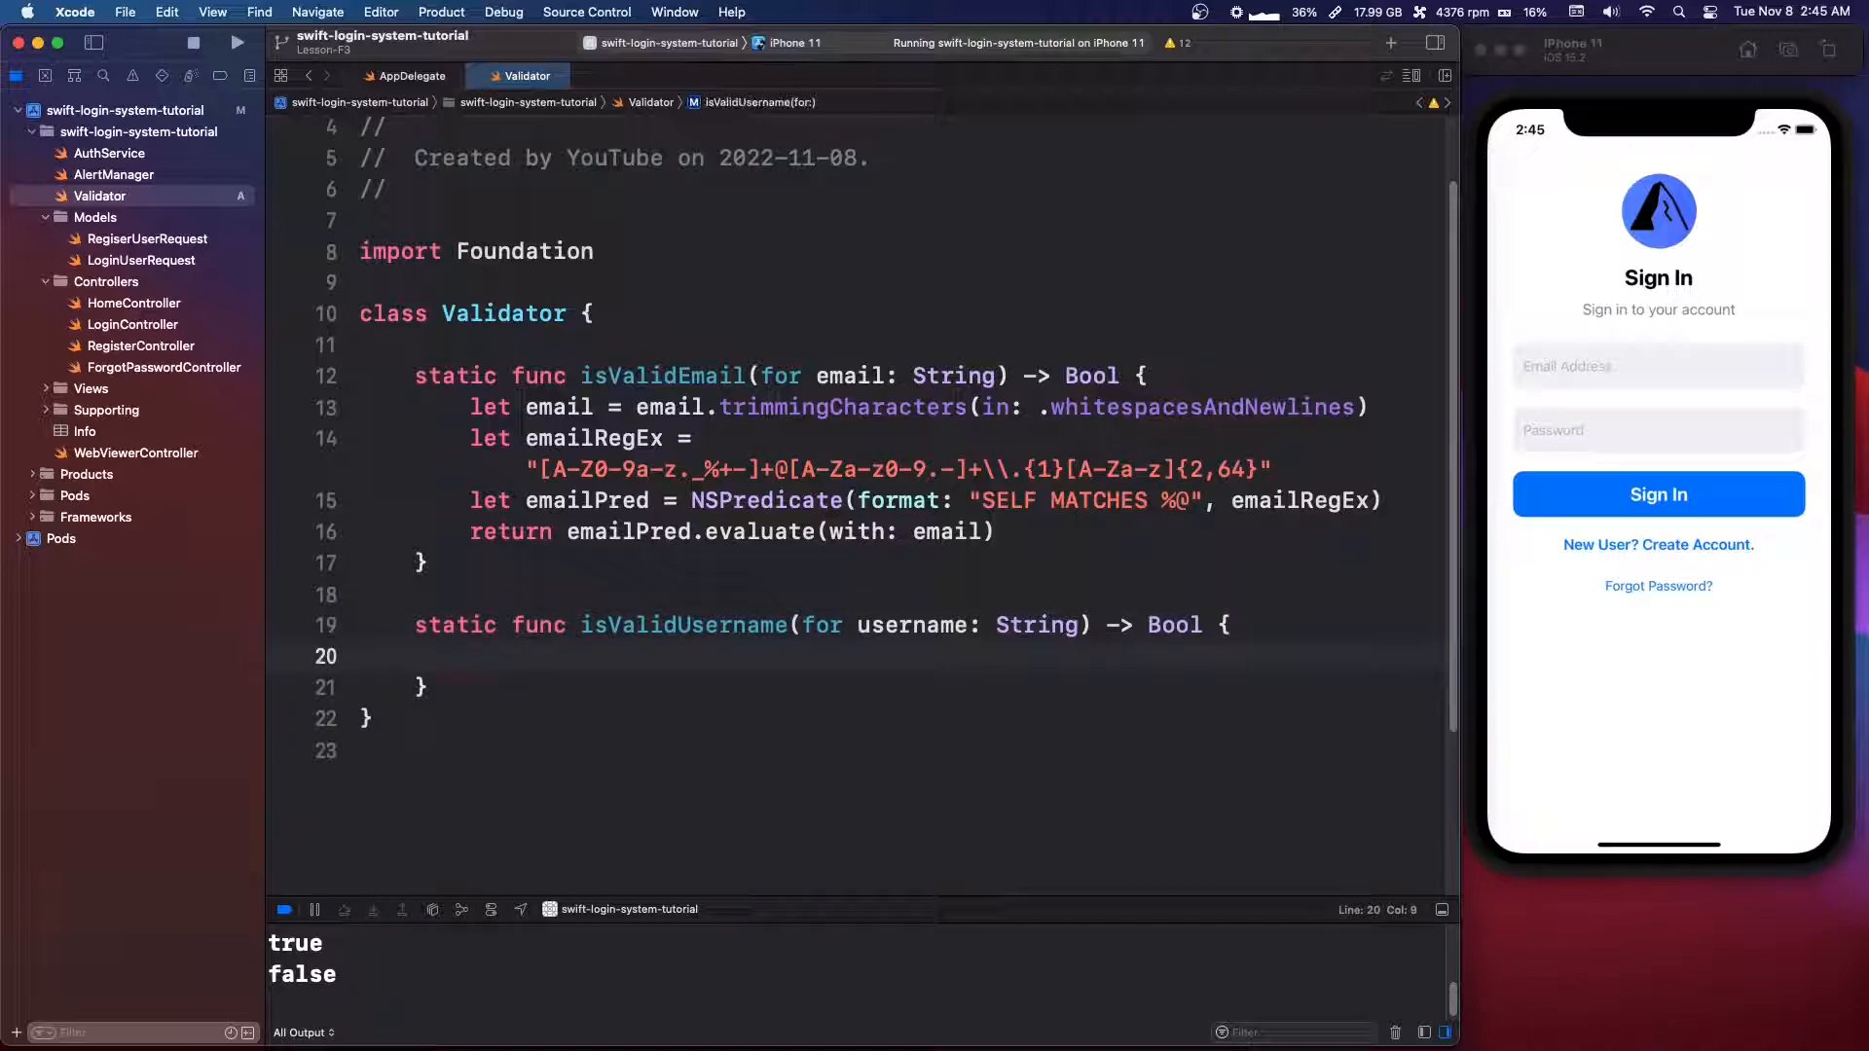
{"action": "type", "text": "let usern"}
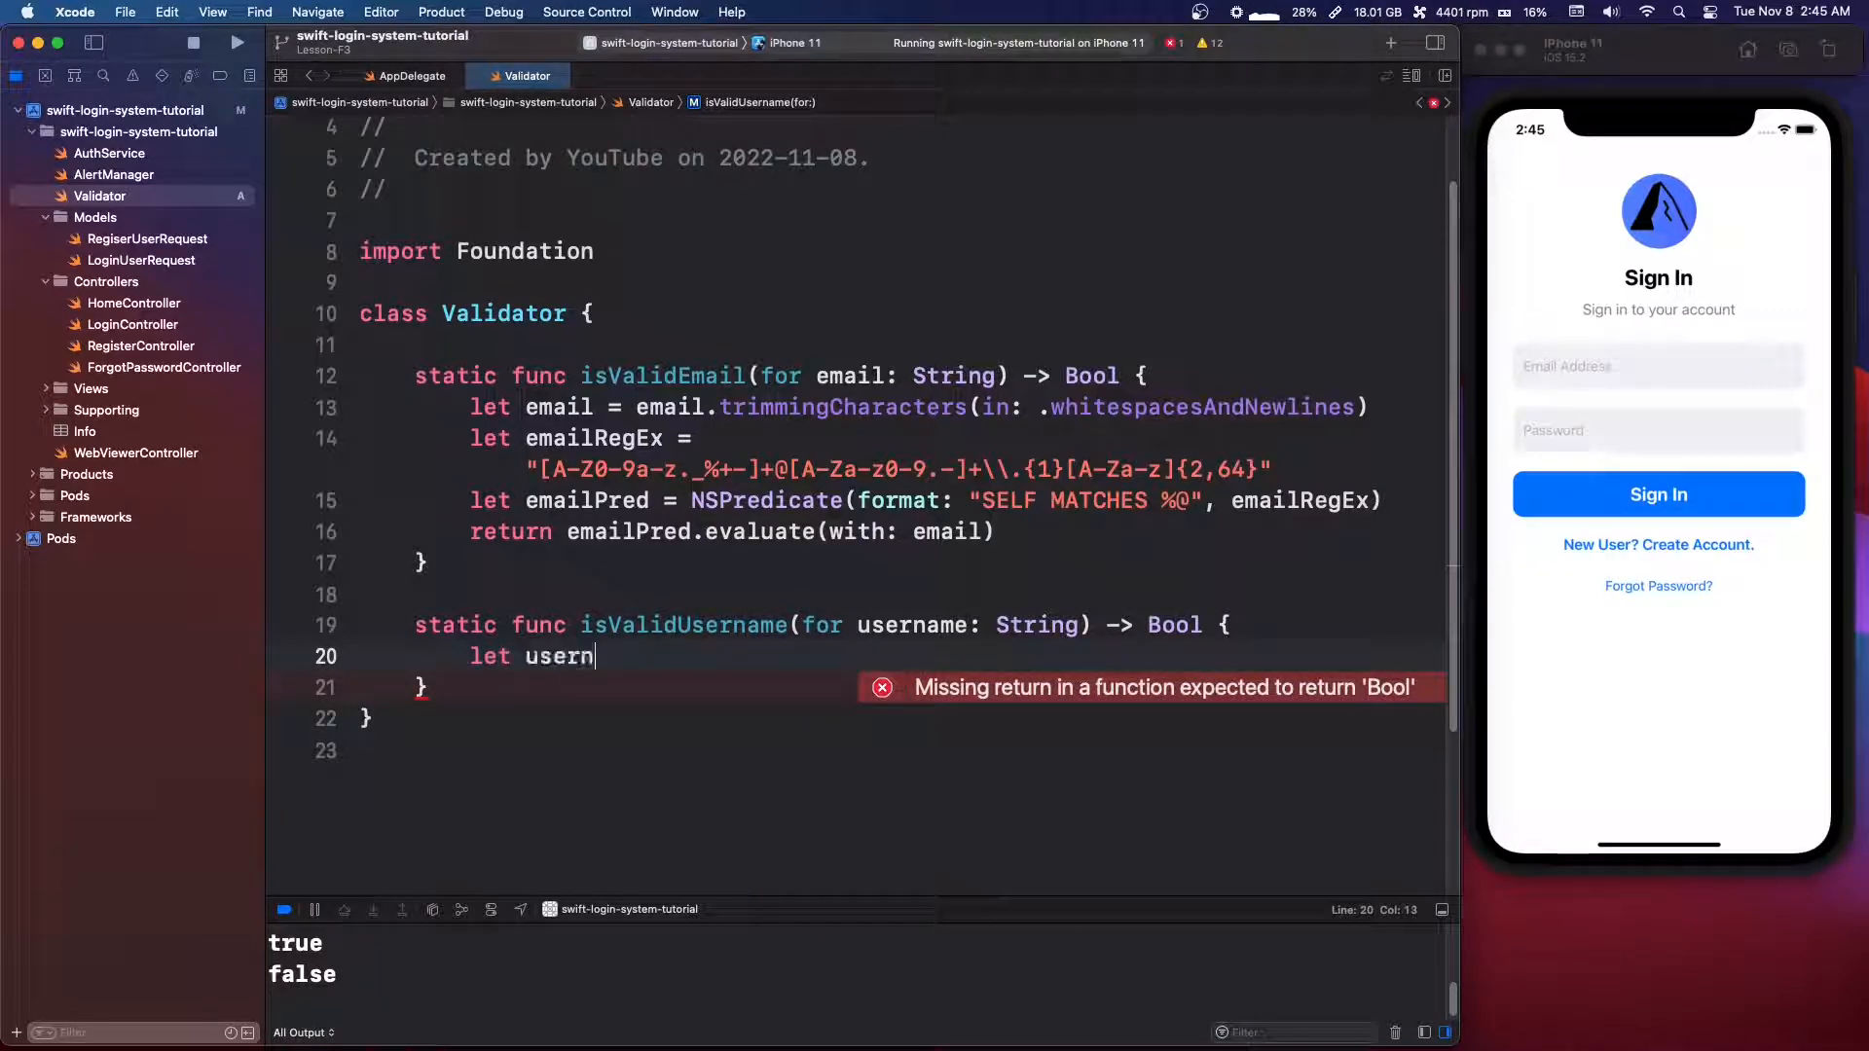
{"action": "type", "text": "ame = username"}
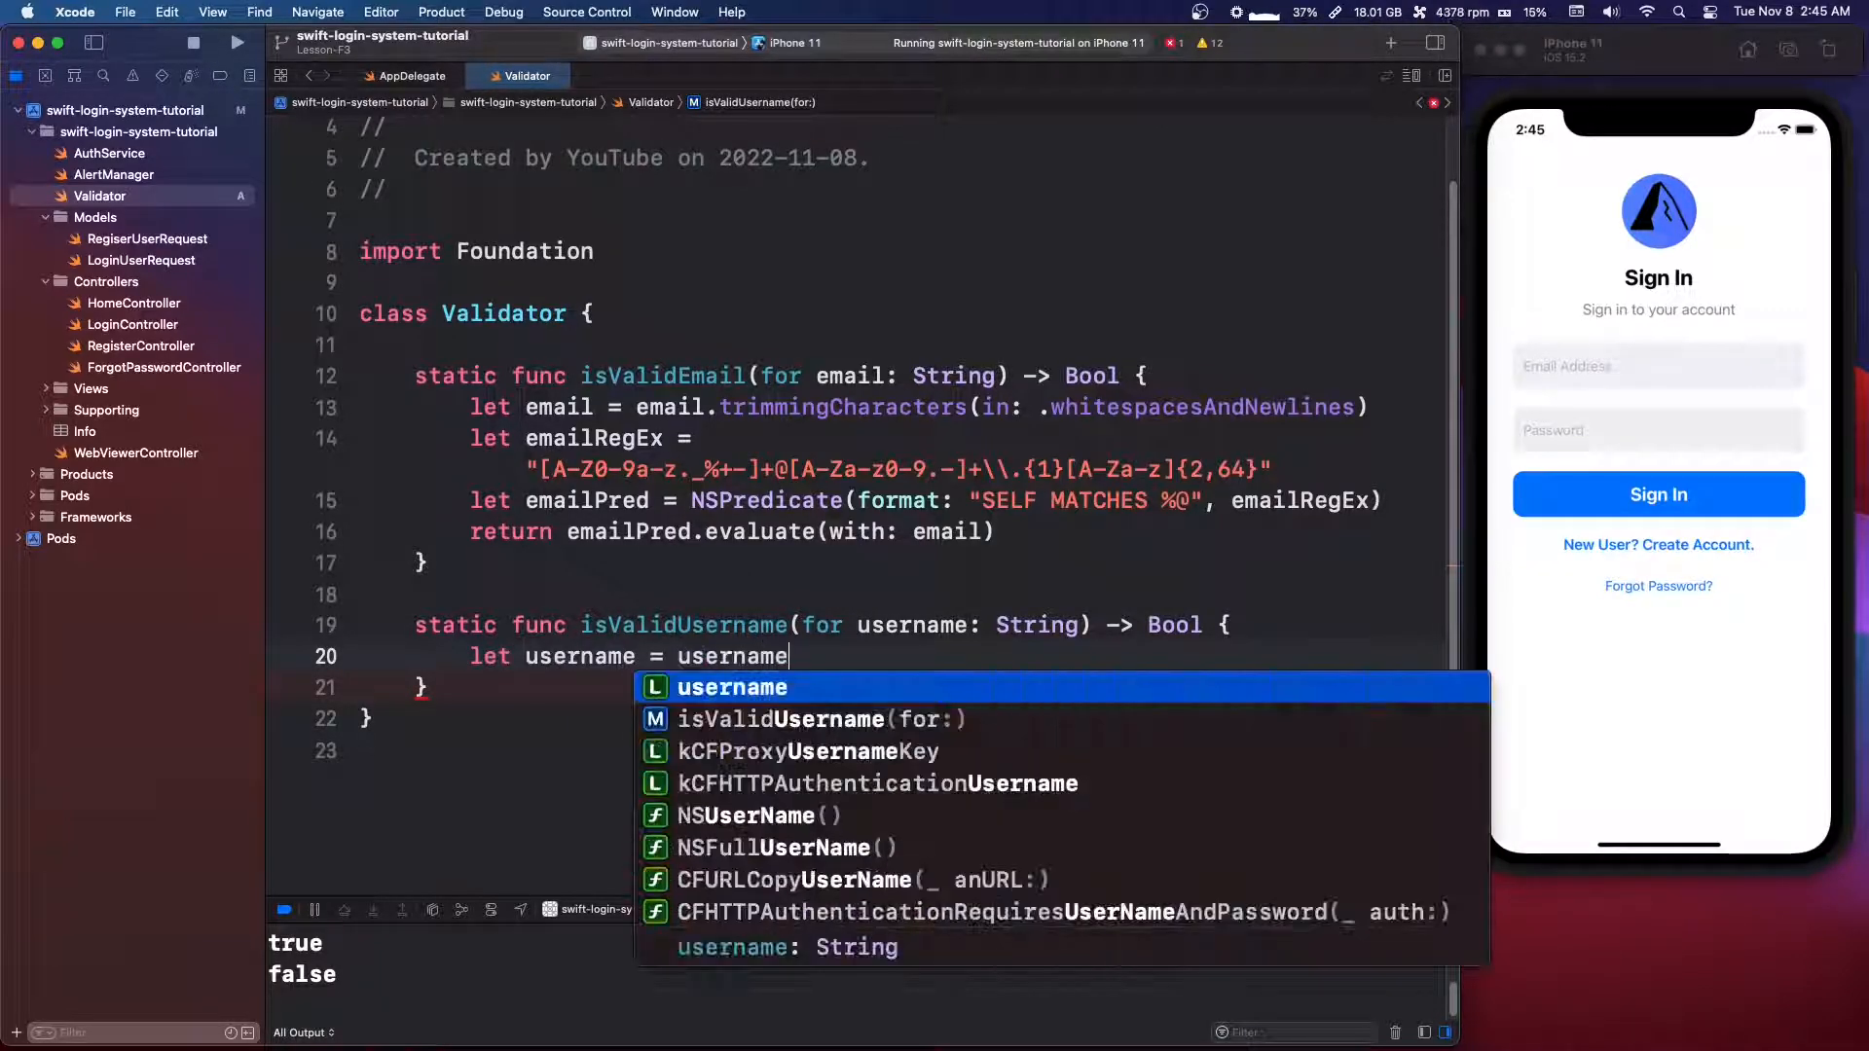
{"action": "type", "text": ".trimmingCharacters(in: ."}
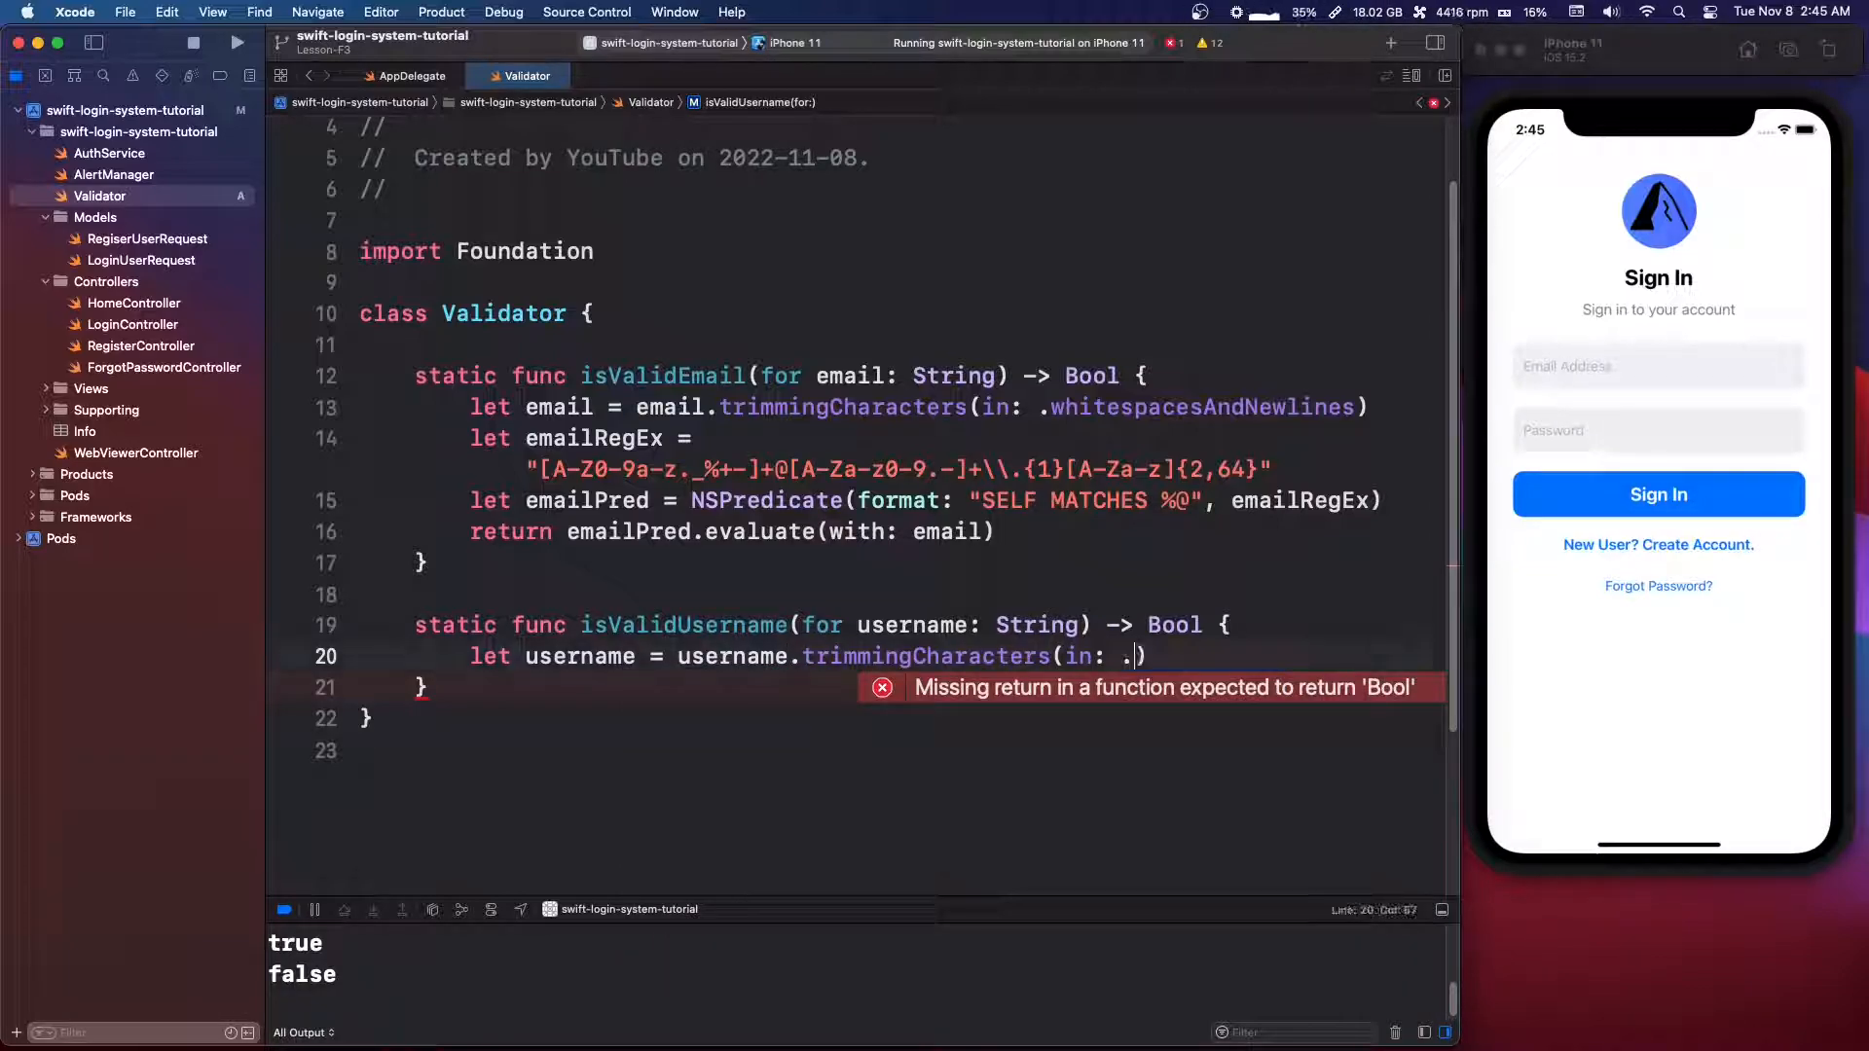
{"action": "type", "text": ".whitespacesAndNewlines)"}
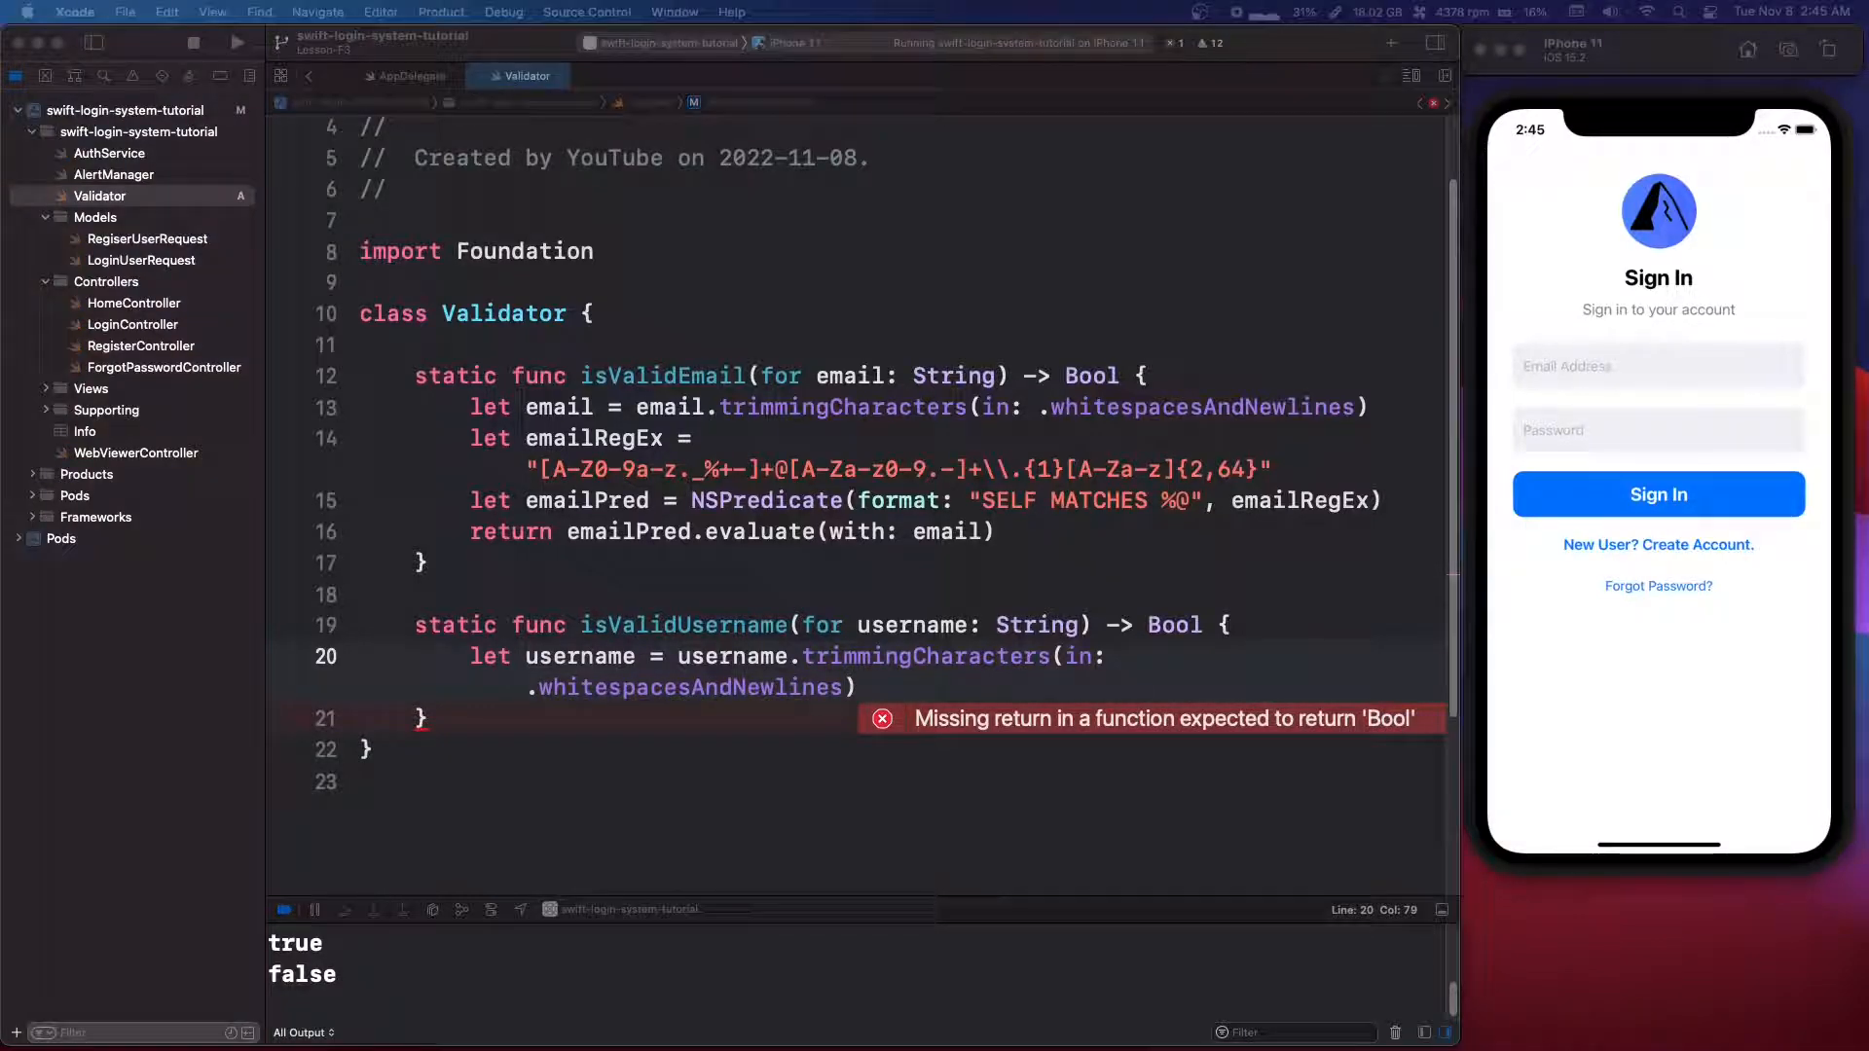
Define usernameRegEx as "\w{4,24}" with a minimum length of 4.
{"action": "type", "text": "let usernameRegEx = \"\\w{4,24}\""}
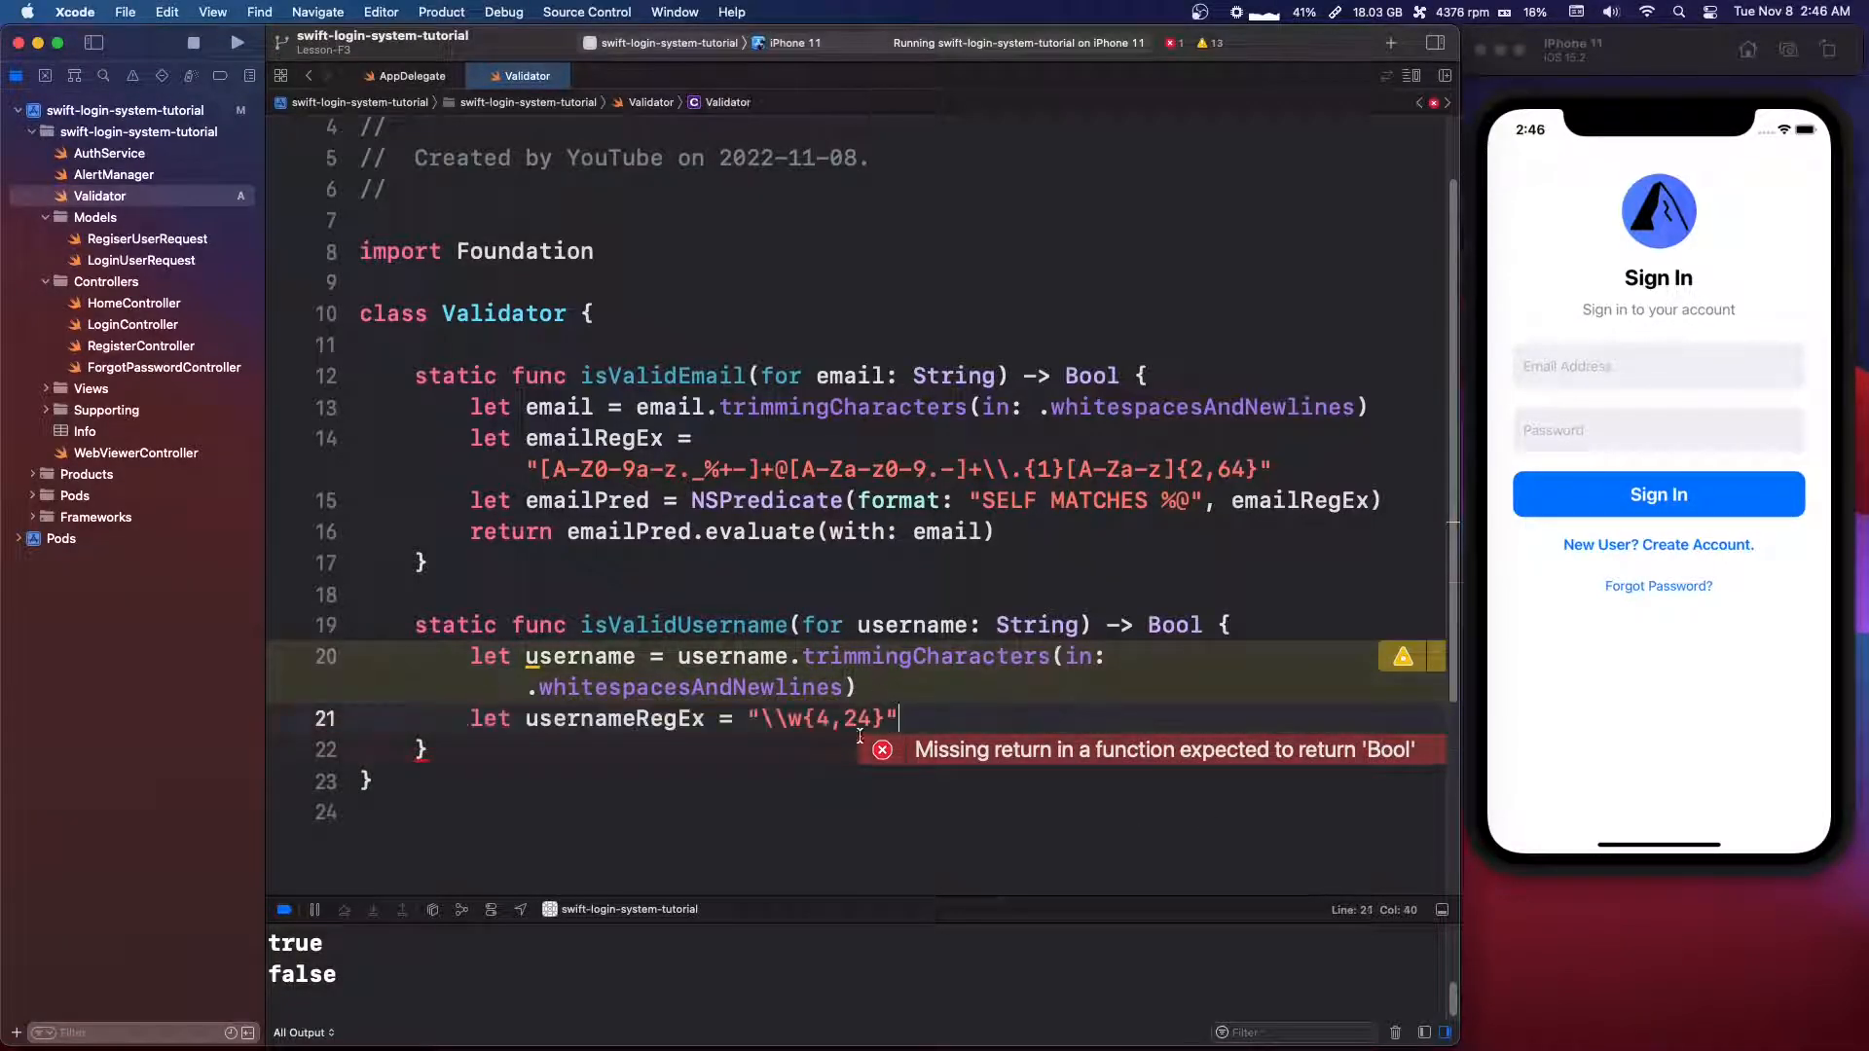
{"action": "triple_click", "coordinate": [679, 718]}
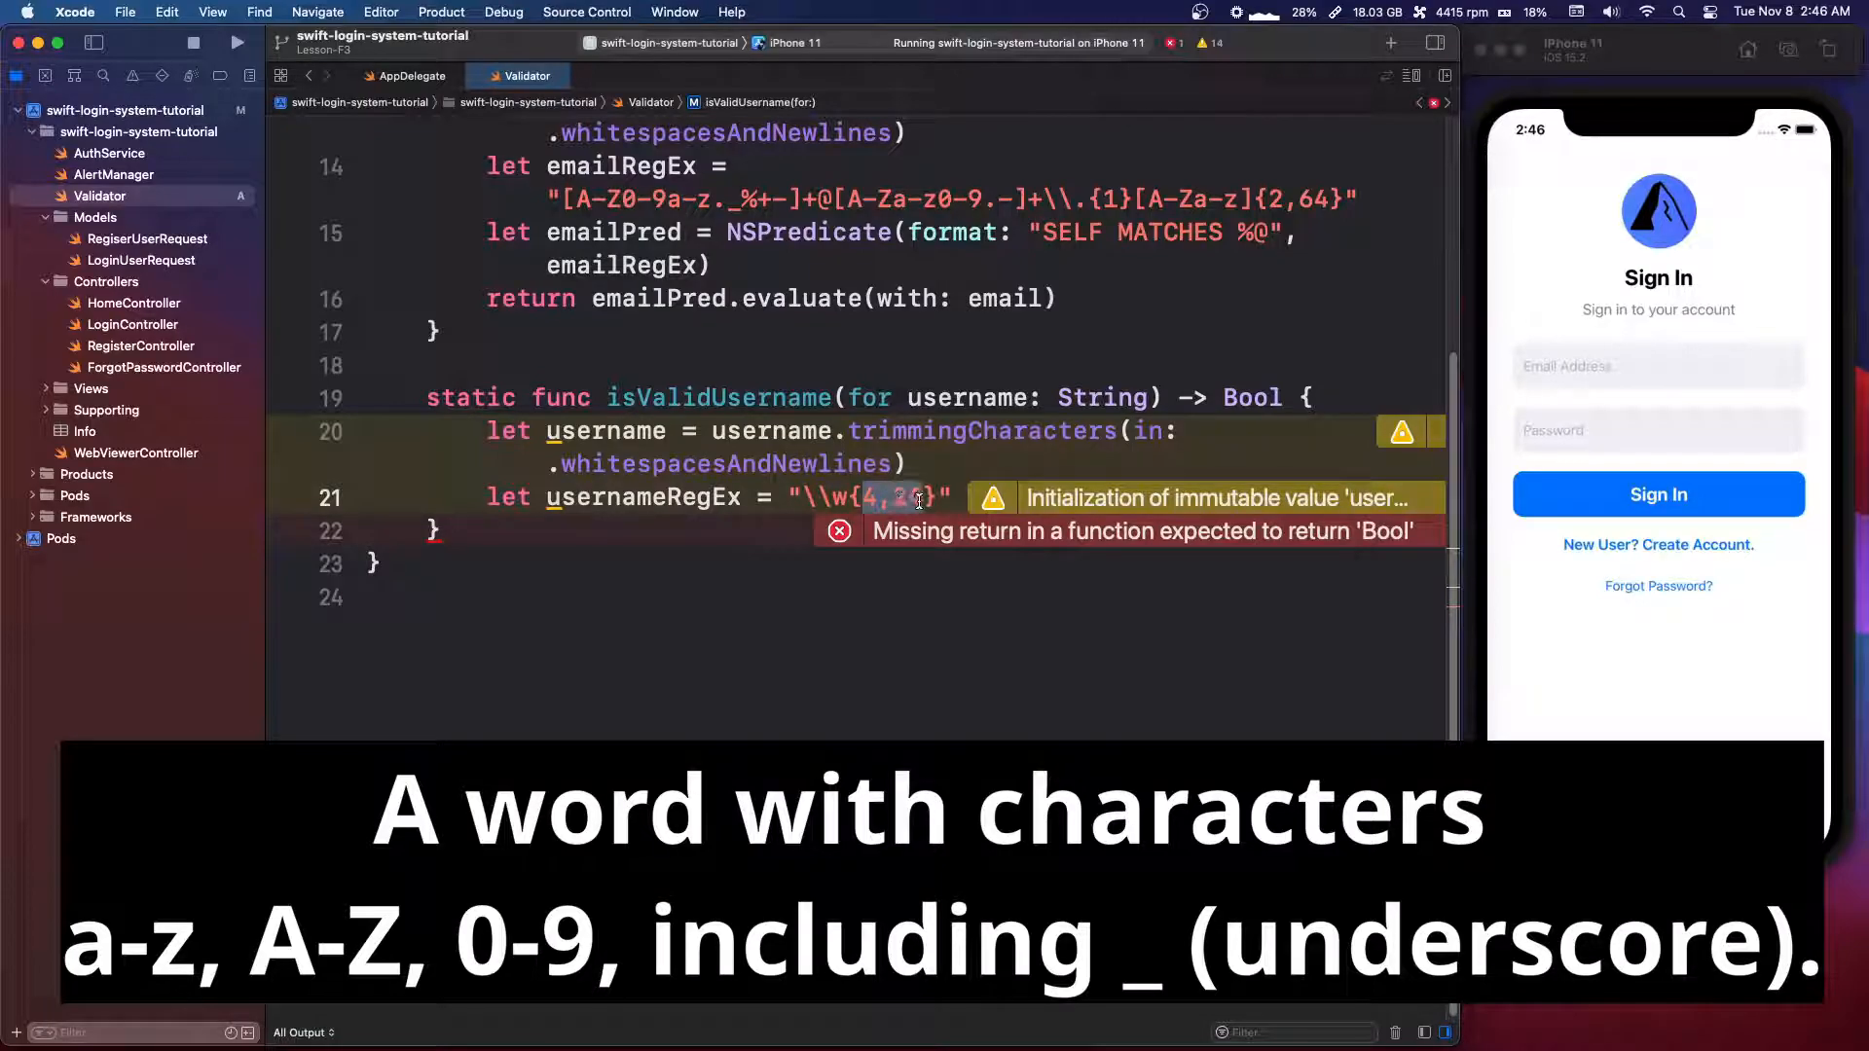
{"action": "type", "text": "4"}
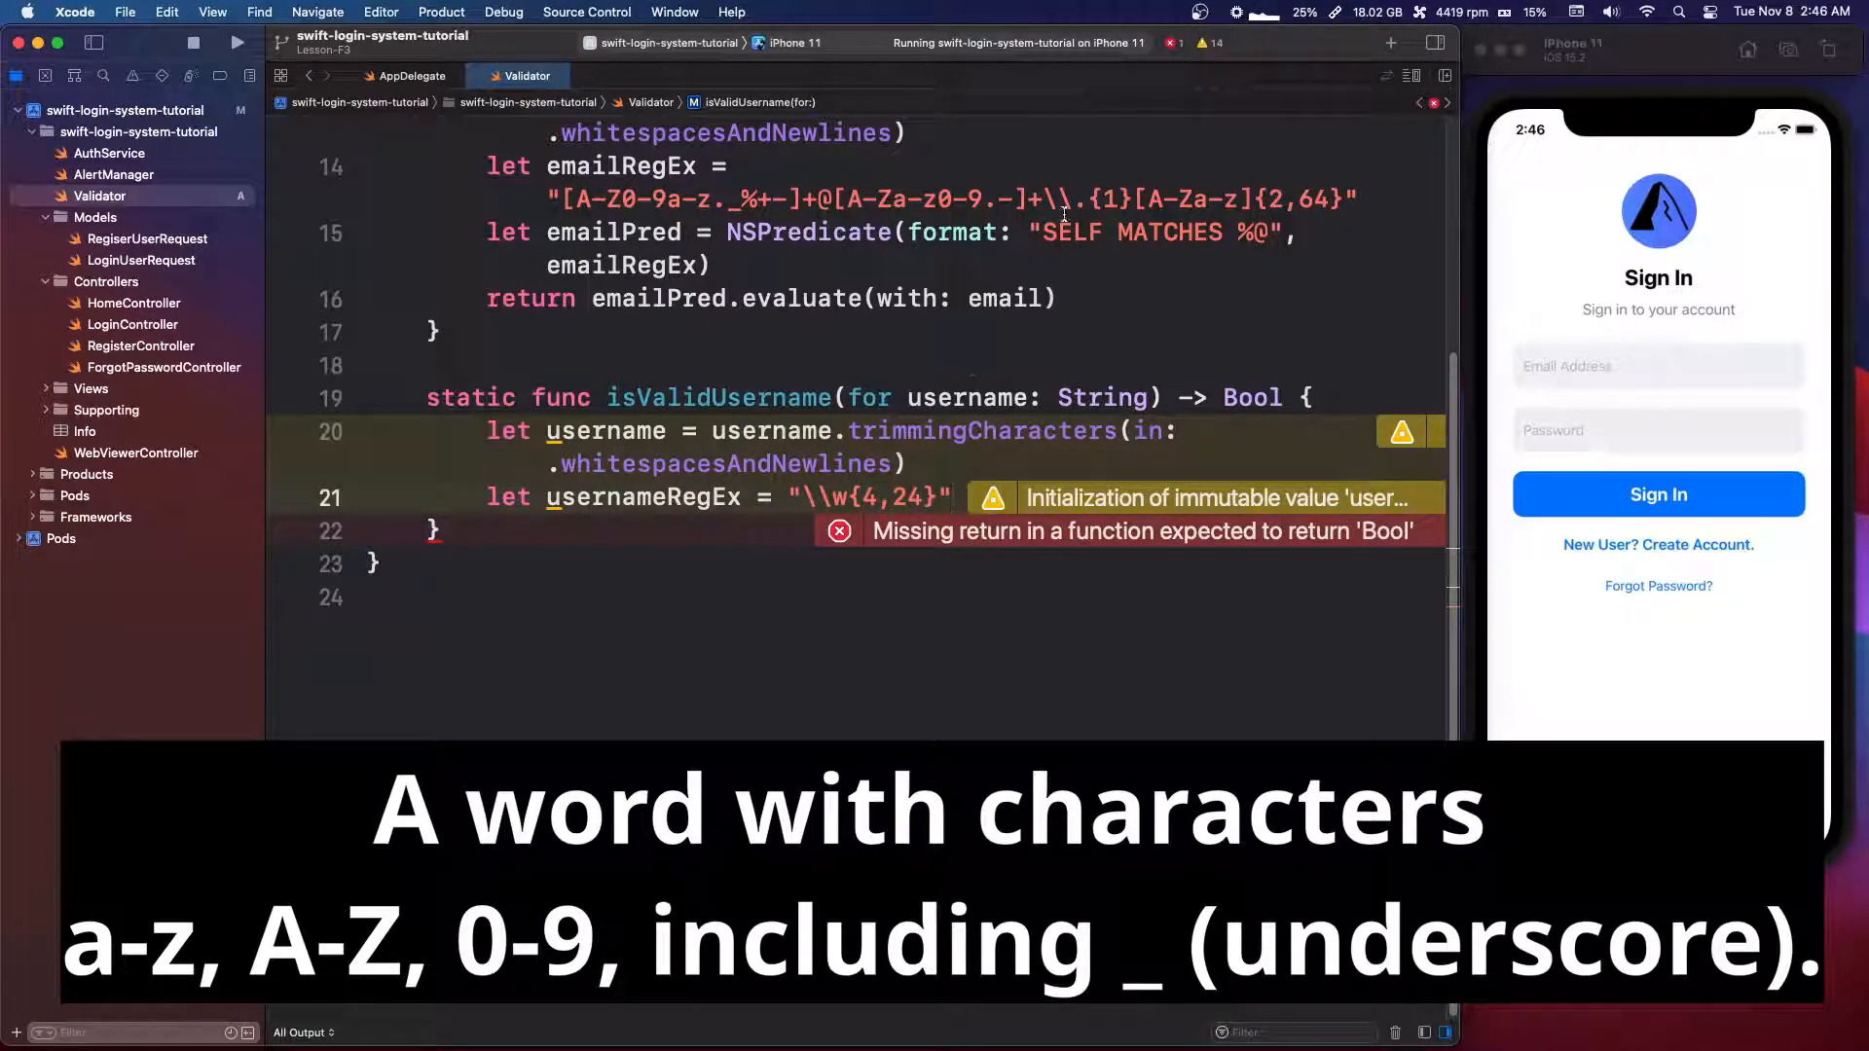
{"action": "left_click", "coordinate": [1059, 298]}
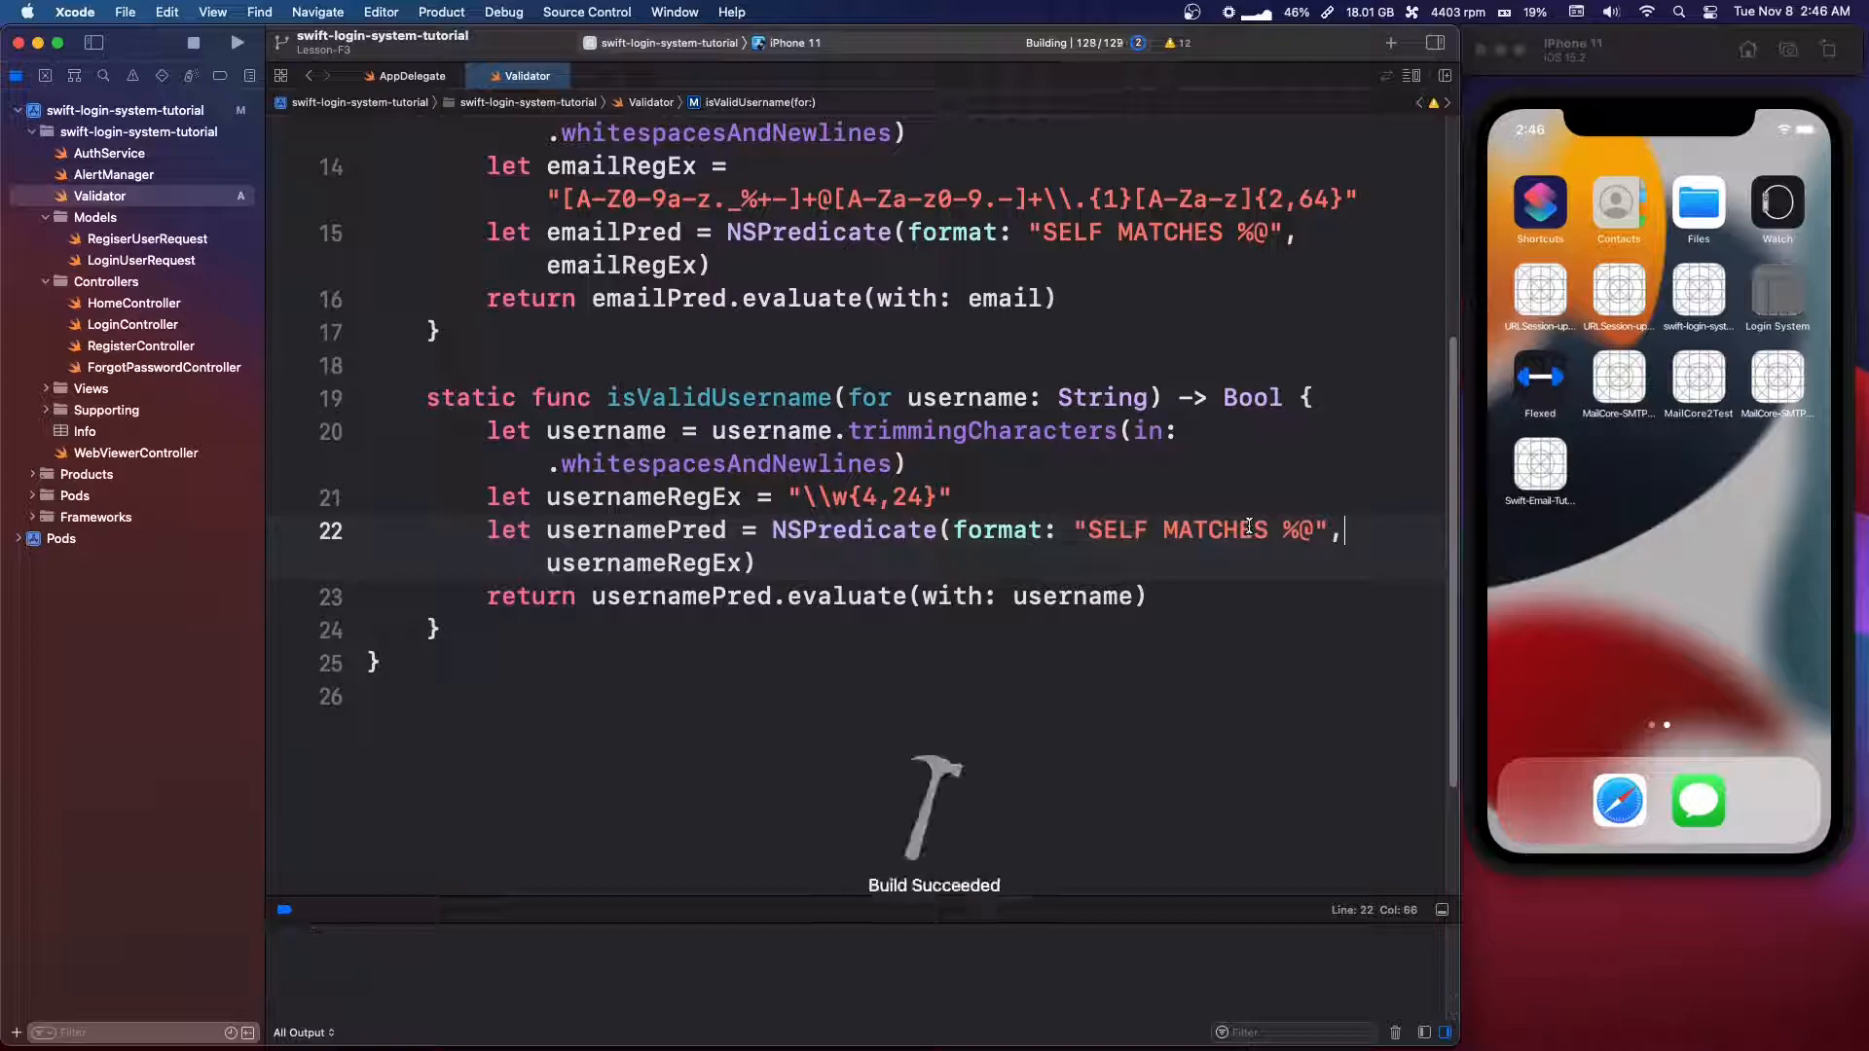
Declare static isPasswordValid(for password: String) -> Bool after isValidUsername.
{"action": "left_click", "coordinate": [238, 43]}
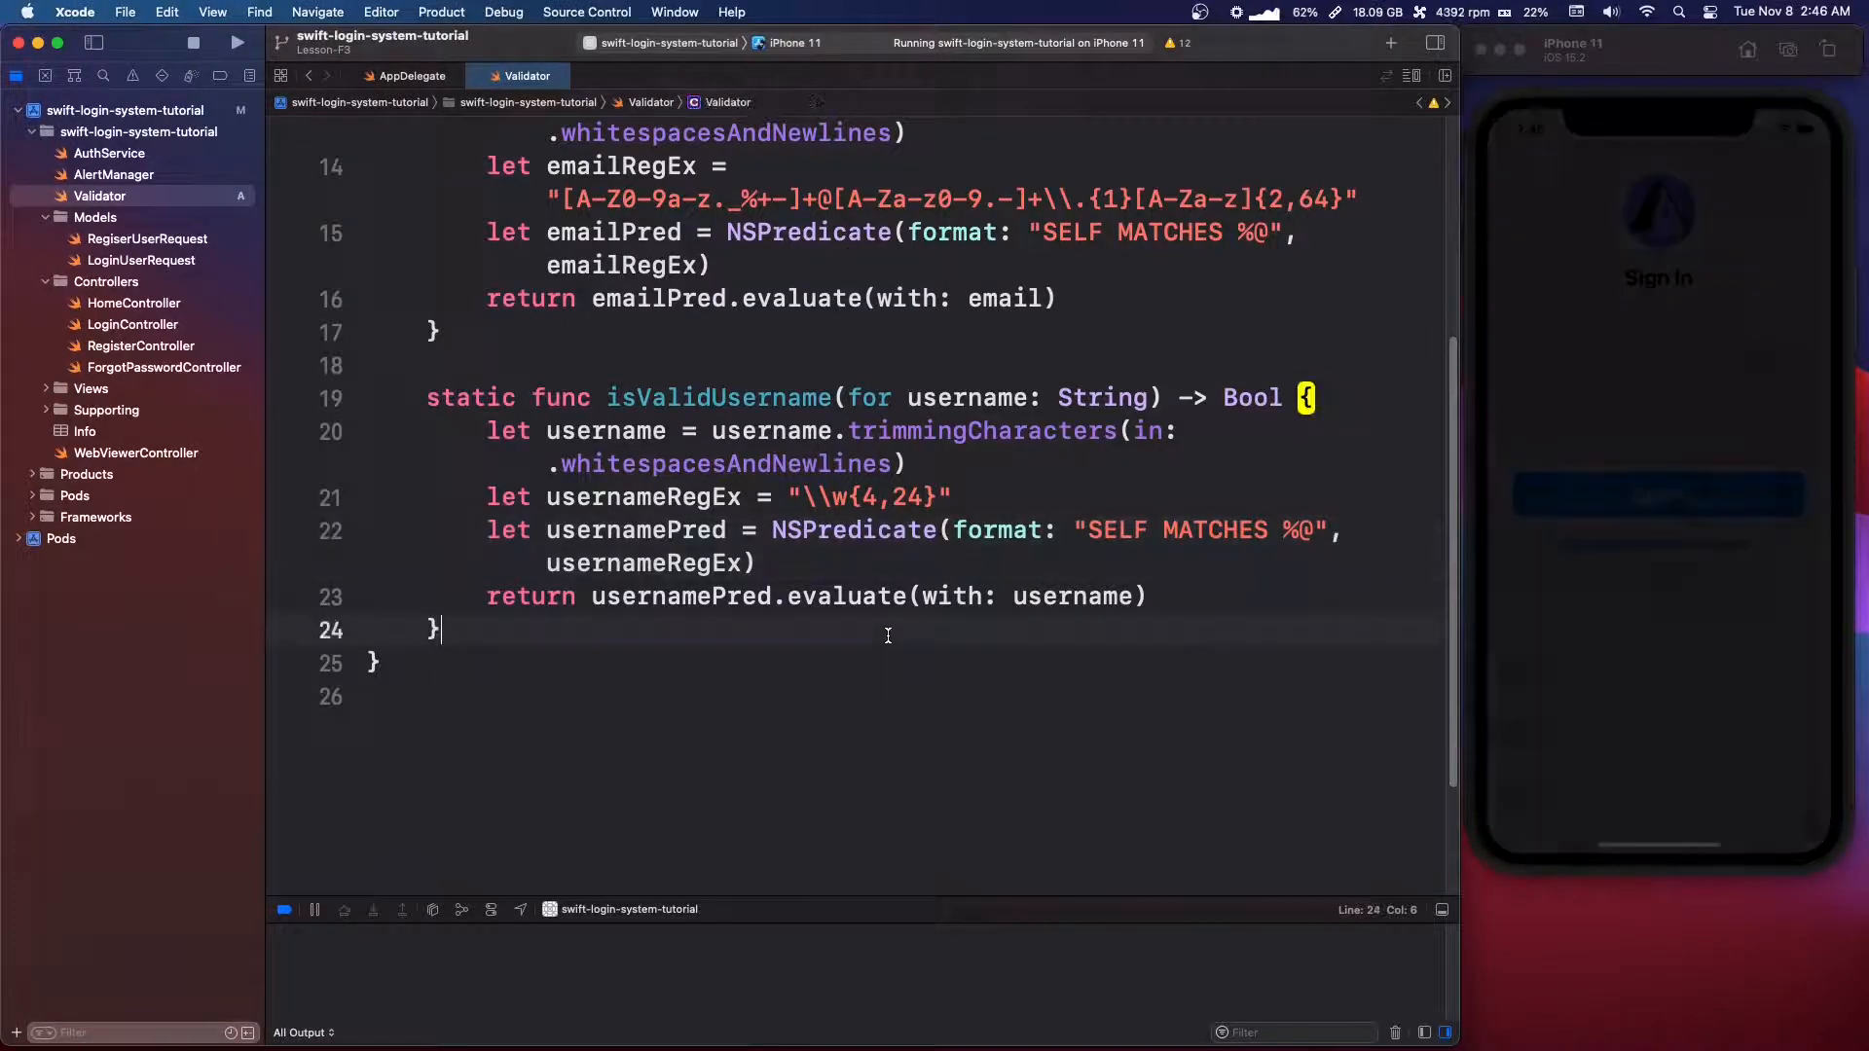
{"action": "type", "text": "static func"}
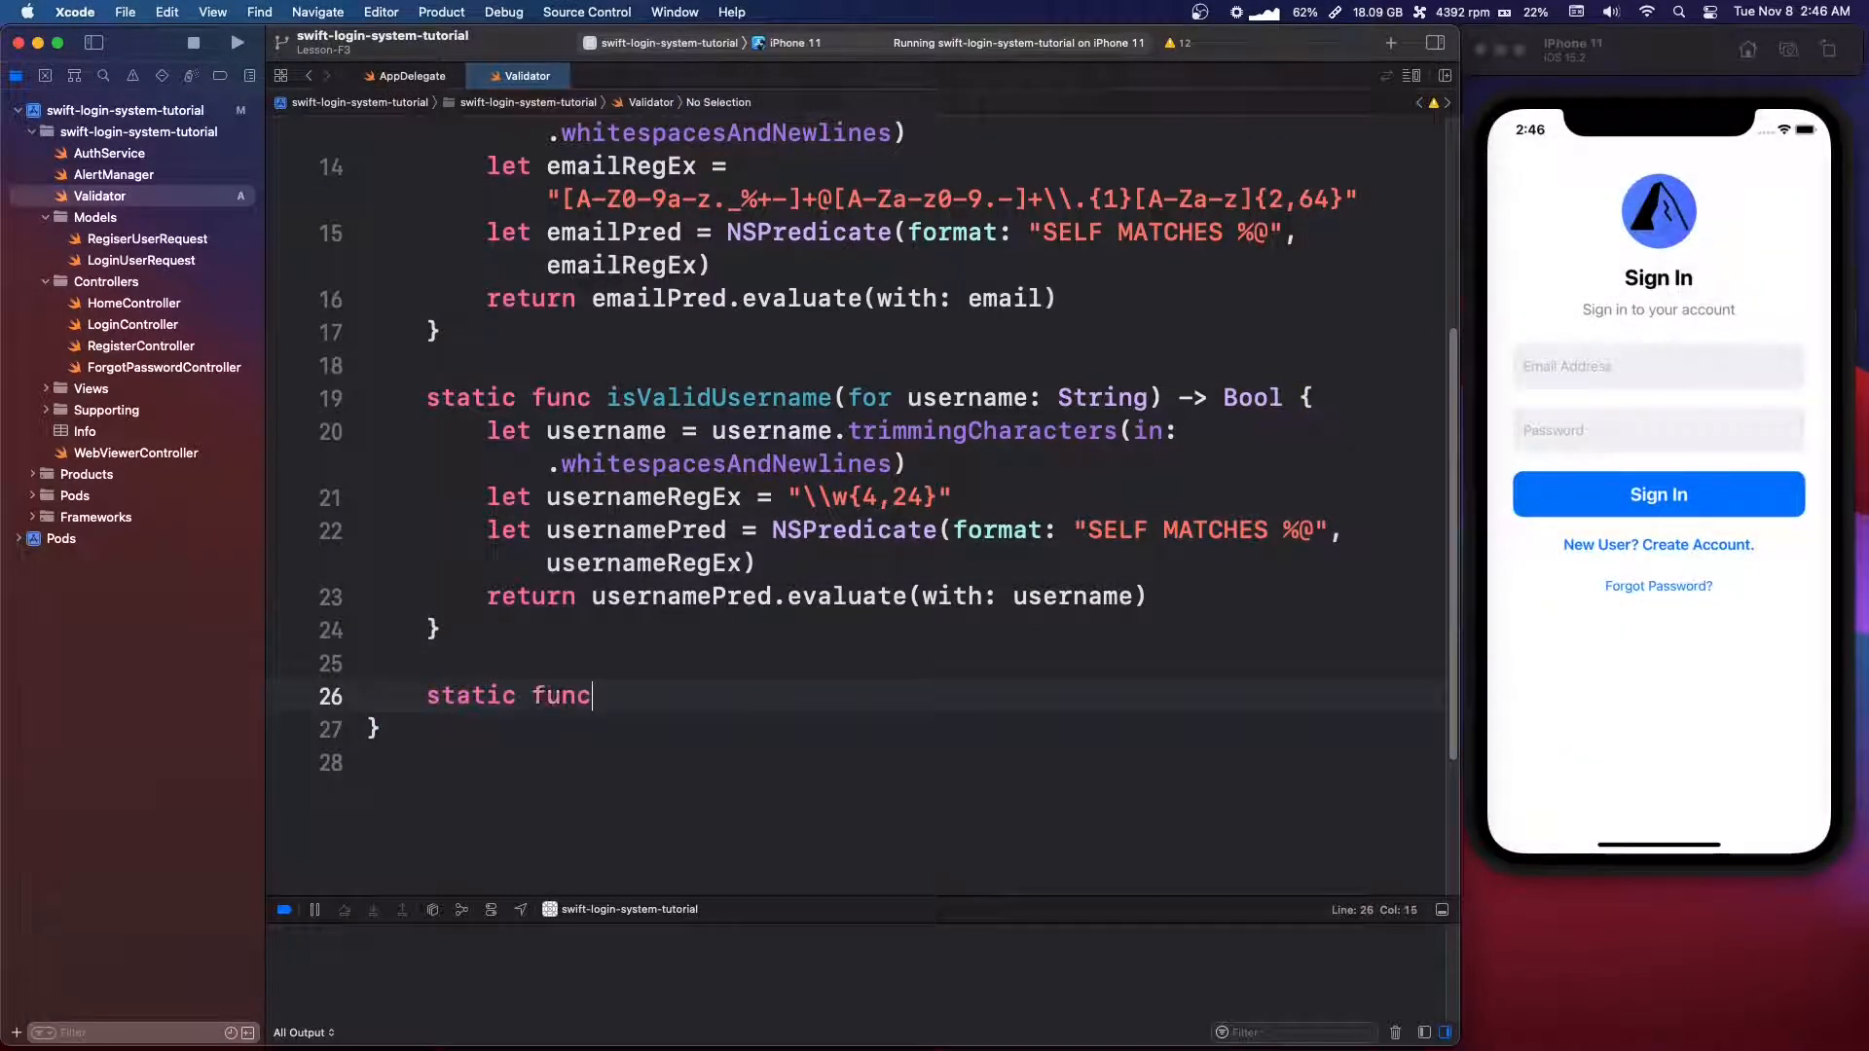
{"action": "type", "text": "isPass"}
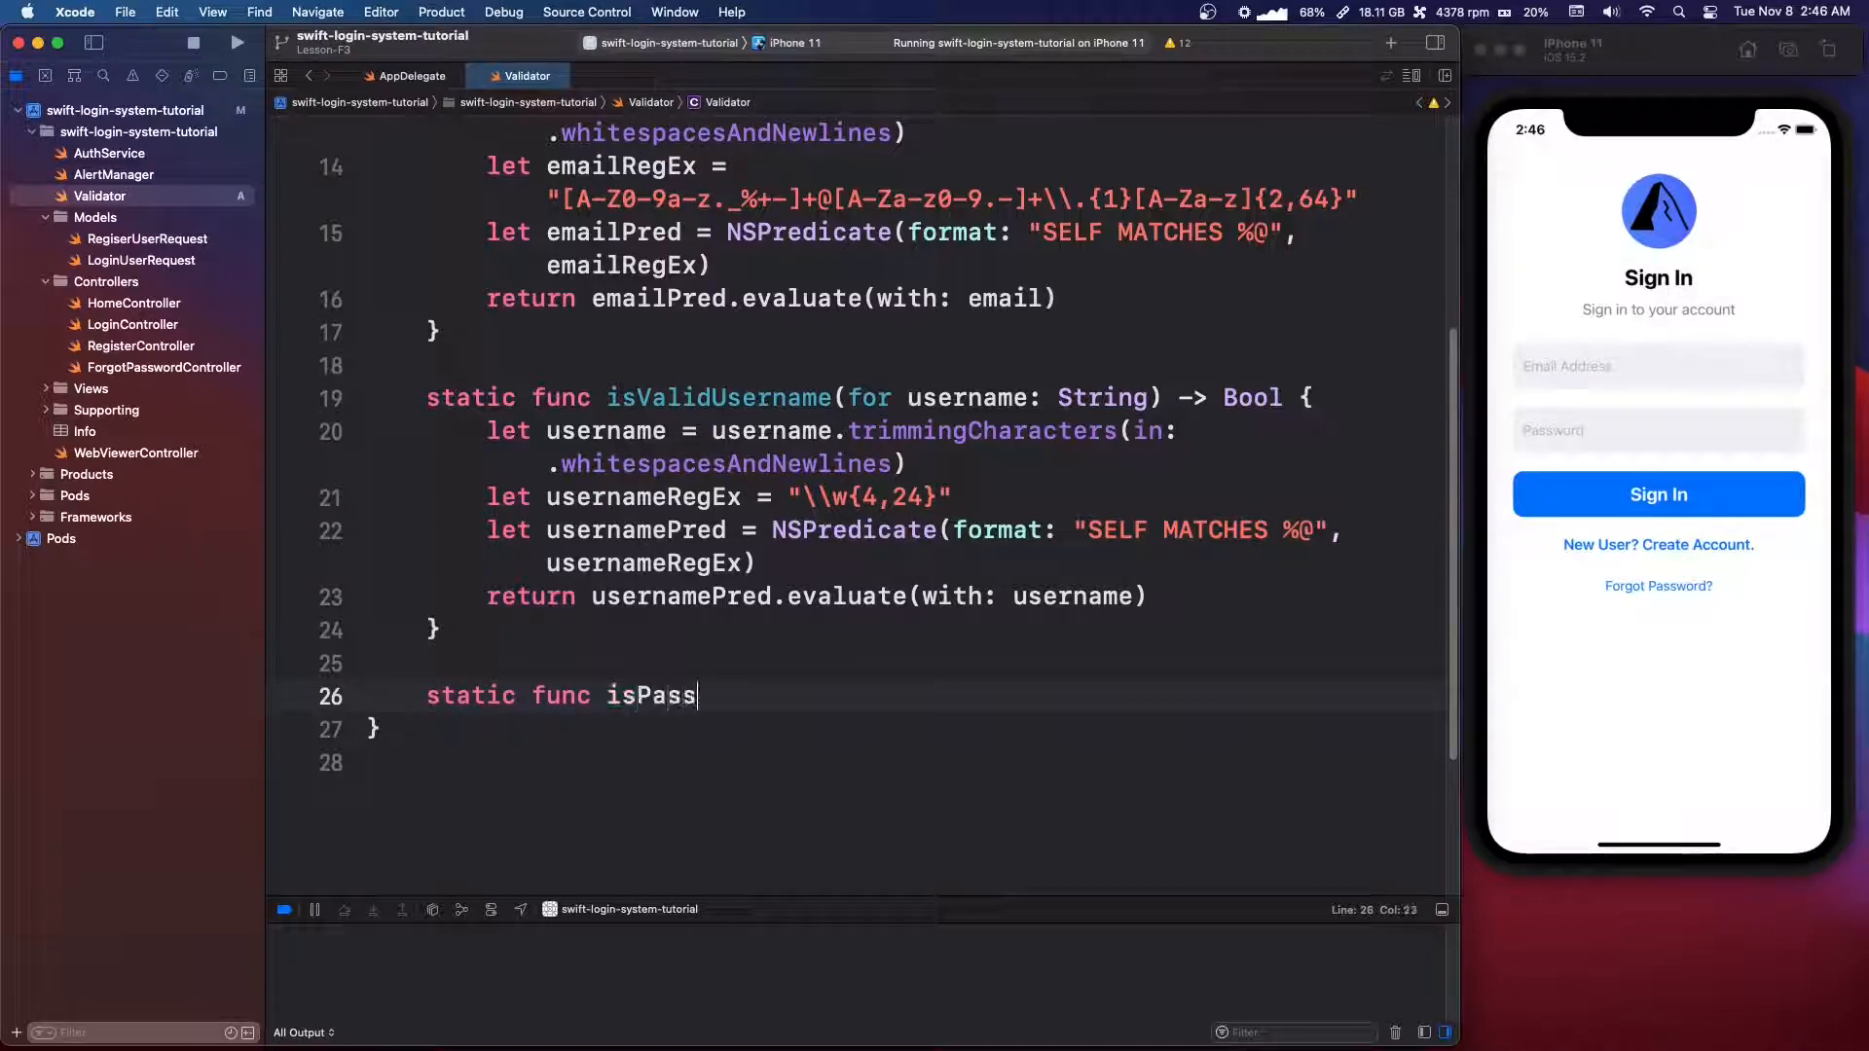
{"action": "type", "text": "wordValid(for"}
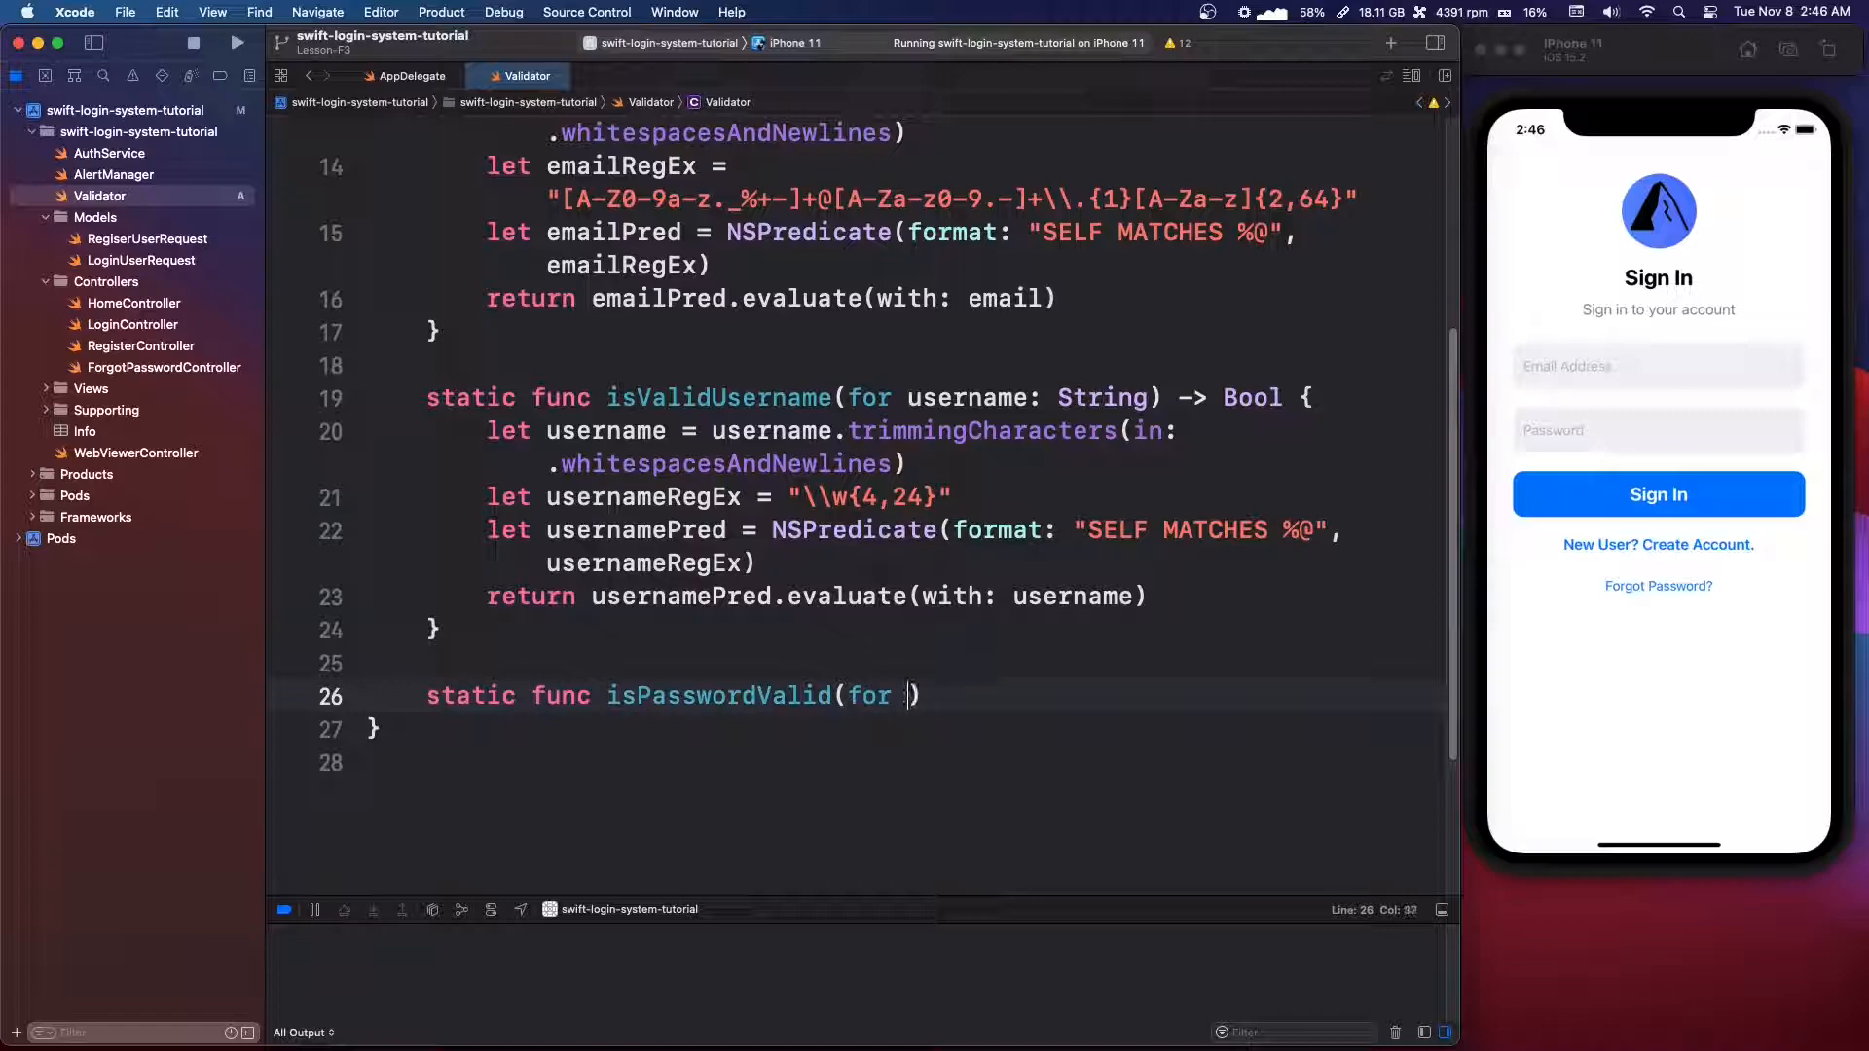
{"action": "type", "text": "password: St"}
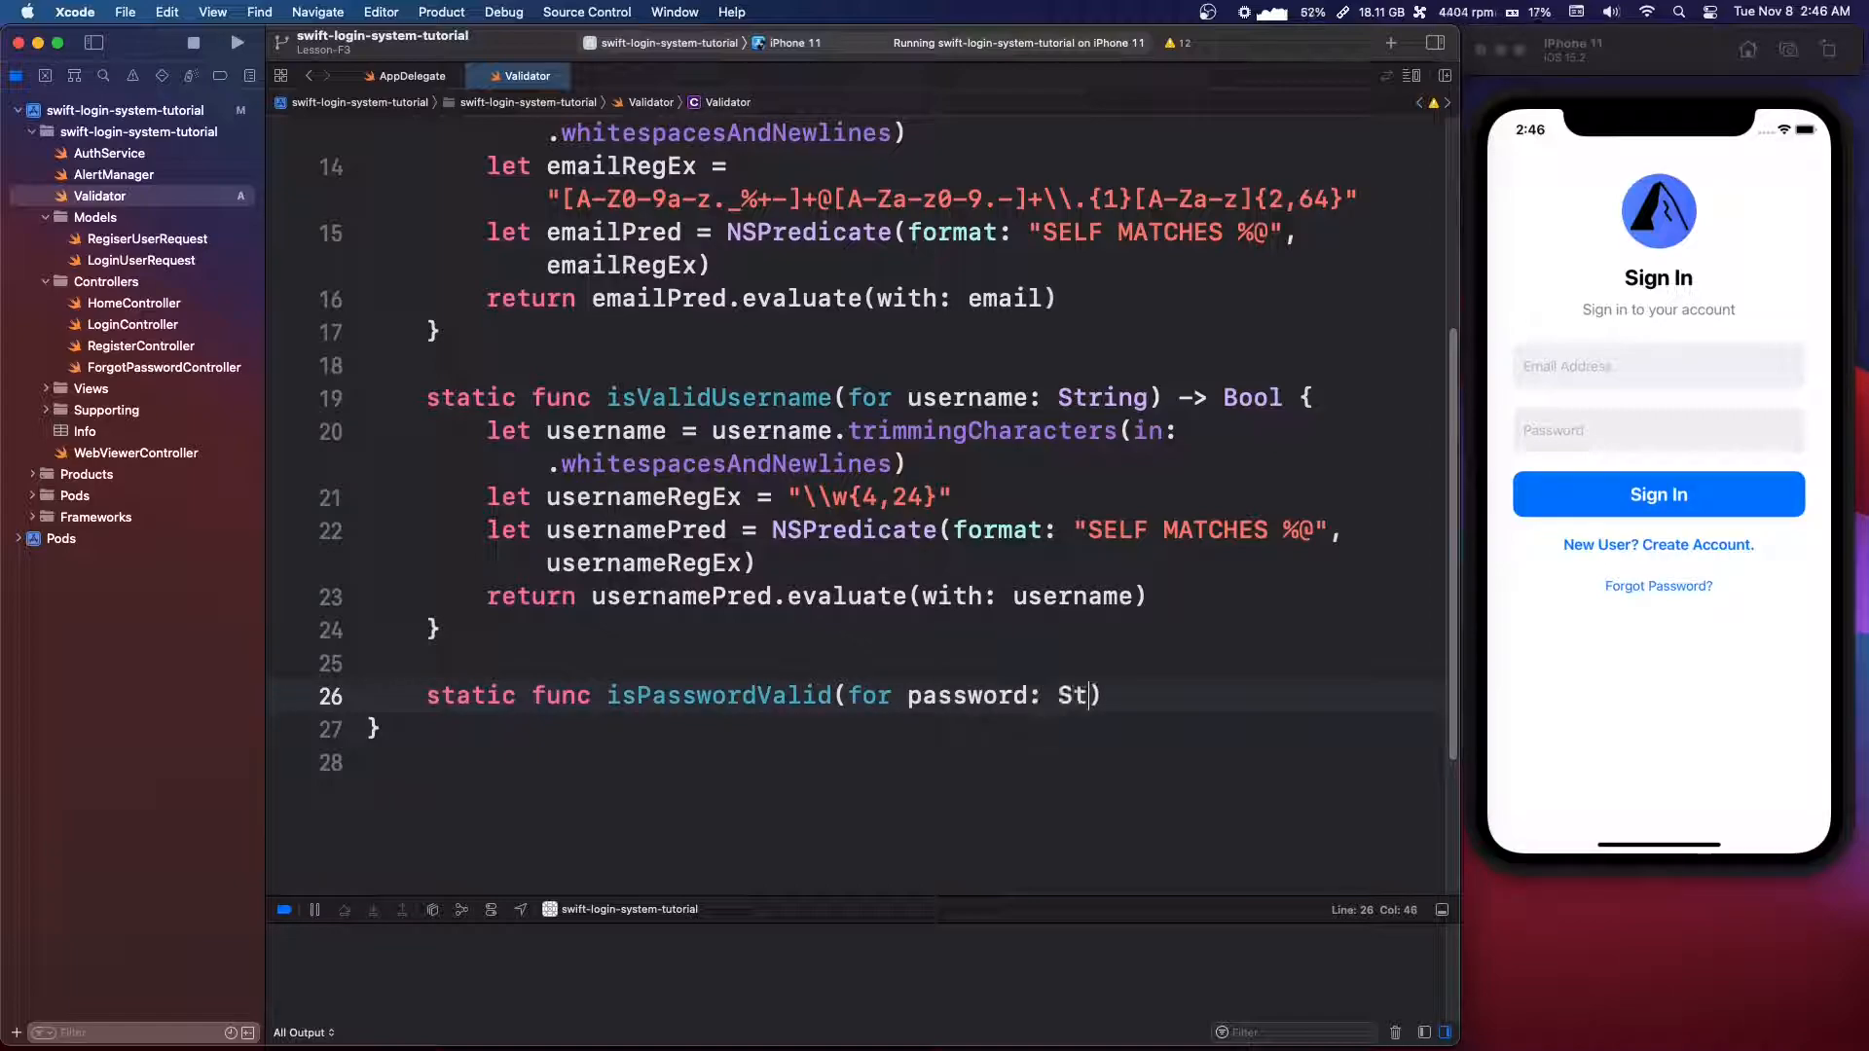
{"action": "type", "text": "ring) -> Bo"}
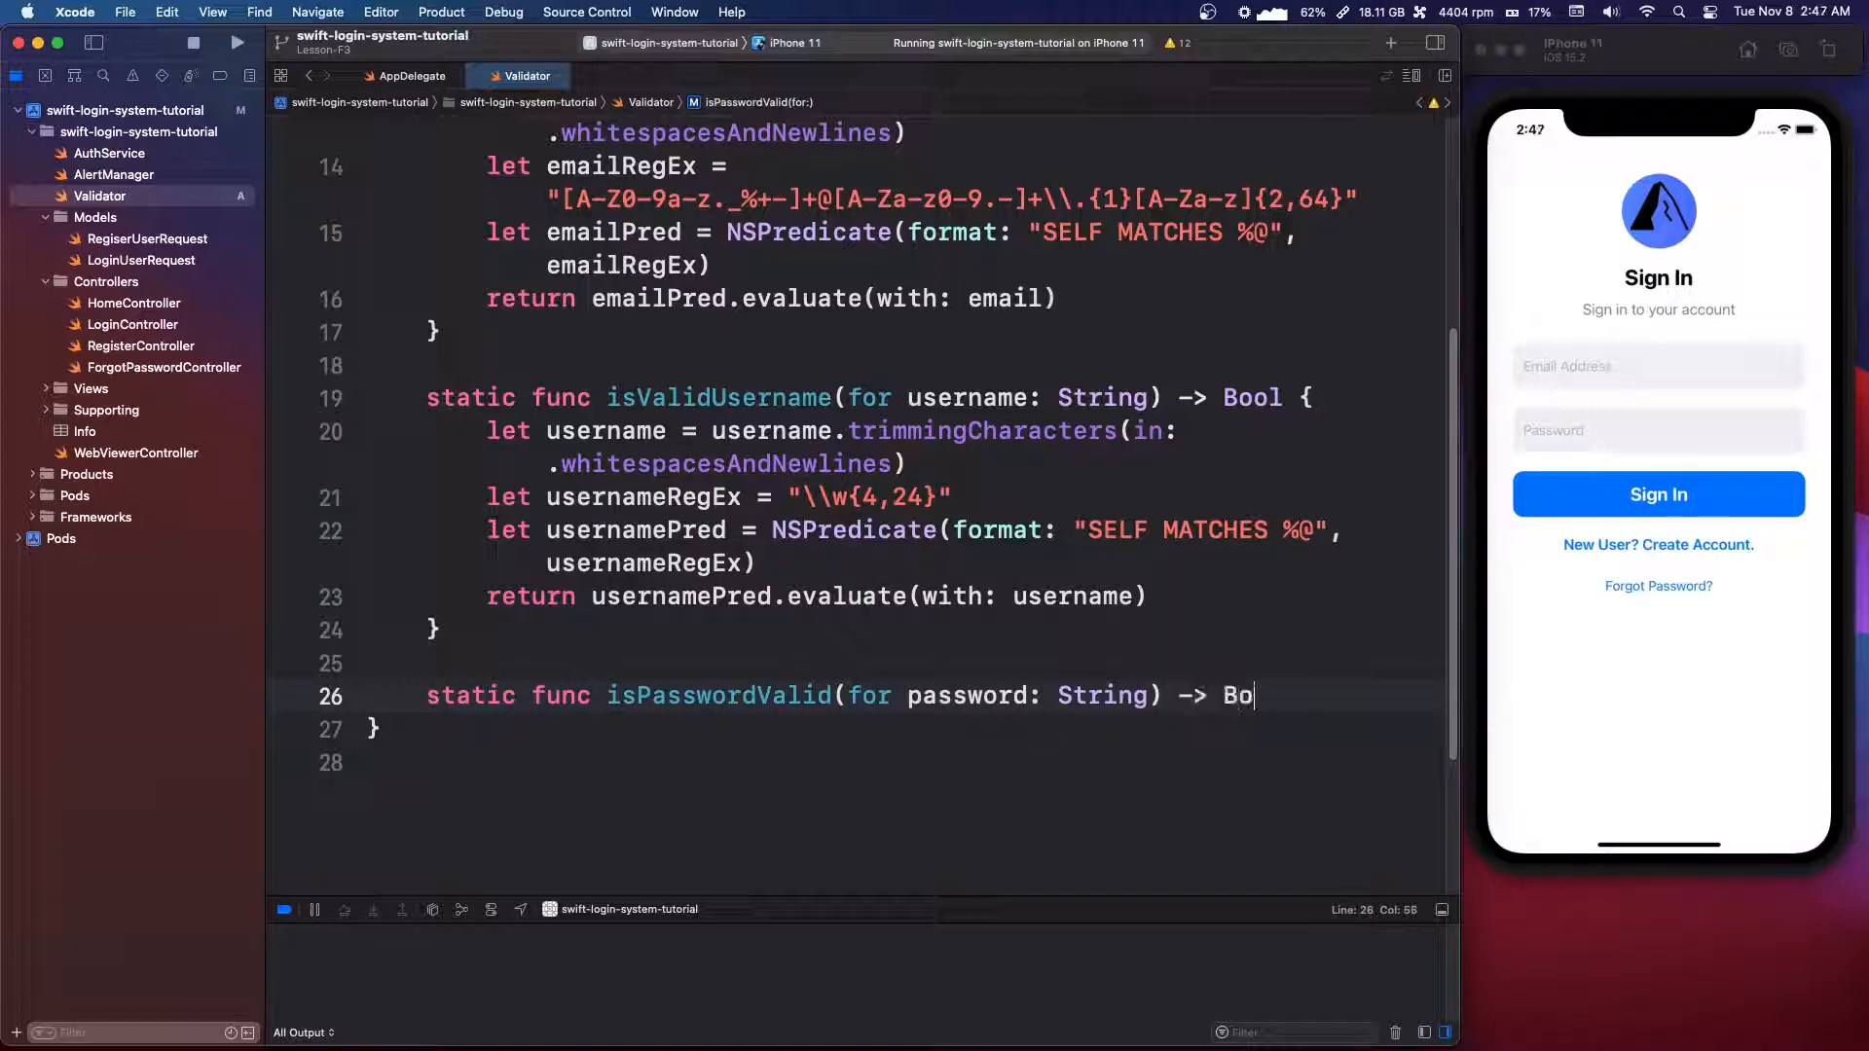
{"action": "type", "text": "ol {"}
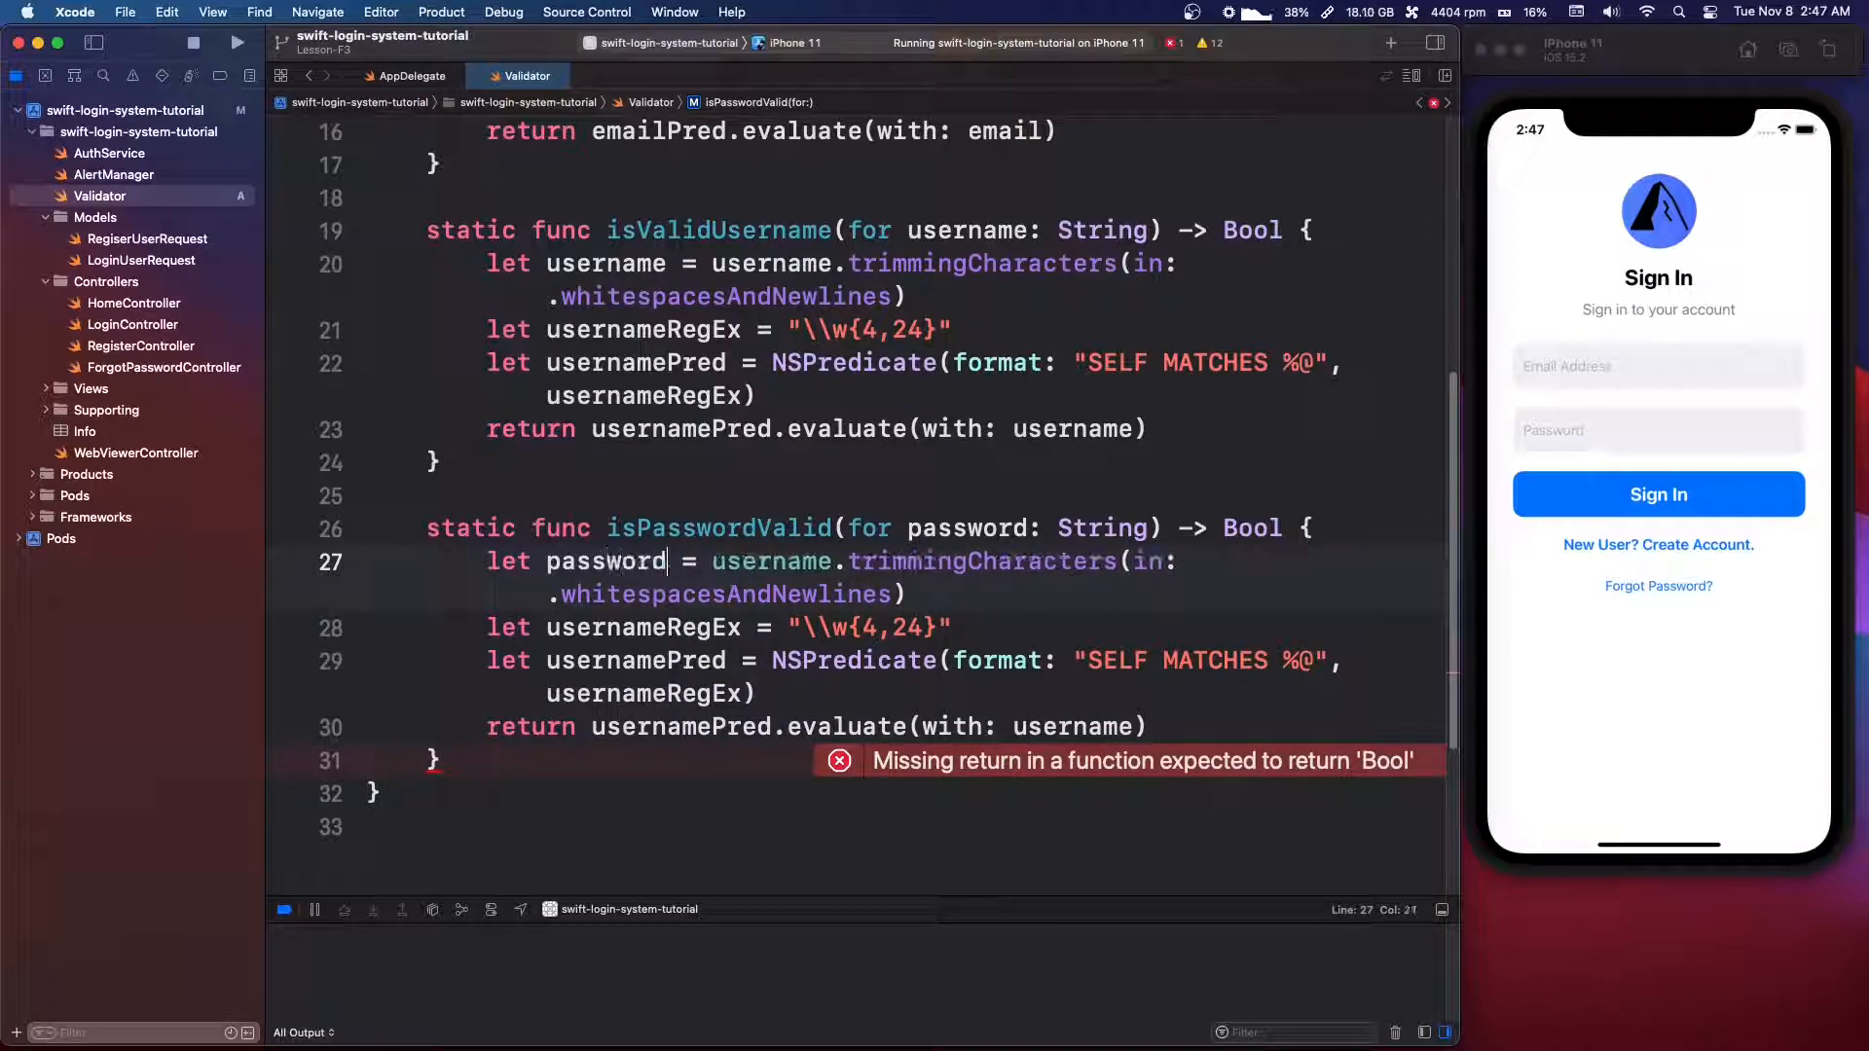
Adapt the copied username trimming and regex lines to use password and passwordRegEx.
{"action": "type", "text": "password"}
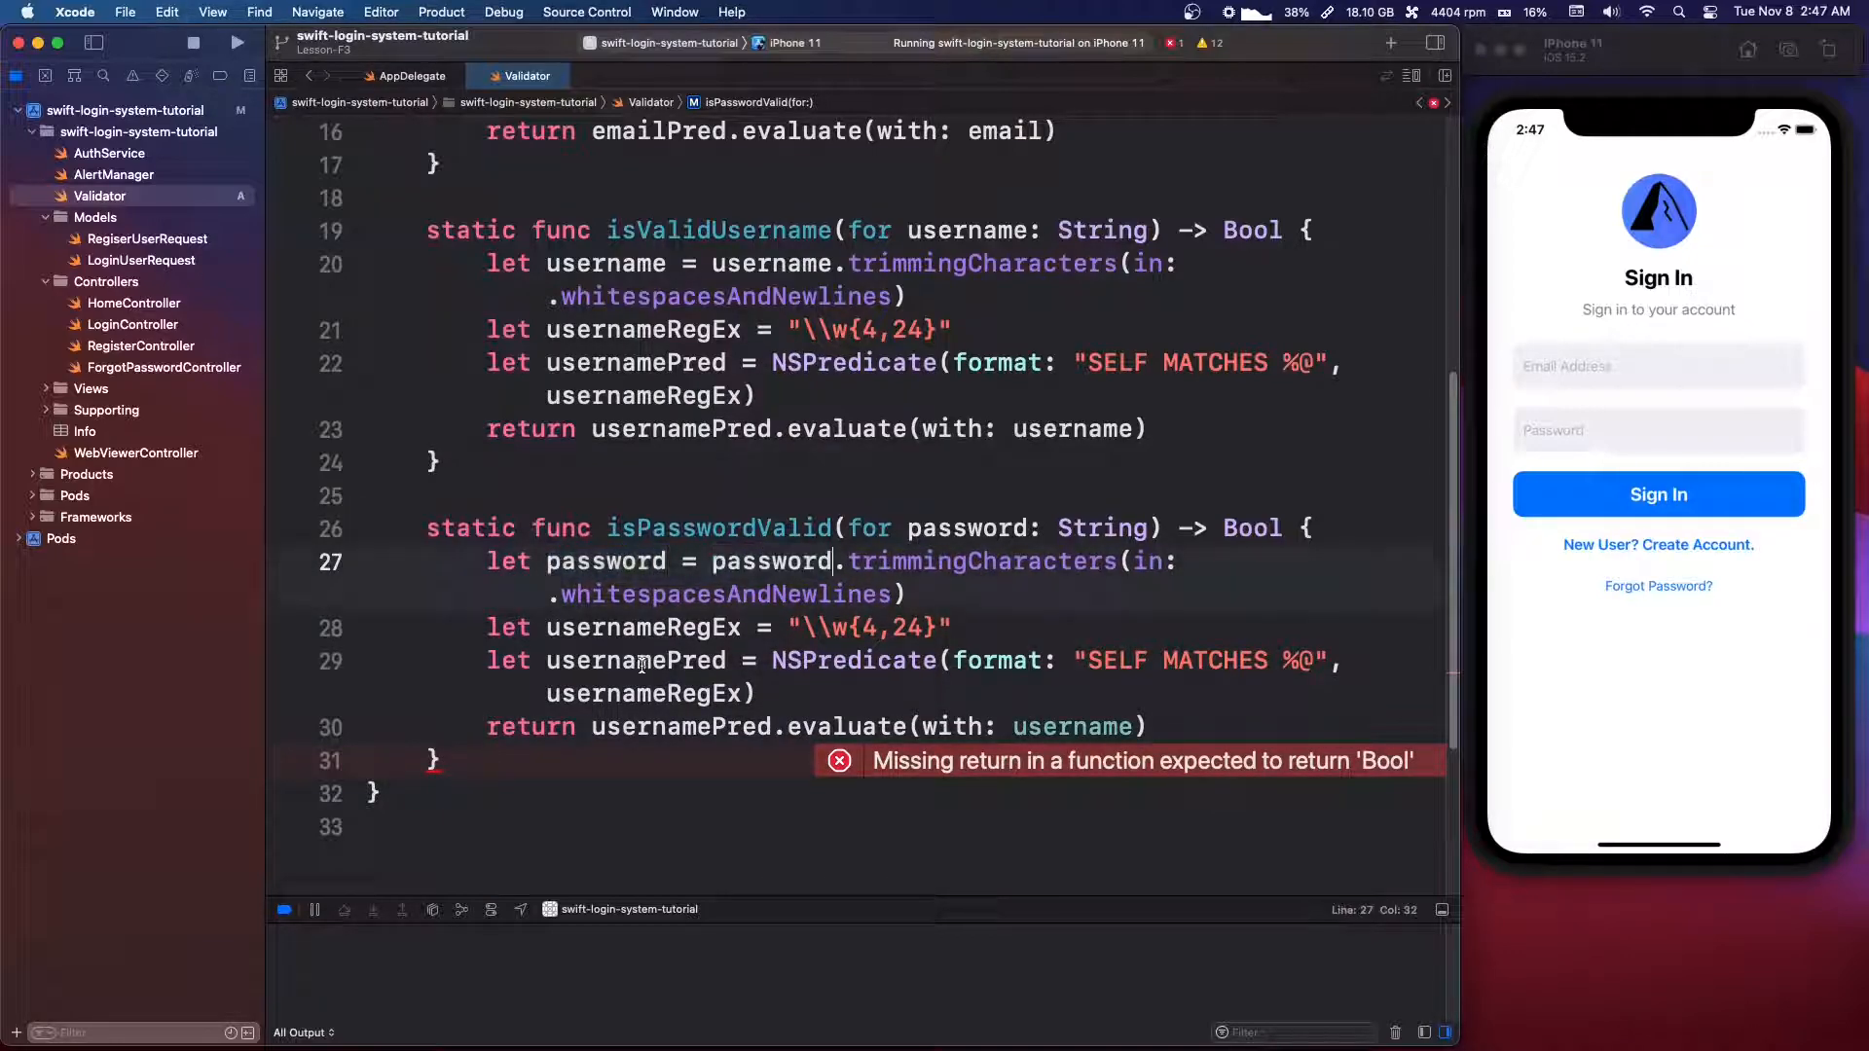
{"action": "double_click", "coordinate": [605, 627]}
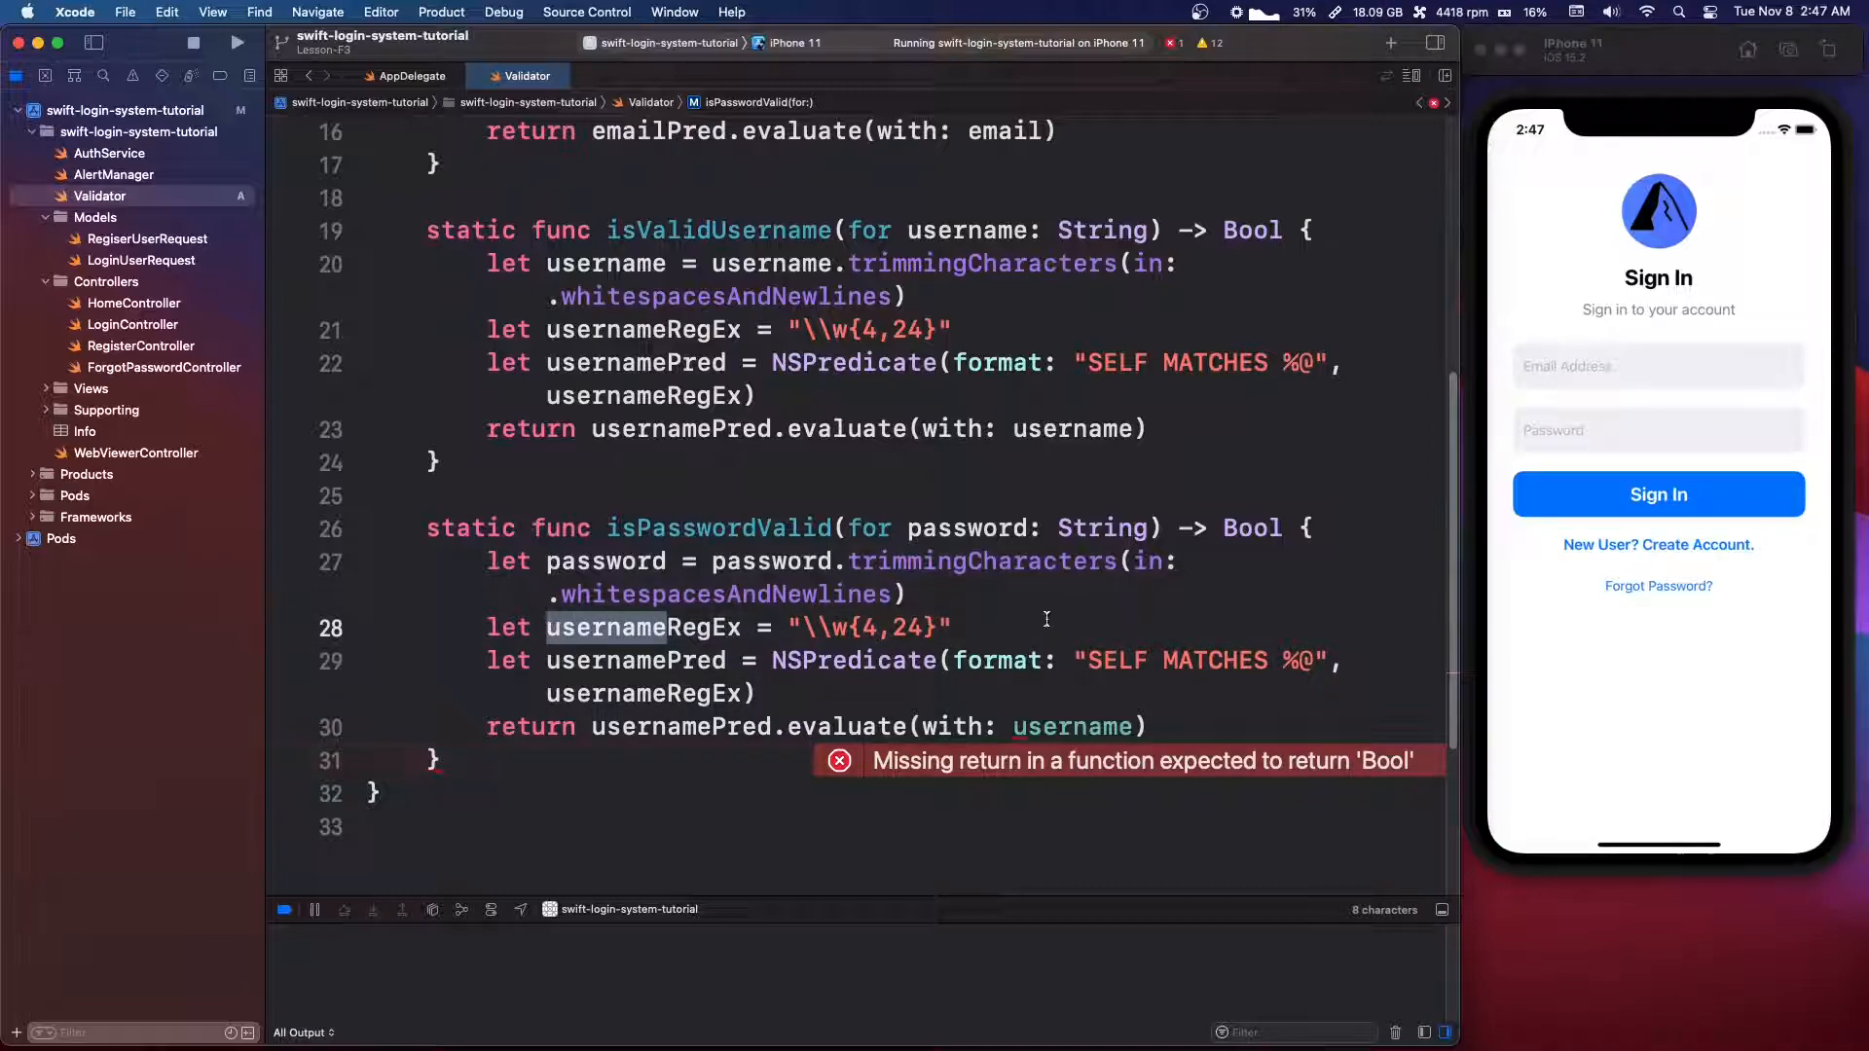
{"action": "key", "text": "Delete"}
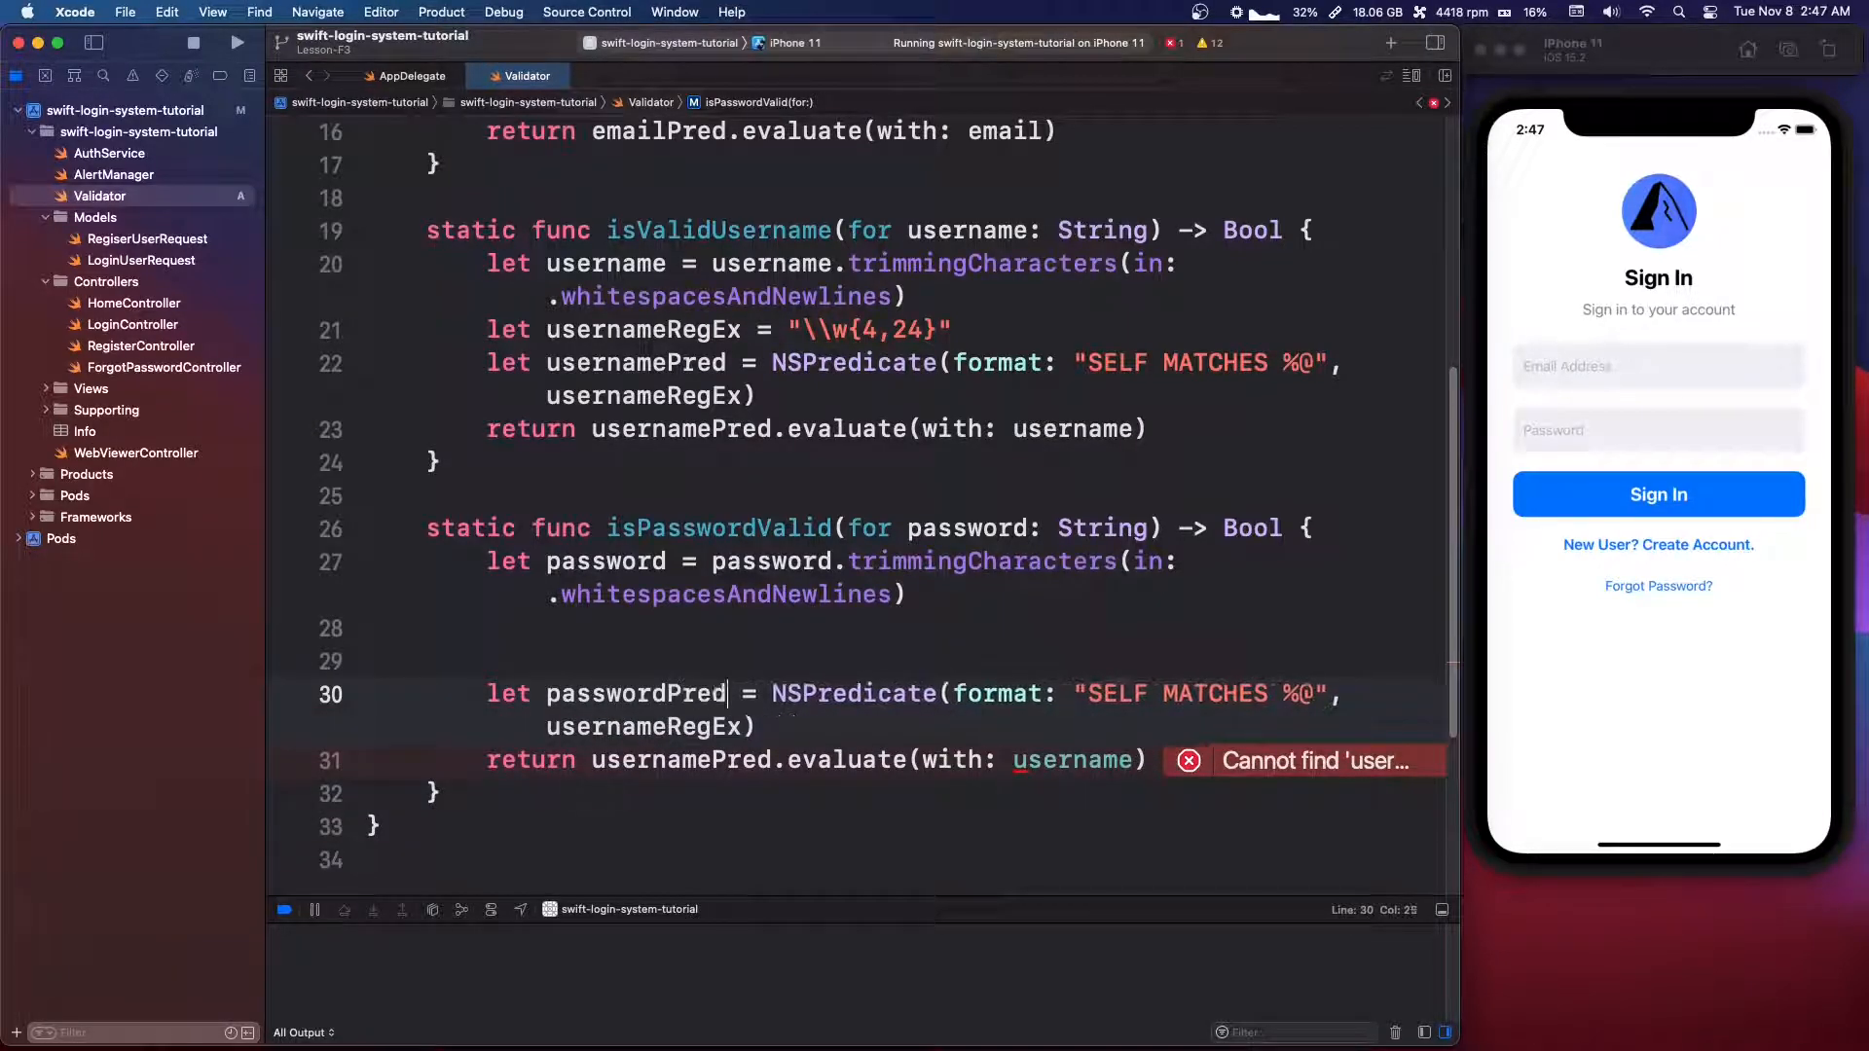
{"action": "type", "text": "passwordRegEx = \"^(?=.*[a-z])(?=.*[$@$#!%*?&]).{6,32}$"}
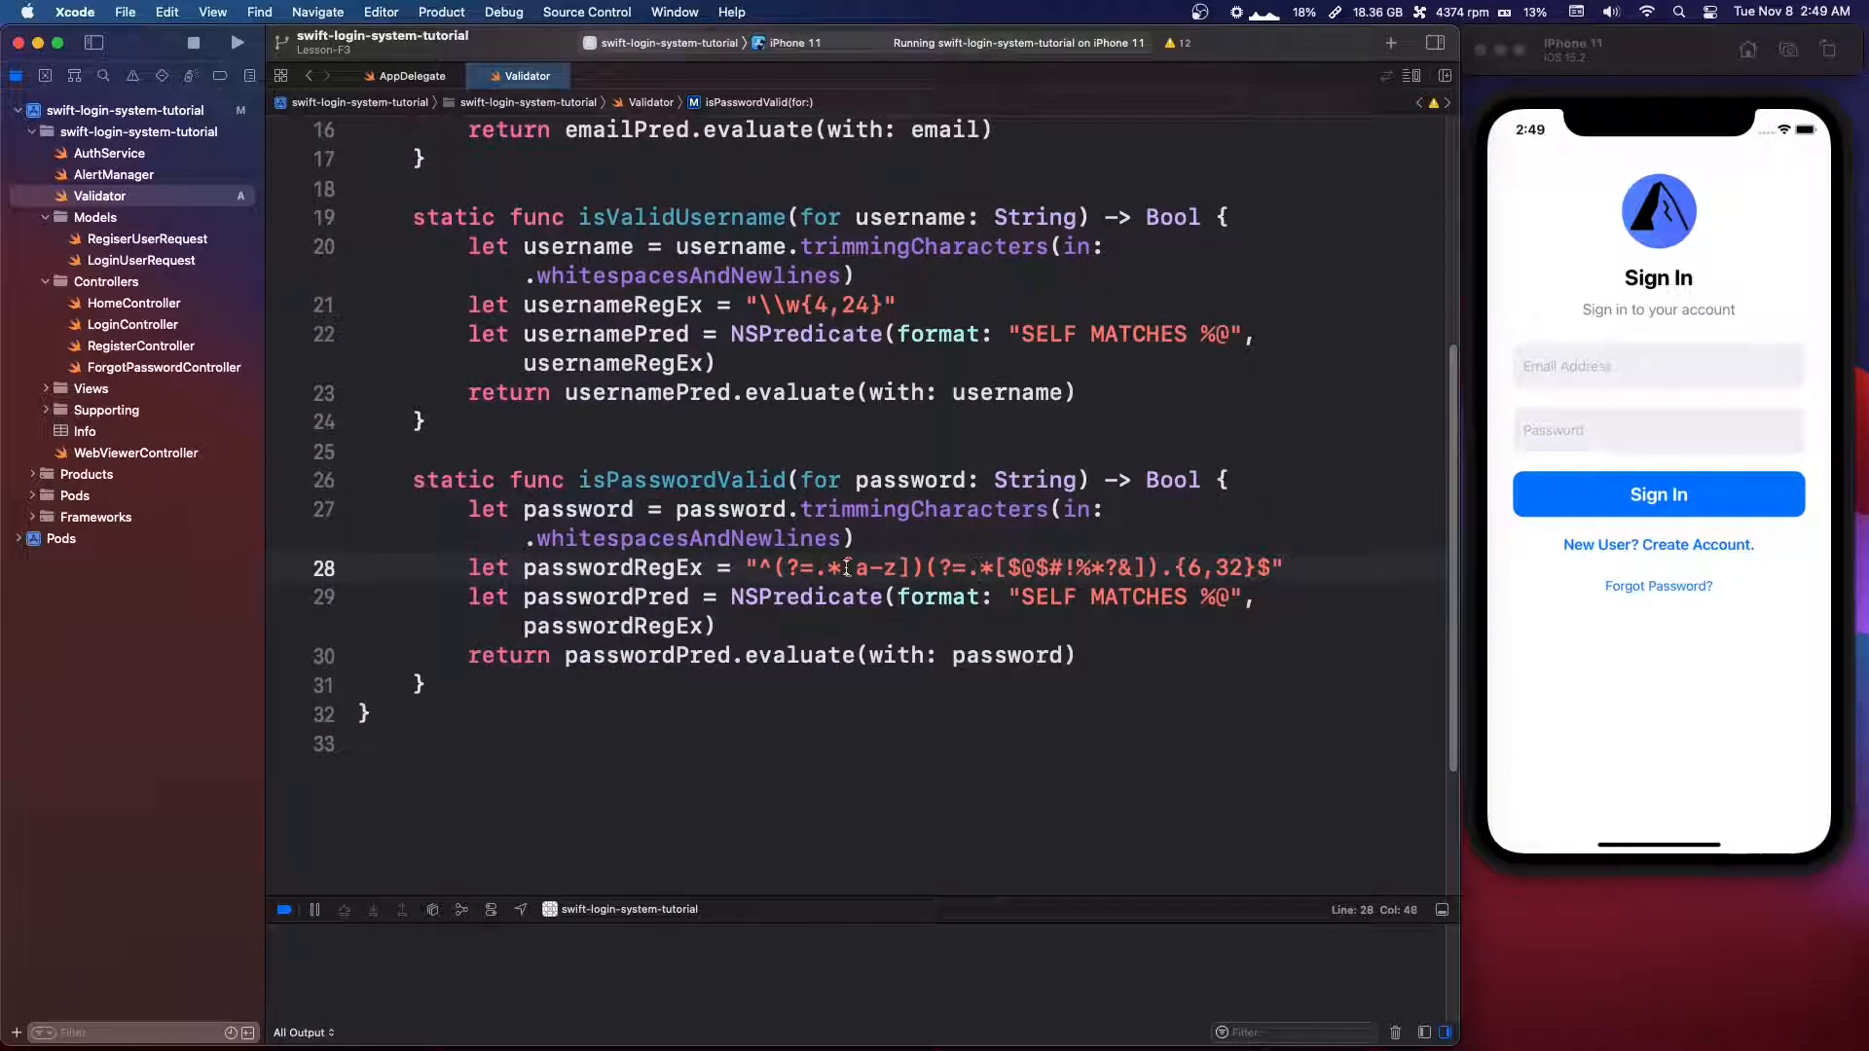
Insert an A-Z uppercase lookahead into the passwordRegEx string.
{"action": "double_click", "coordinate": [874, 566]}
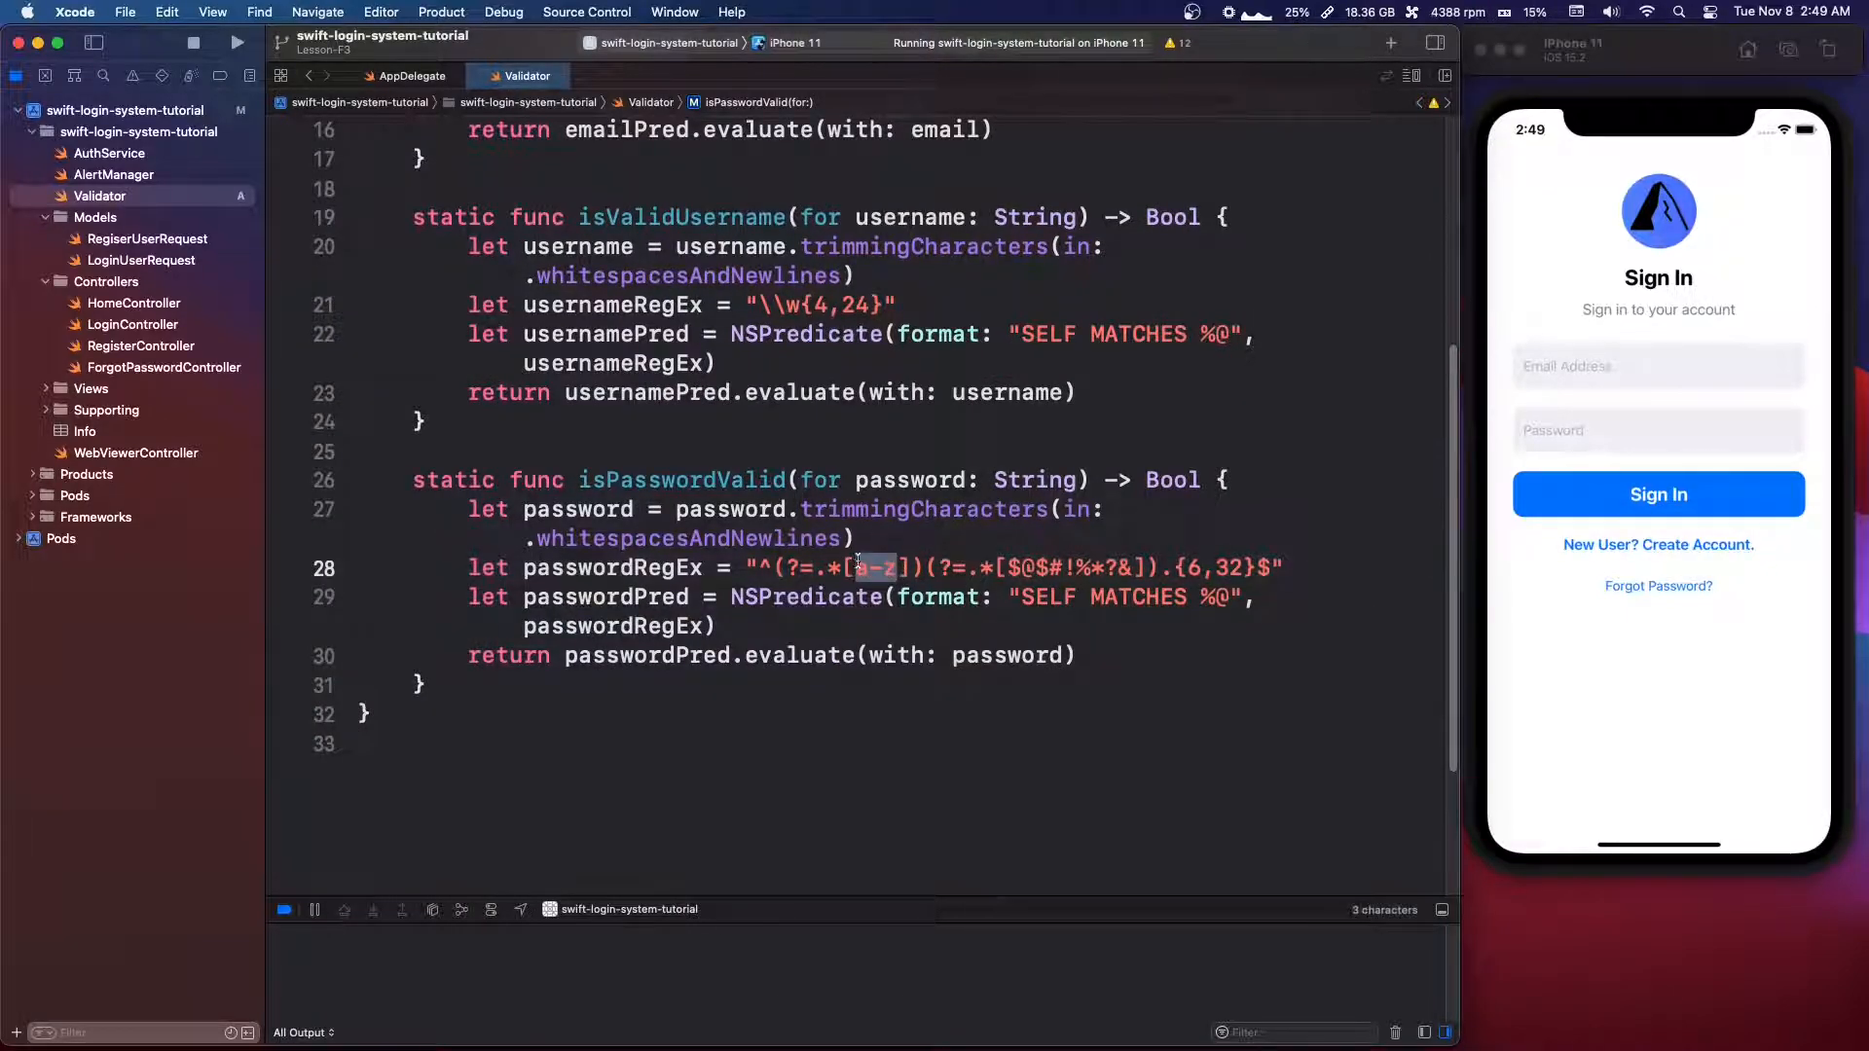
{"action": "left_click", "coordinate": [985, 566]}
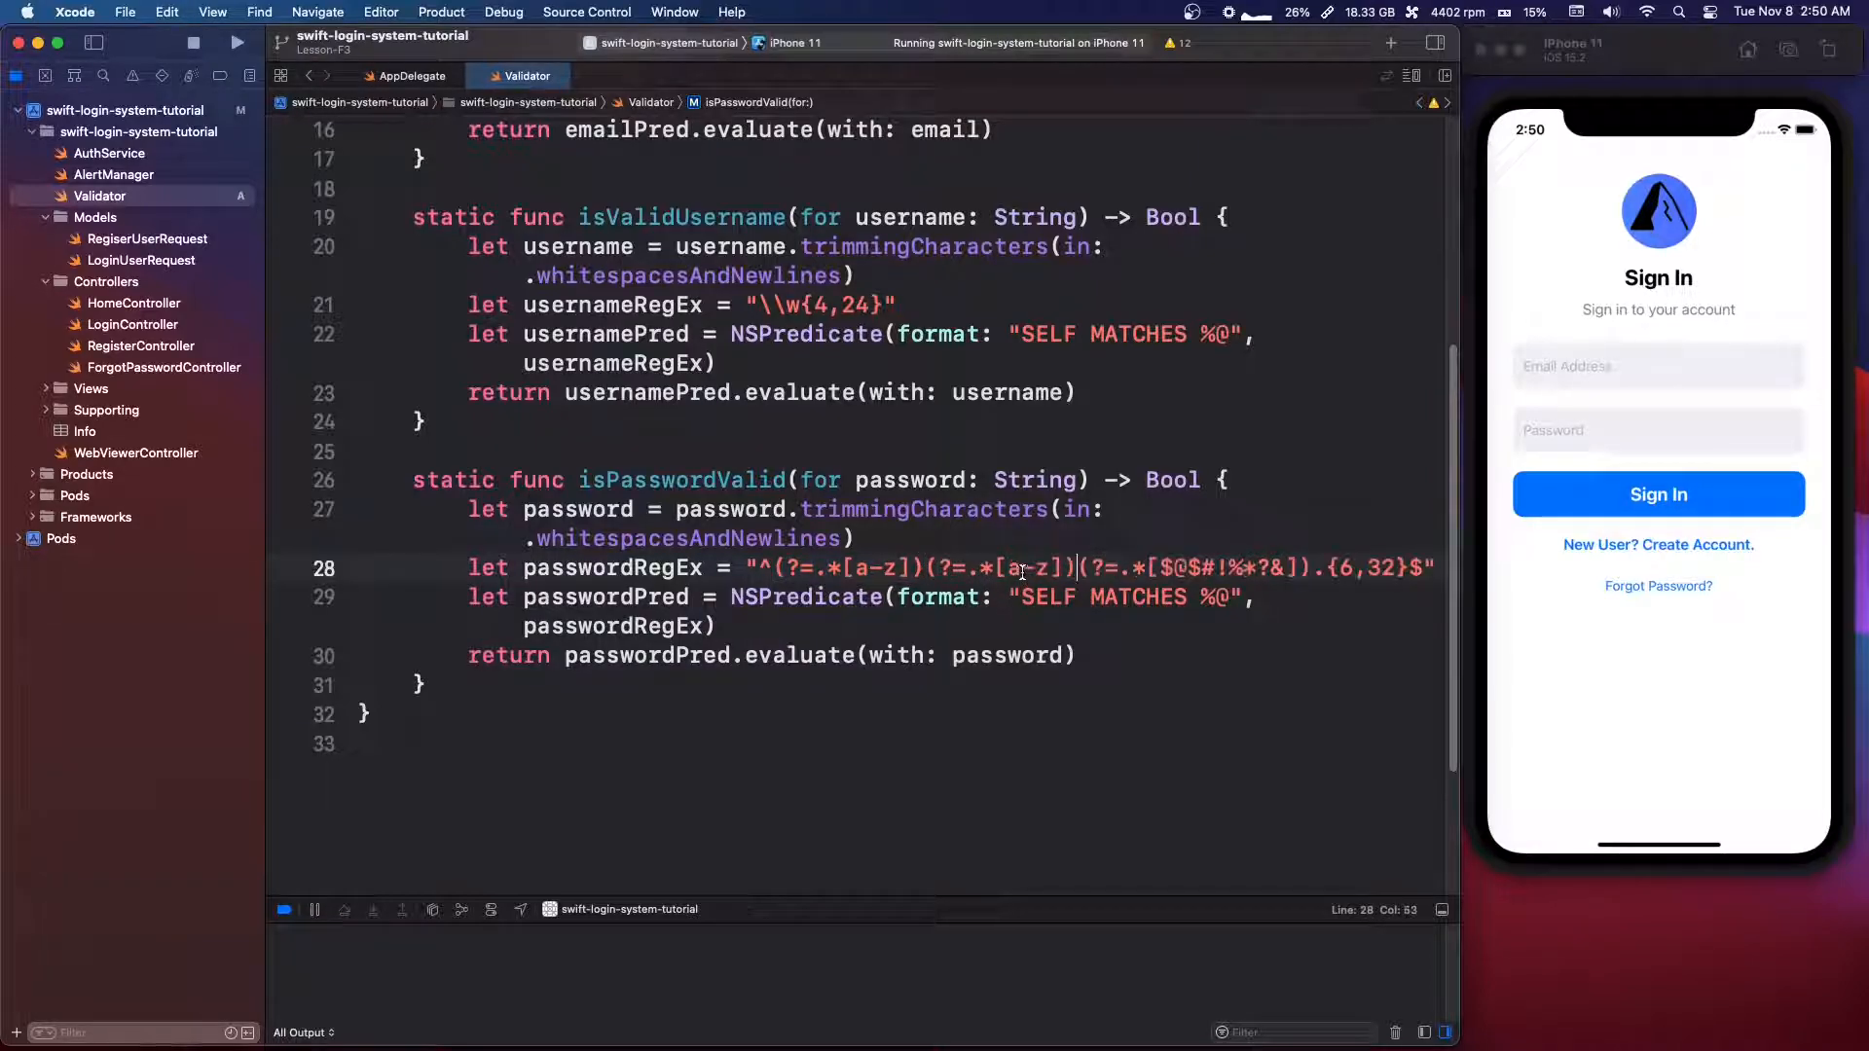
{"action": "type", "text": "A-Z])(?=.*[0-9"}
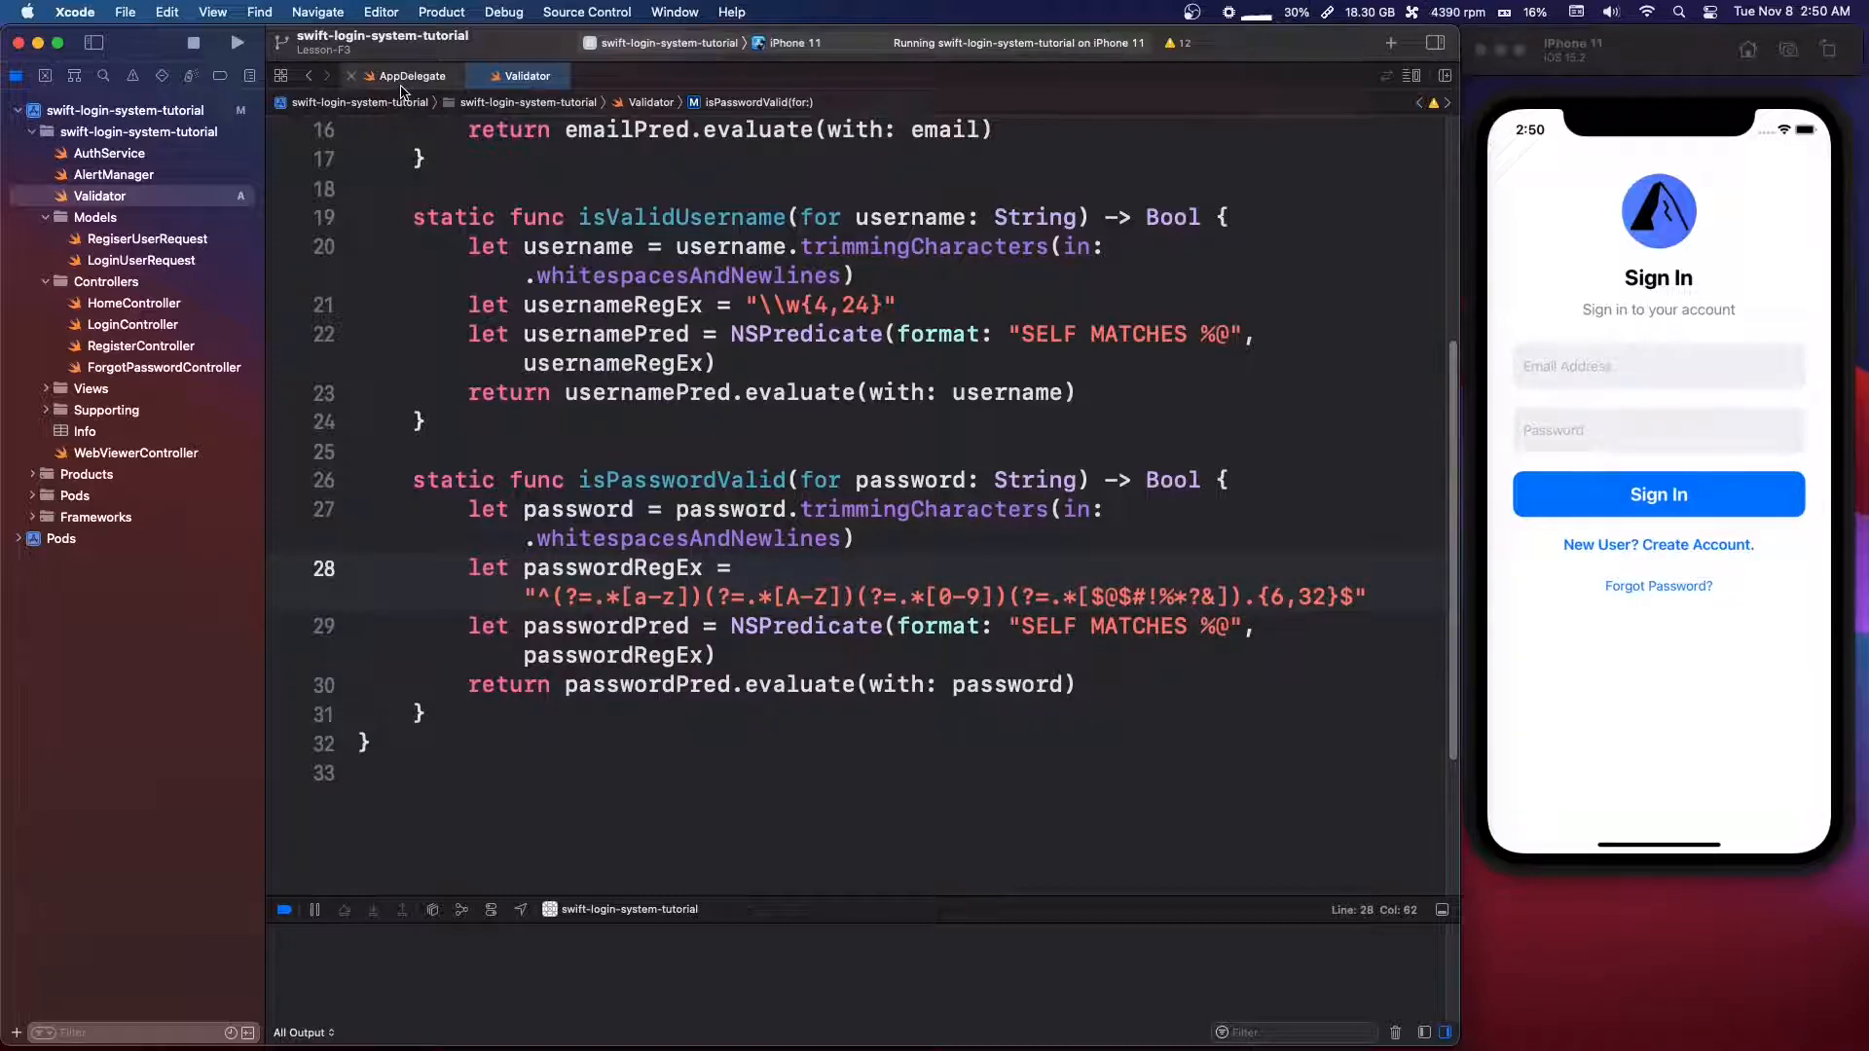
Run the app from AppDelegate and check that only $1Password prints true.
{"action": "left_click", "coordinate": [411, 76]}
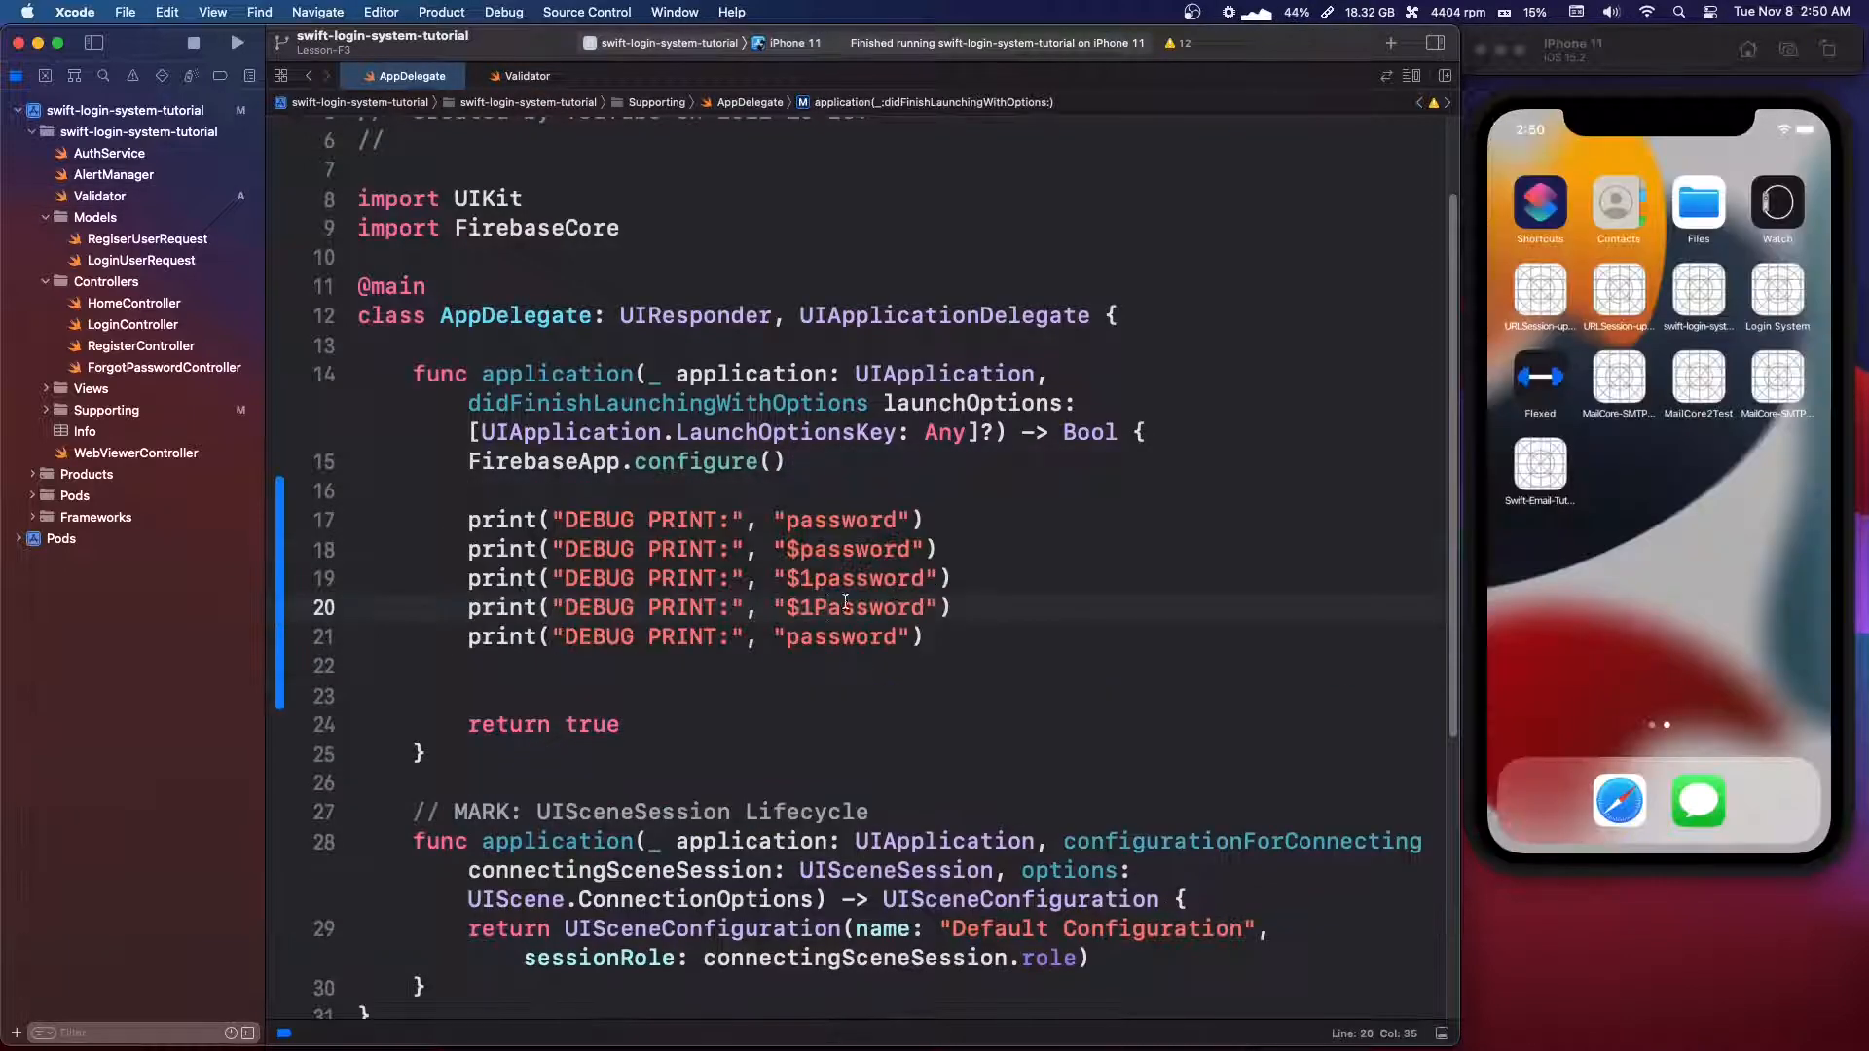
{"action": "left_click", "coordinate": [237, 41]}
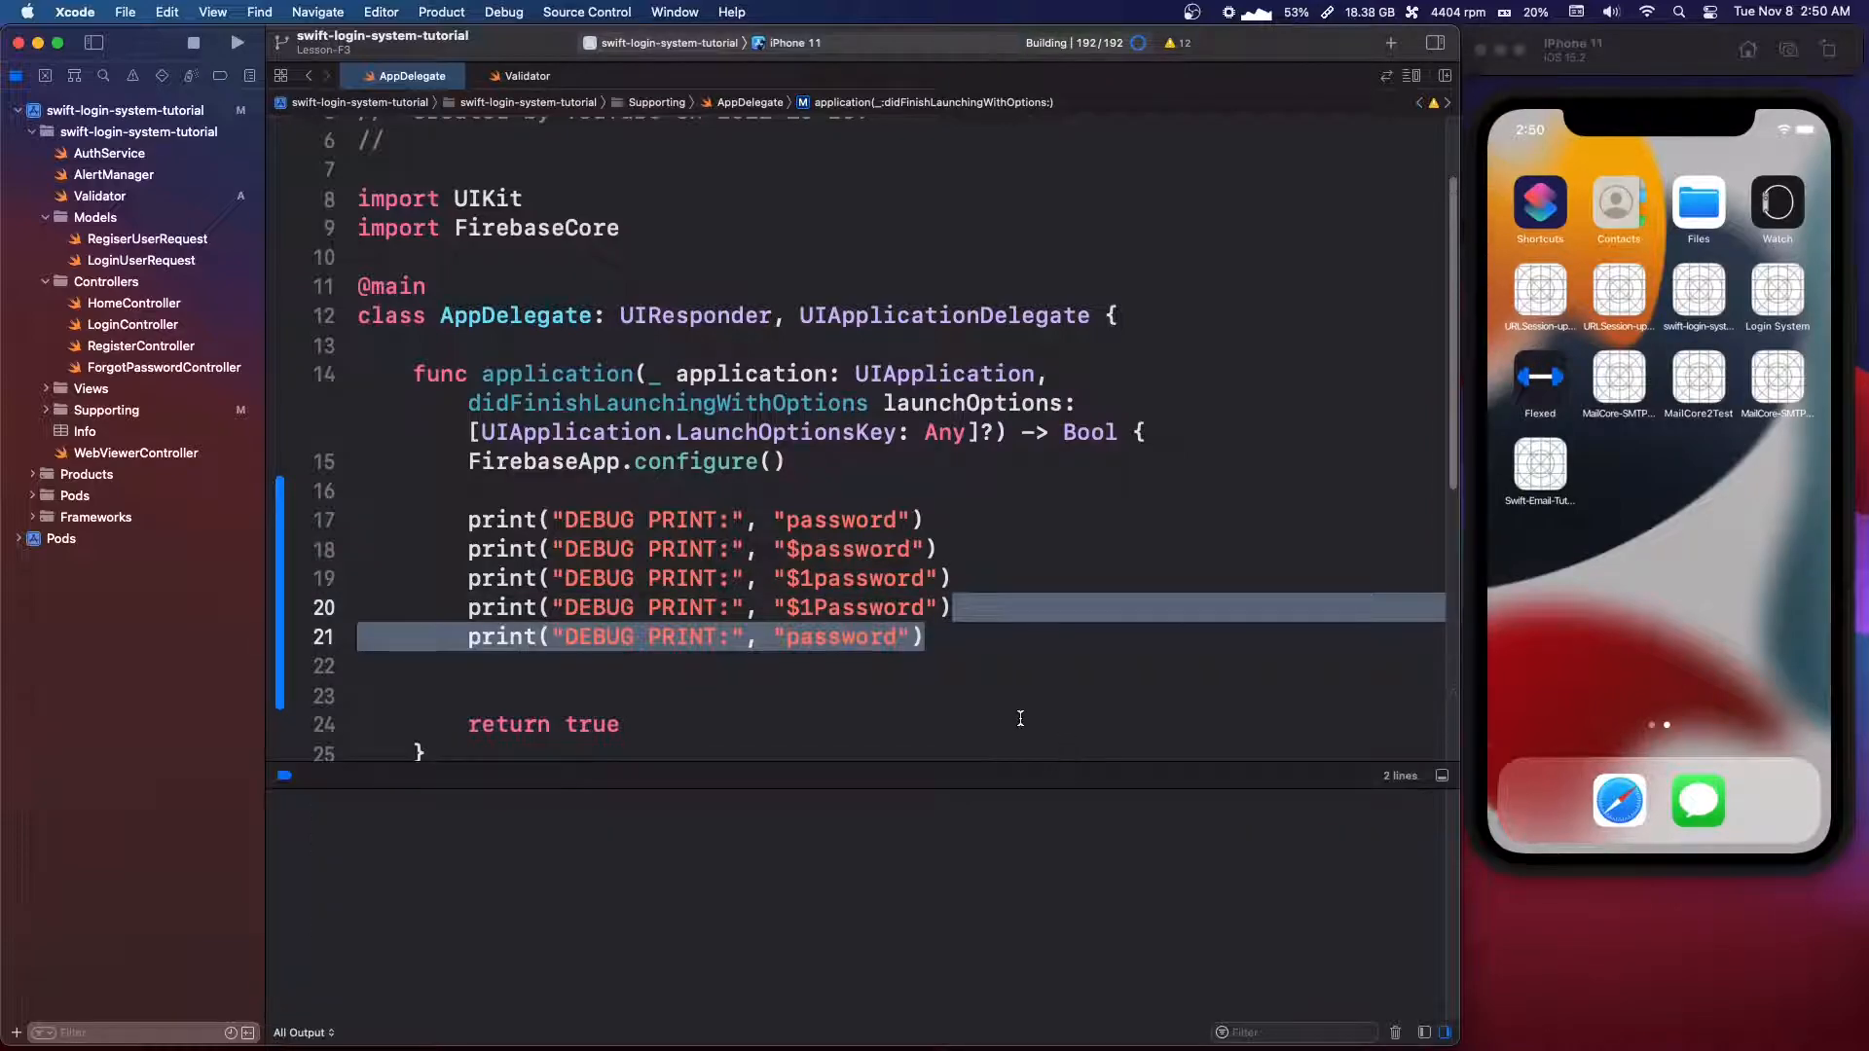
{"action": "left_click", "coordinate": [238, 41]}
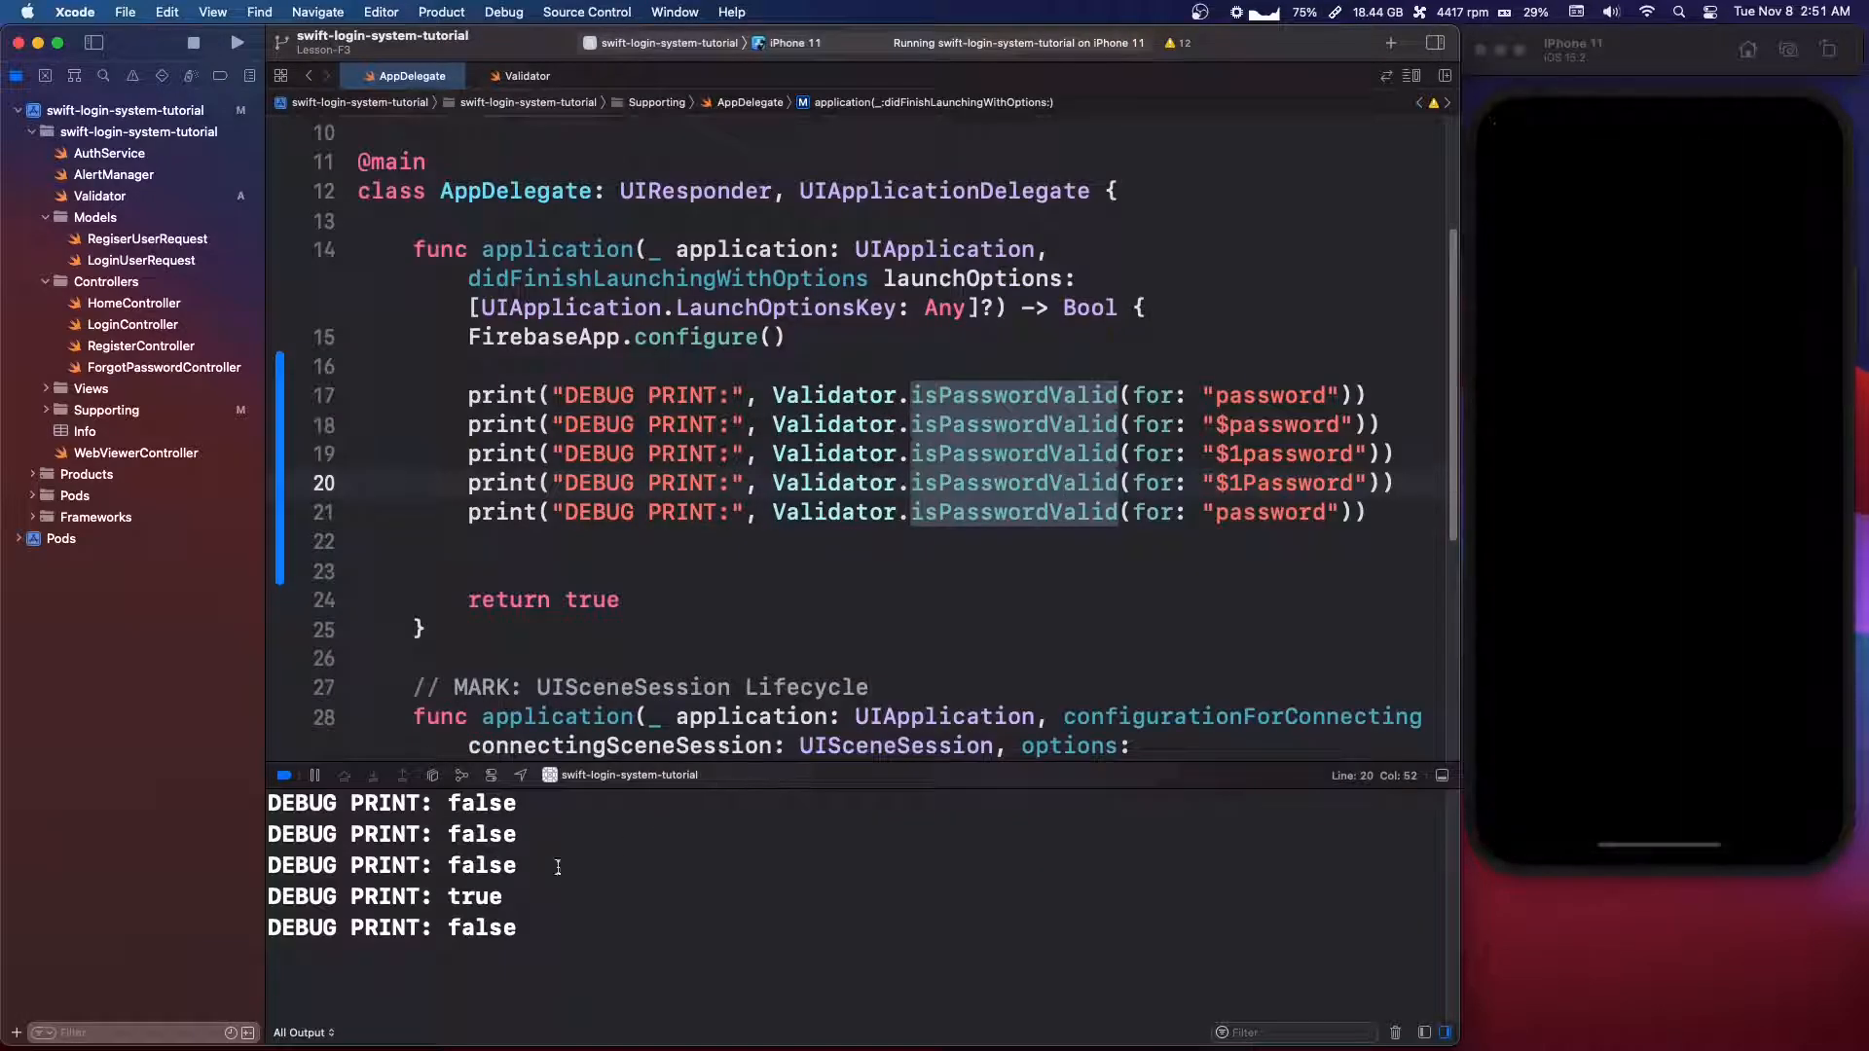
{"action": "double_click", "coordinate": [475, 896]}
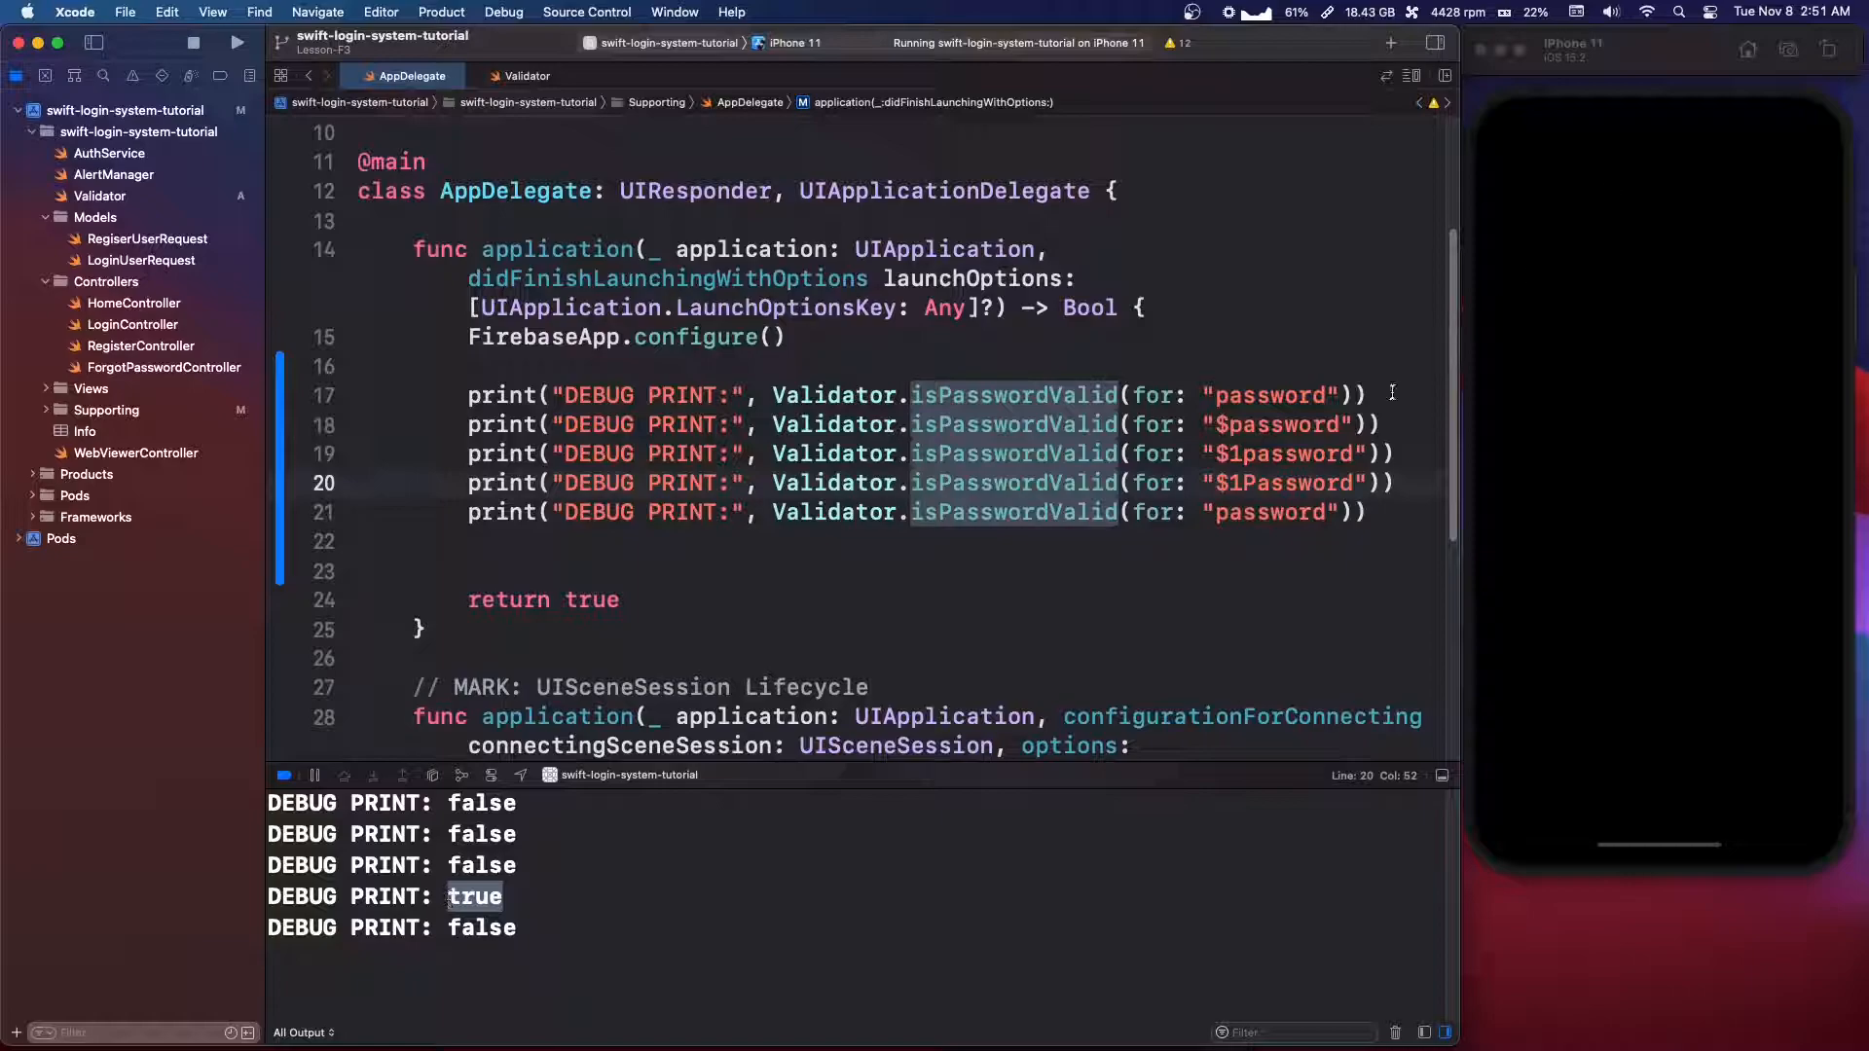
Back in Validator, add the (?=.*[A-Z])(?=.*[0-9]) lookaheads to the password regex.
{"action": "left_click", "coordinate": [525, 76]}
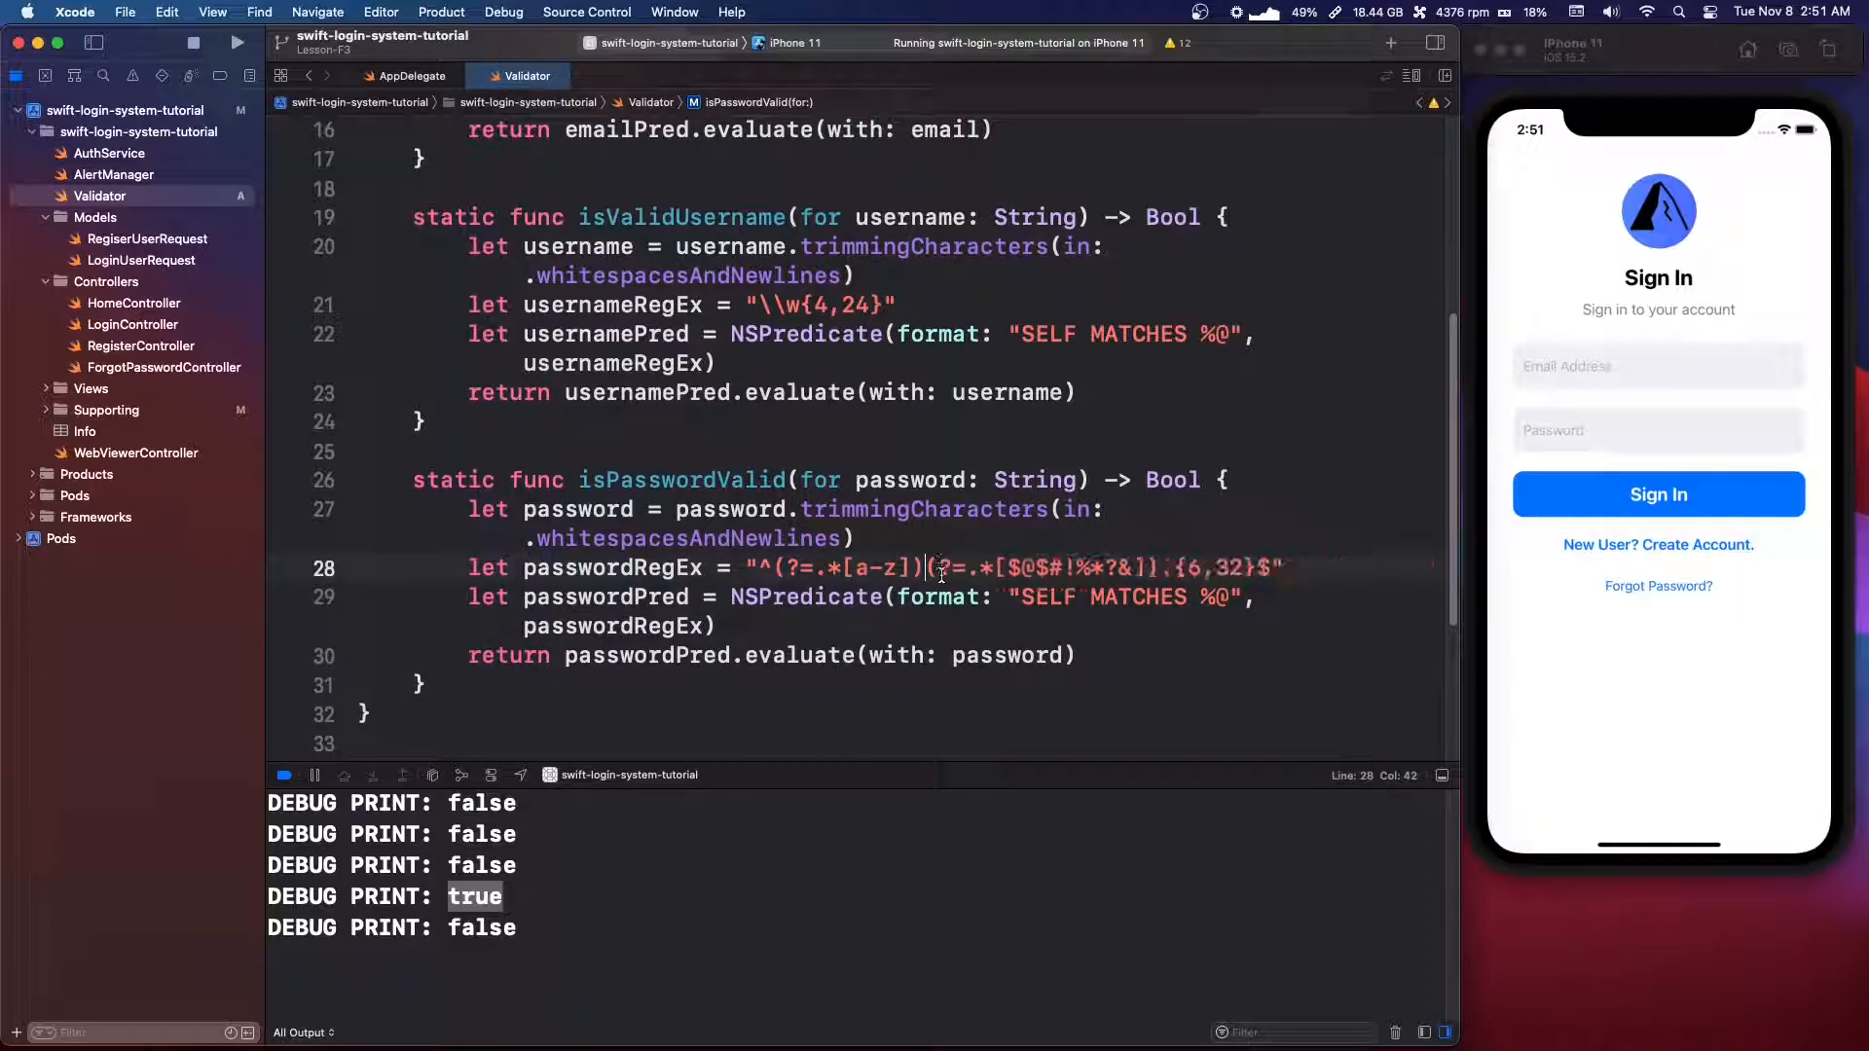
{"action": "type", "text": "(?=.*[A-Z])(?=.*[0-9])(?=.*["}
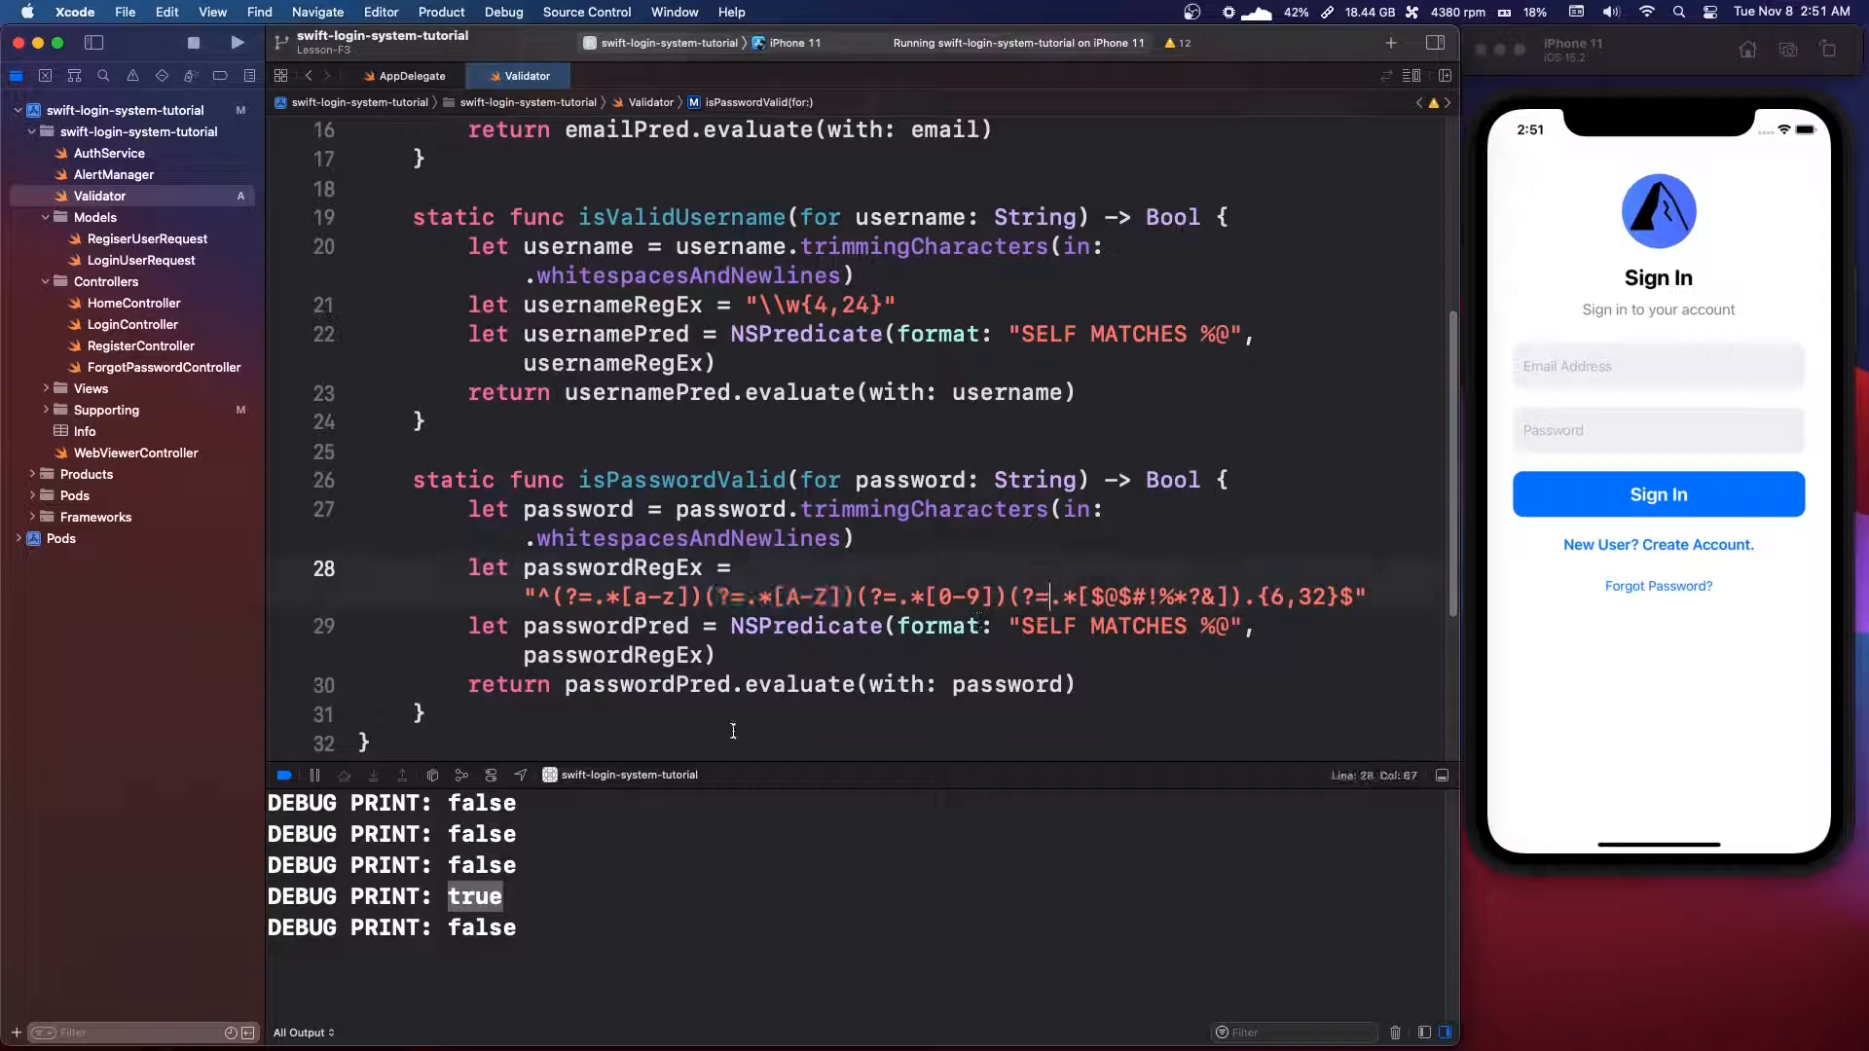
{"action": "scroll", "scroll_direction": "up", "scroll_amount": 3}
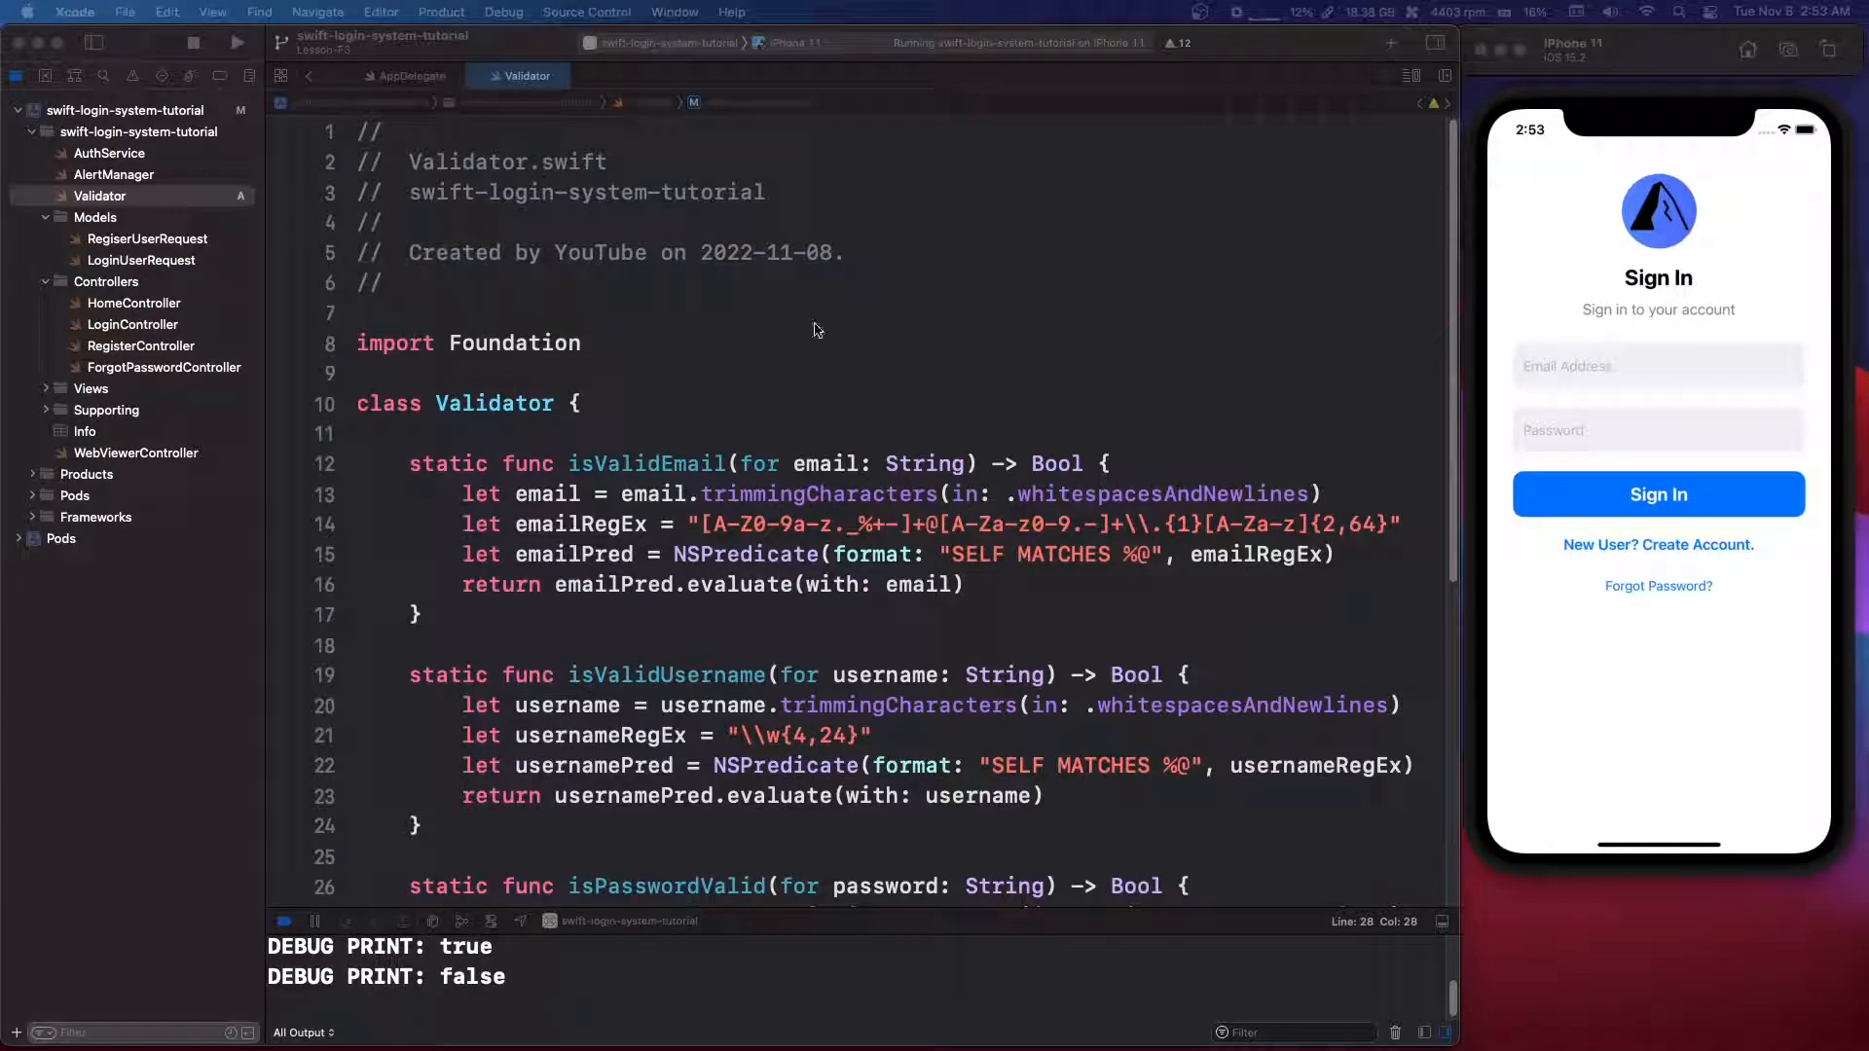
Add self.didTapNewUser() at the end of LoginController's viewDidLoad, then move to RegisterController.
{"action": "left_click", "coordinate": [140, 259]}
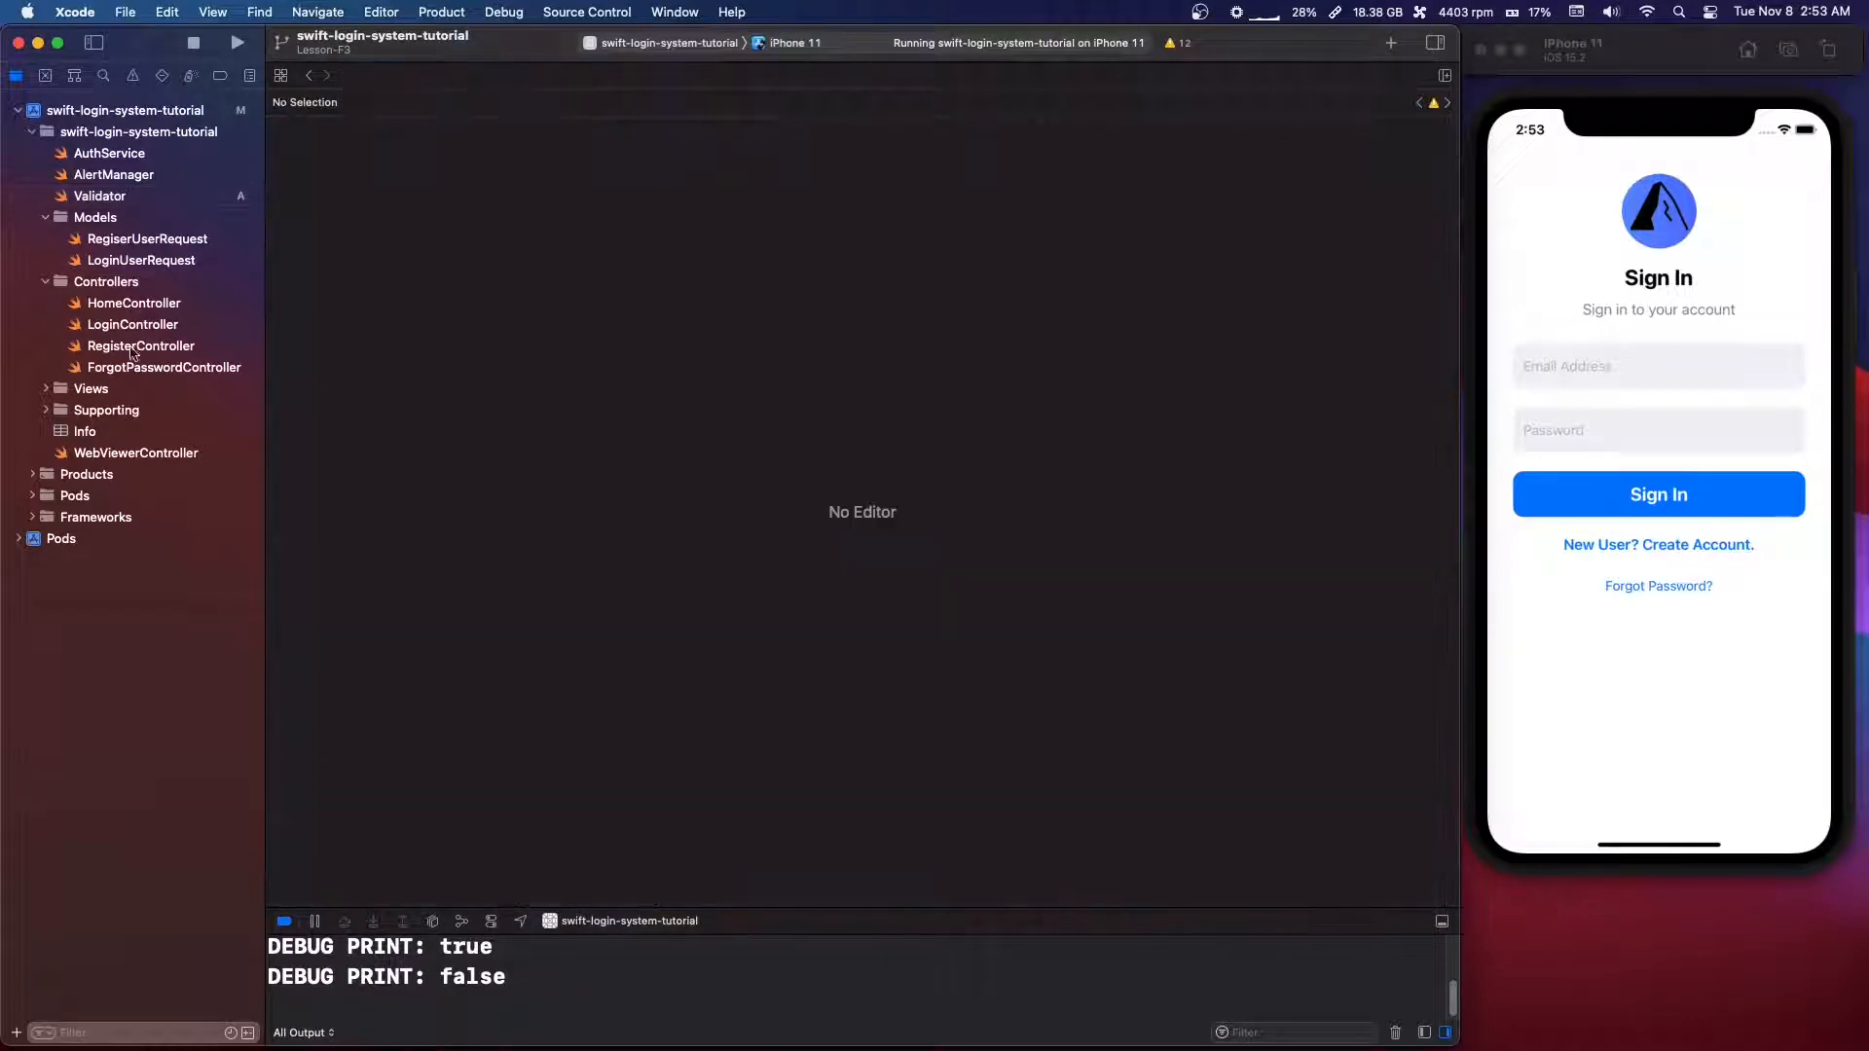
{"action": "left_click", "coordinate": [134, 303]}
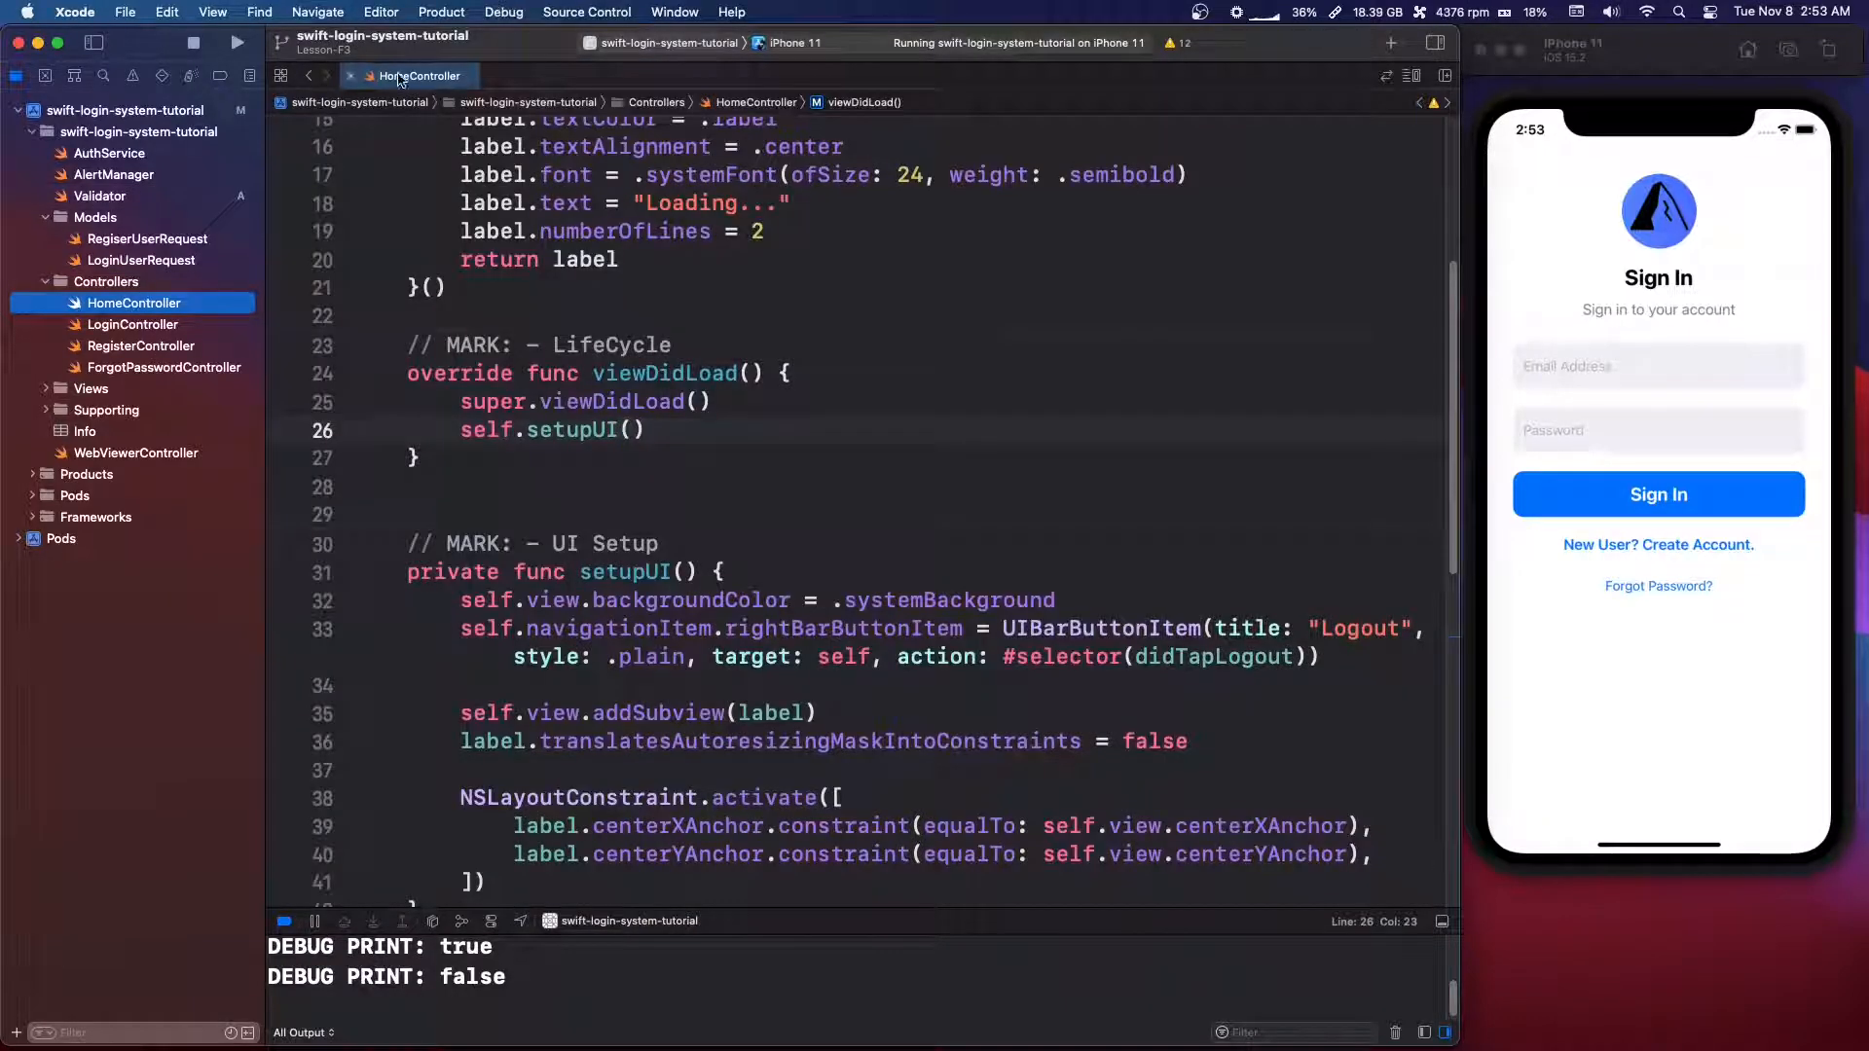
{"action": "left_click", "coordinate": [134, 325]}
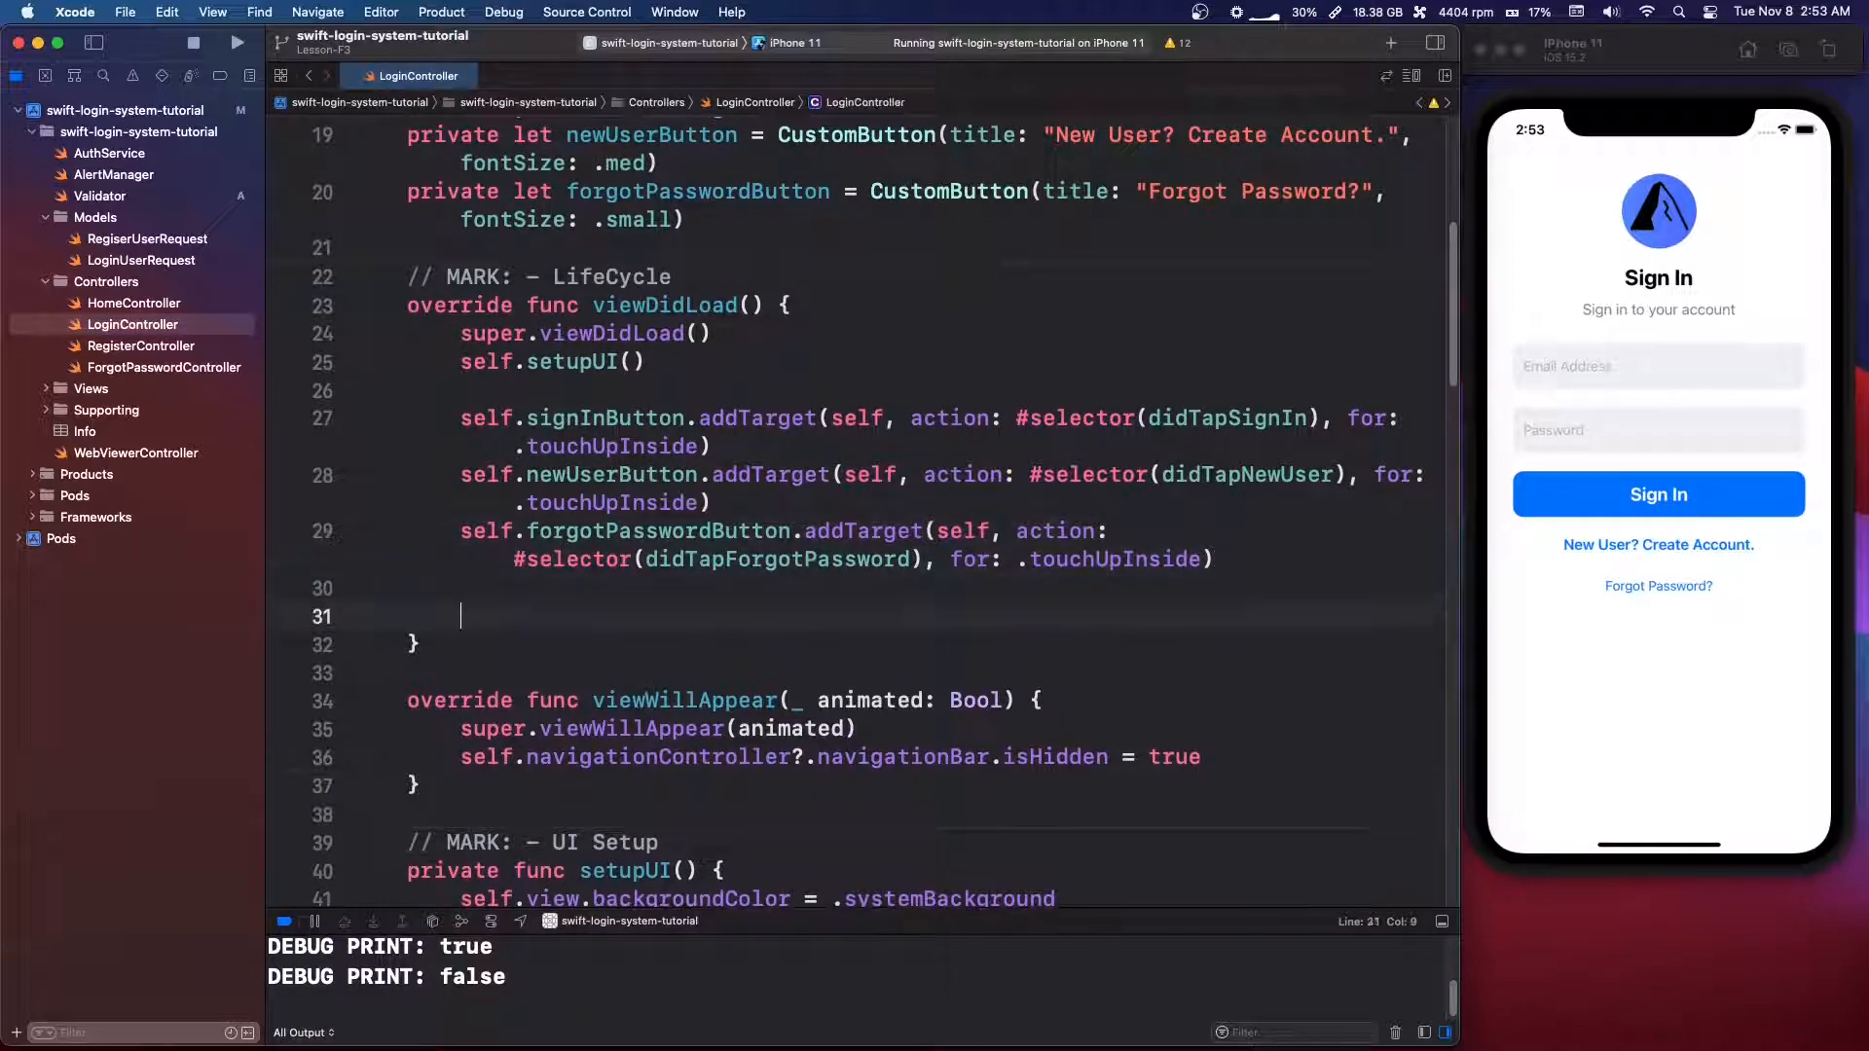
{"action": "type", "text": "self.didtapNewUser("}
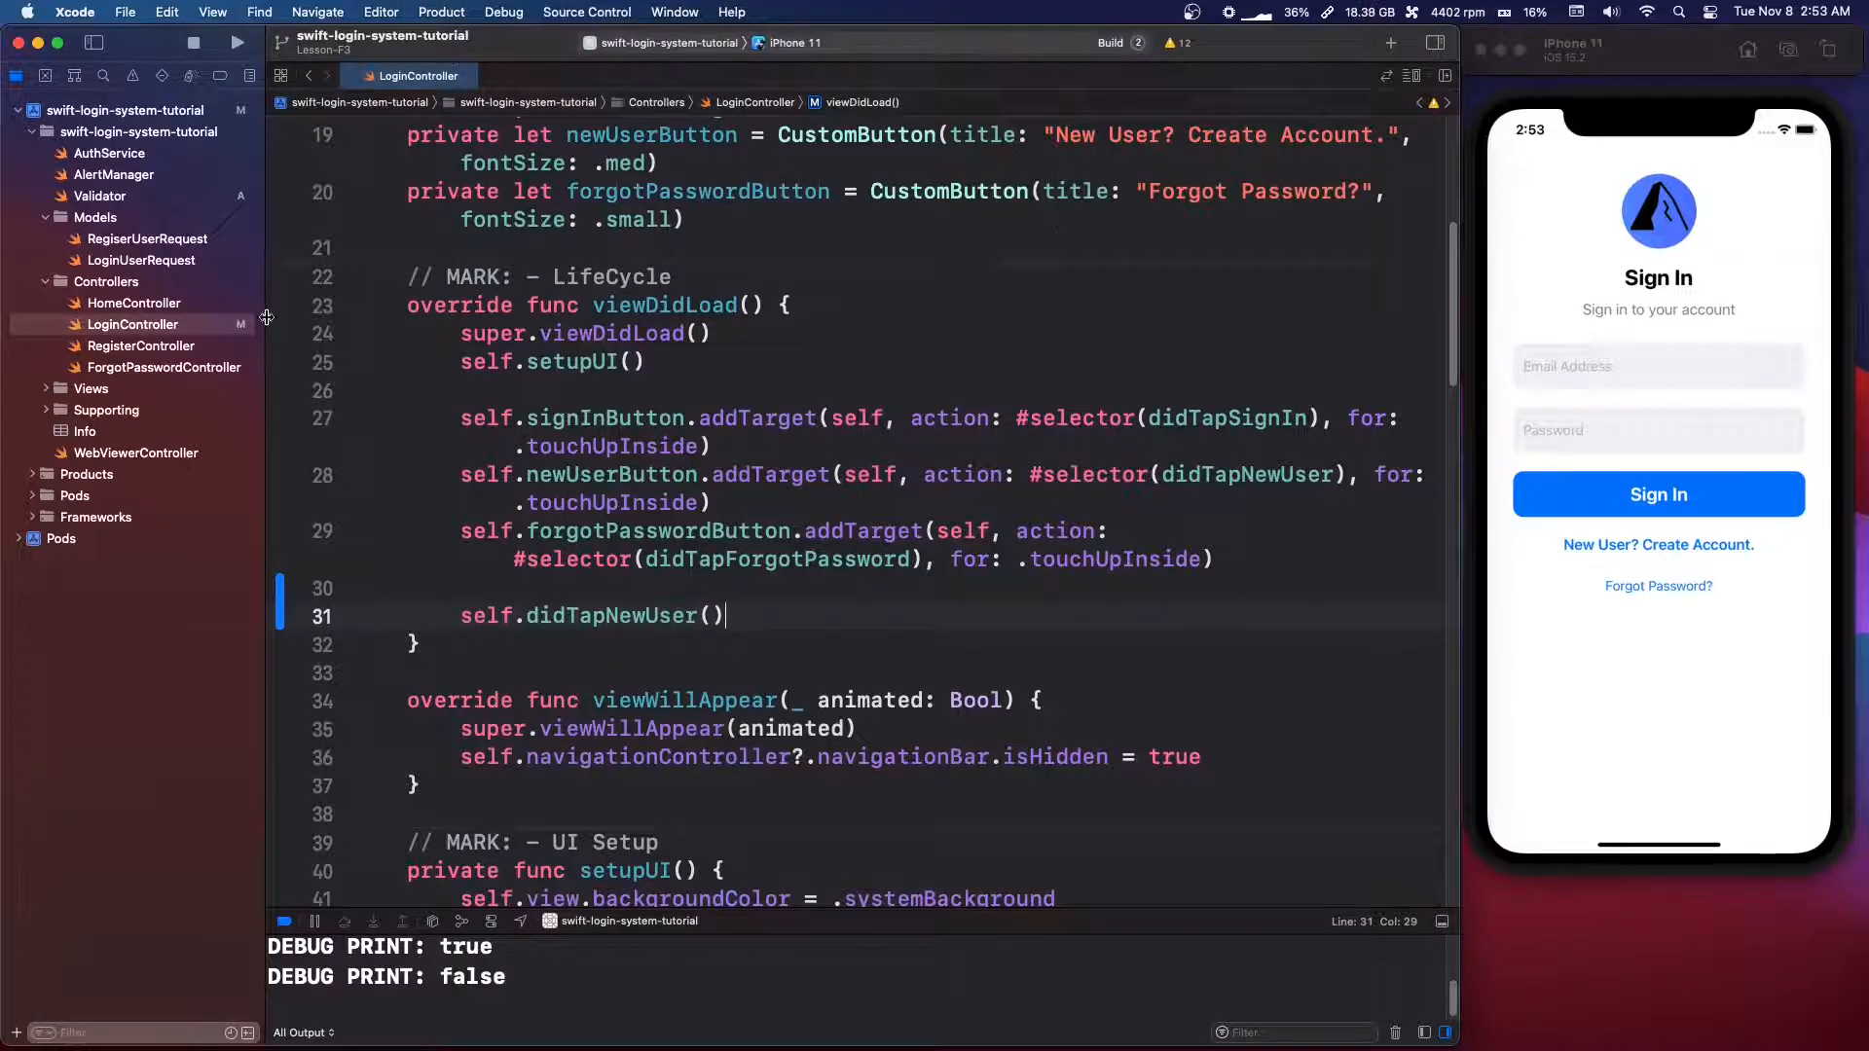
{"action": "left_click", "coordinate": [141, 347]}
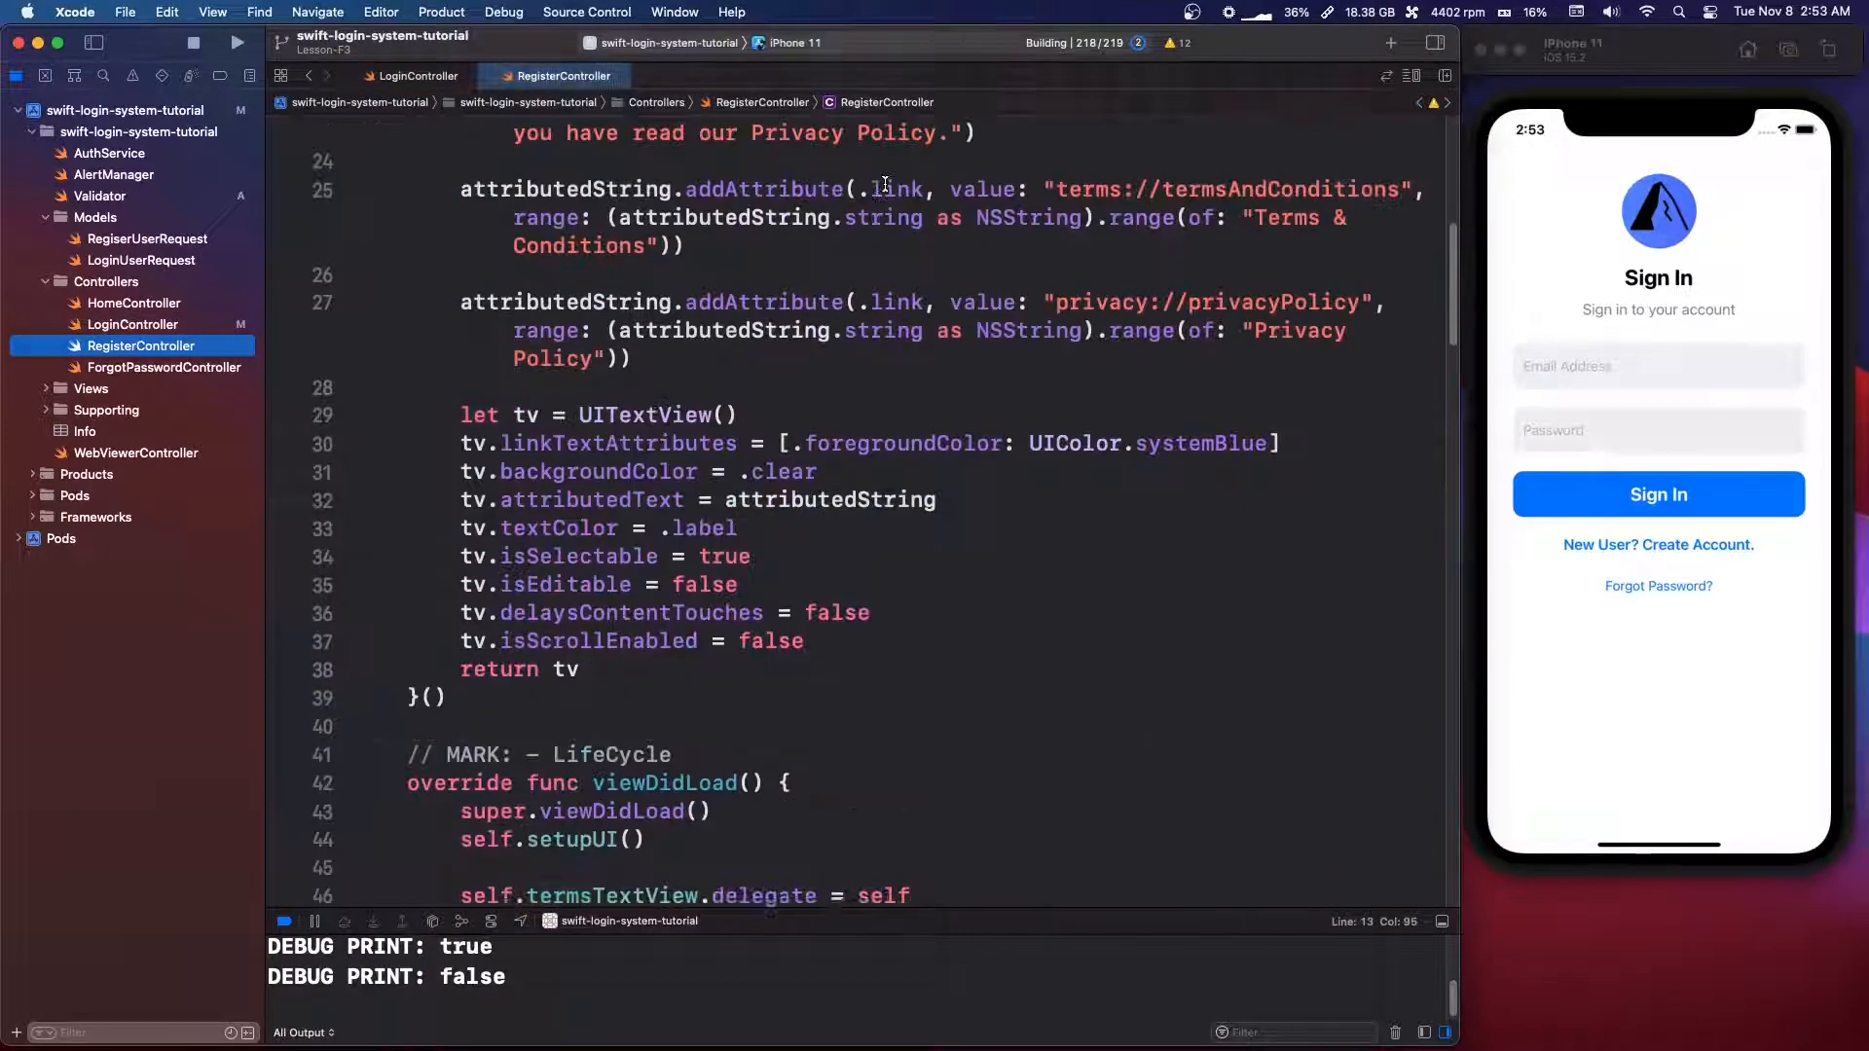
Create registerUserRequest as a RegiserUserRequest from the username and email fields' text ?? "".
{"action": "scroll", "scroll_direction": "down", "scroll_amount": 3}
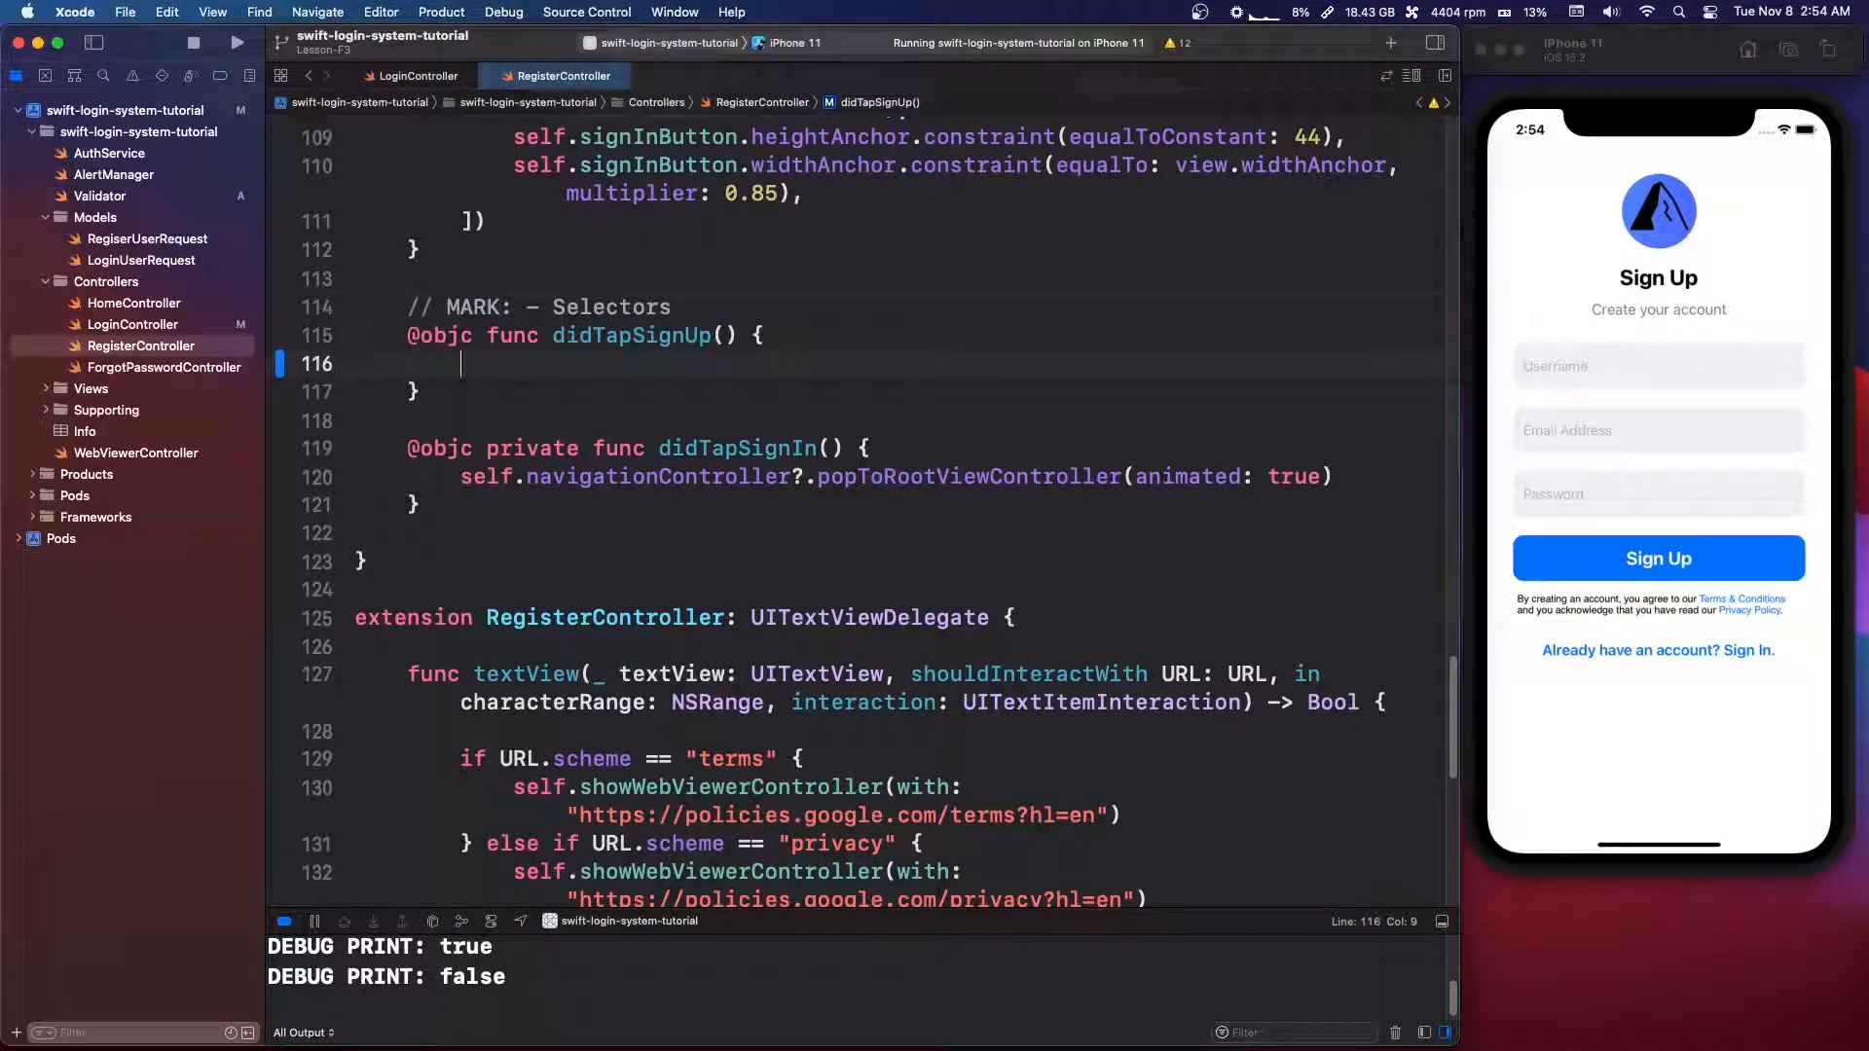
{"action": "type", "text": "let re"}
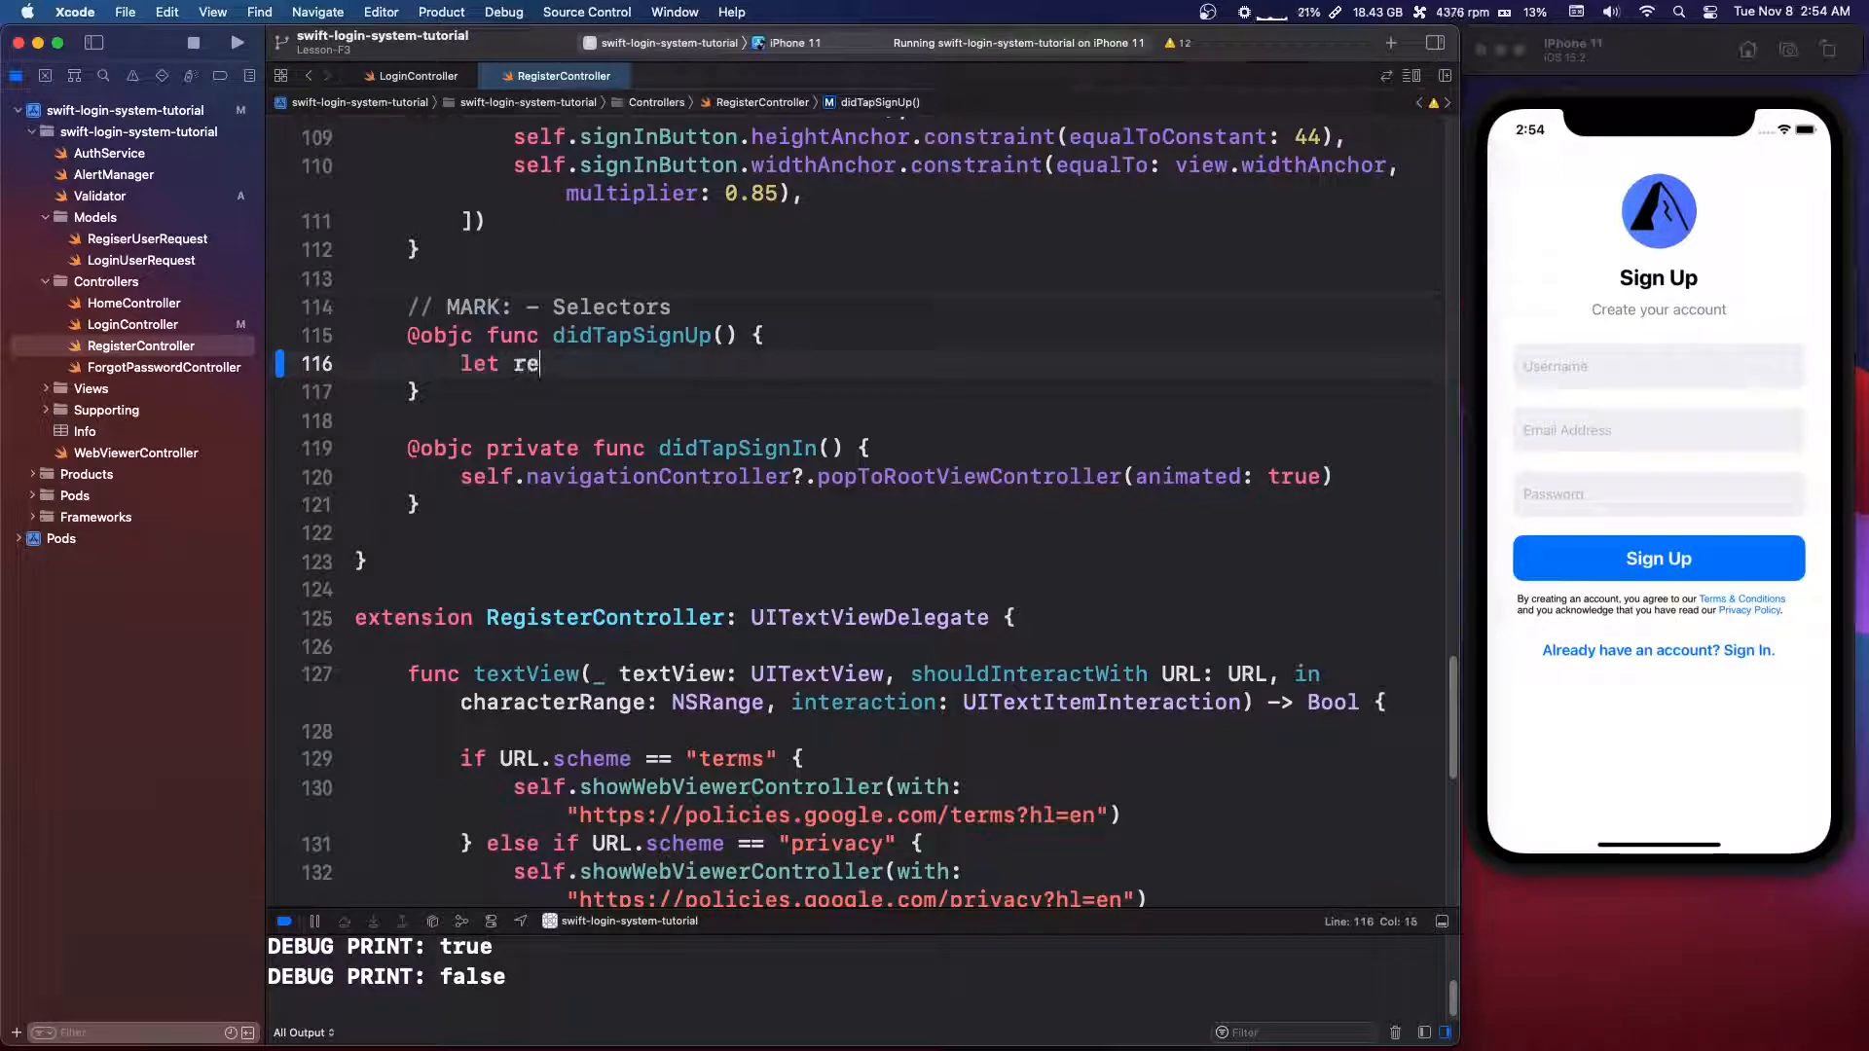
{"action": "type", "text": "gisterUserR"}
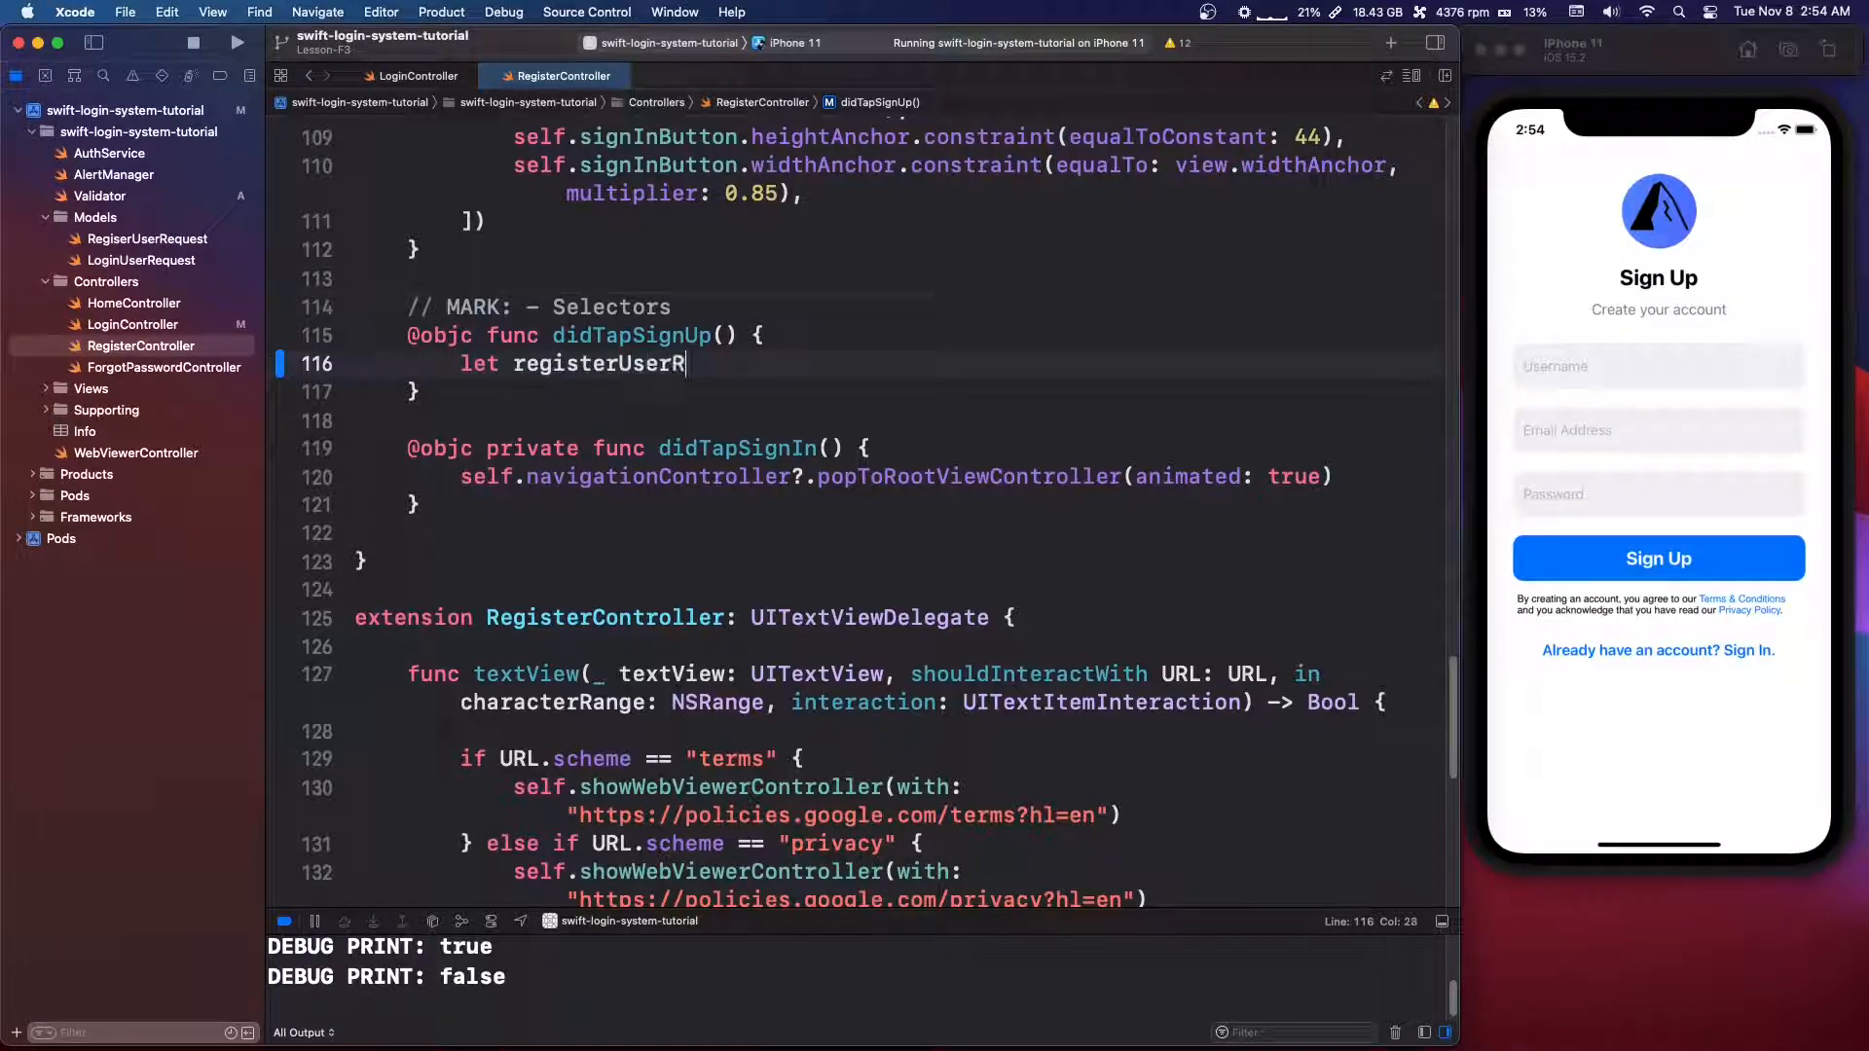
{"action": "type", "text": "equest"}
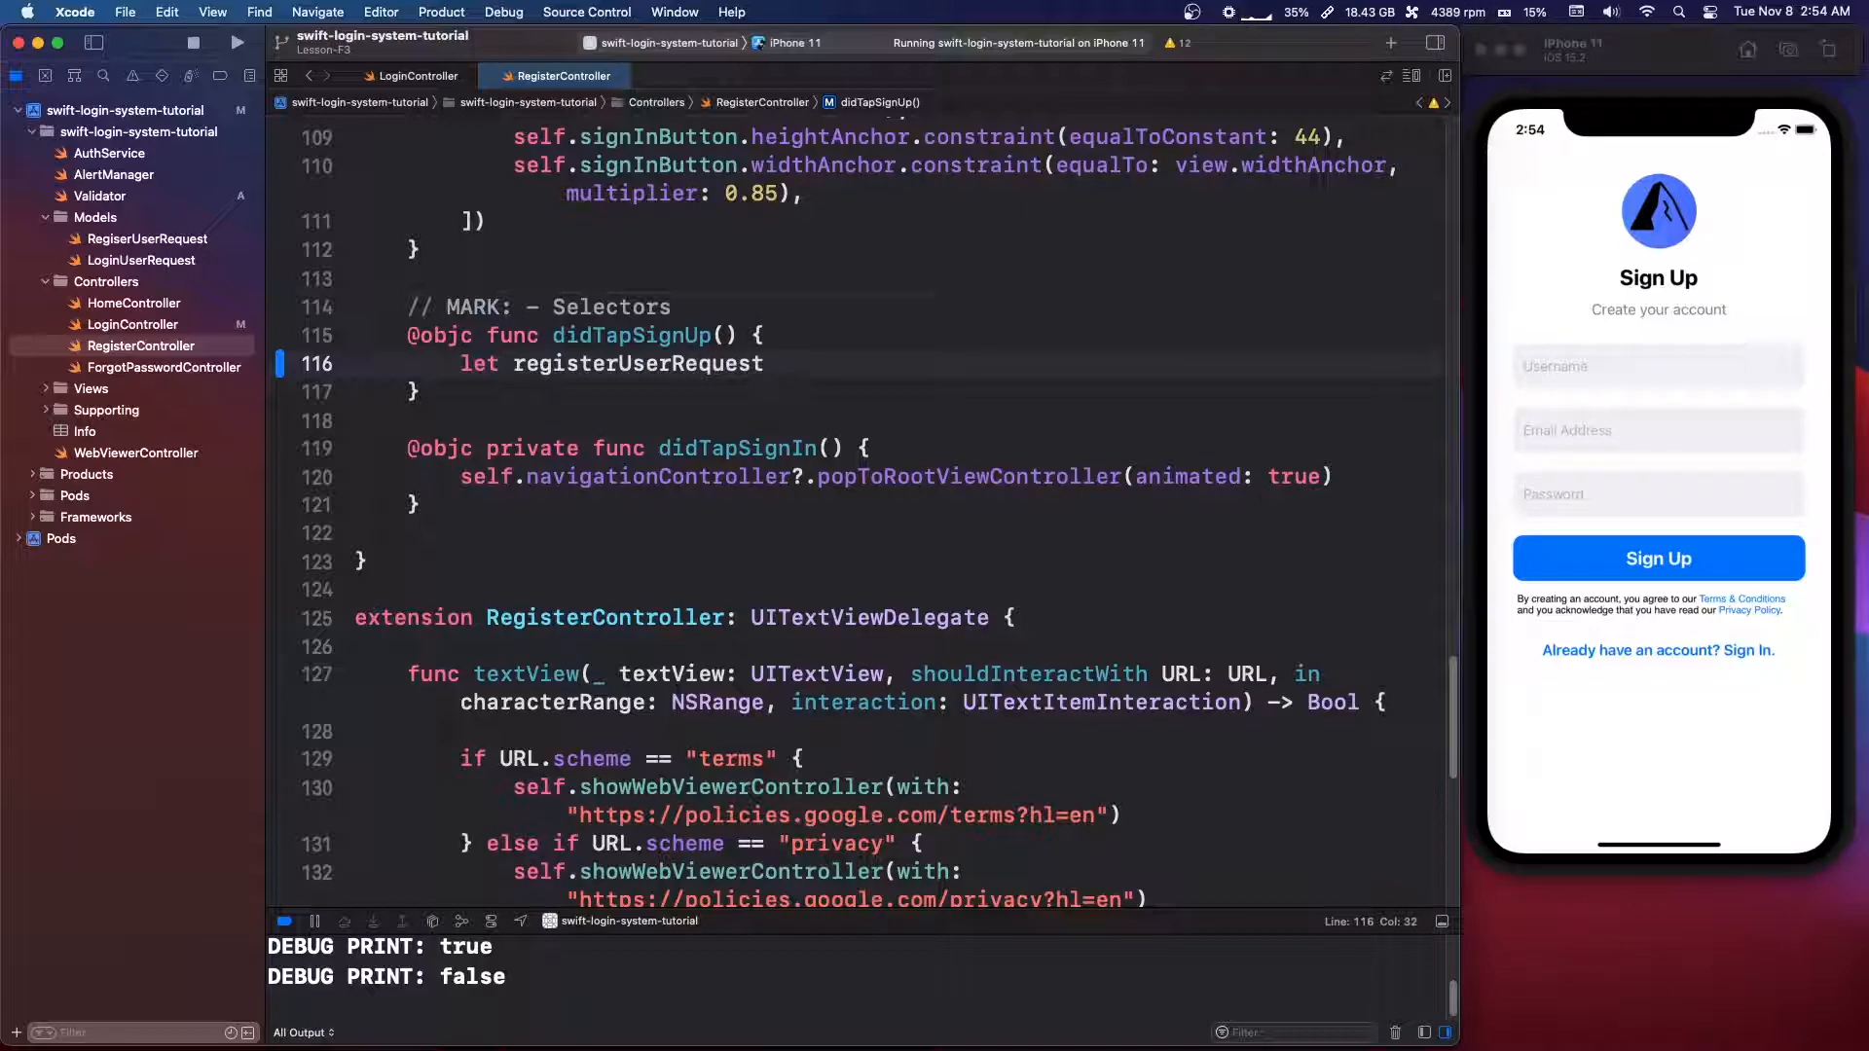
{"action": "type", "text": "= RegiserUserRequest/"}
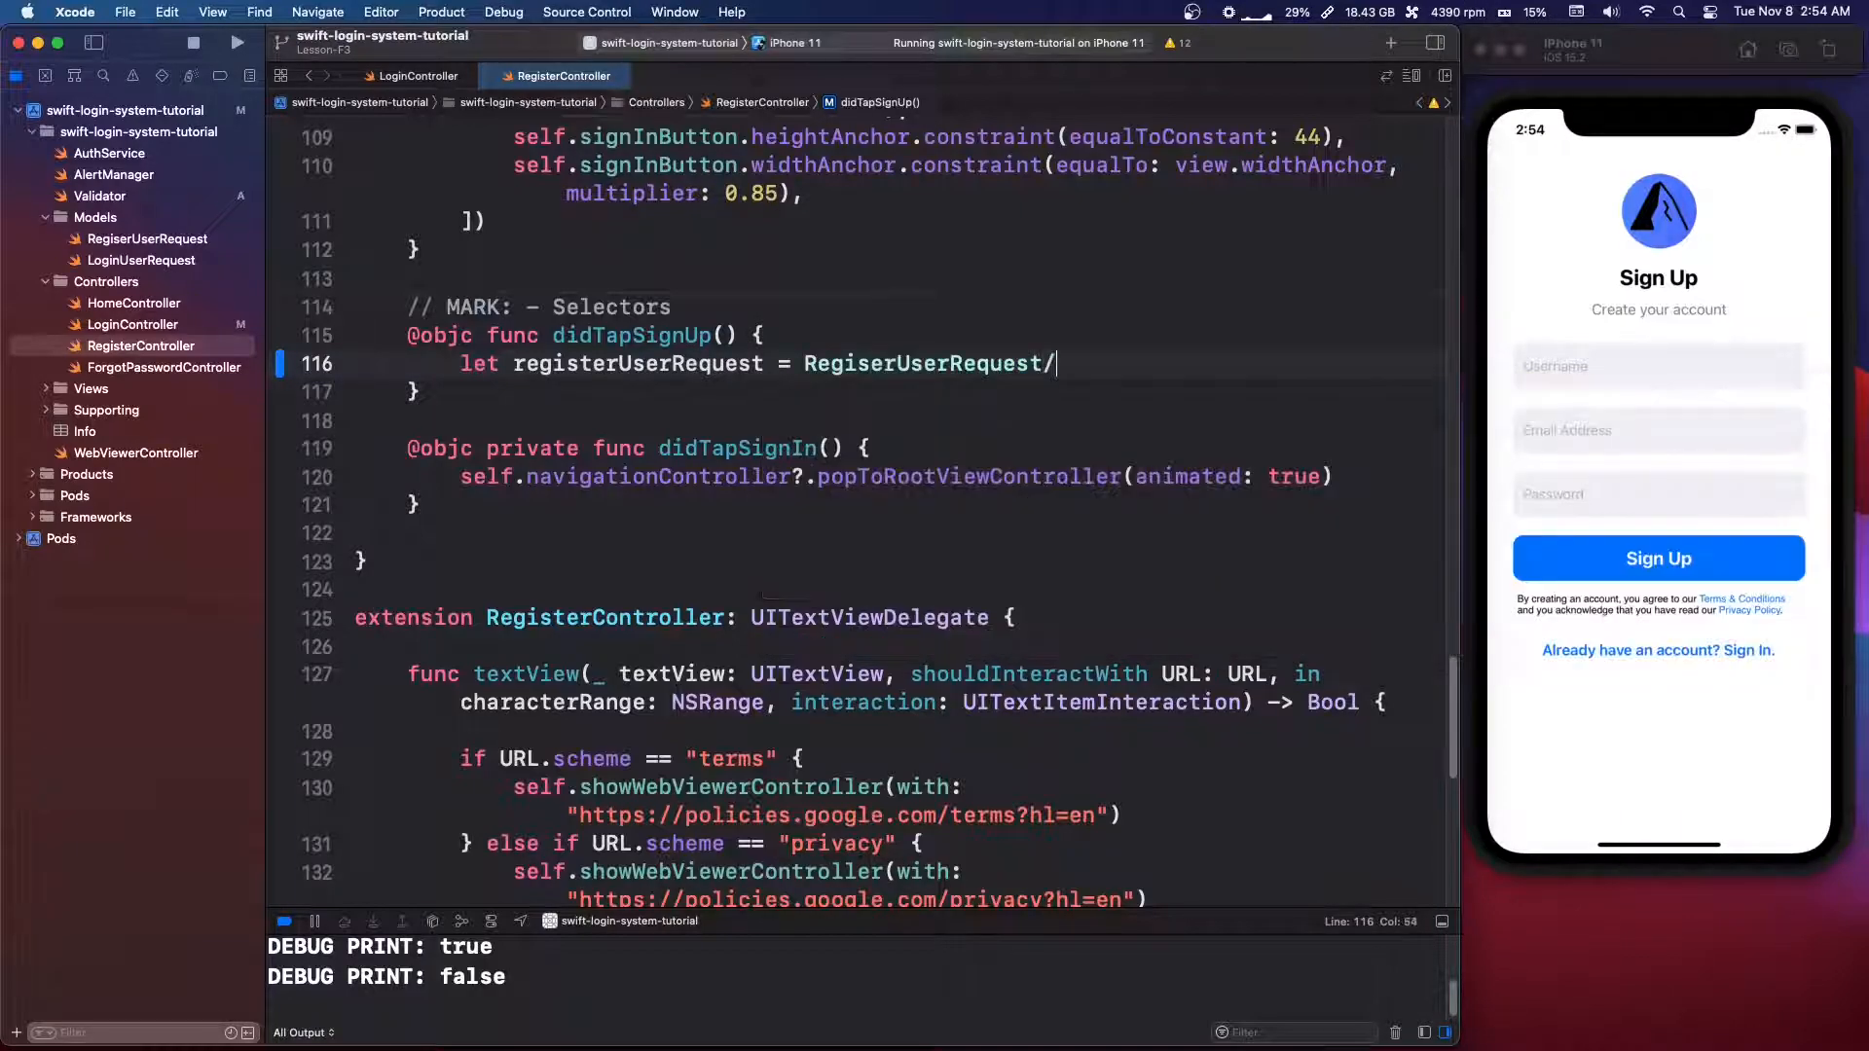
{"action": "type", "text": "("}
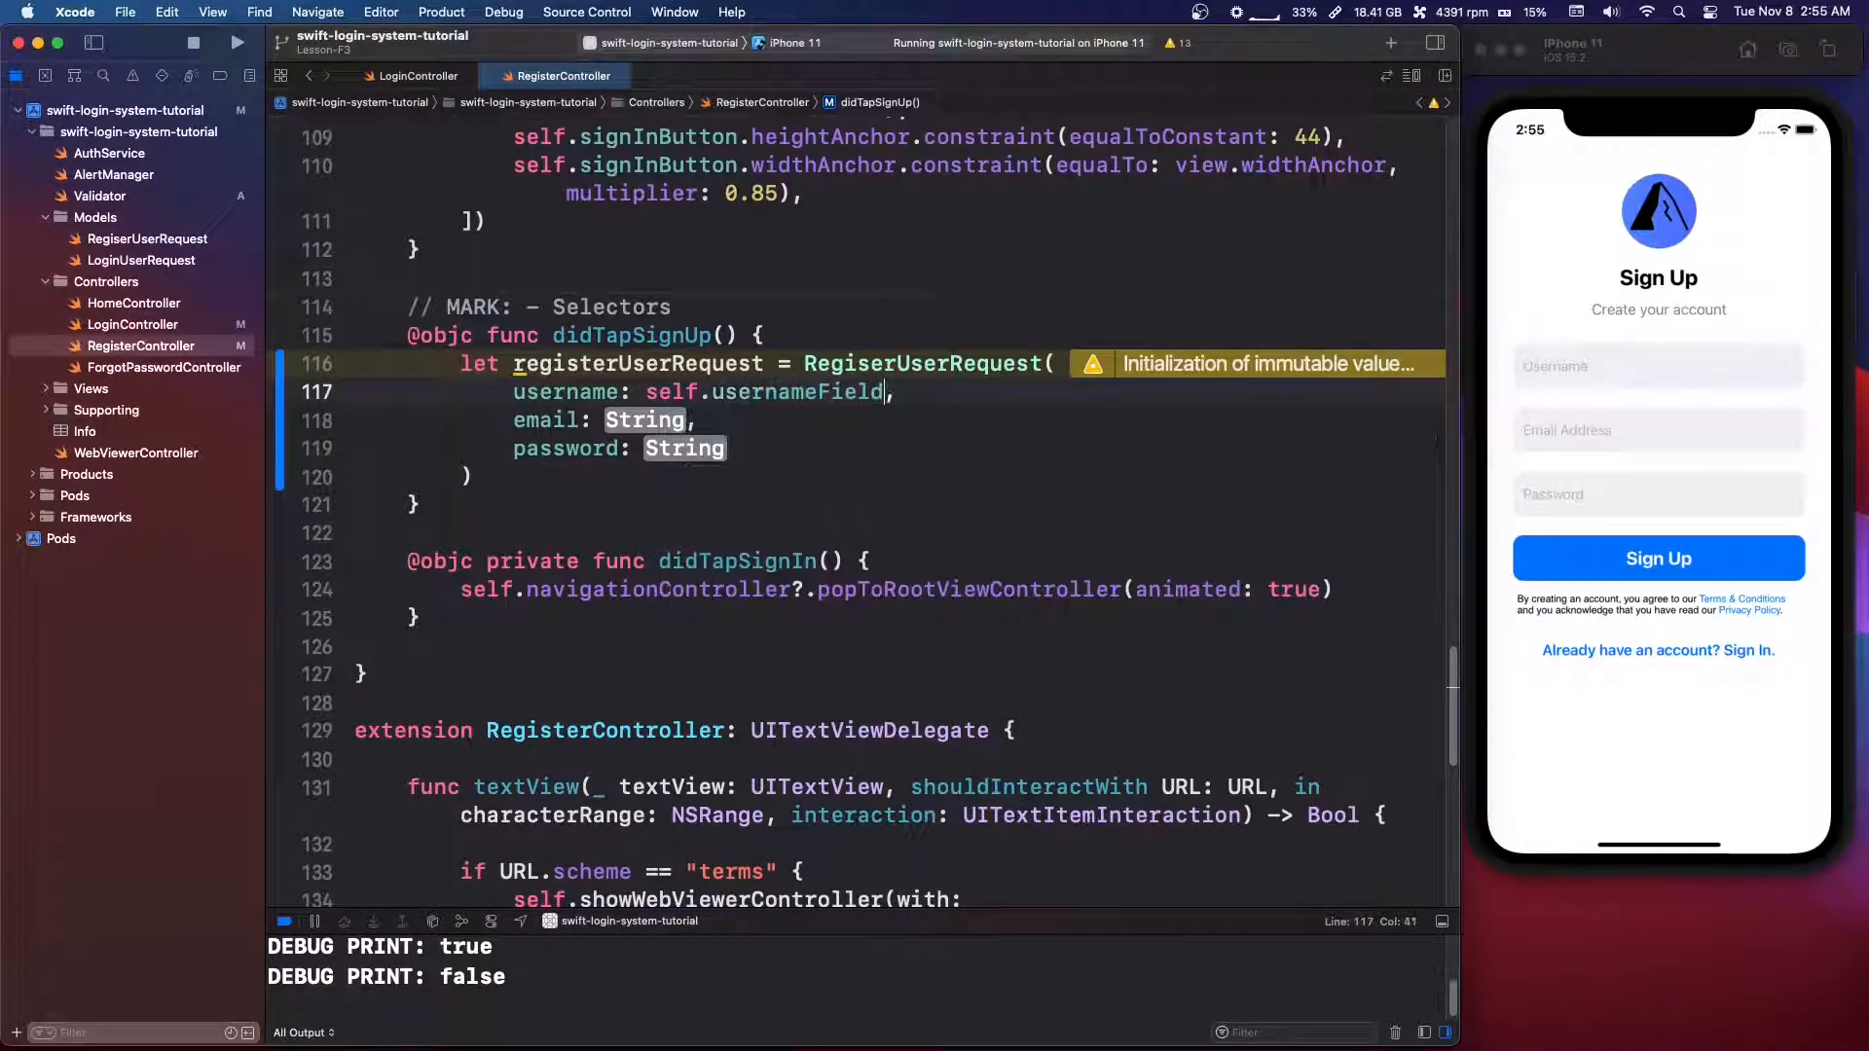
{"action": "type", "text": ".text ?? \""}
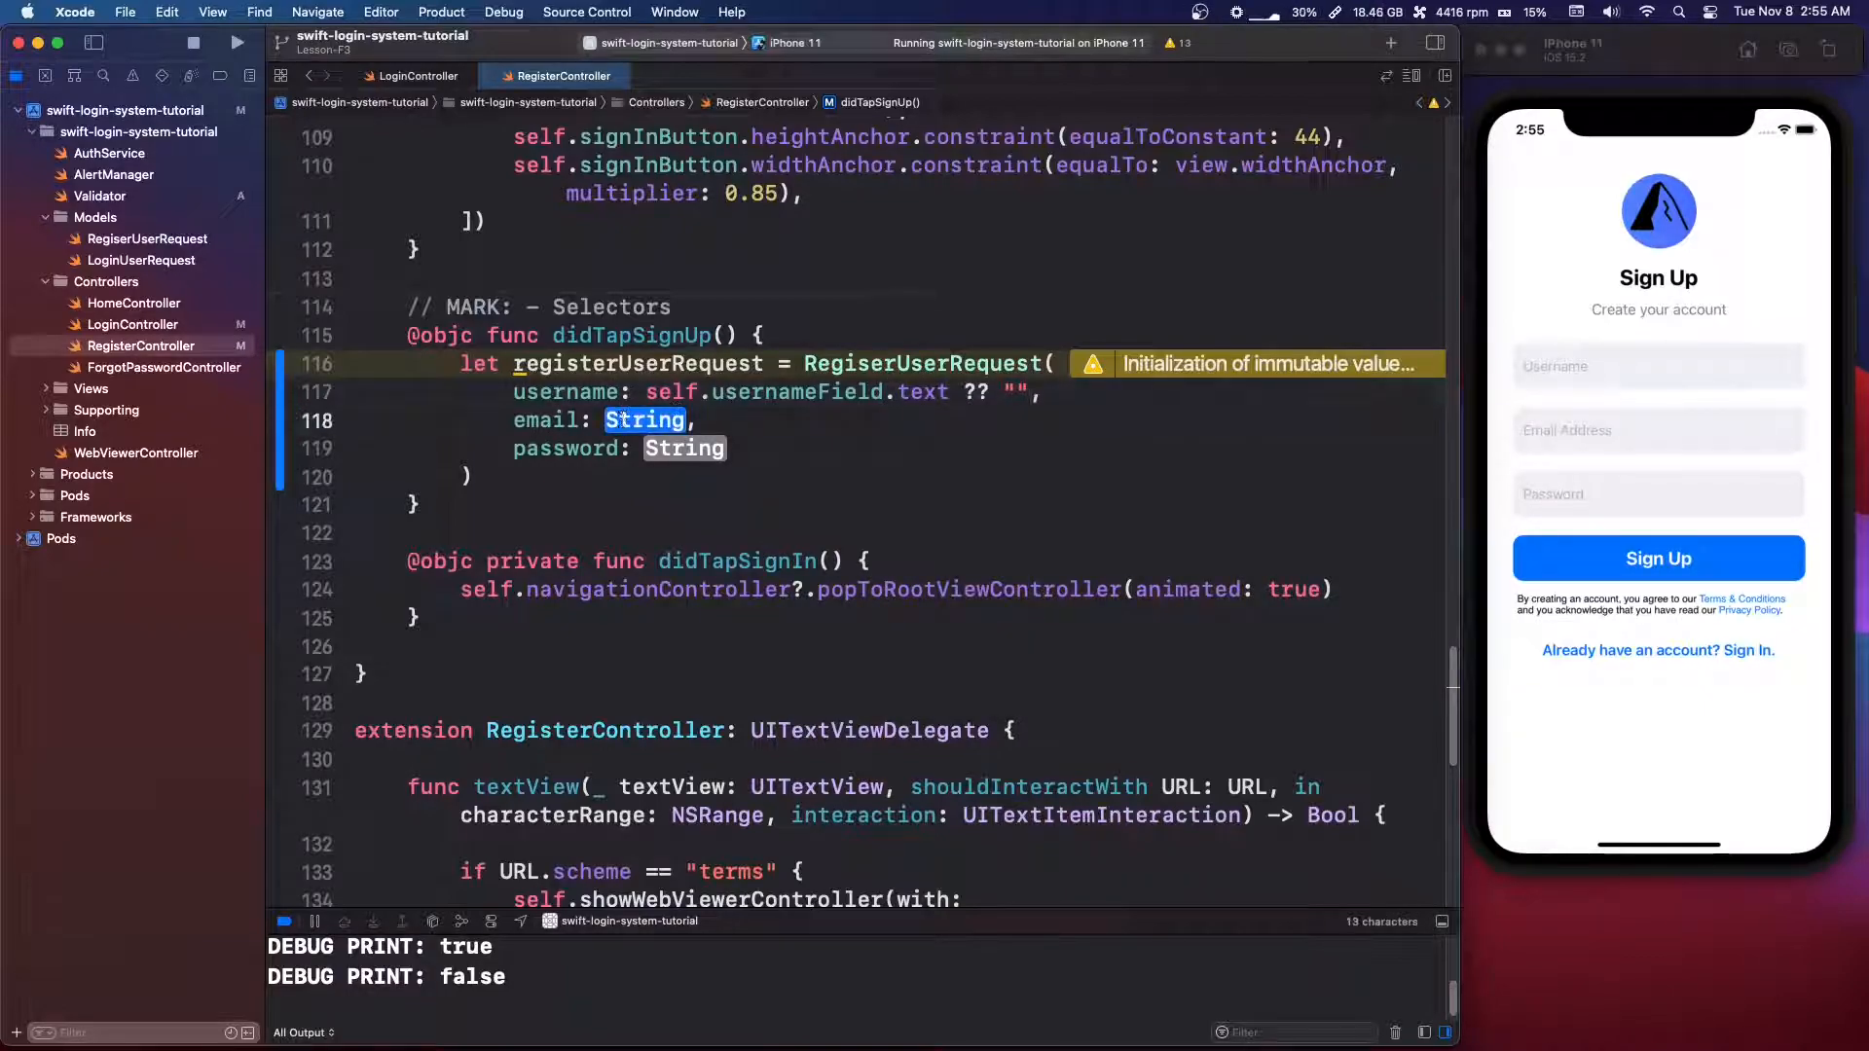
{"action": "type", "text": "self.emailField.text ??"}
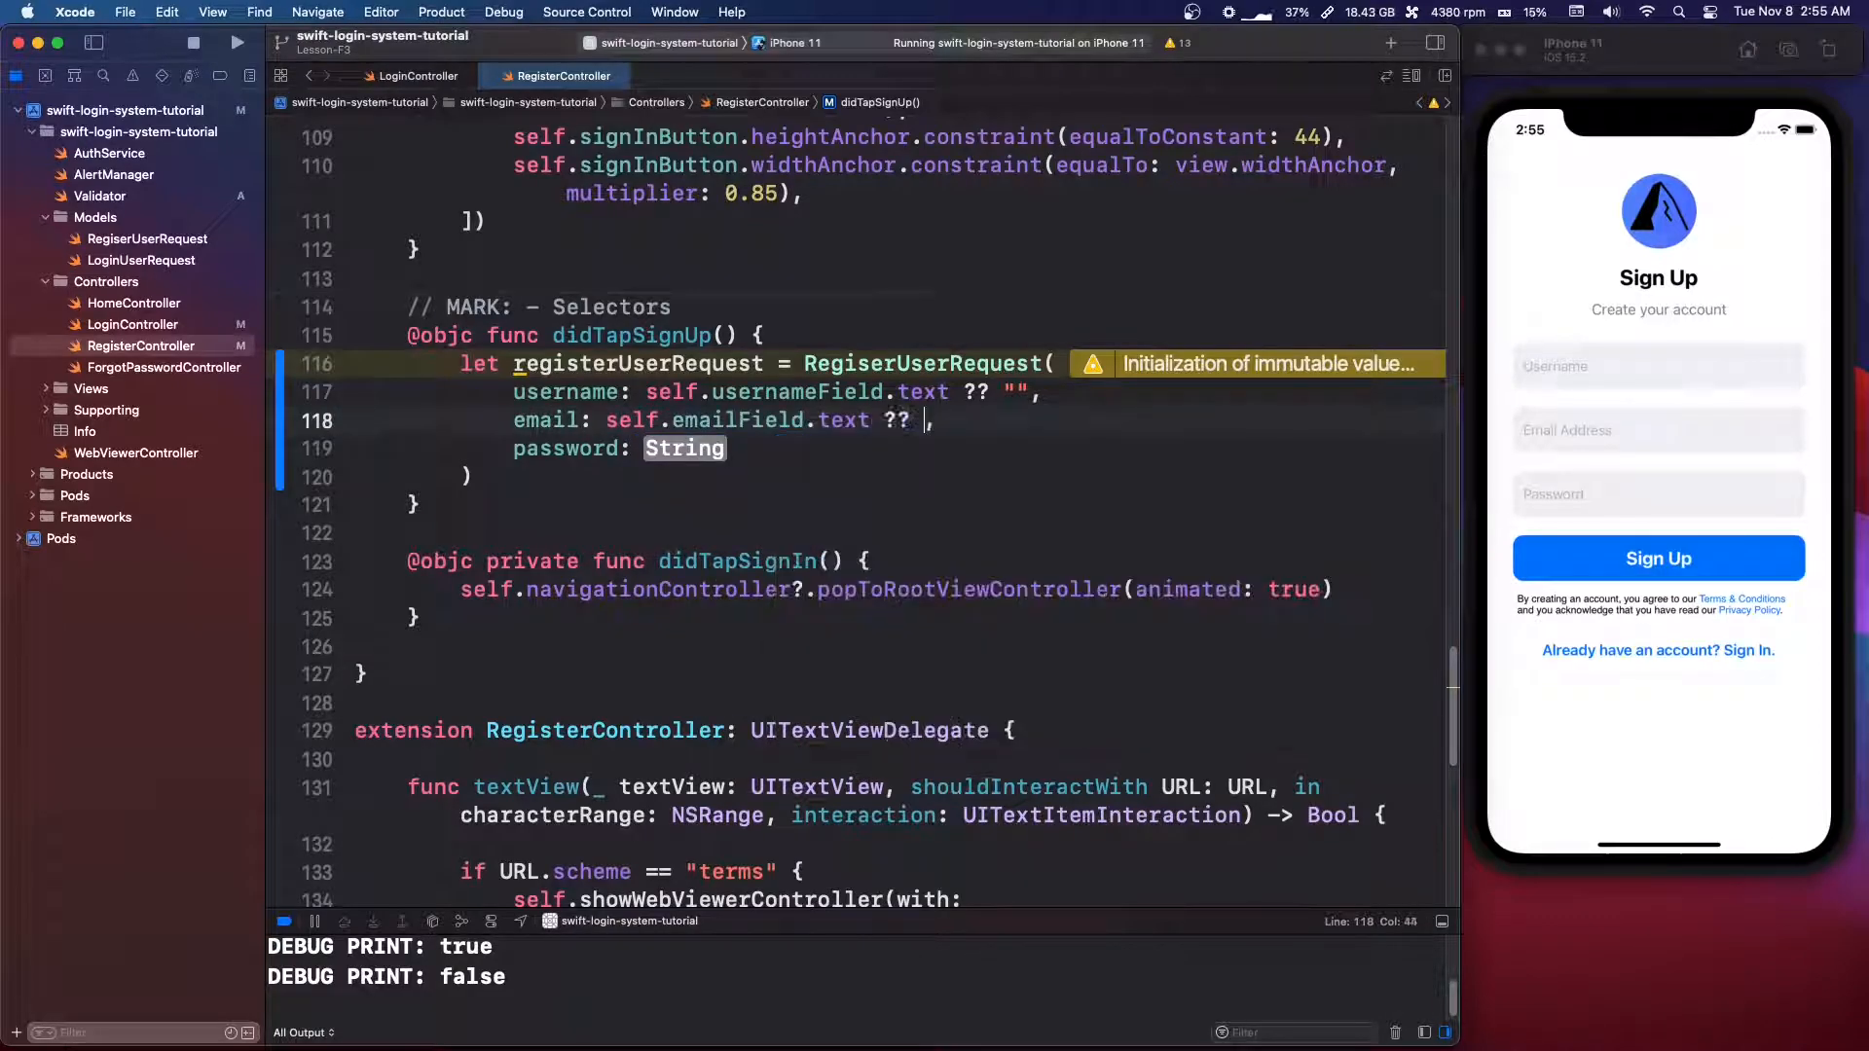
Fill the password argument with self.passwordField.text ?? "" and leave blank lines below.
{"action": "double_click", "coordinate": [683, 455]}
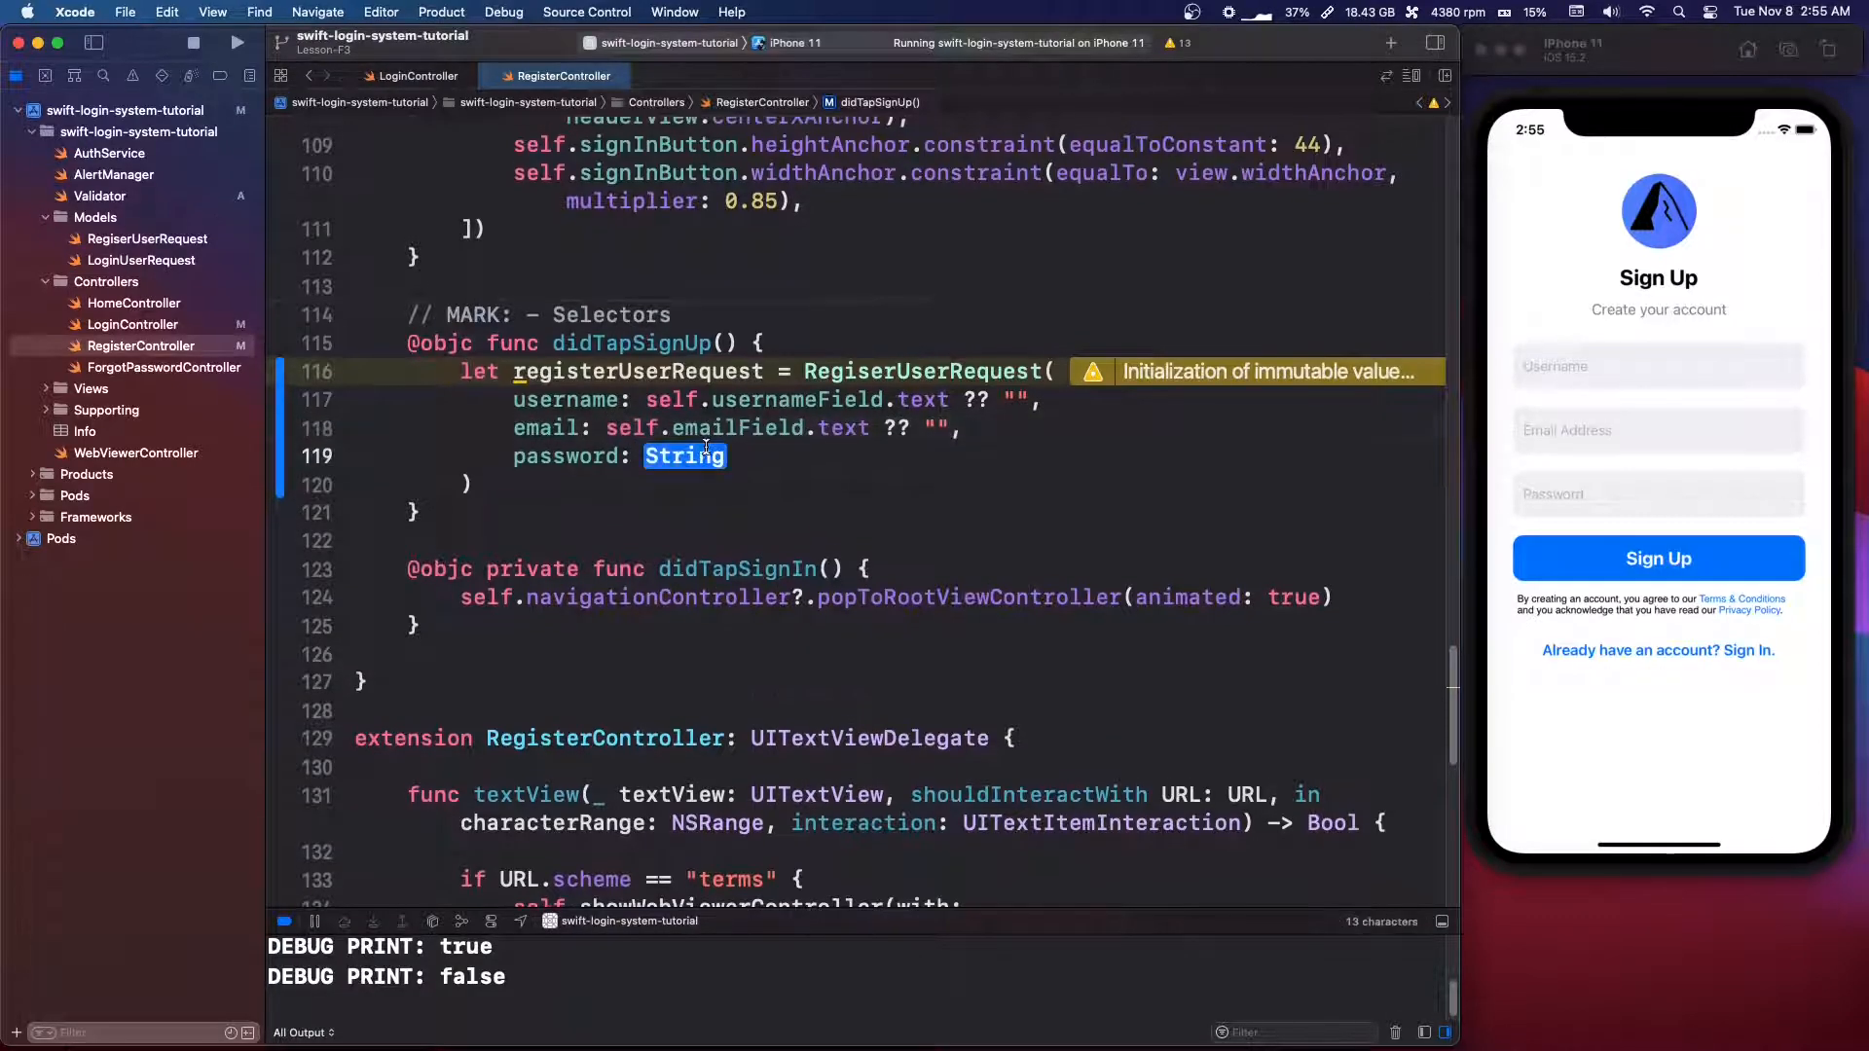
{"action": "type", "text": "self.passwordField."}
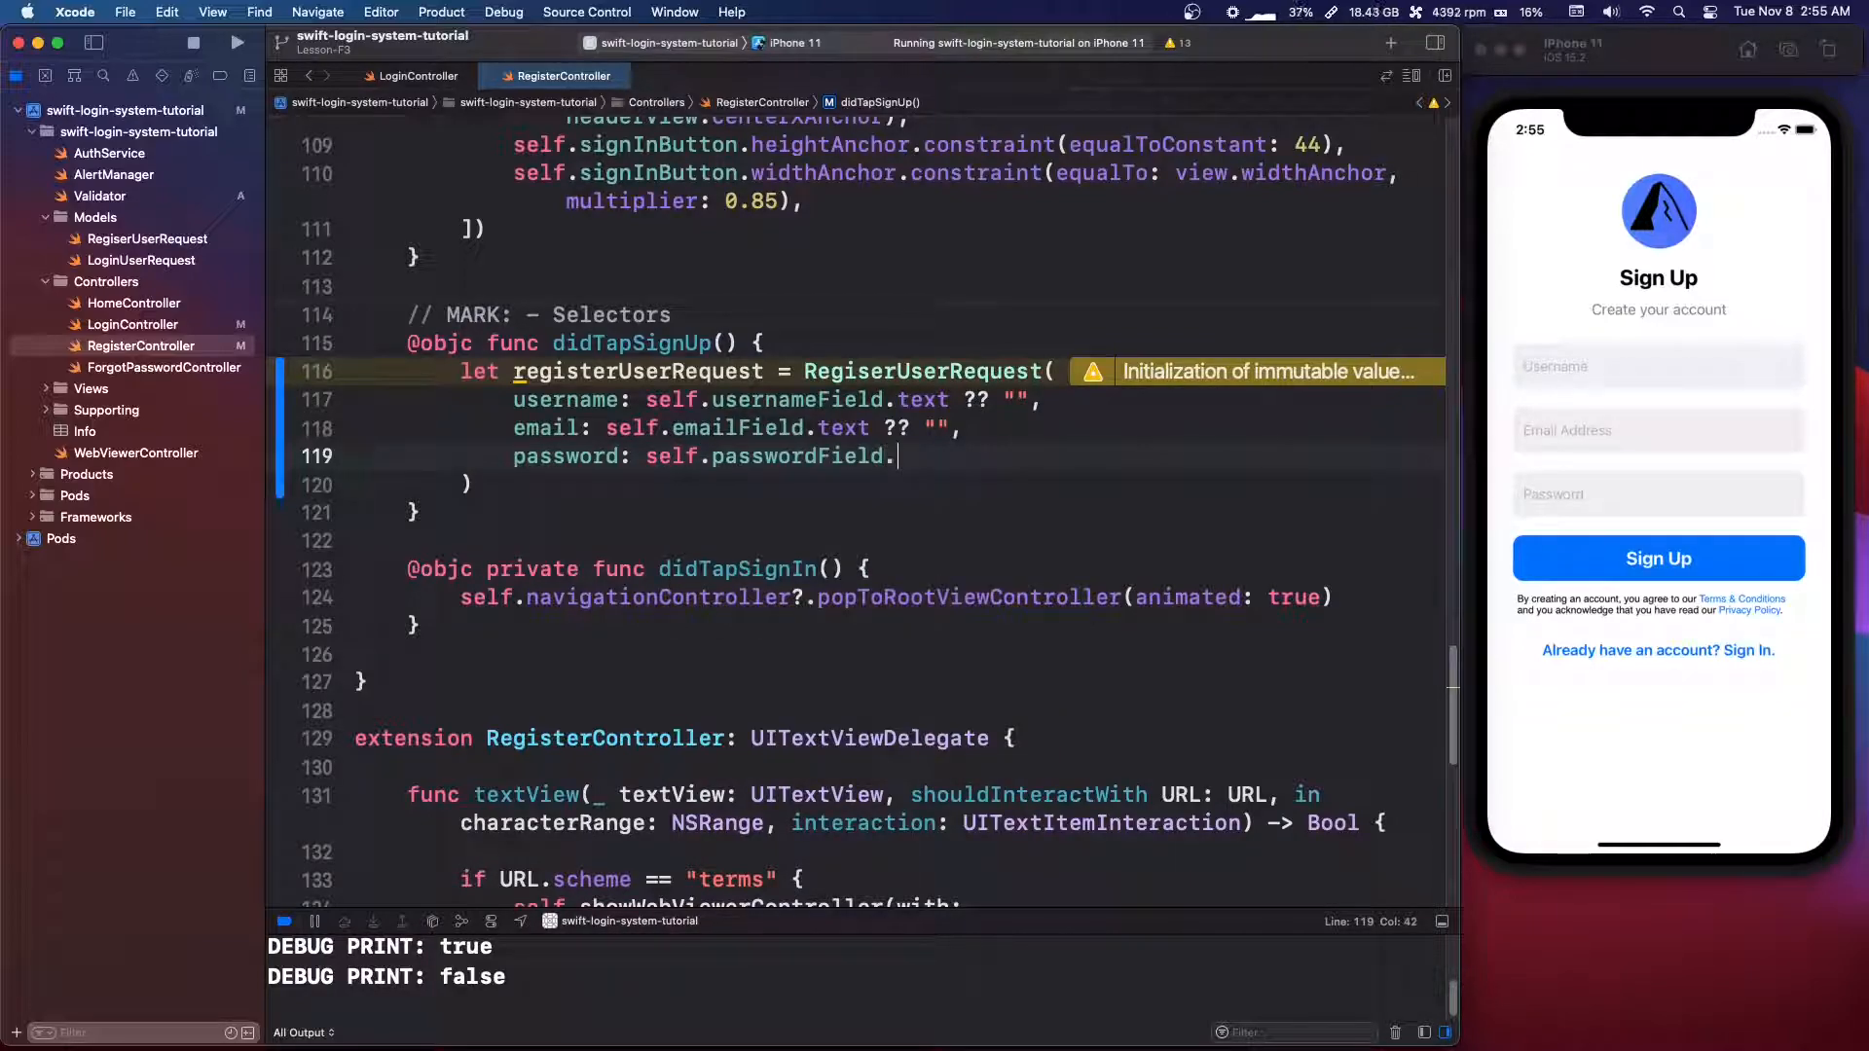
{"action": "type", "text": "text ?? \""}
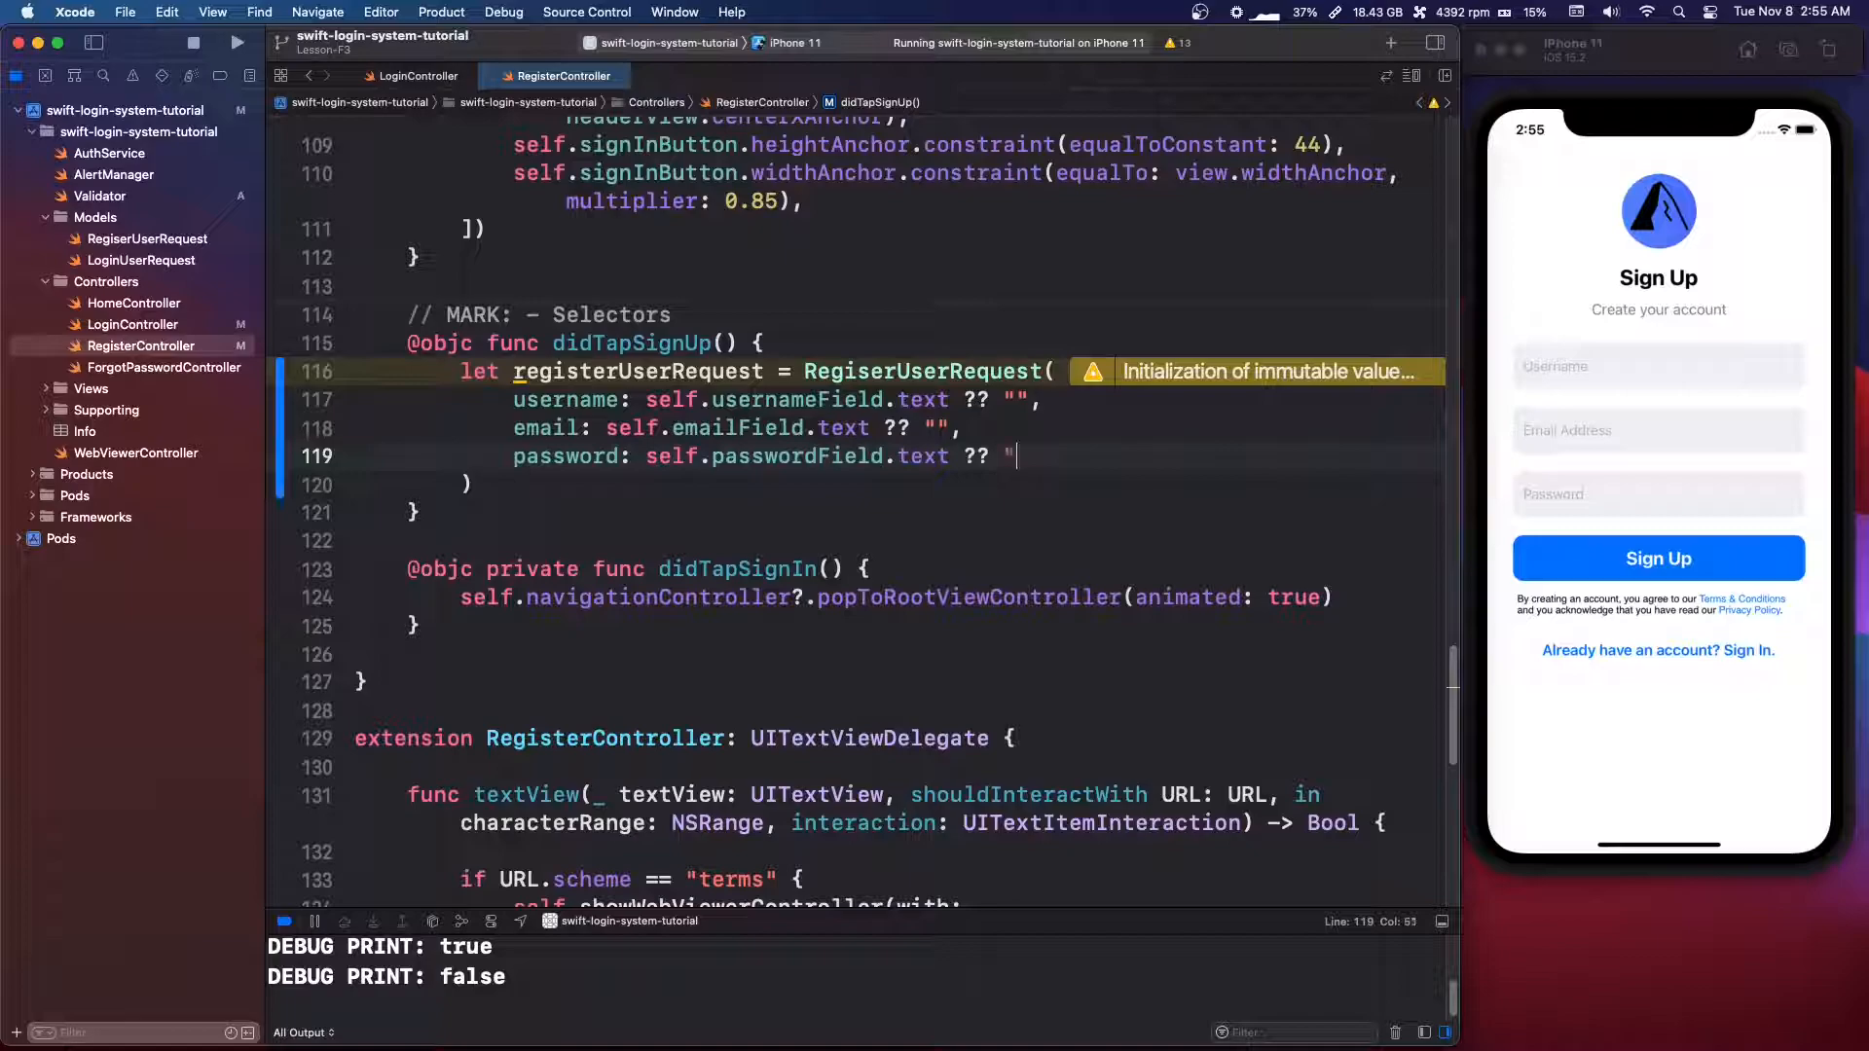
{"action": "key", "text": "Return"}
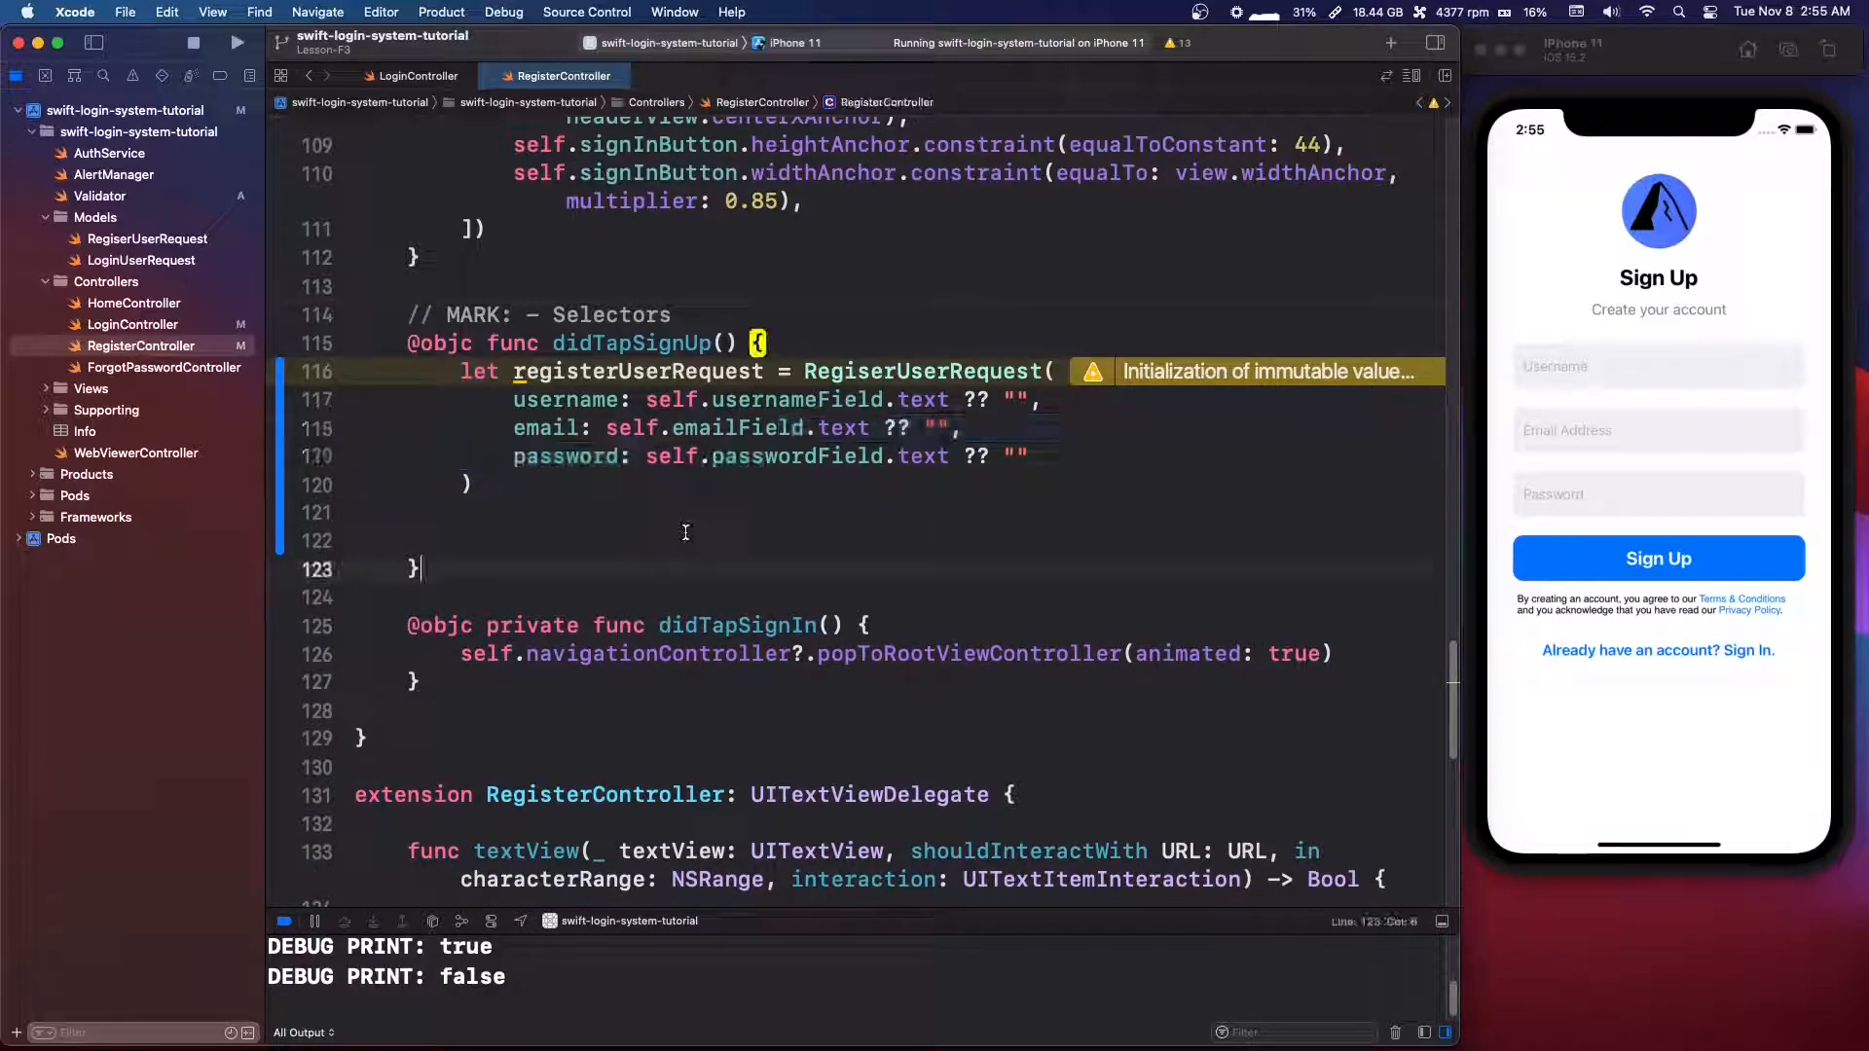
Write the username check: if !Validator.isValidUsername(for: registerUserRequest.username) showing AlertManager's invalid-username alert.
{"action": "type", "text": "// Username check"}
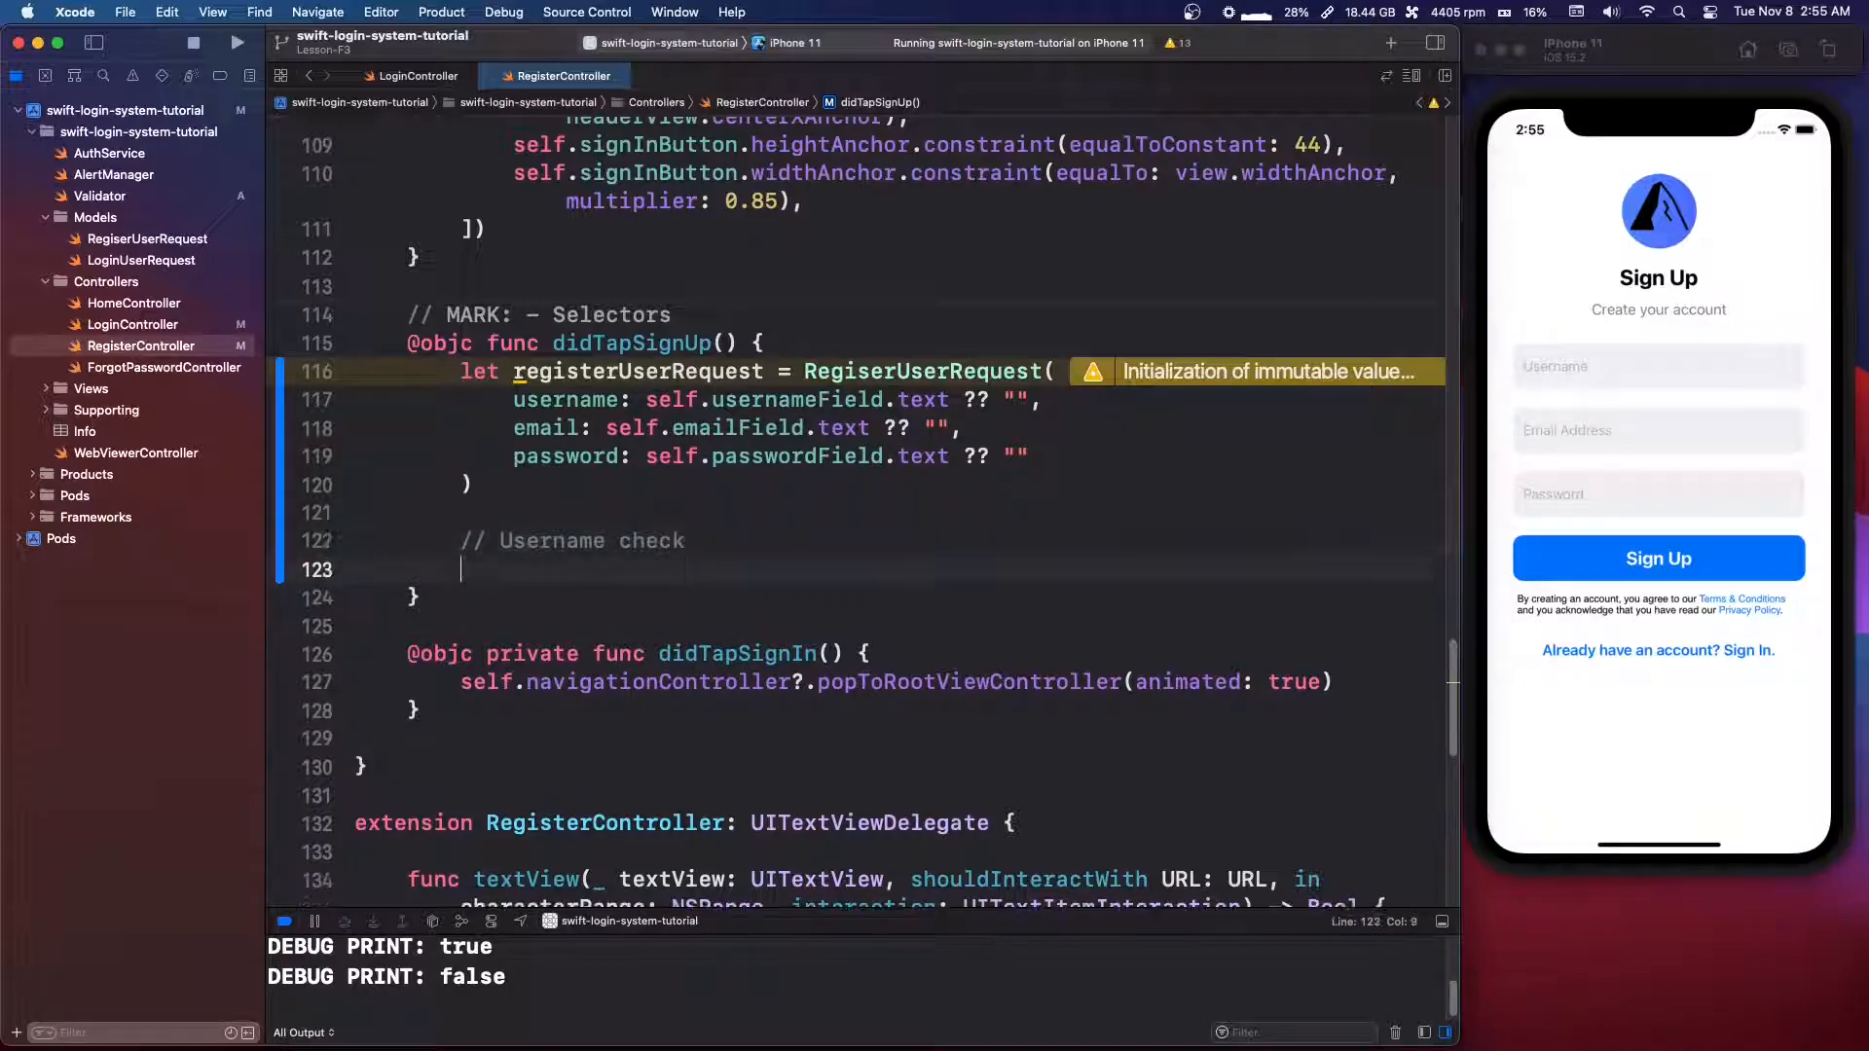
{"action": "type", "text": "if !"}
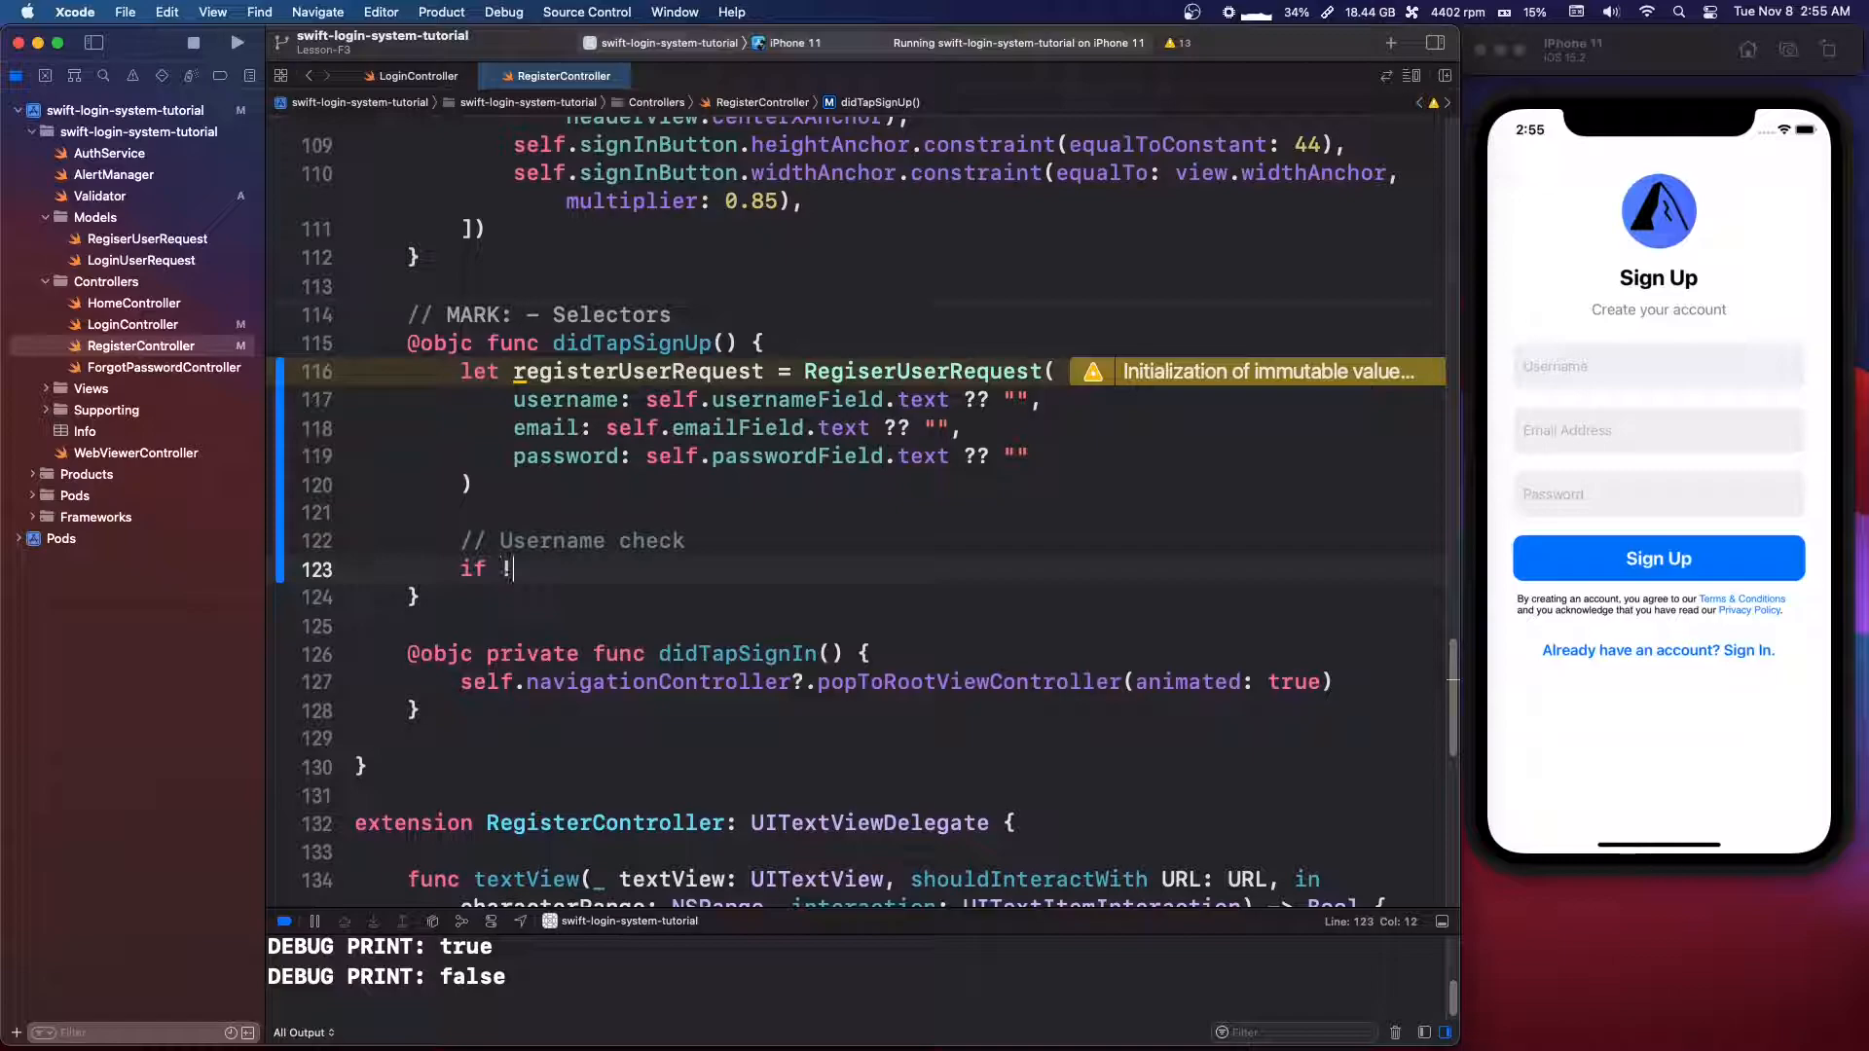
{"action": "type", "text": "Validator.isu"}
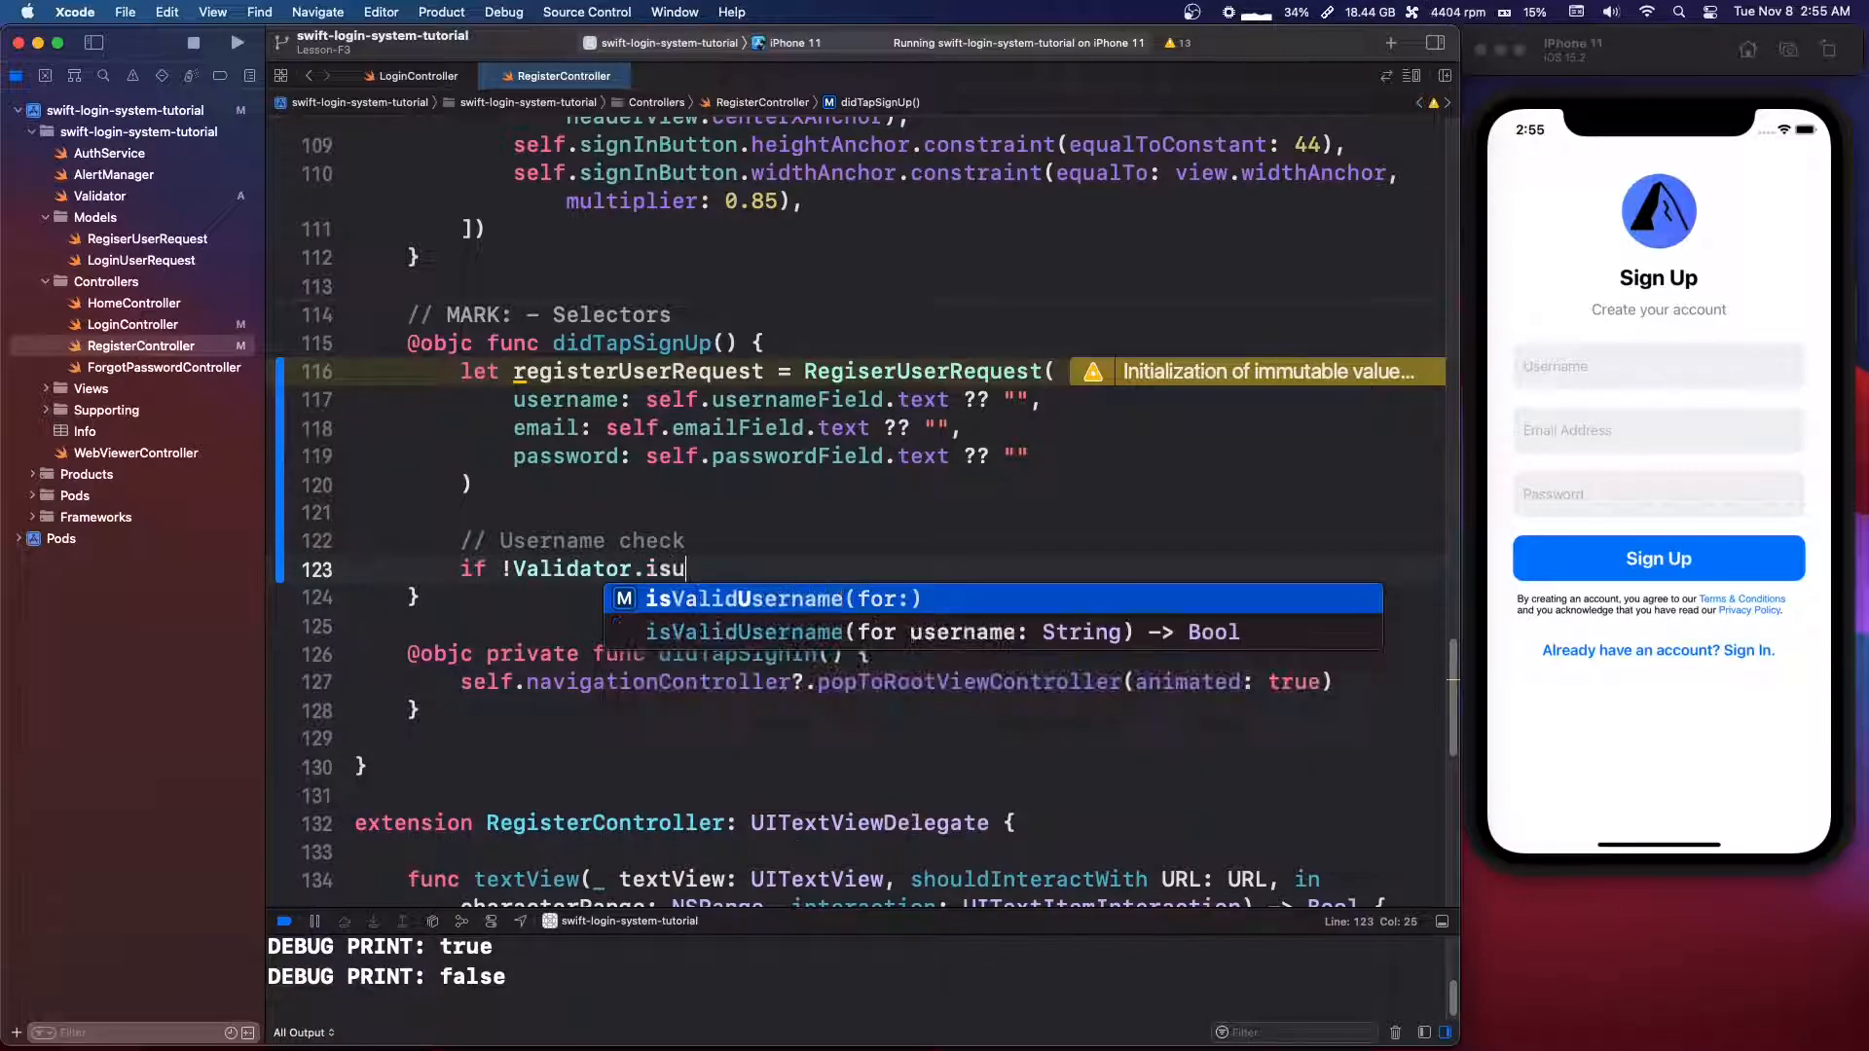
{"action": "left_click", "coordinate": [781, 597]}
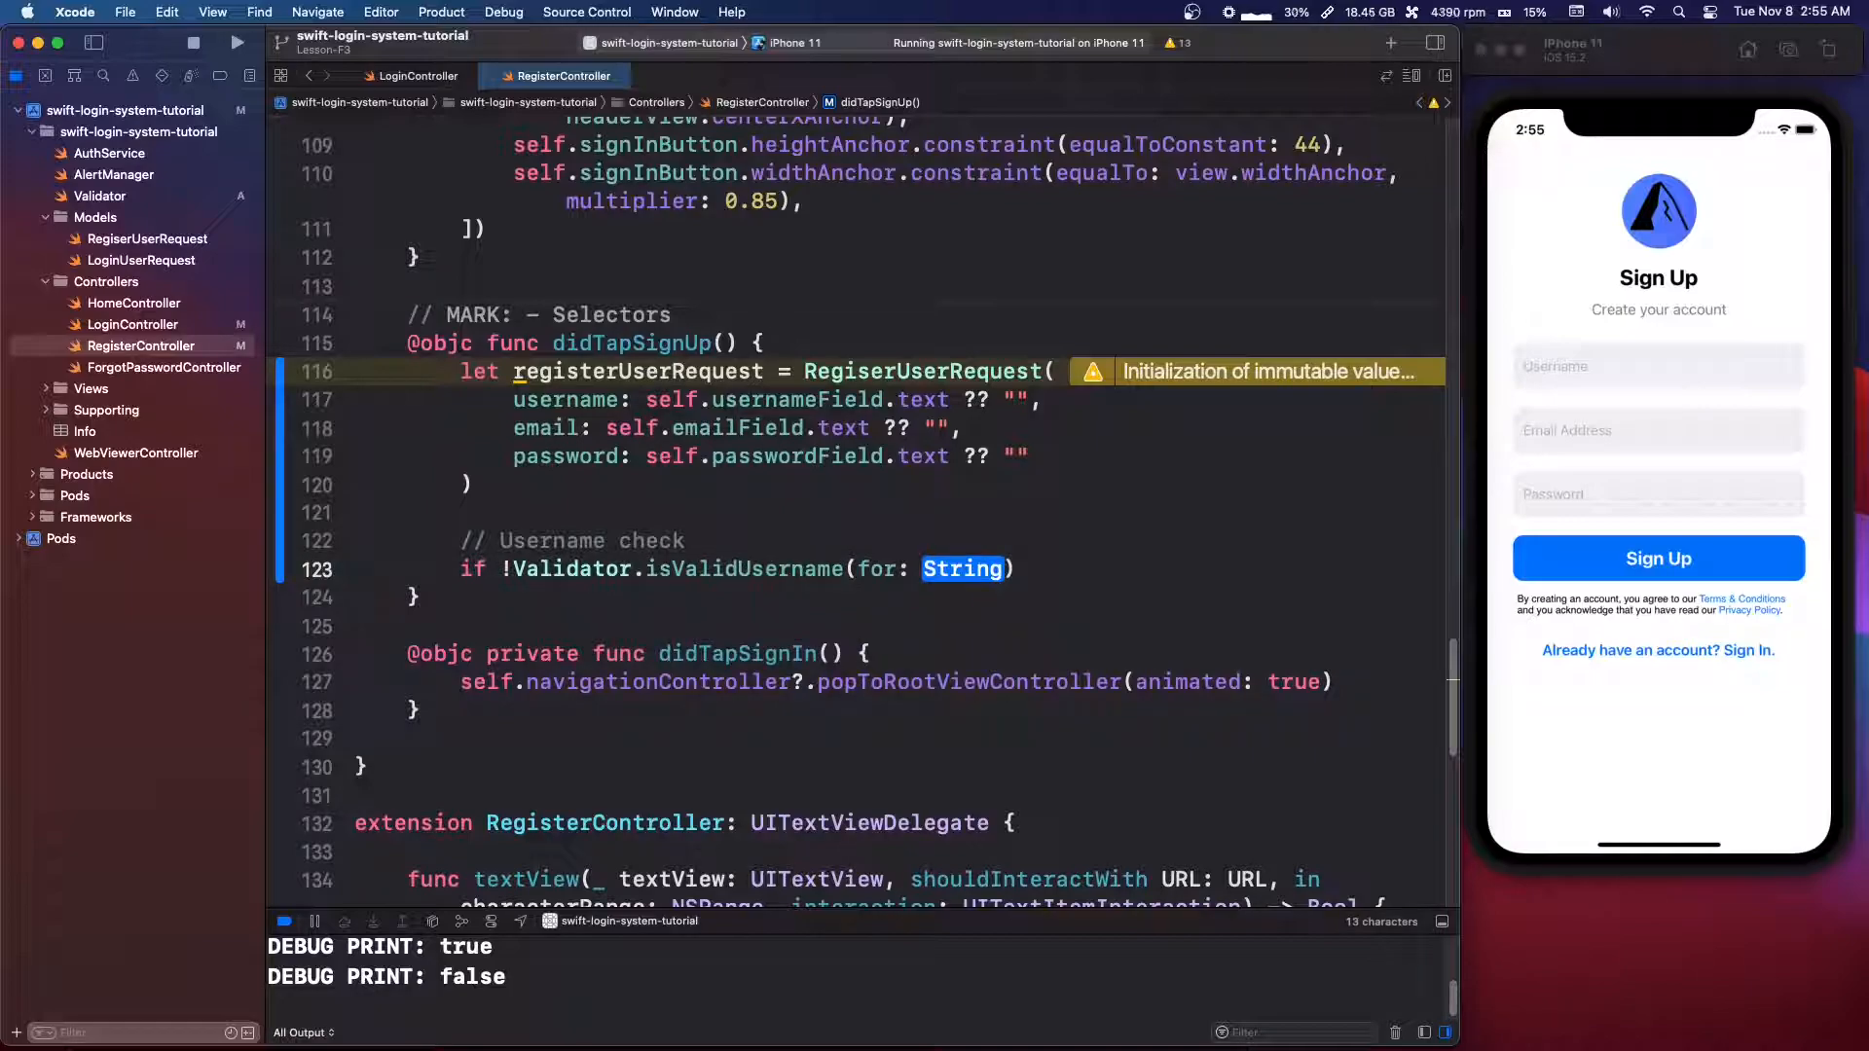
{"action": "type", "text": "registerUserRequest"}
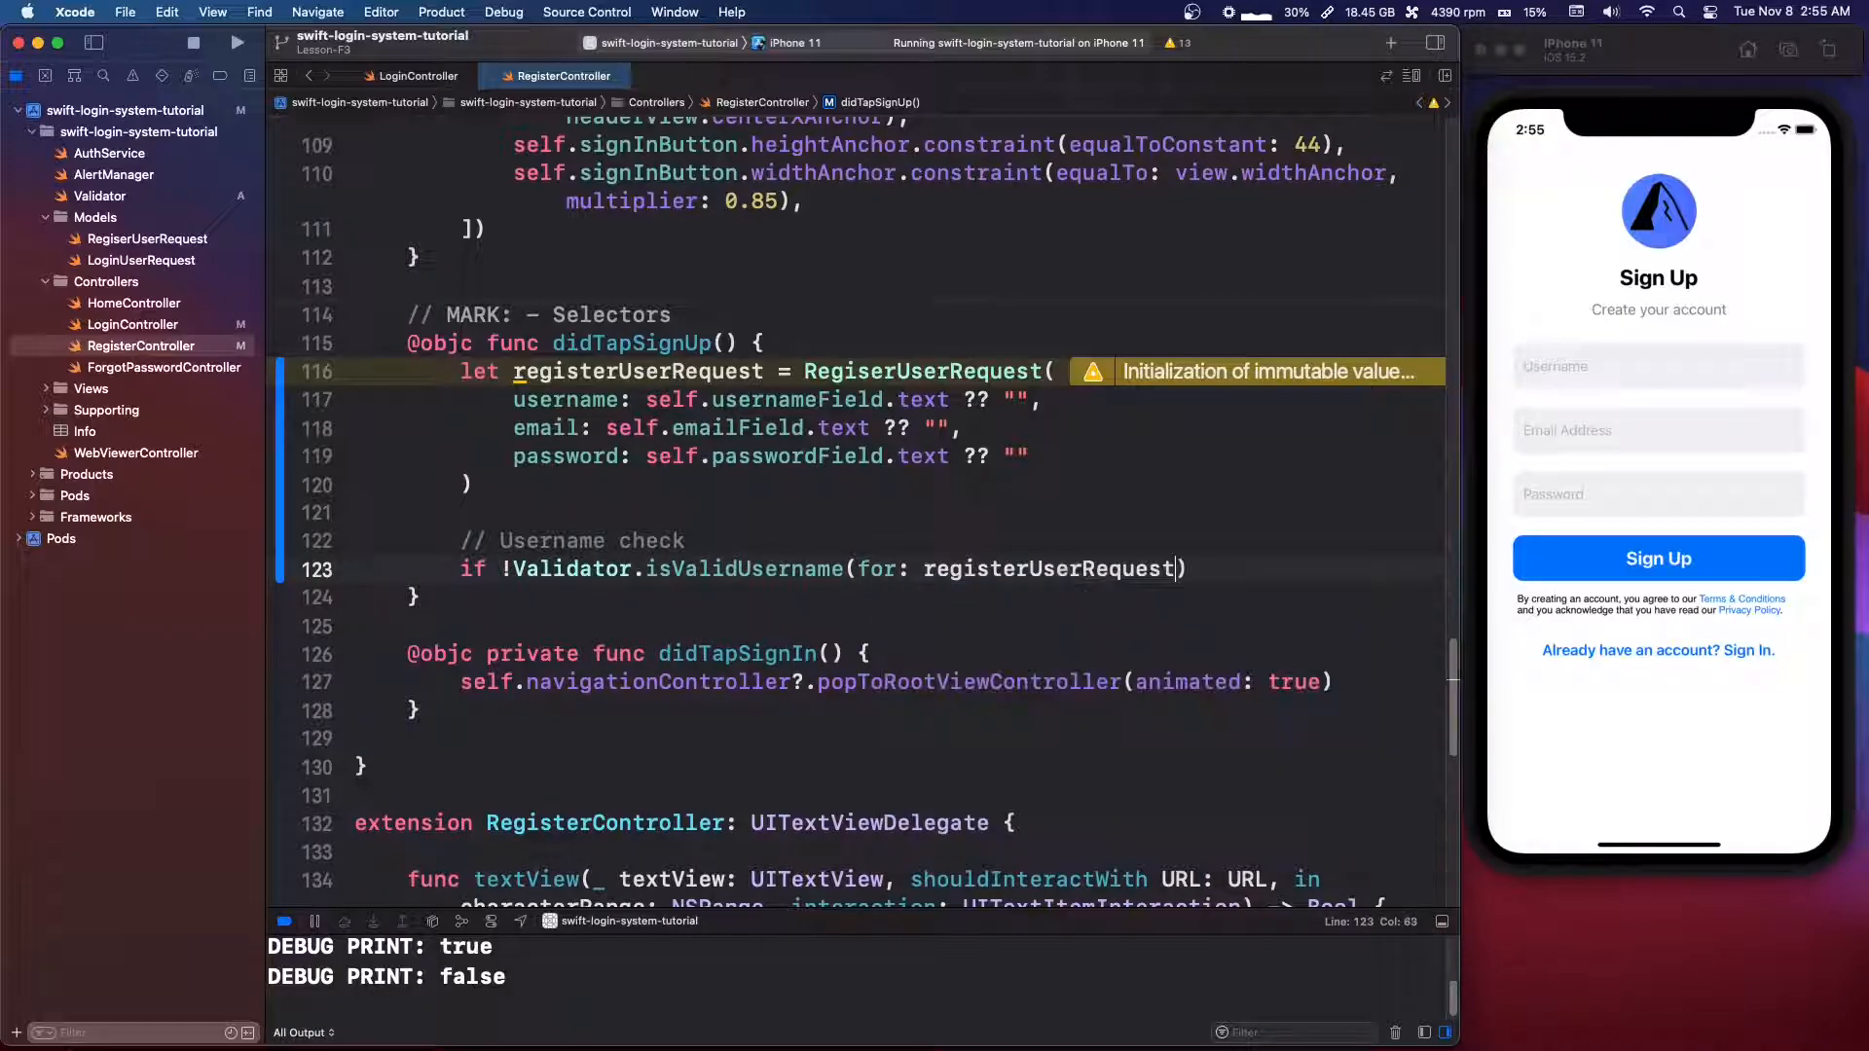
{"action": "type", "text": "."}
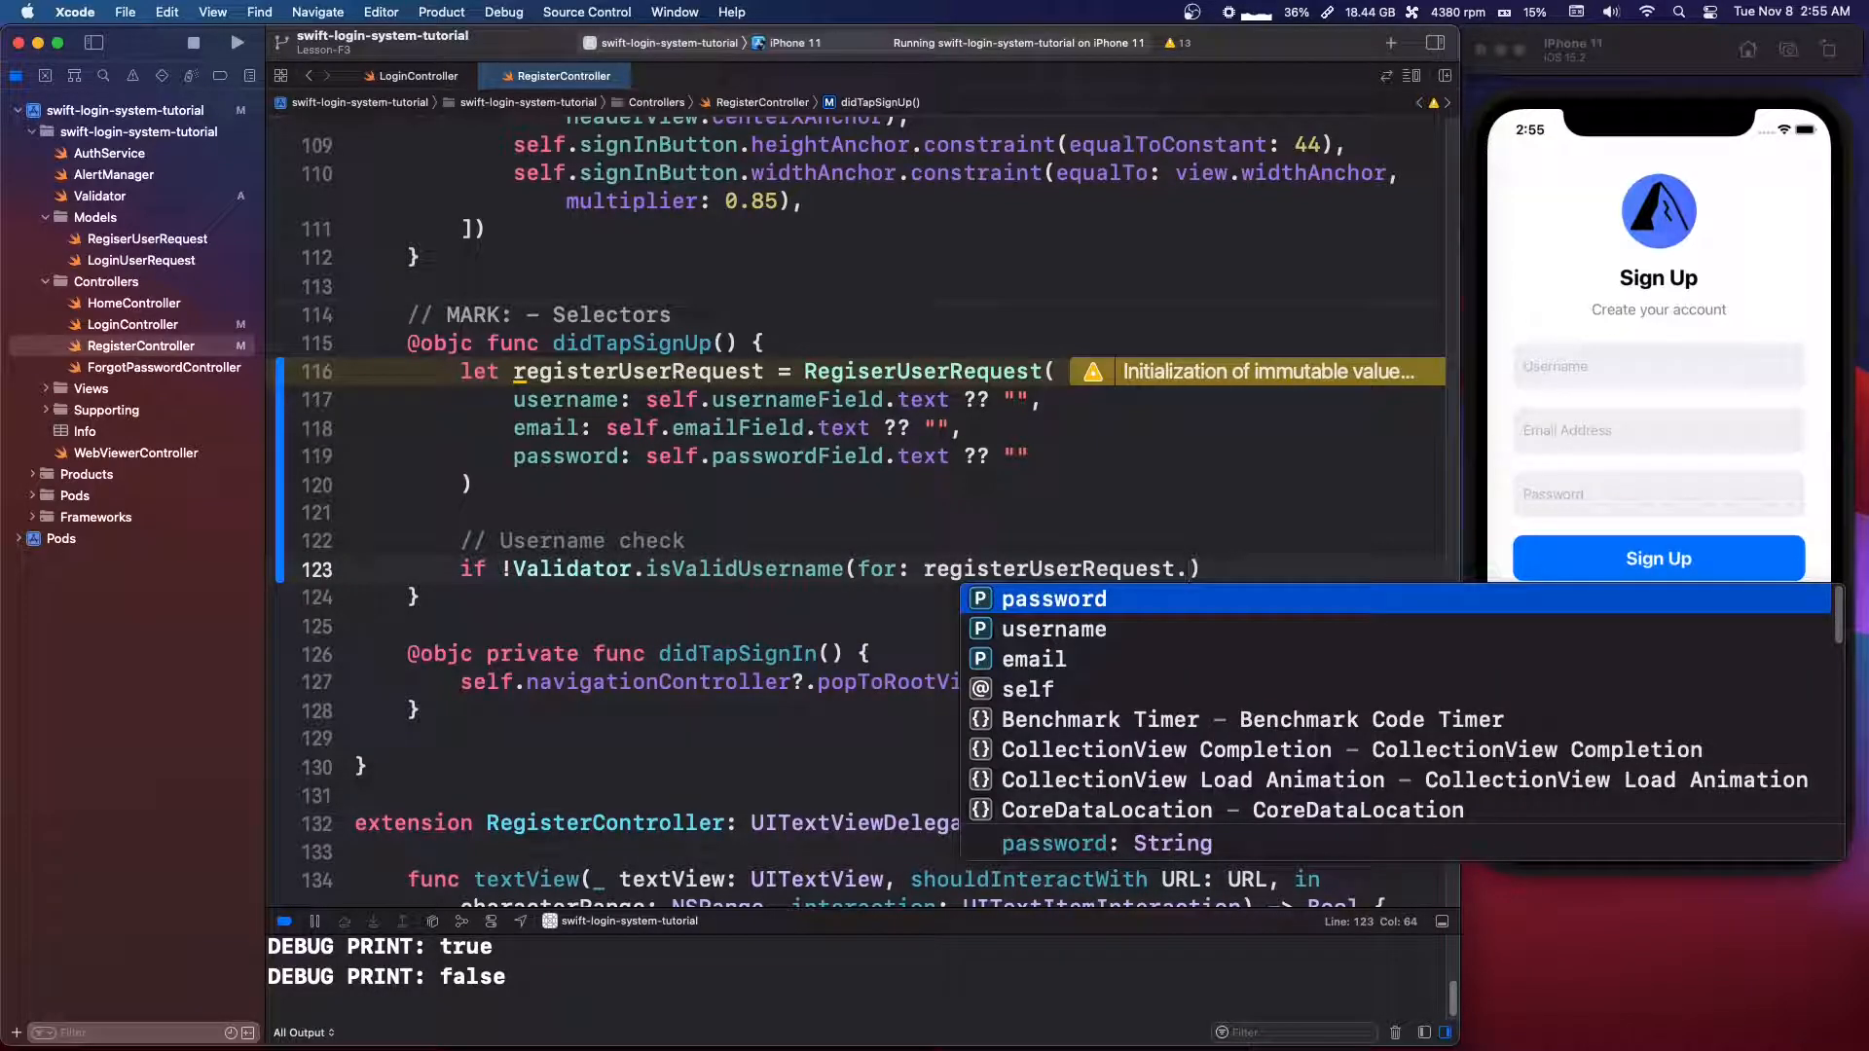
{"action": "left_click", "coordinate": [1053, 629]}
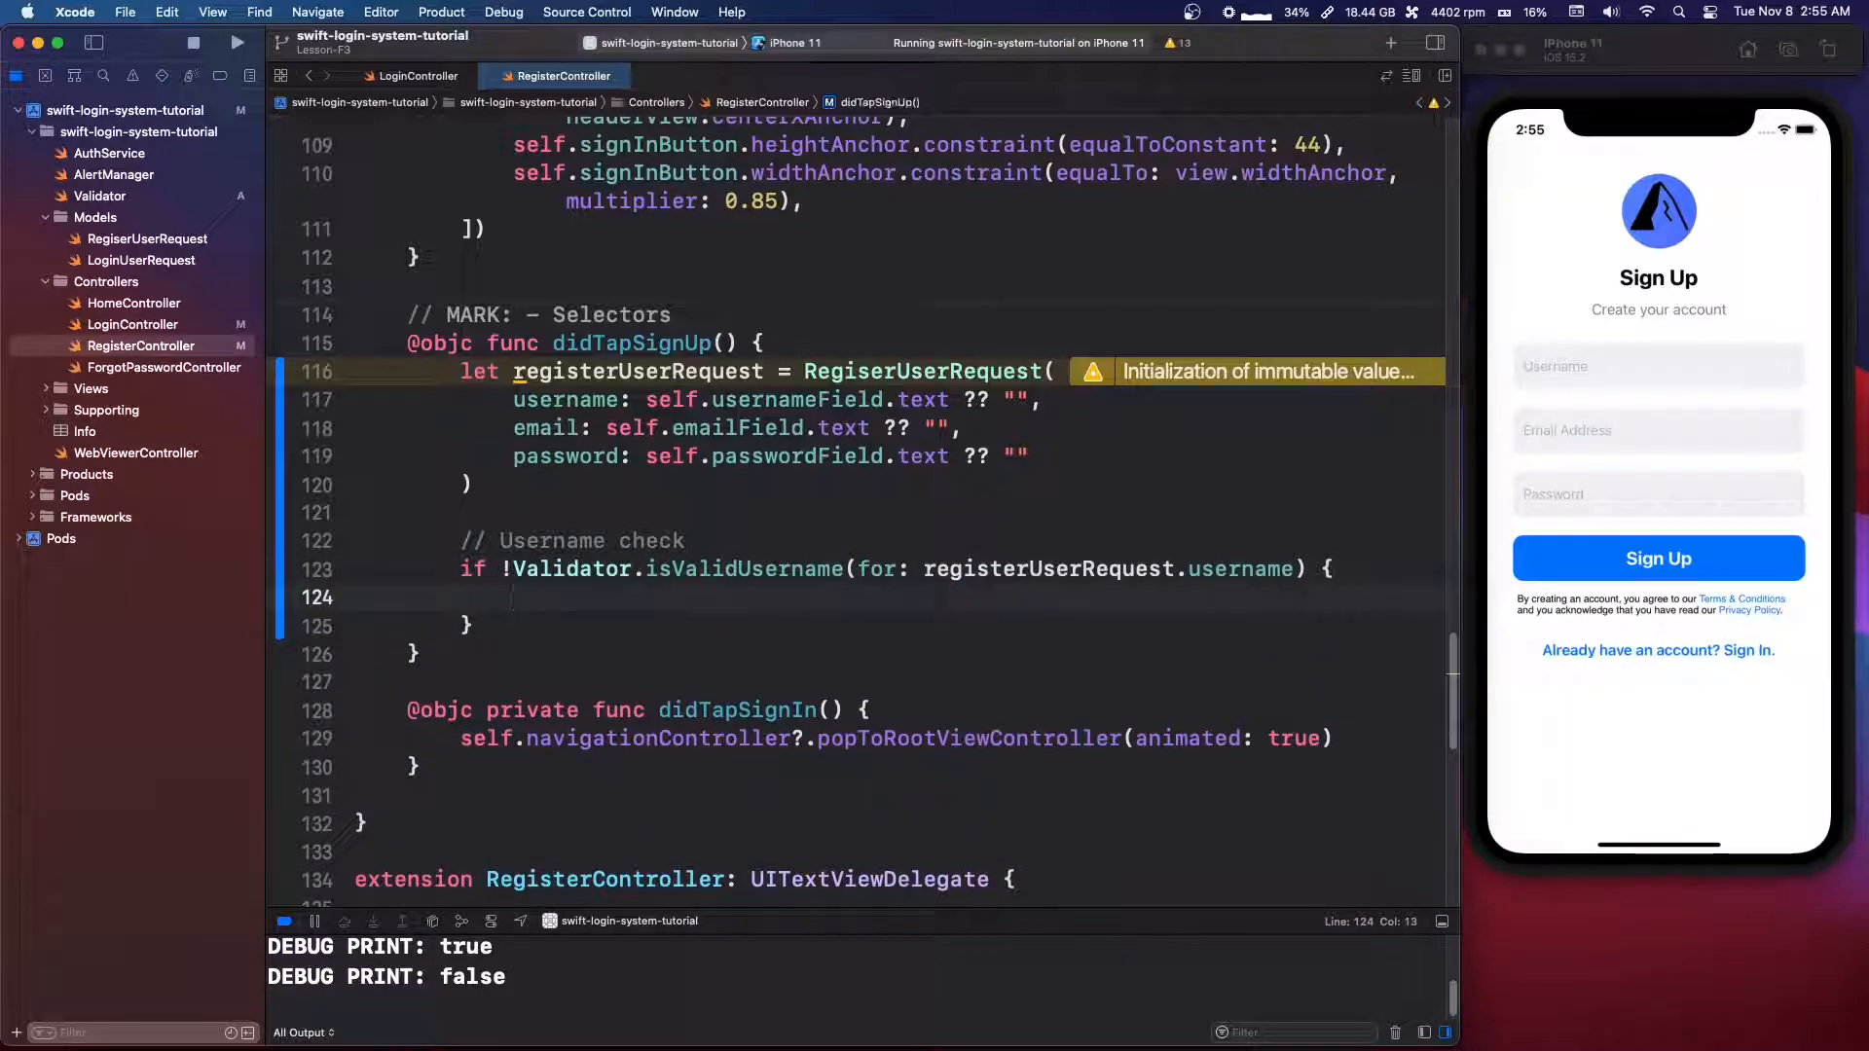
{"action": "type", "text": "AlertManager.showInvalidUsernameAlert(on: self"}
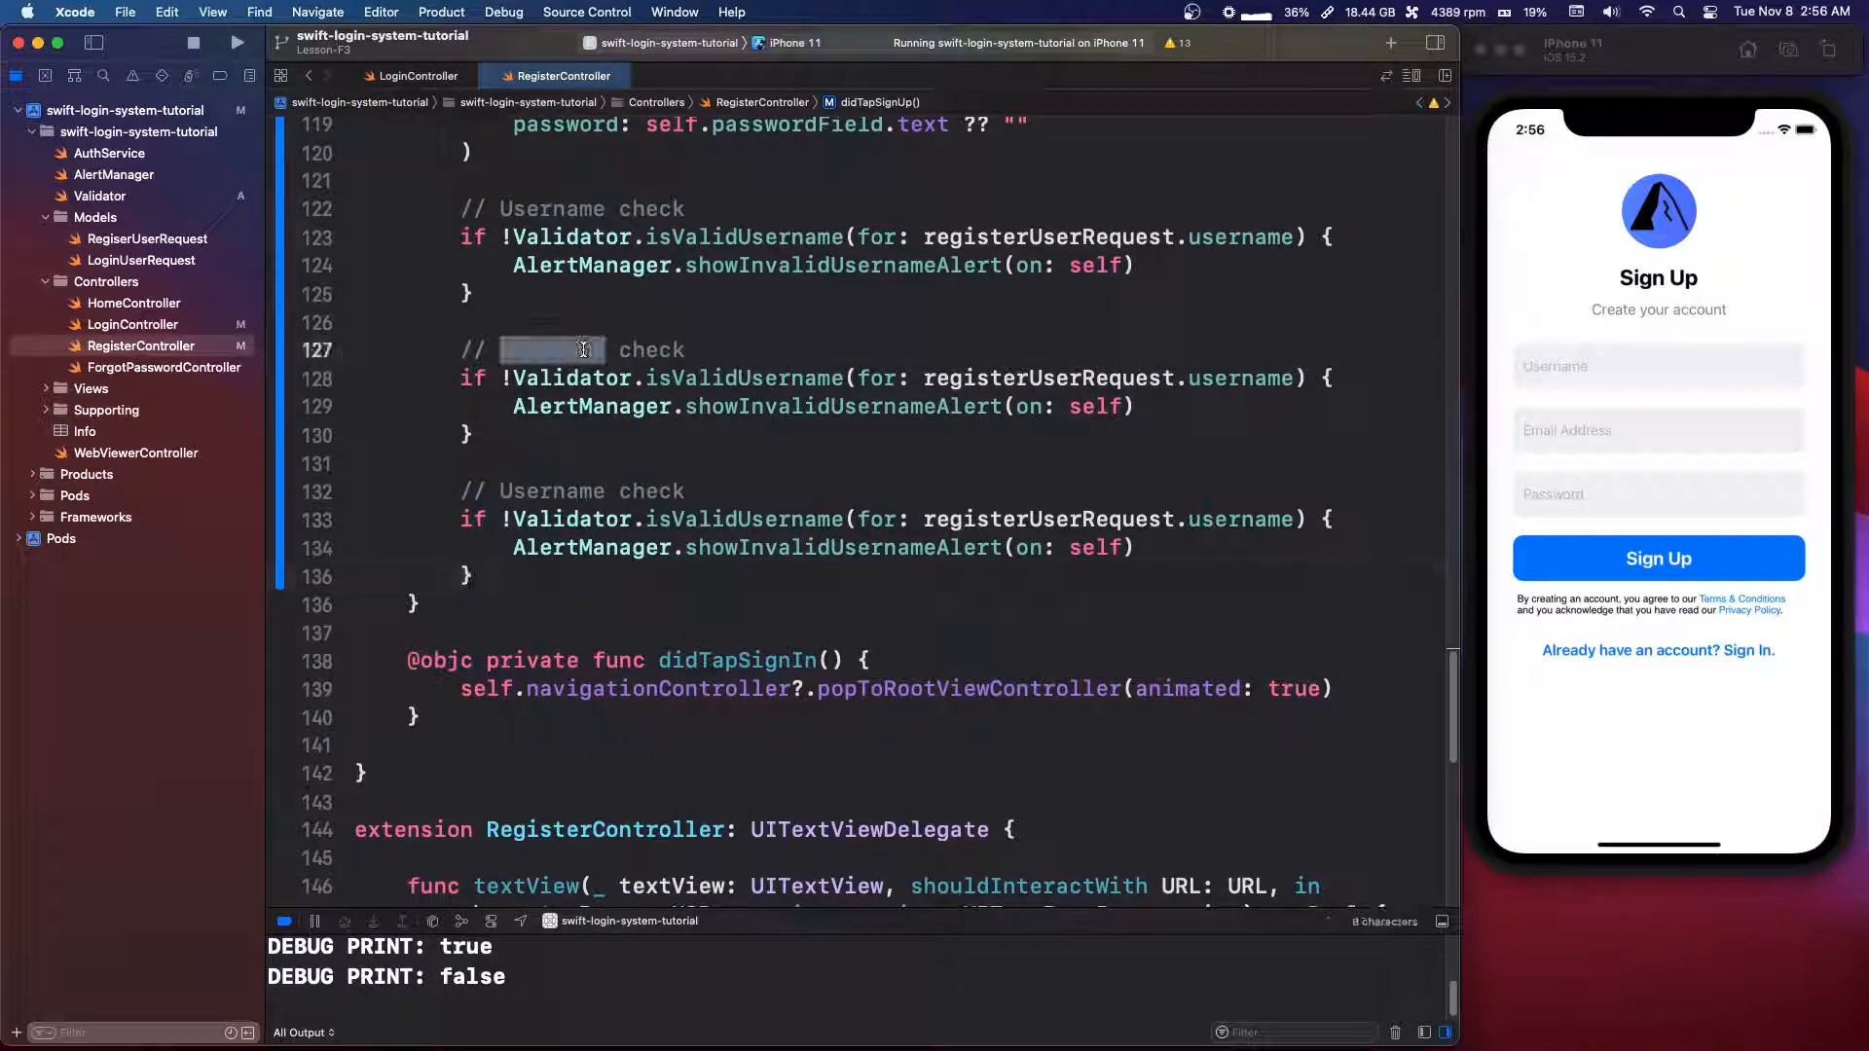
Rework the copies into isValidEmail with .email/showInvalidEmailAlert and isPasswordValid with .password/showInvalidPasswordAlert.
{"action": "type", "text": "Email"}
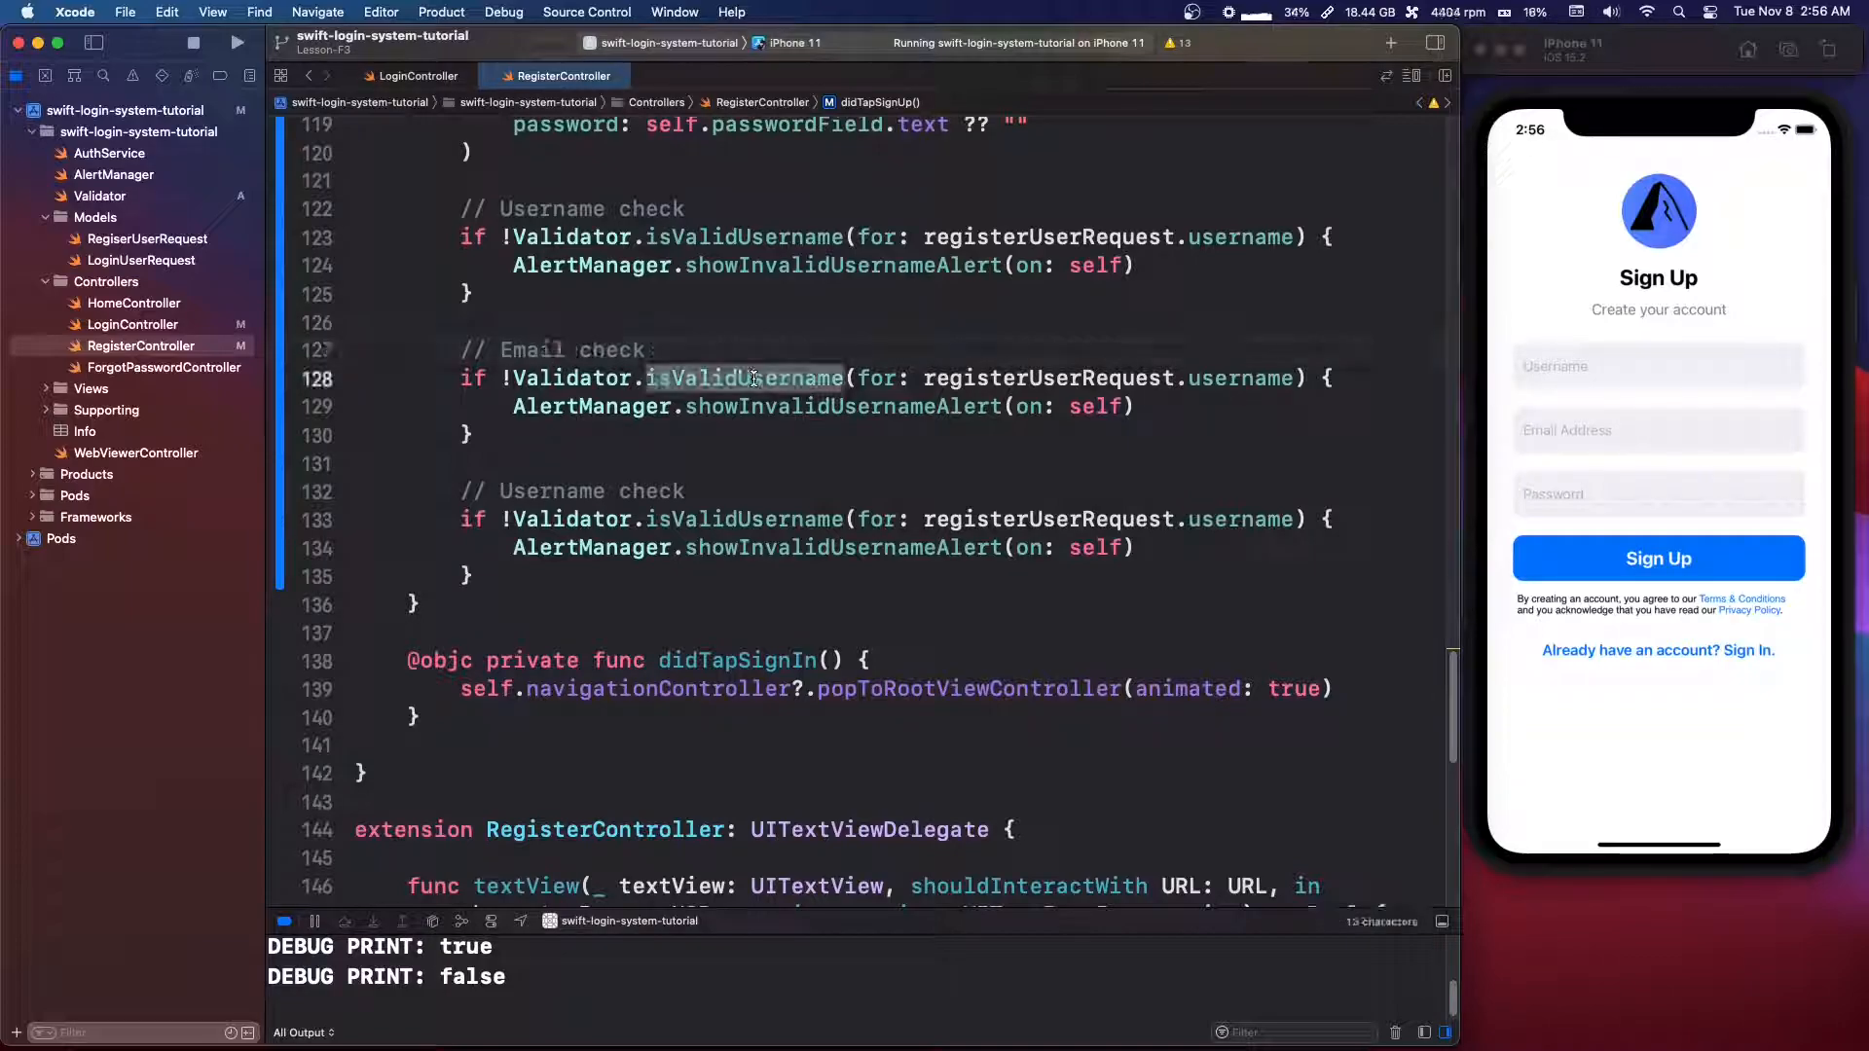
{"action": "type", "text": "isemail"}
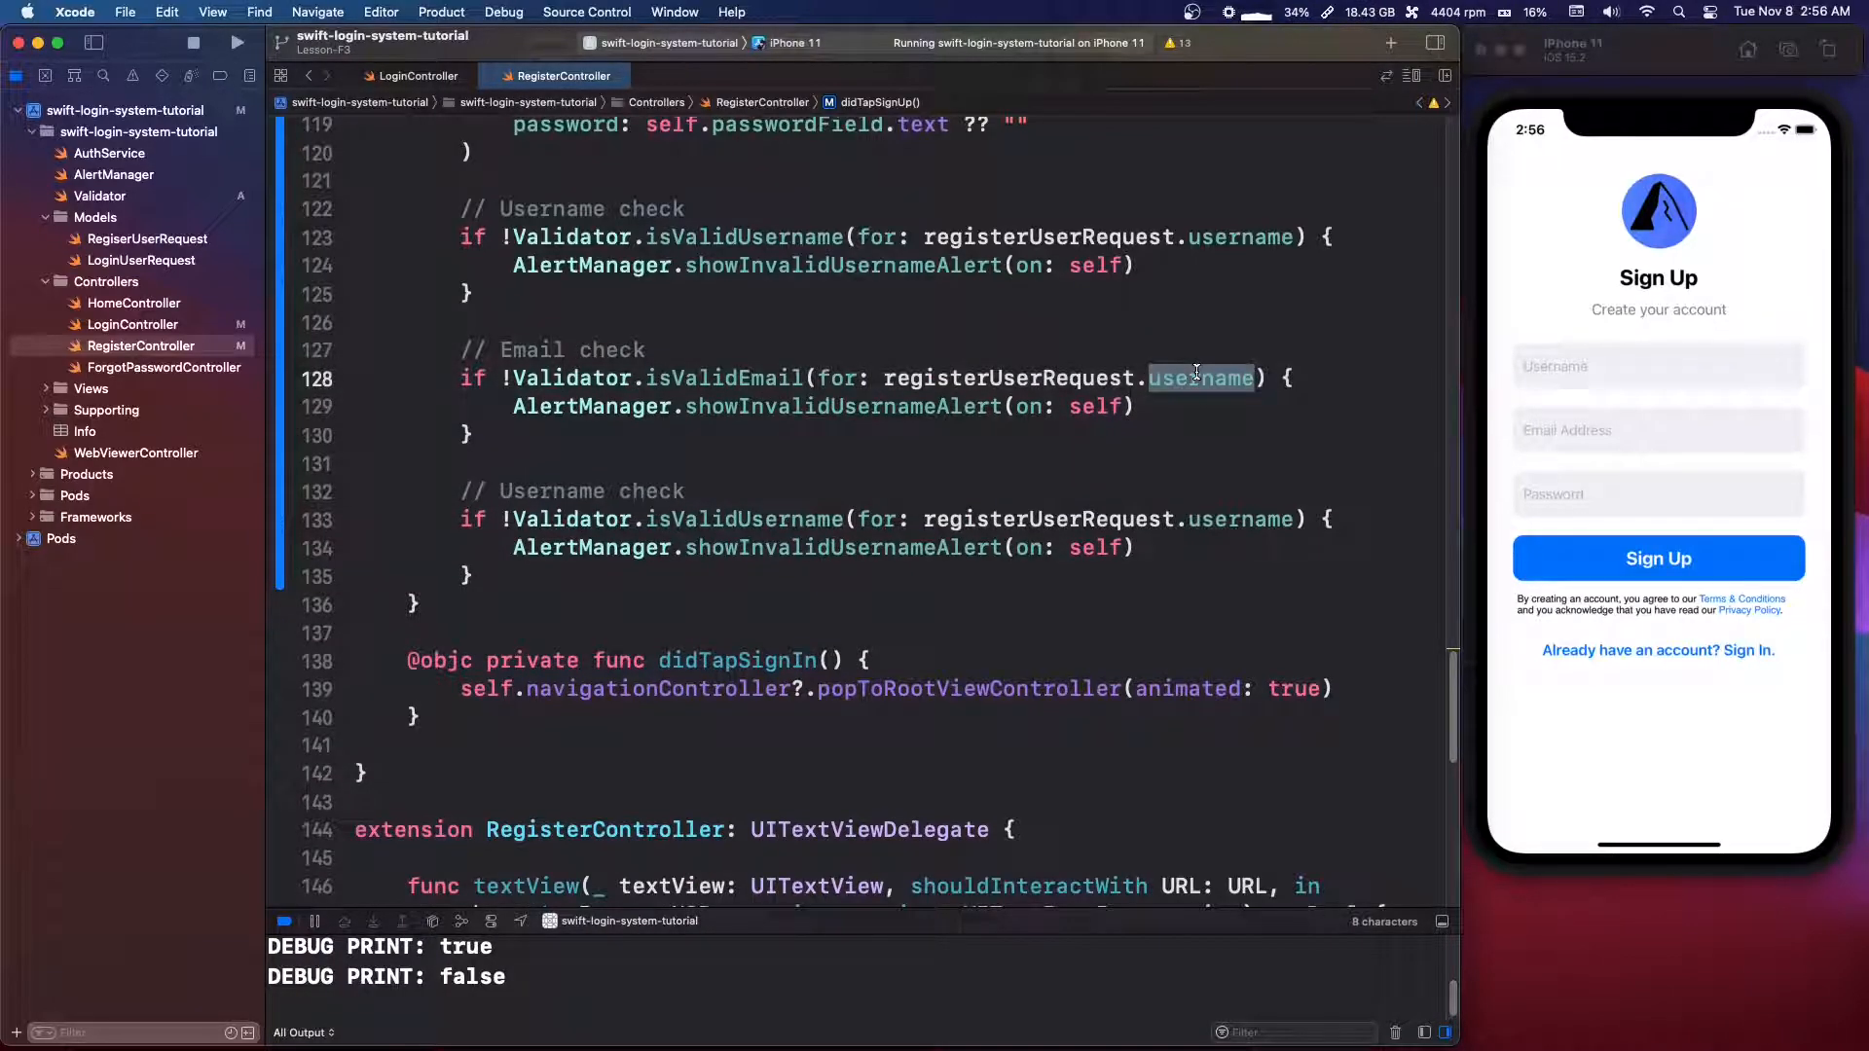
{"action": "type", "text": "showinvali"}
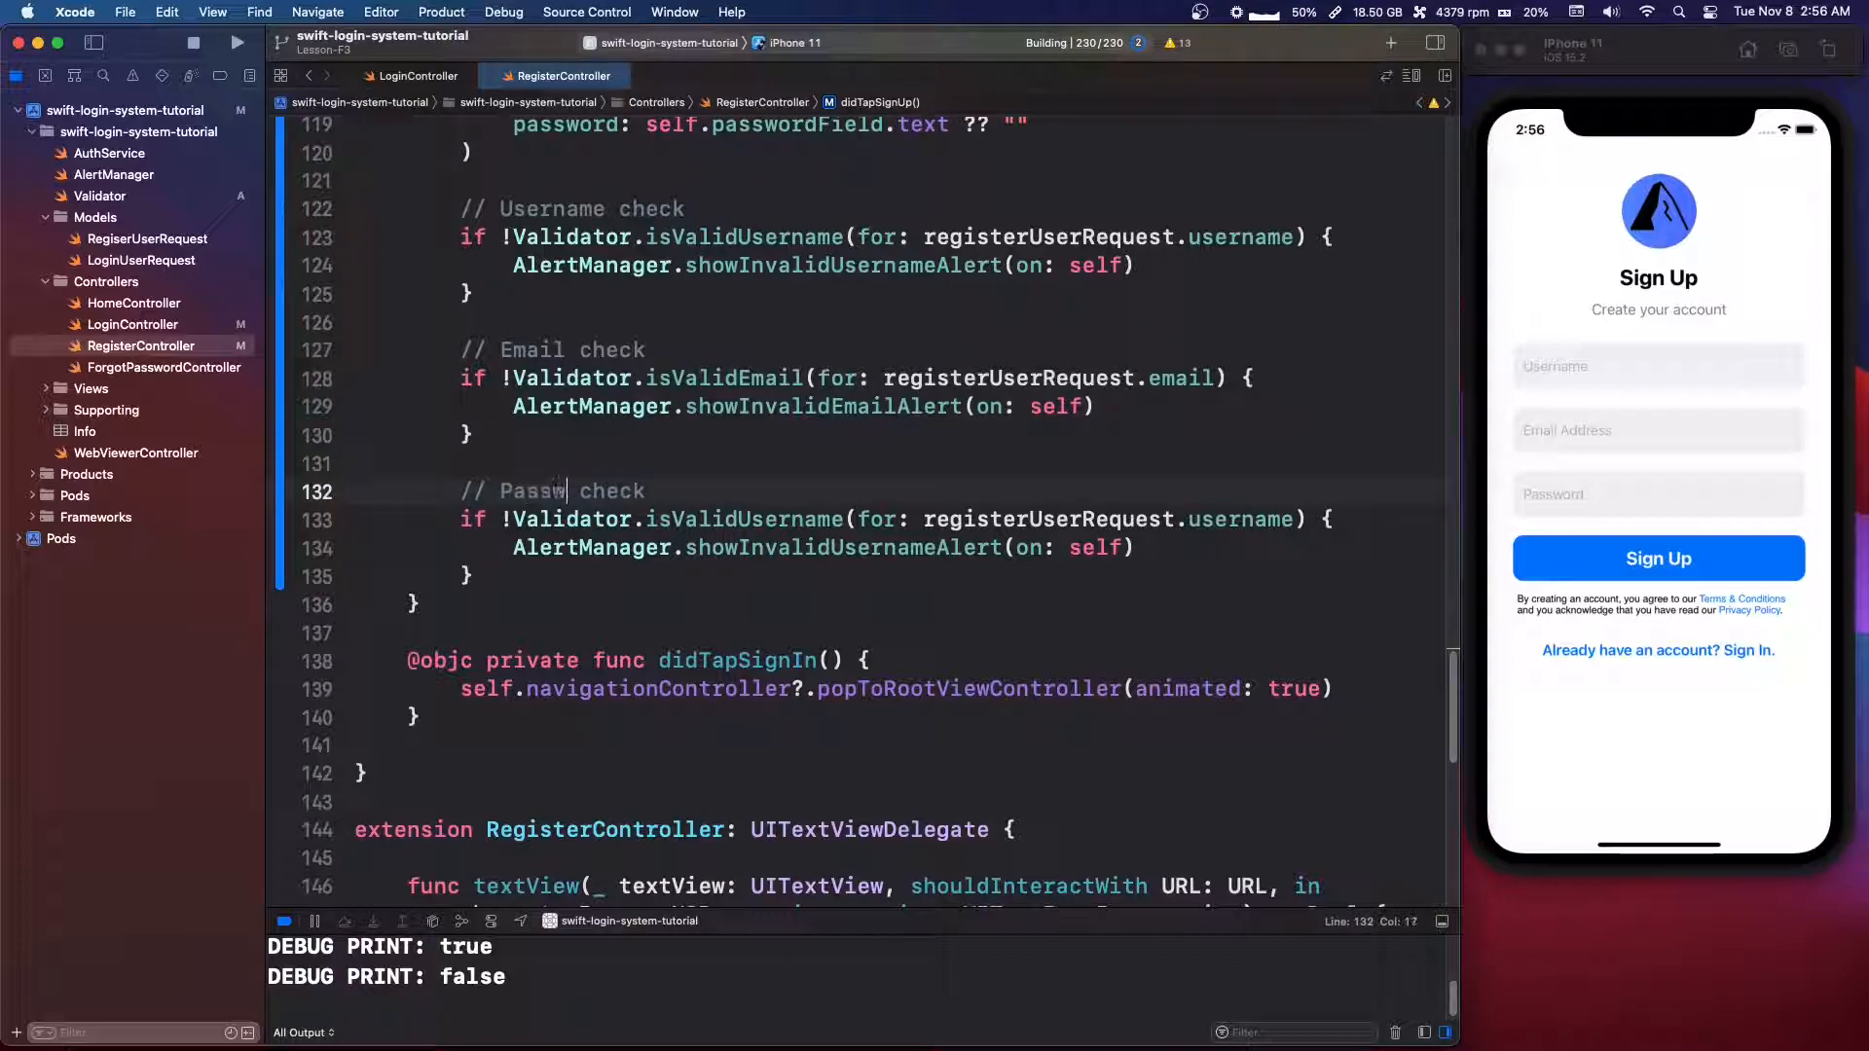
{"action": "type", "text": "ispassword"}
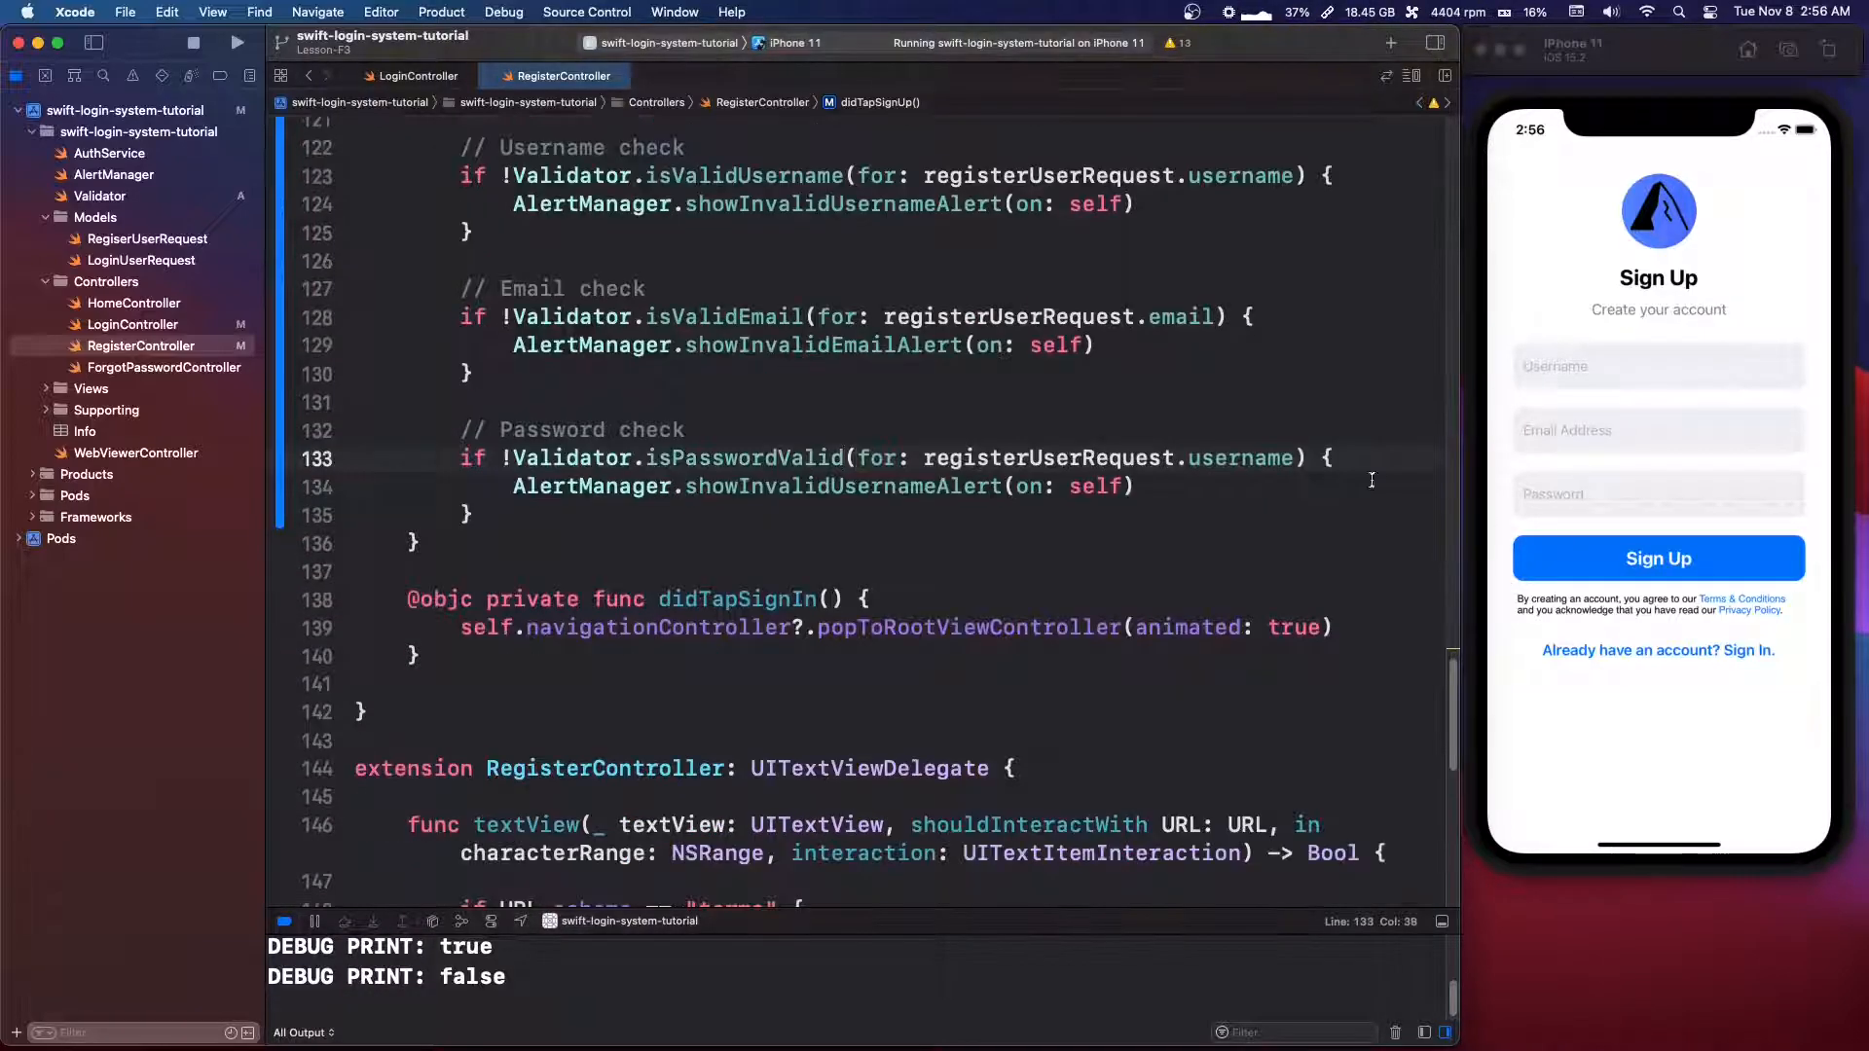
{"action": "type", "text": "password"}
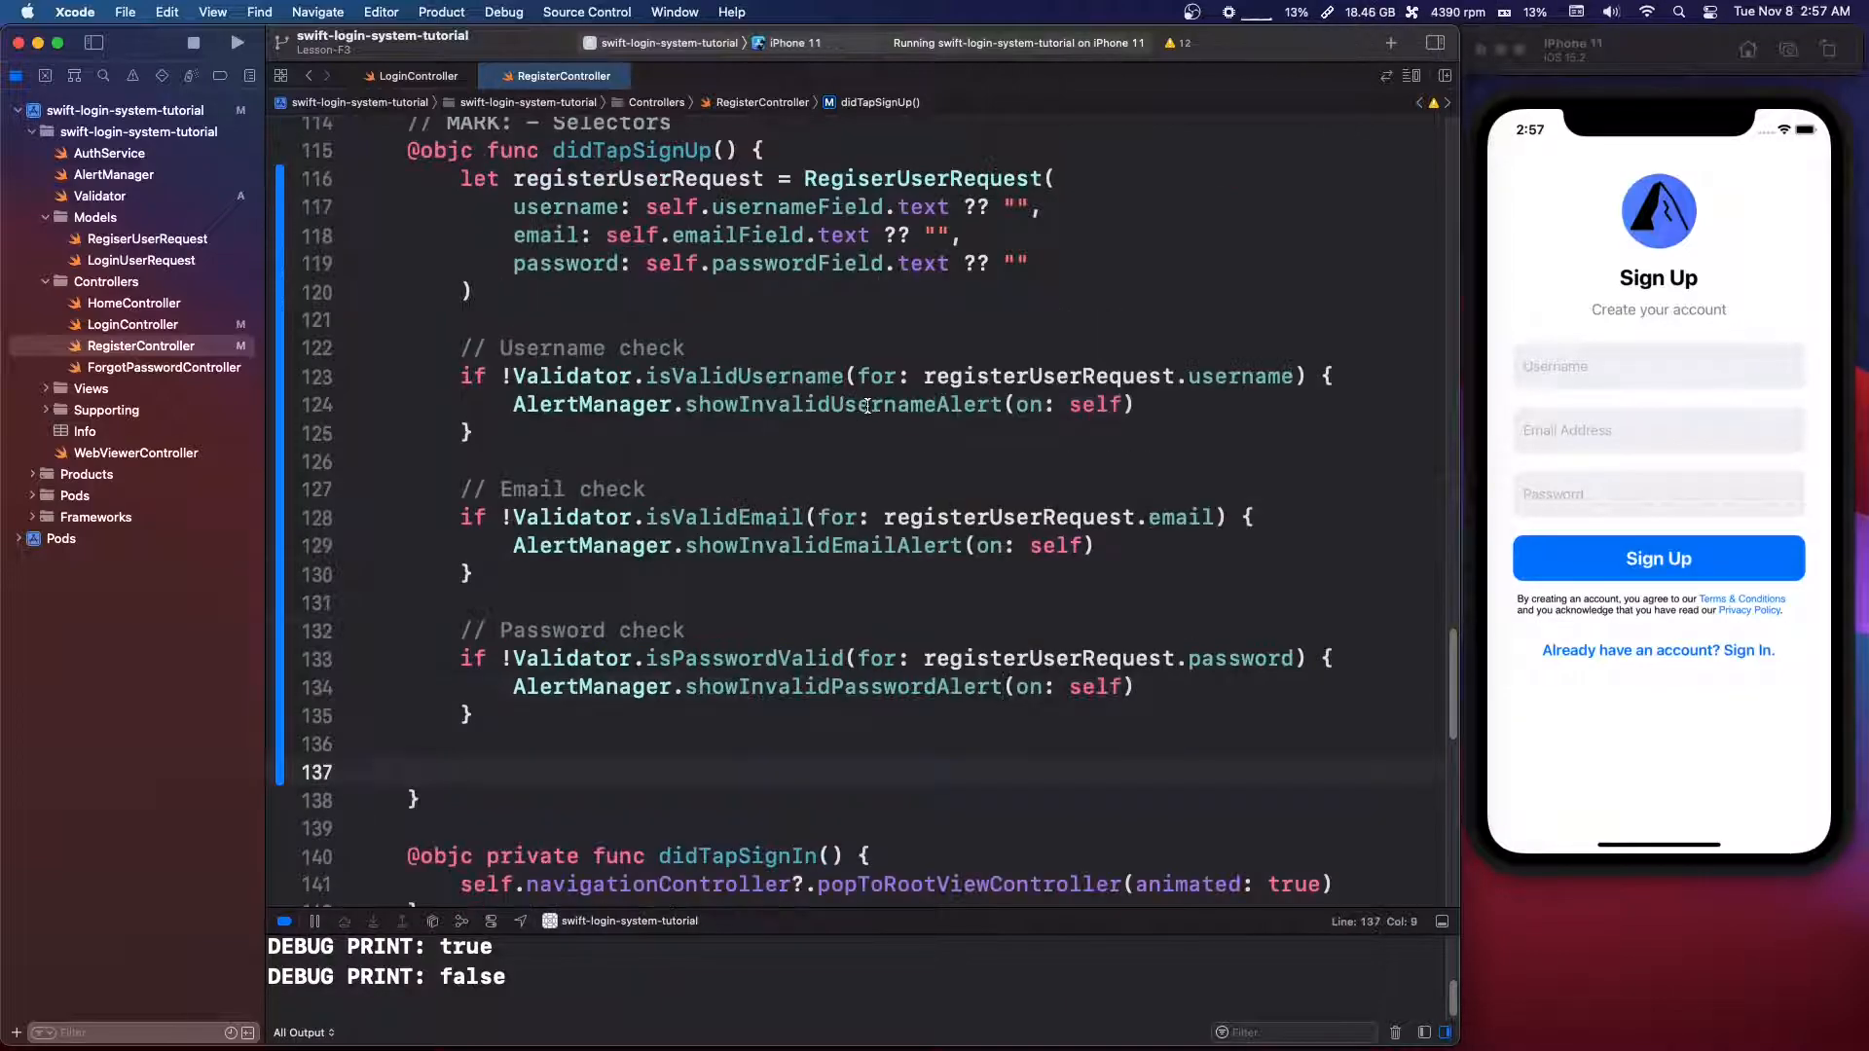
{"action": "scroll", "scroll_direction": "down", "scroll_amount": 3}
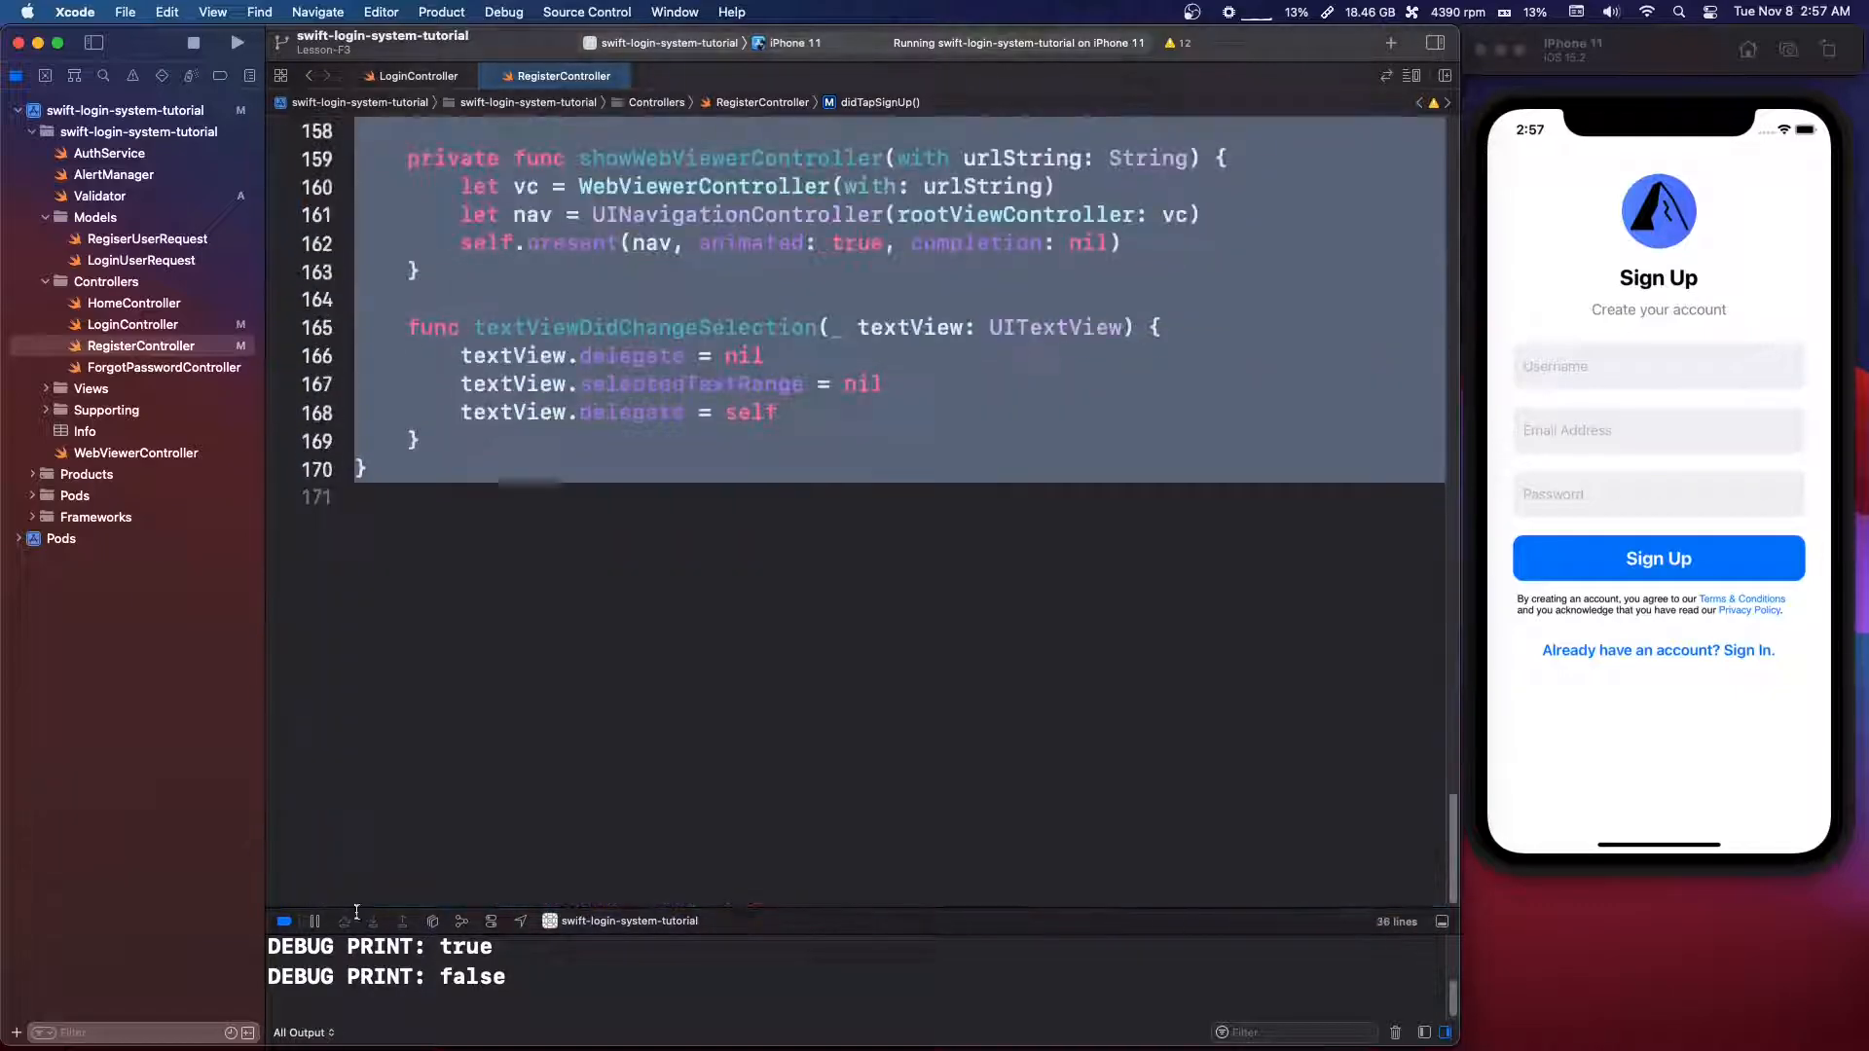
{"action": "scroll", "scroll_direction": "up", "scroll_amount": 3}
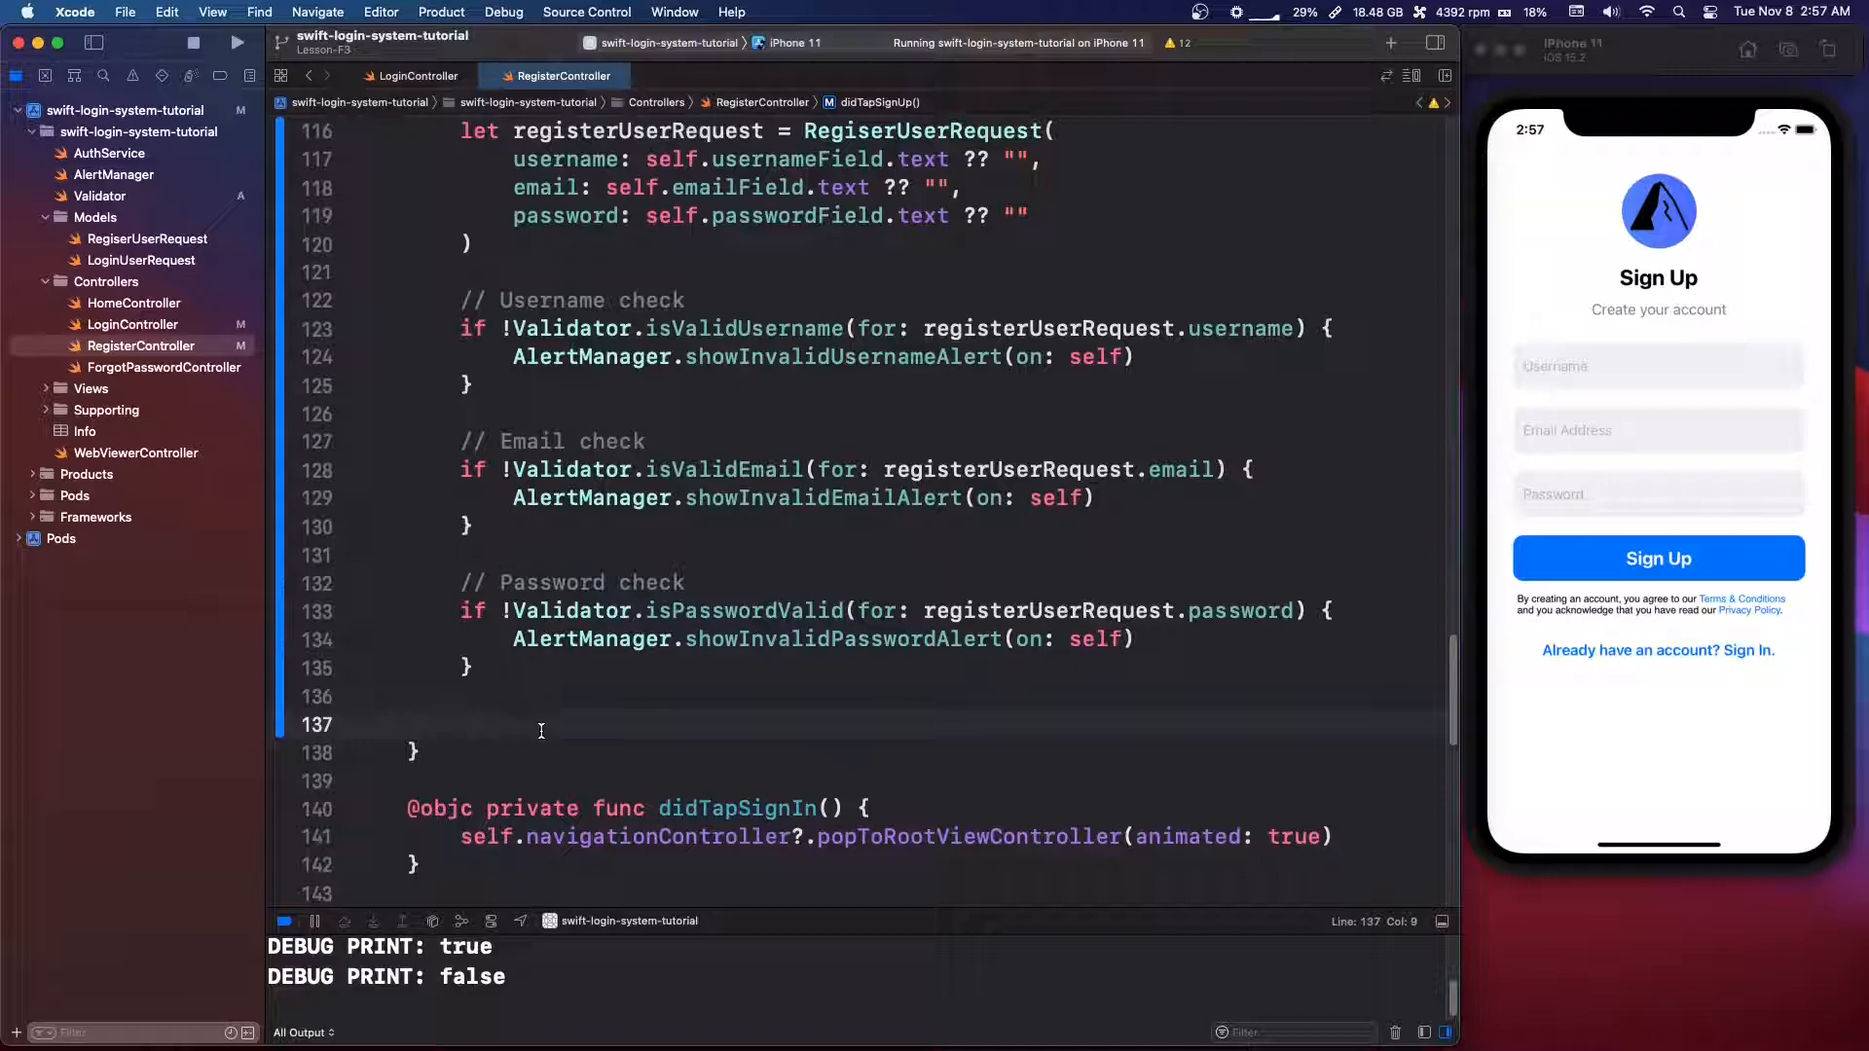
{"action": "scroll", "scroll_direction": "up", "scroll_amount": 3}
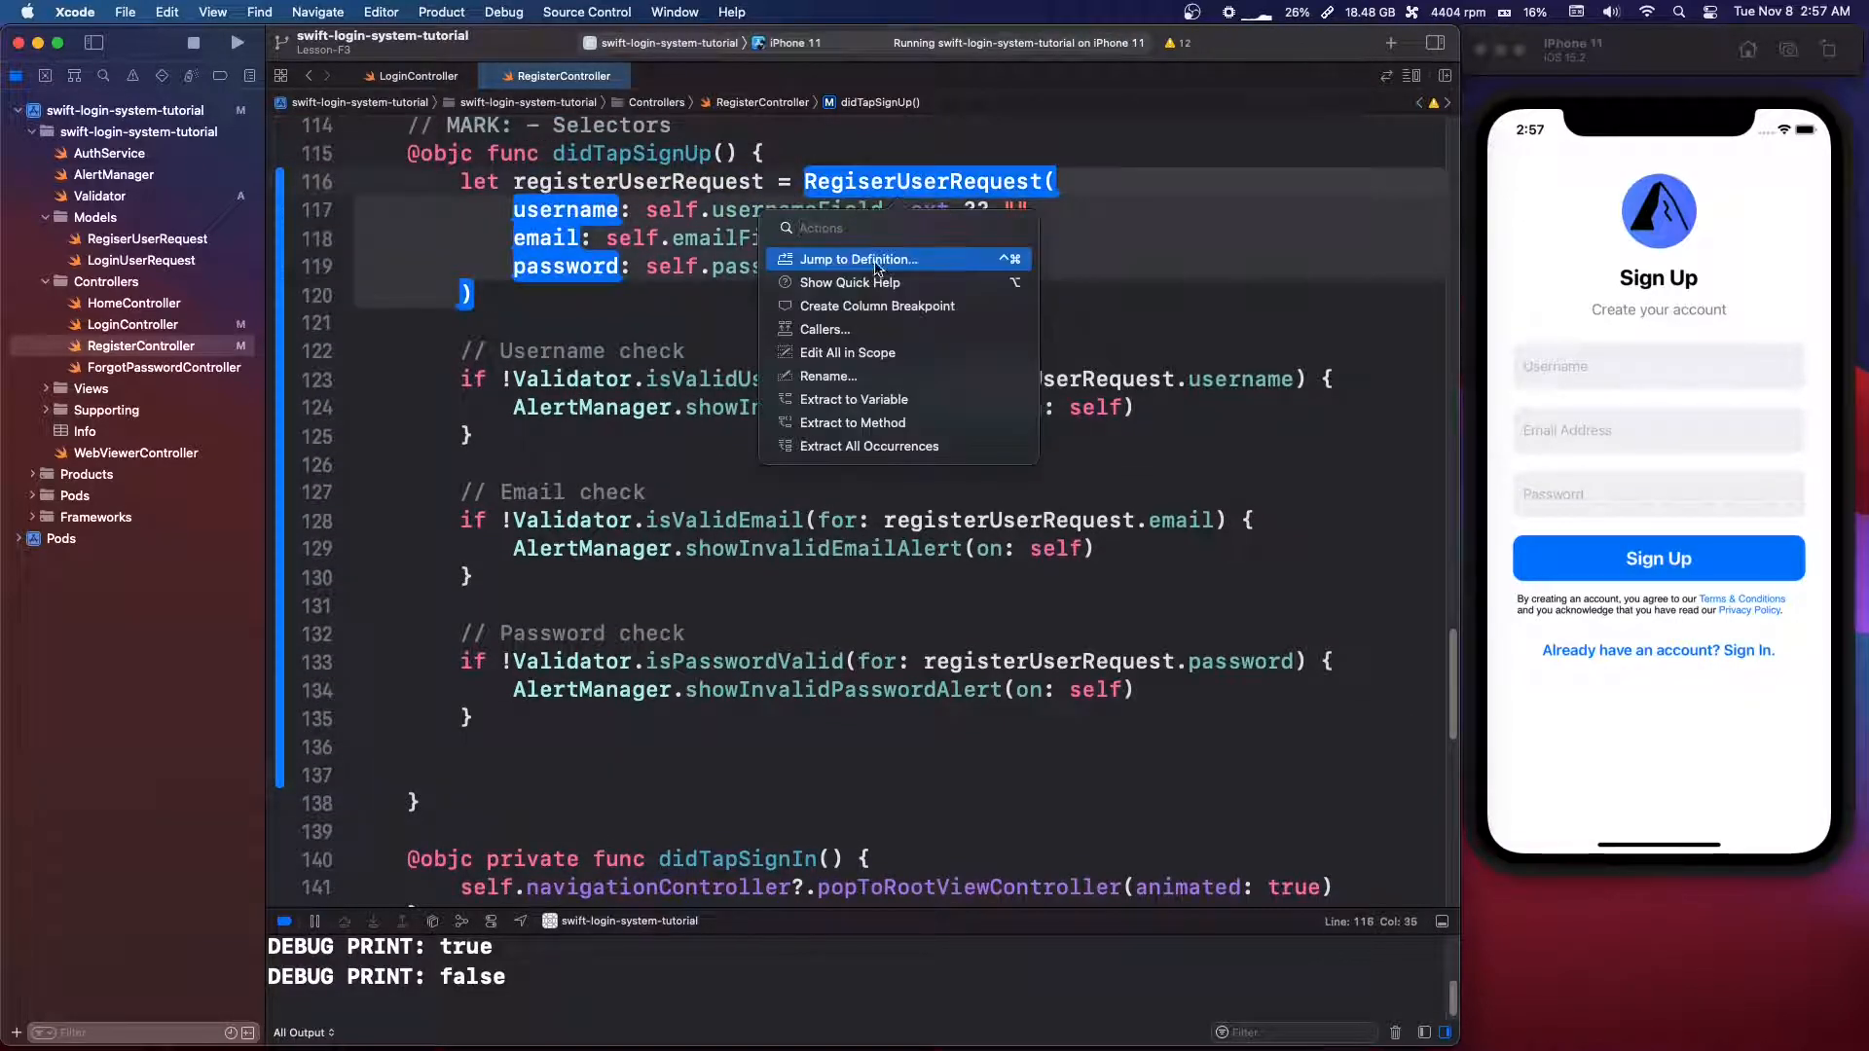
{"action": "left_click", "coordinate": [858, 259]}
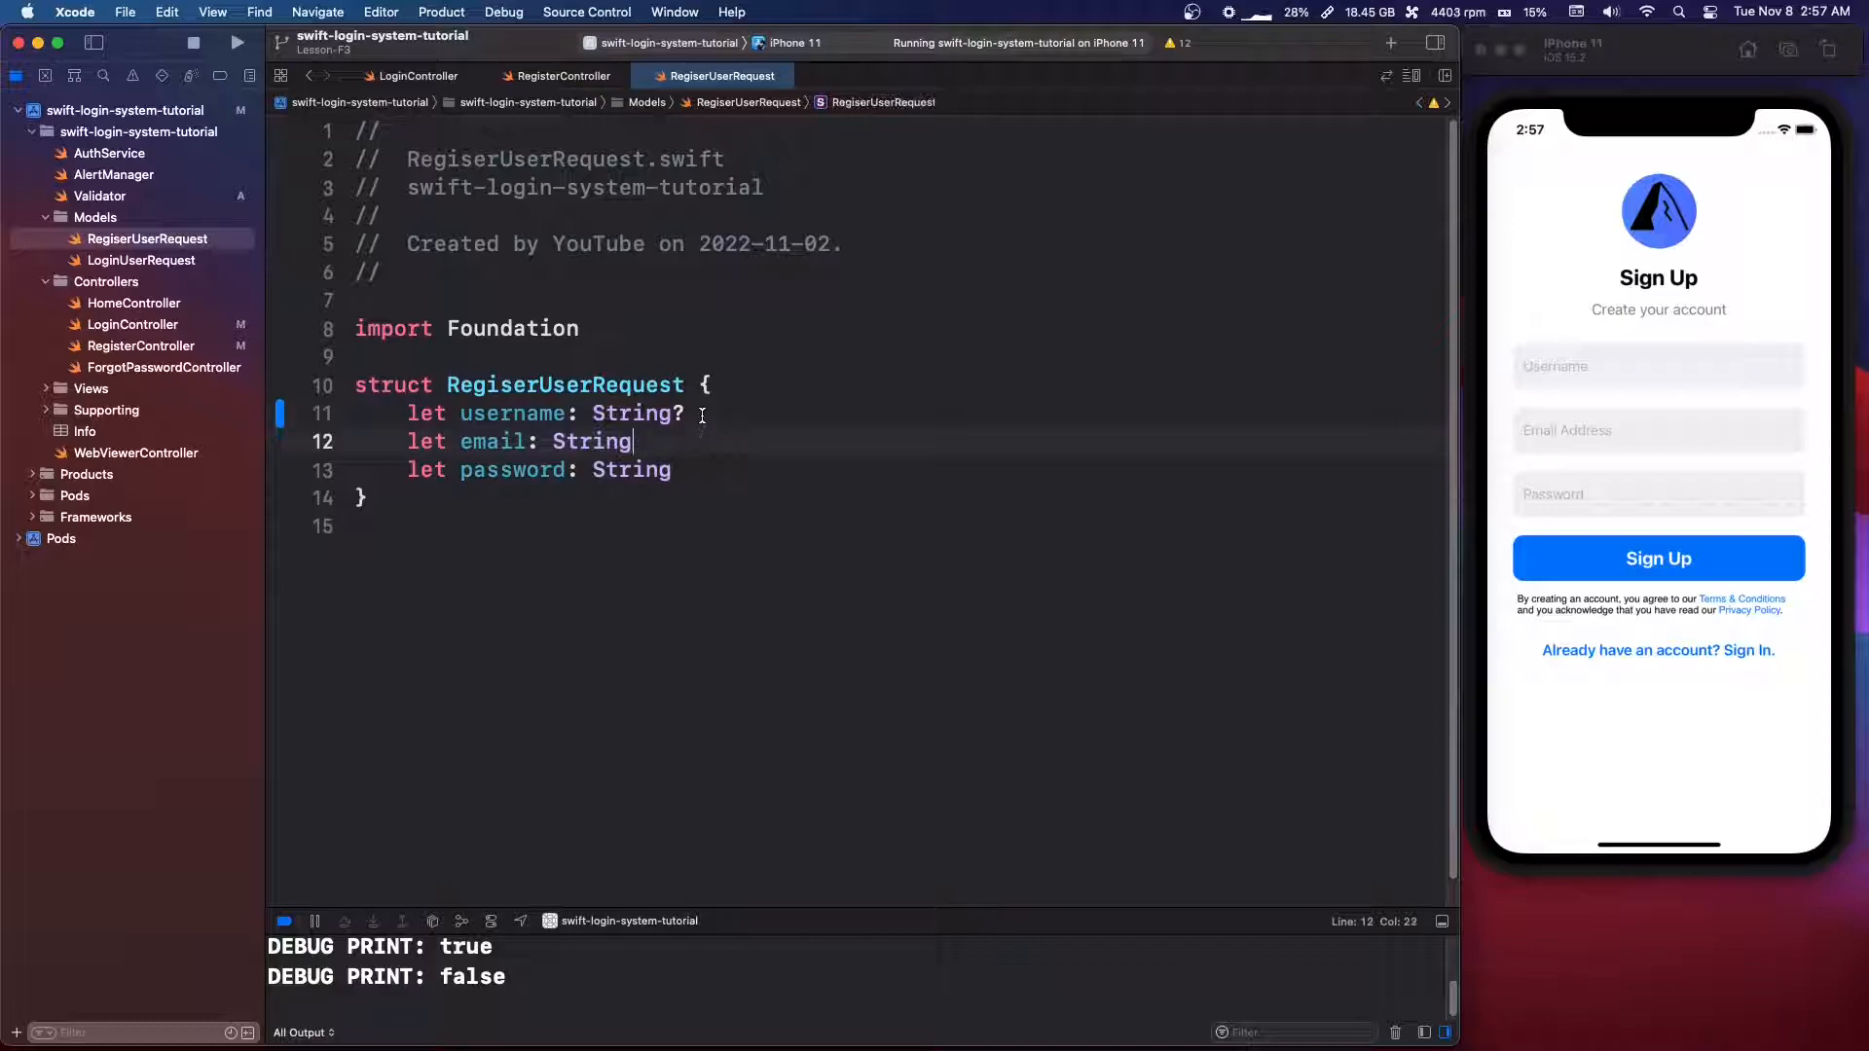
{"action": "left_click", "coordinate": [555, 76]}
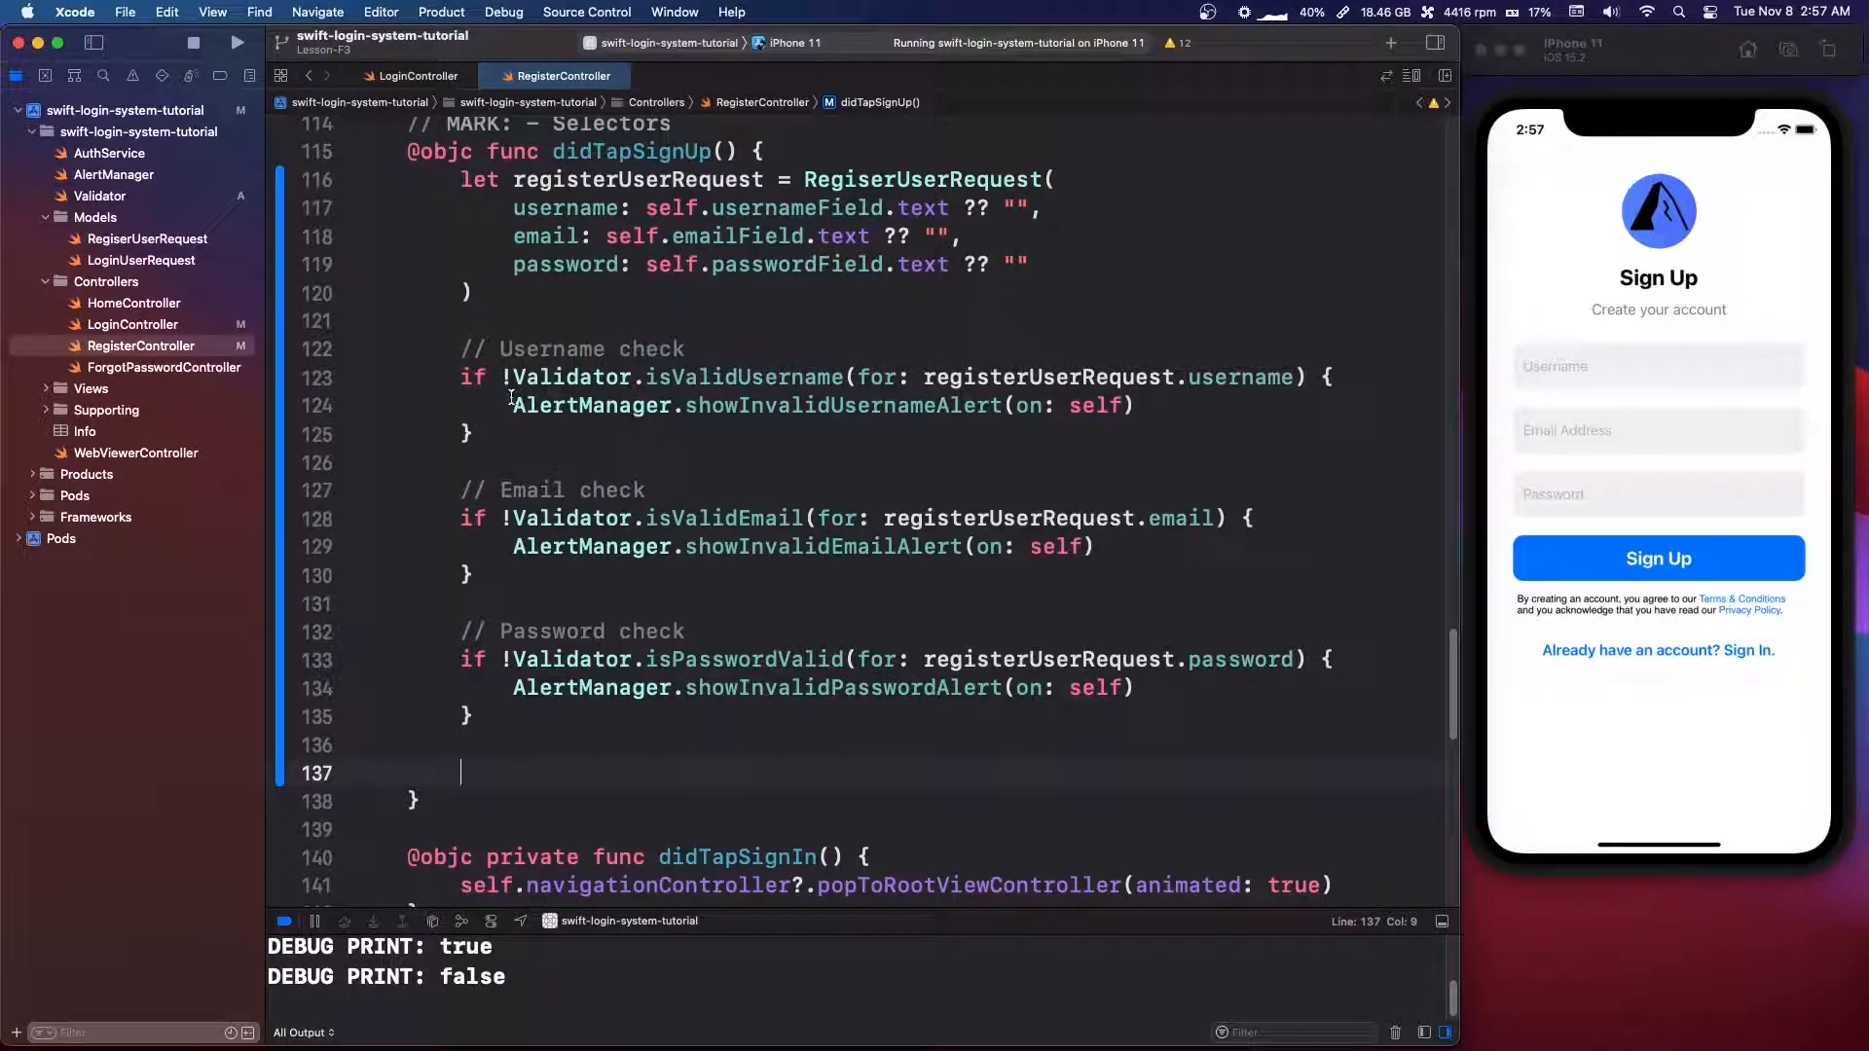
{"action": "double_click", "coordinate": [752, 405]}
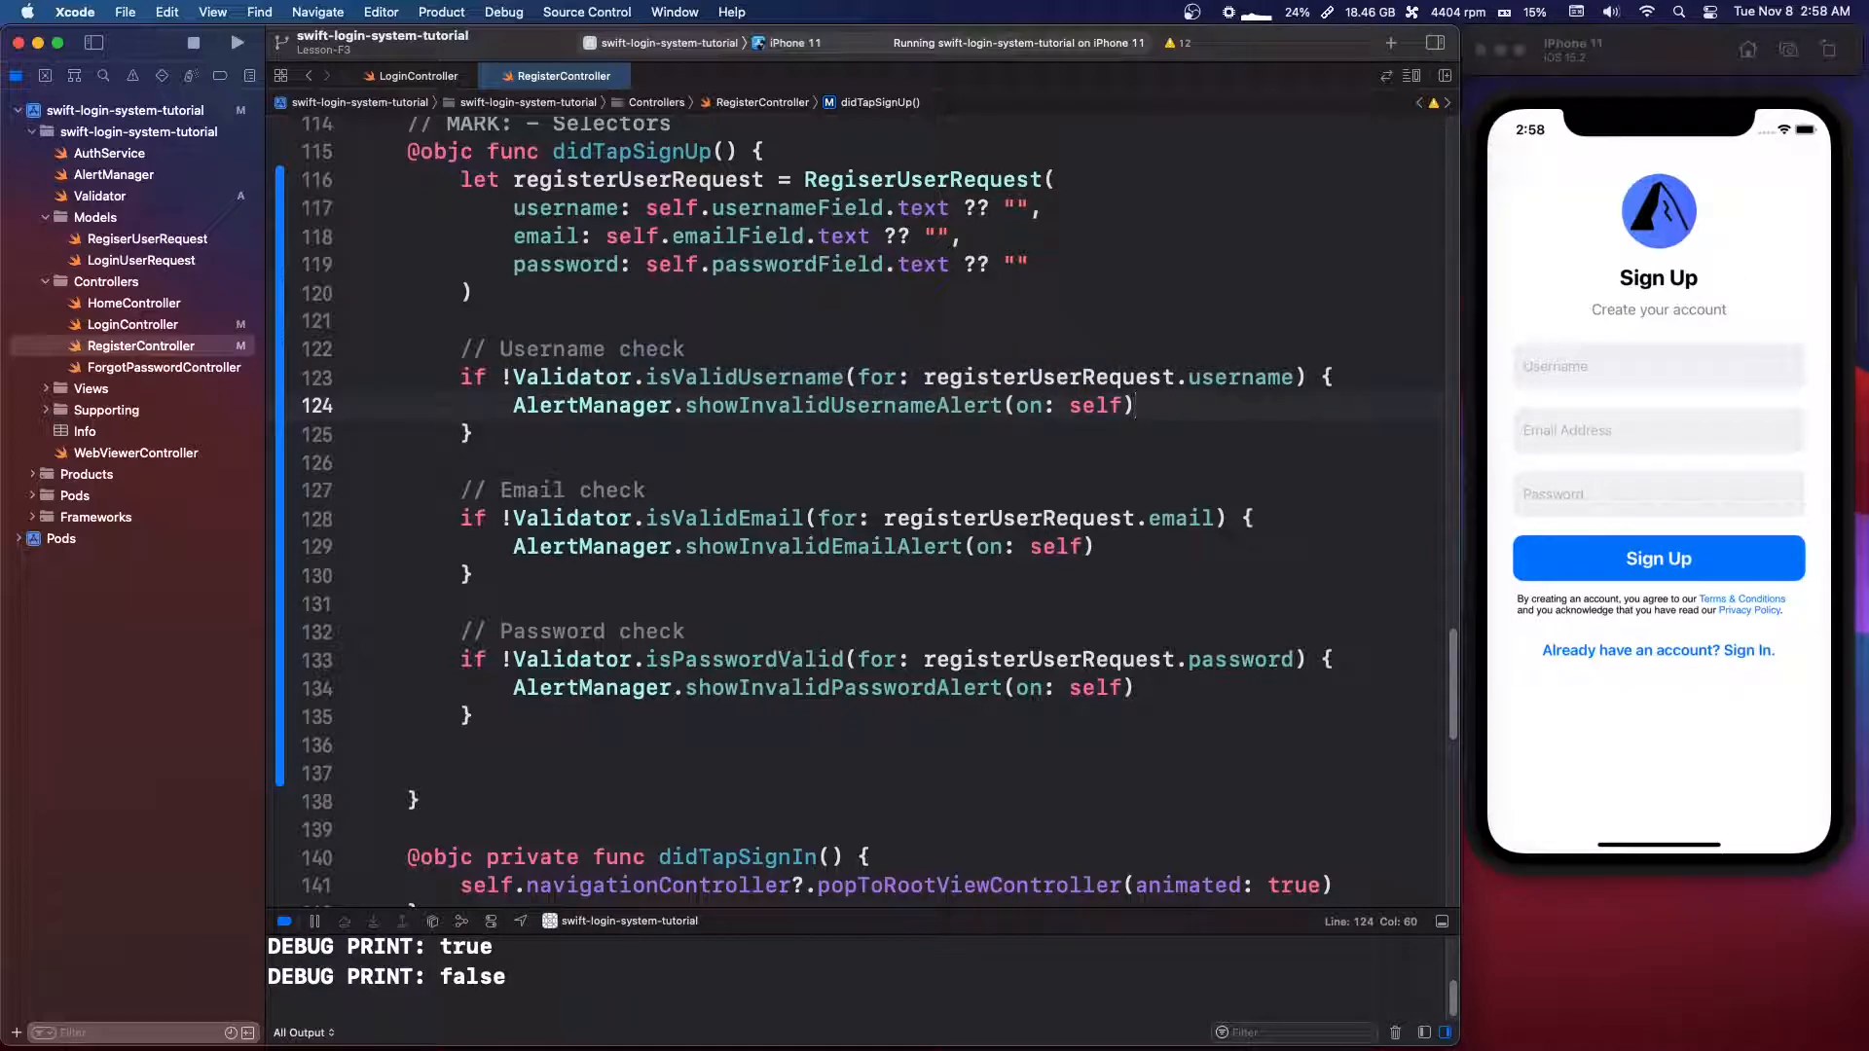
Add return after each of the three alert calls and print(registerUserRequest) after the checks.
{"action": "type", "text": "re"}
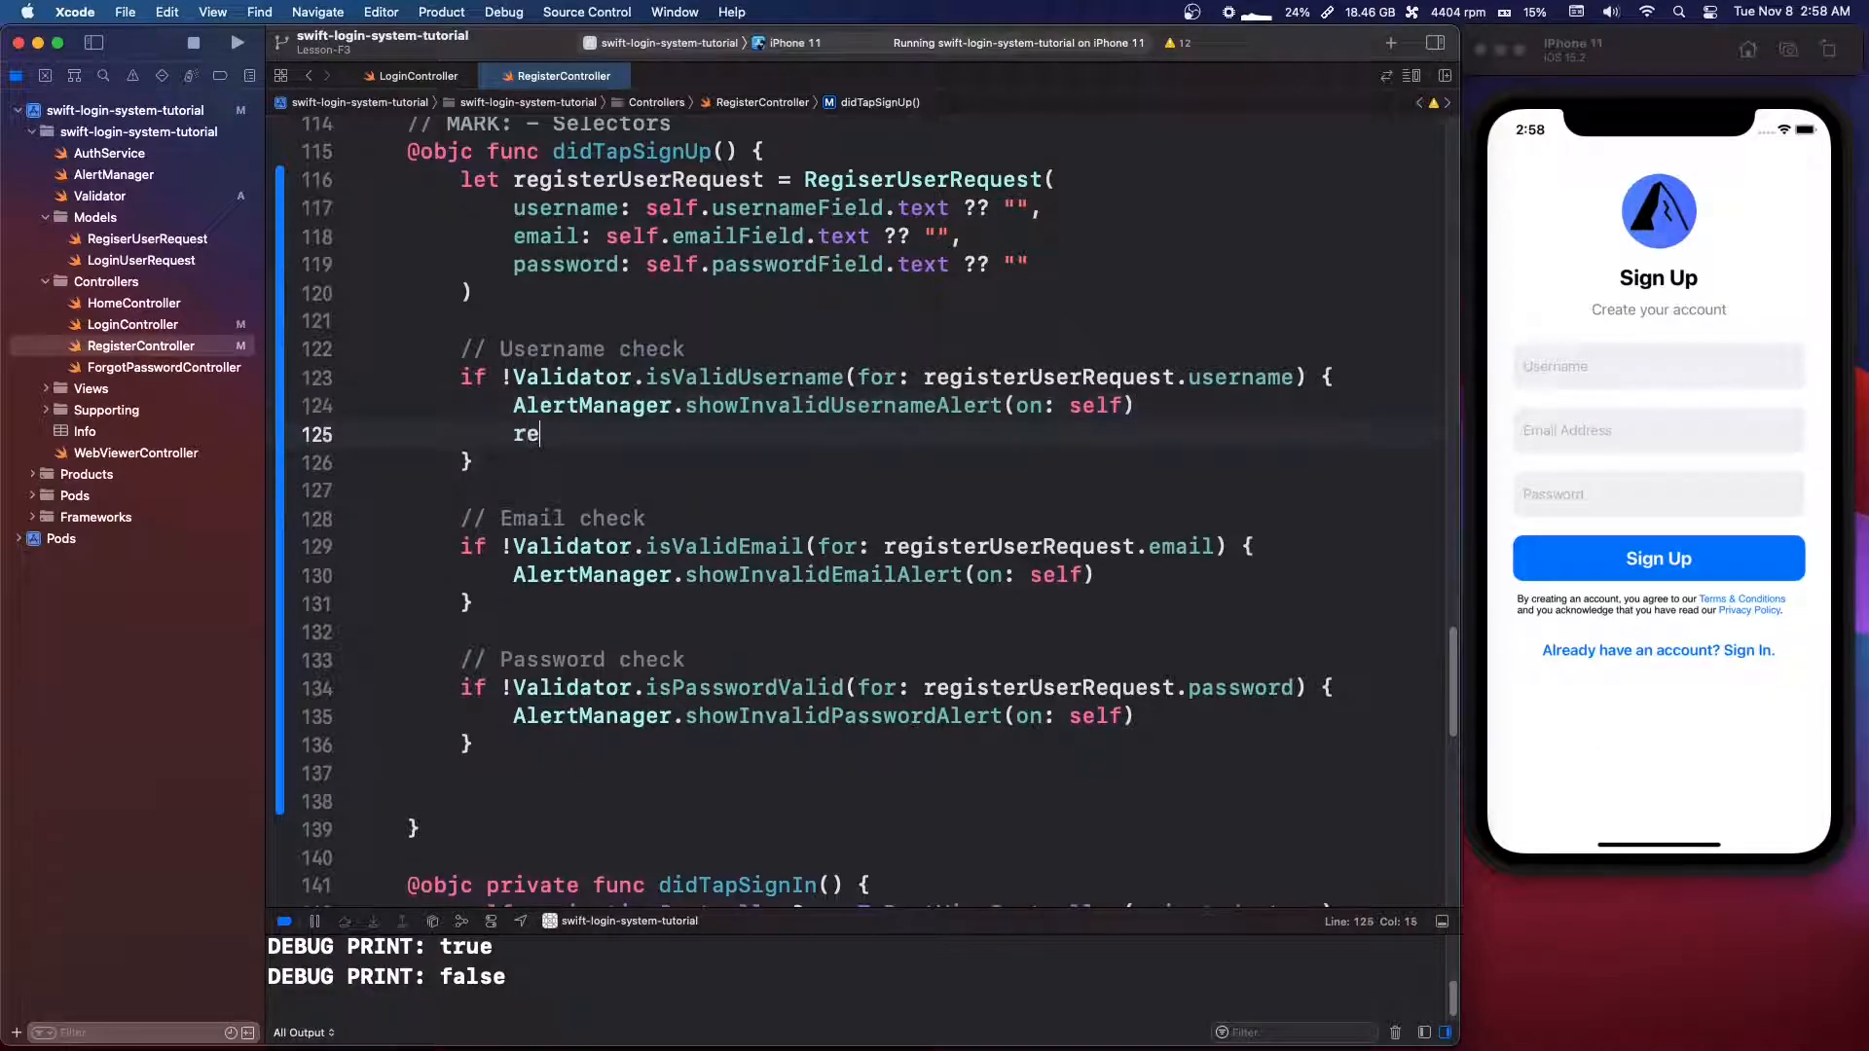
{"action": "type", "text": "turn"}
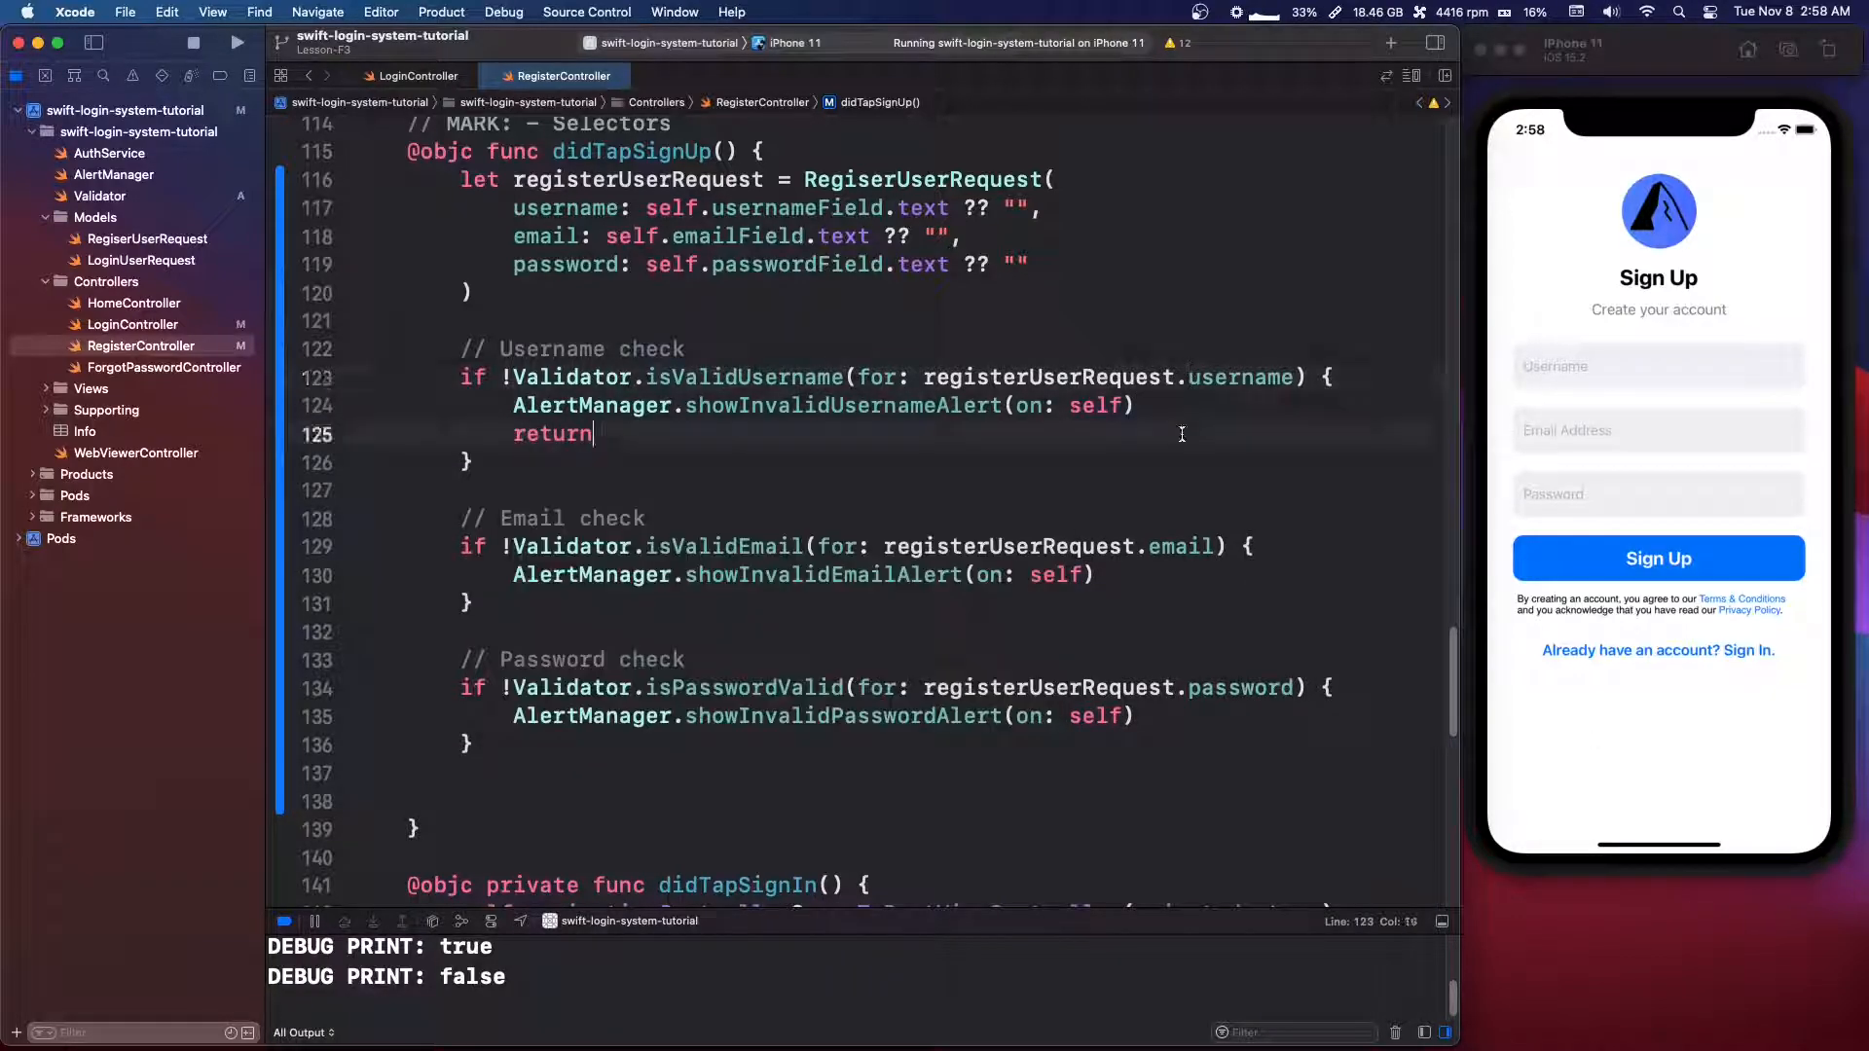
{"action": "type", "text": "return"}
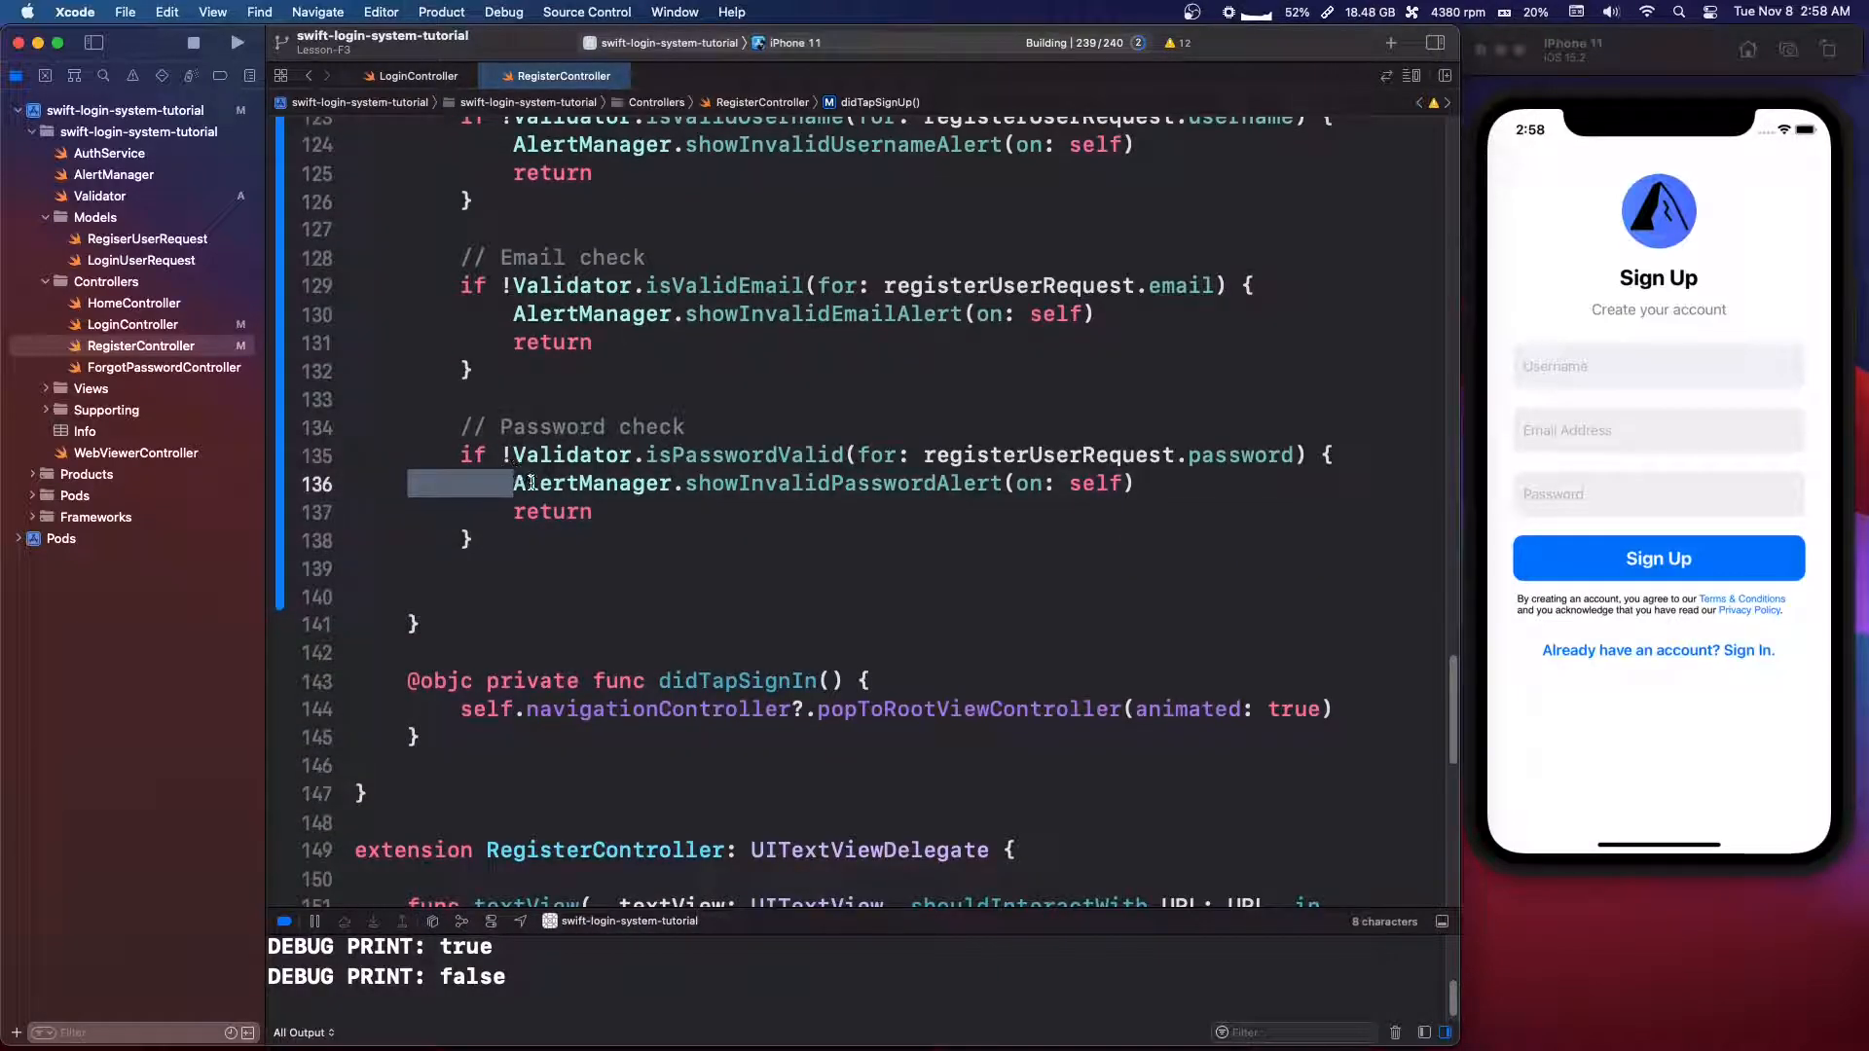
{"action": "left_click", "coordinate": [521, 598]}
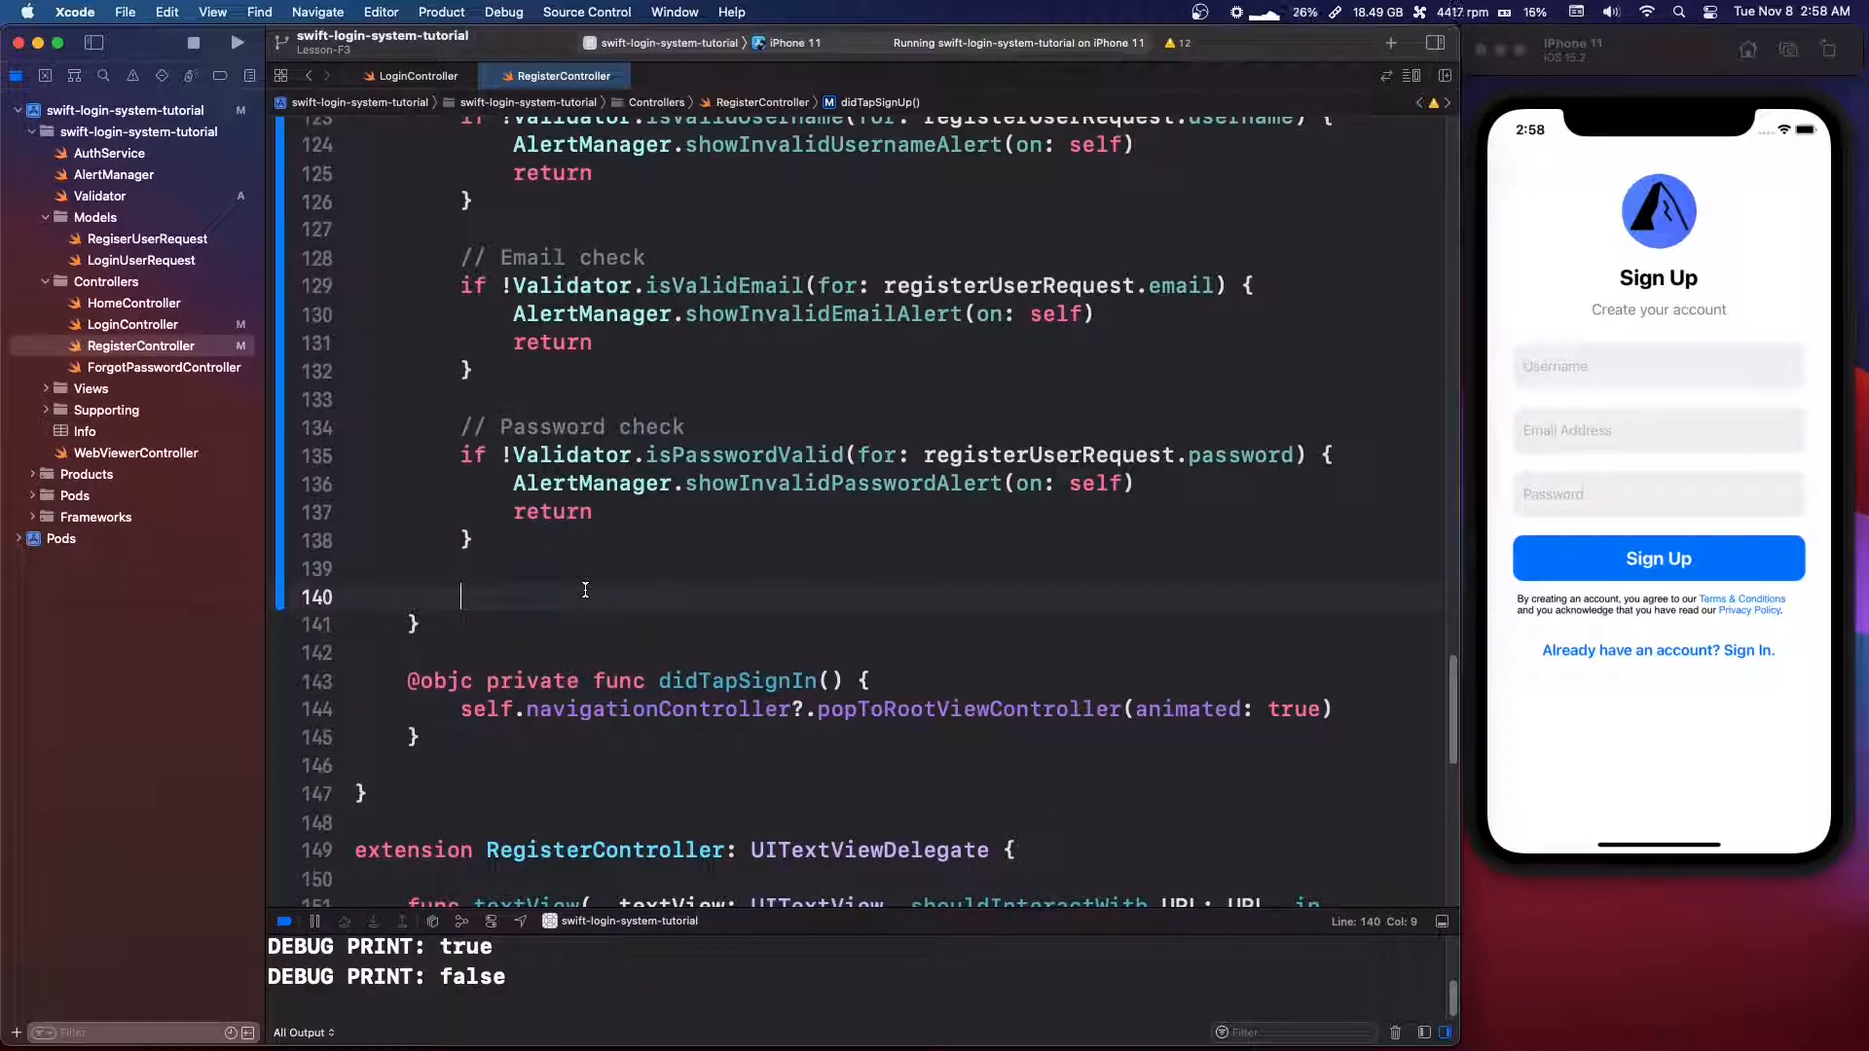
{"action": "type", "text": "print(registerUserRequest"}
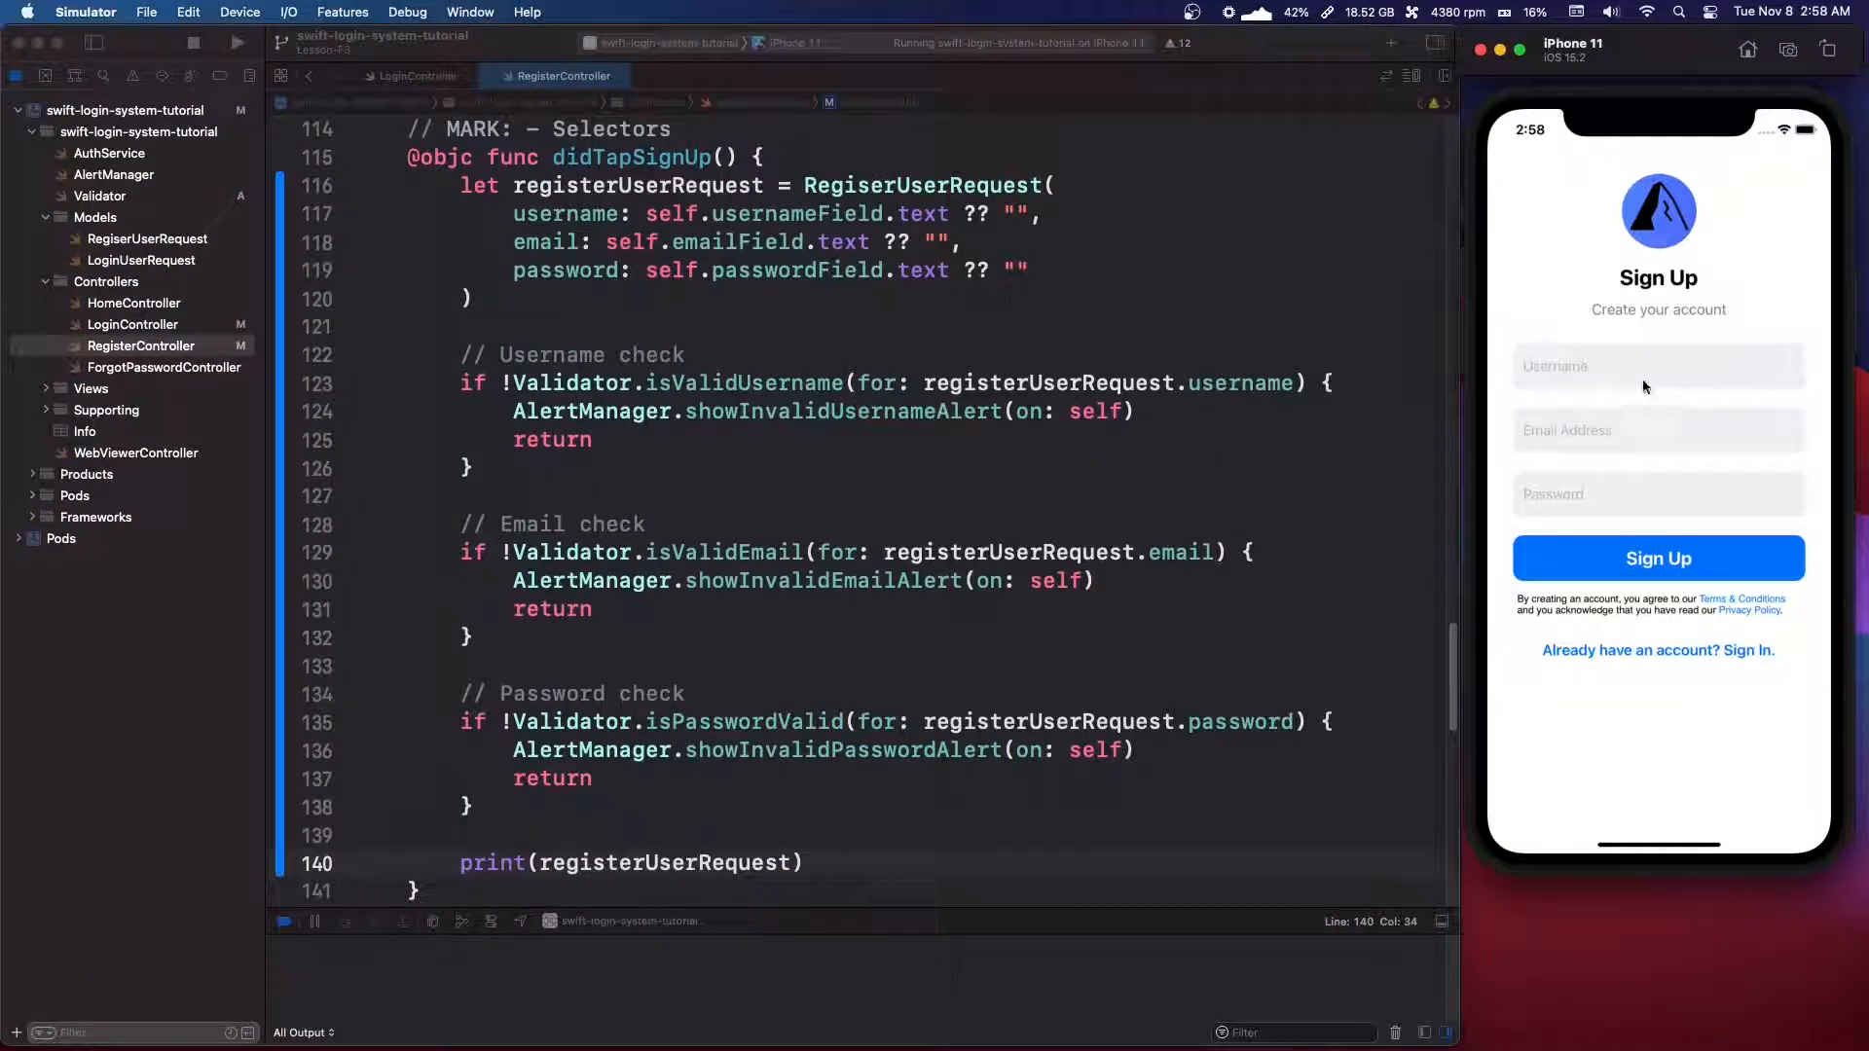
Submit Sign Up with a too-short username, missing email and a symbol in the username, dismissing each alert.
{"action": "type", "text": "as"}
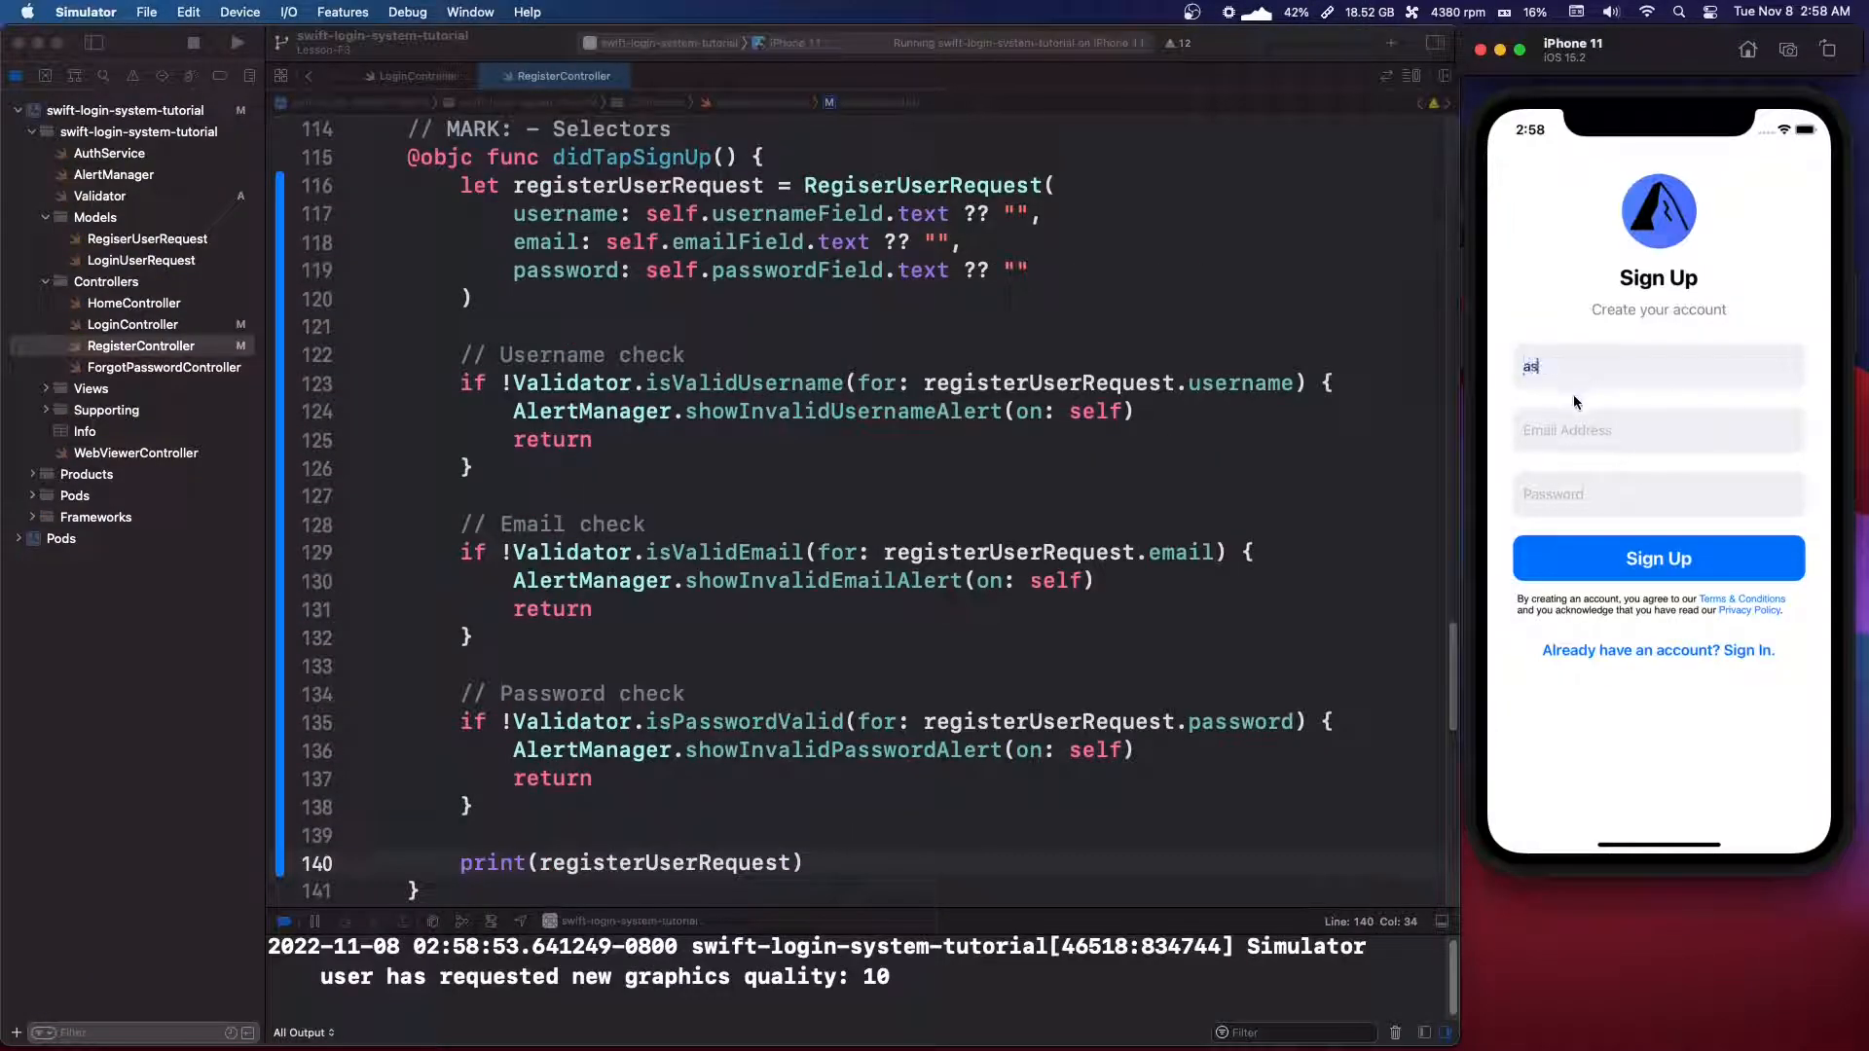
{"action": "left_click", "coordinate": [1657, 558]}
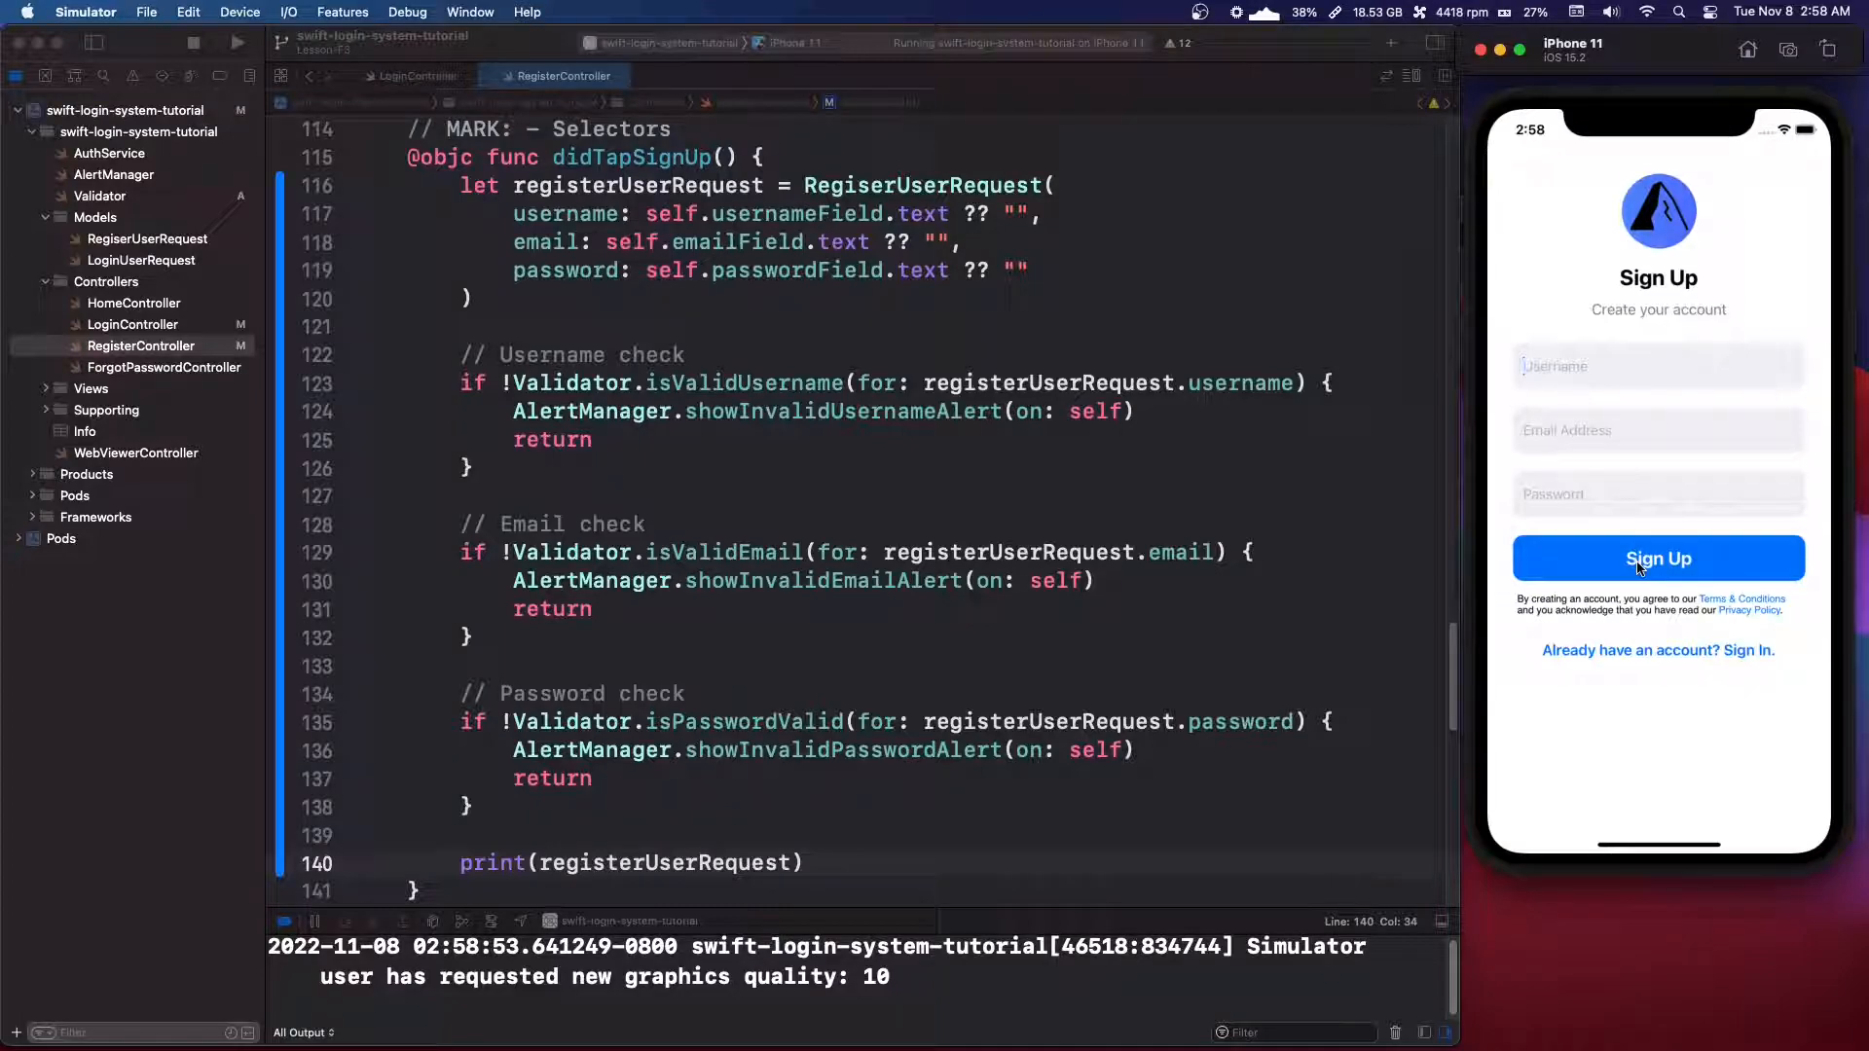
{"action": "type", "text": "asdf"}
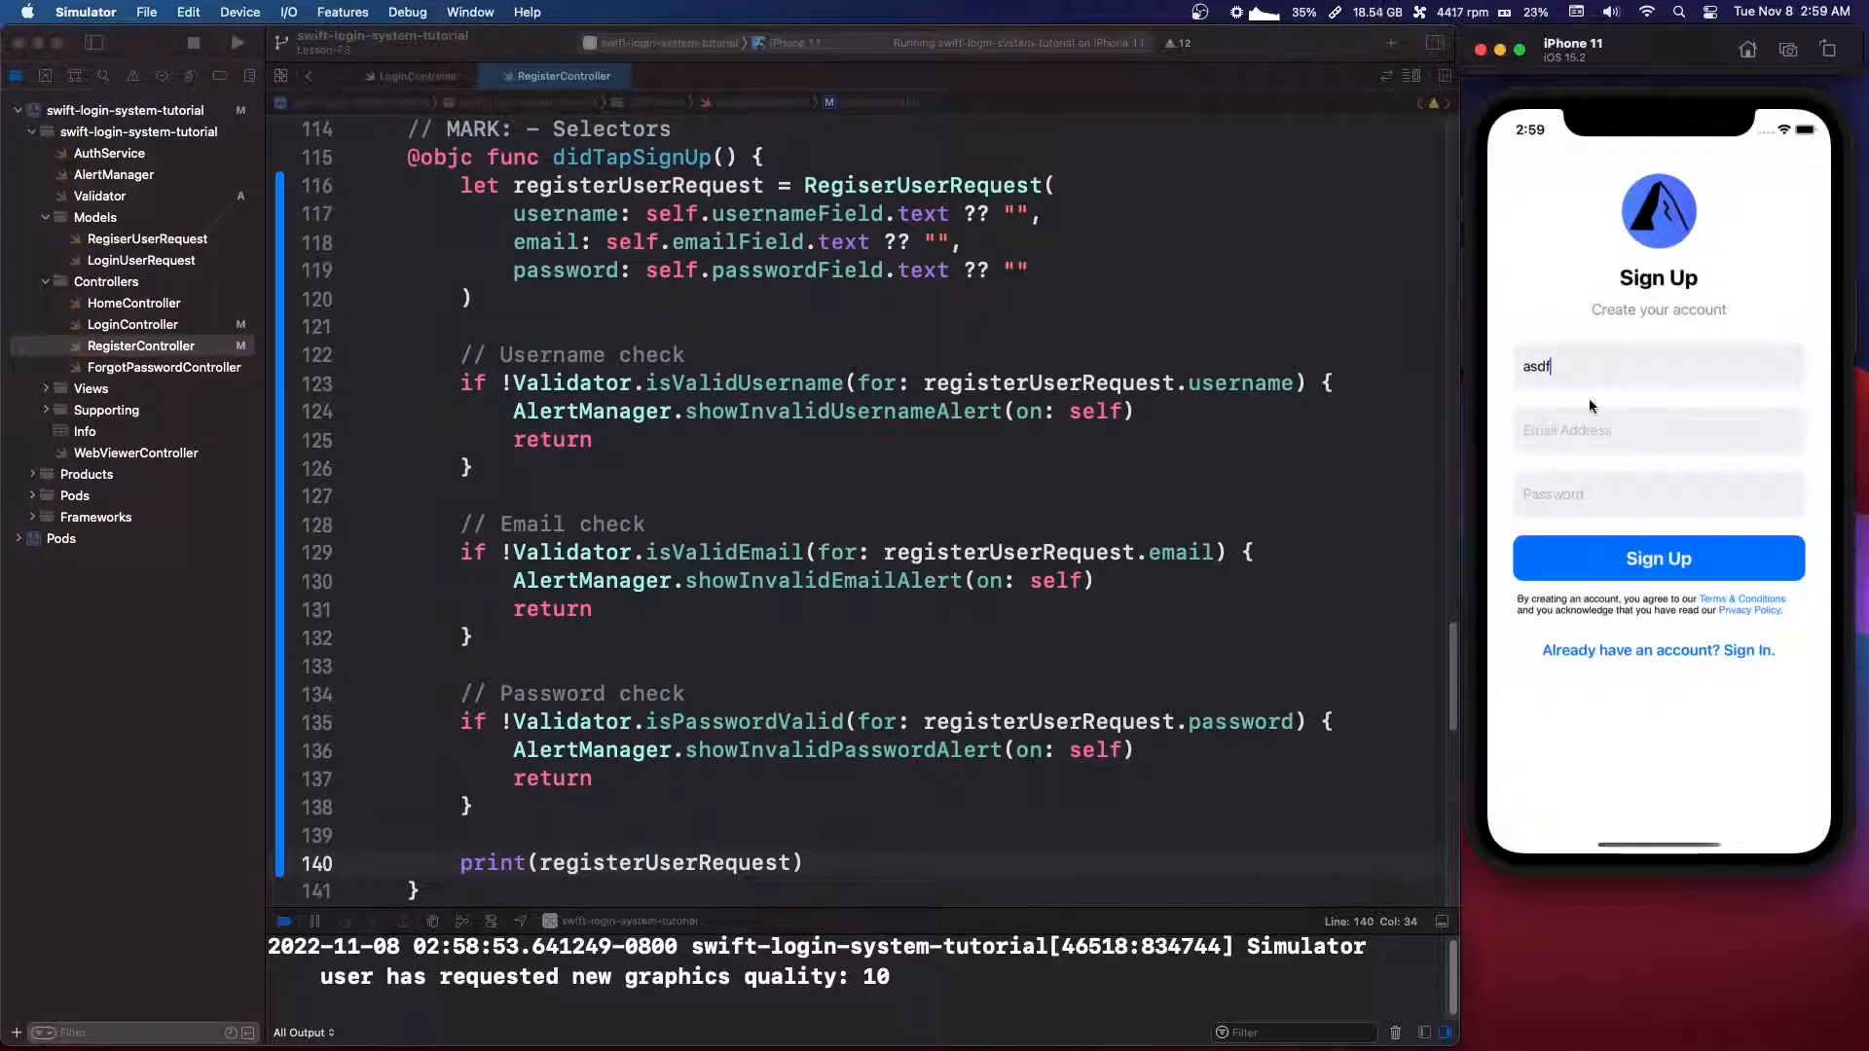
{"action": "left_click", "coordinate": [1655, 559]}
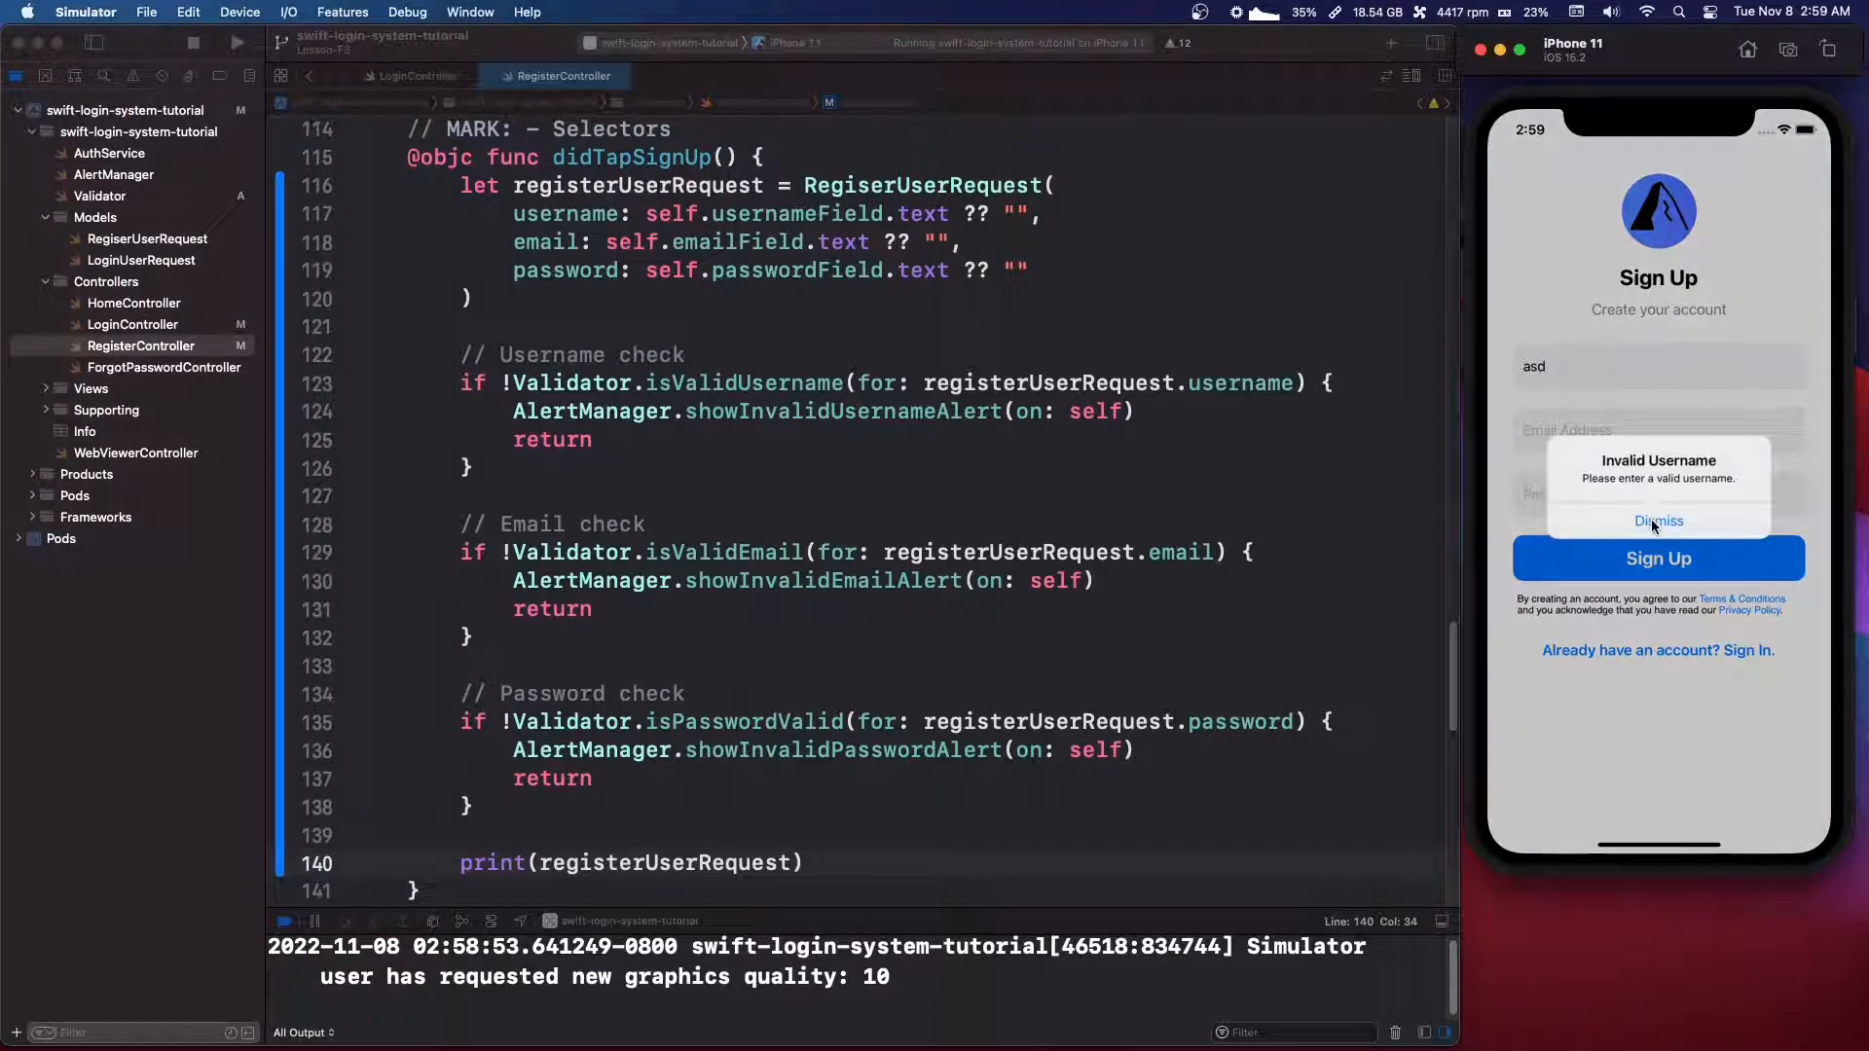
{"action": "left_click", "coordinate": [1659, 521]}
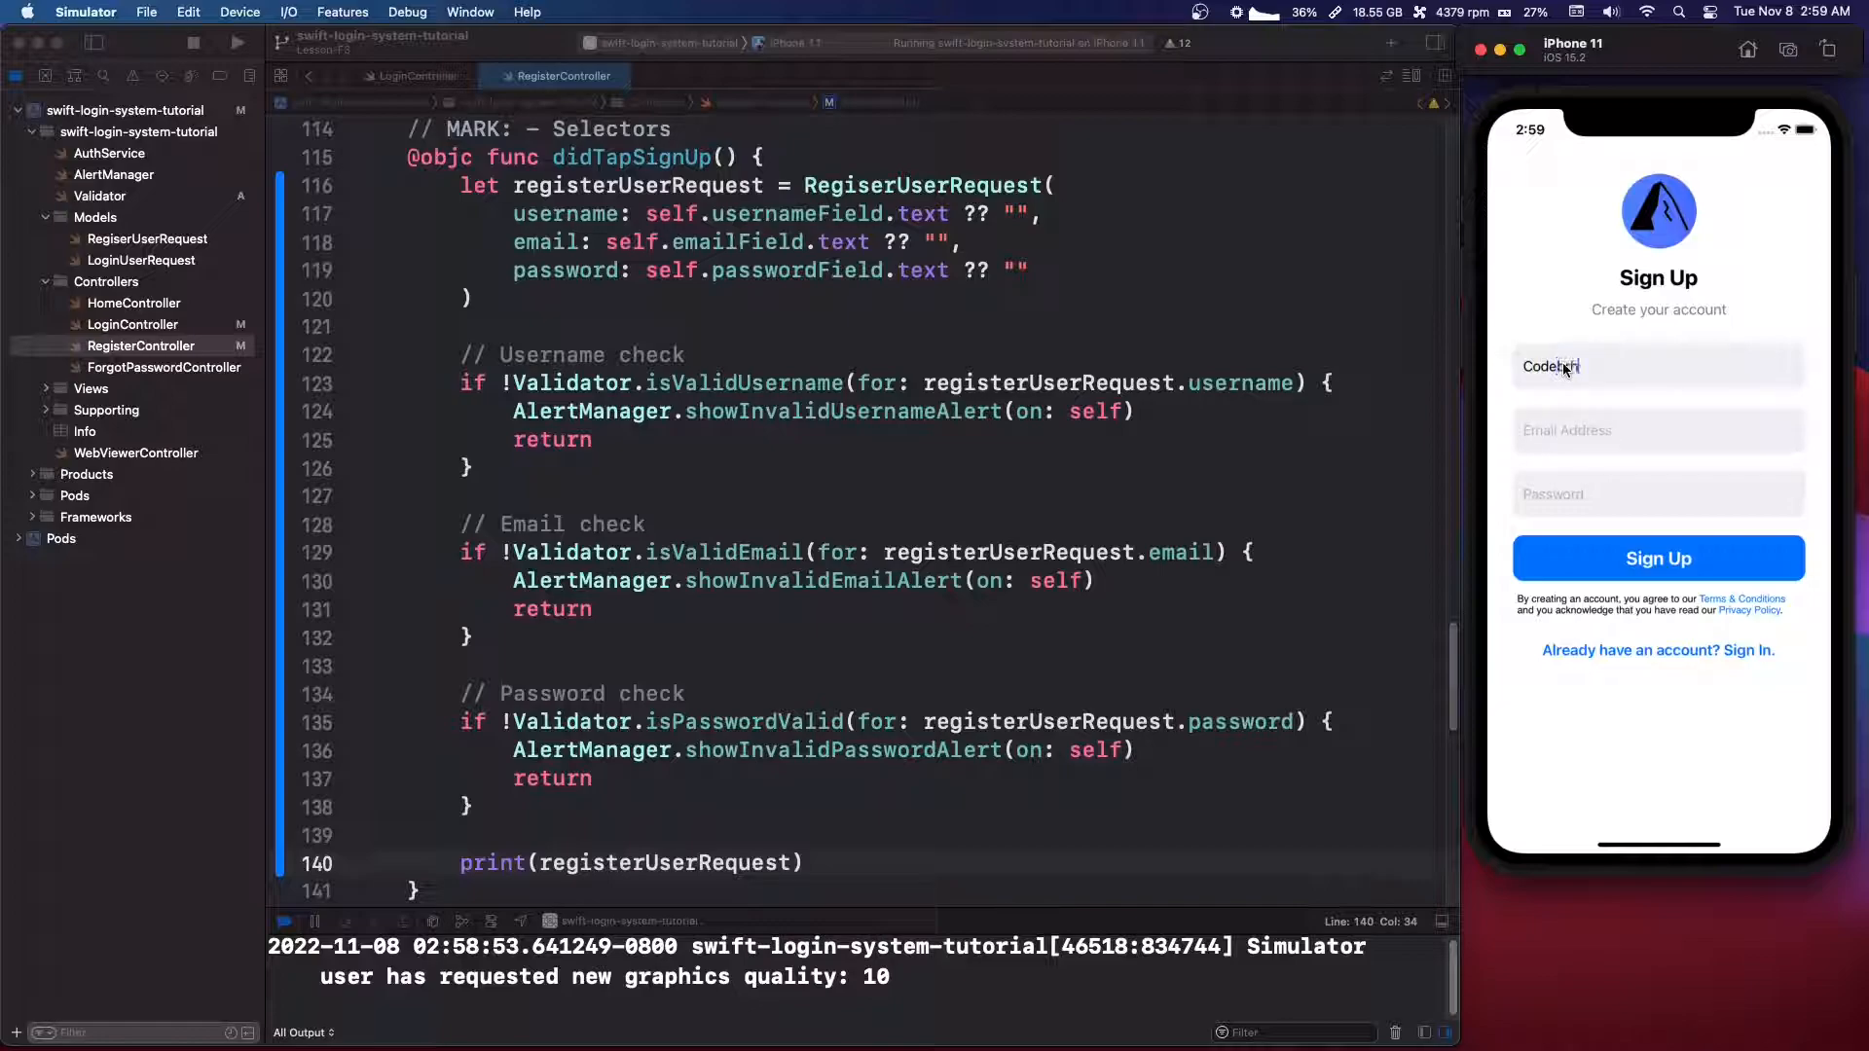
{"action": "left_click", "coordinate": [1655, 559]}
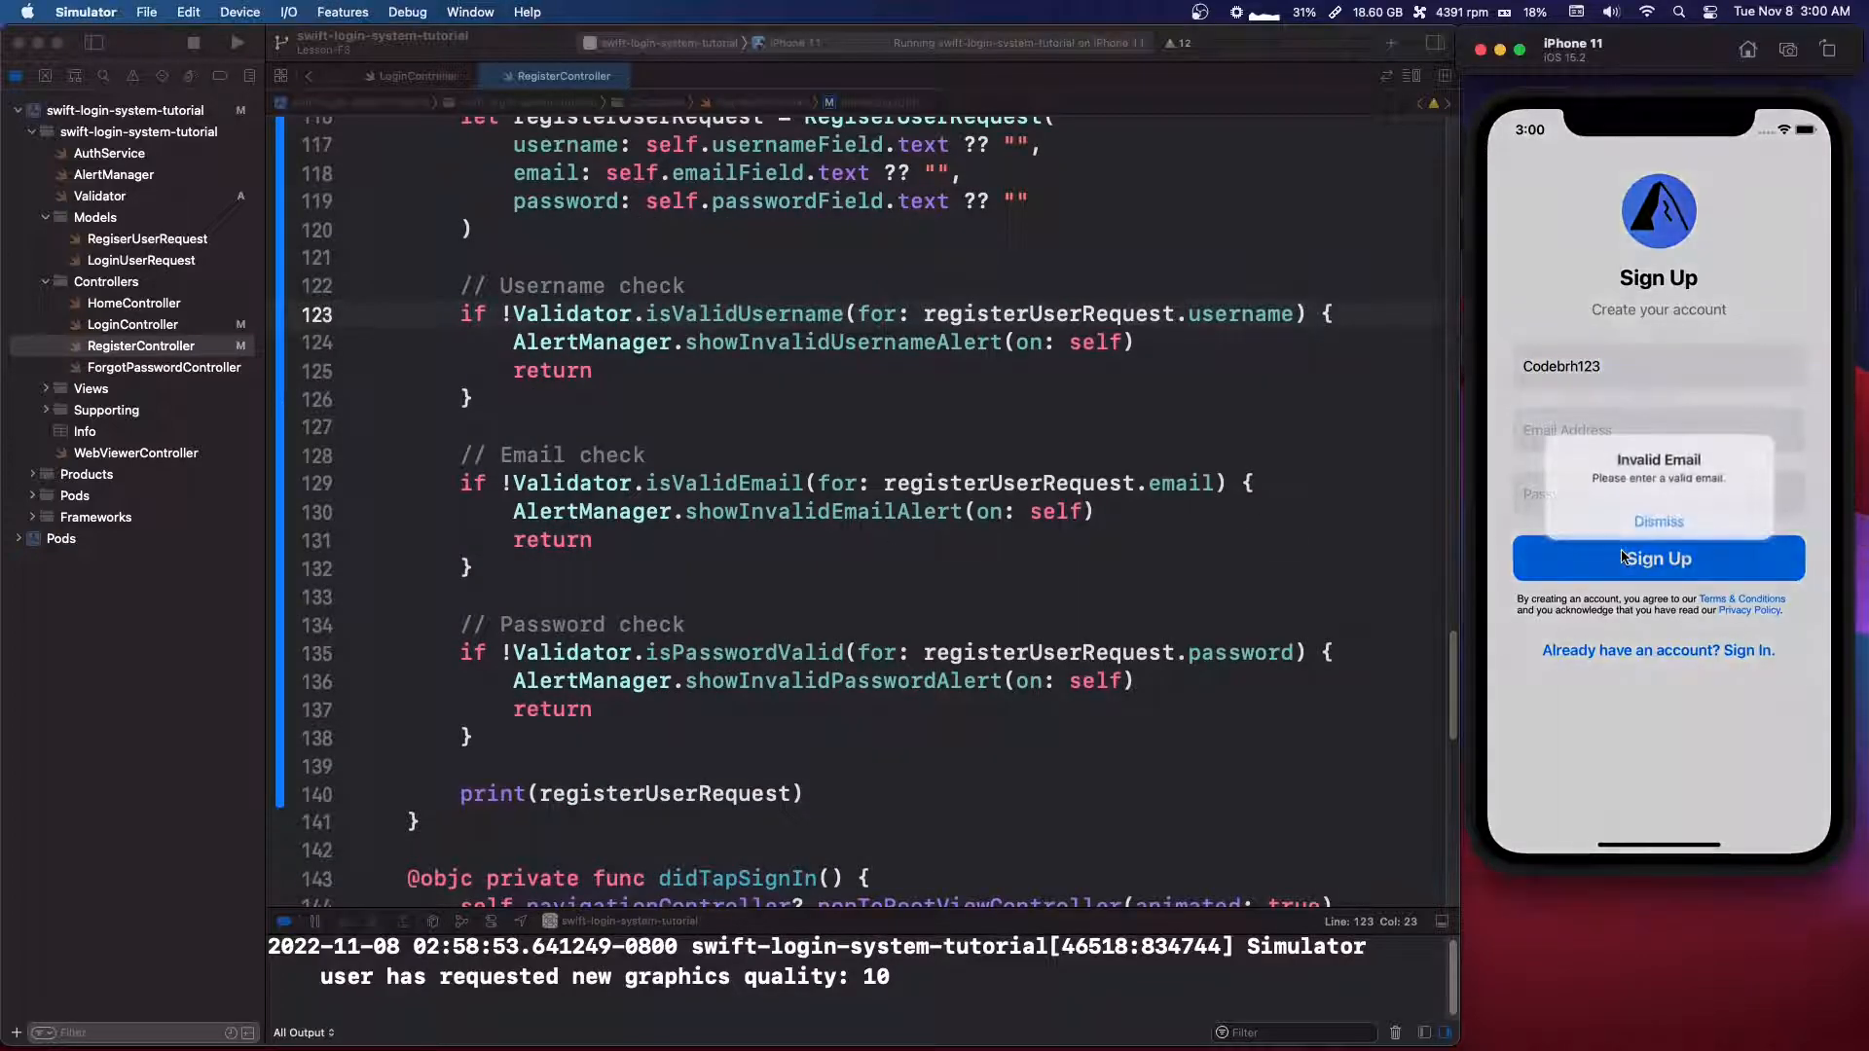
{"action": "left_click", "coordinate": [1656, 522]}
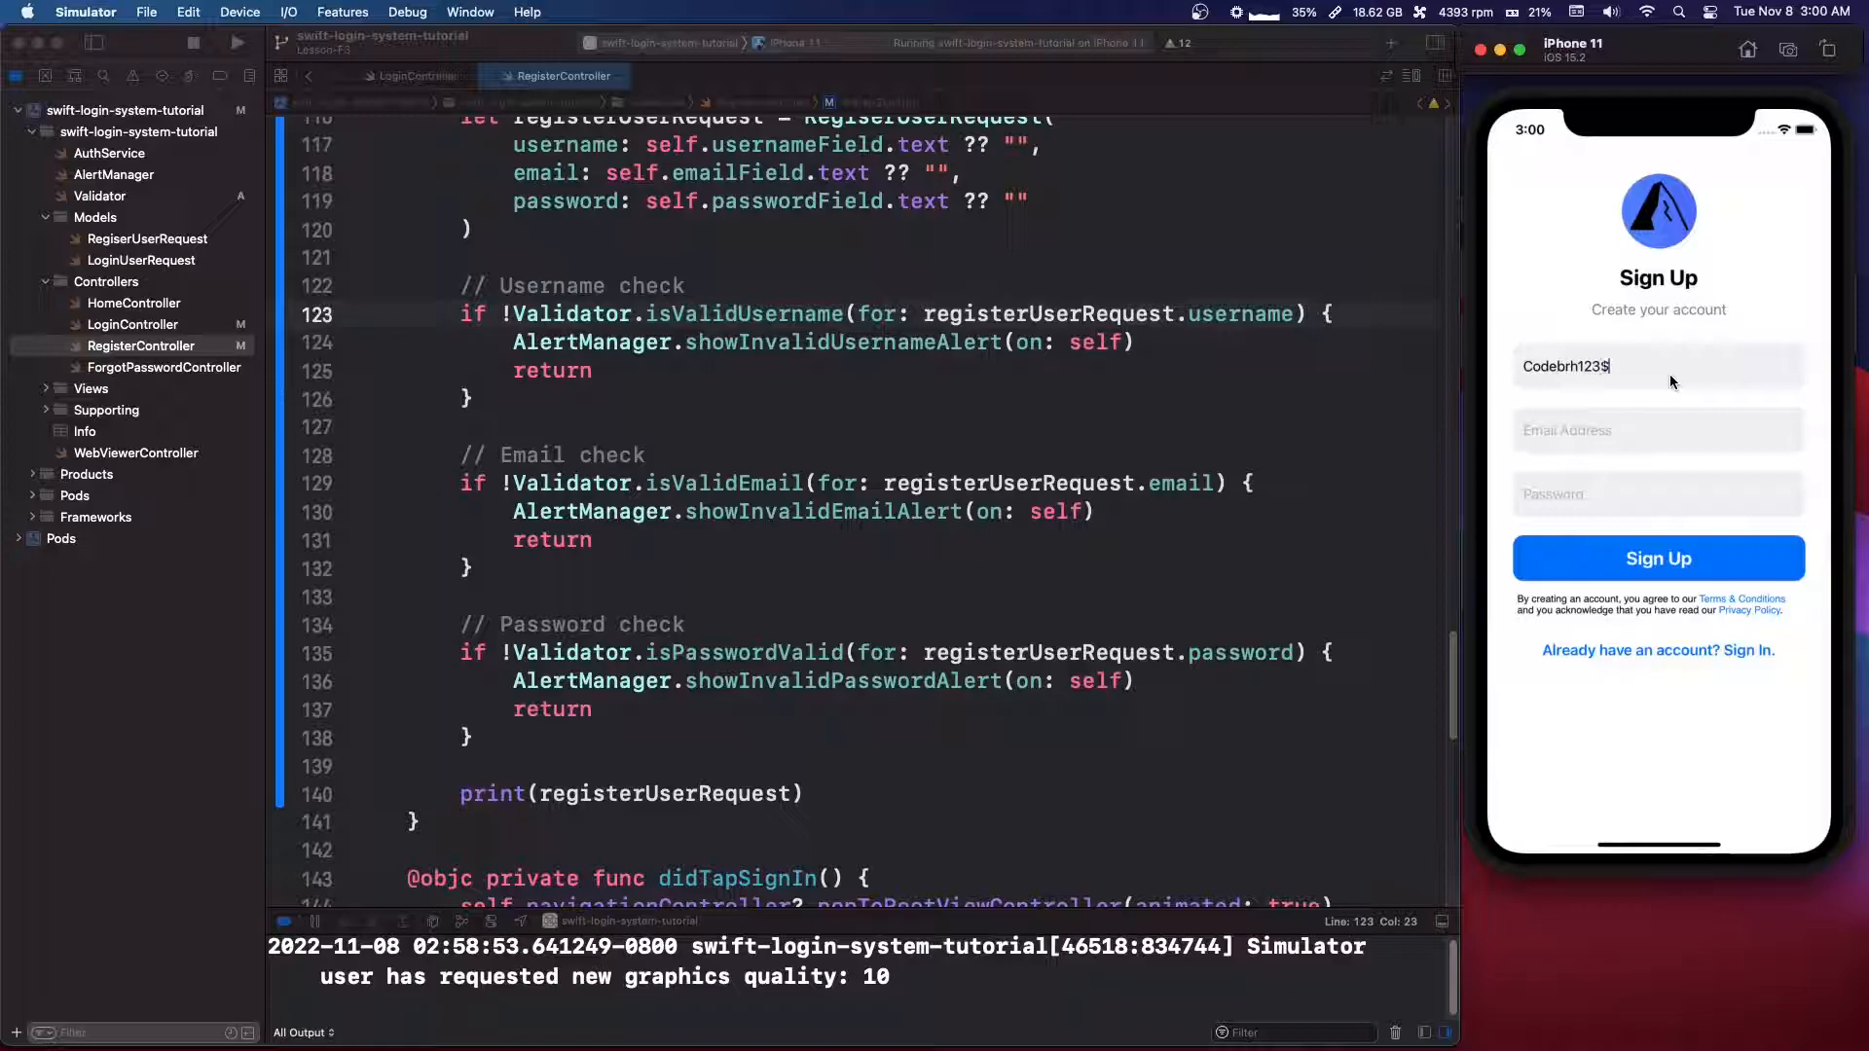
{"action": "left_click", "coordinate": [1654, 558]}
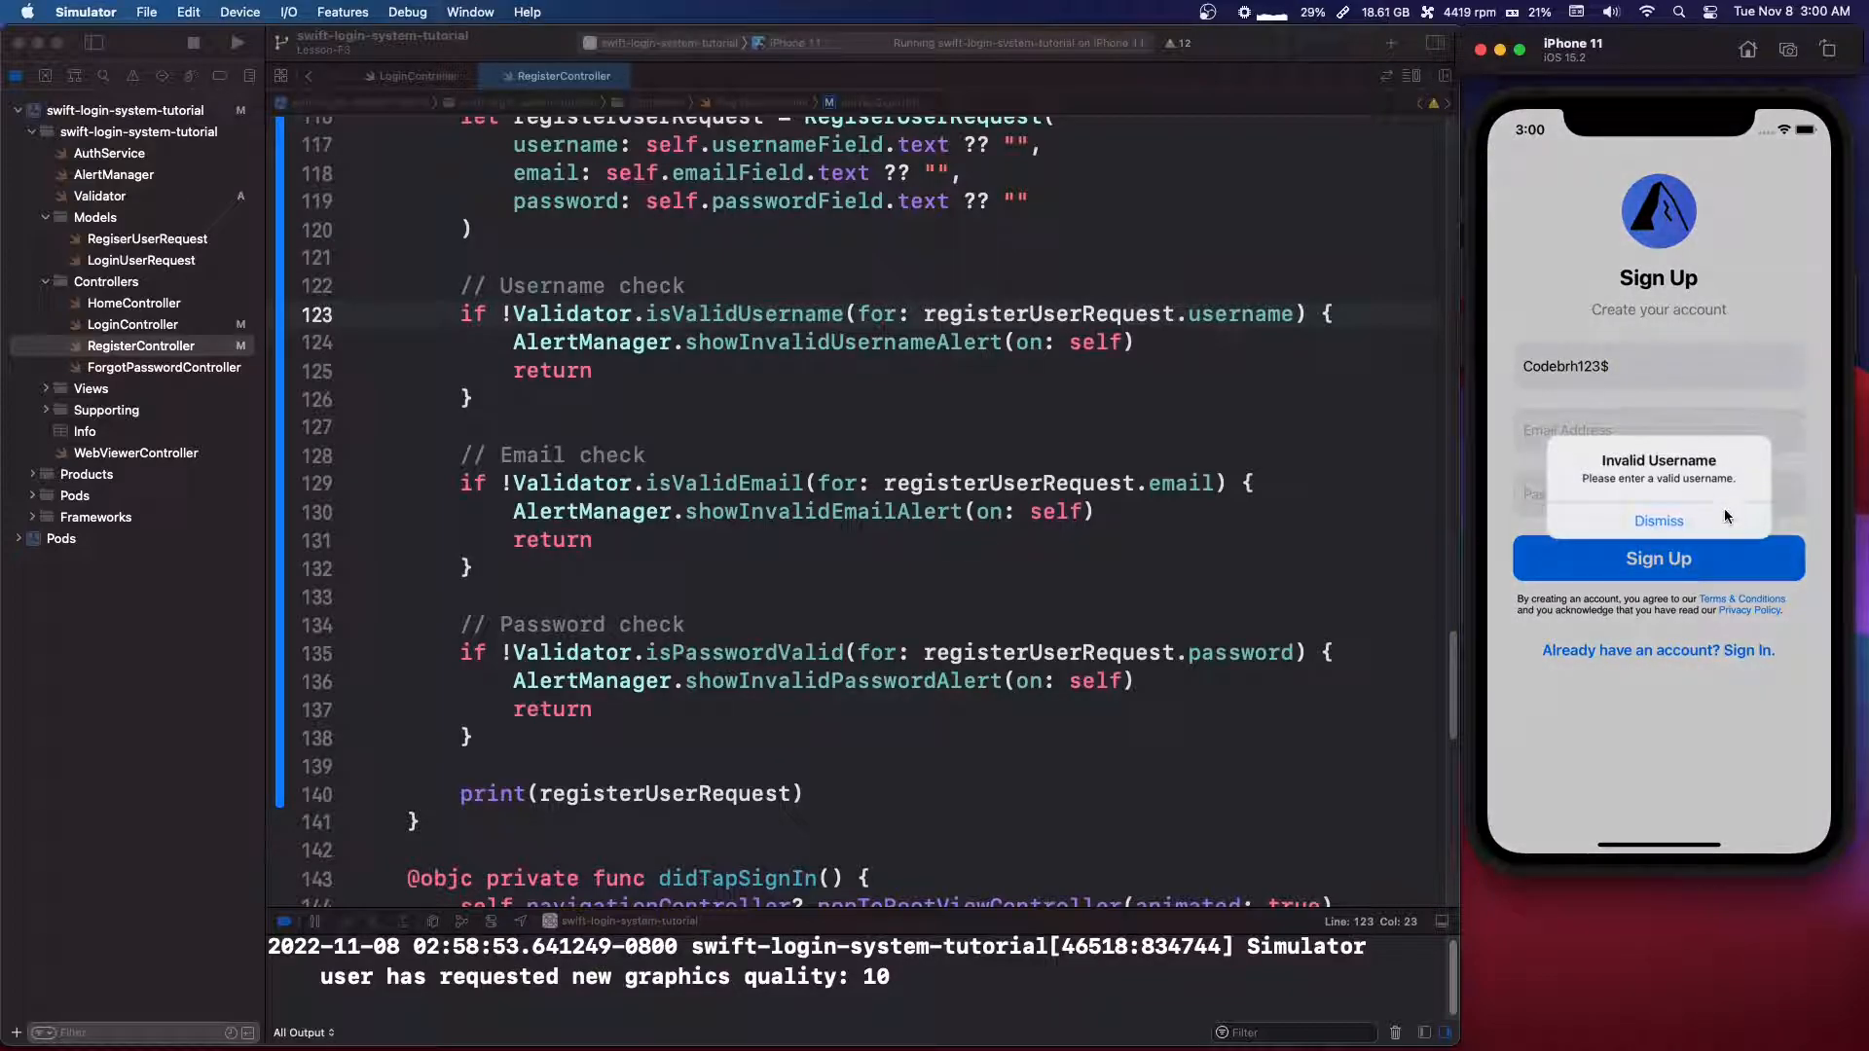
{"action": "left_click", "coordinate": [1658, 521]}
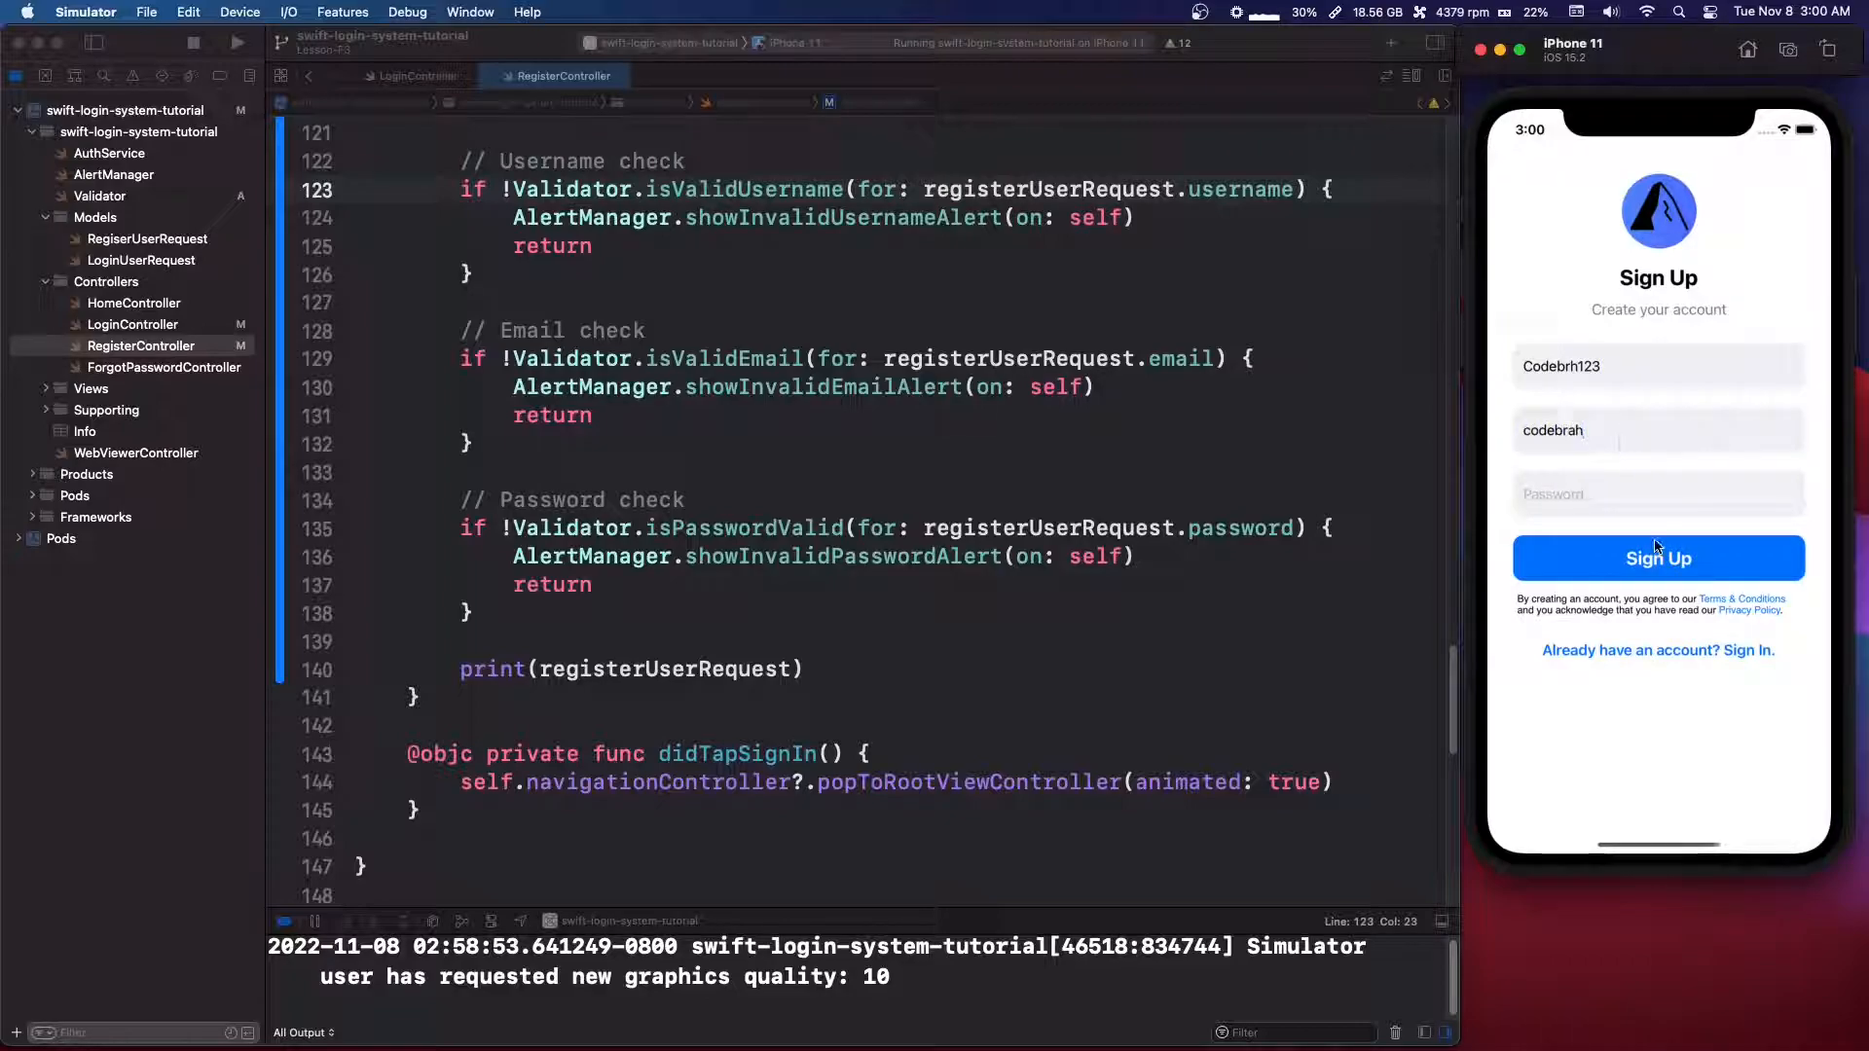
Submit with an incomplete email and short/invalid passwords, dismiss the alerts, then sign up with all valid entries.
{"action": "type", "text": "@"}
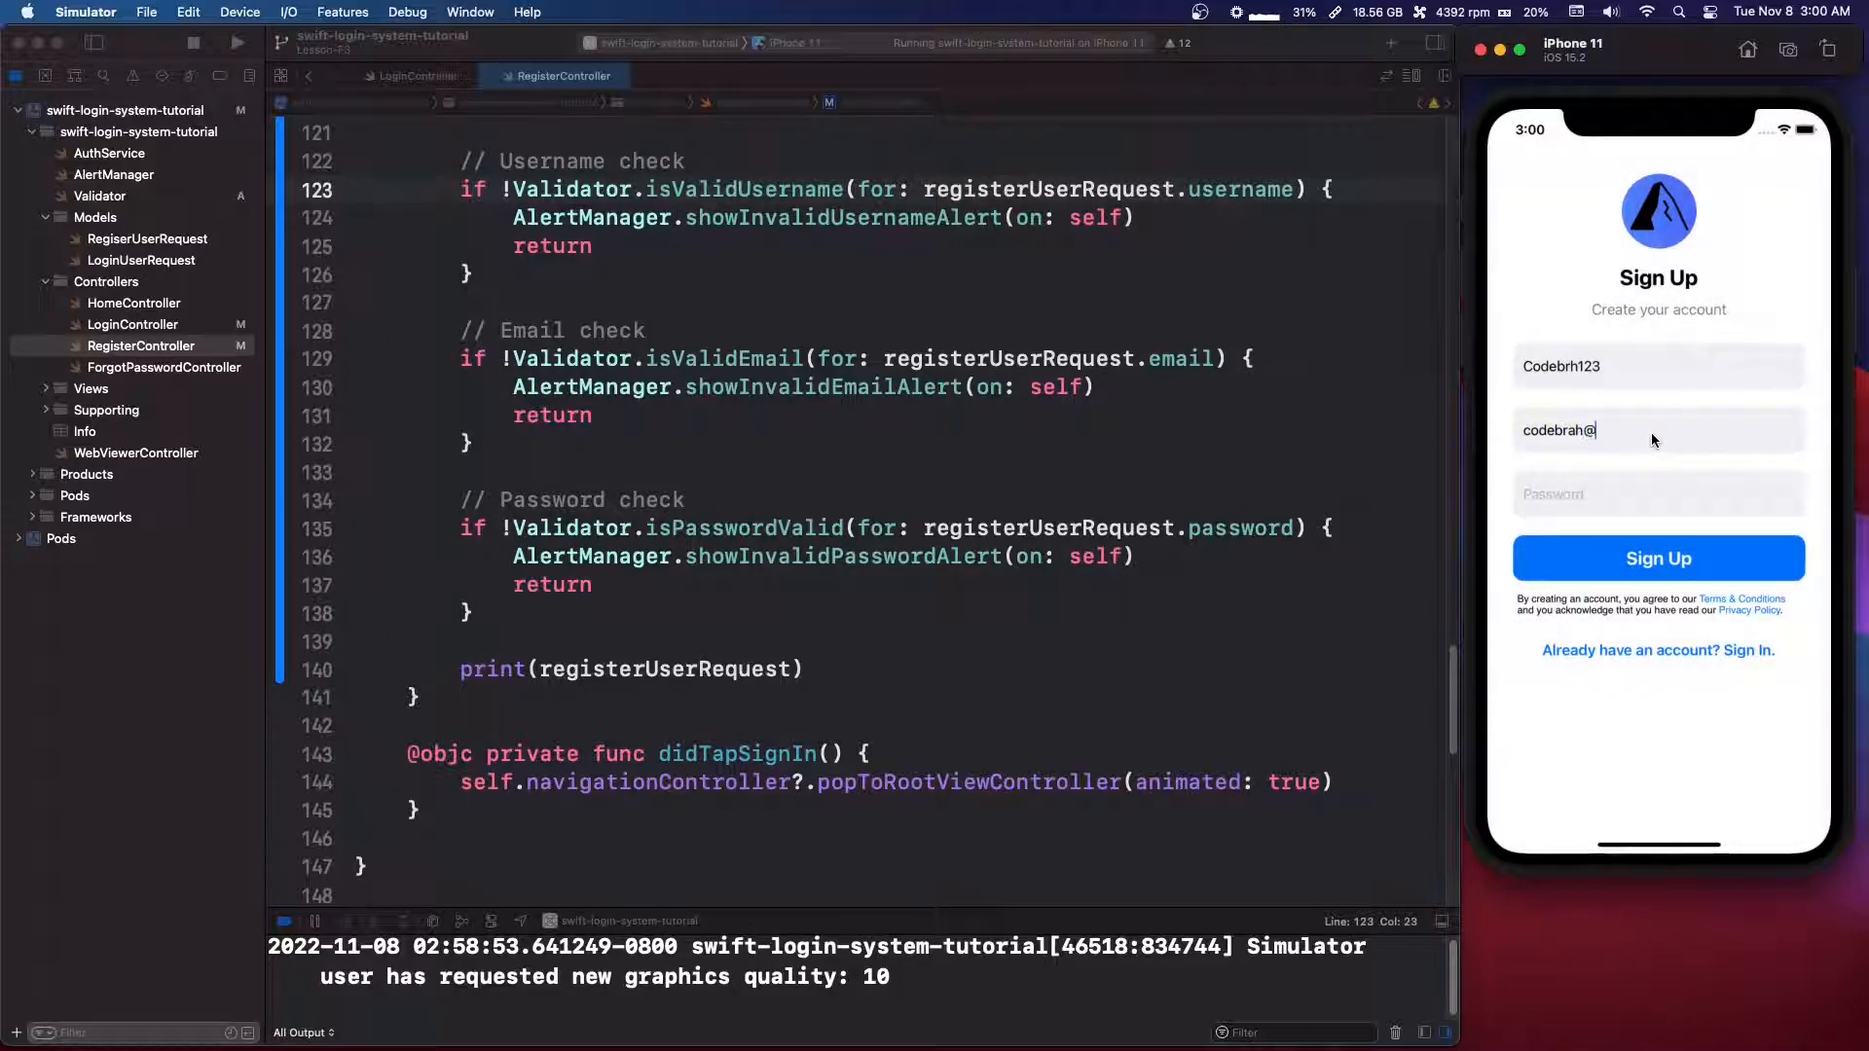
{"action": "left_click", "coordinate": [1656, 559]}
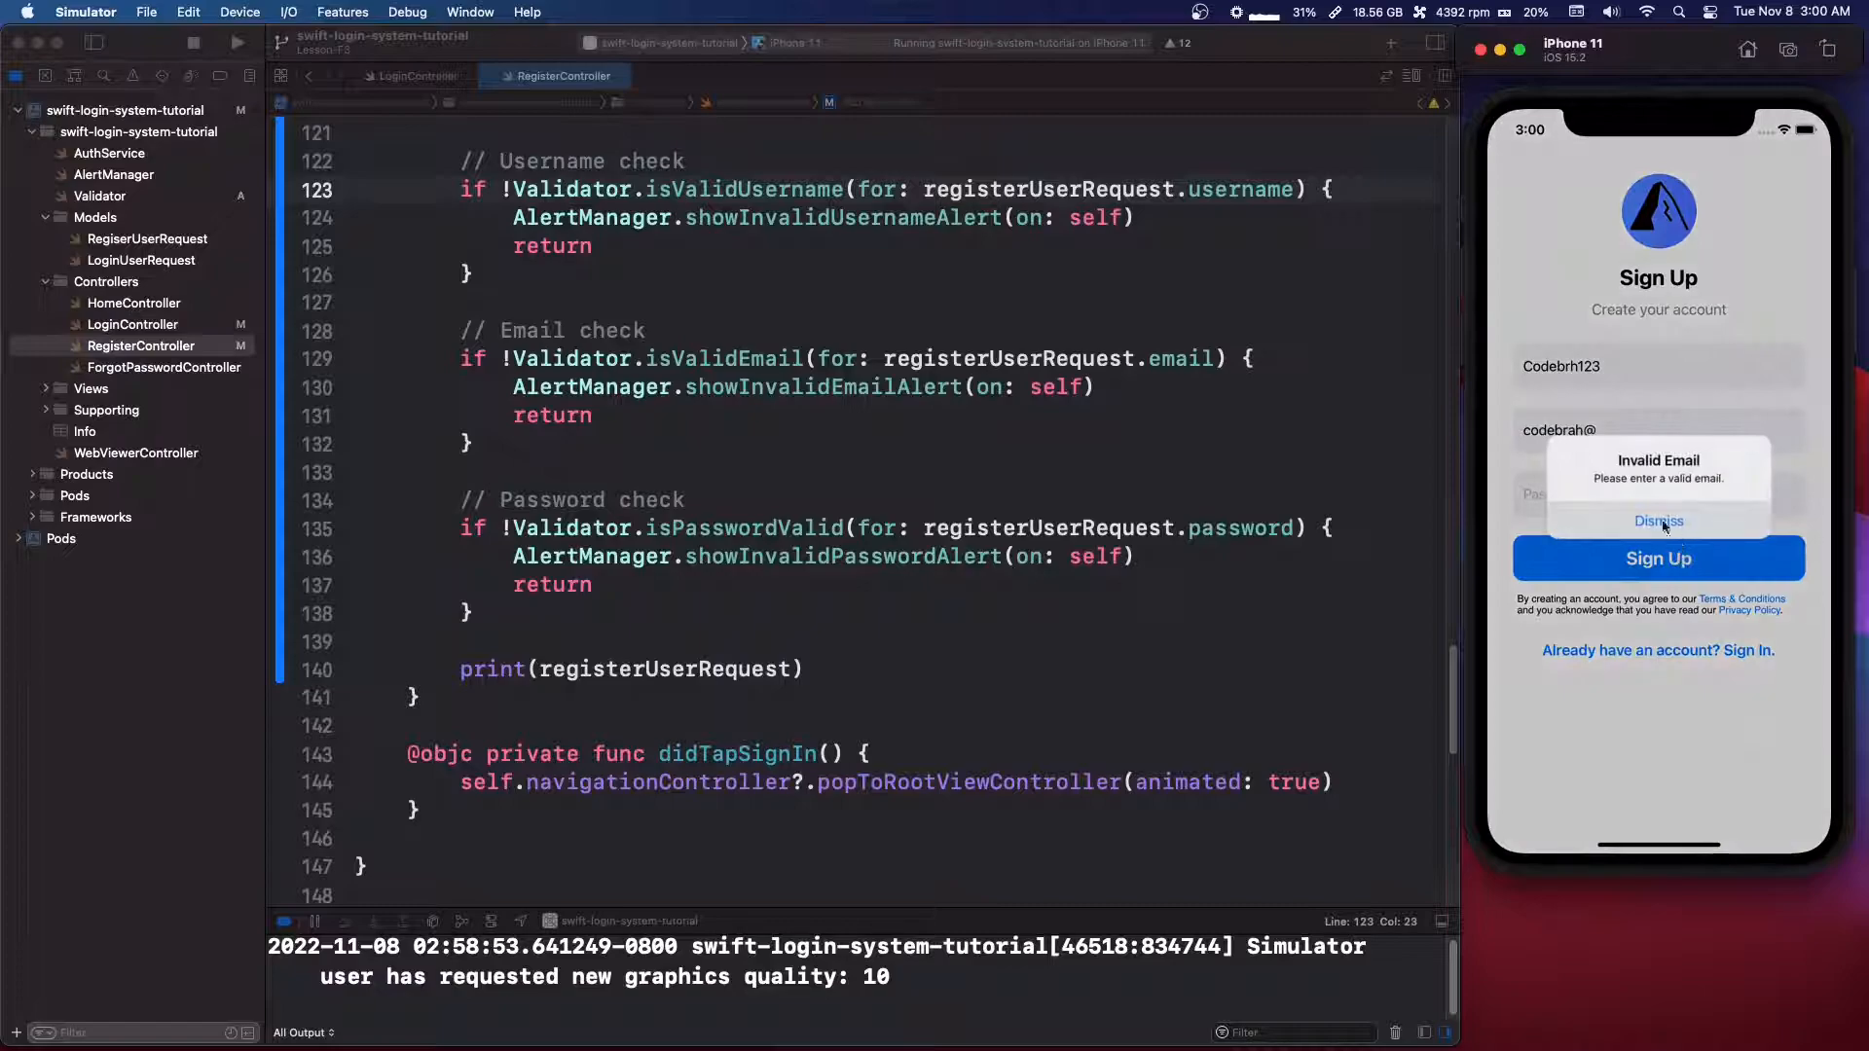
{"action": "left_click", "coordinate": [1657, 522]}
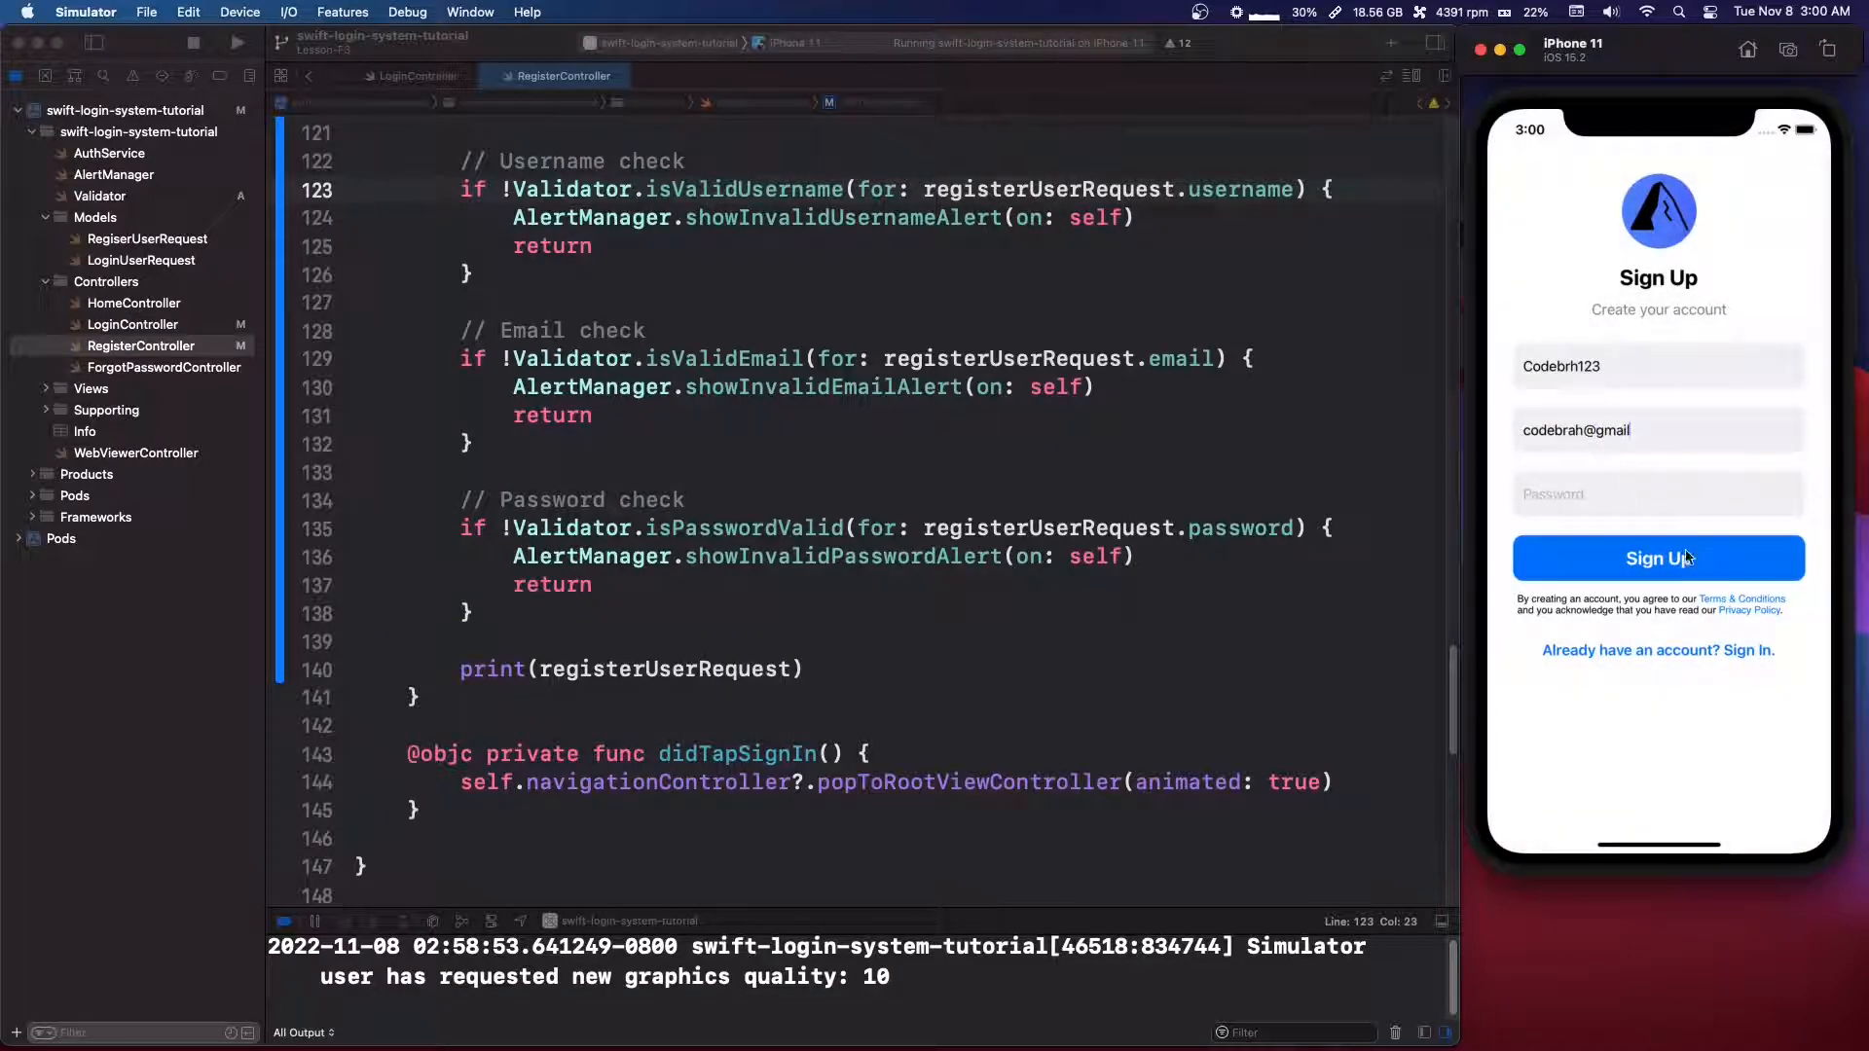
{"action": "mouse_move", "coordinate": [1668, 447]}
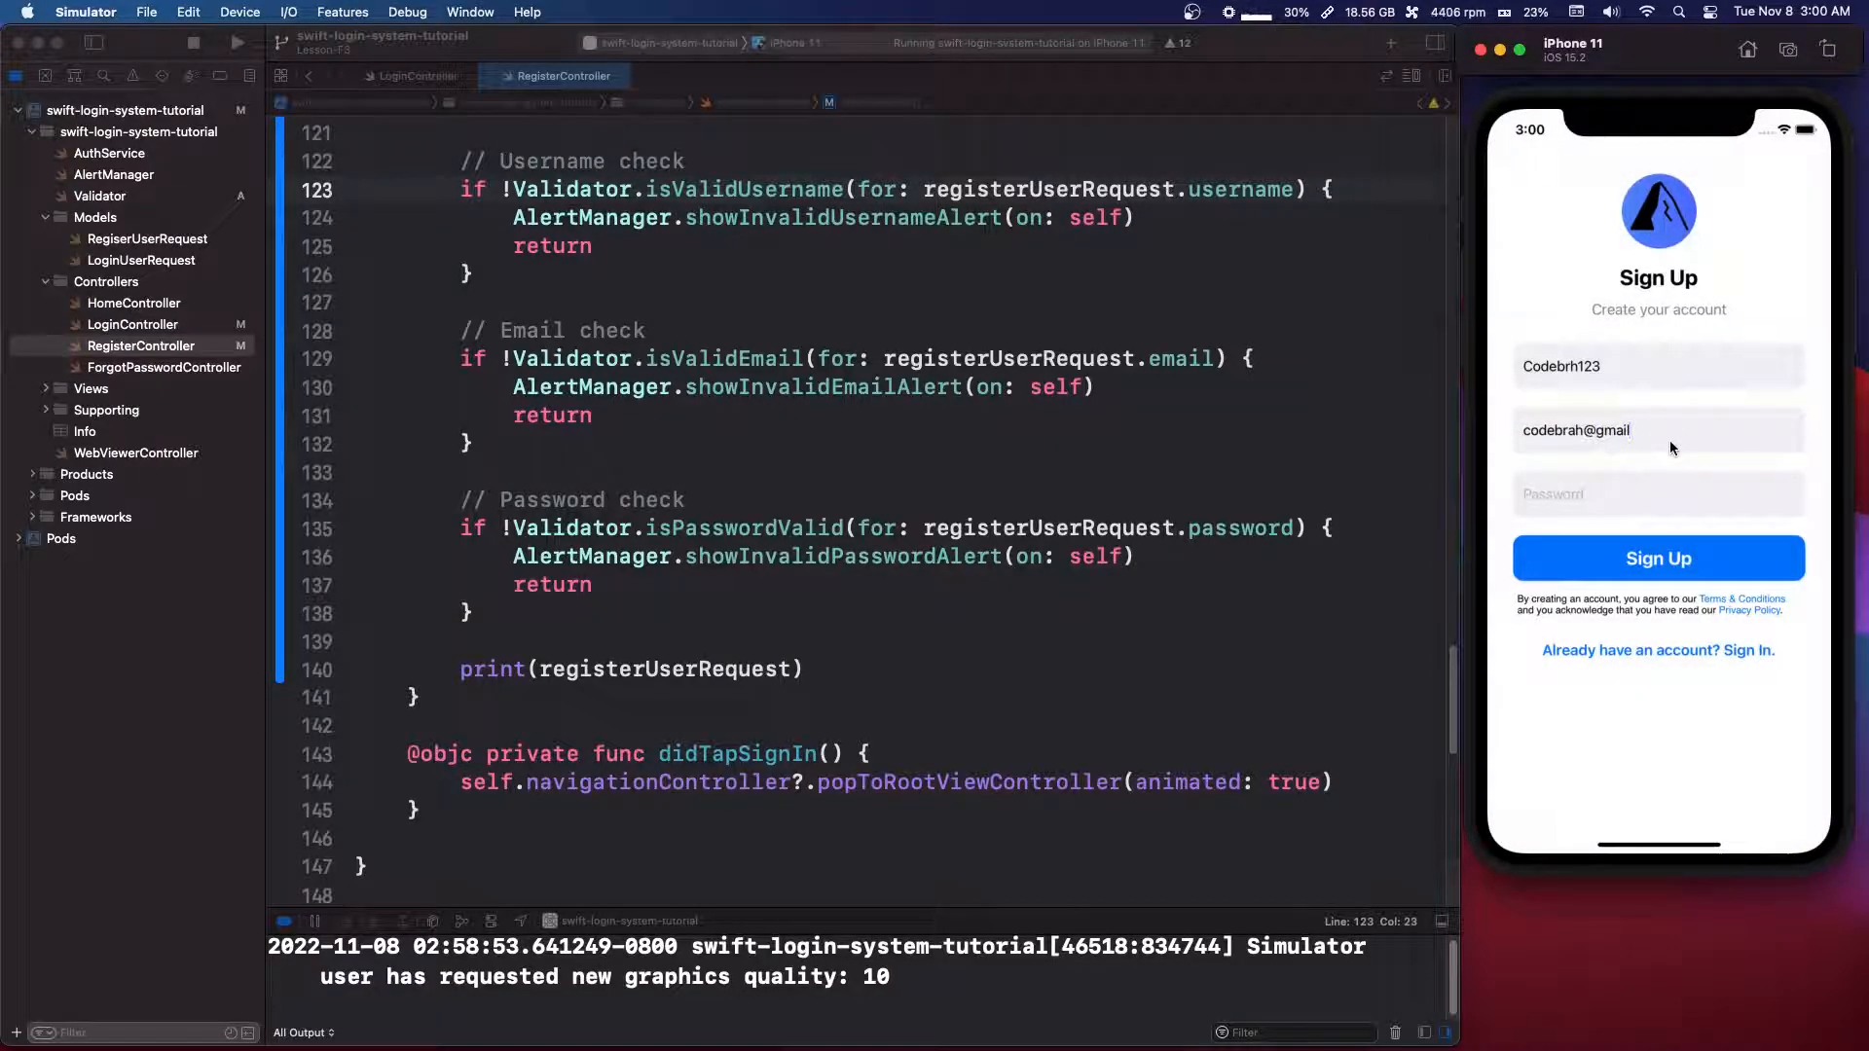
{"action": "left_click", "coordinate": [1656, 559]}
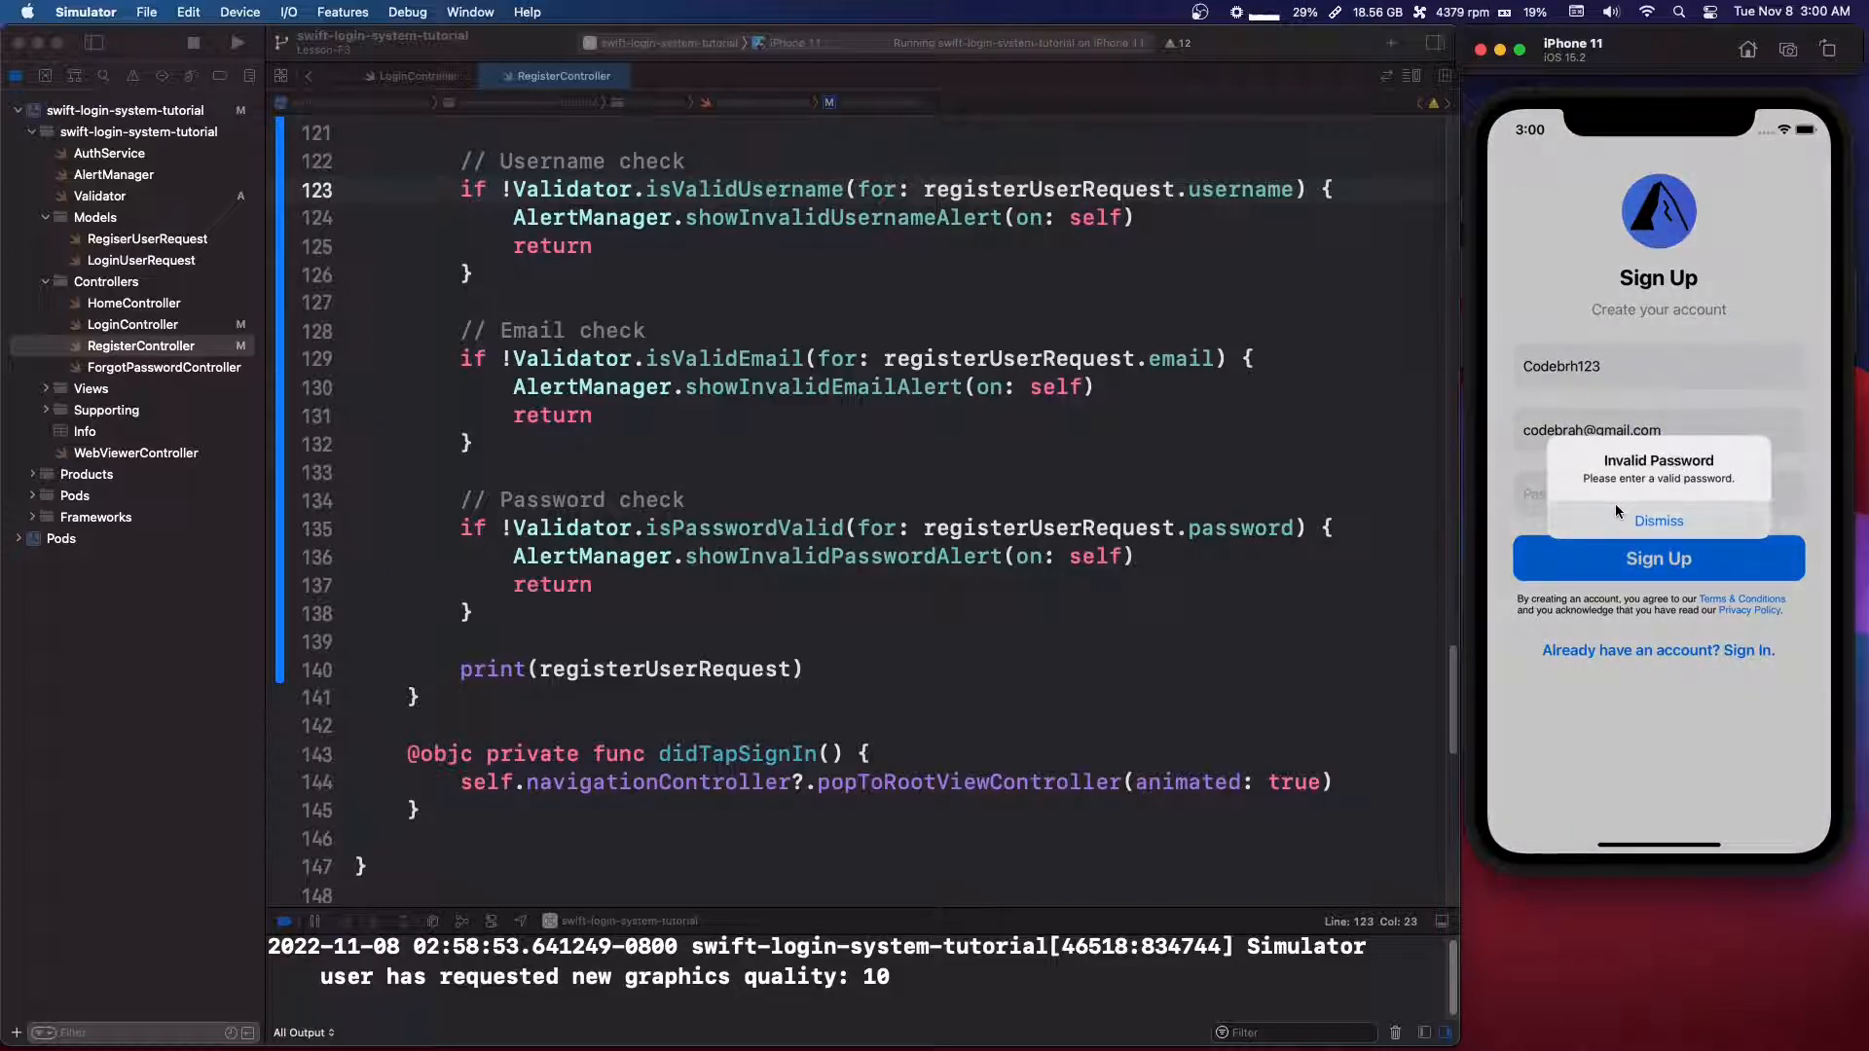
{"action": "left_click", "coordinate": [1658, 522]}
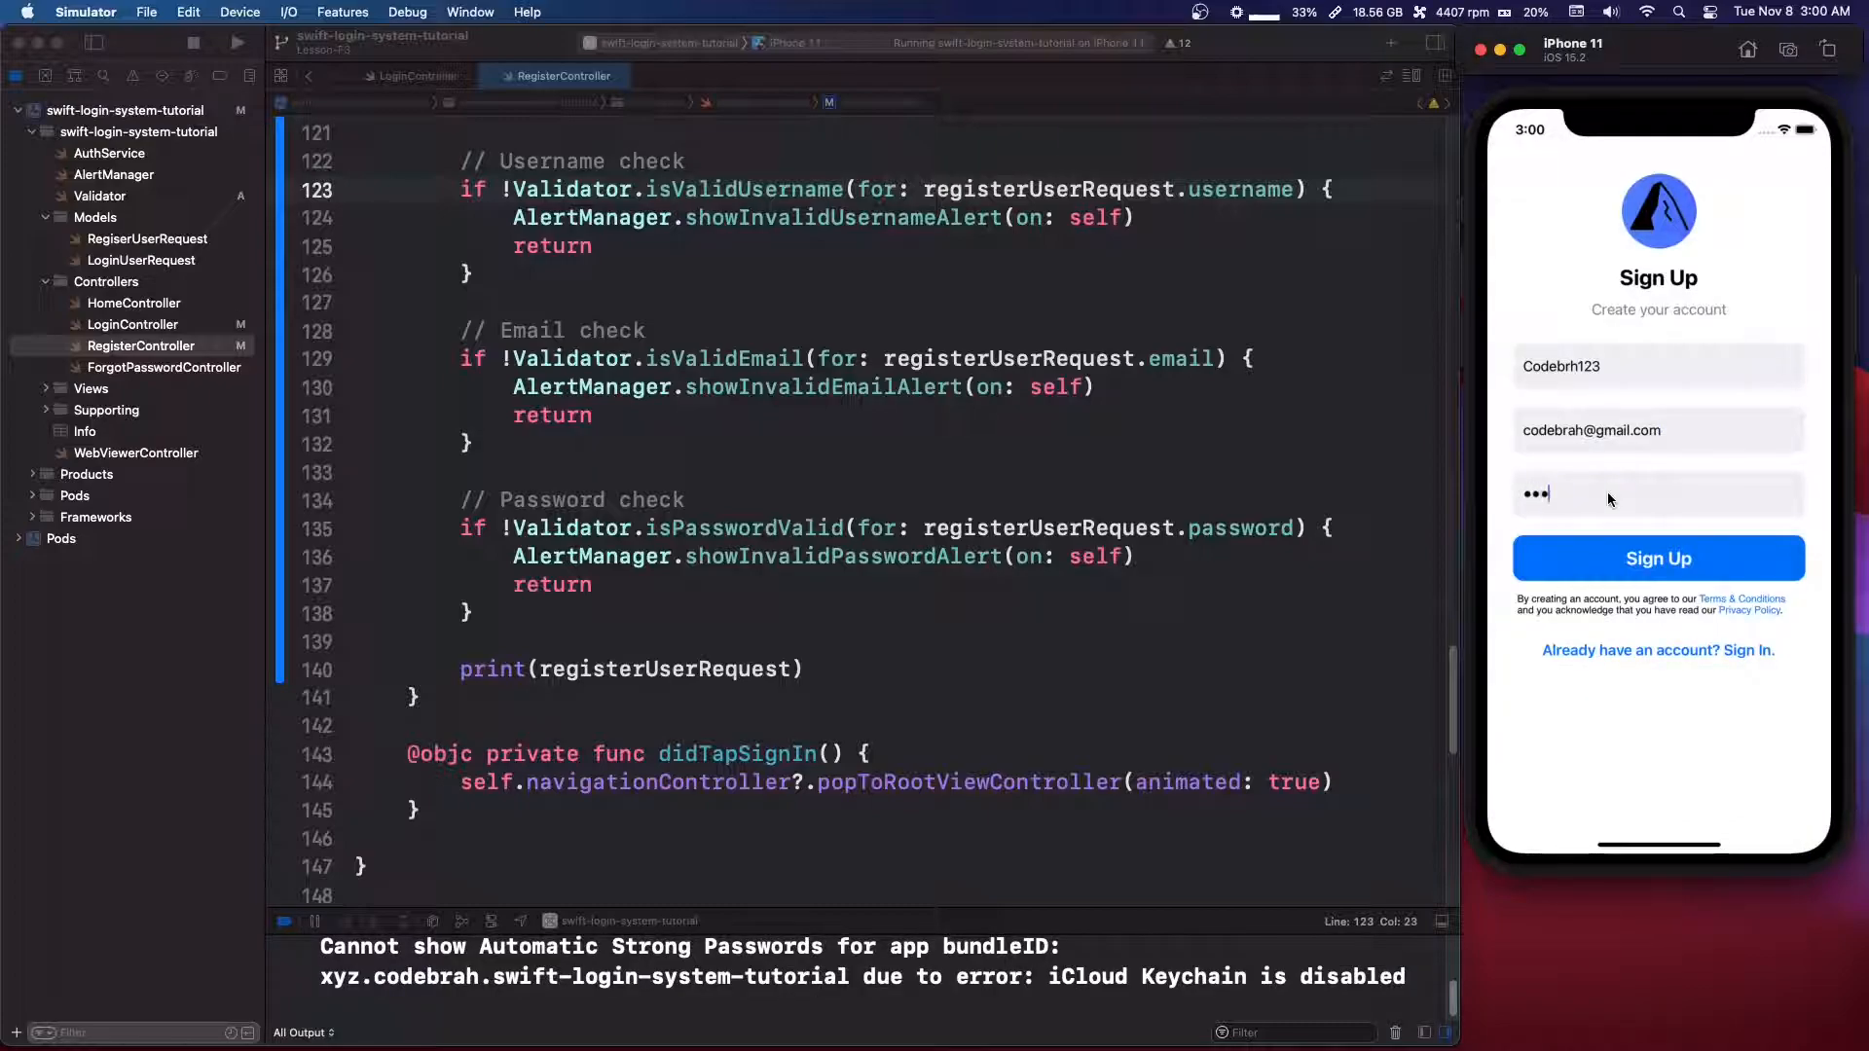
{"action": "left_click", "coordinate": [1656, 558]}
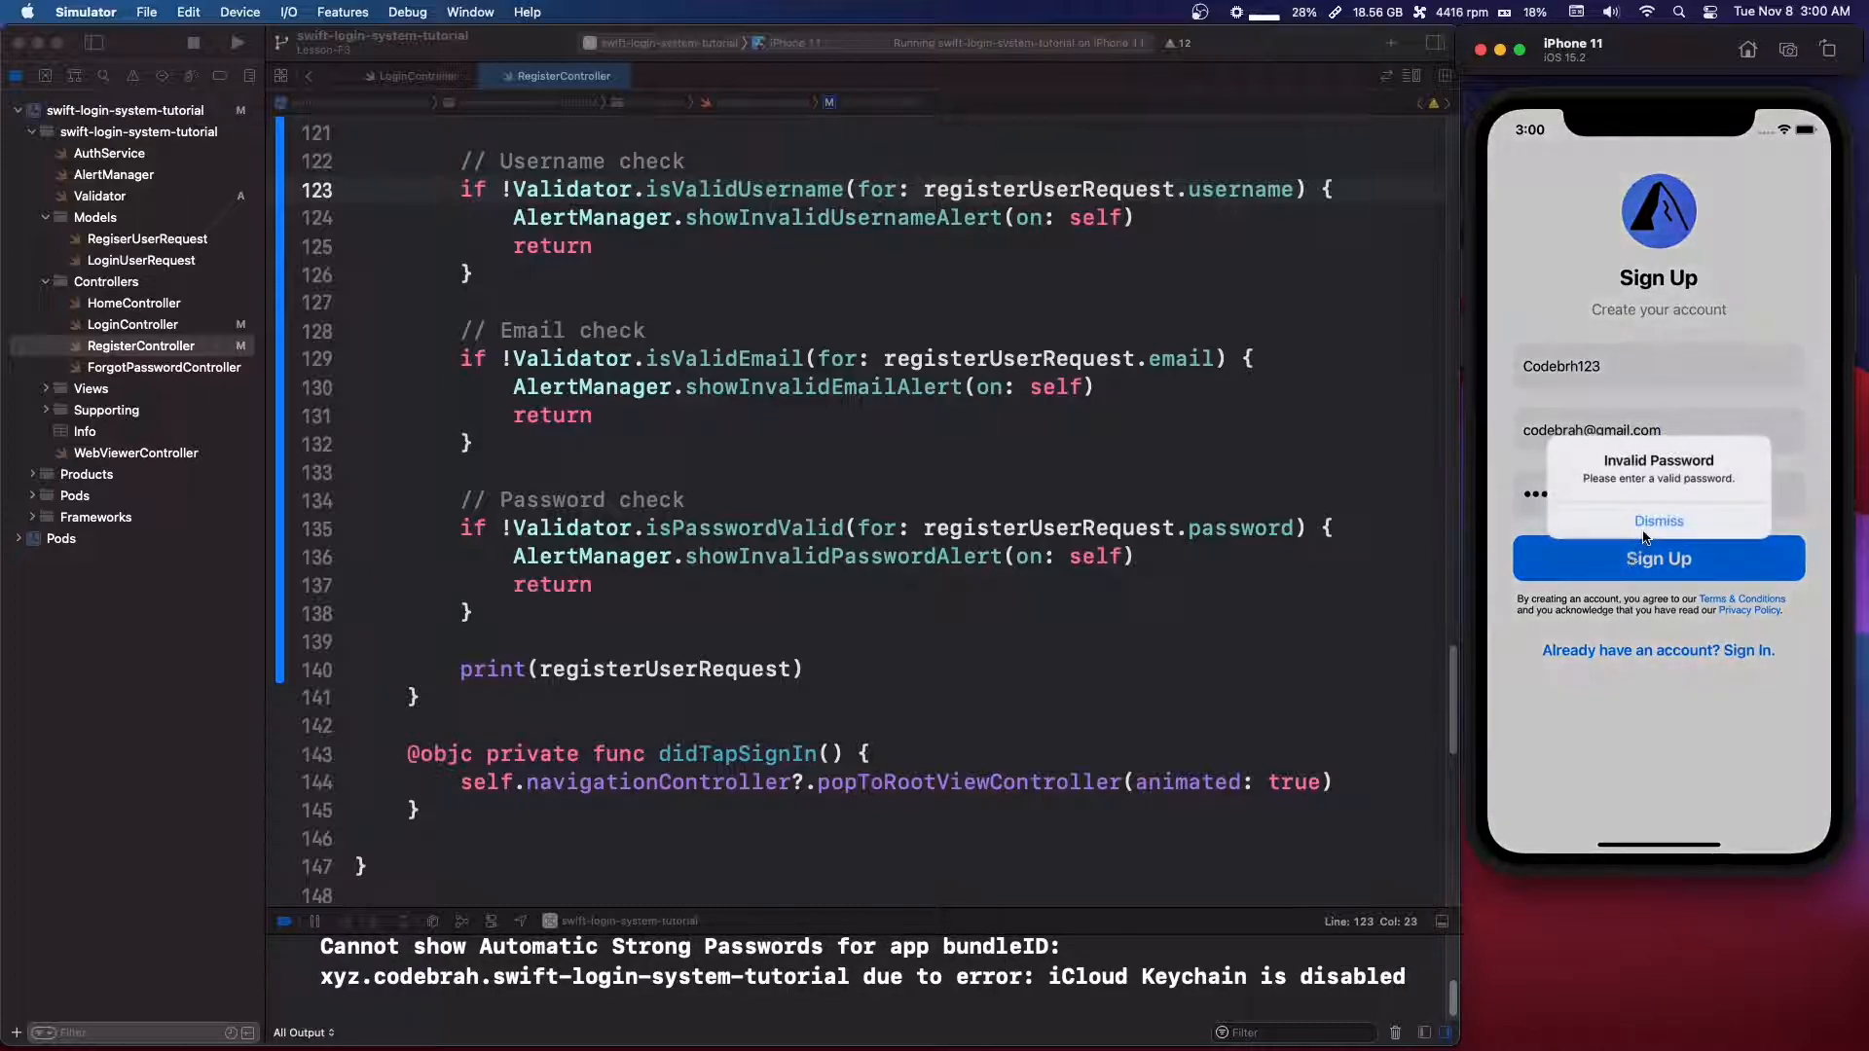
{"action": "left_click", "coordinate": [1658, 522]}
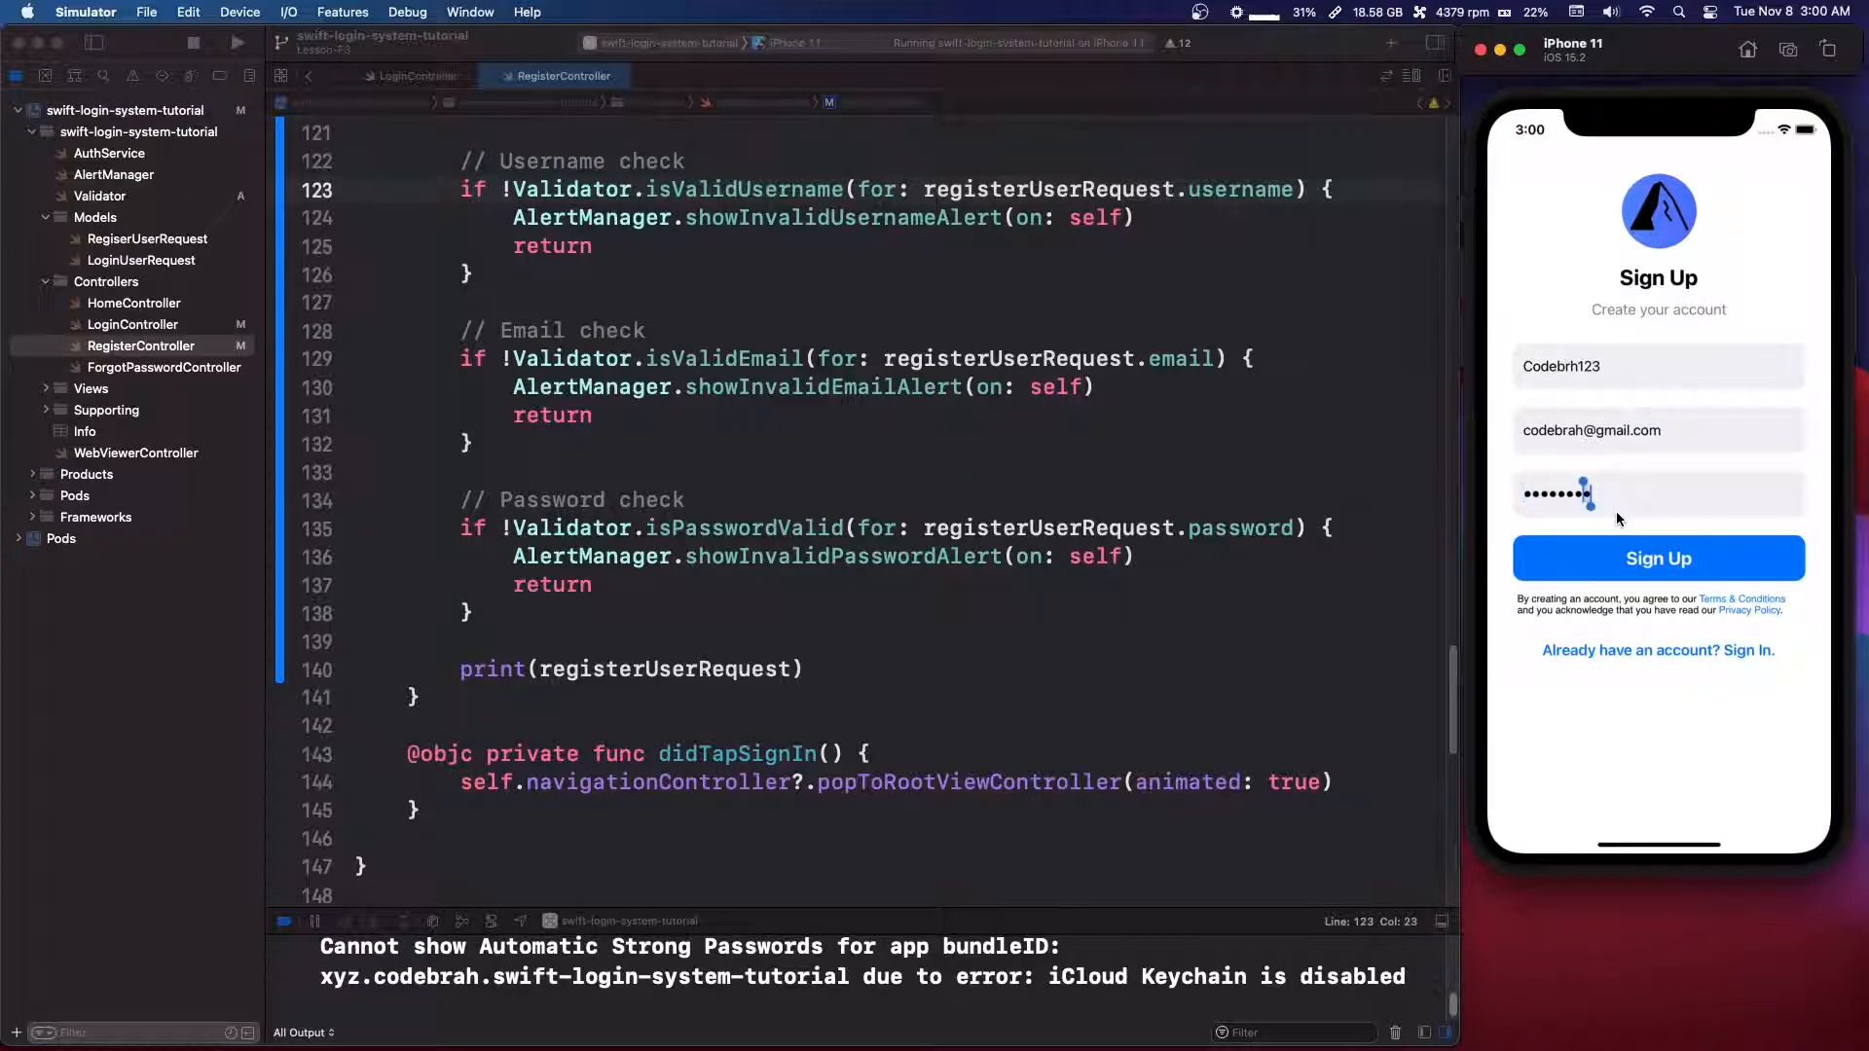
{"action": "left_click", "coordinate": [1656, 558]}
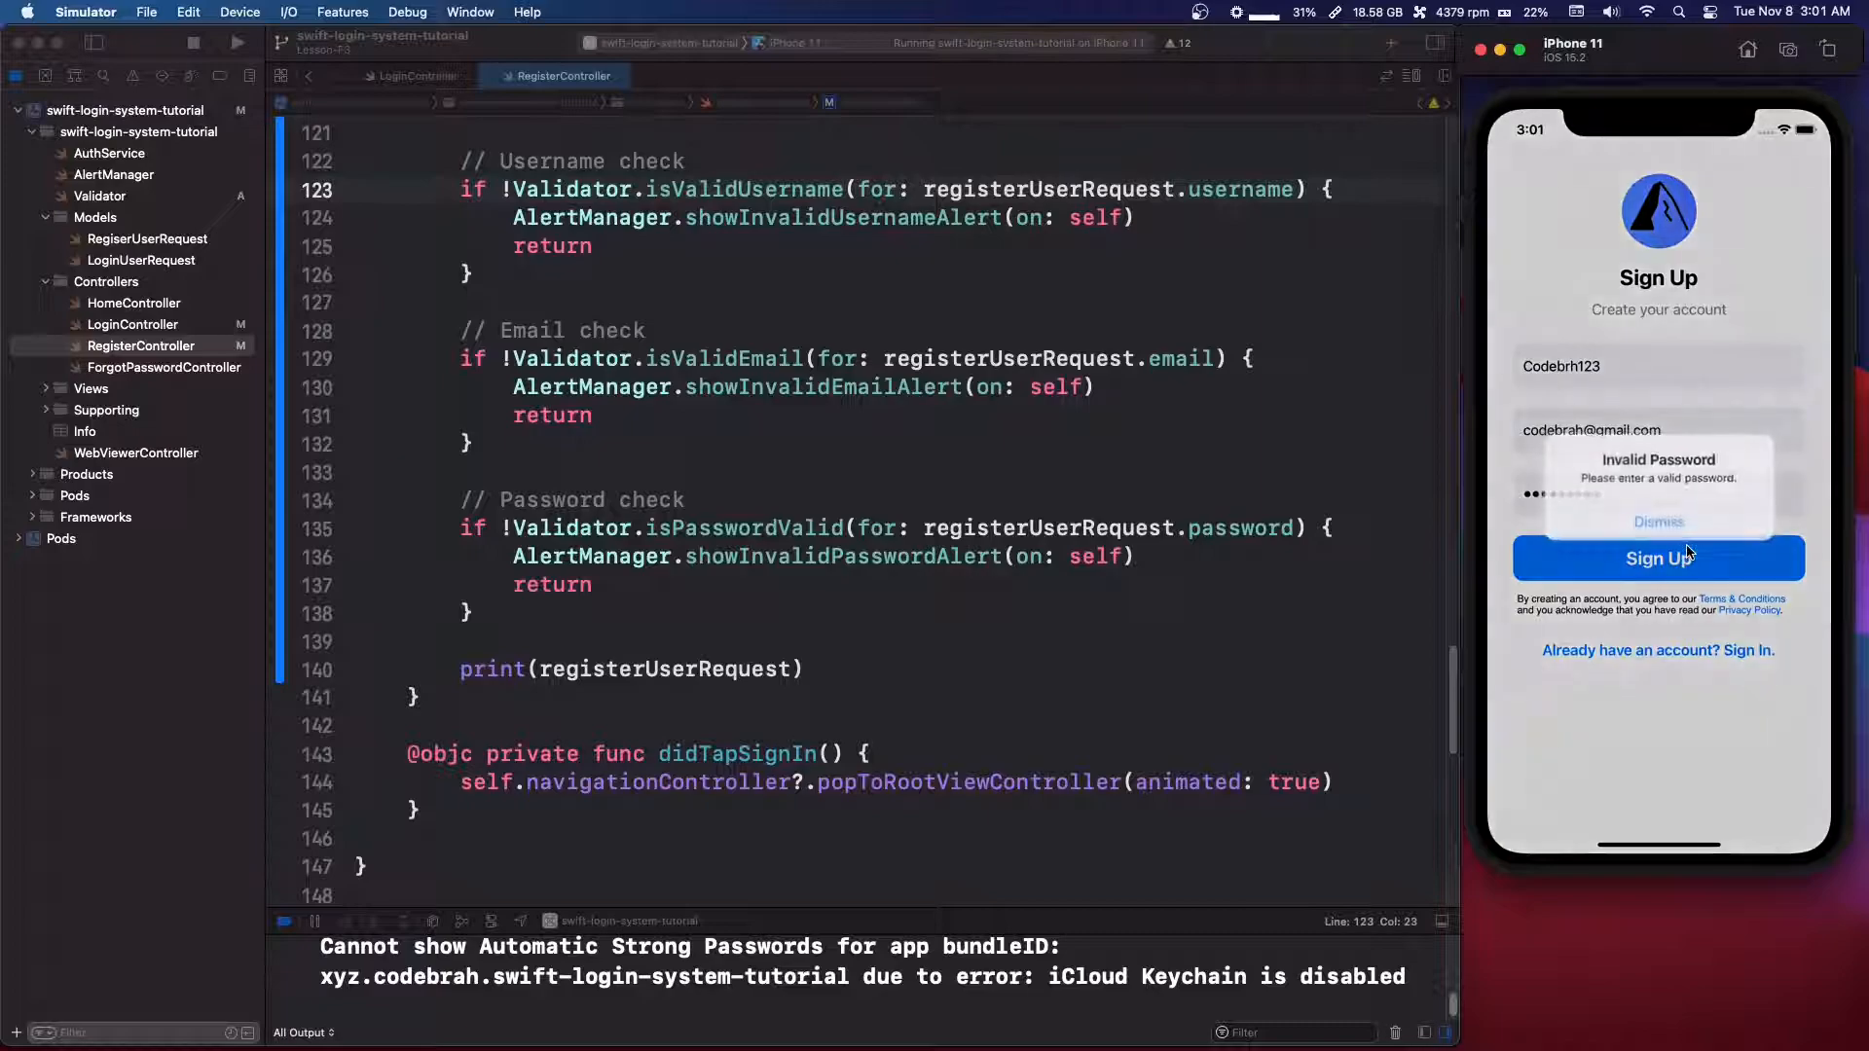
{"action": "left_click", "coordinate": [1656, 522]}
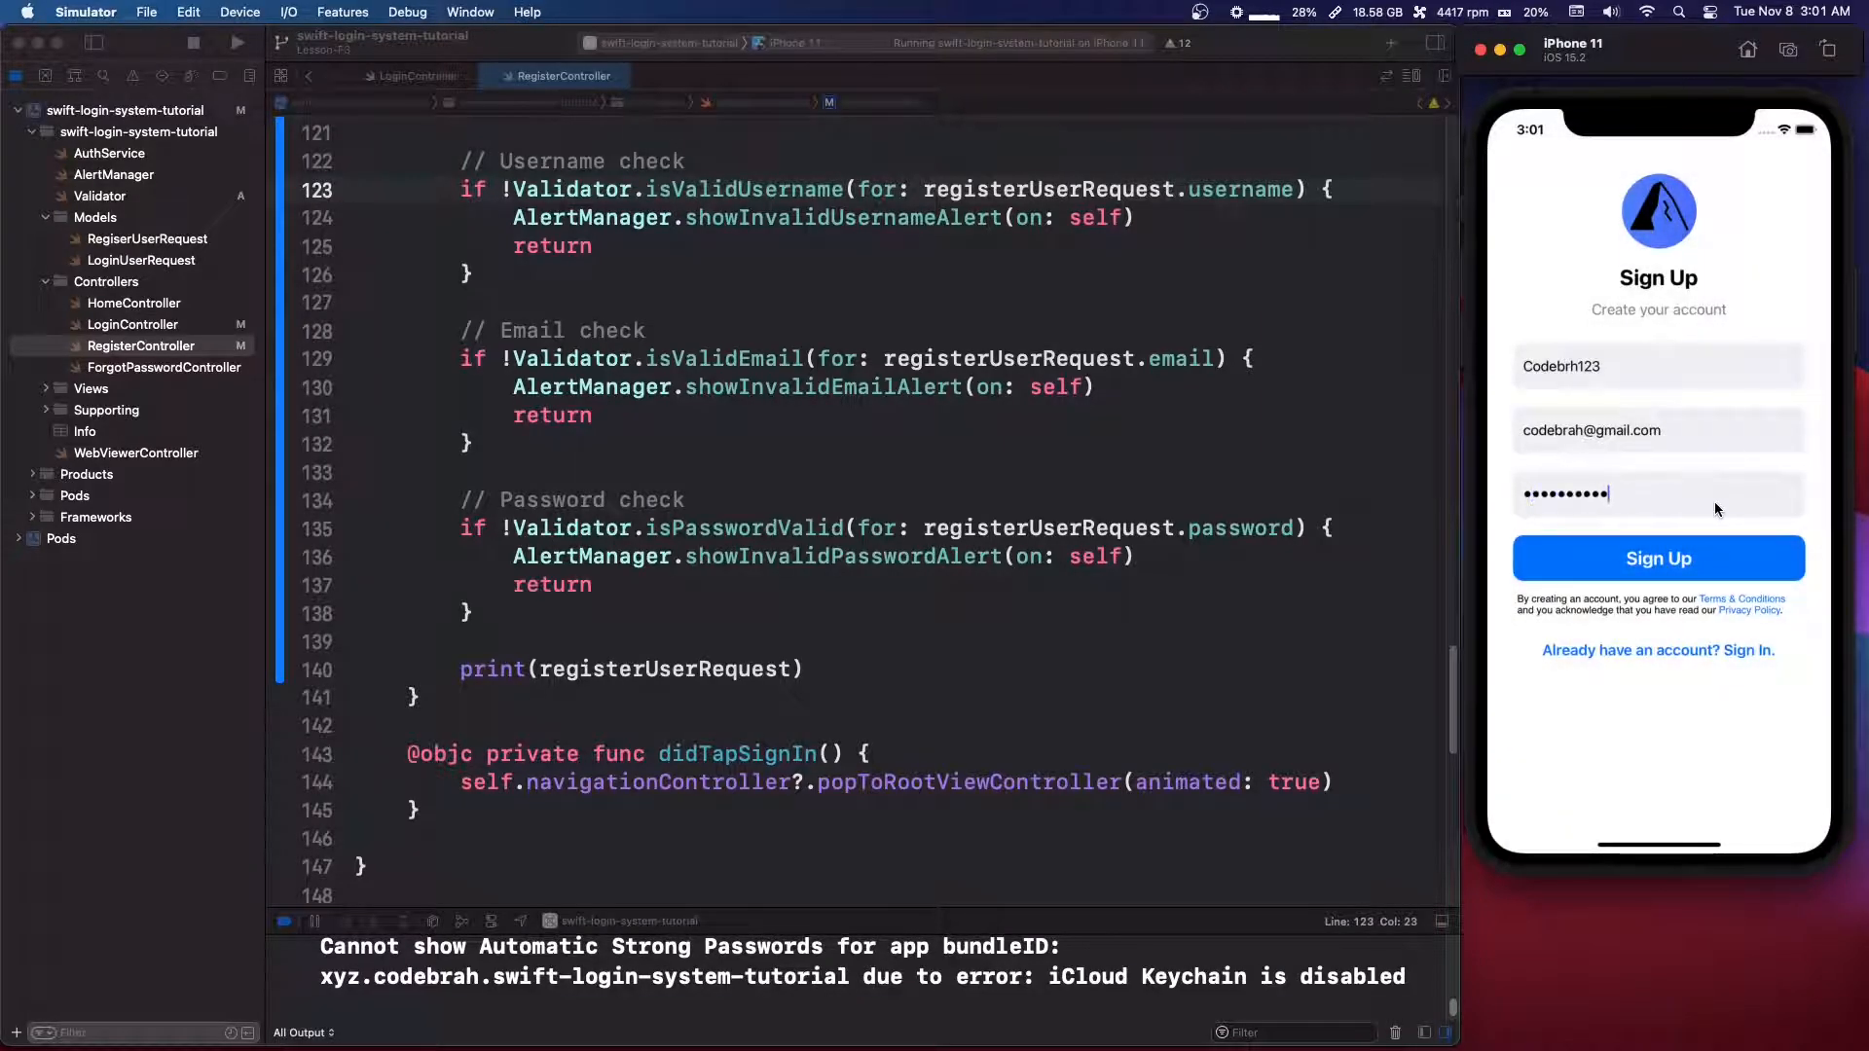
{"action": "left_click", "coordinate": [1658, 559]}
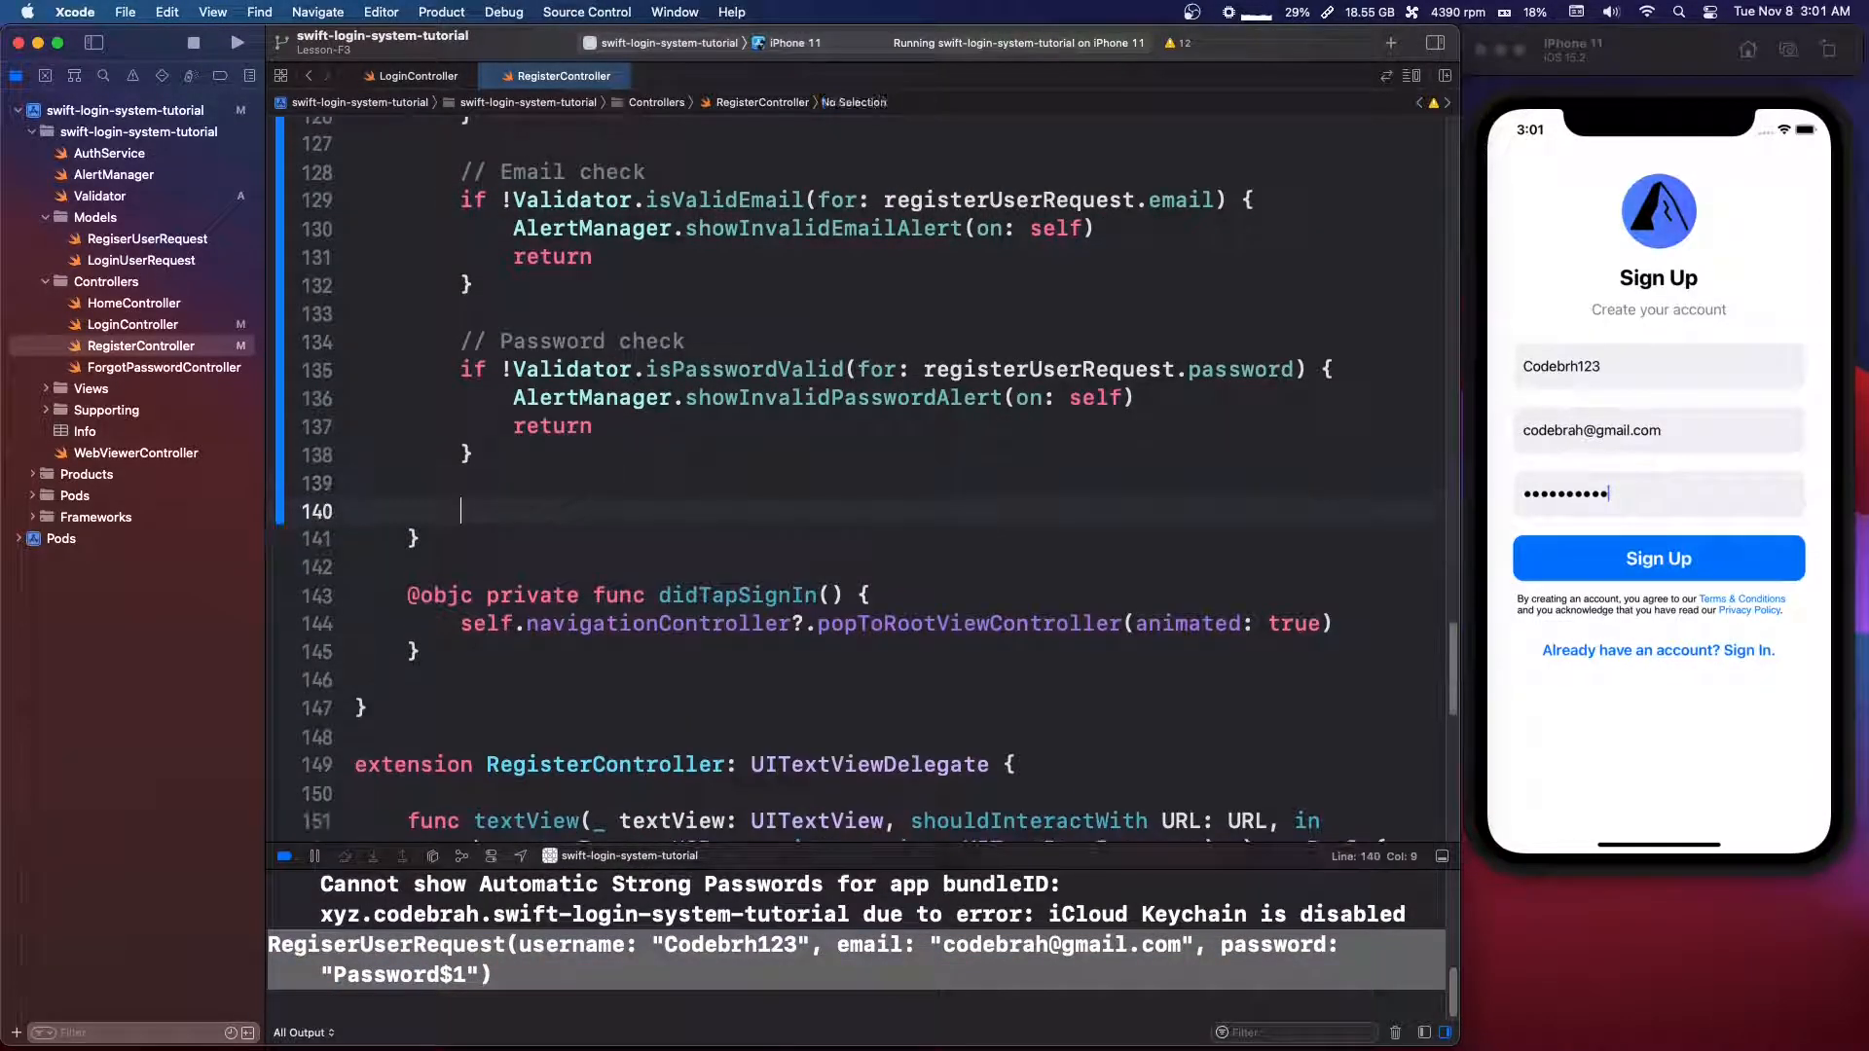
Replace the print with AuthService.shared.registerUser(with: registerUserRequest) and its wasRegistered/error completion.
{"action": "type", "text": "AuthService"}
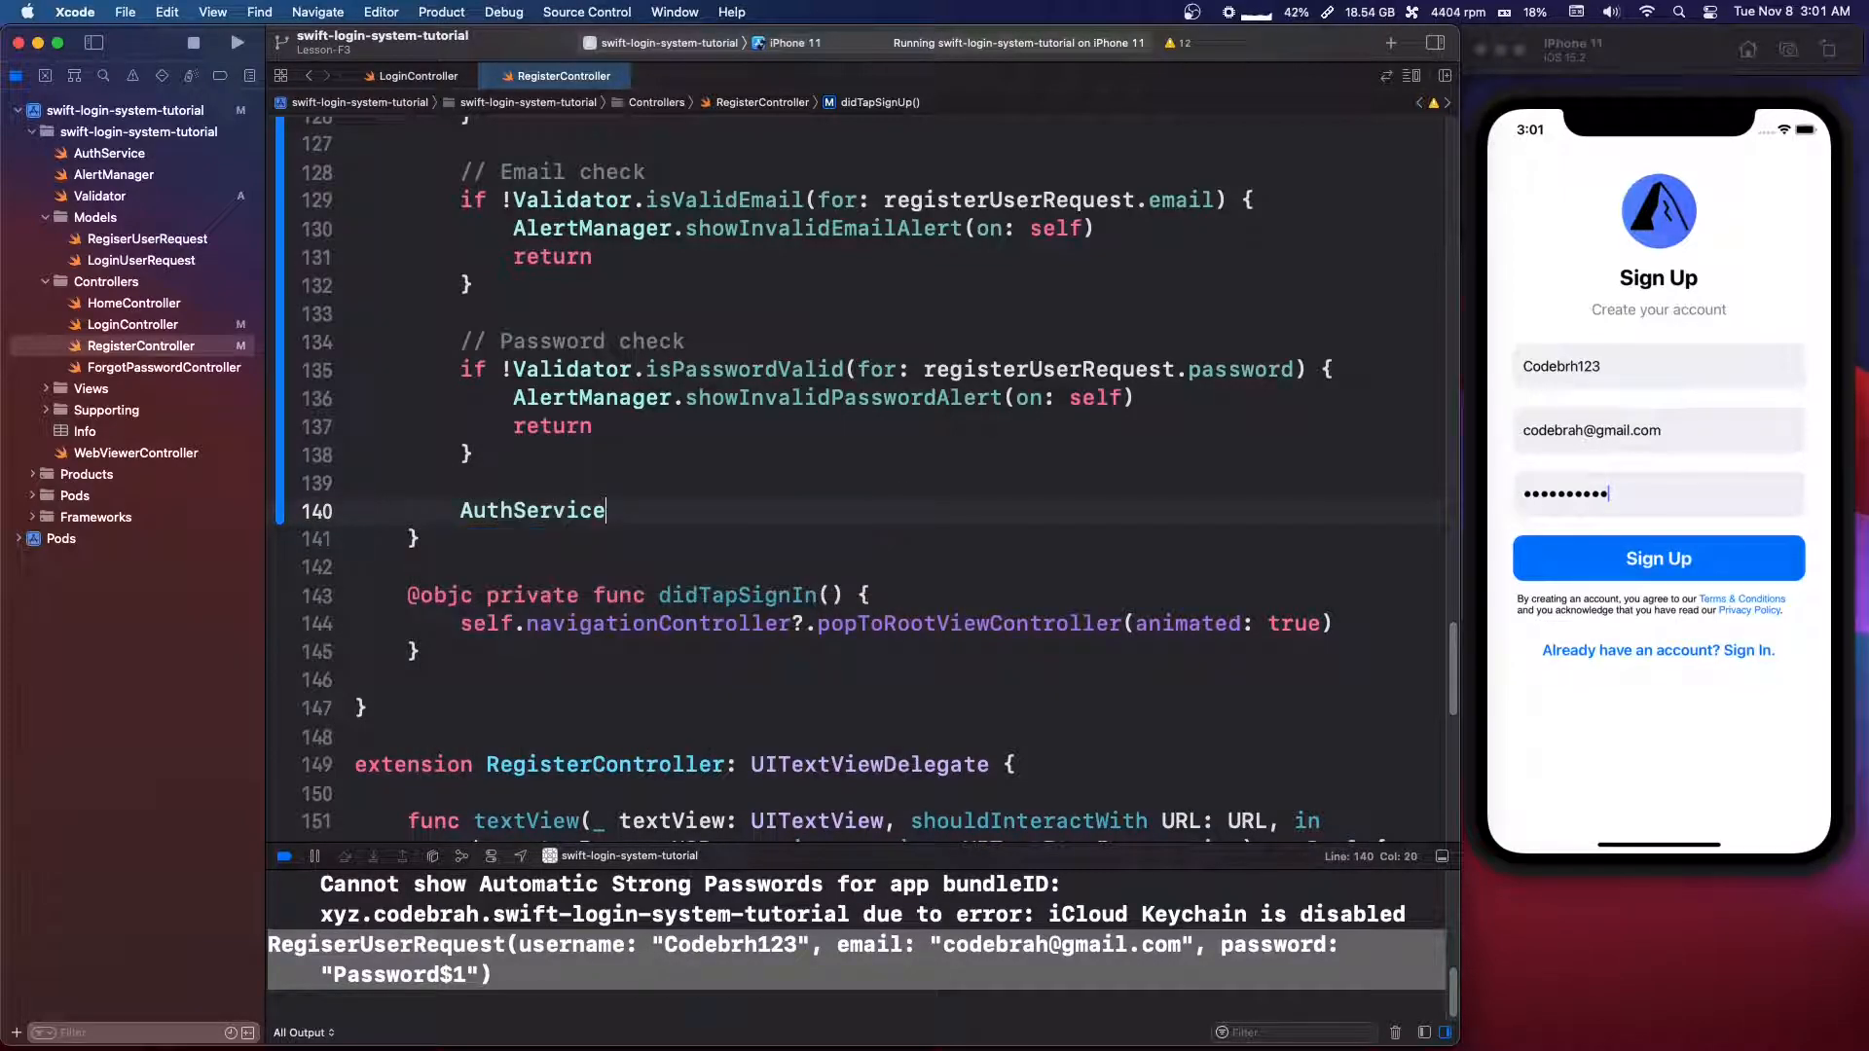
{"action": "type", "text": ".shared"}
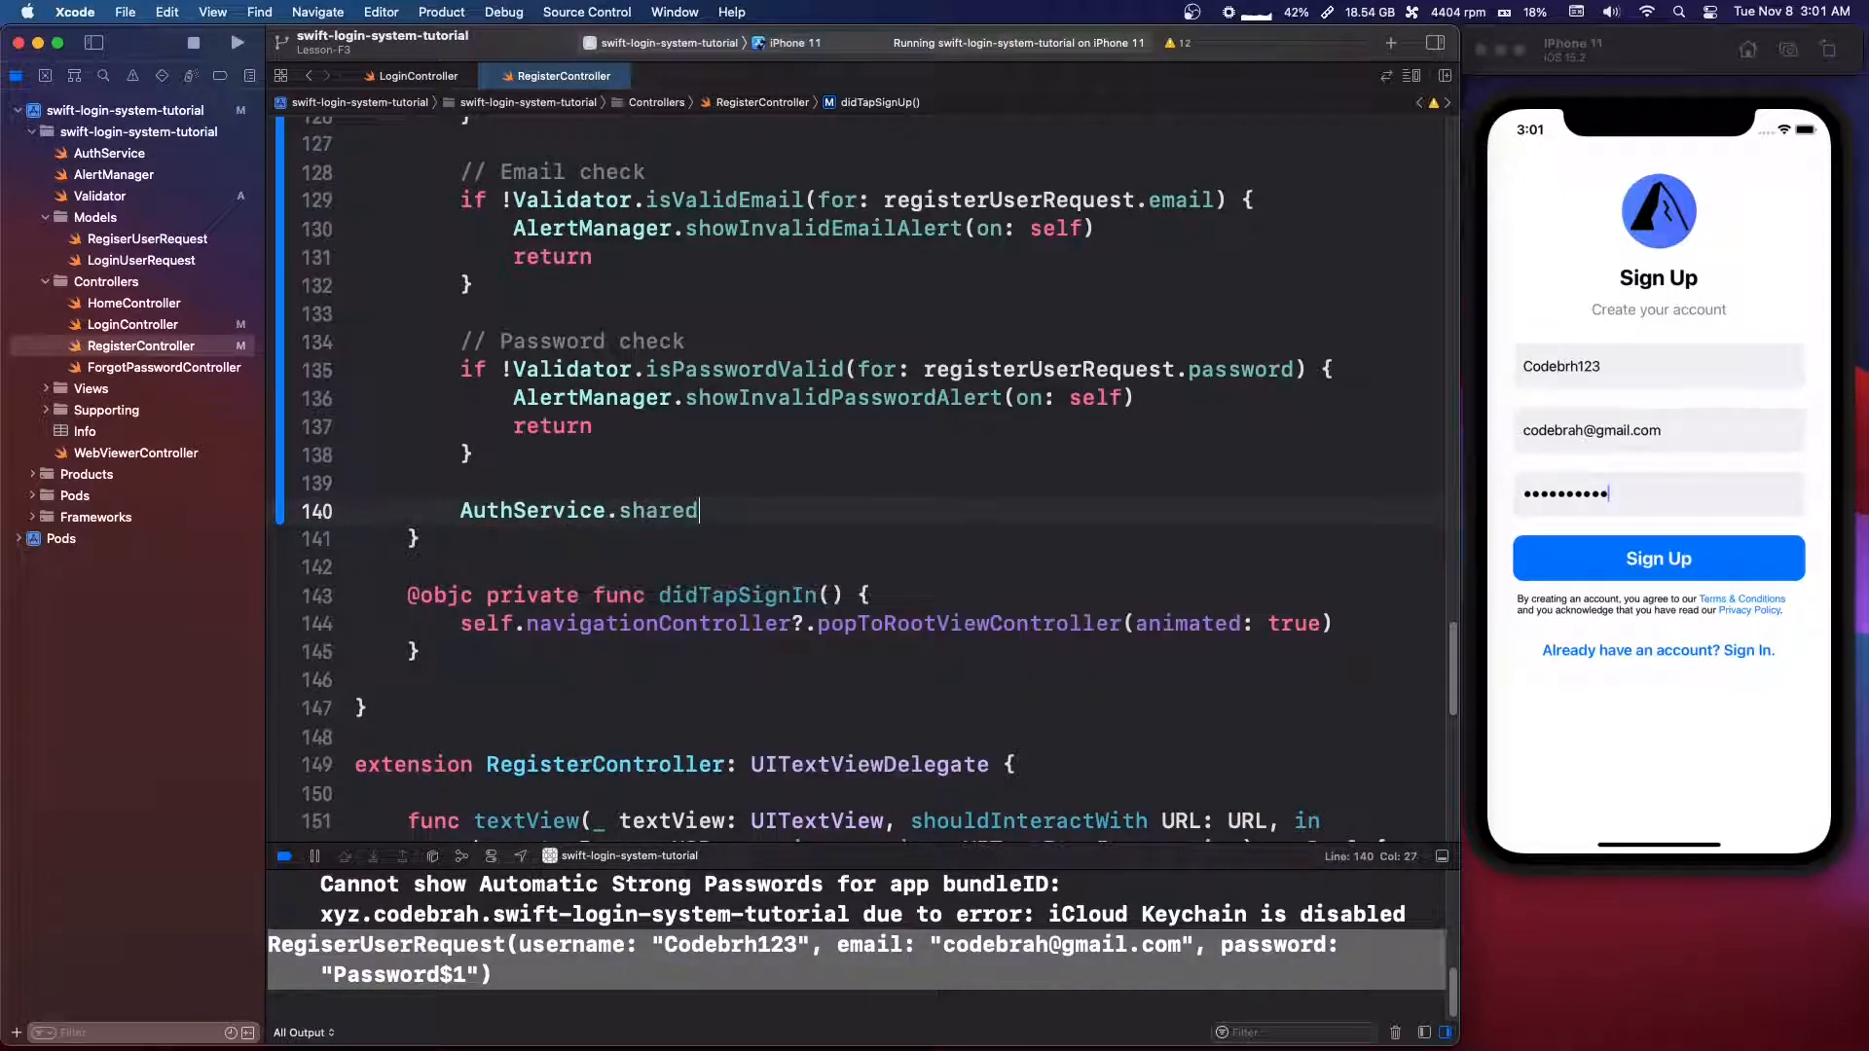
{"action": "type", "text": "."}
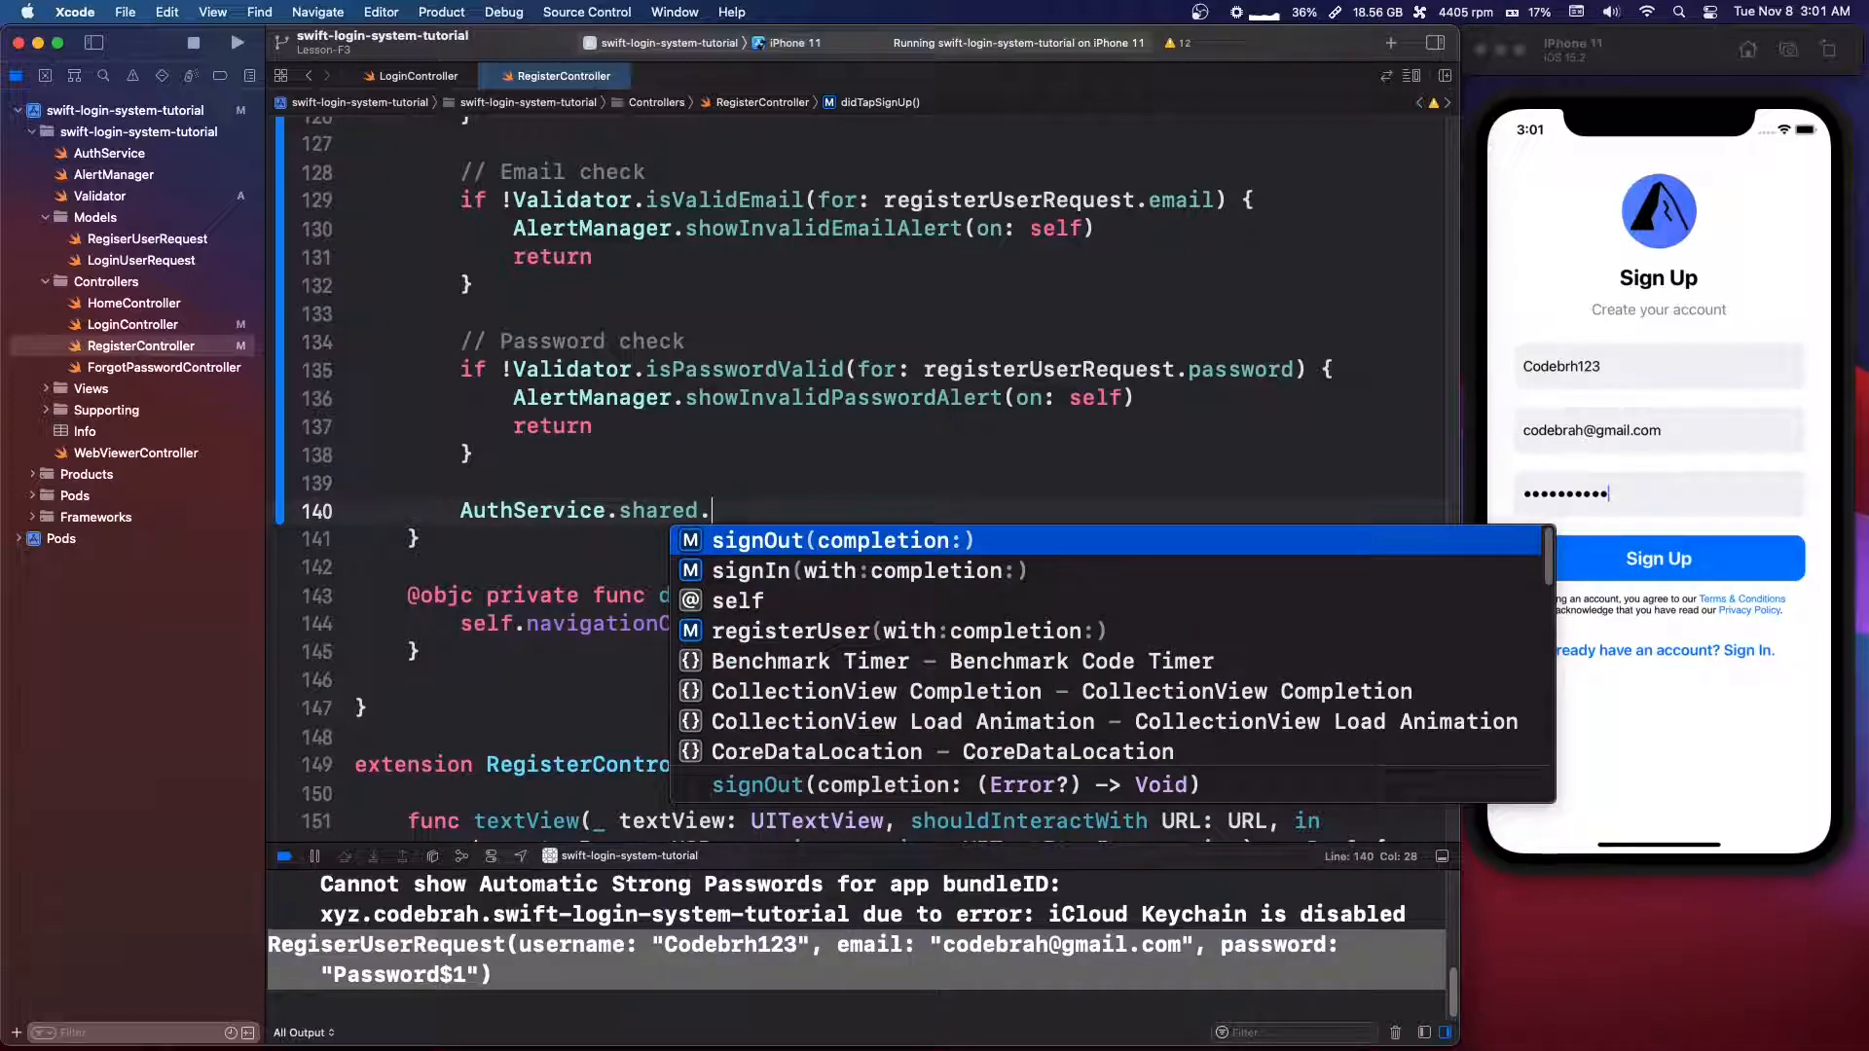
{"action": "type", "text": "reg"}
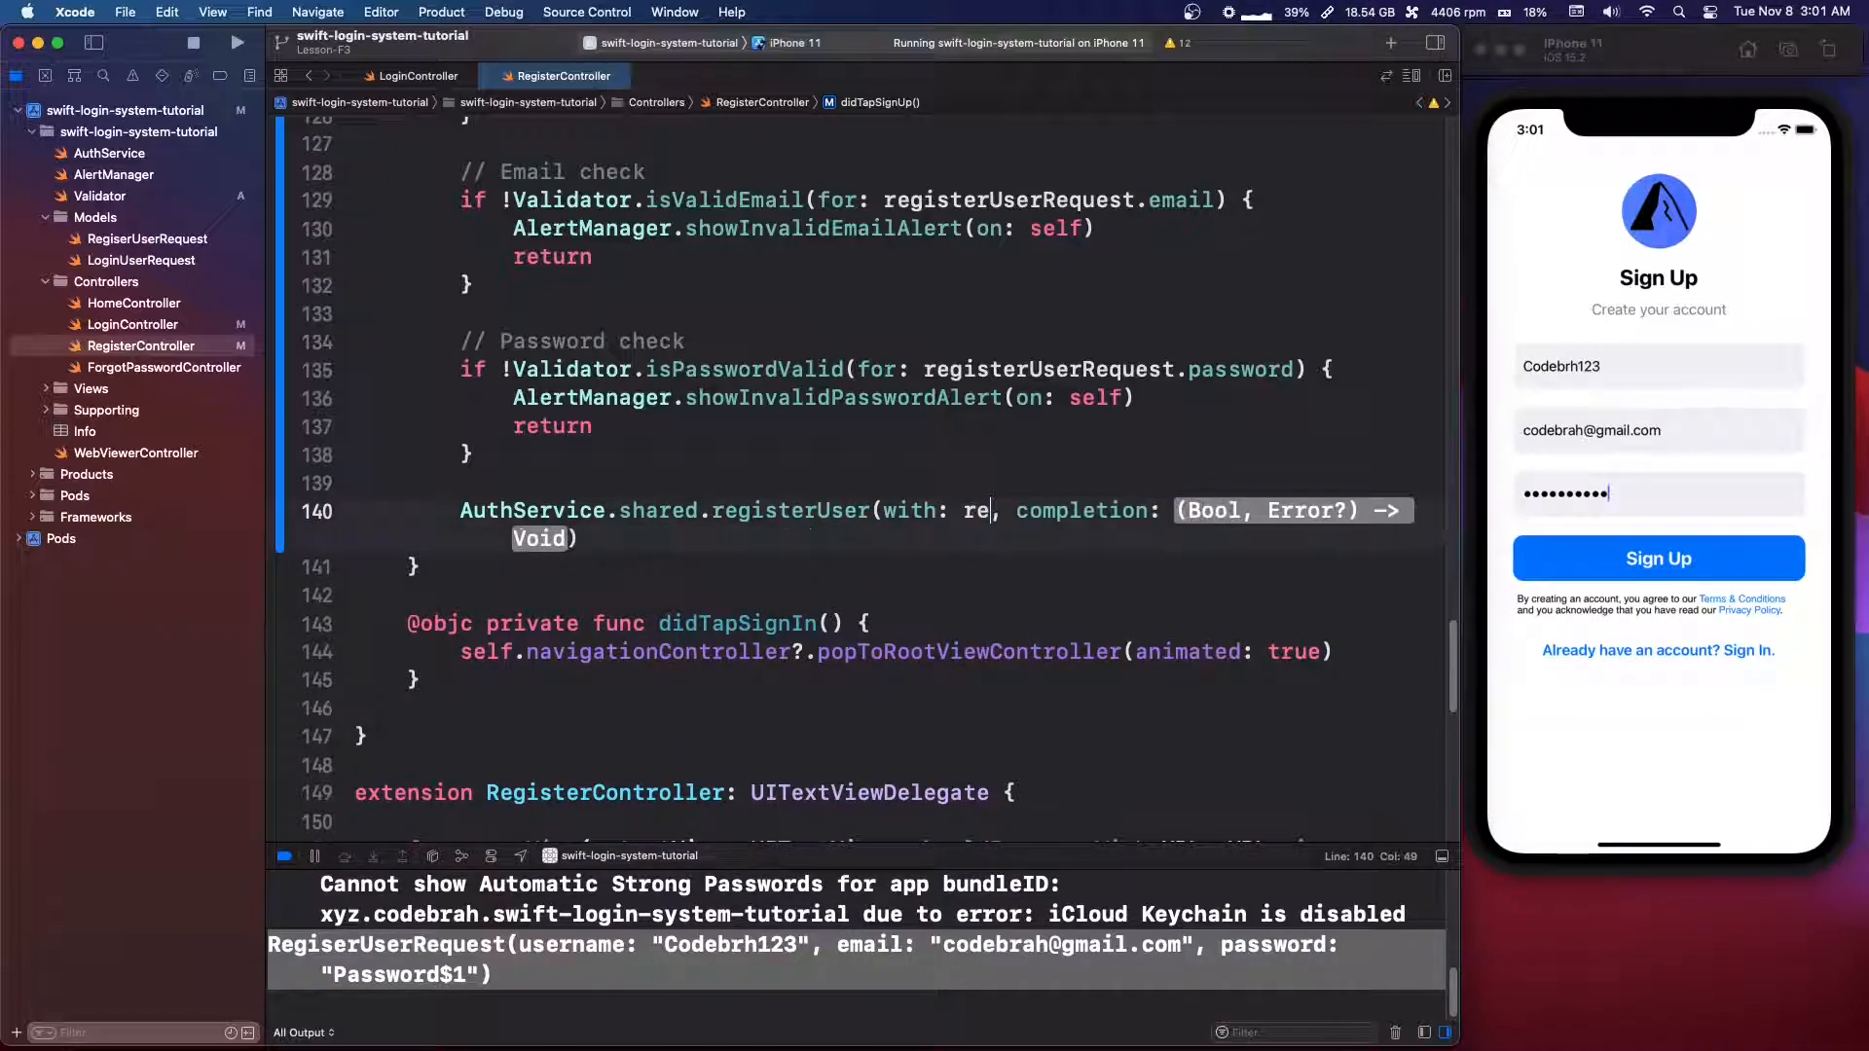
{"action": "type", "text": "gisterUserRequest)"}
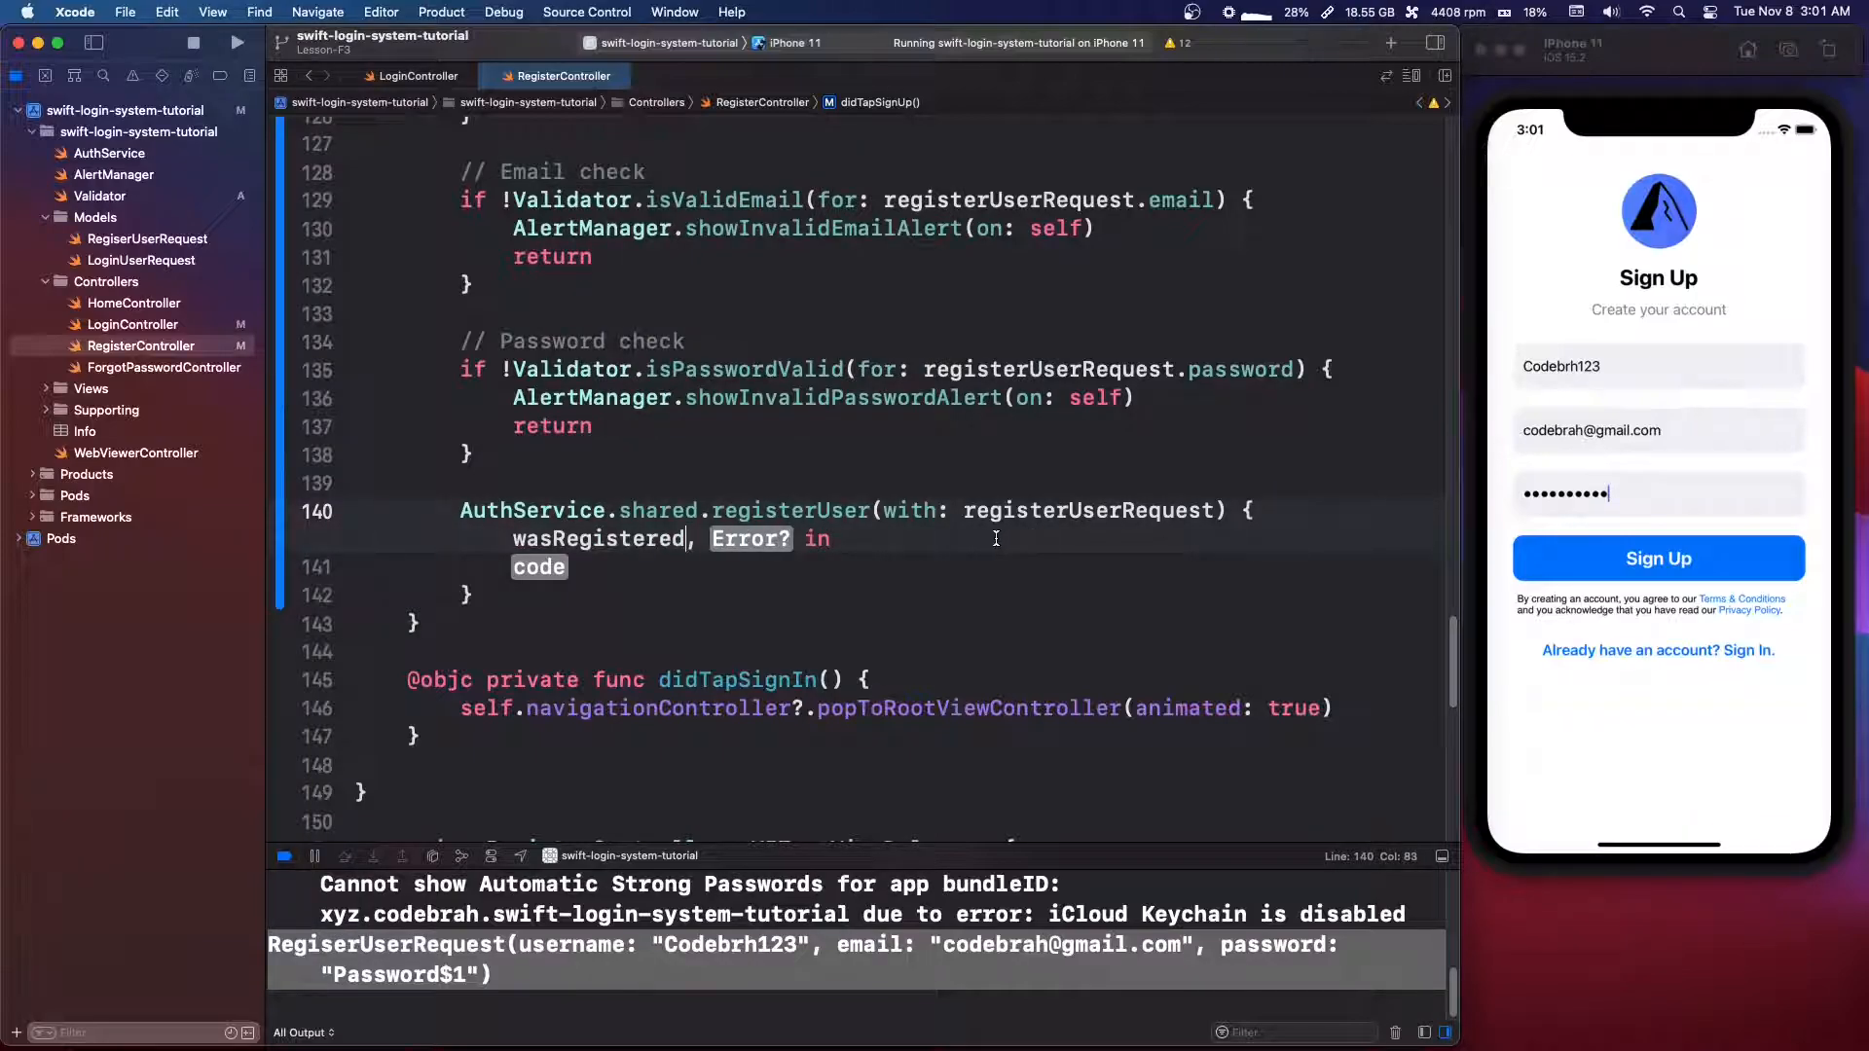
{"action": "type", "text": "erro"}
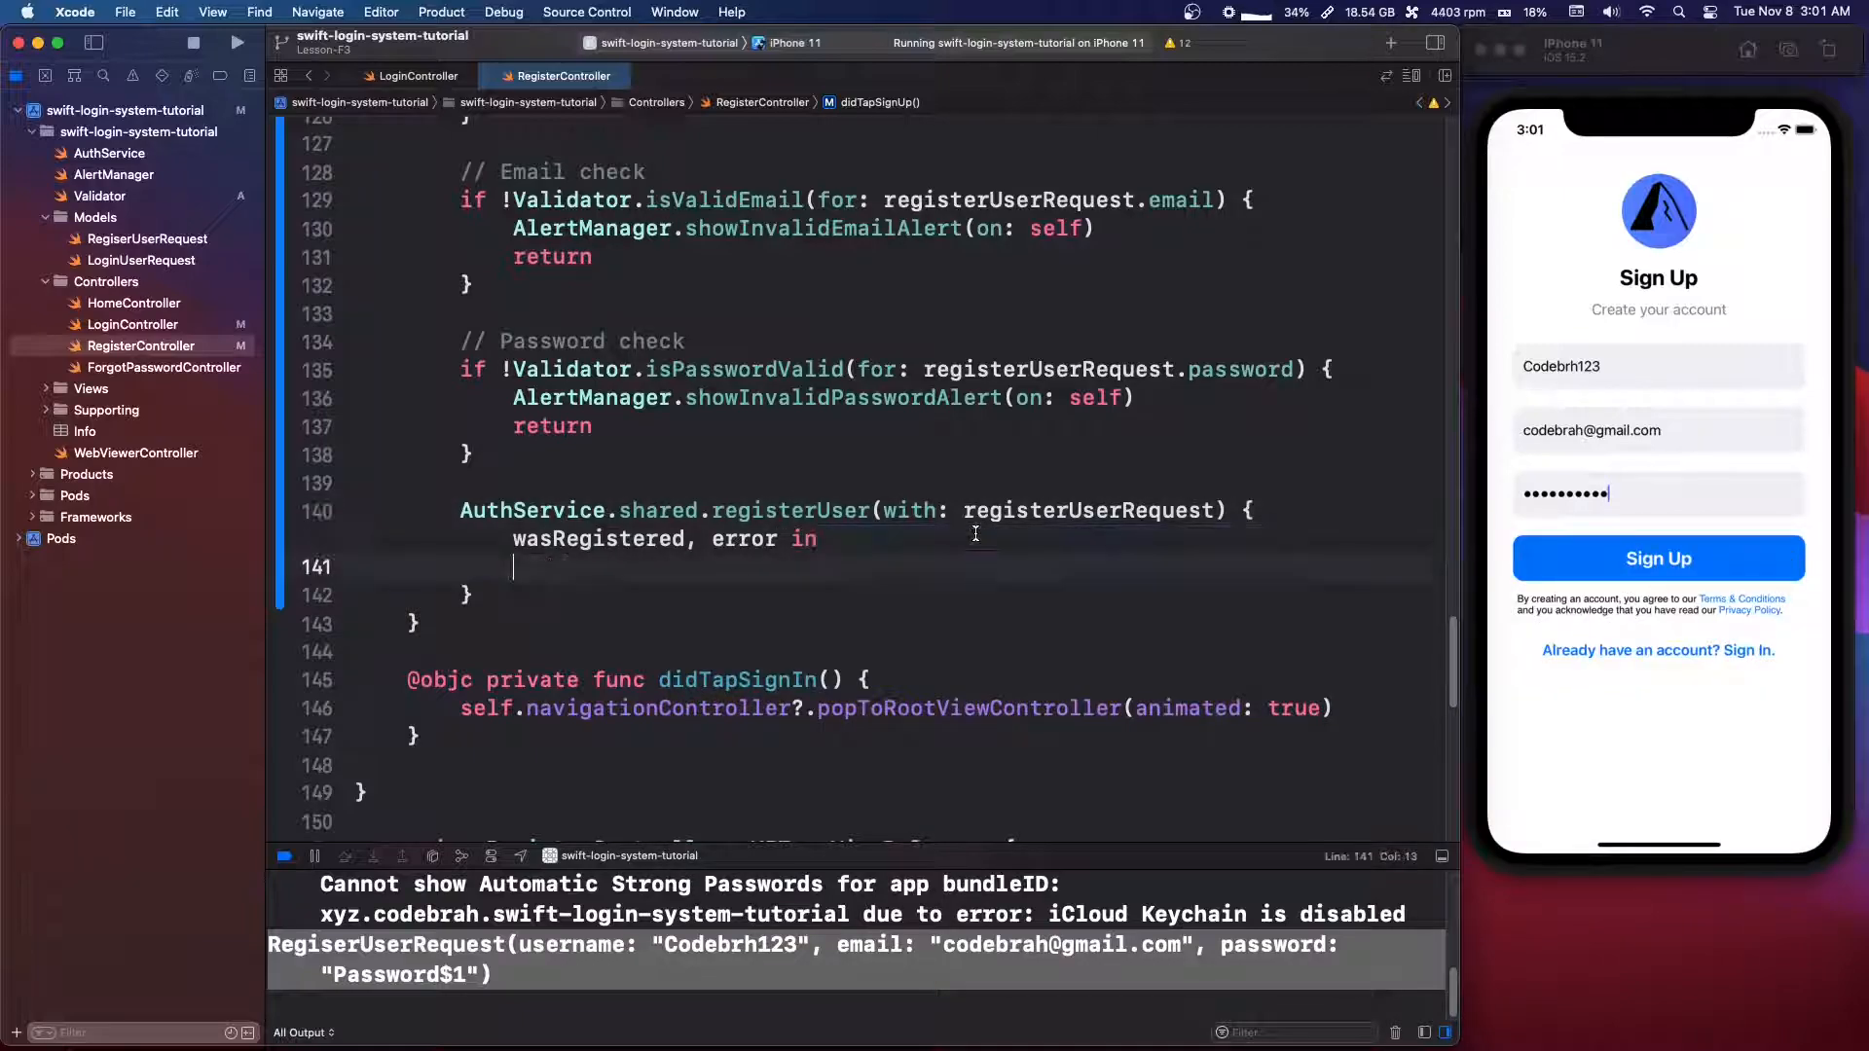
In the completion, if let error show AlertManager.showRegistrationErrorAlert(on: self) and return.
{"action": "type", "text": "if let error"}
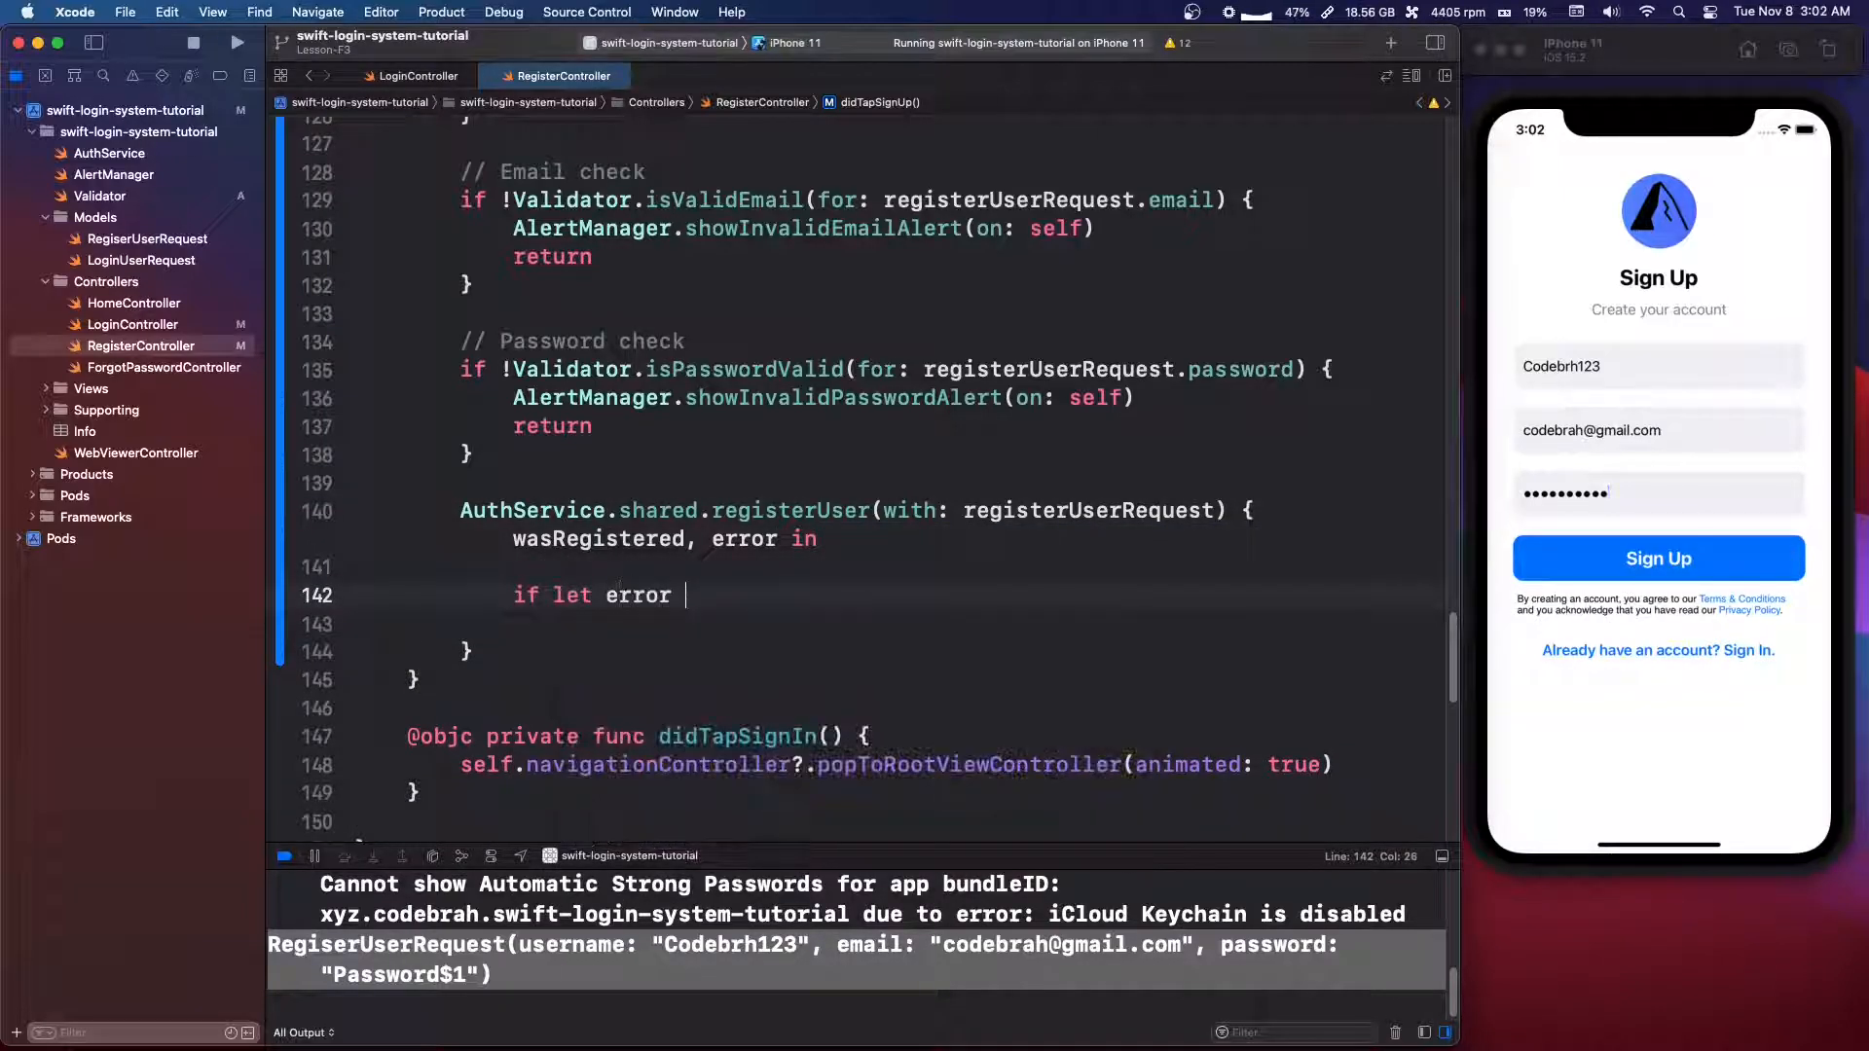
{"action": "type", "text": "= error {"}
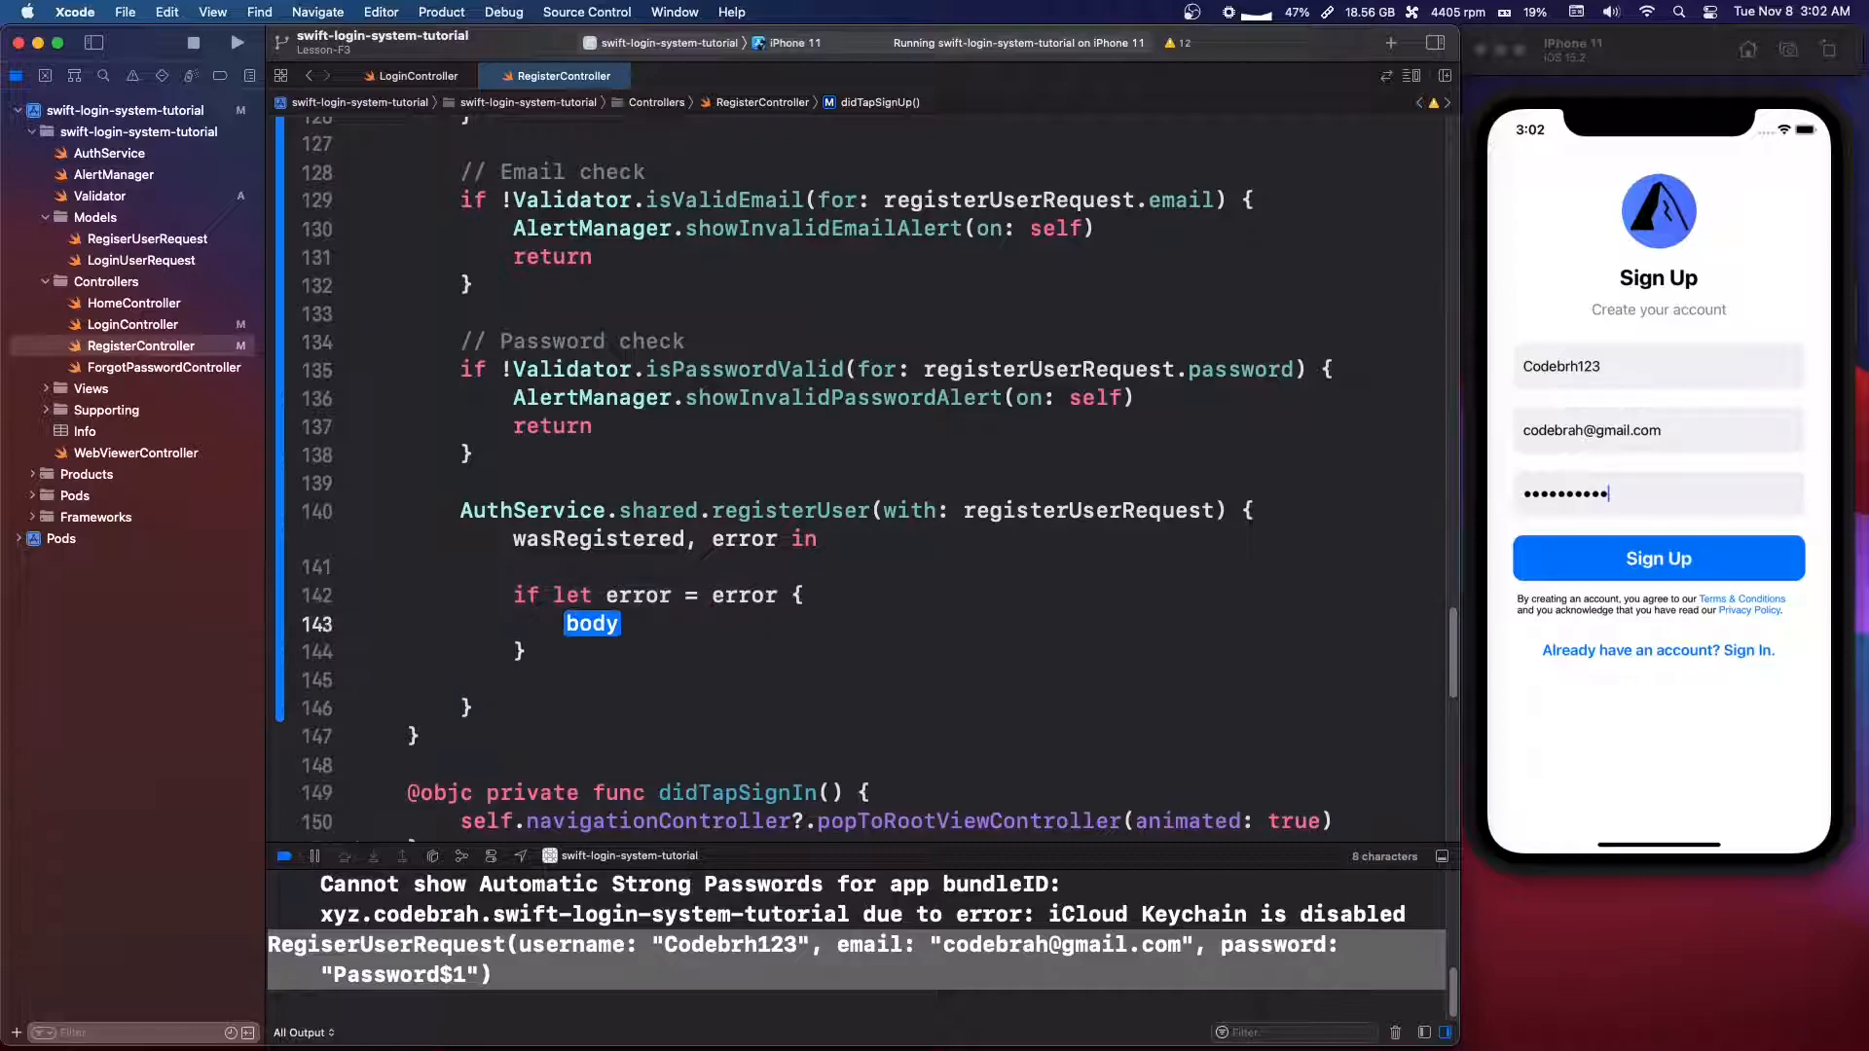
{"action": "type", "text": "Alertm"}
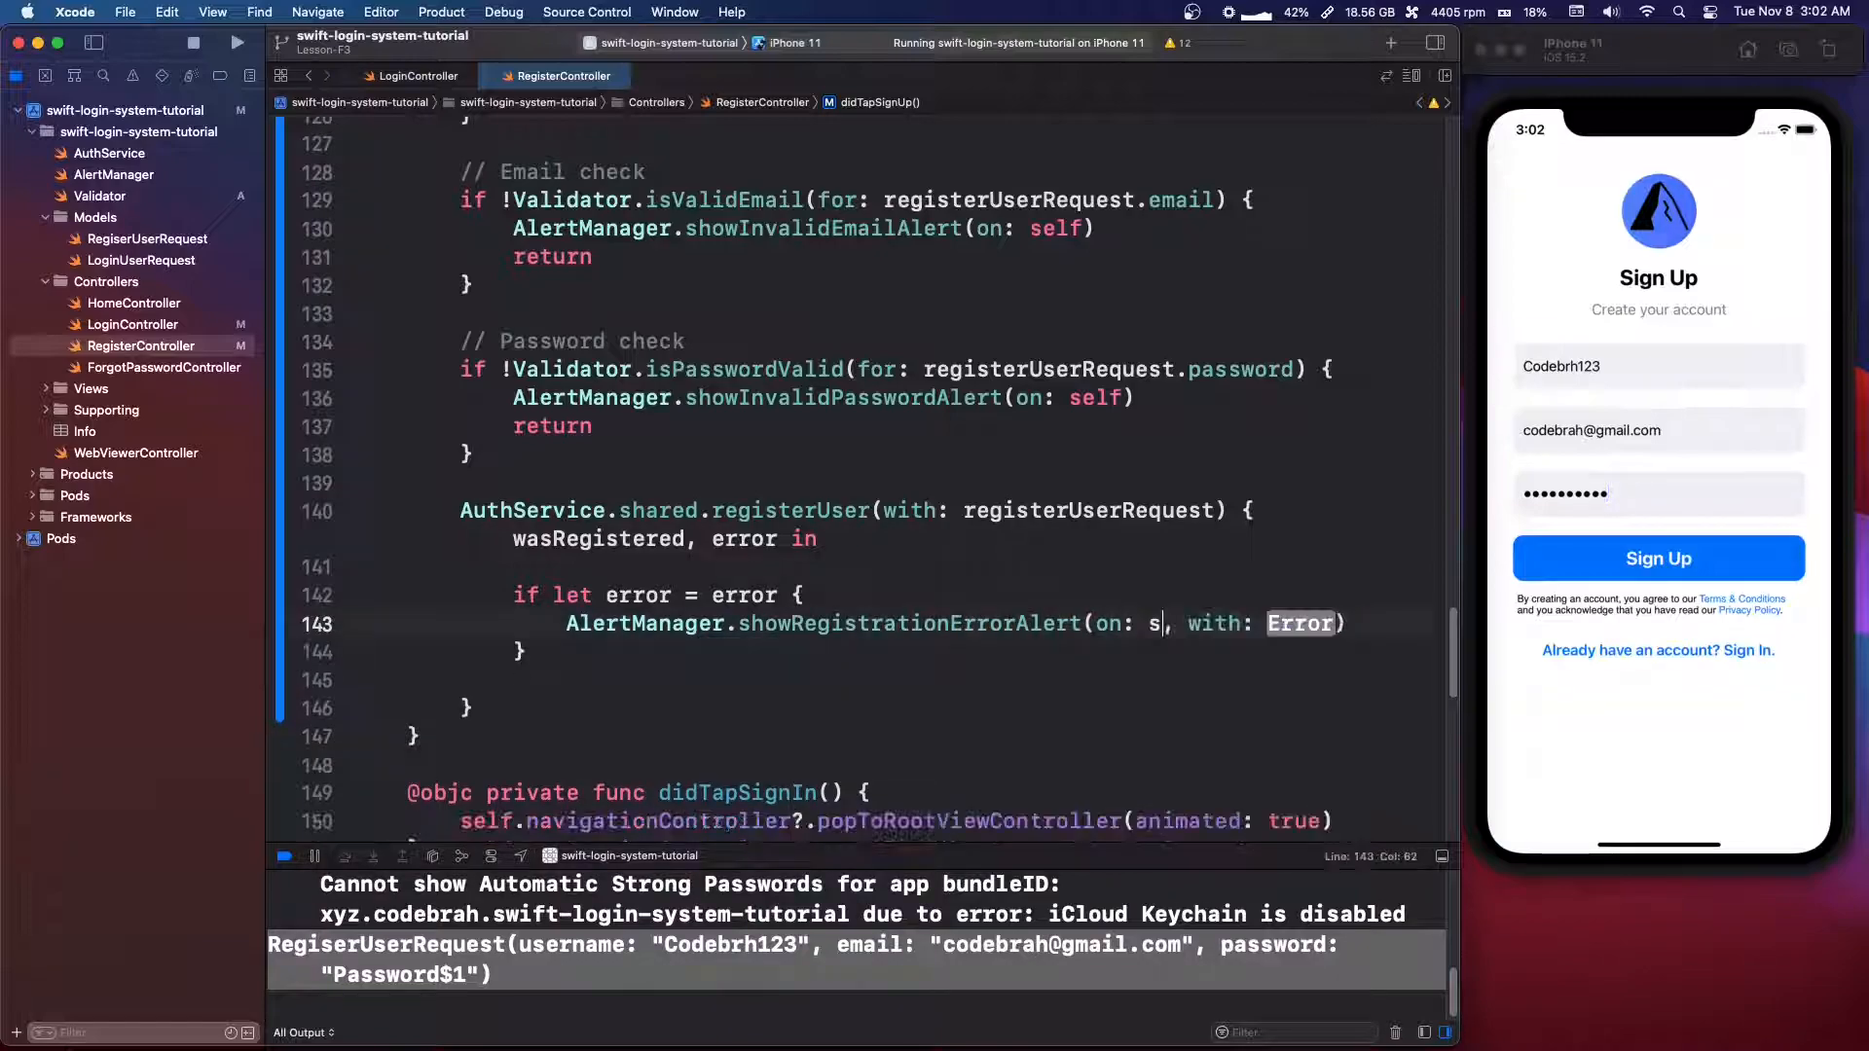
{"action": "type", "text": "elf"}
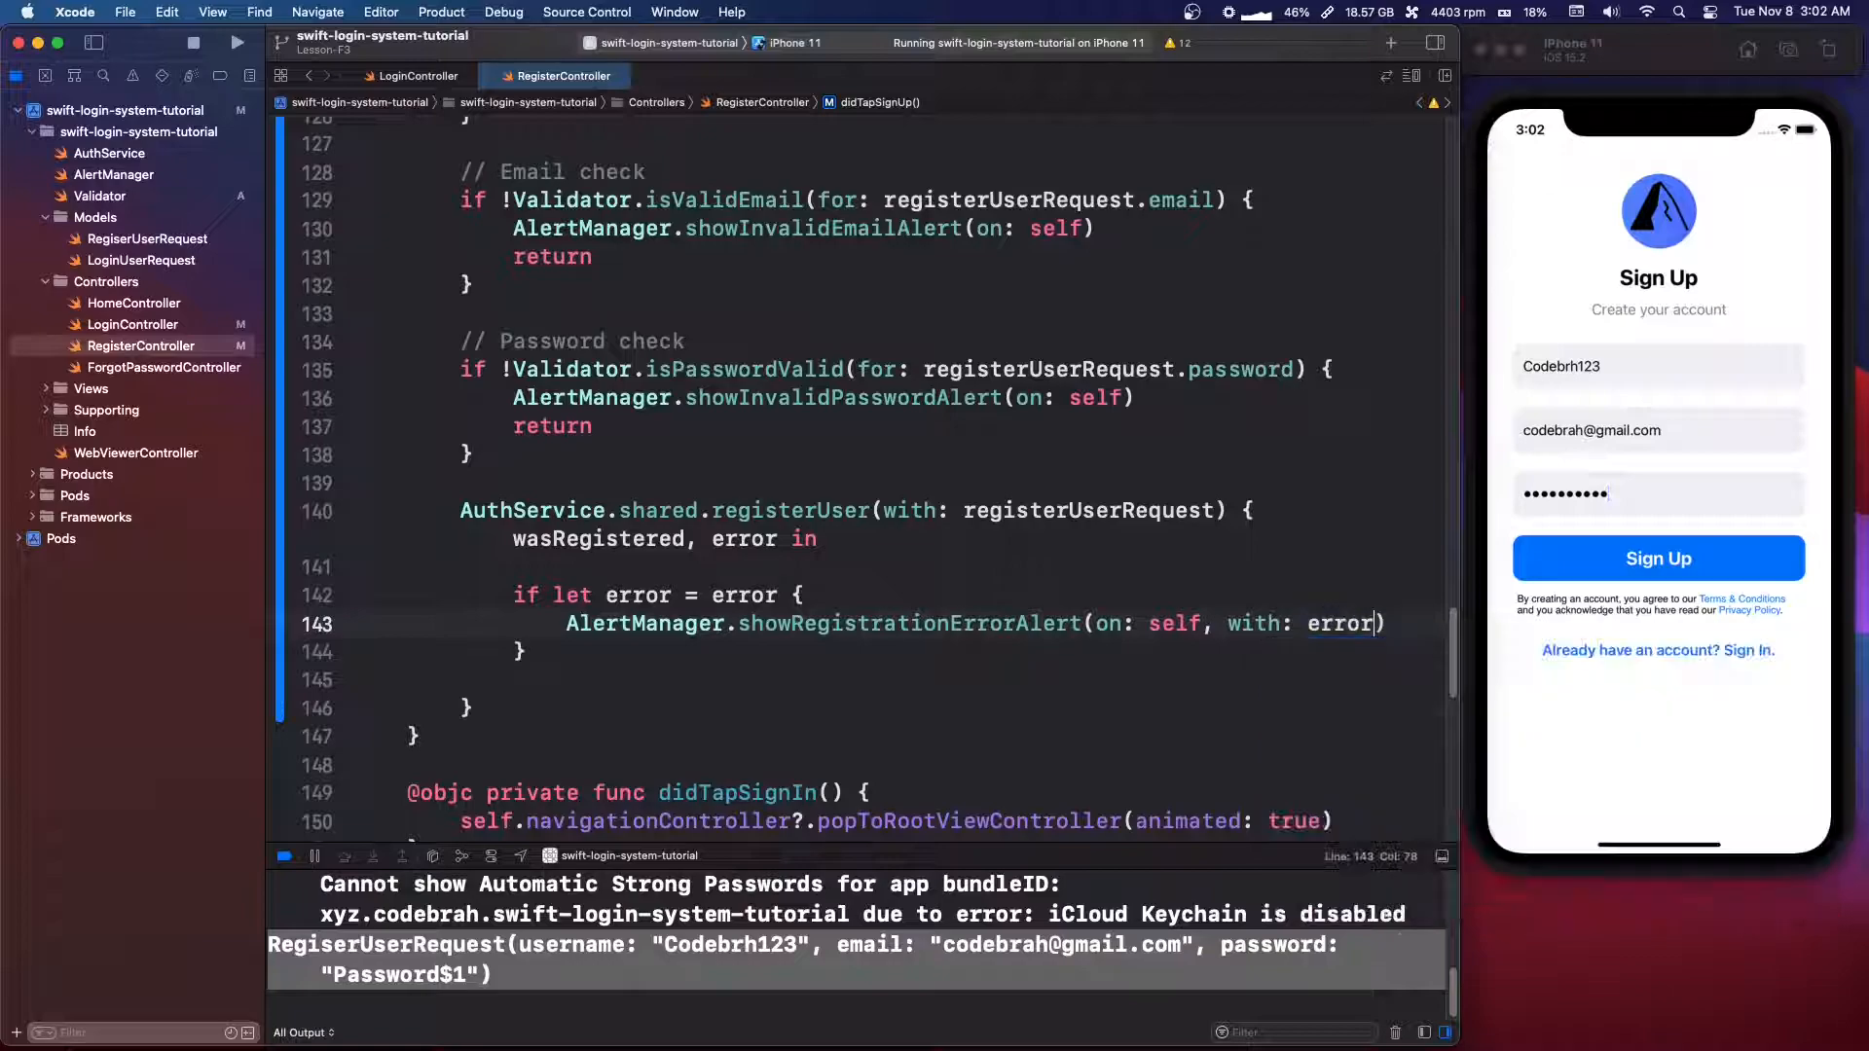
{"action": "type", "text": "kCVReturnUnsupported"}
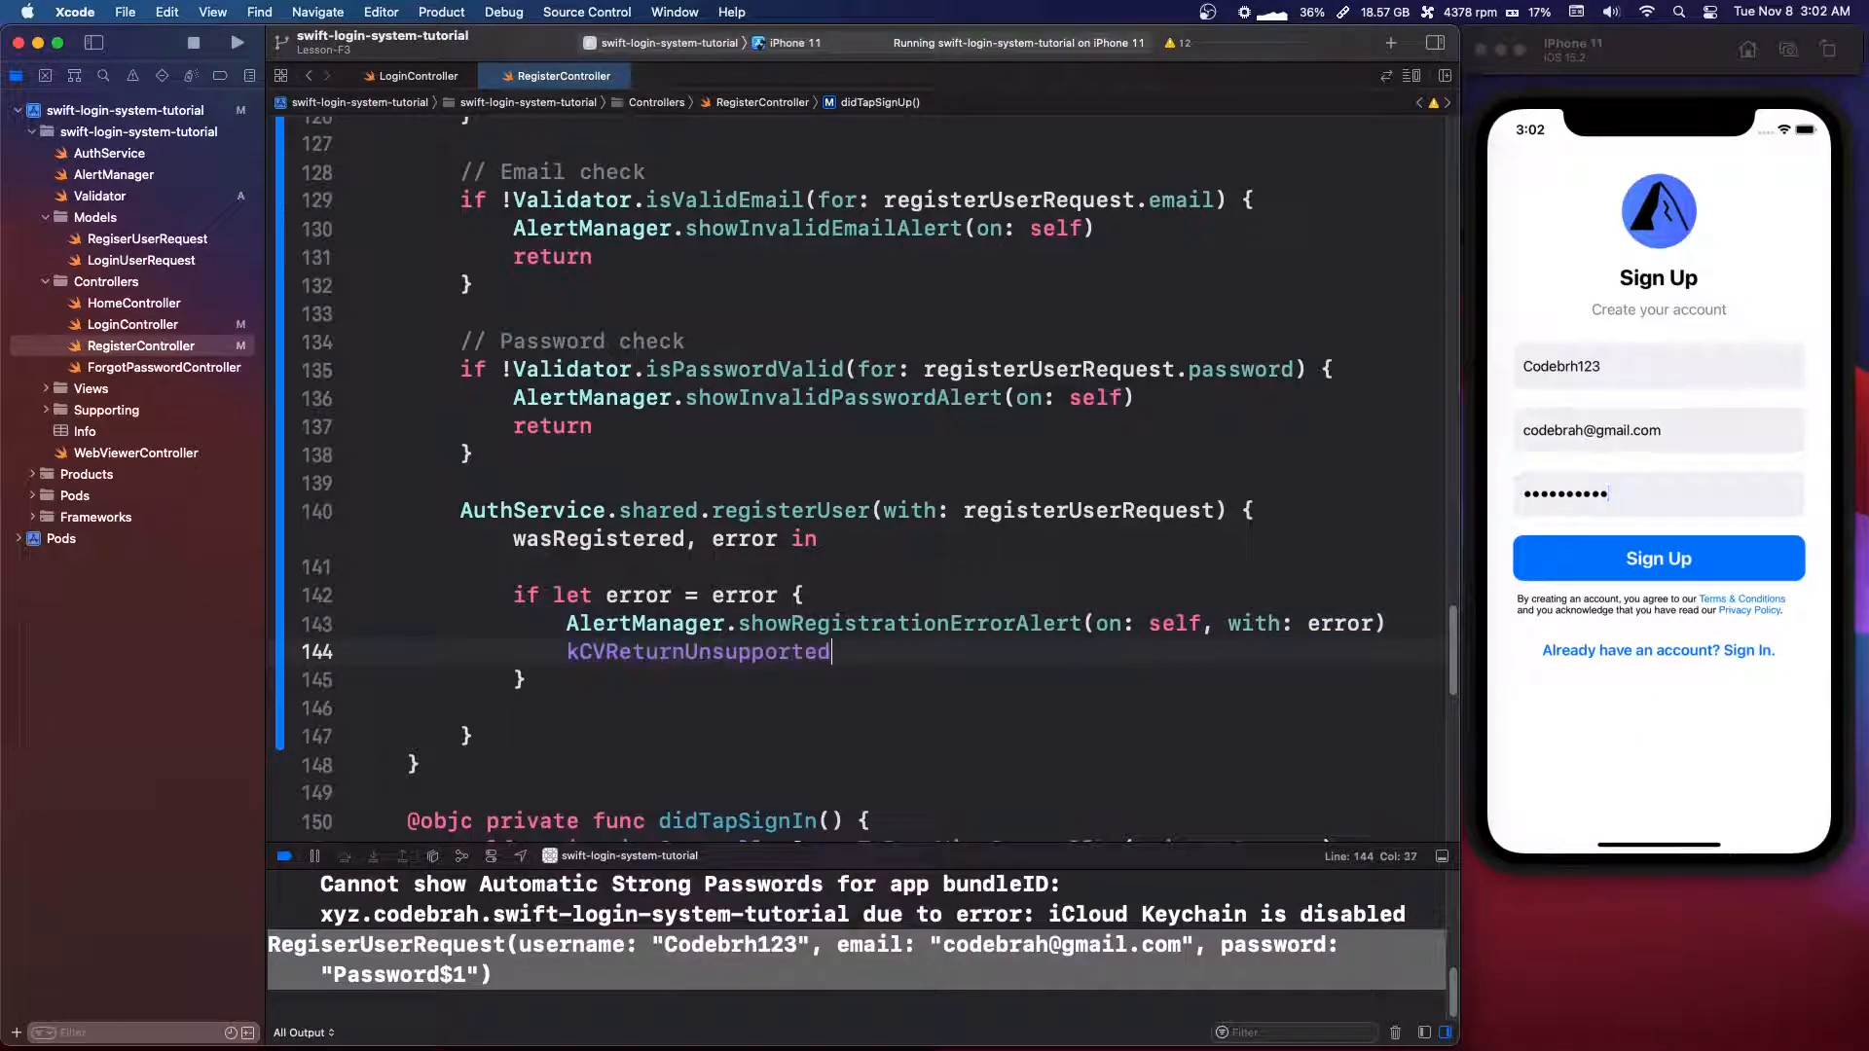
{"action": "type", "text": "return"}
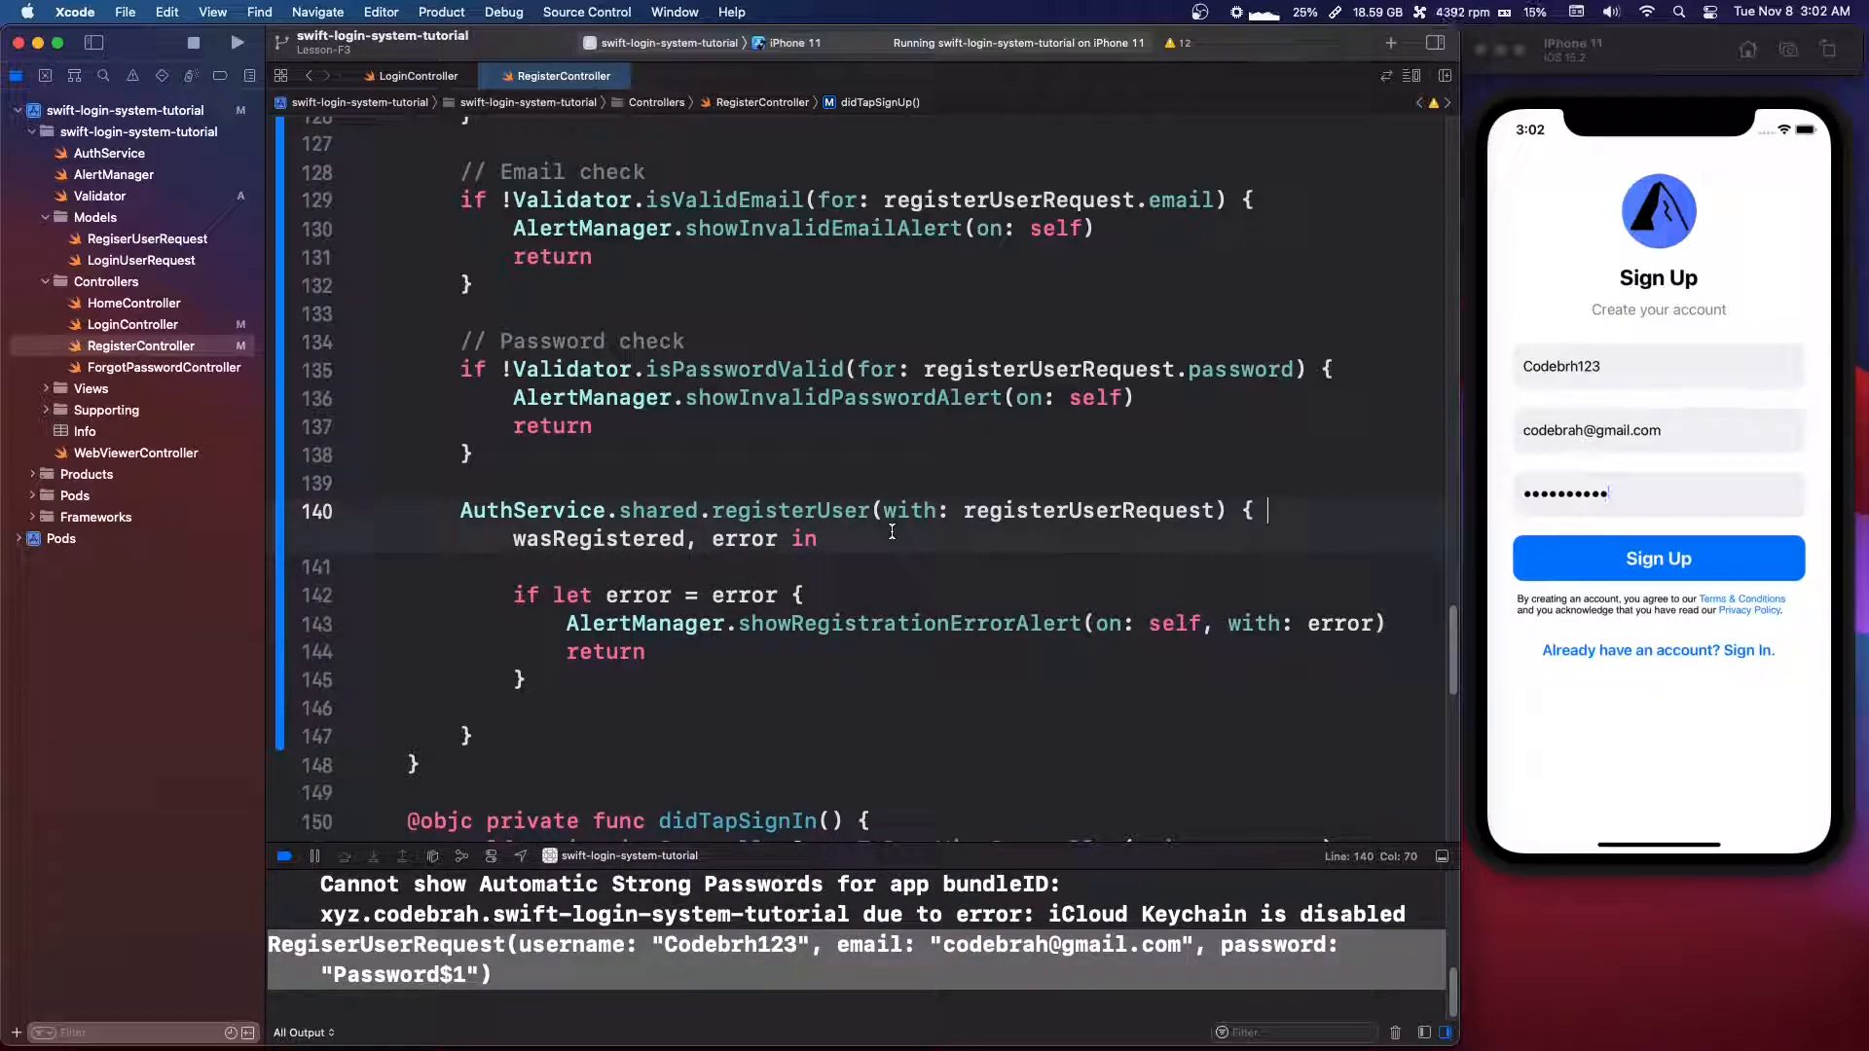
Capture [weak self] in the registerUser closure and start it with guard let self = self else { return }.
{"action": "type", "text": "[wea"}
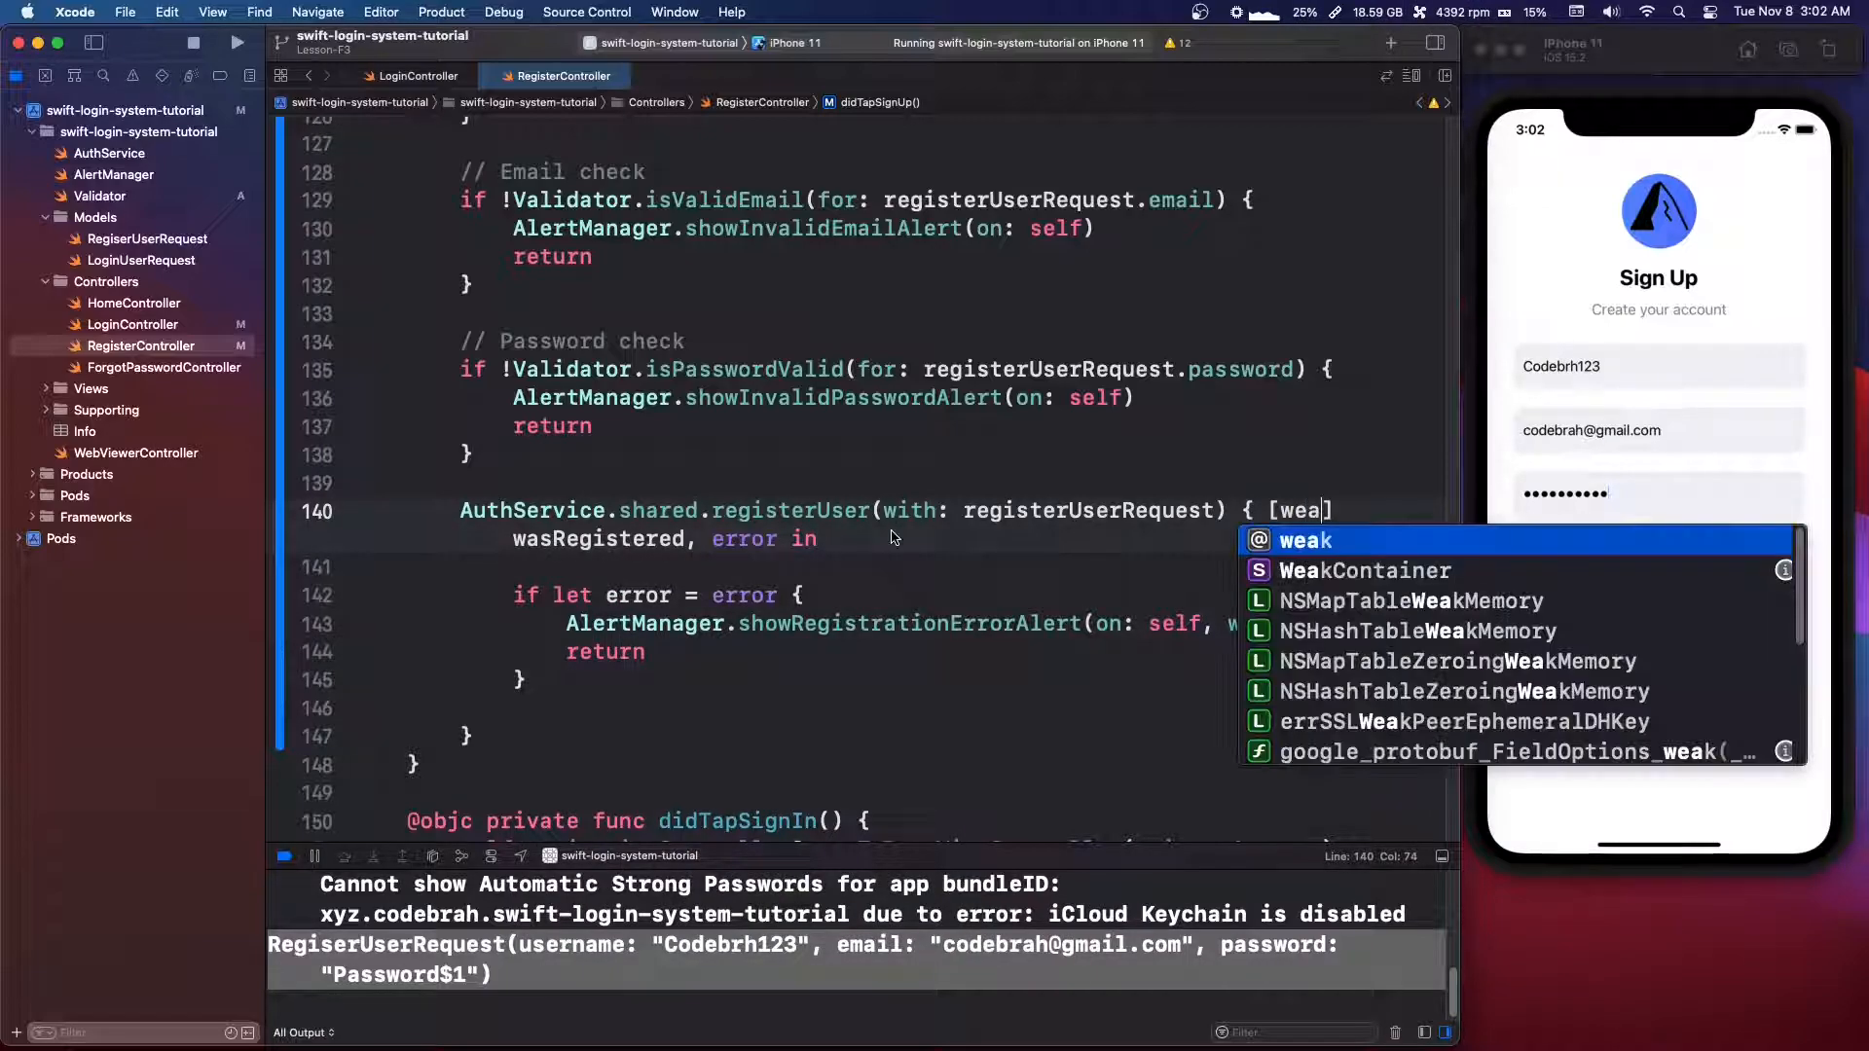
{"action": "type", "text": "self"}
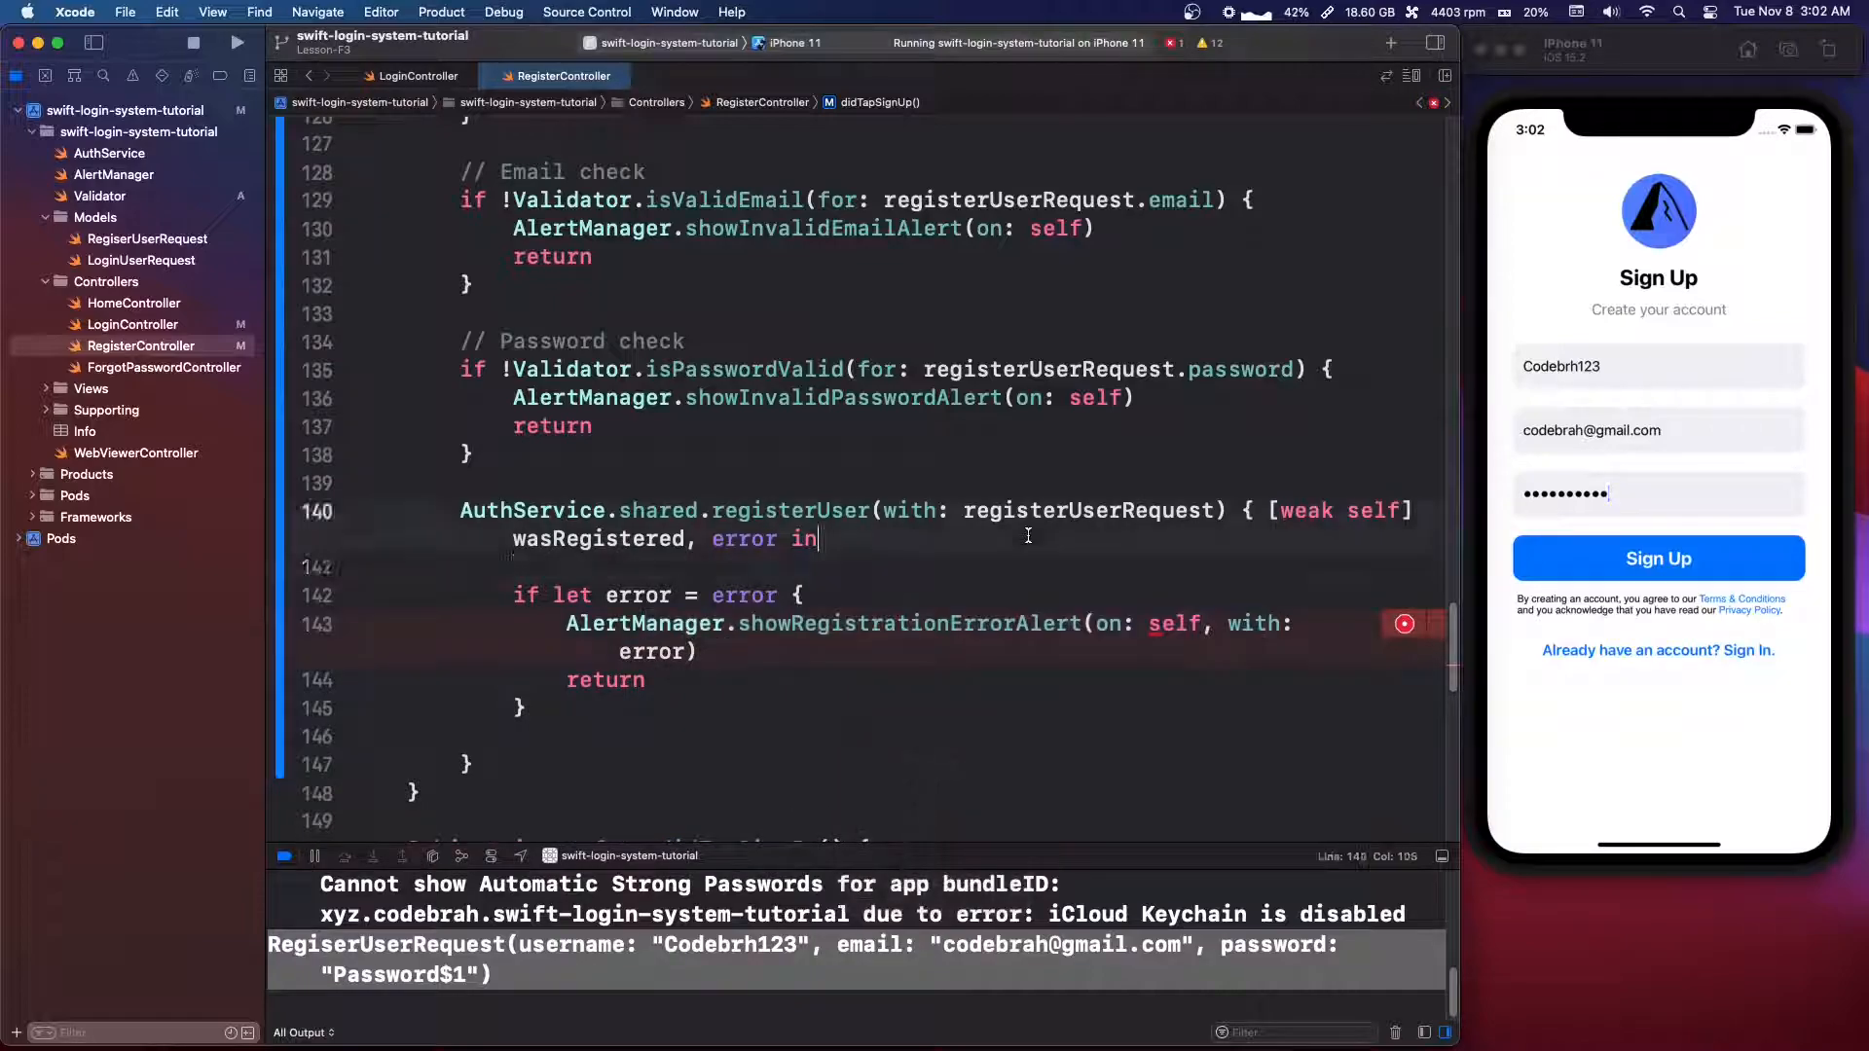
{"action": "type", "text": "guard let"}
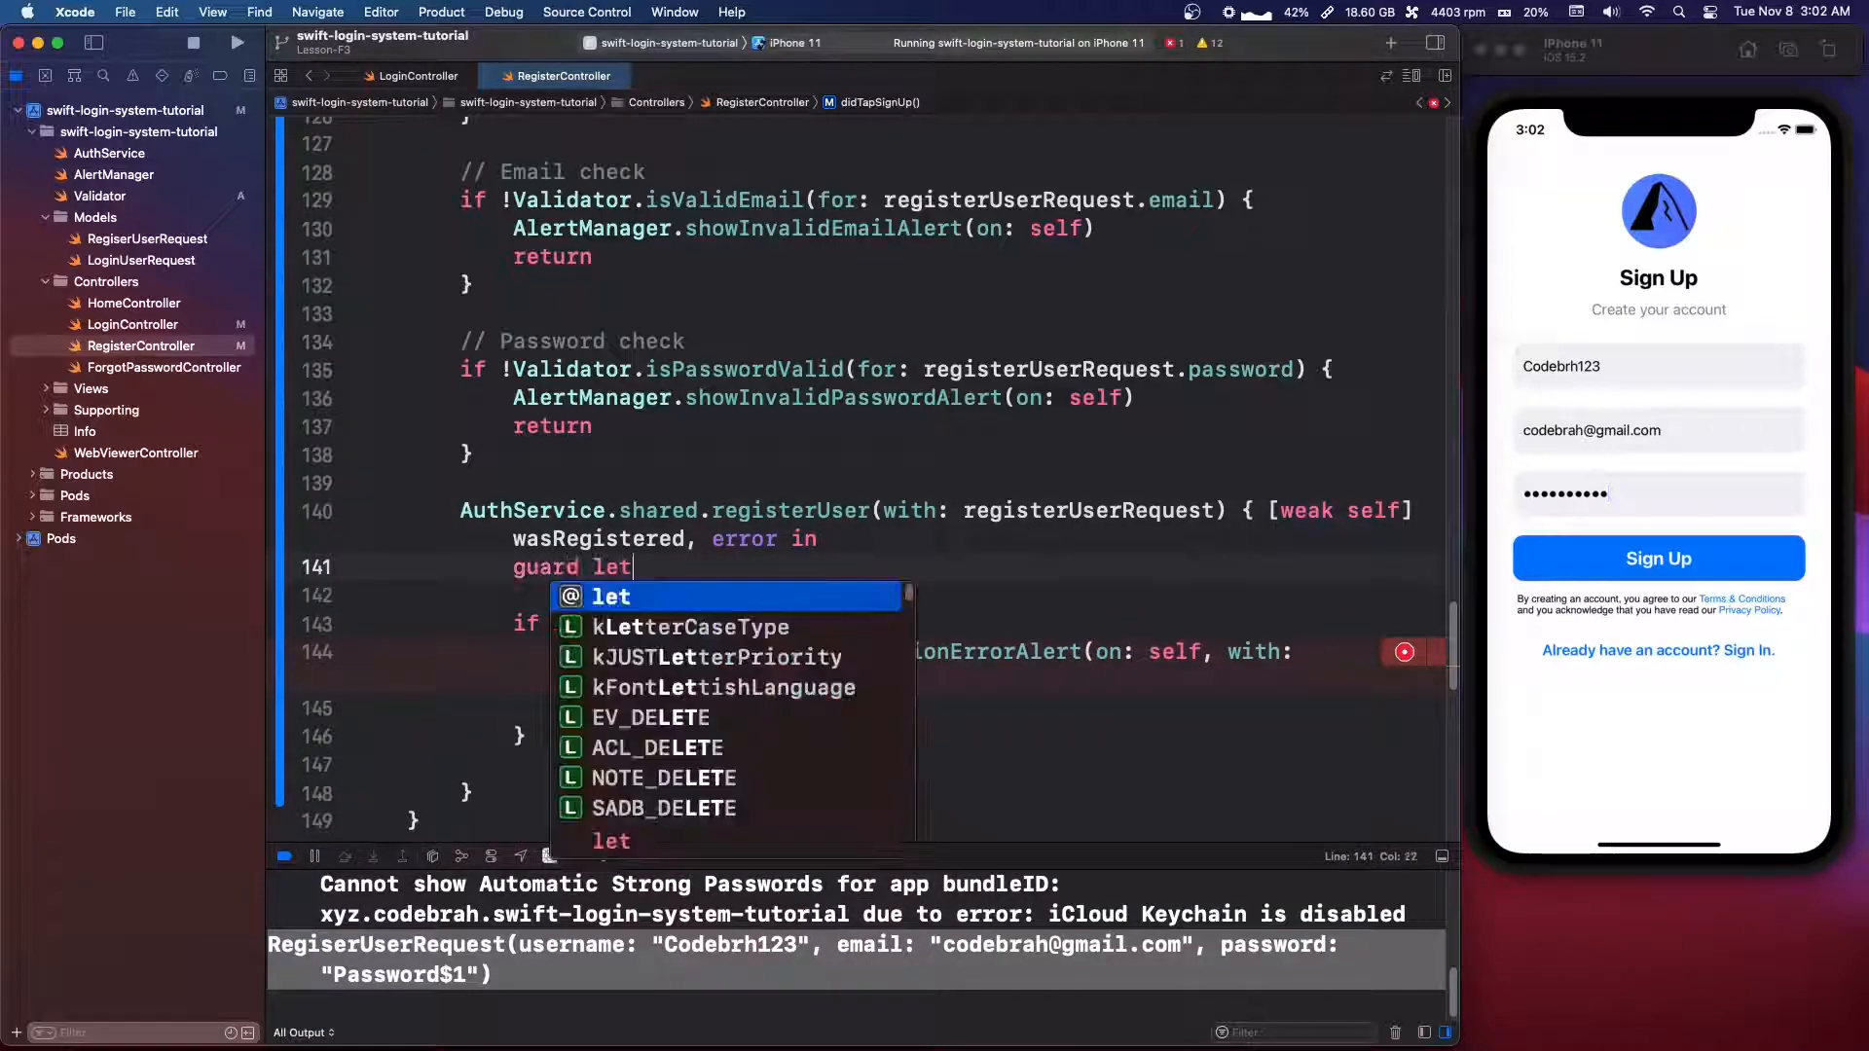
{"action": "type", "text": "self = self else { return"}
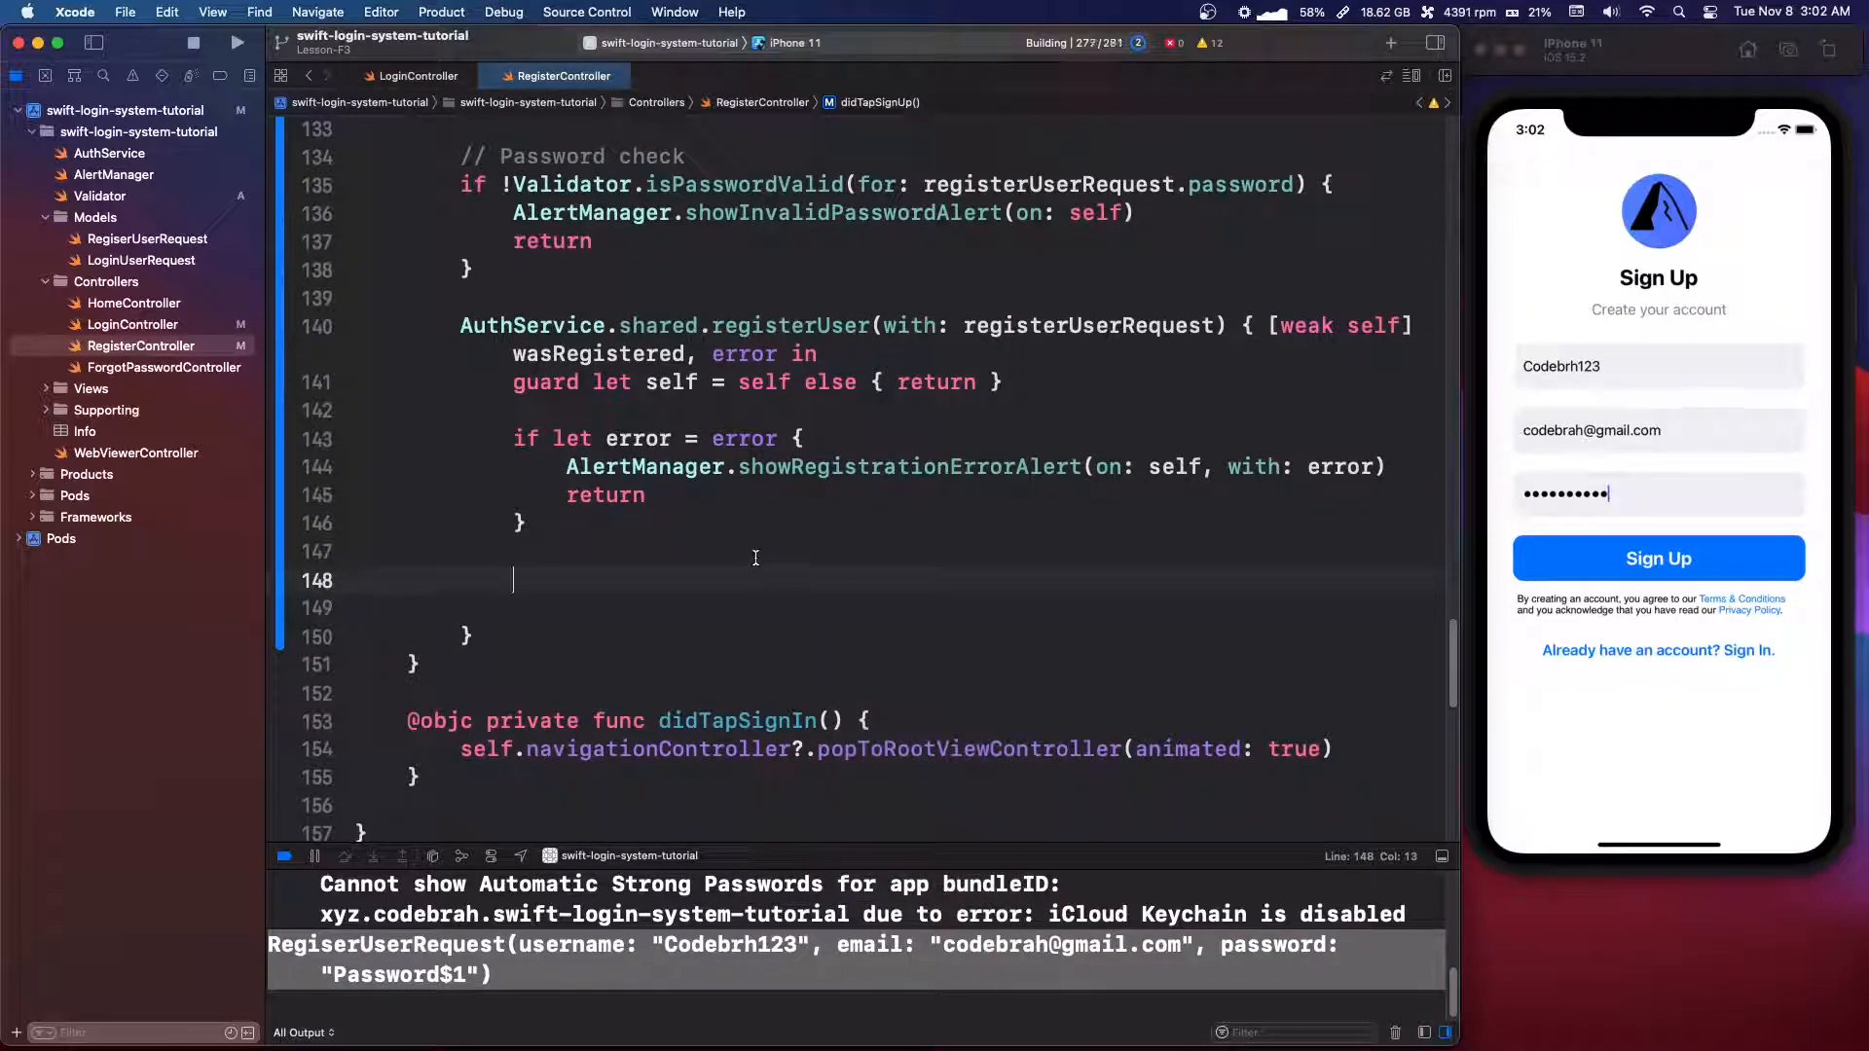
In if wasRegistered, cast self.view.window?.windowScene?.delegate to SceneDelegate and call sceneDelegate.checkAuthentication().
{"action": "type", "text": "i"}
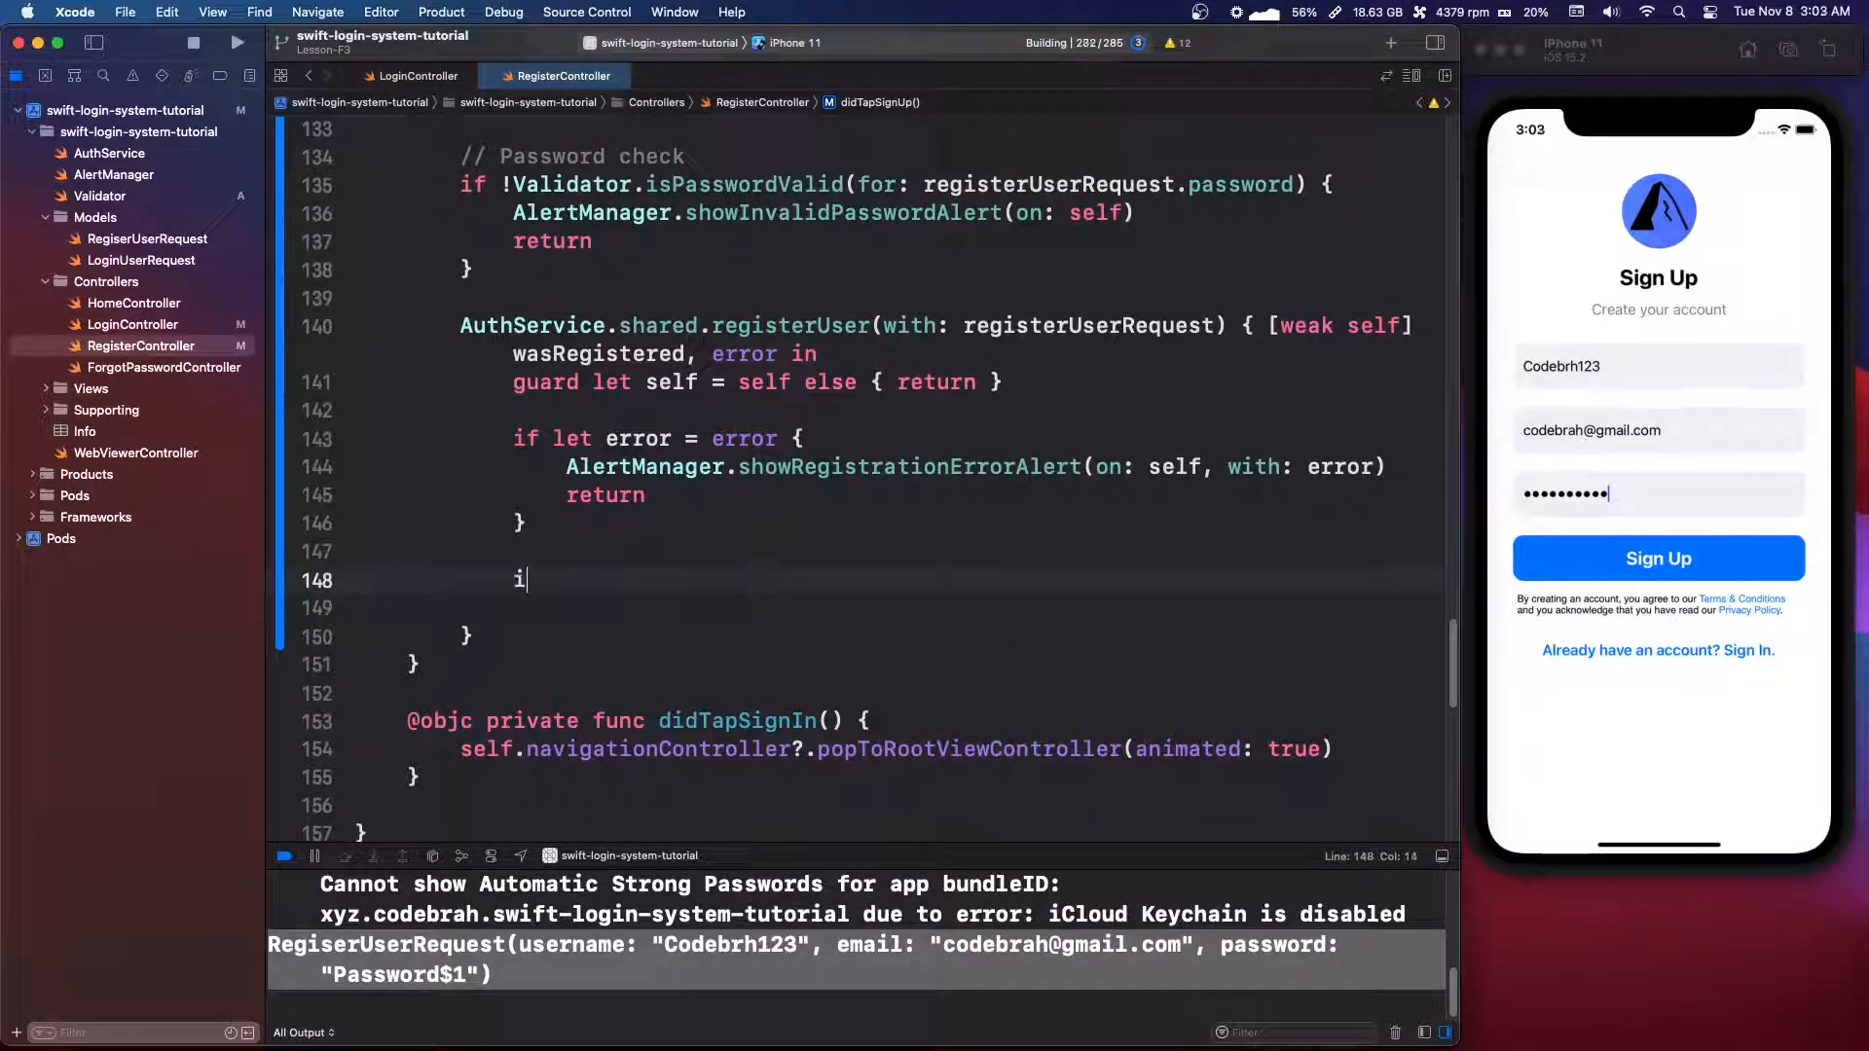
{"action": "type", "text": "f wasRegistered {"}
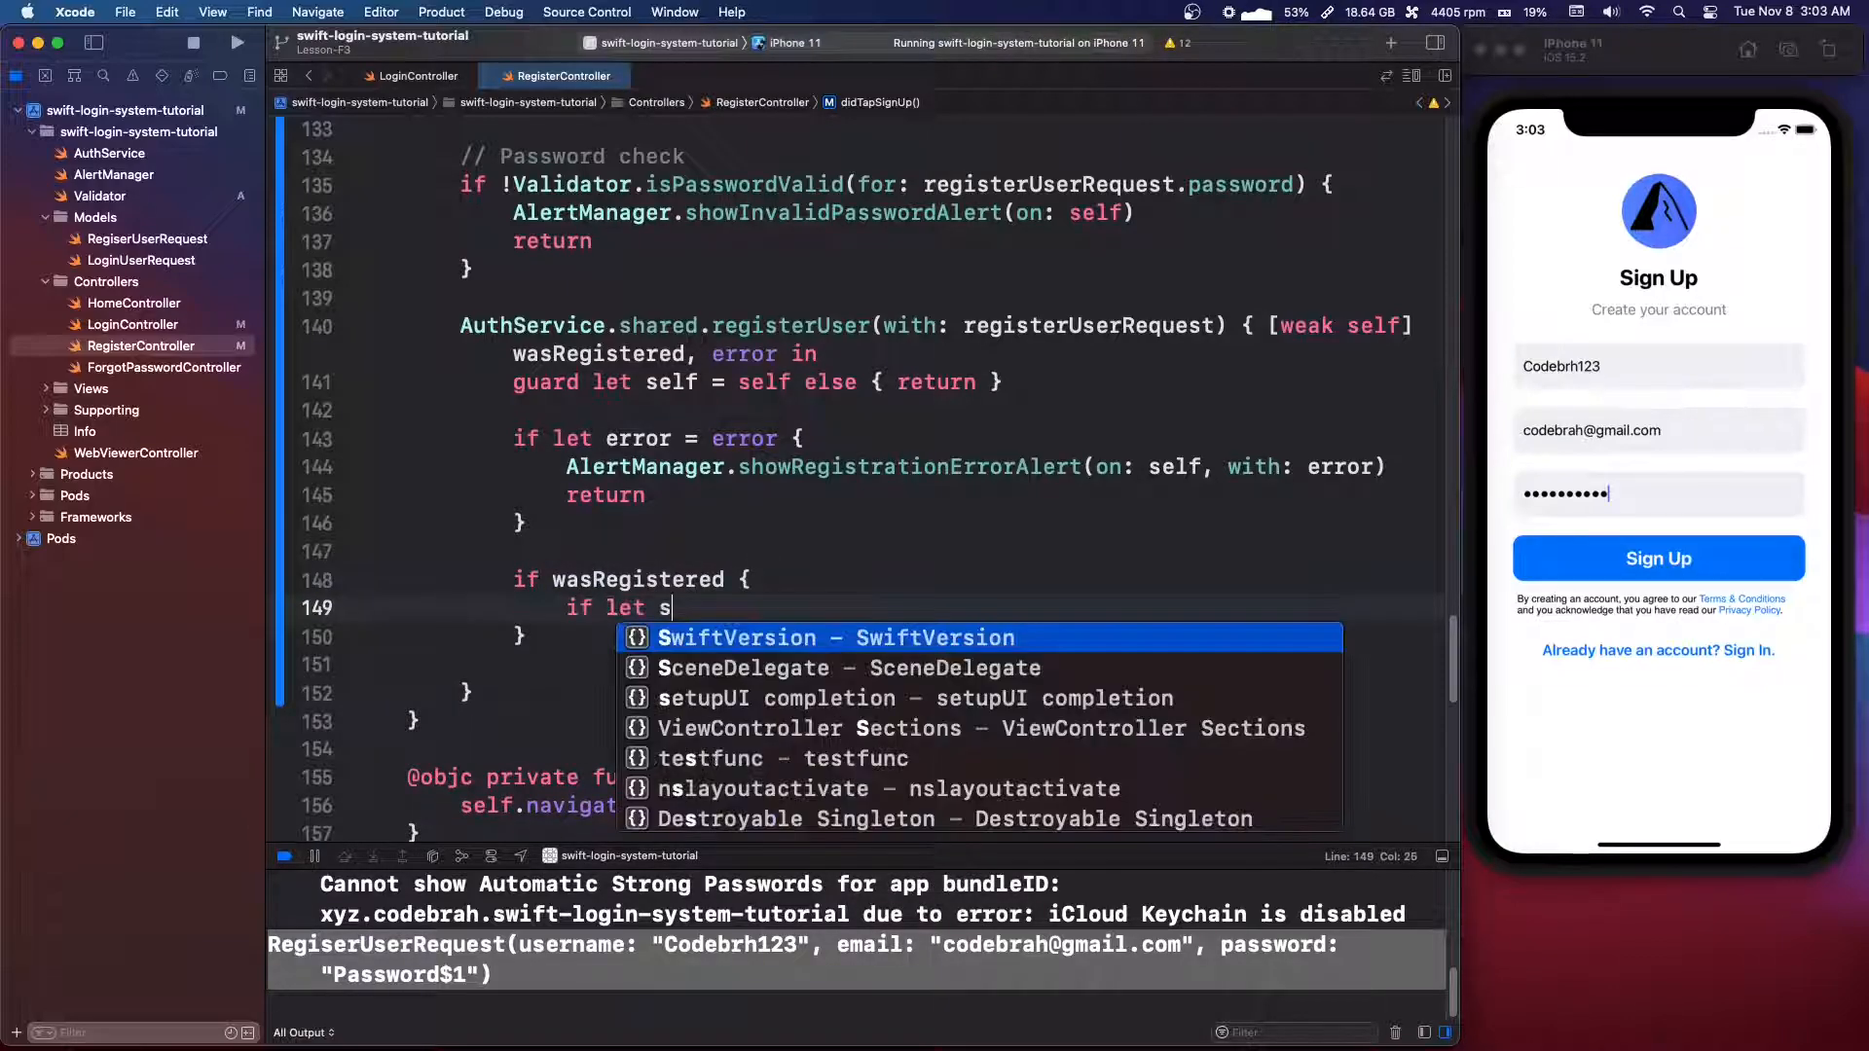
{"action": "type", "text": "ceneDelegate ="}
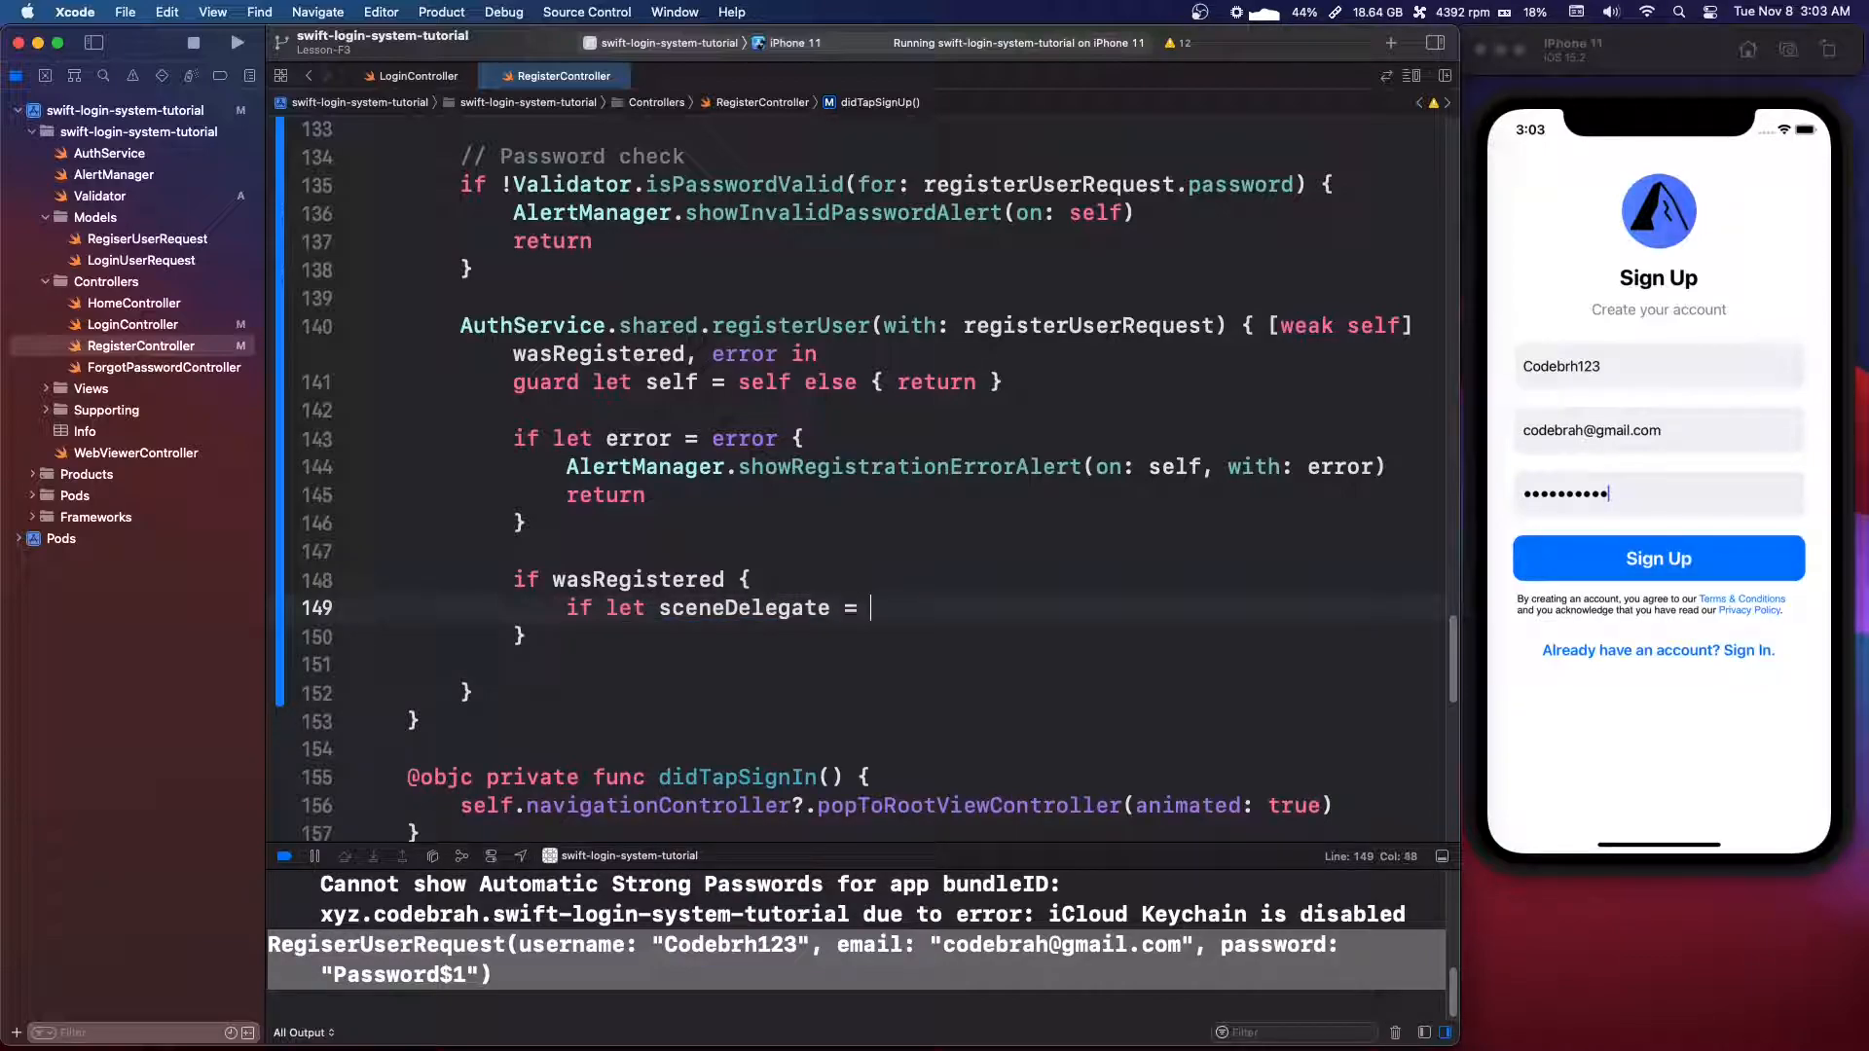
{"action": "type", "text": "self.view.window?.windowScene"}
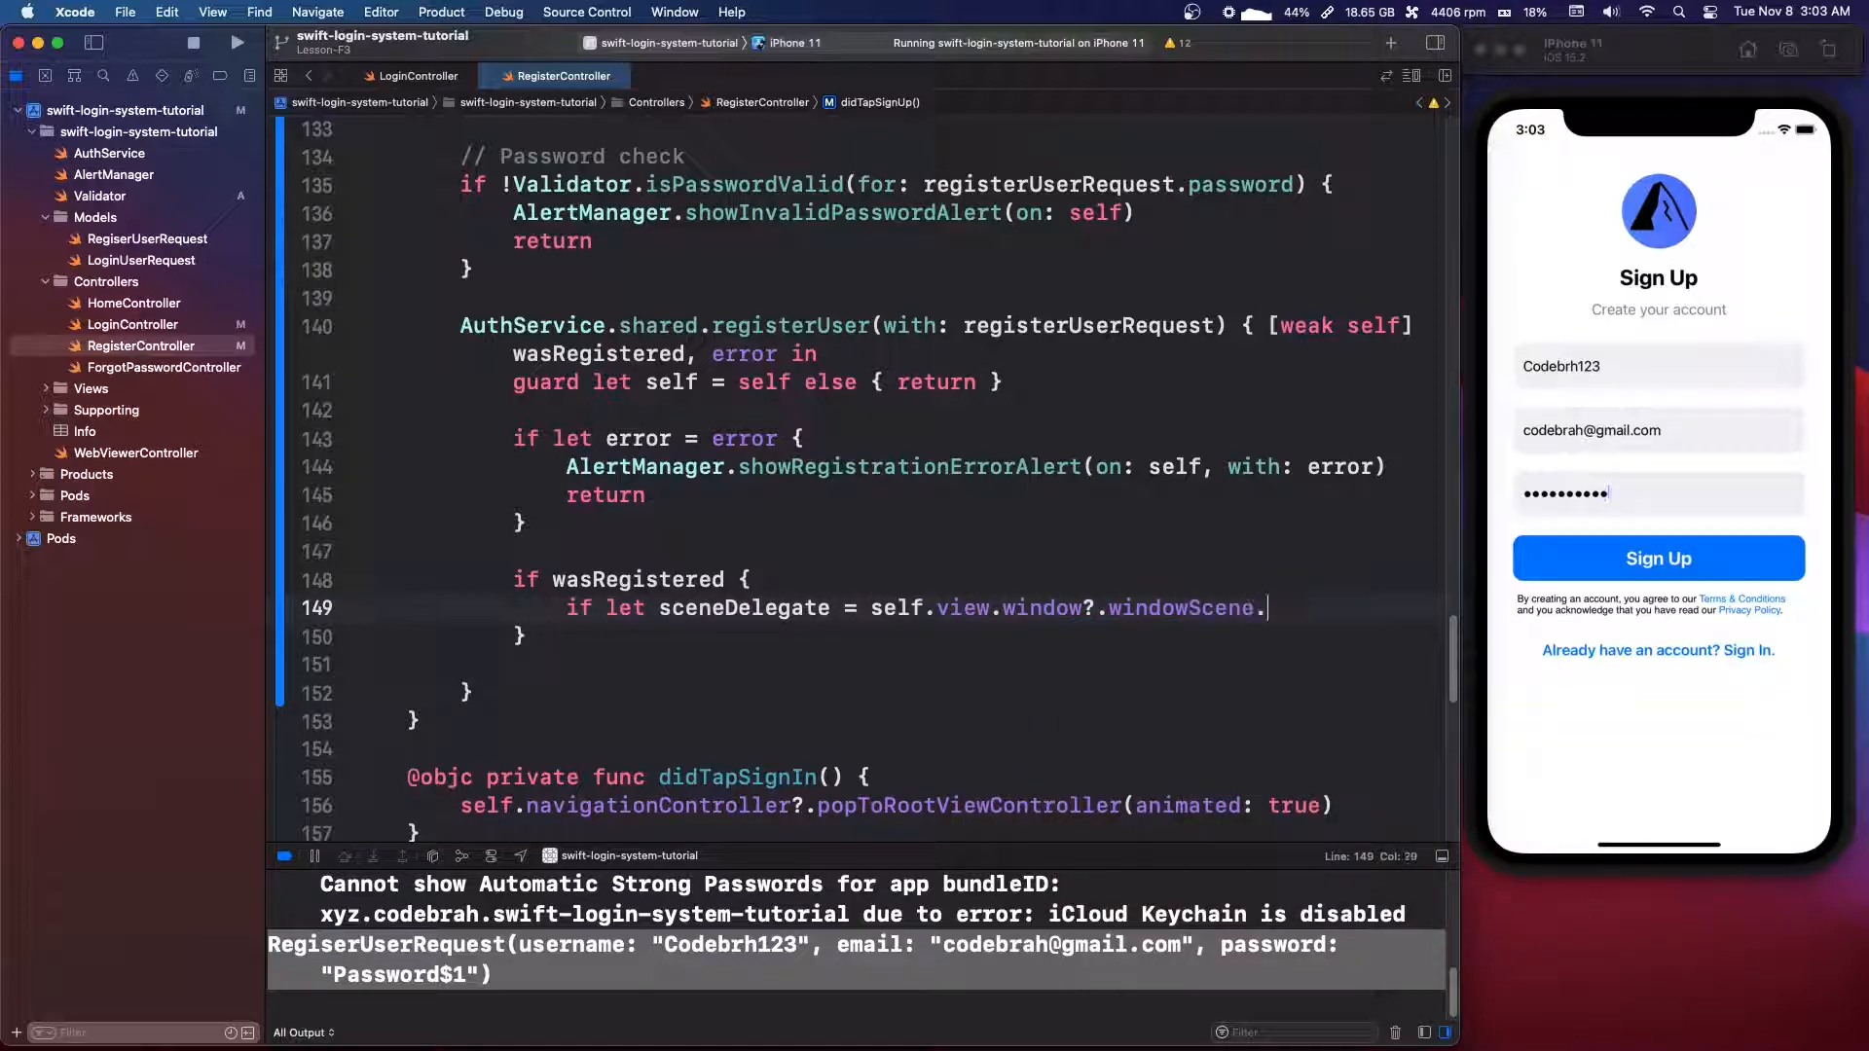
{"action": "type", "text": ".delegate as? SceneDelegate"}
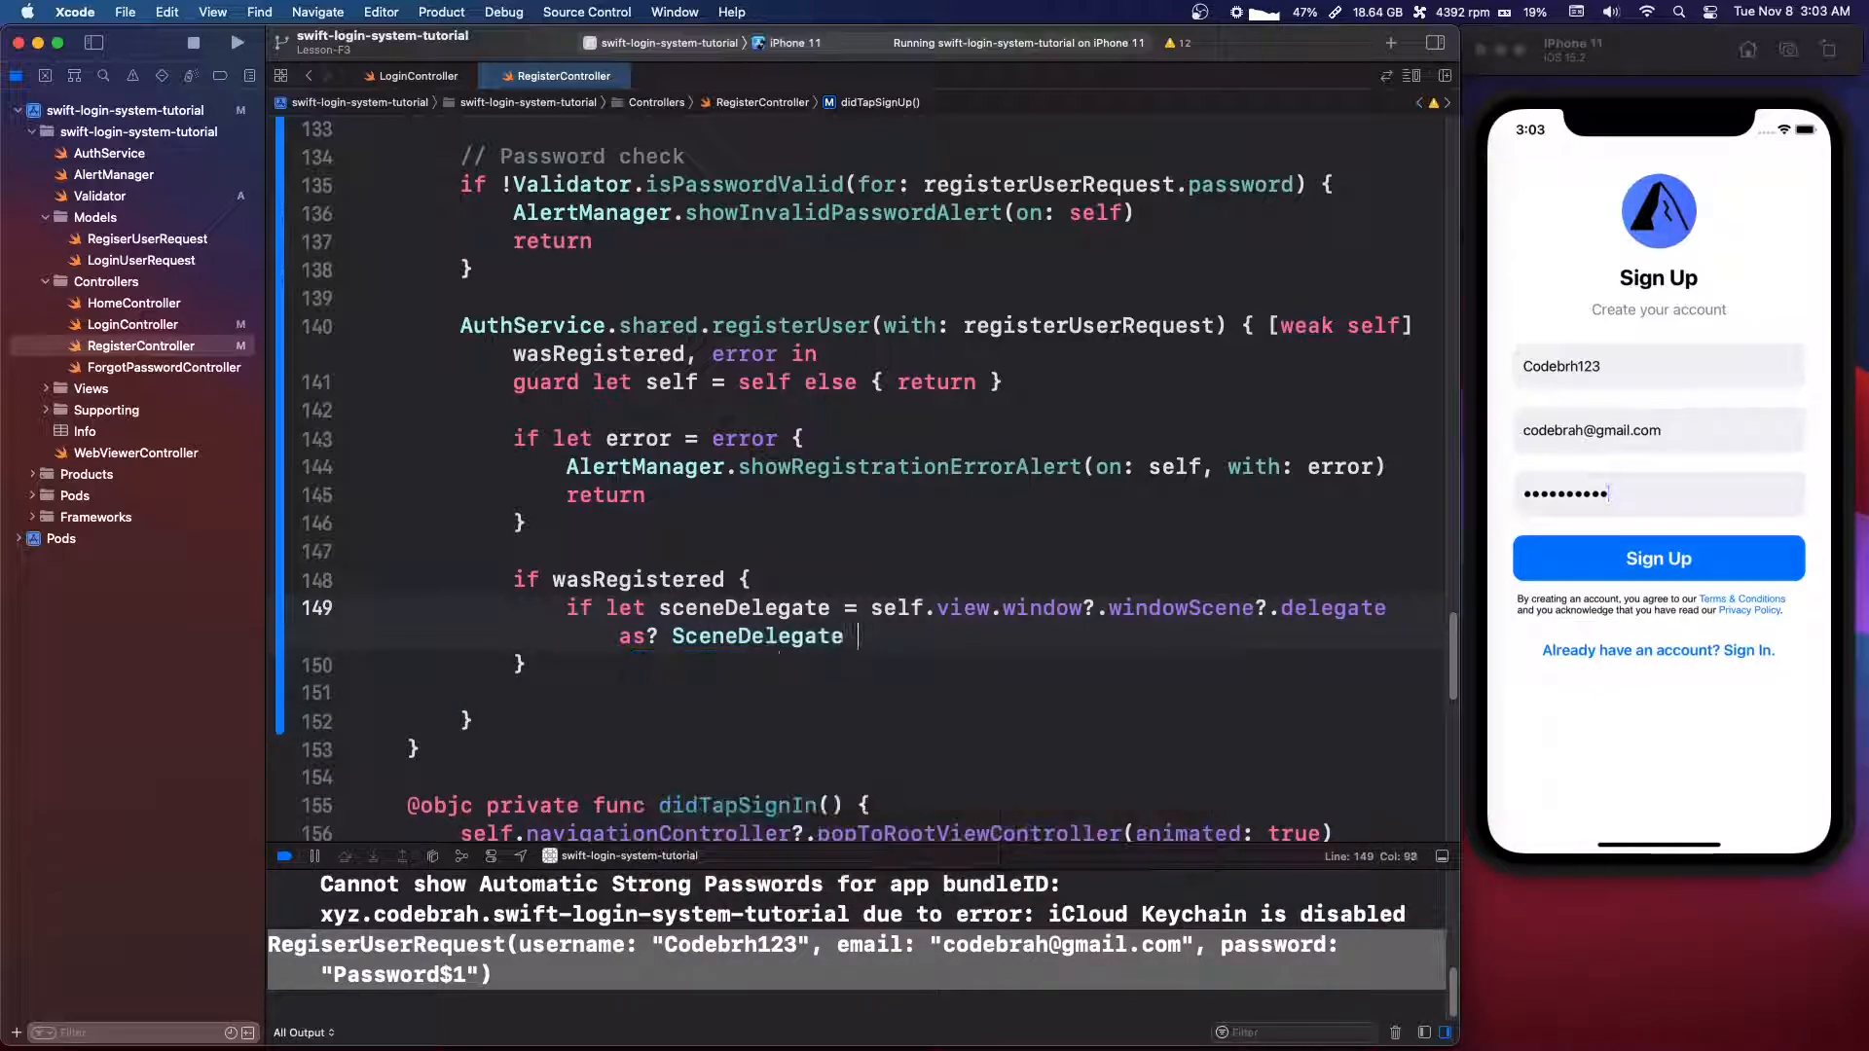
{"action": "type", "text": "scene"}
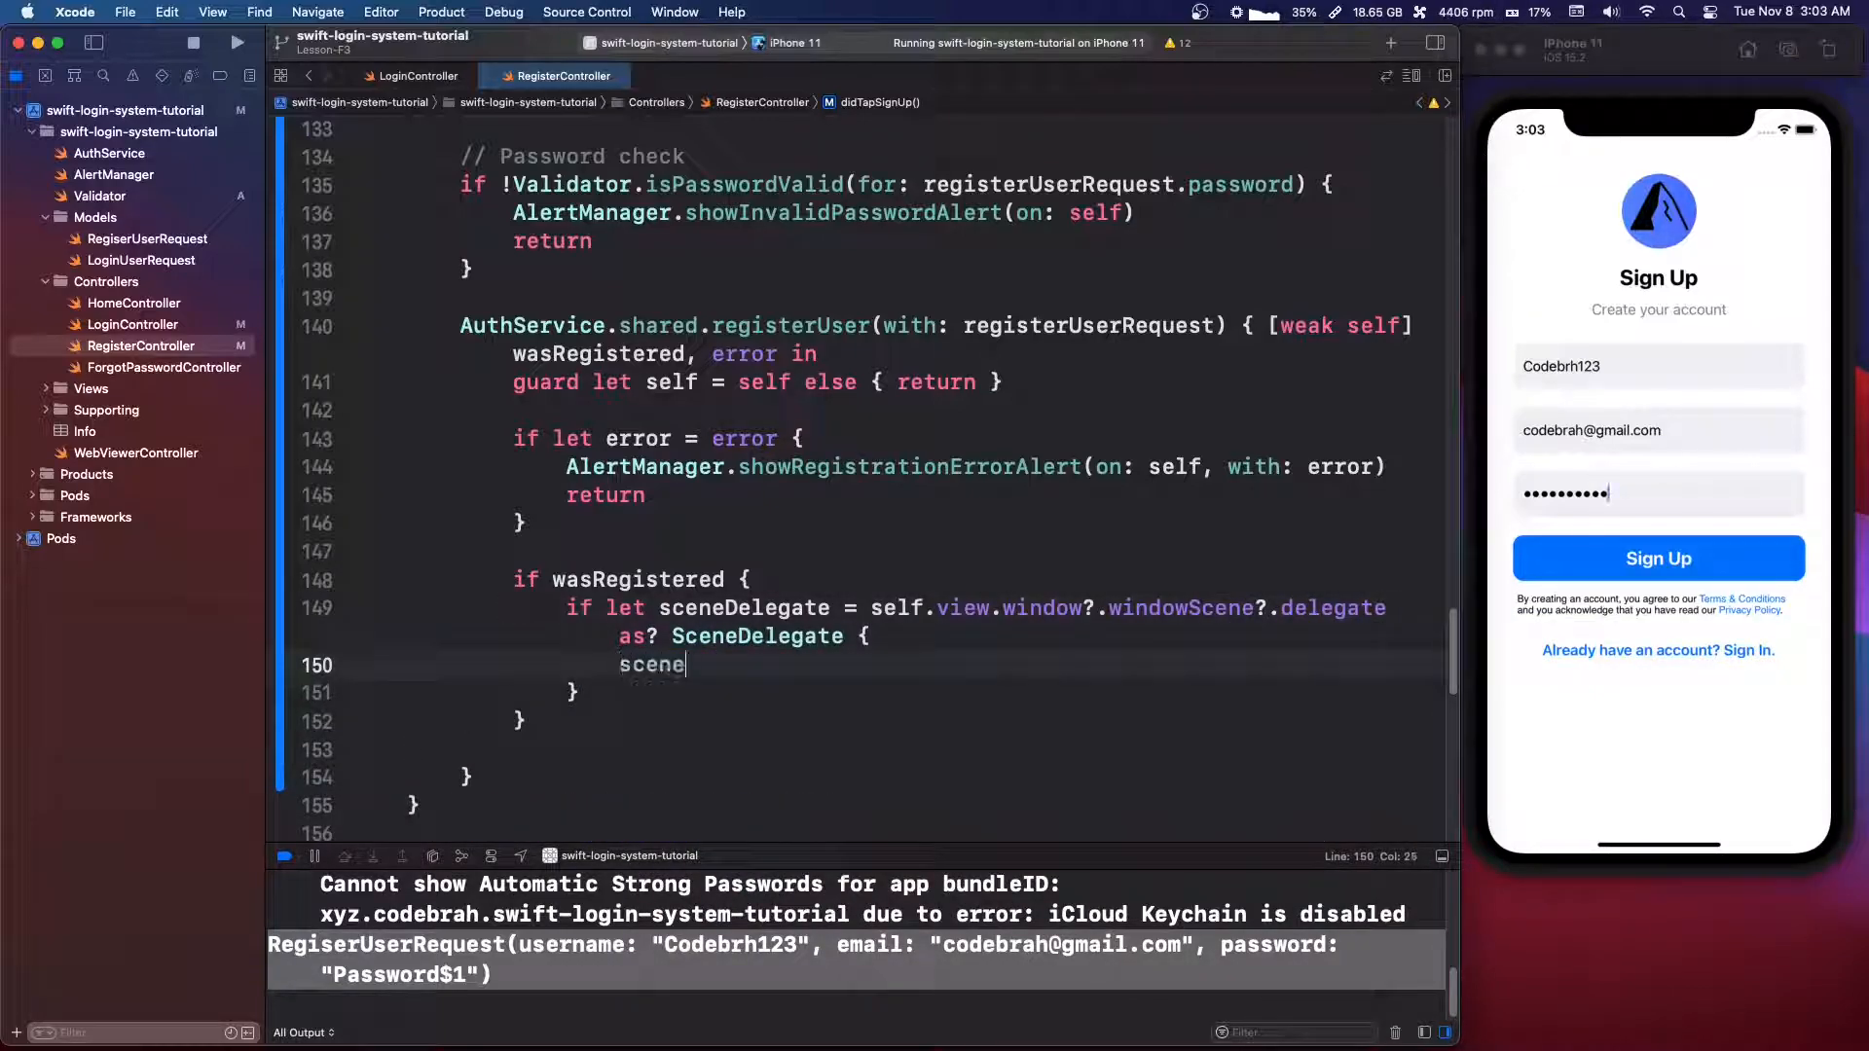
{"action": "type", "text": "Delegate."}
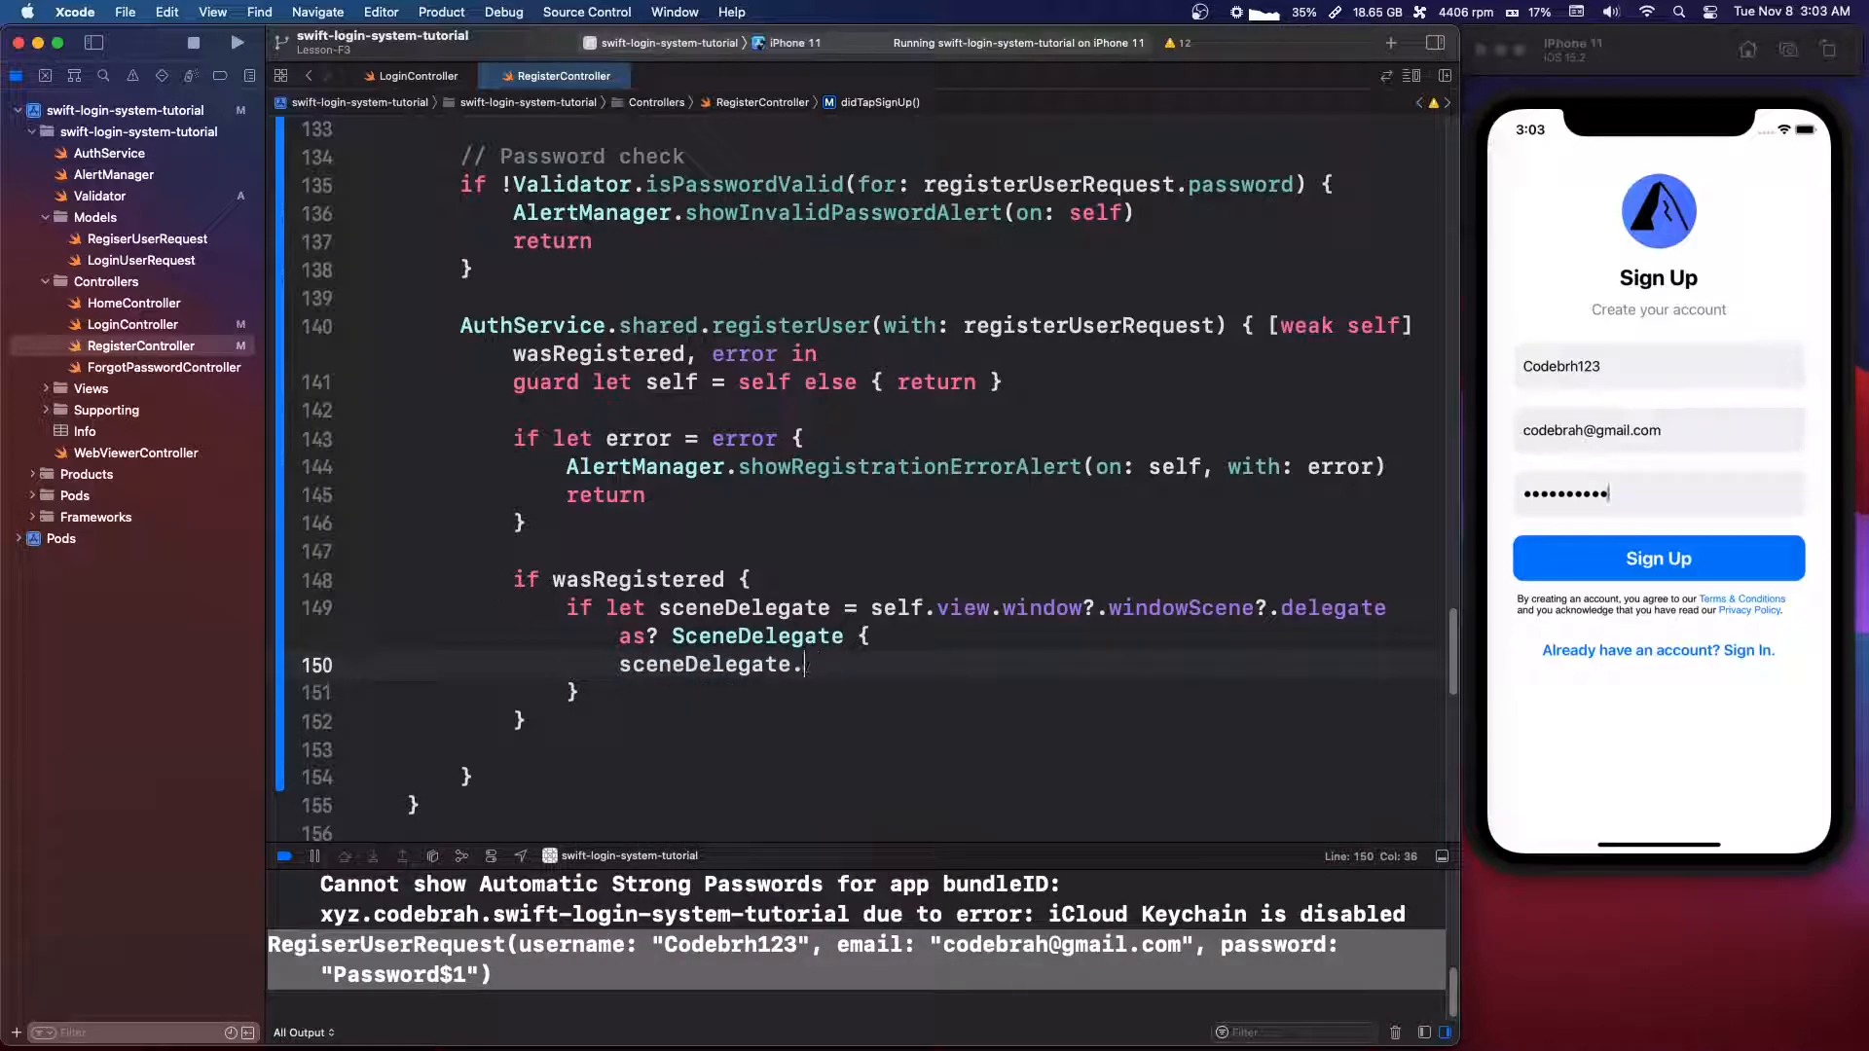
{"action": "type", "text": "checkauthen"}
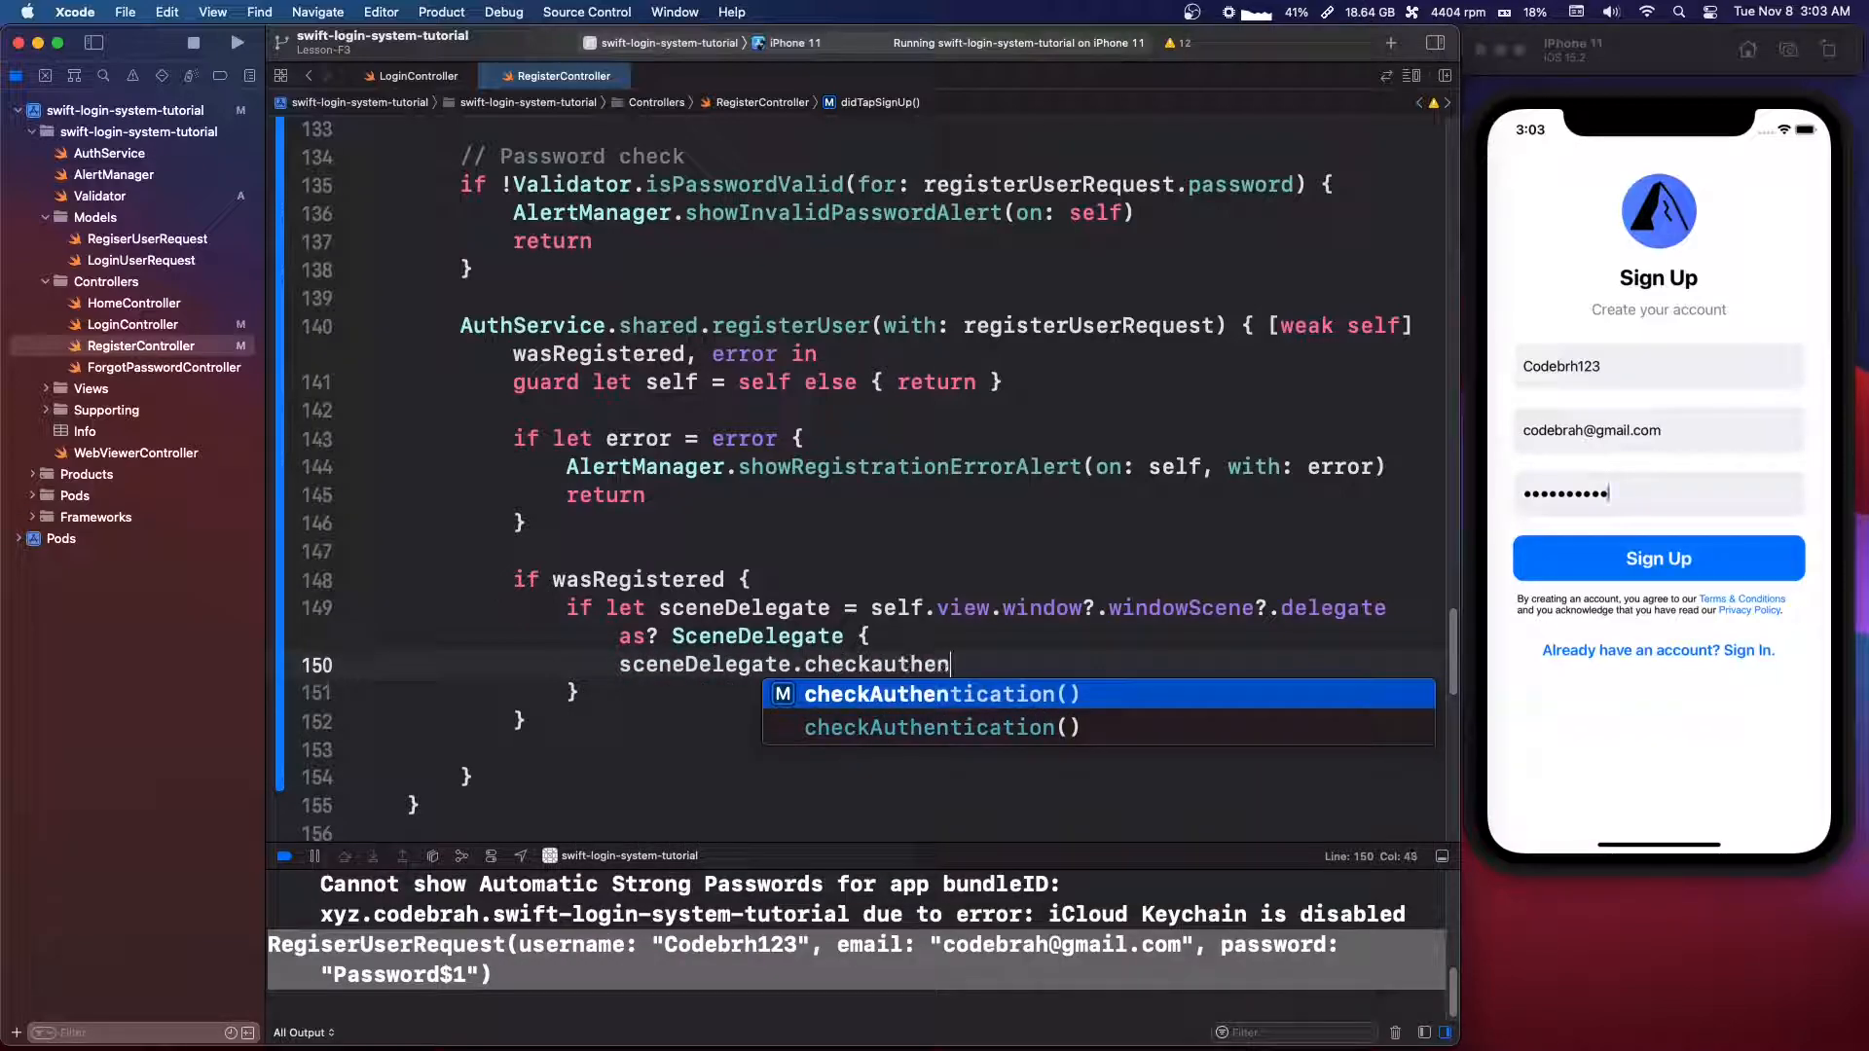
{"action": "key", "text": "Return"}
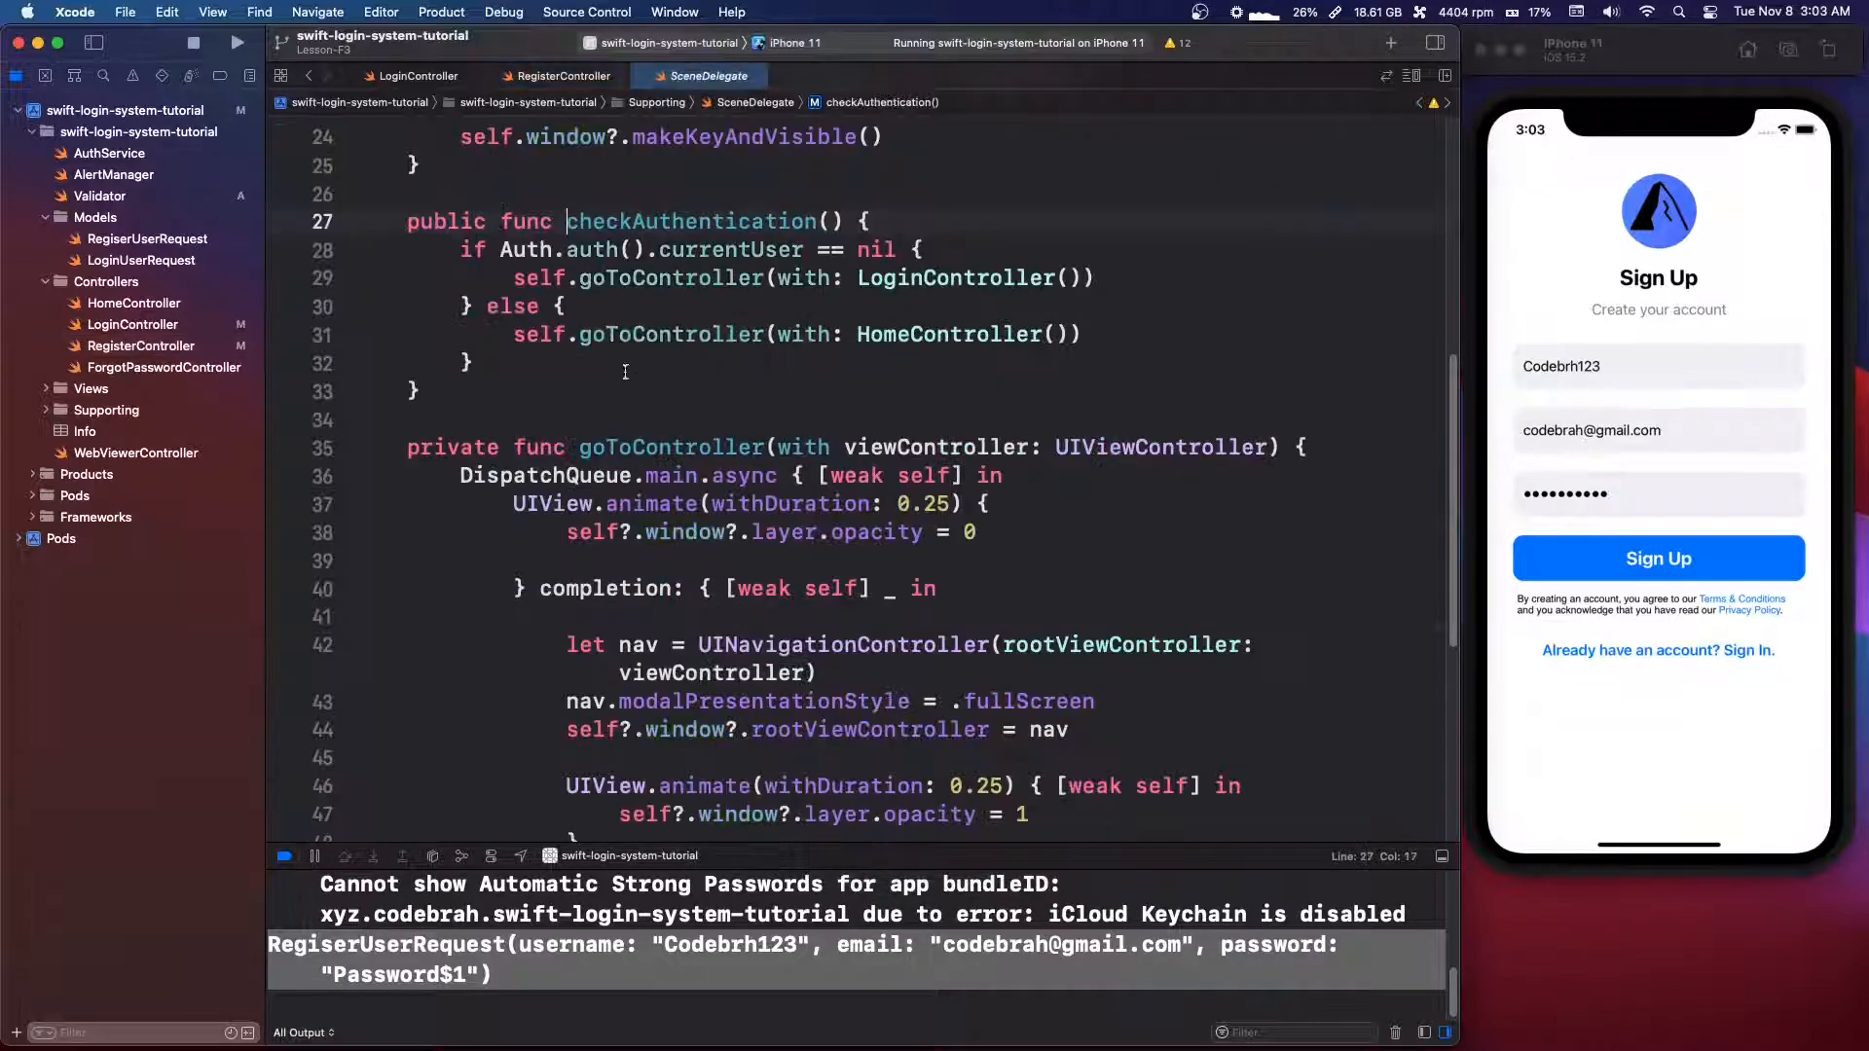
{"action": "mouse_move", "coordinate": [724, 115]}
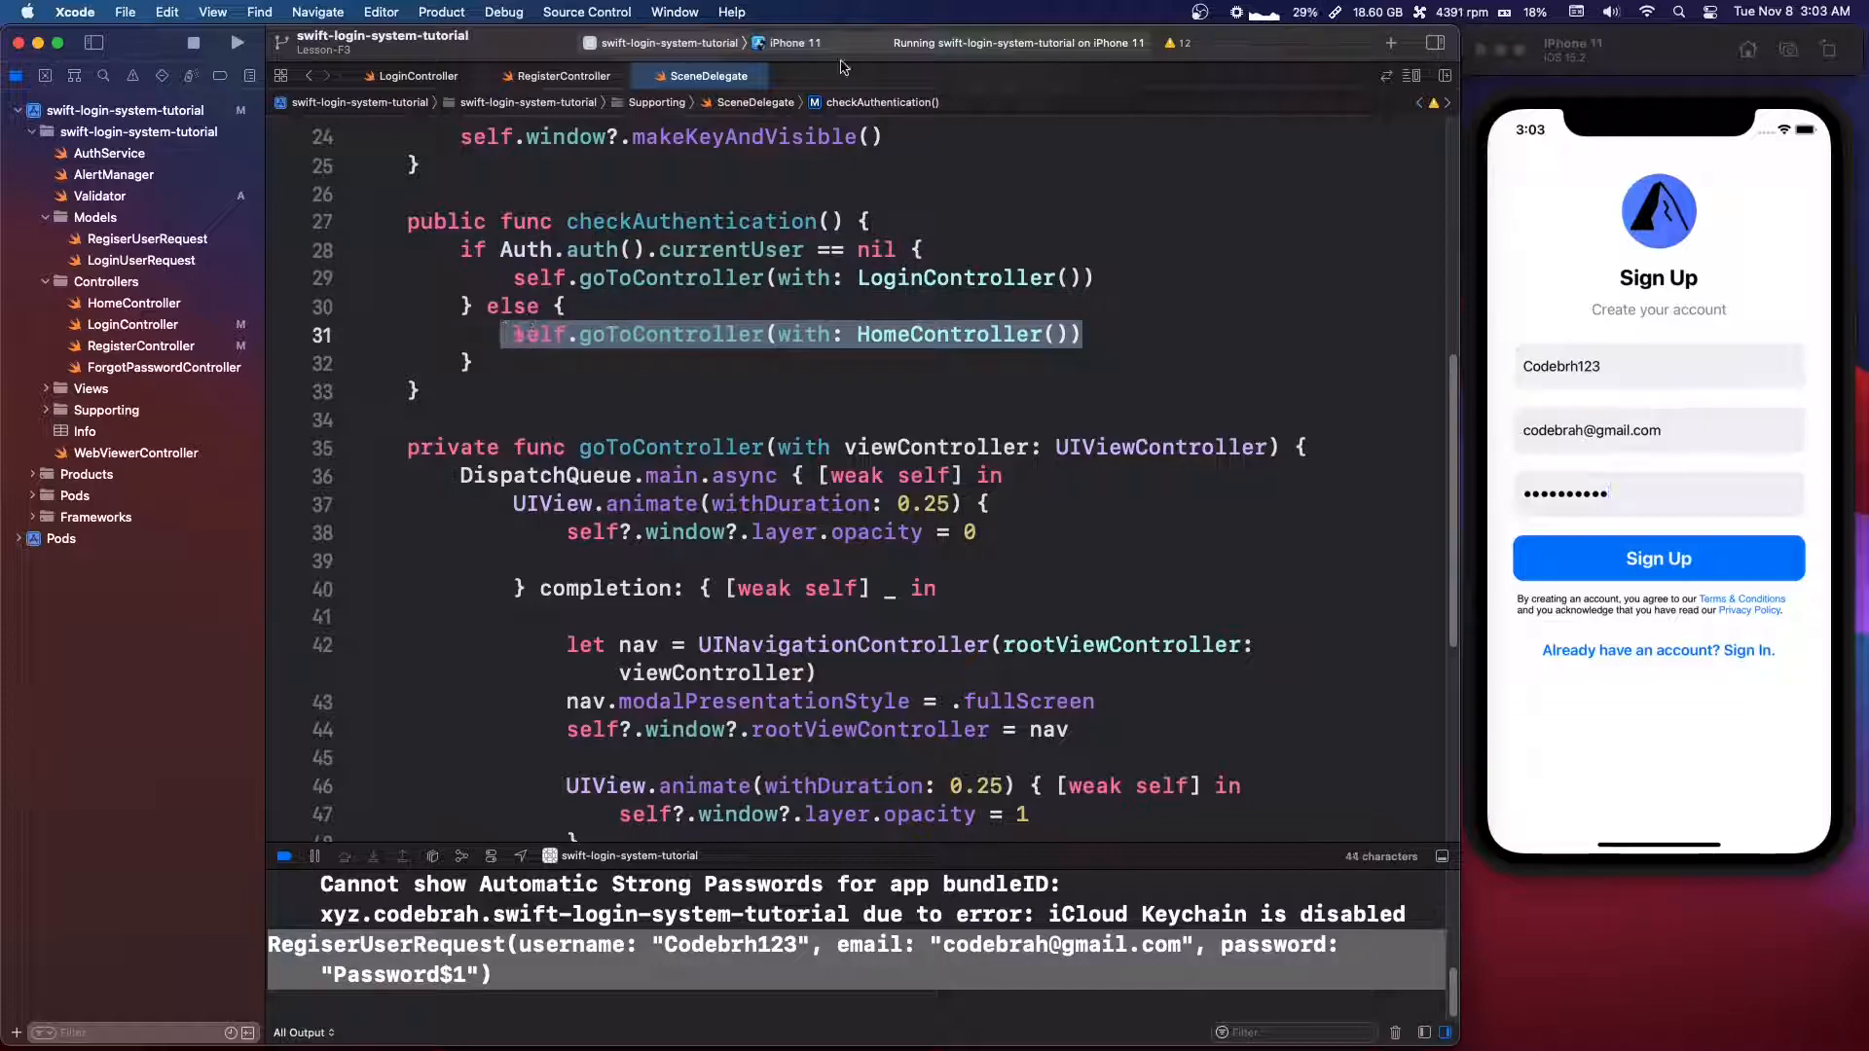
Navigate back from SceneDelegate's checkAuthentication to RegisterController.
{"action": "left_click", "coordinate": [557, 76]}
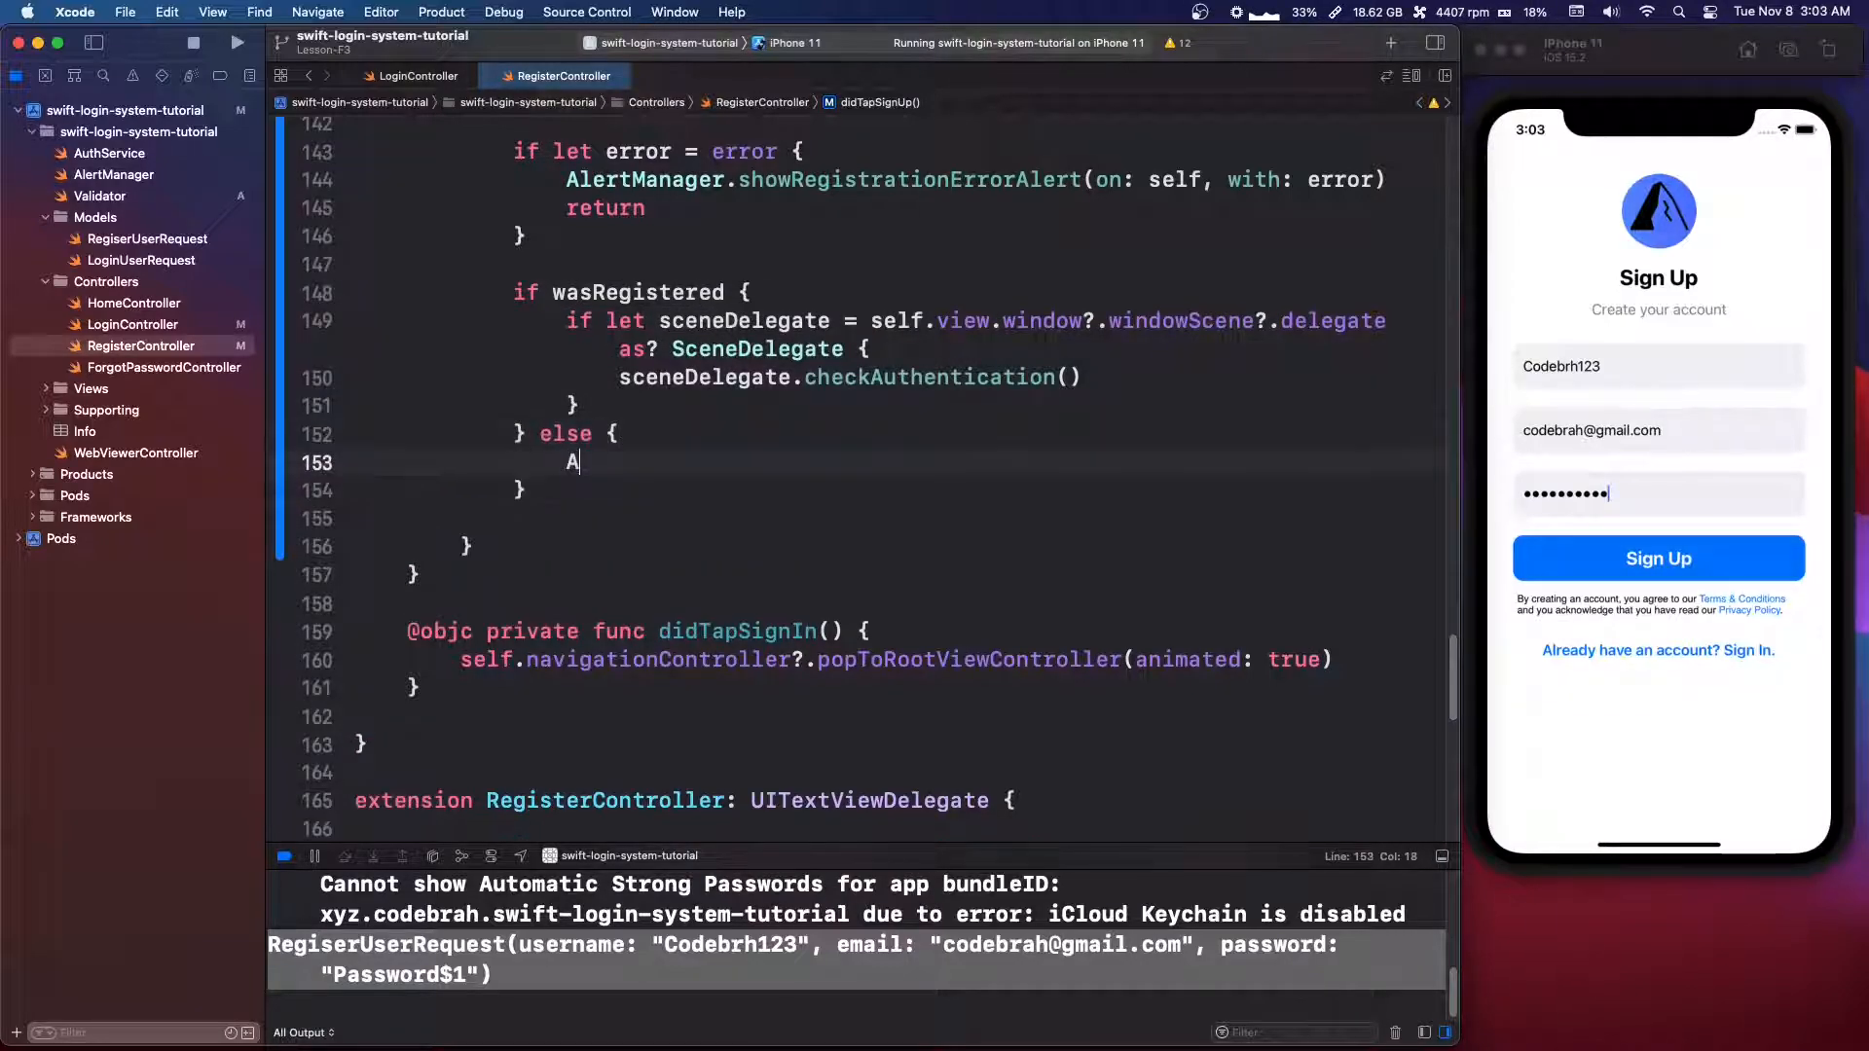
Add else { AlertManager.showRegistrationErrorAlert(on: self) } after the wasRegistered block and rerun the app.
{"action": "type", "text": "lertManager.showre"}
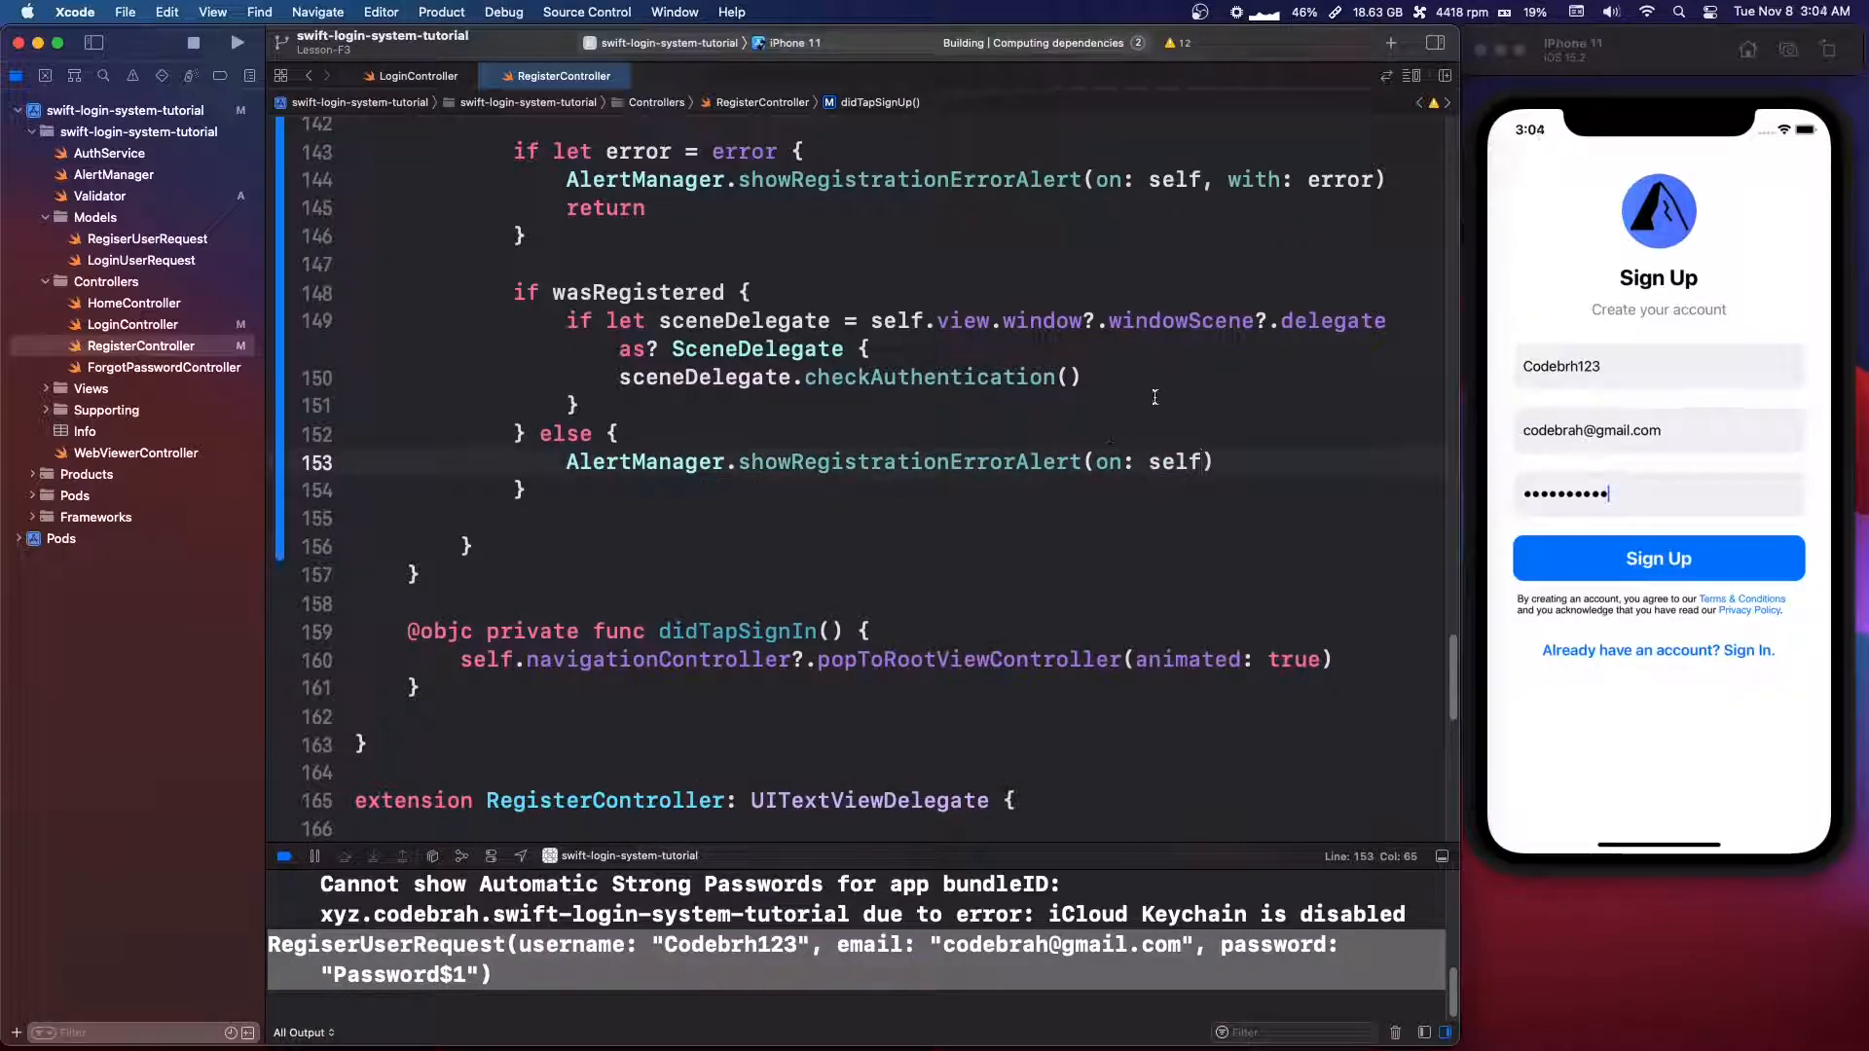
{"action": "scroll", "scroll_direction": "up", "scroll_amount": 3}
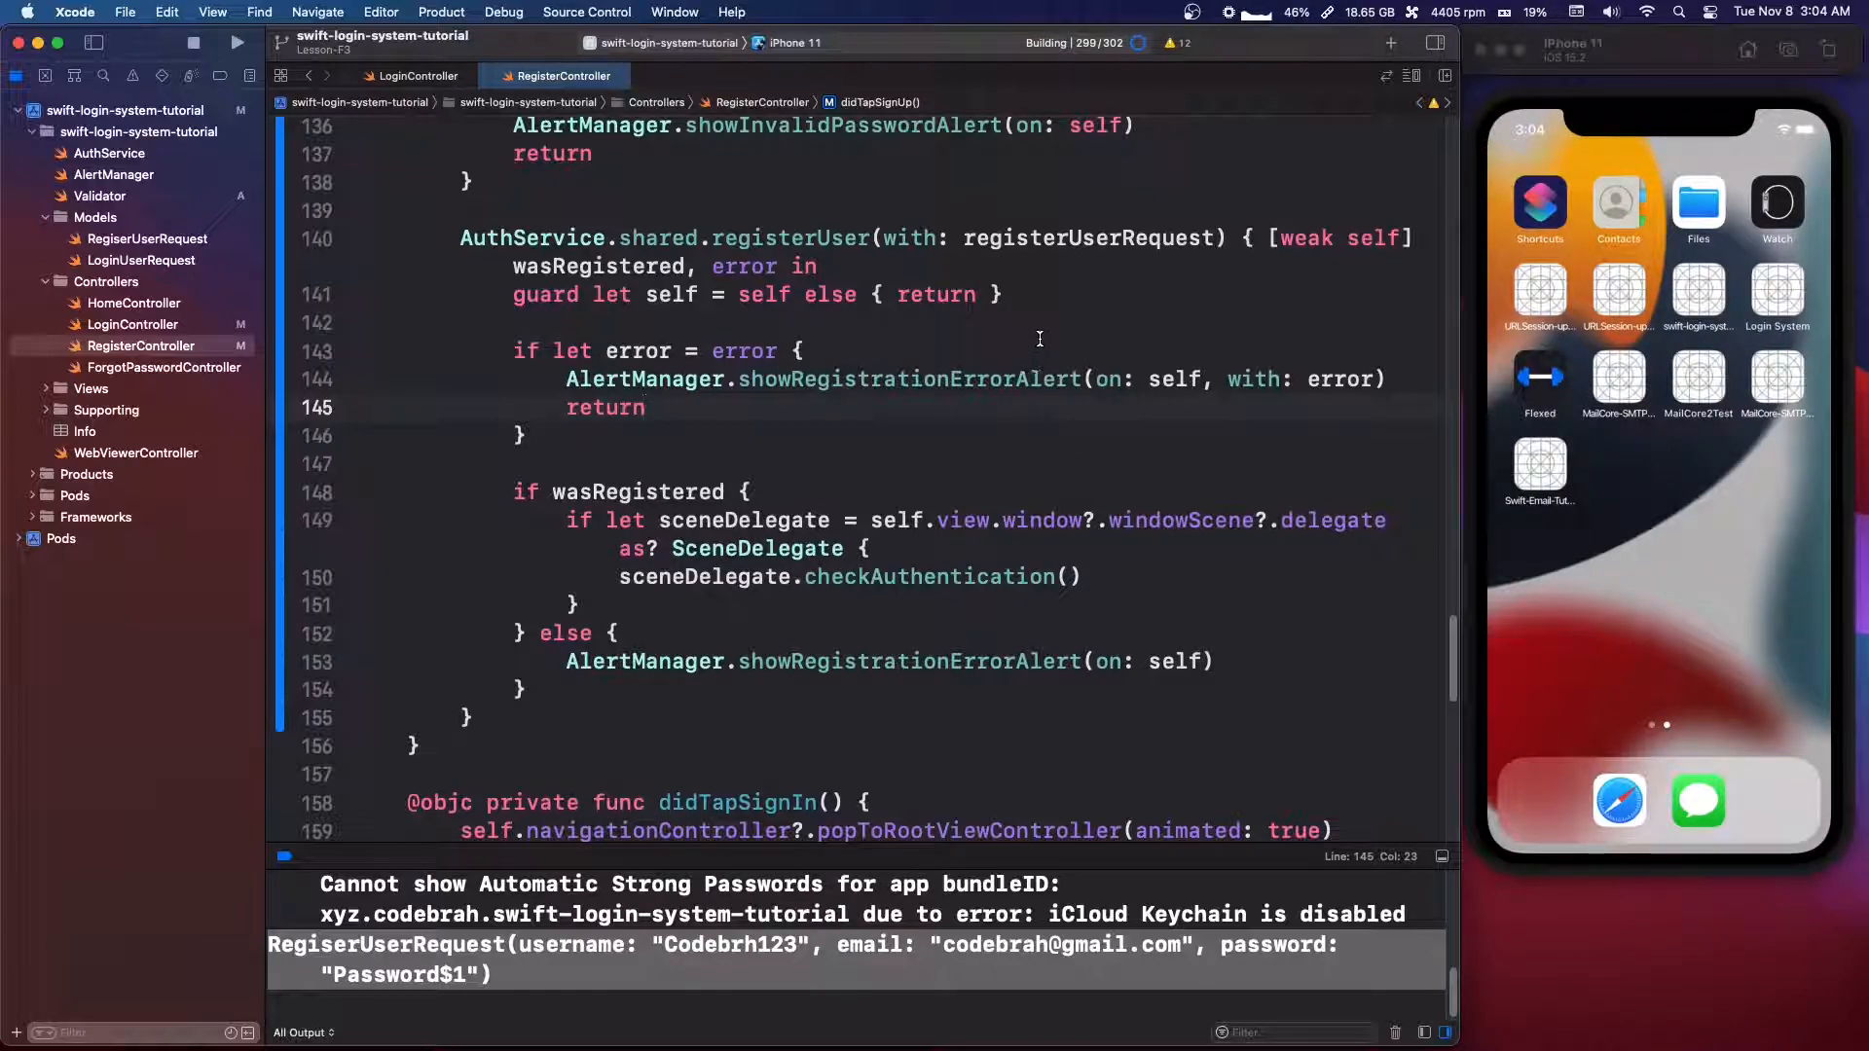
{"action": "left_click", "coordinate": [236, 41]}
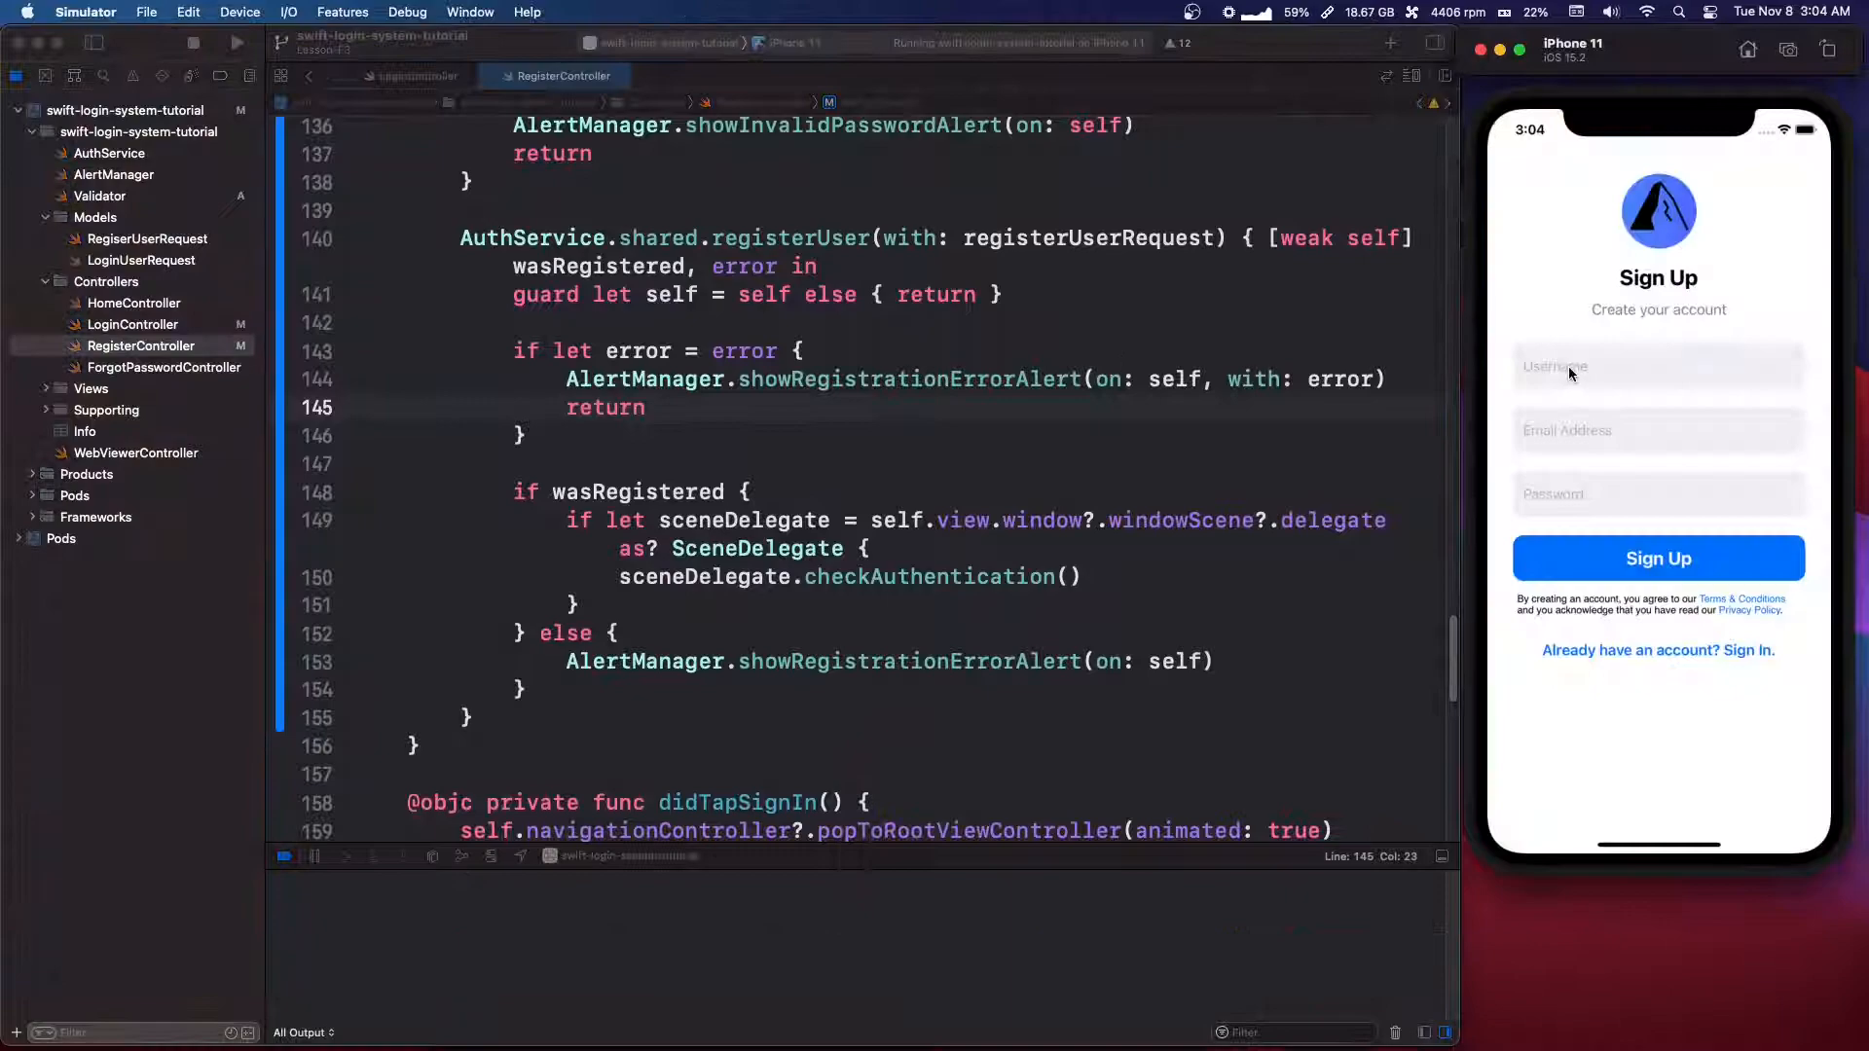
{"action": "type", "text": "Codxe"}
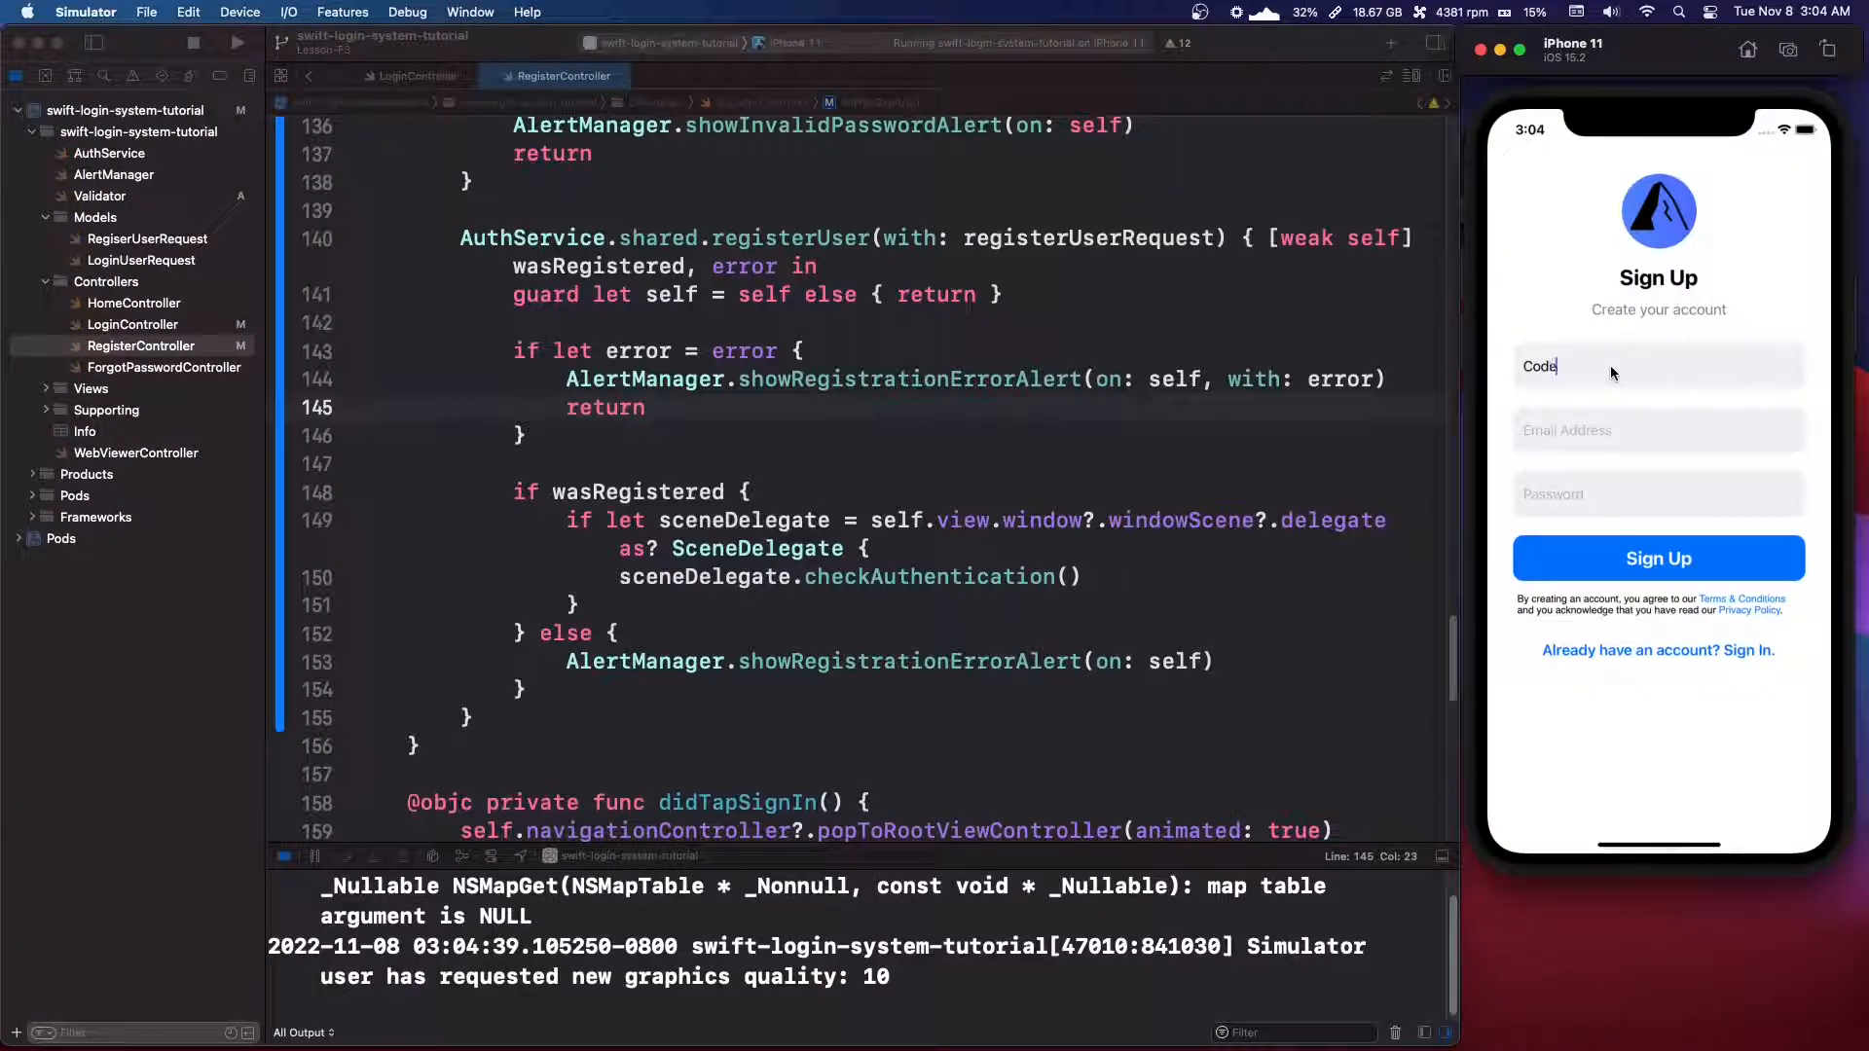
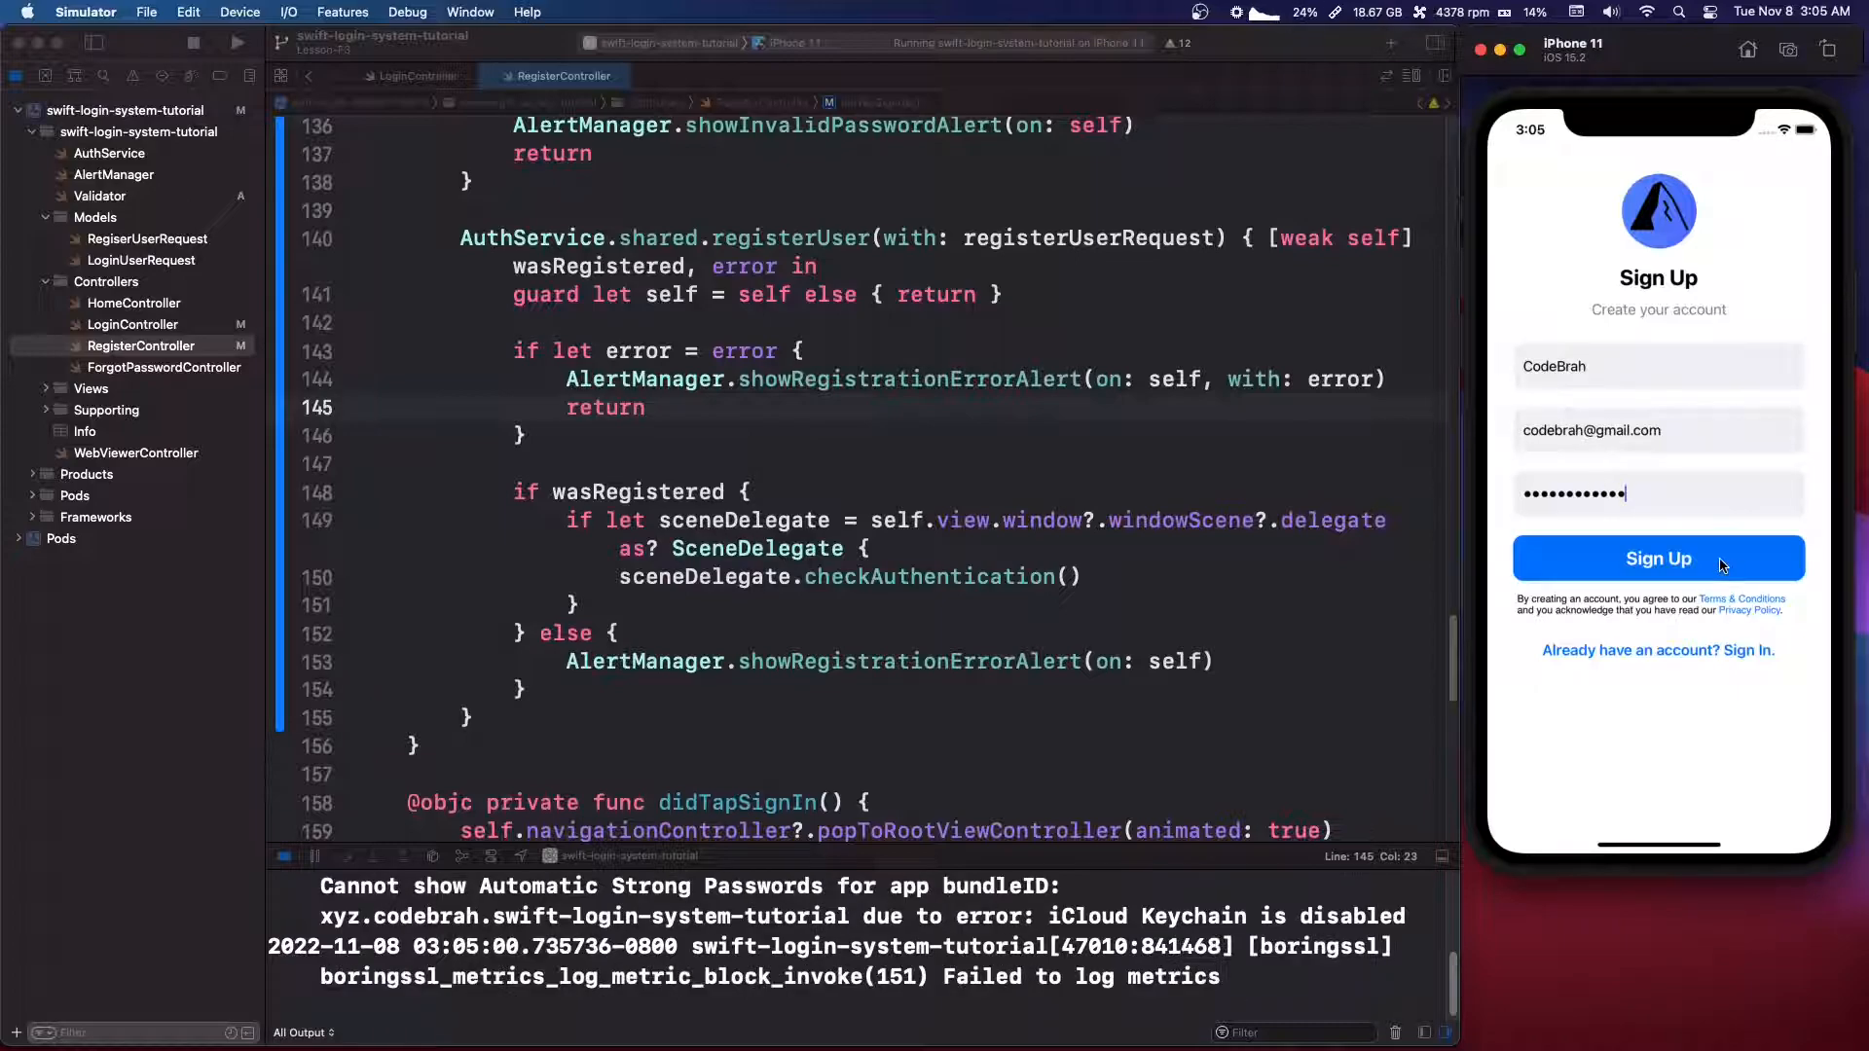
{"action": "left_click", "coordinate": [1656, 558]}
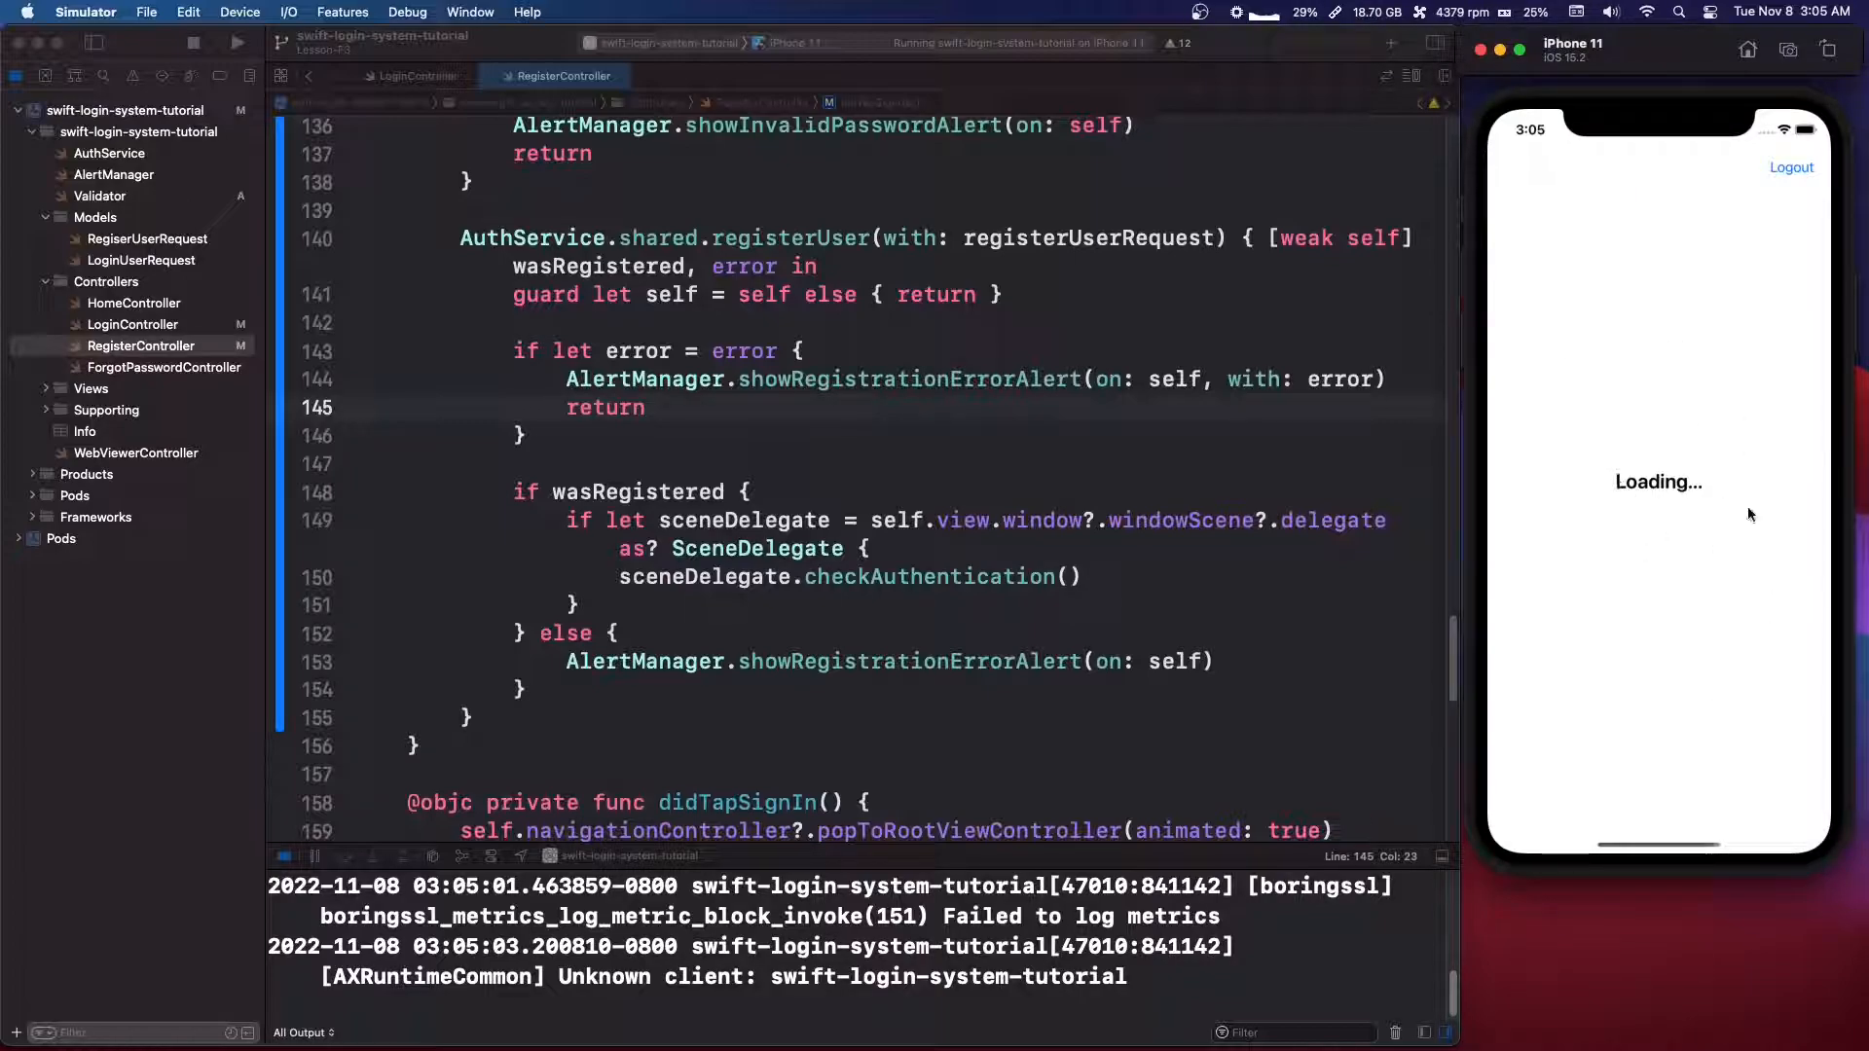
{"action": "mouse_move", "coordinate": [1692, 253]}
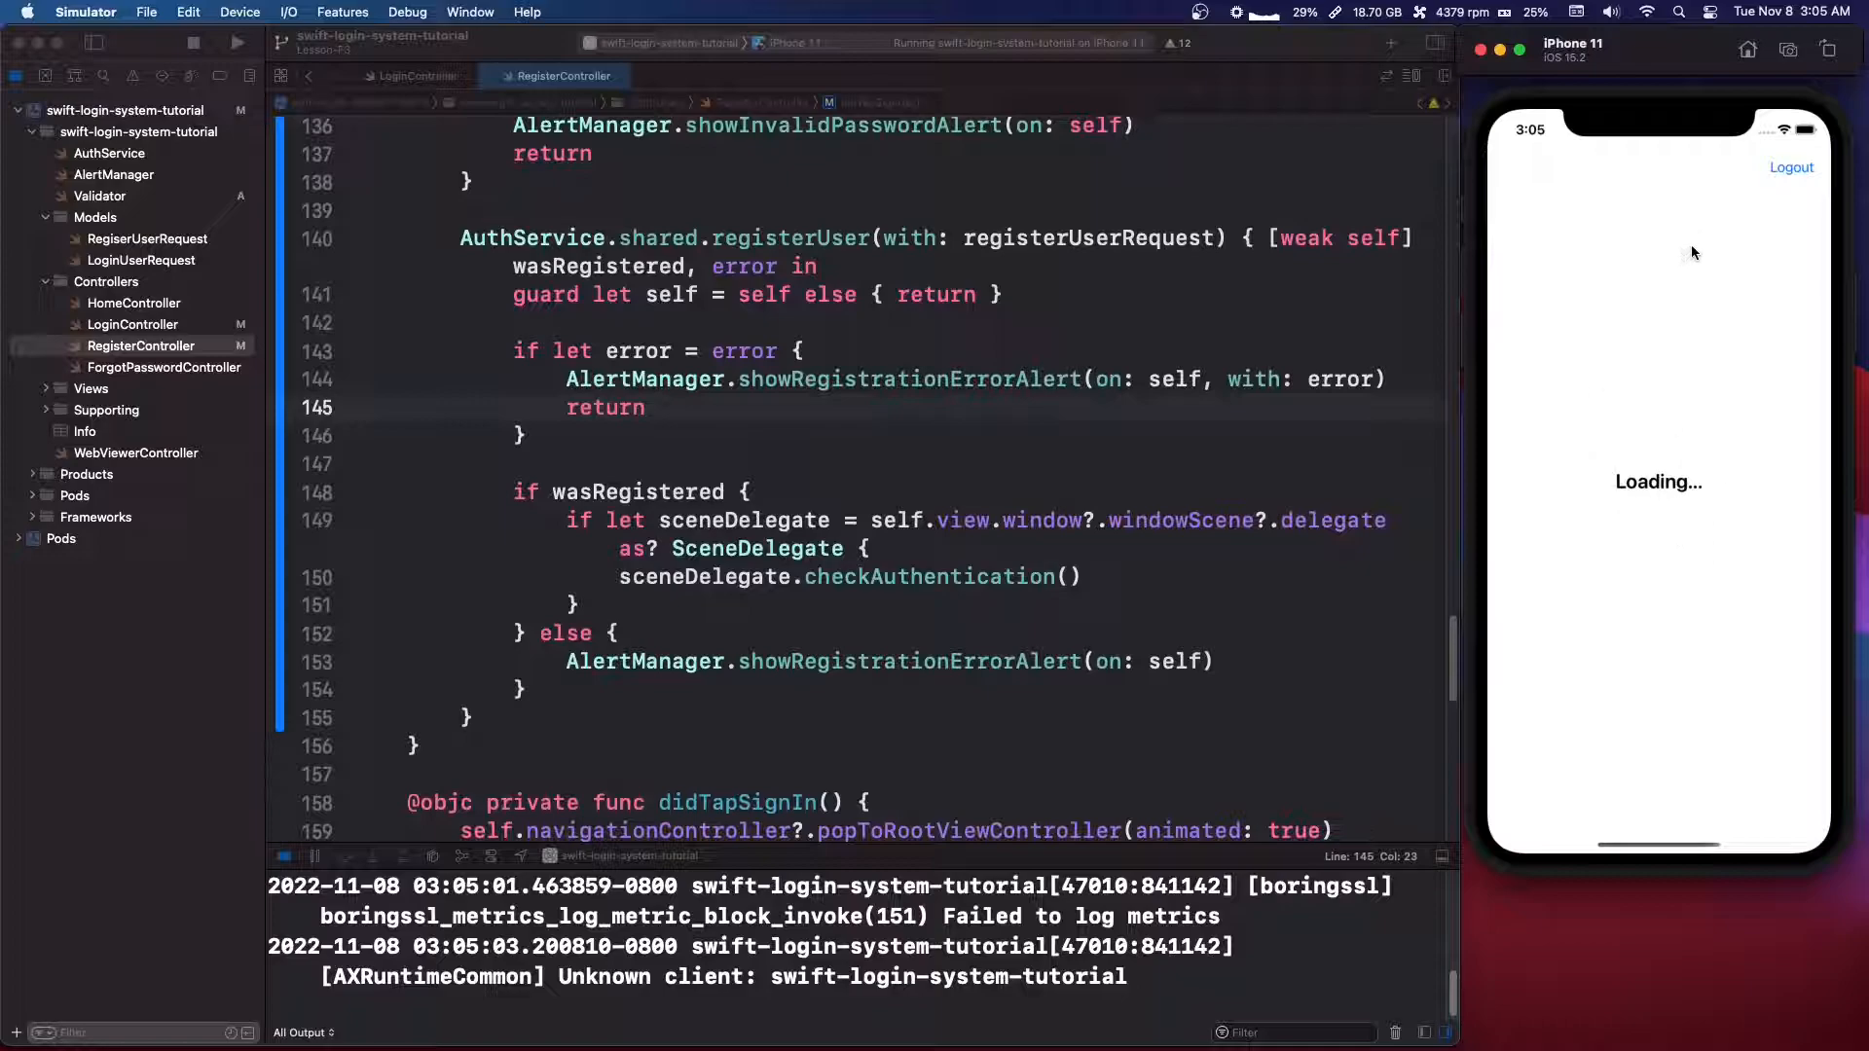
{"action": "mouse_move", "coordinate": [1755, 150]}
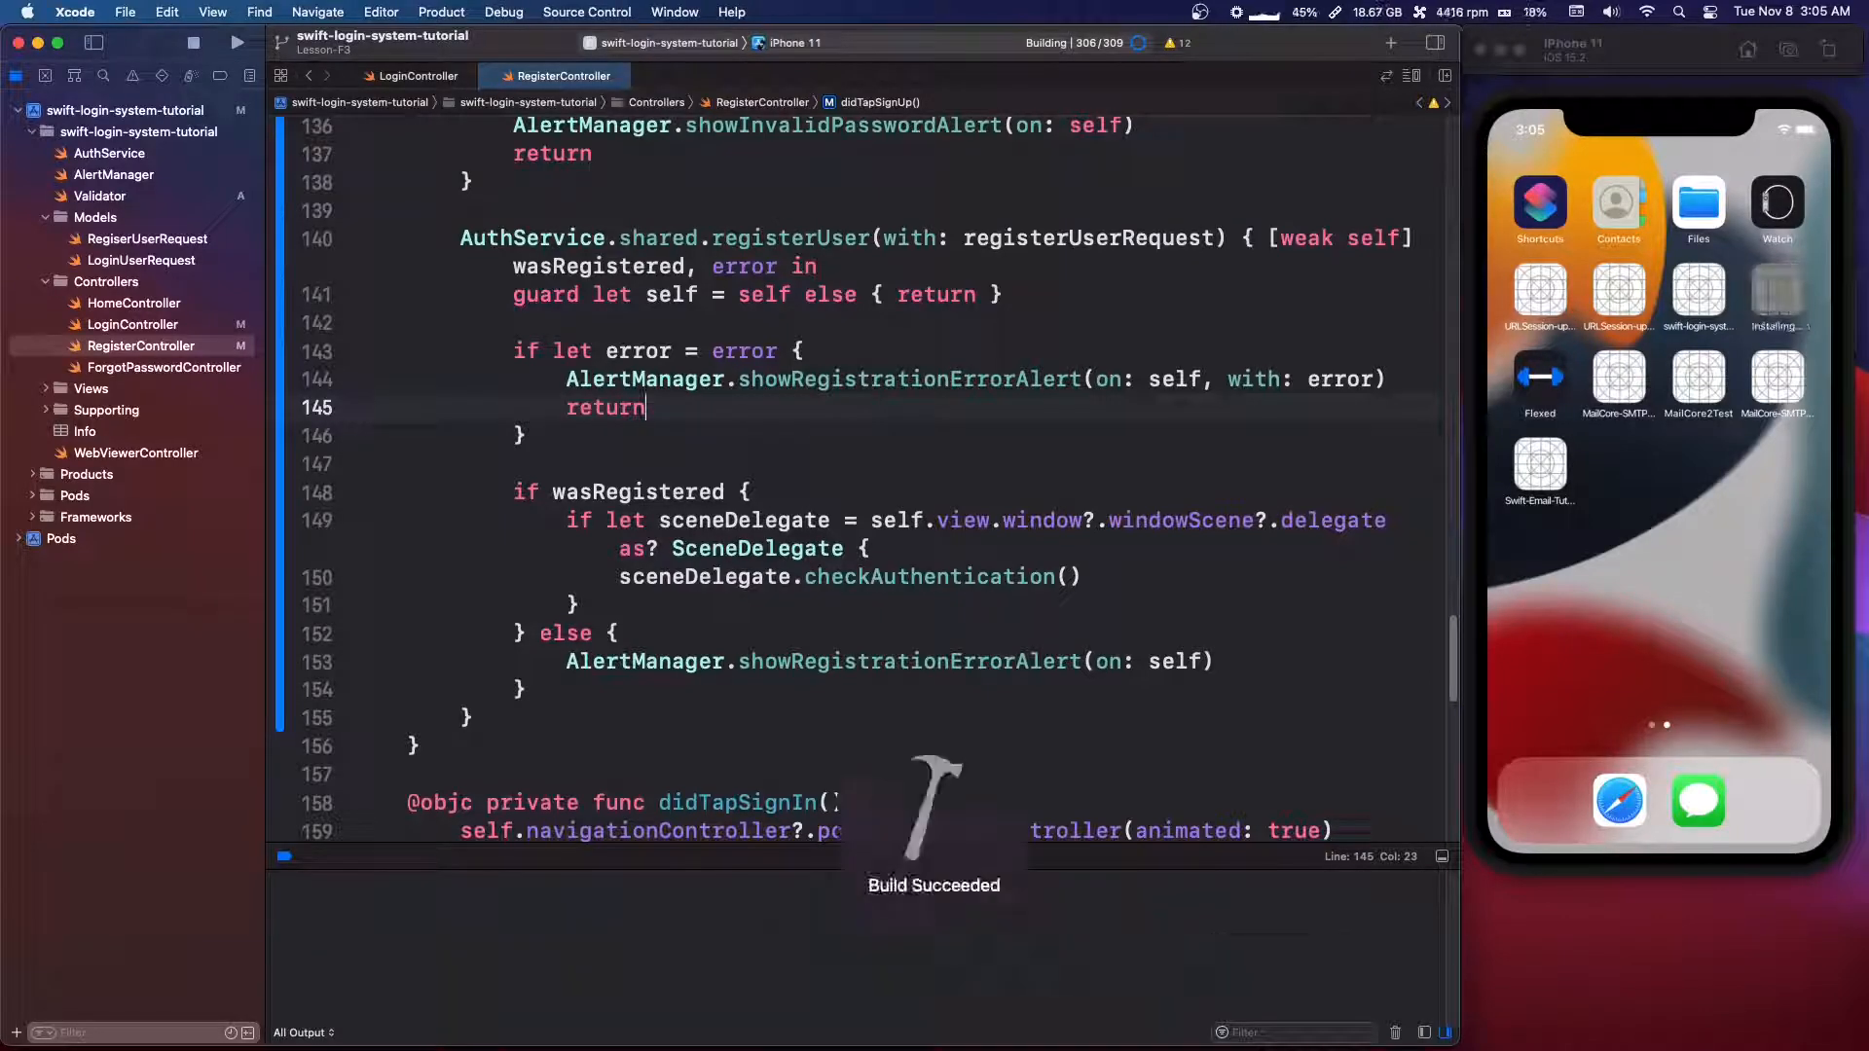
Open LoginController.swift and place the caret inside didTapSignIn.
{"action": "left_click", "coordinate": [237, 41]}
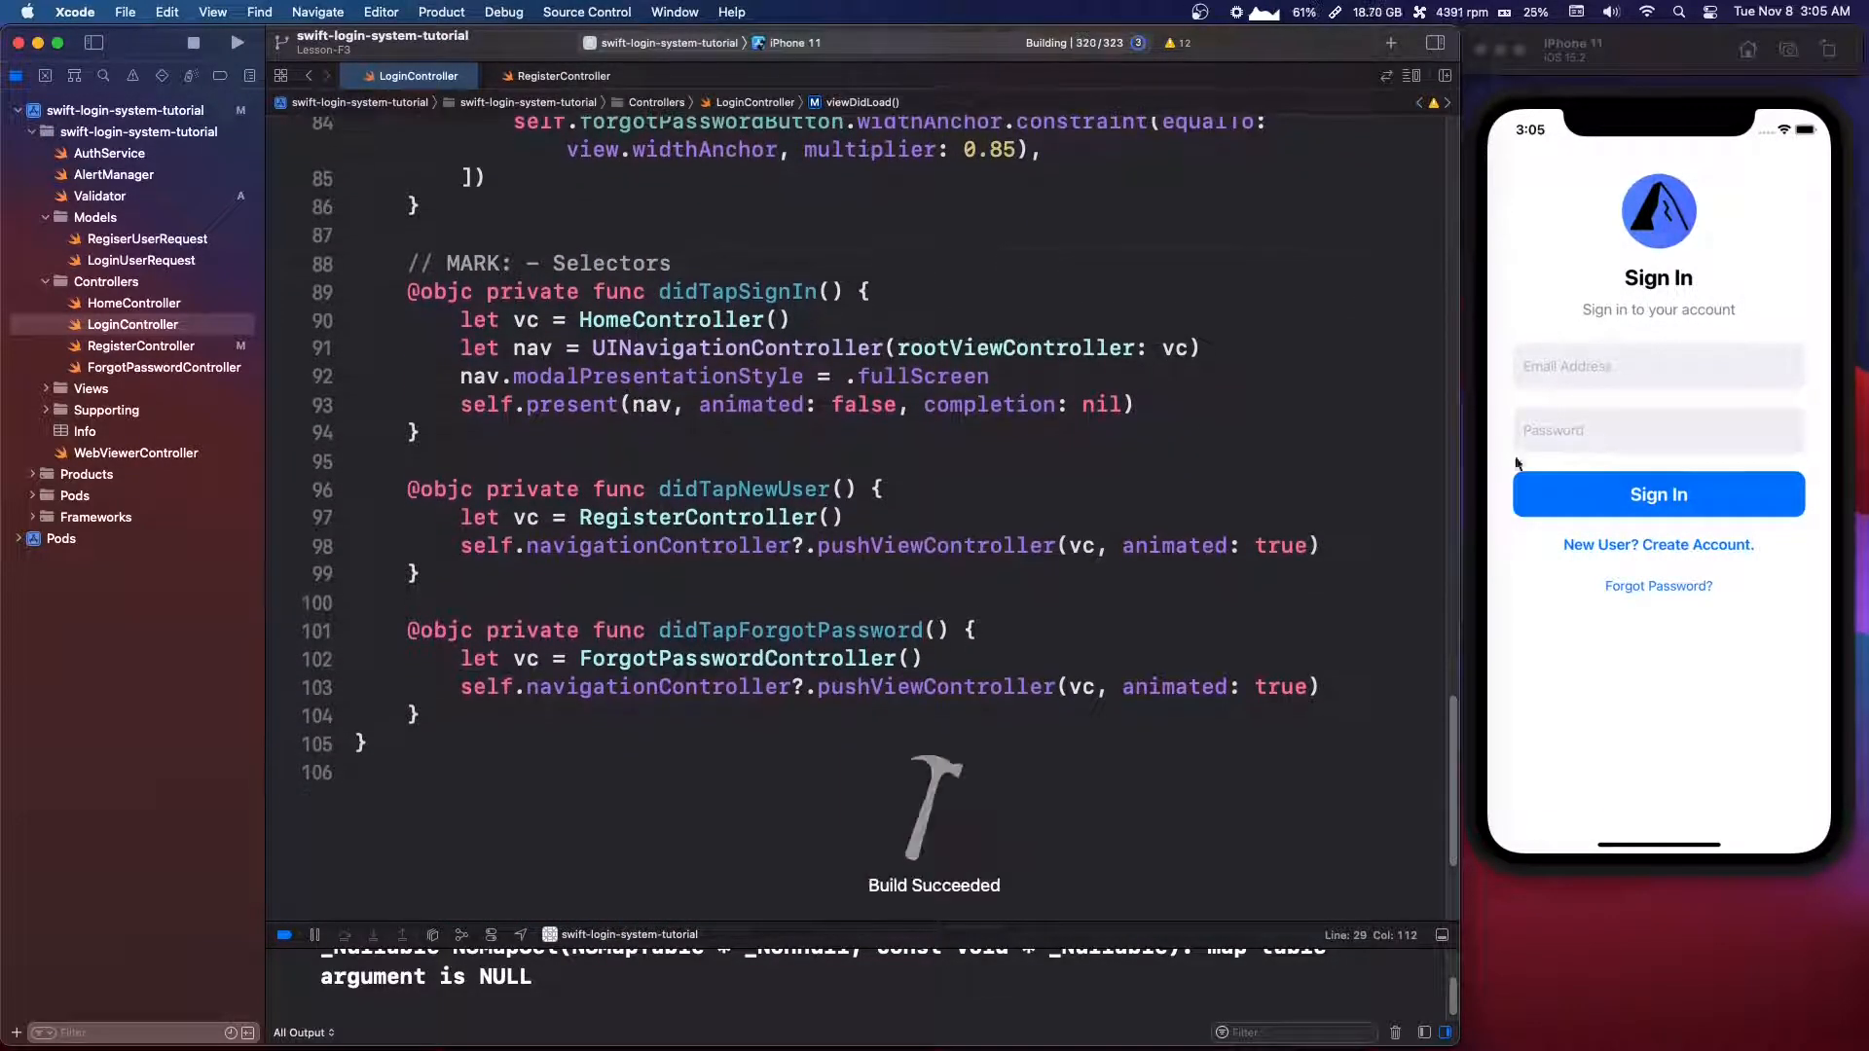
{"action": "left_click", "coordinate": [1654, 493]}
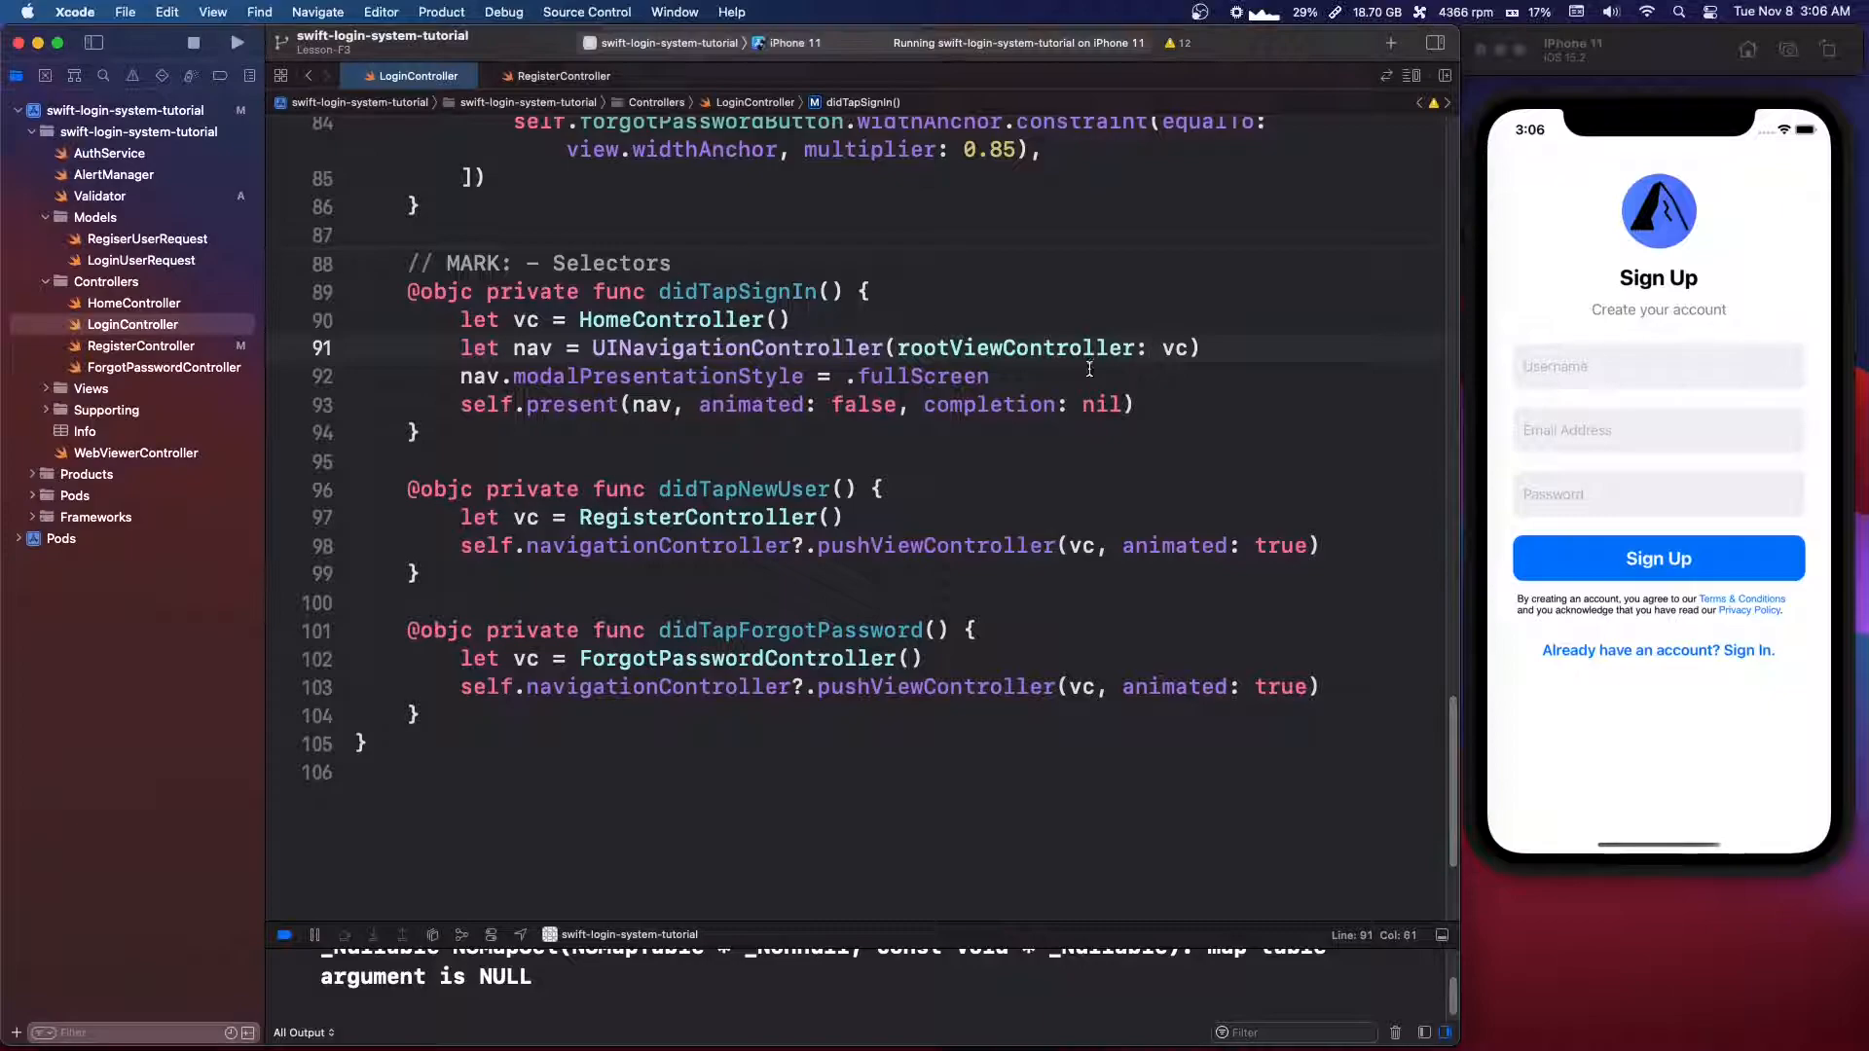
Comment out the old navigation and declare loginRequest = LoginUserRequest(email: emailField.text ?? "", password: passwordField.text ?? "").
{"action": "key", "text": "cmd+/"}
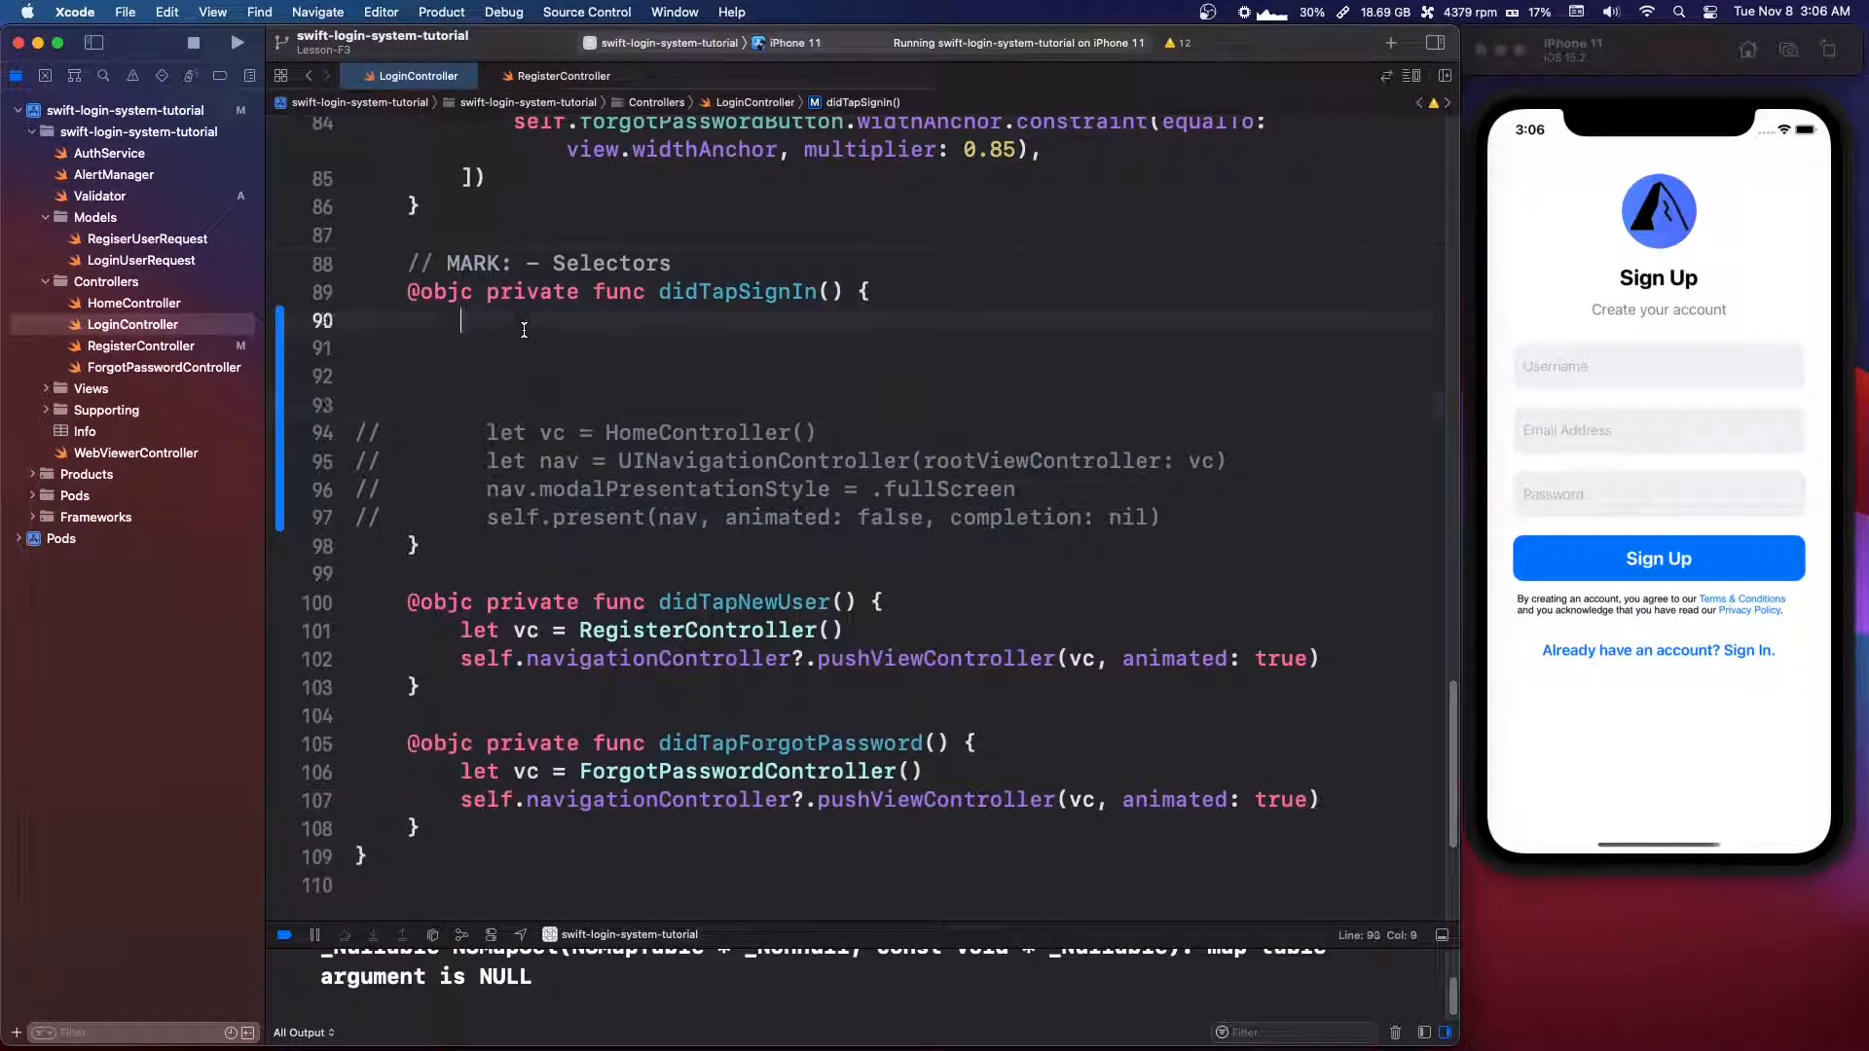
{"action": "type", "text": "let loginRegquest"}
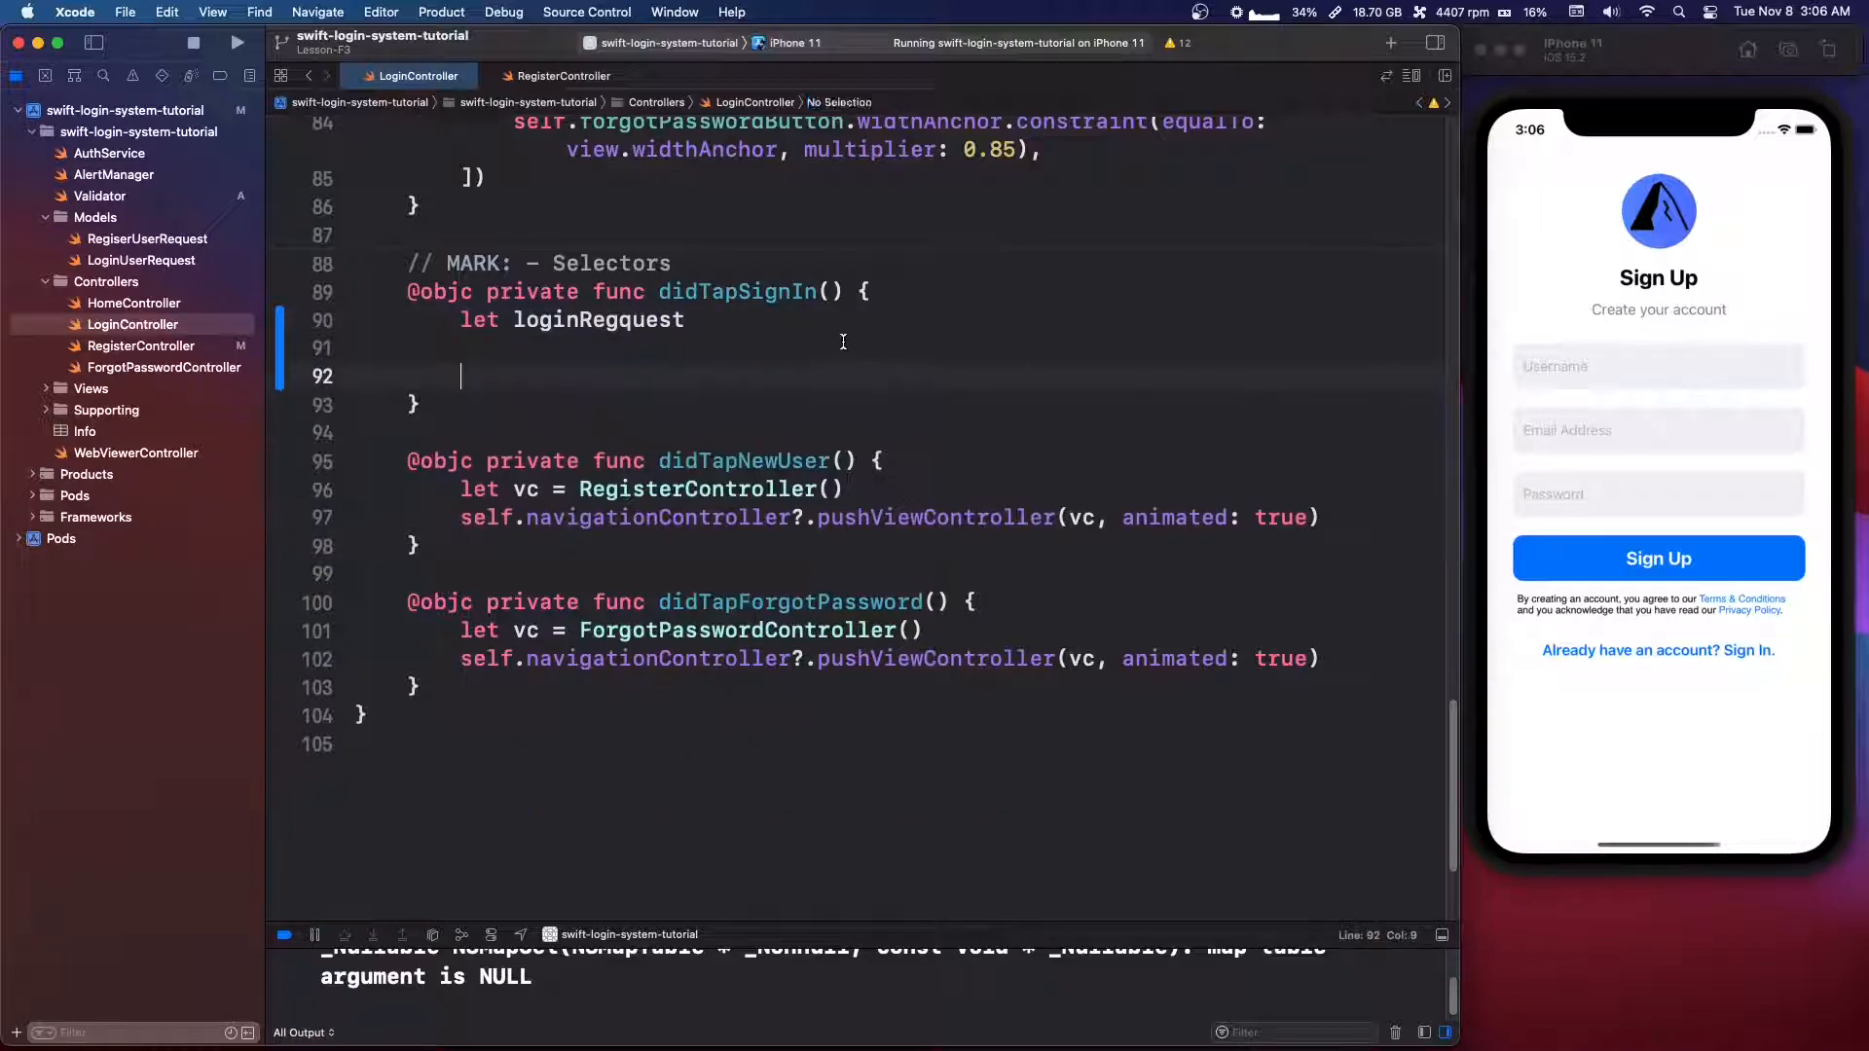
{"action": "left_click", "coordinate": [697, 319]}
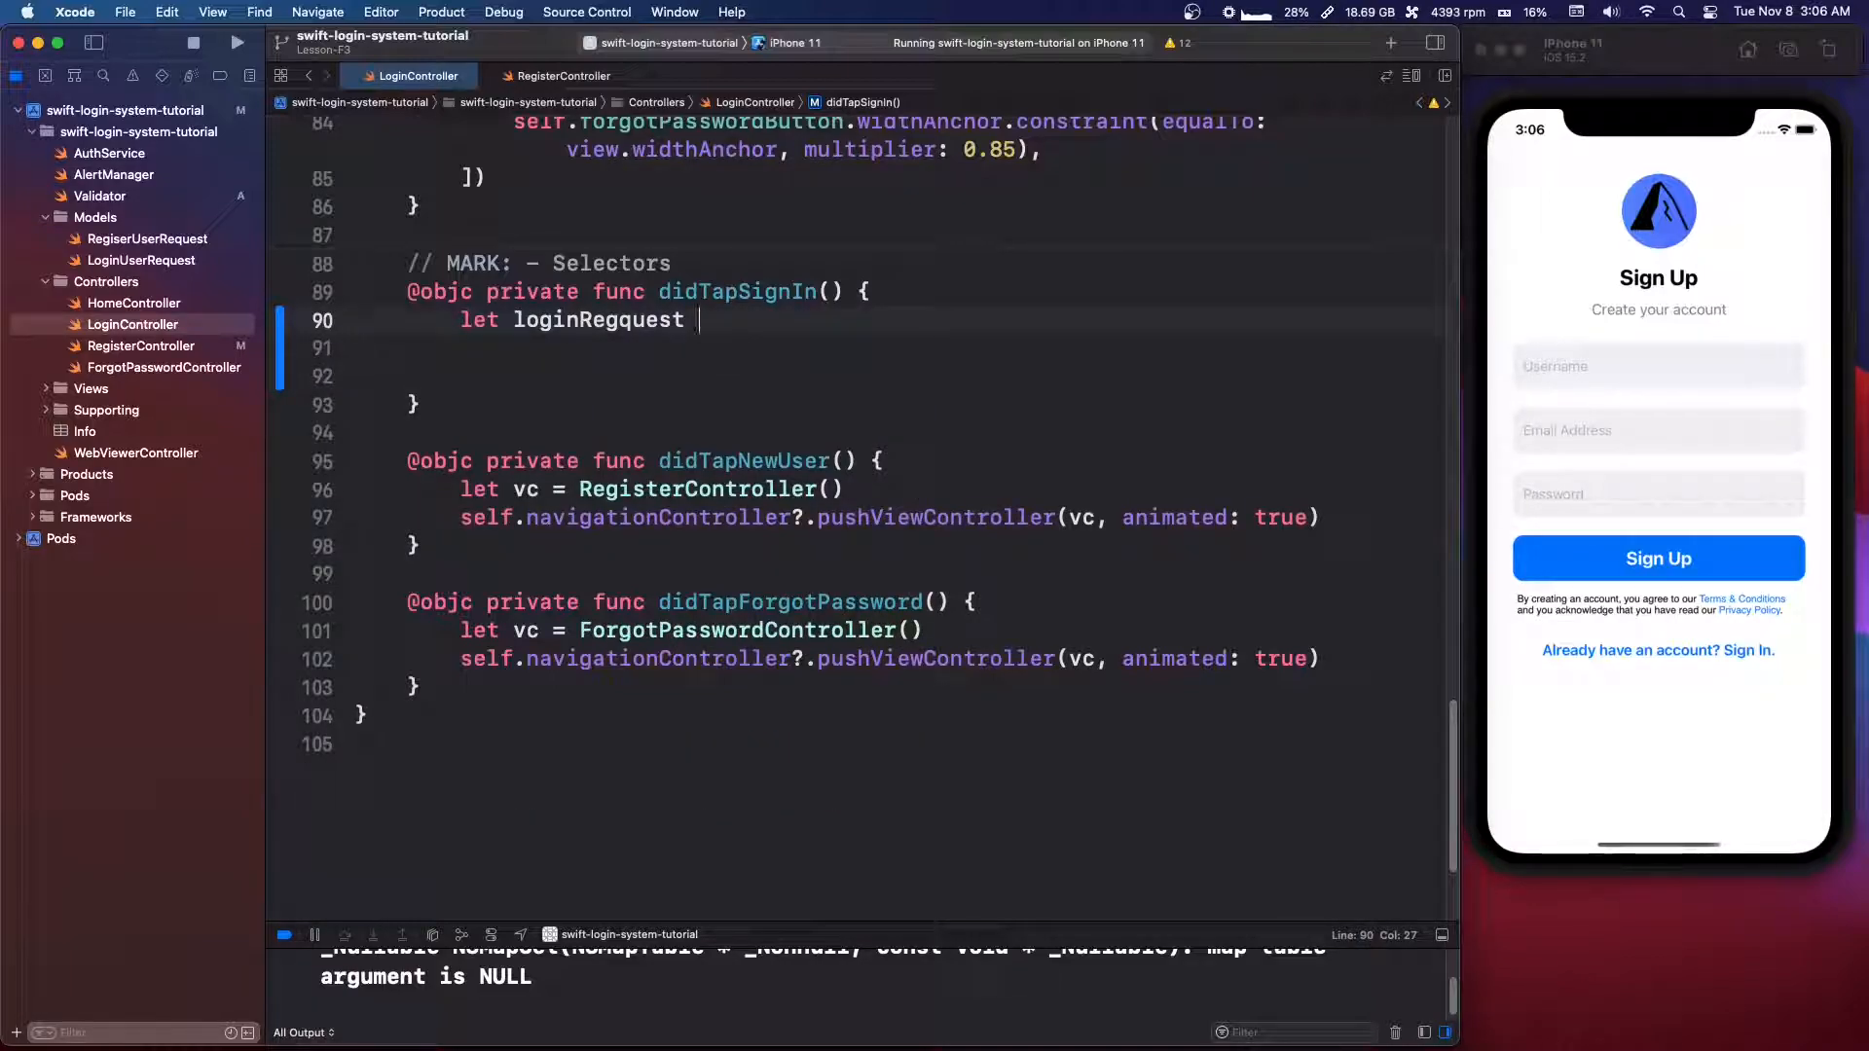
{"action": "type", "text": "= LoginUserRequest(email: String, password: String"}
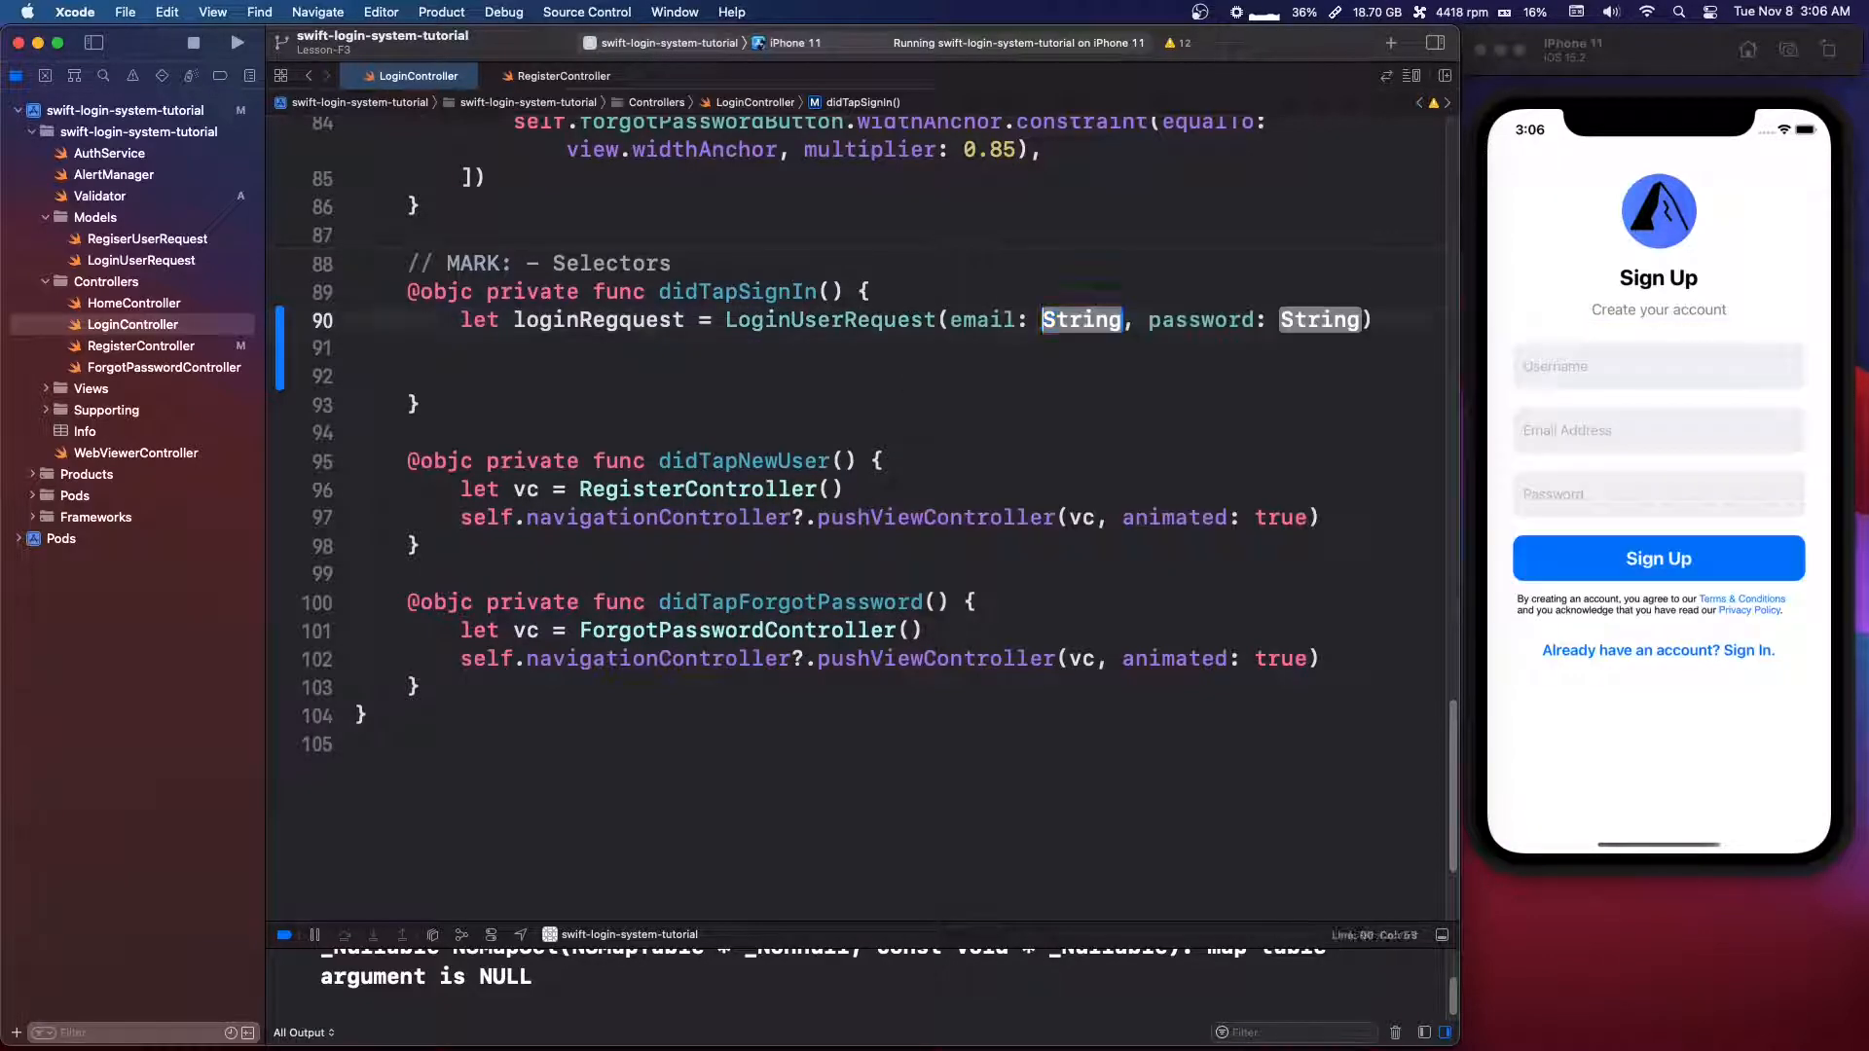
{"action": "key", "text": "Return"}
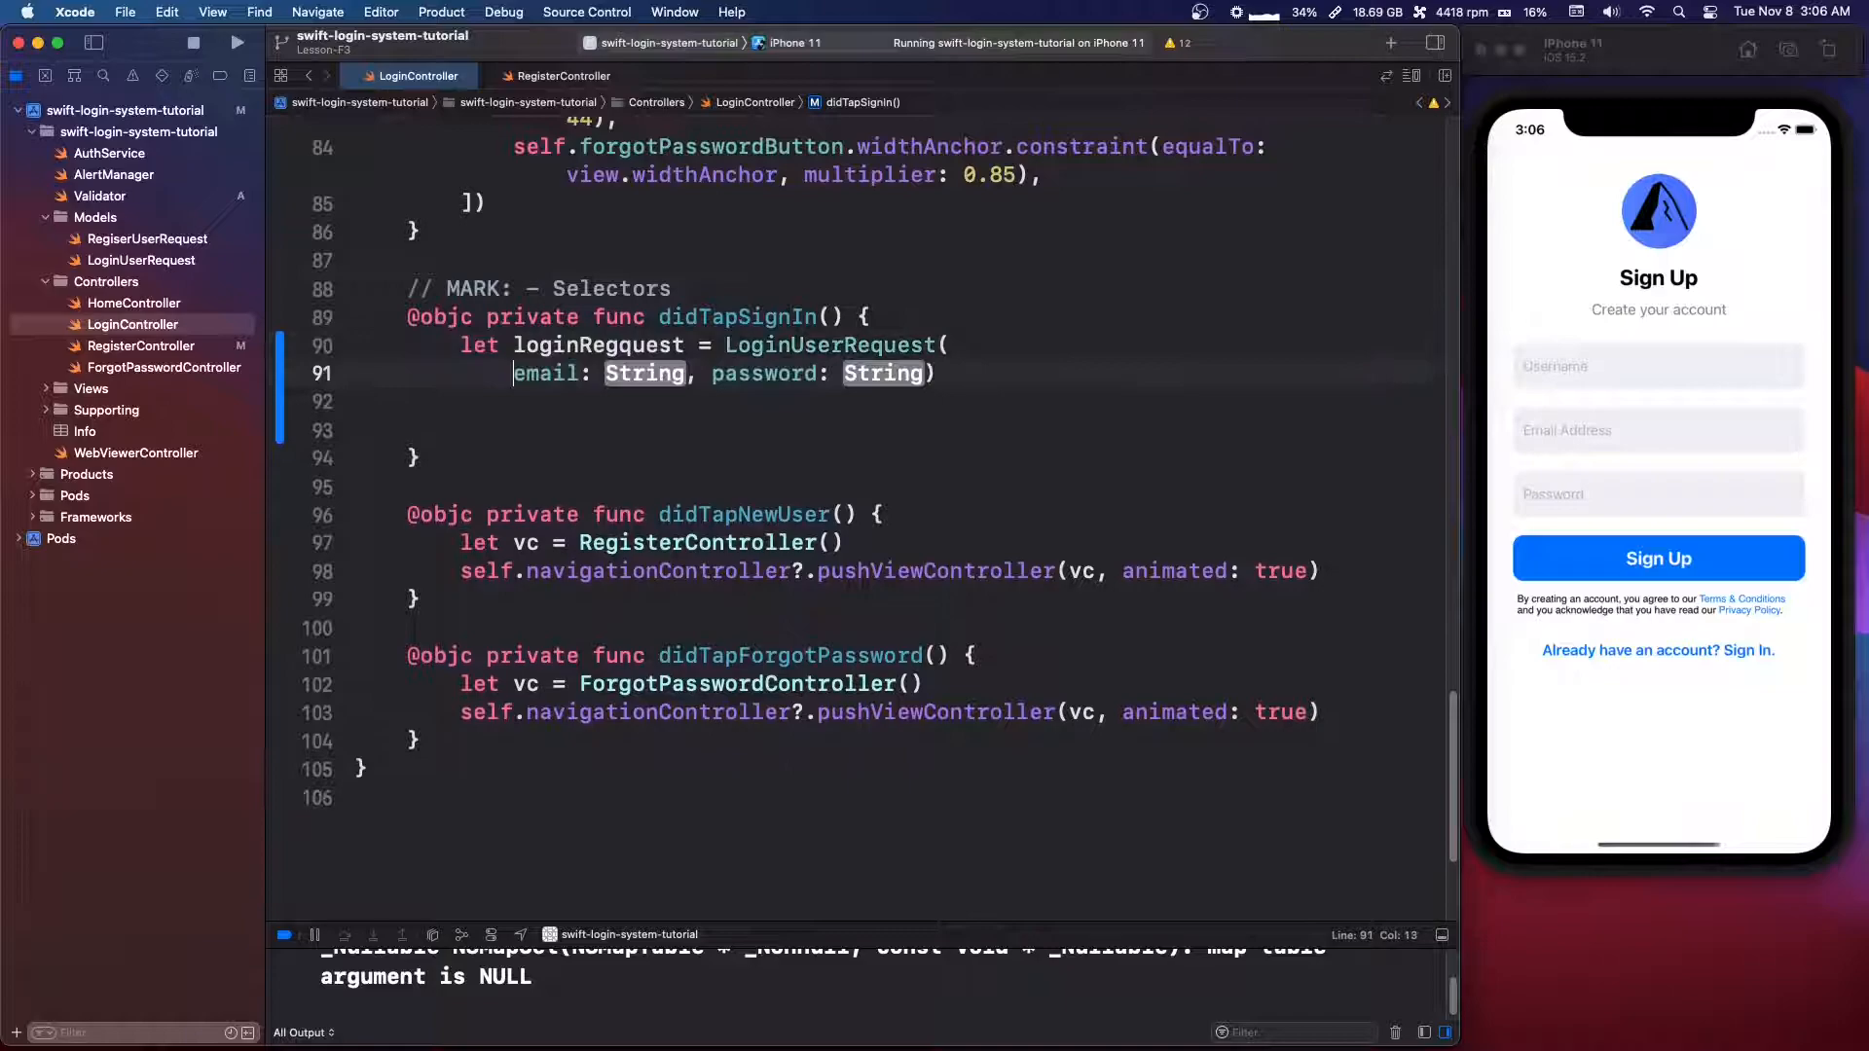
{"action": "key", "text": "Return"}
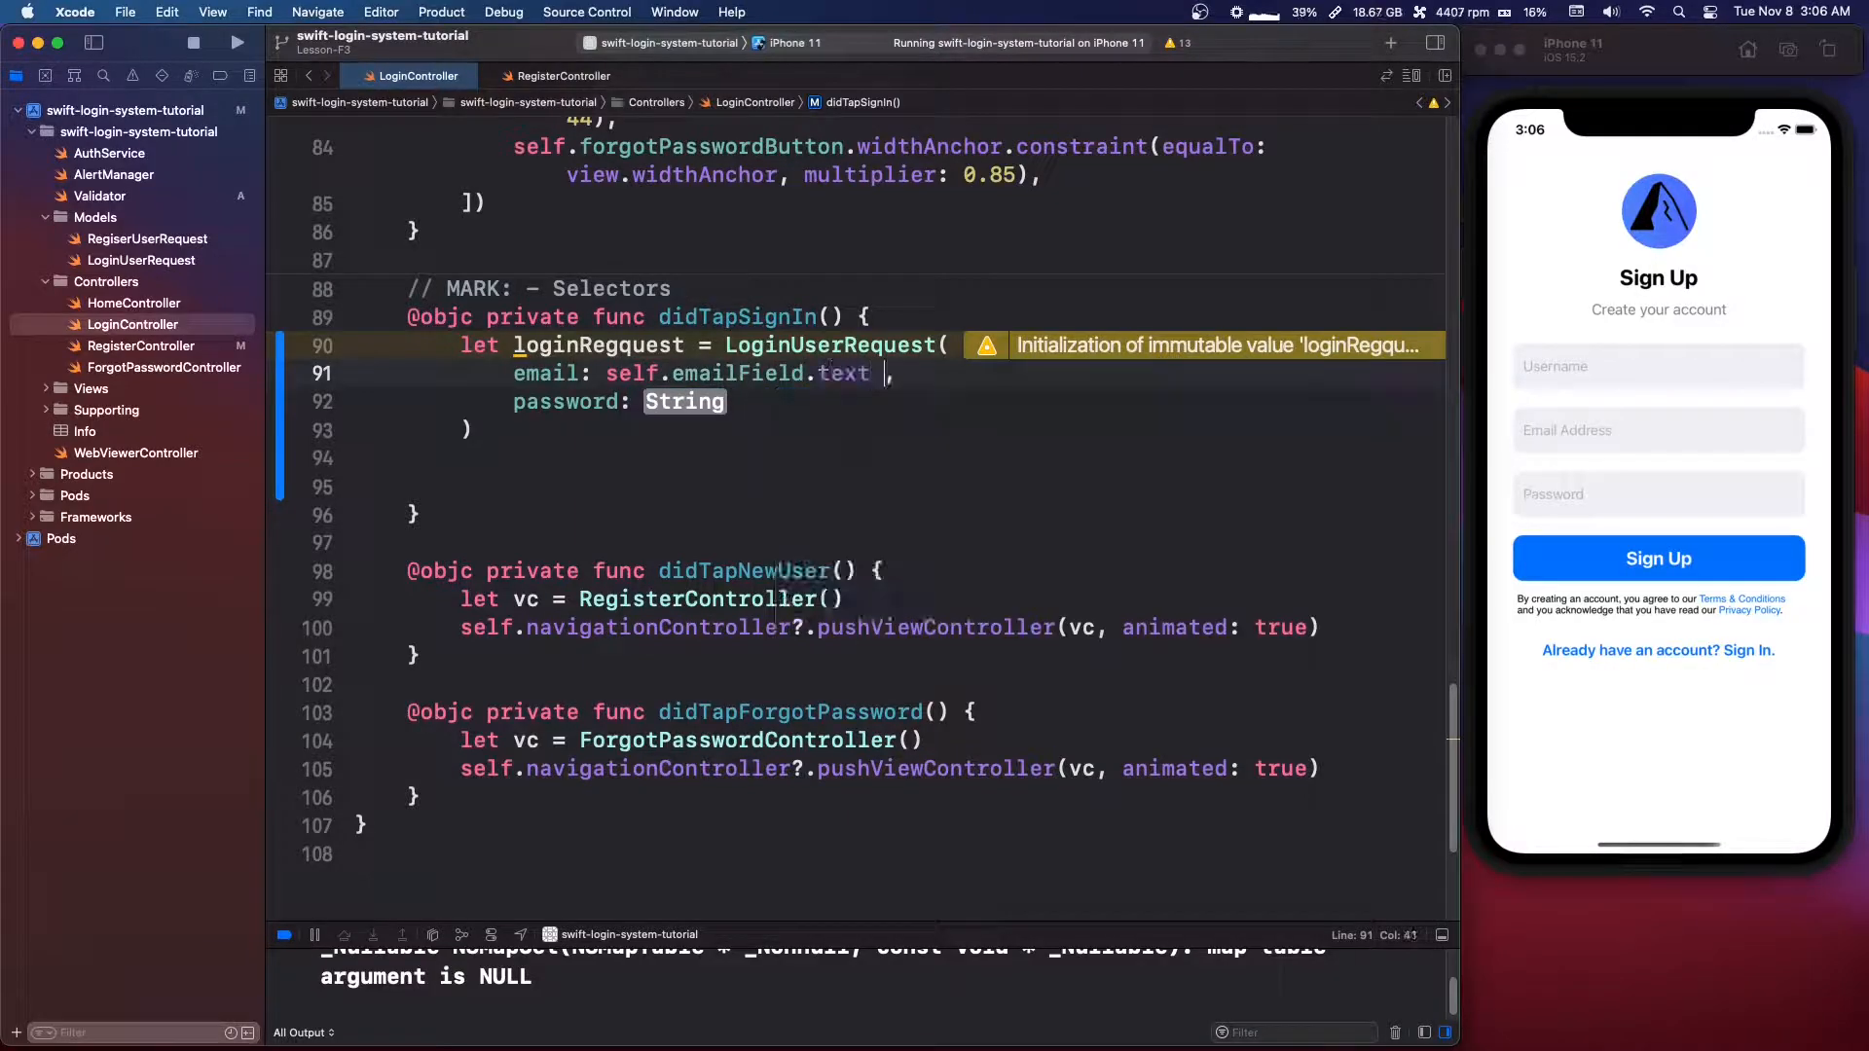
{"action": "type", "text": "?? \"\""}
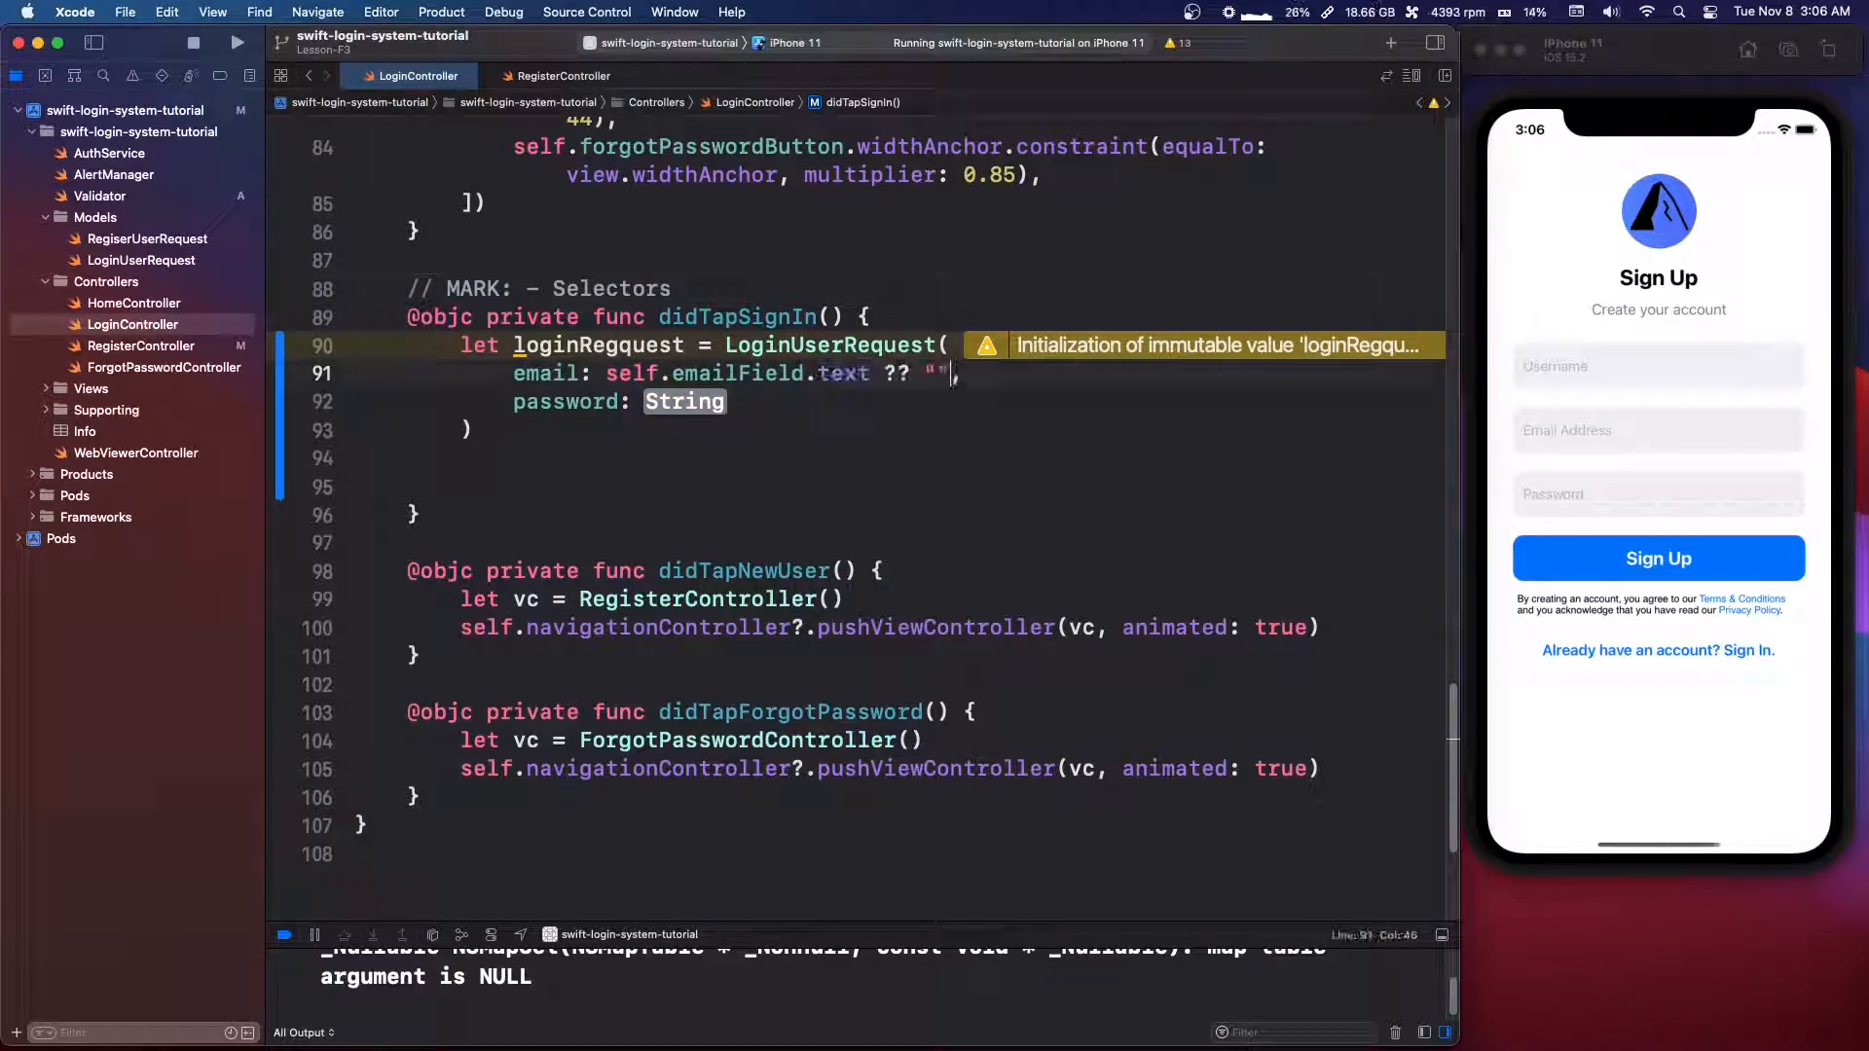
{"action": "type", "text": "self.passwordField.text ?? \""}
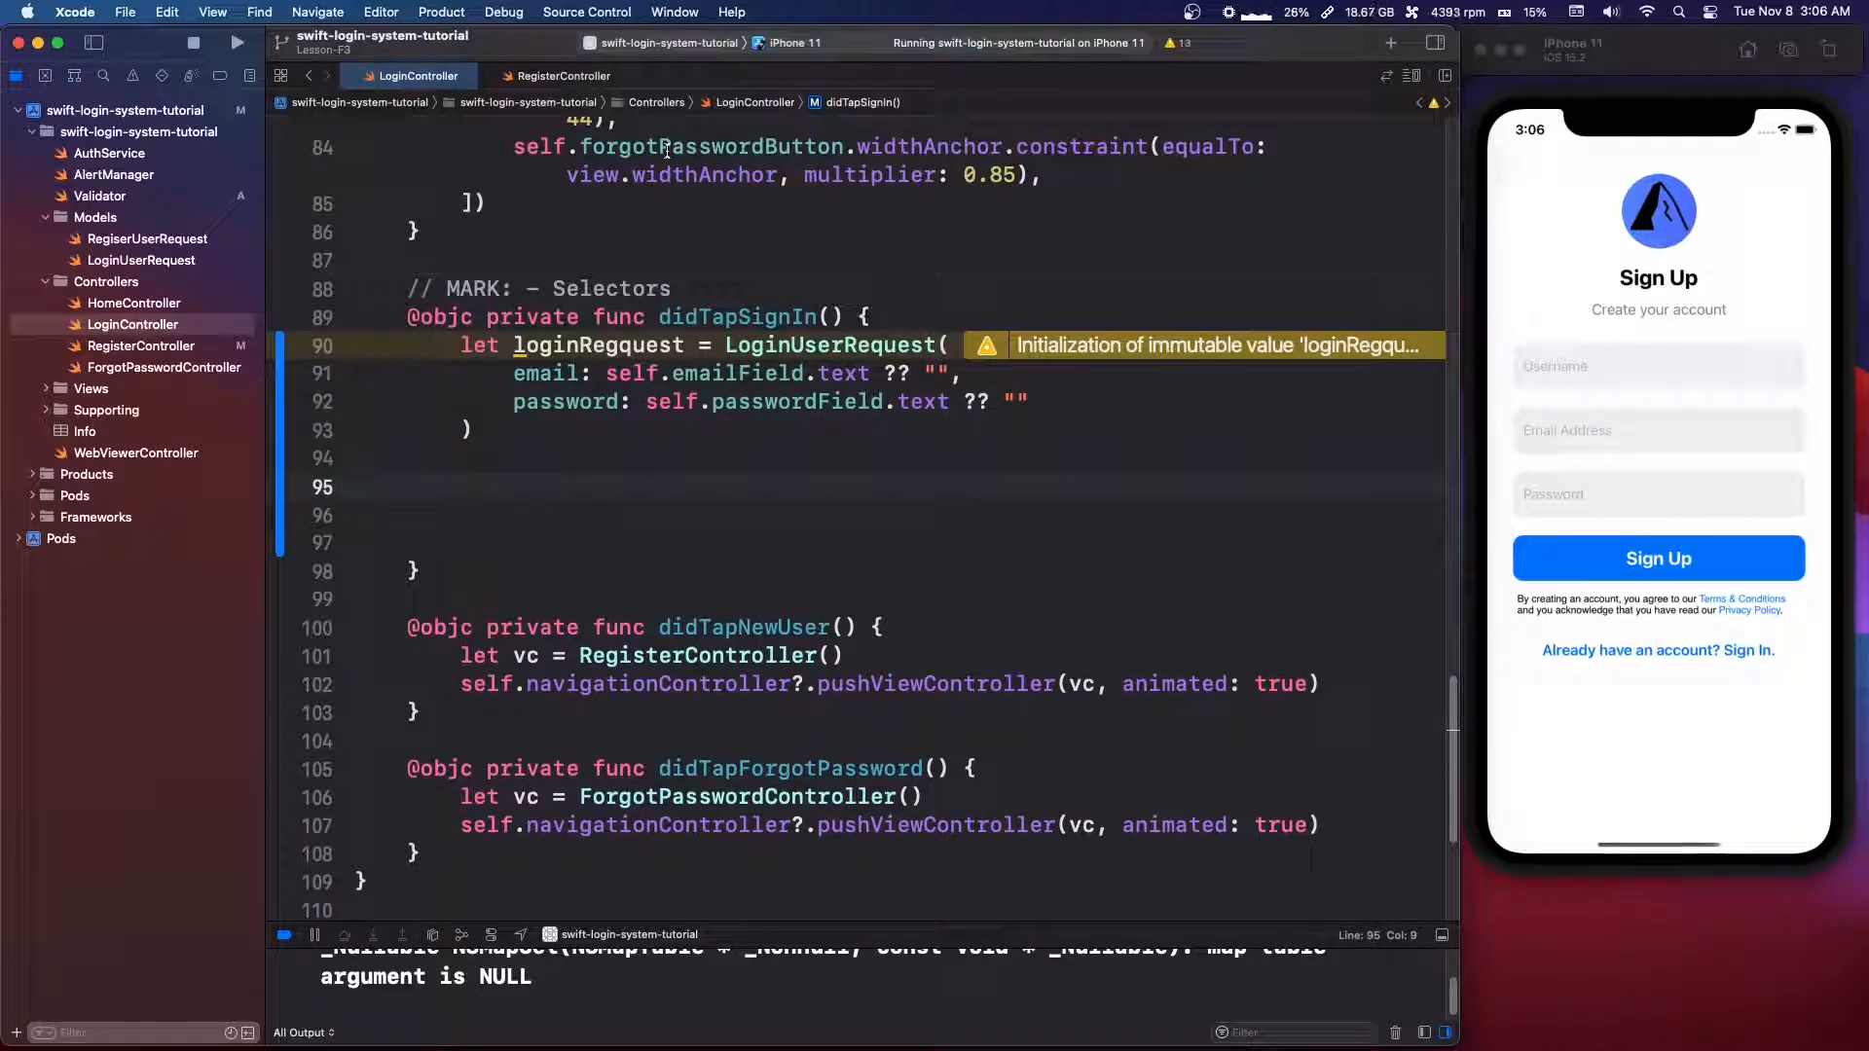
Copy RegisterController's email and password check blocks into didTapSignIn using the login request.
{"action": "left_click", "coordinate": [560, 76]}
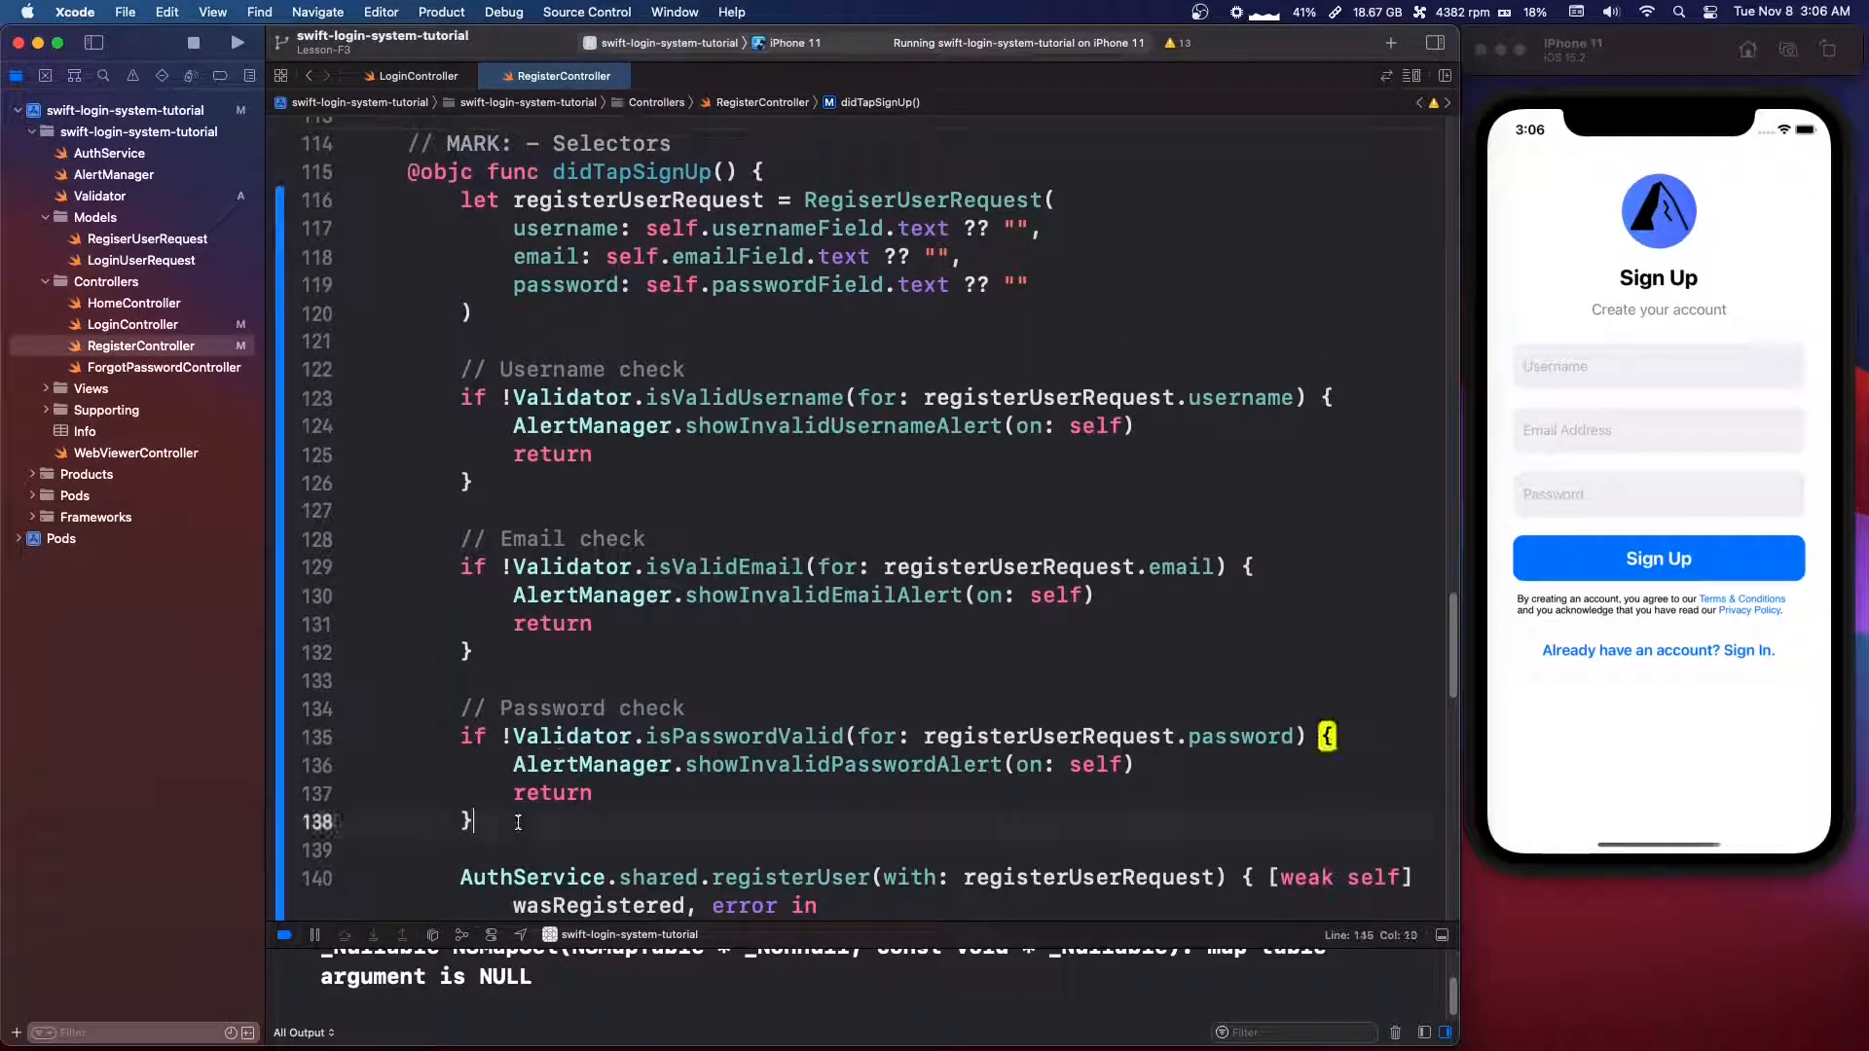
{"action": "left_click", "coordinate": [417, 76]}
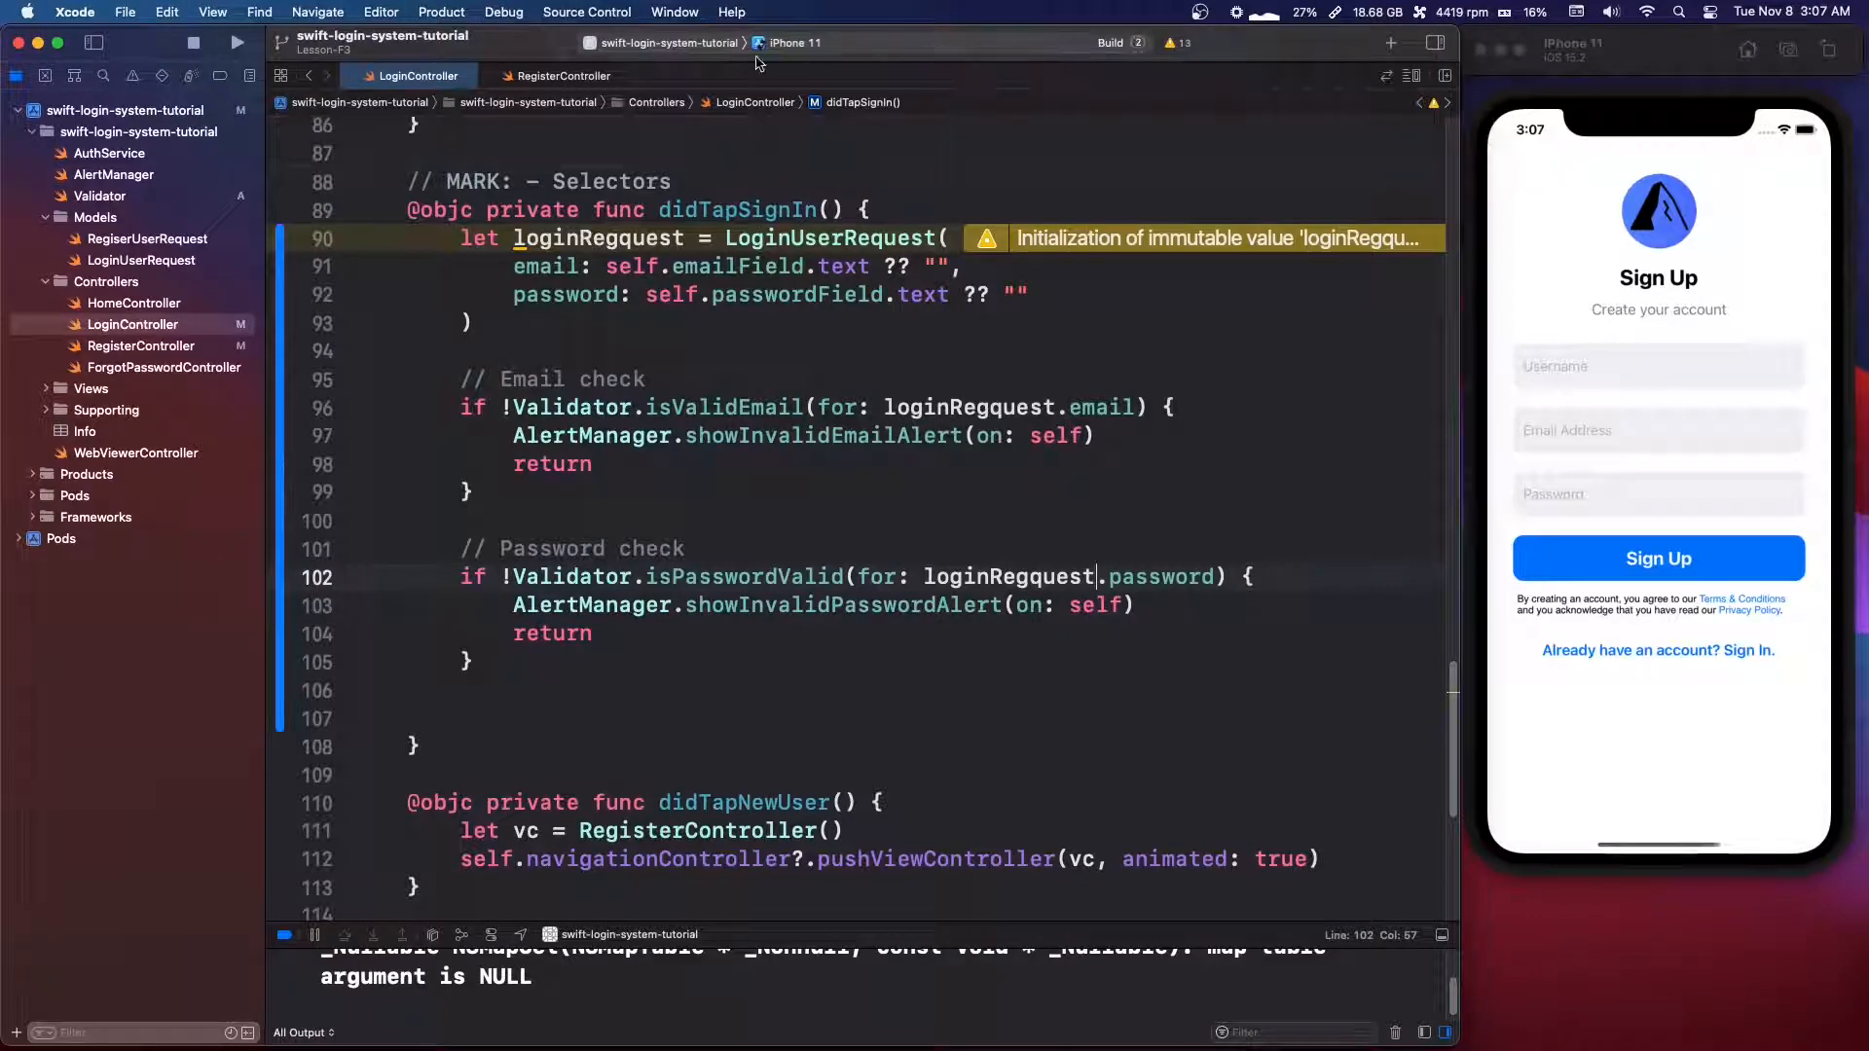
Call AuthService.shared.signIn(with: loginRegquest) and show AlertManager's sign-in error alert when error is non-nil.
{"action": "type", "text": "Auths"}
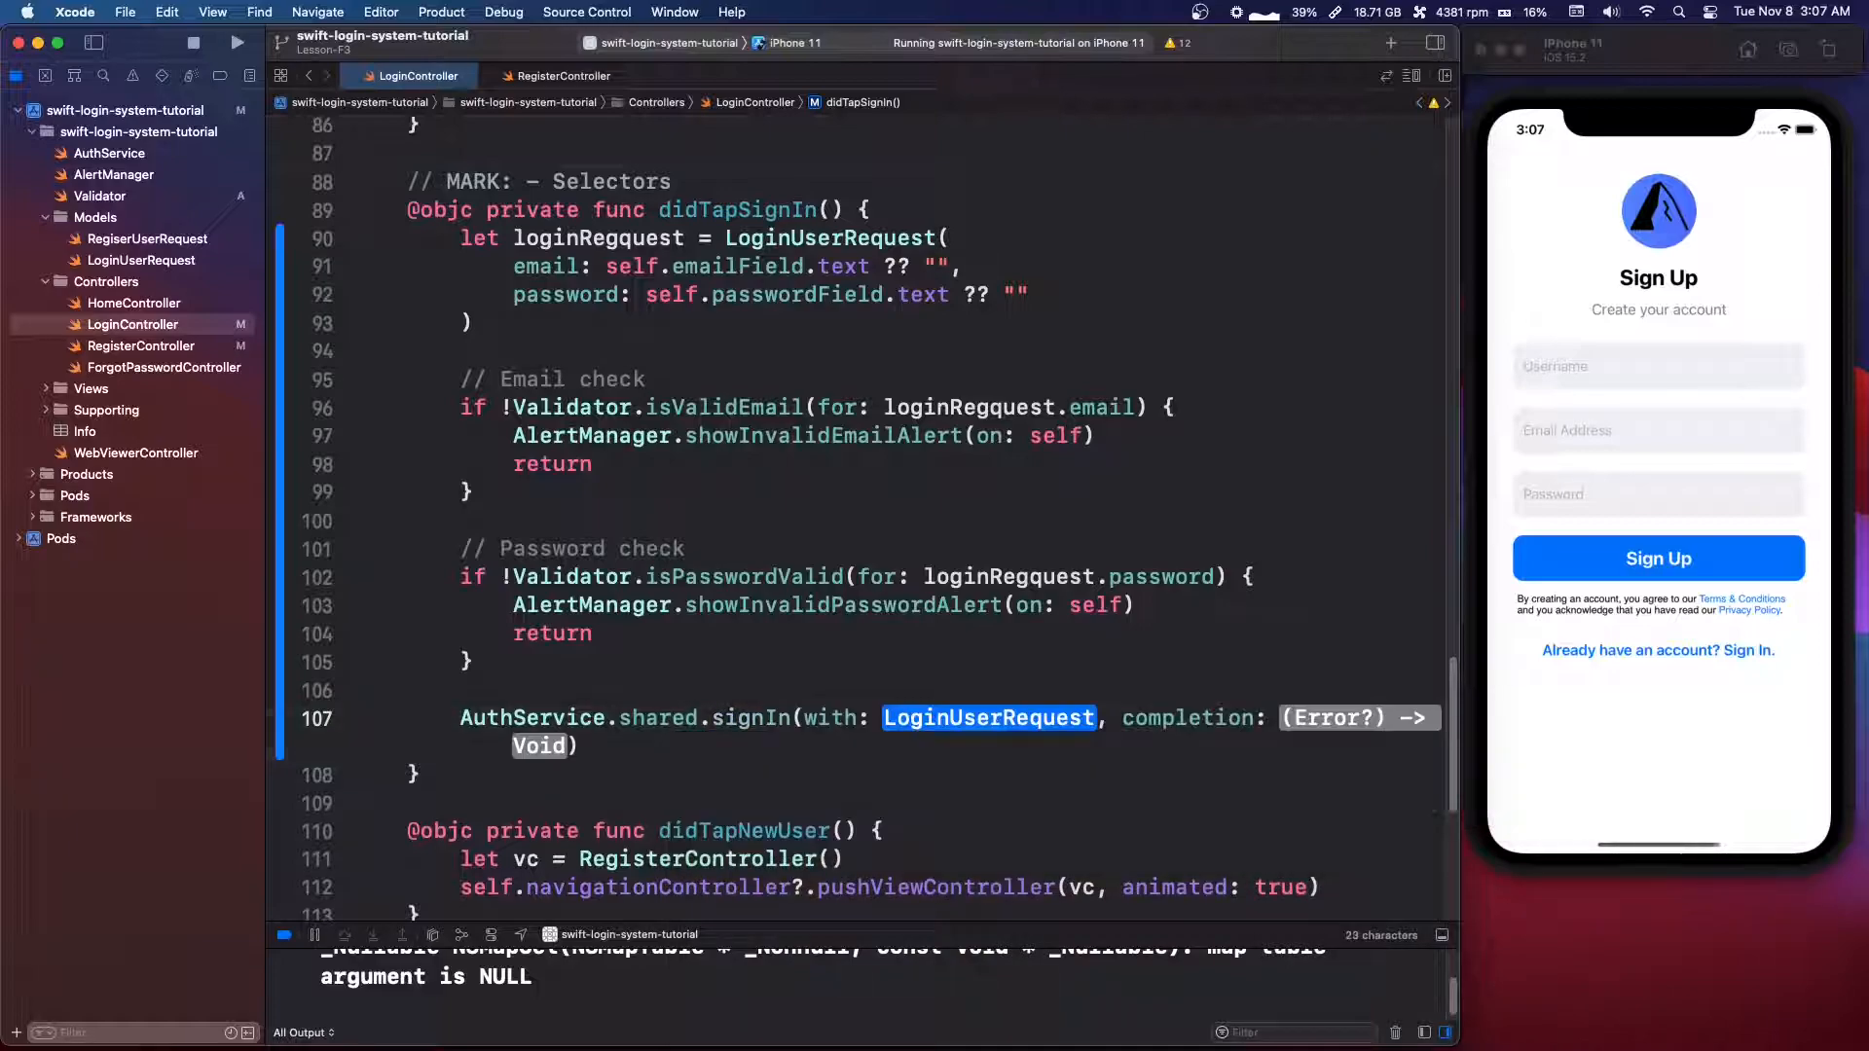
{"action": "left_click", "coordinate": [1090, 718]}
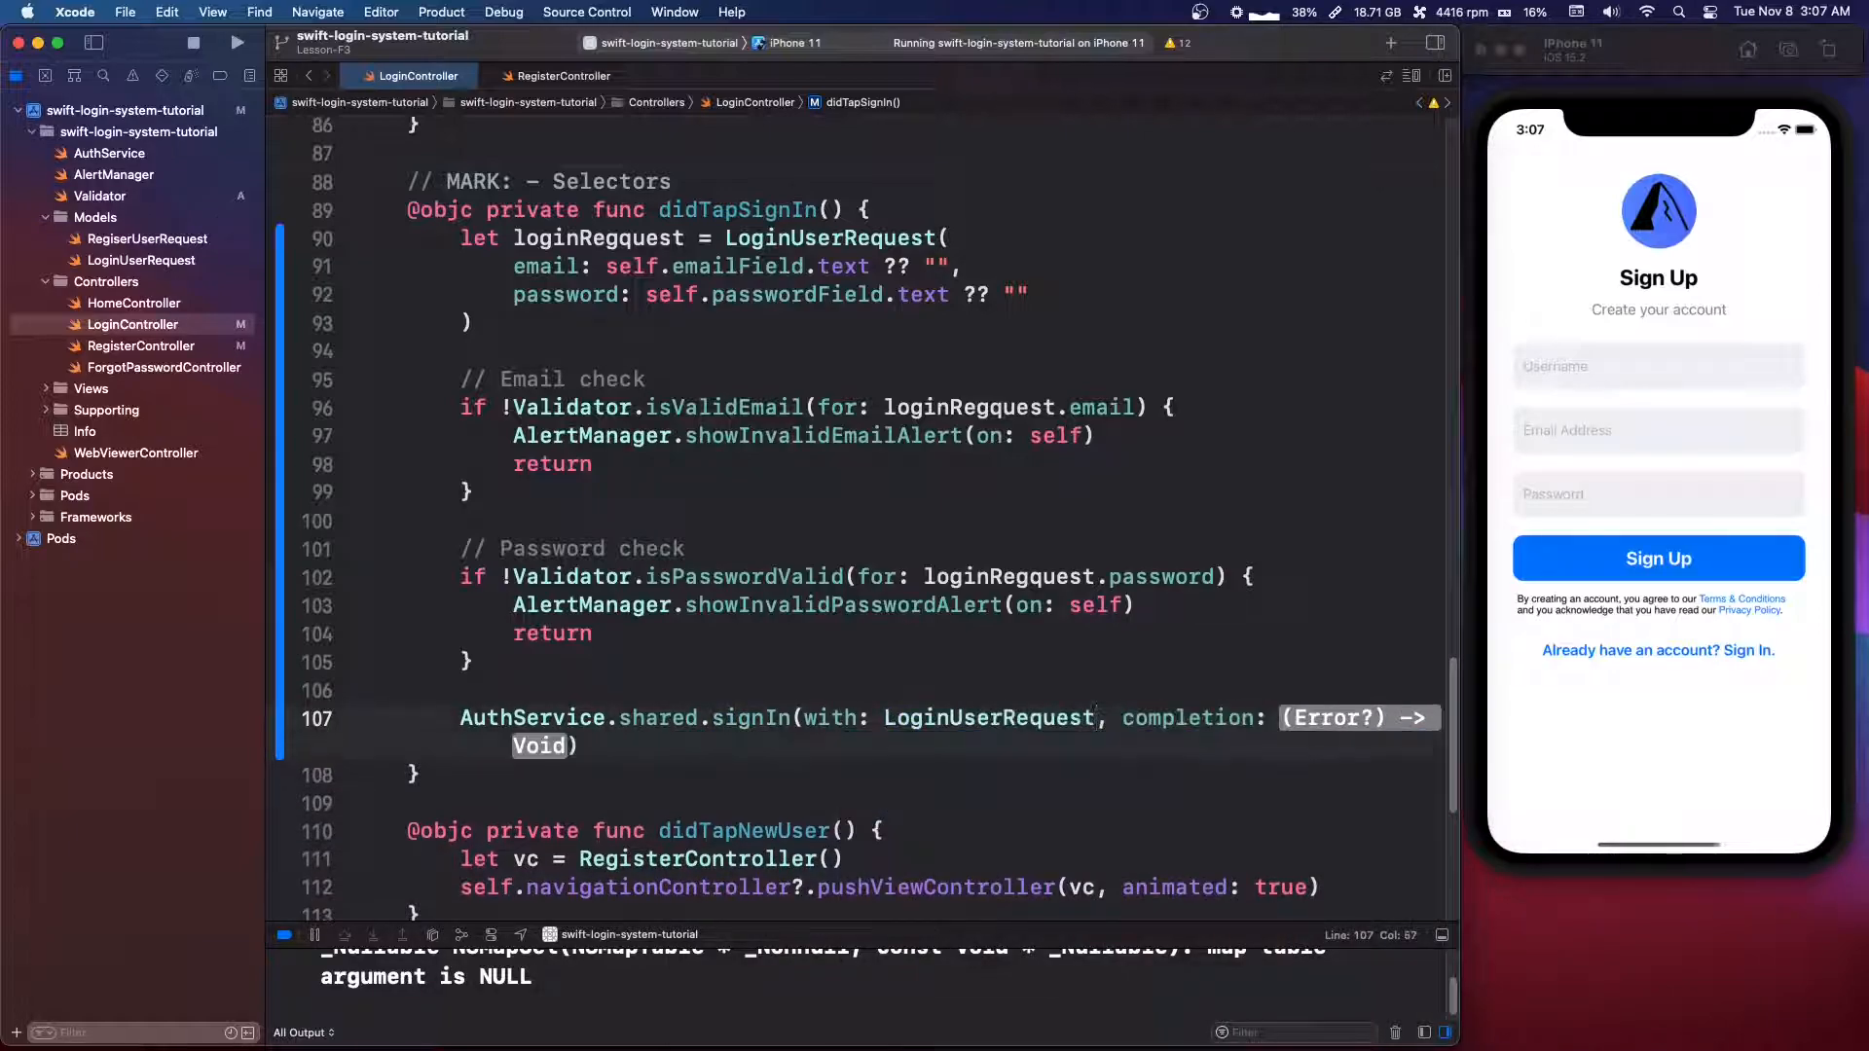
{"action": "type", "text": "loginRegquest"}
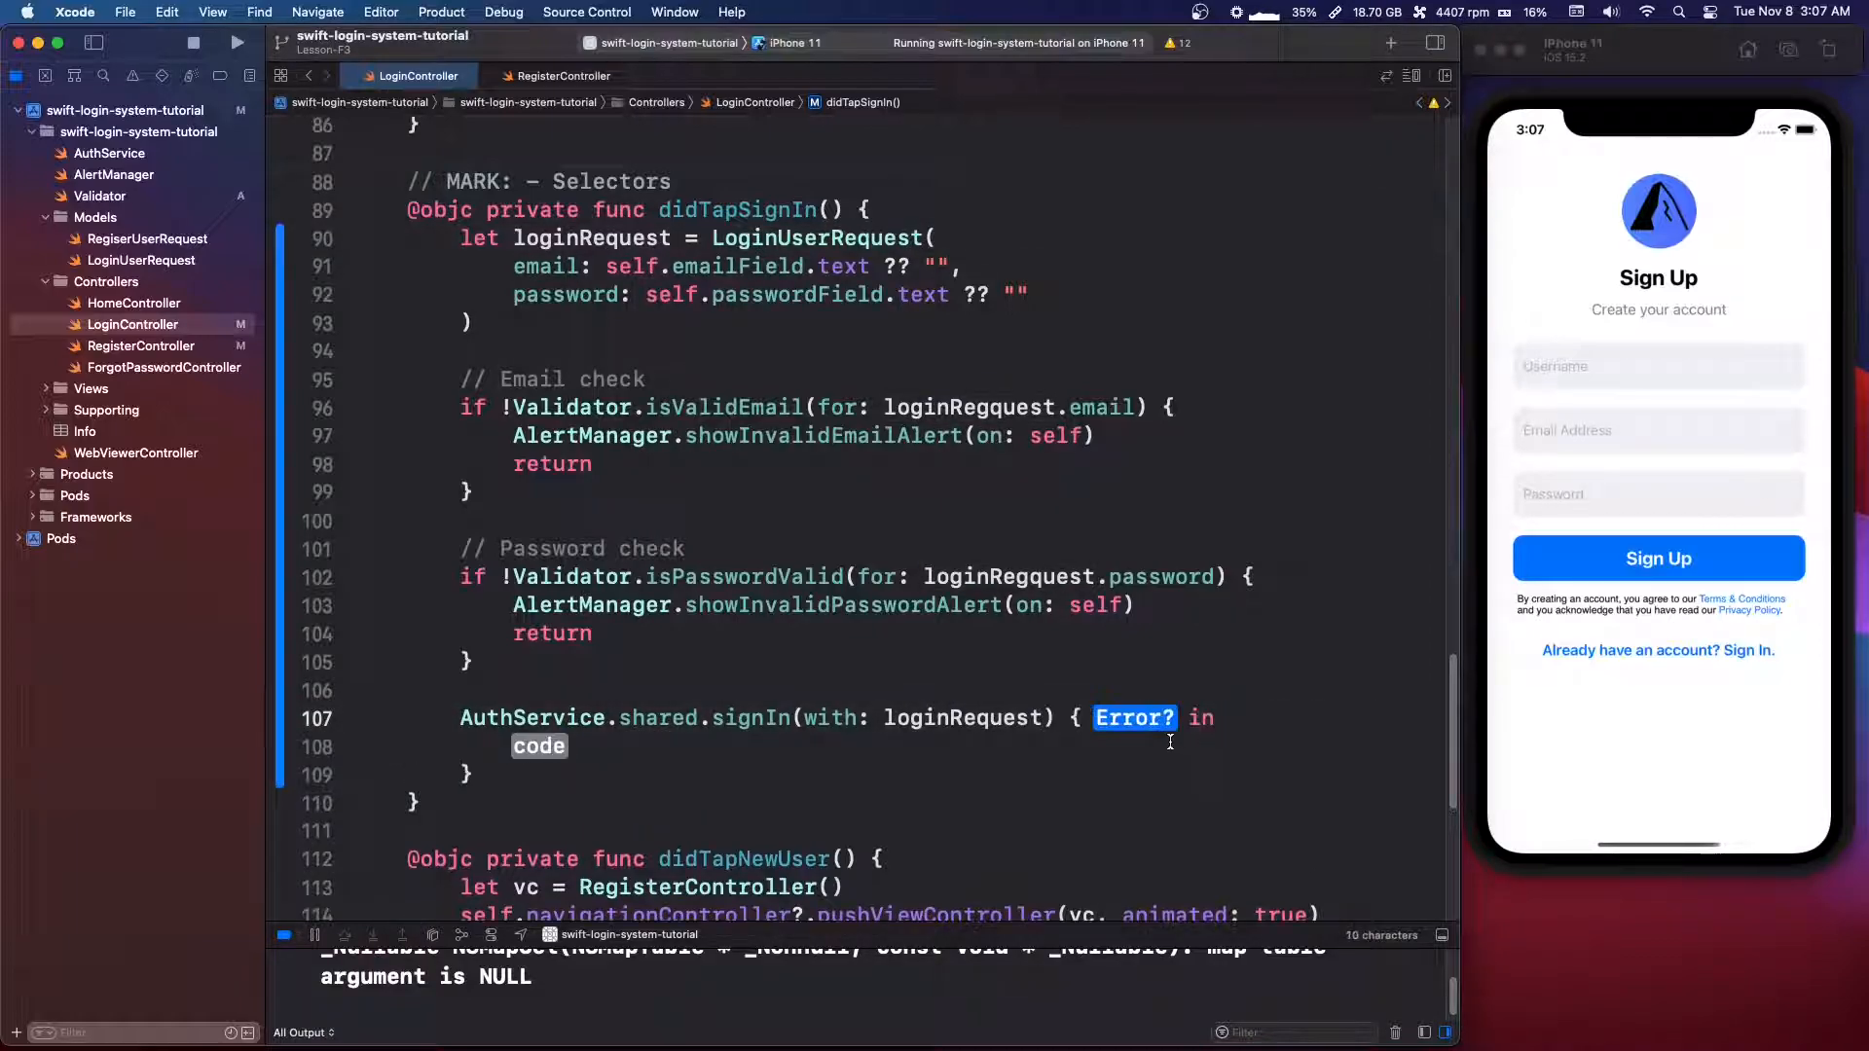
{"action": "type", "text": "error"}
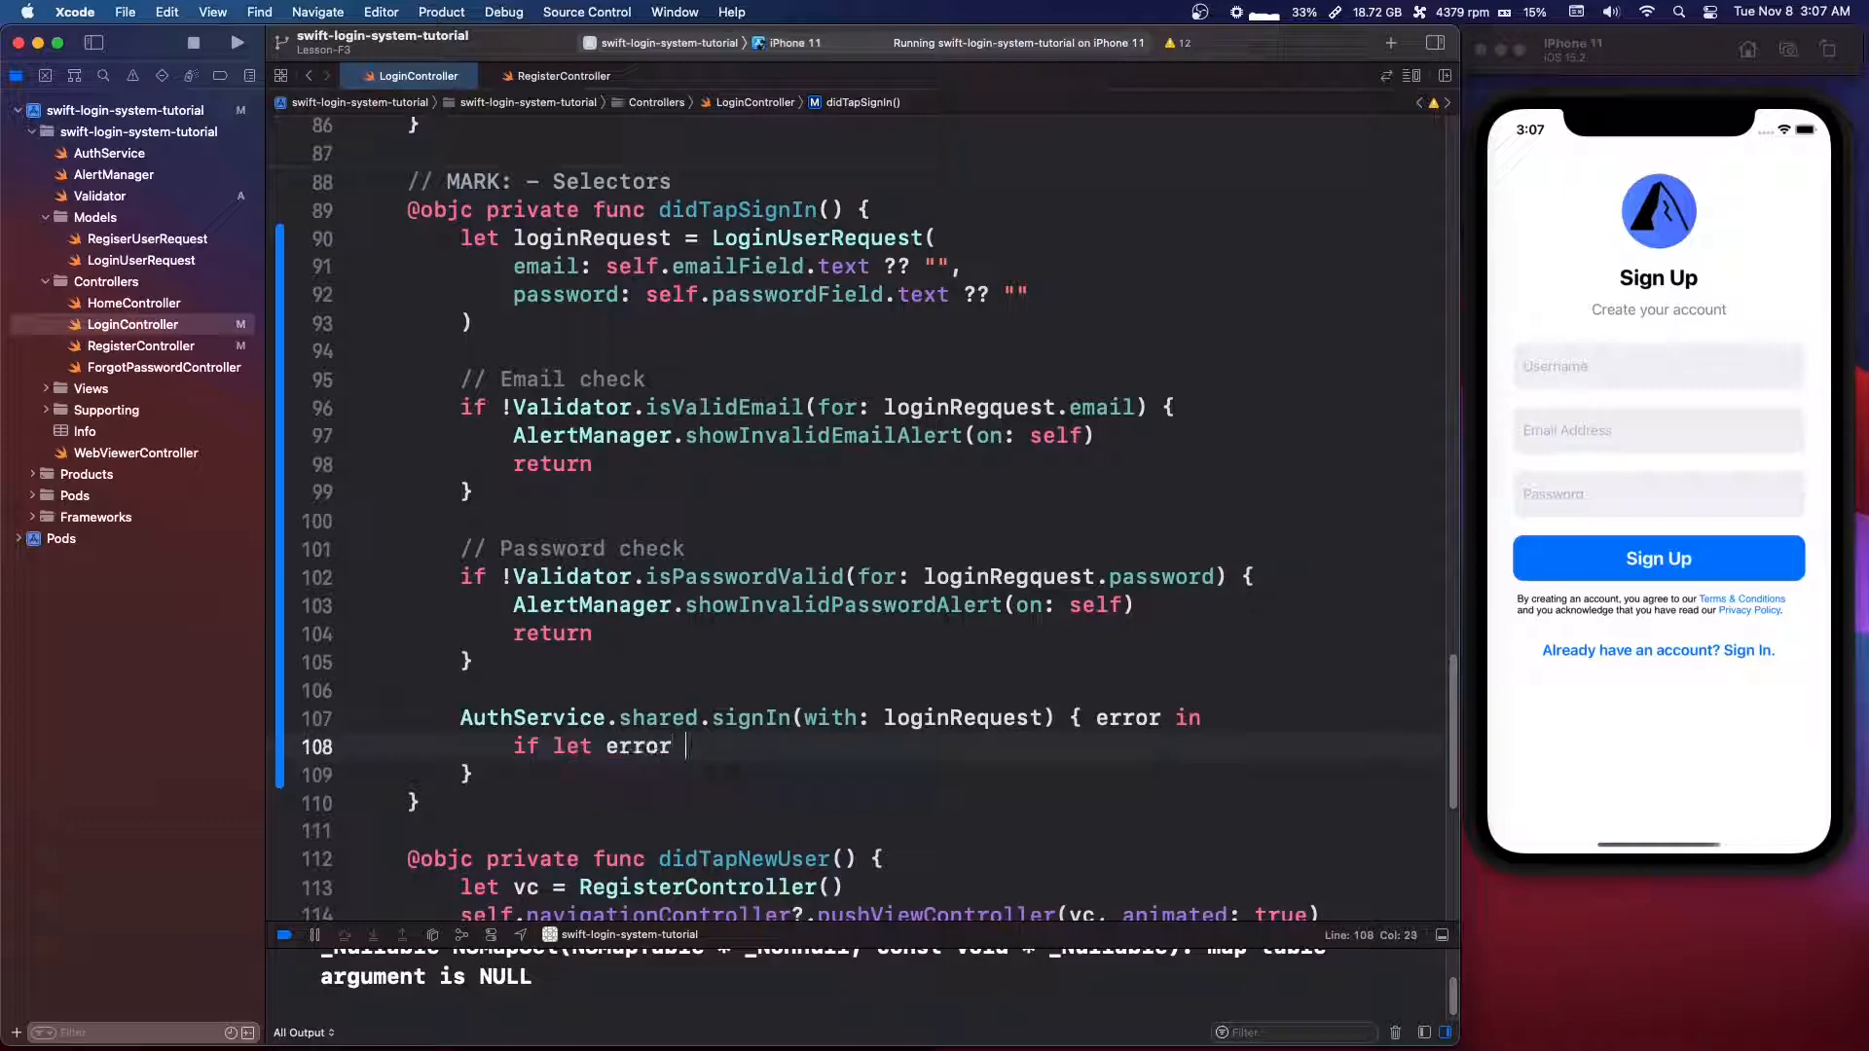
{"action": "type", "text": "= error {"}
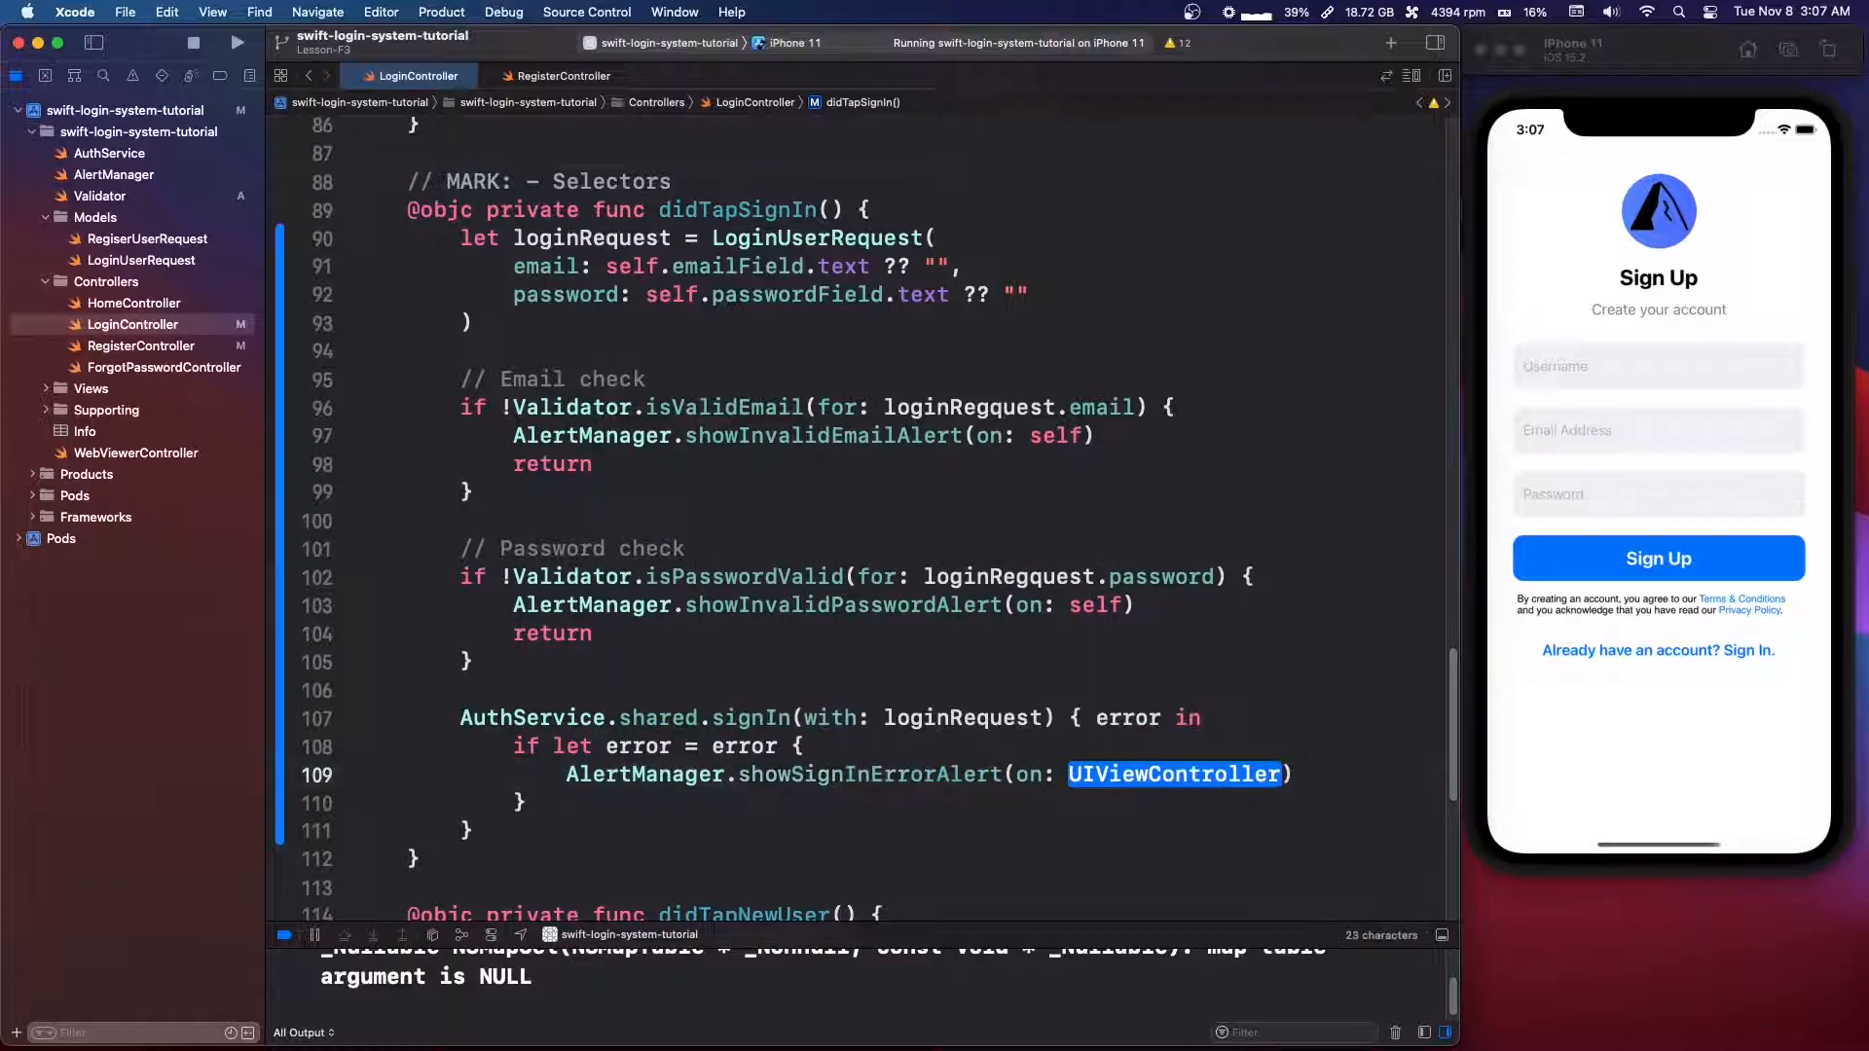
{"action": "type", "text": "self. w"}
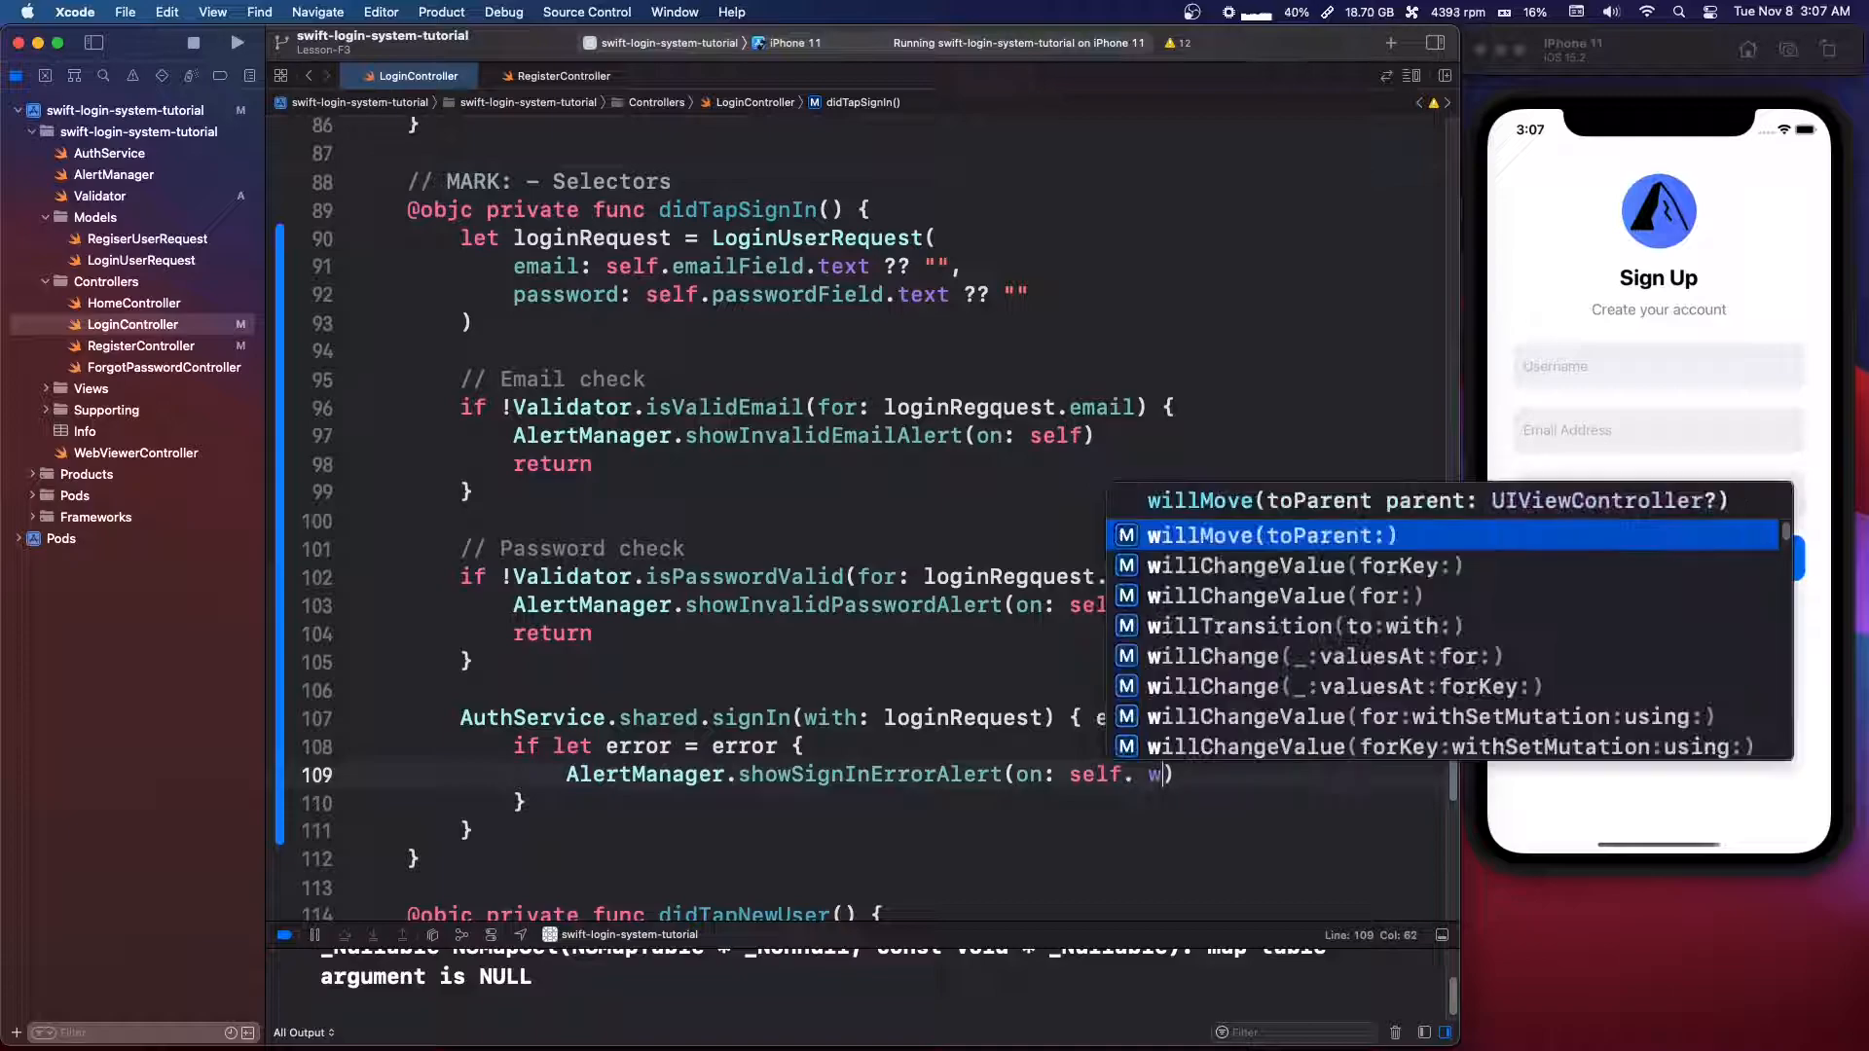
{"action": "type", "text": "i"}
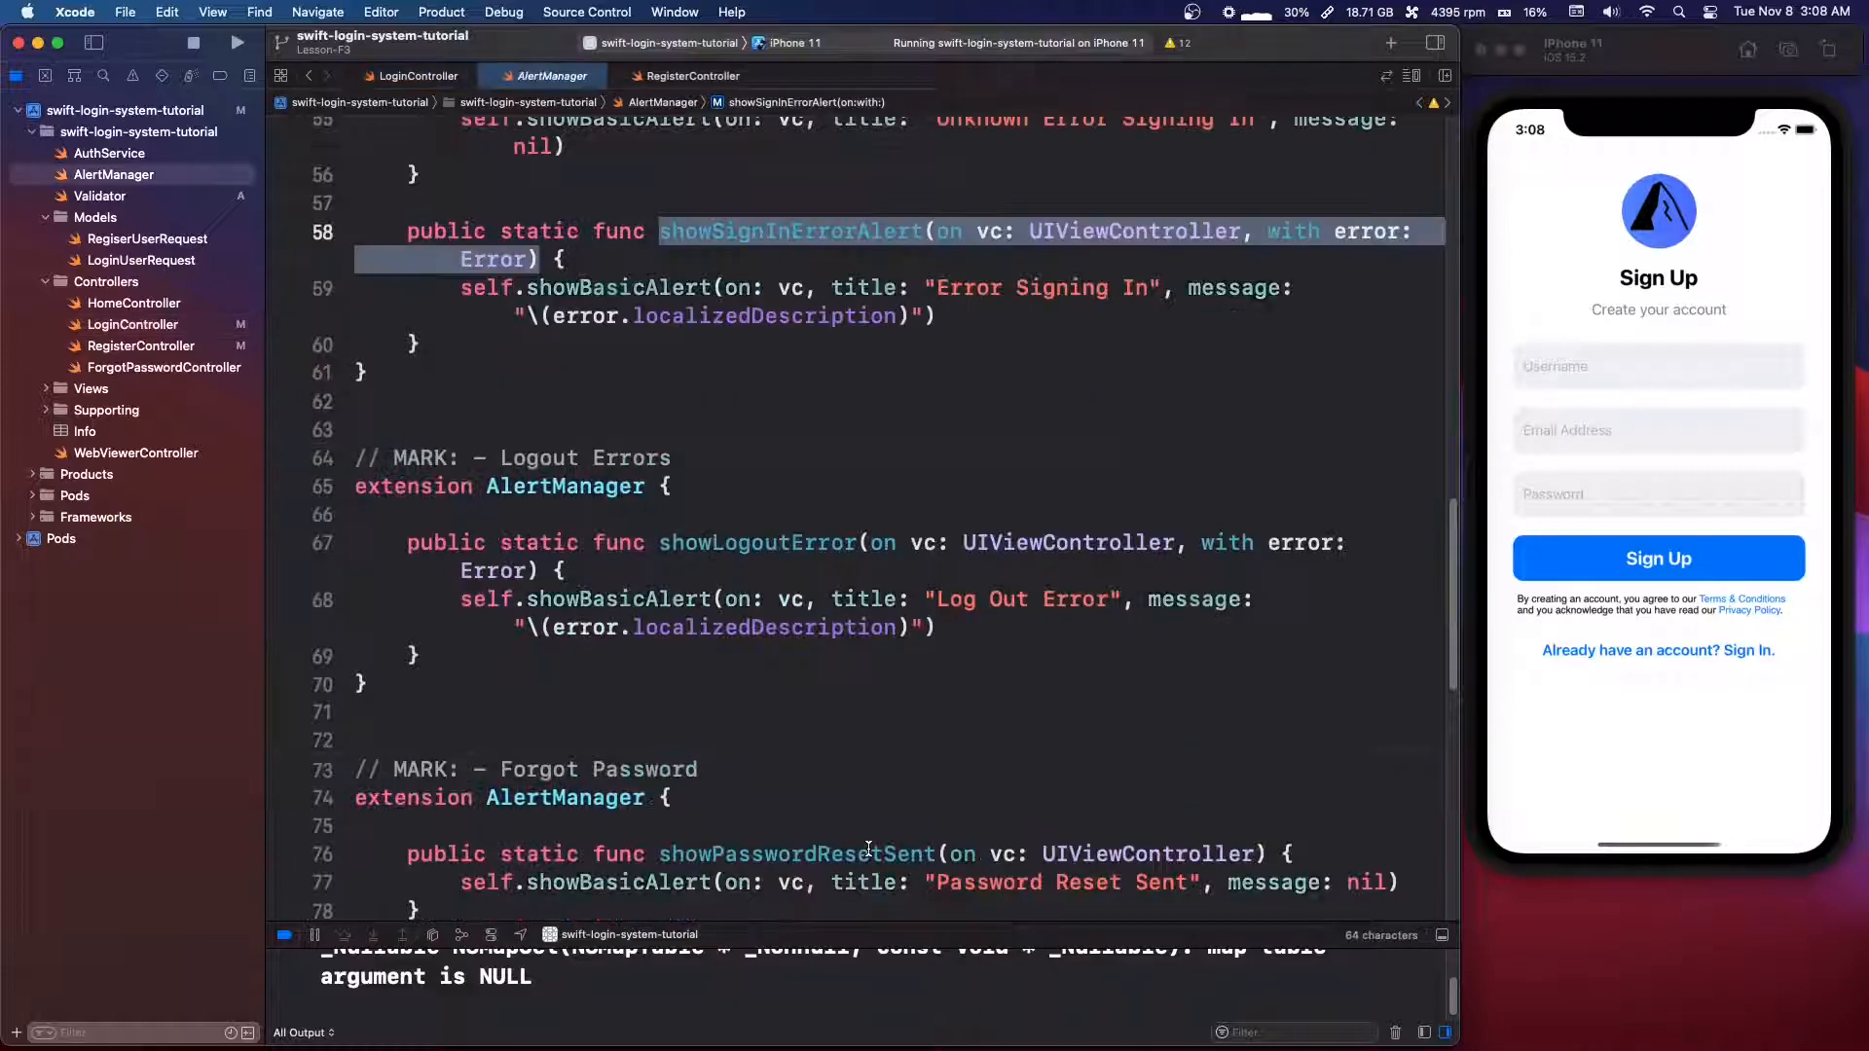
Check the showSignInErrorAlert variant in AlertManager and return to LoginController.
{"action": "scroll", "scroll_direction": "up", "scroll_amount": 3}
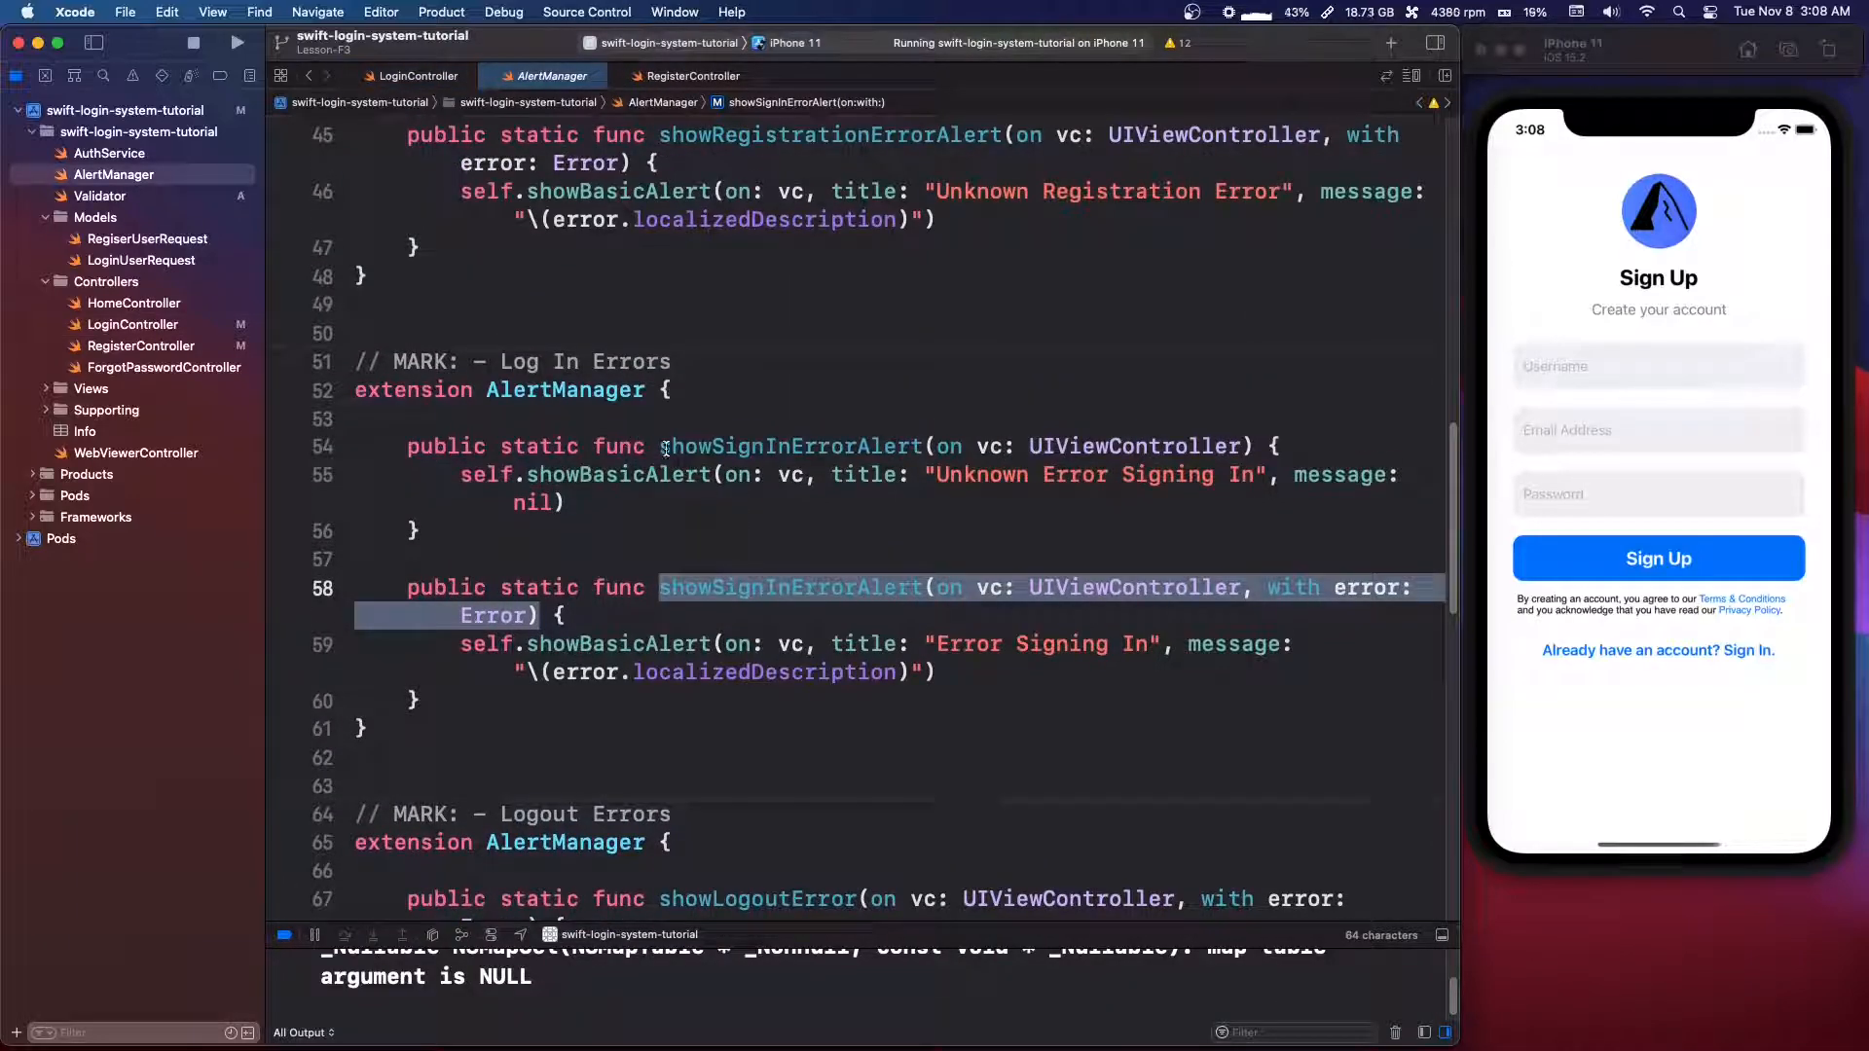
{"action": "left_click", "coordinate": [660, 446]}
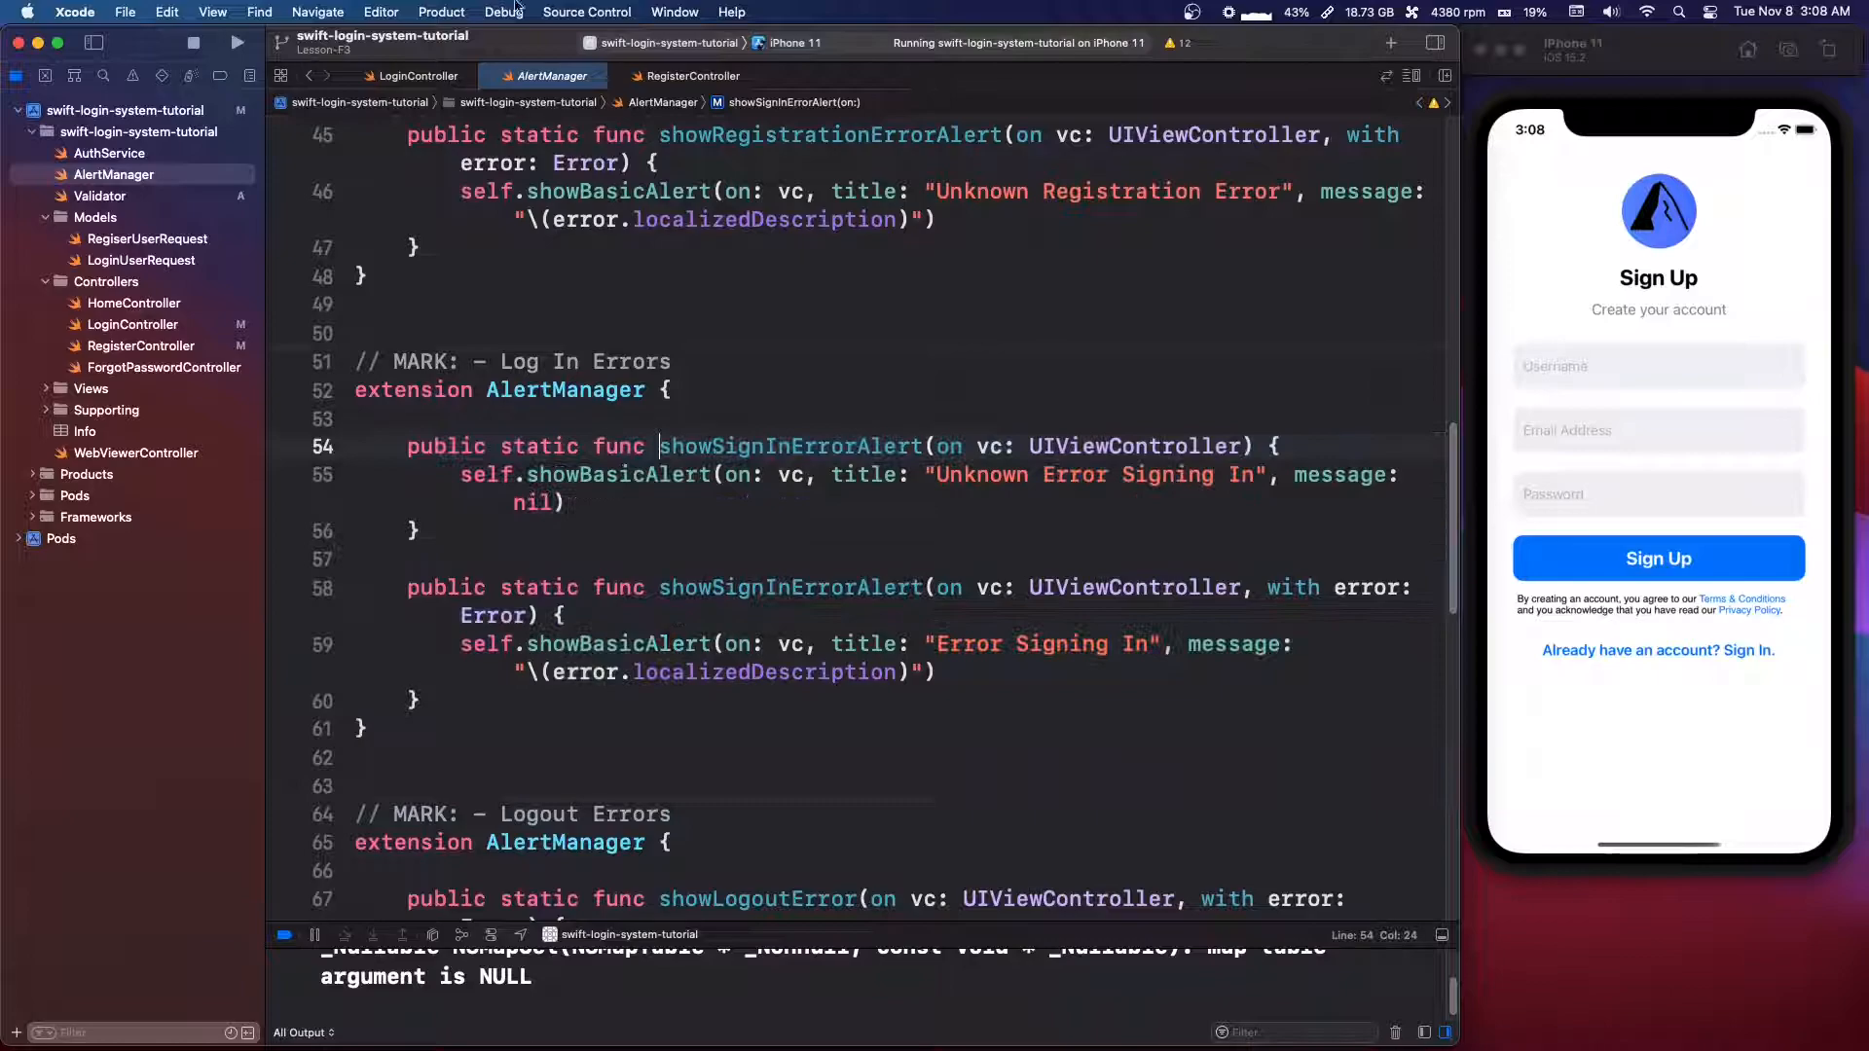
{"action": "left_click", "coordinate": [418, 76]}
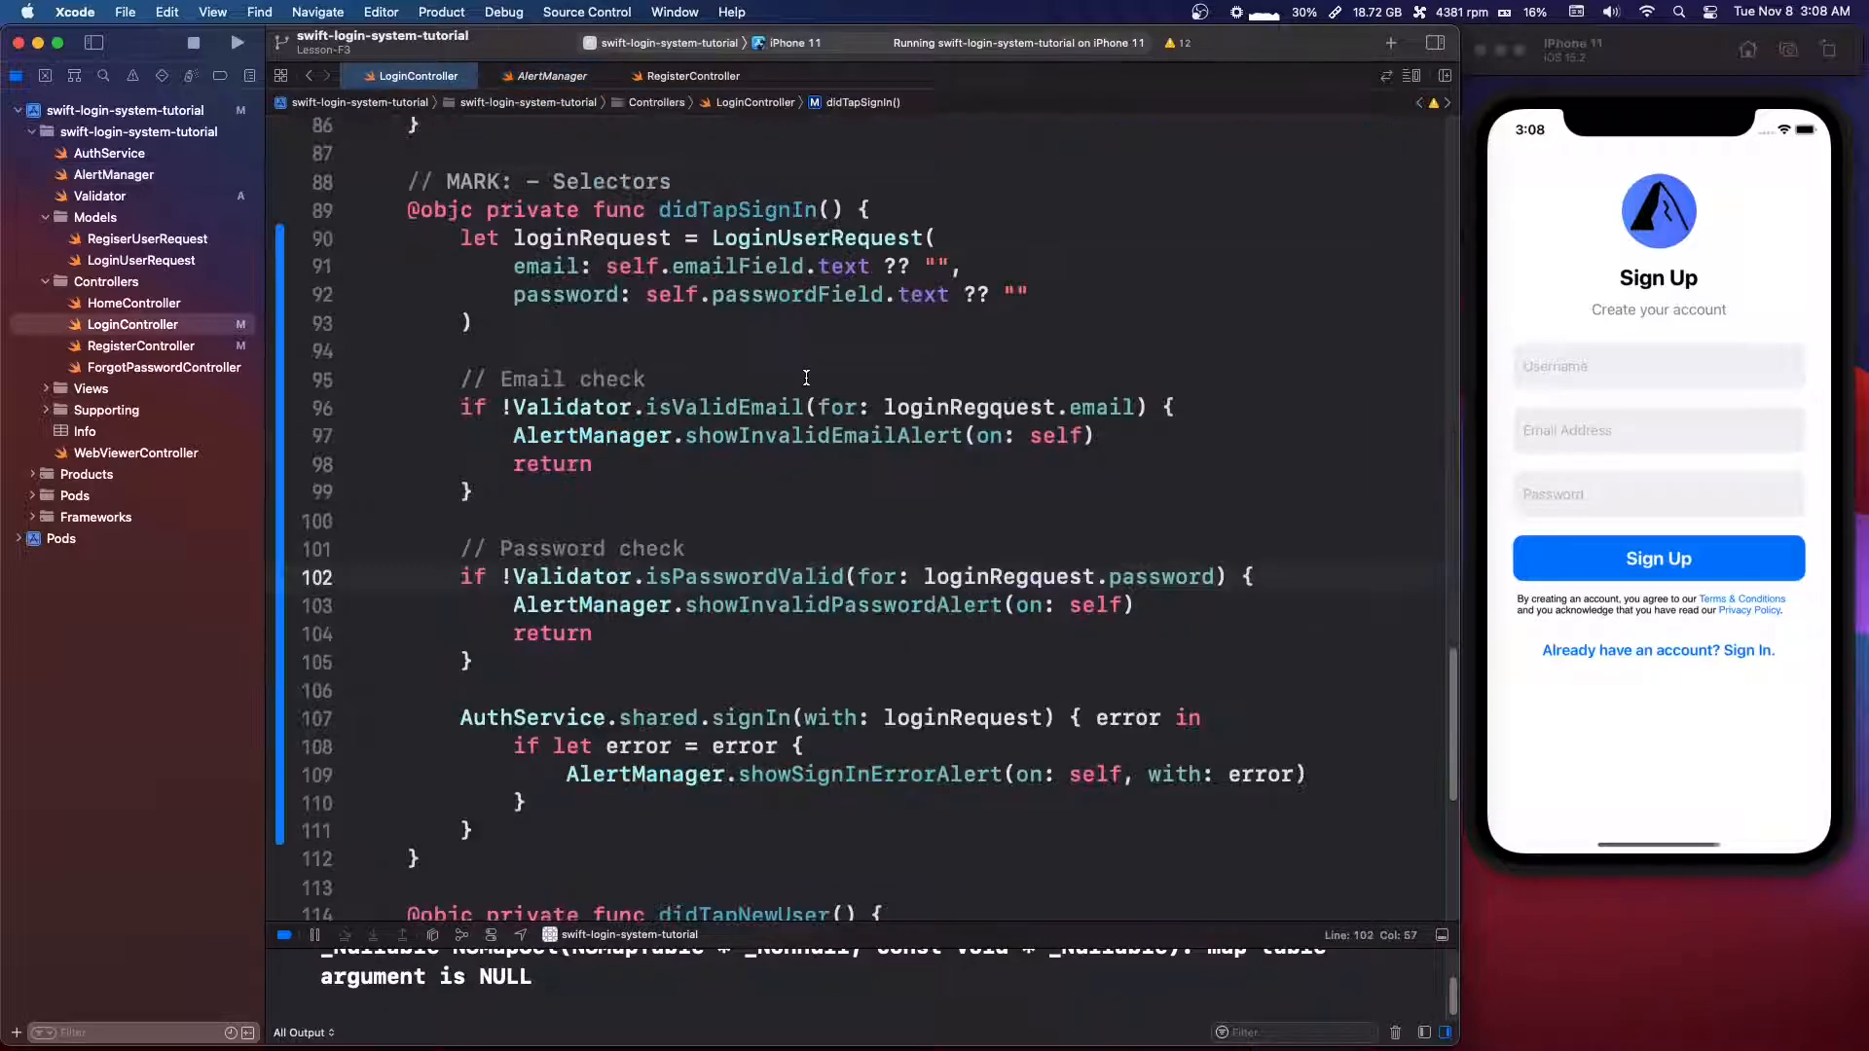
Paste the sceneDelegate checkAuthentication block into the signIn completion and add return after the error alert.
{"action": "scroll", "scroll_direction": "down", "scroll_amount": 3}
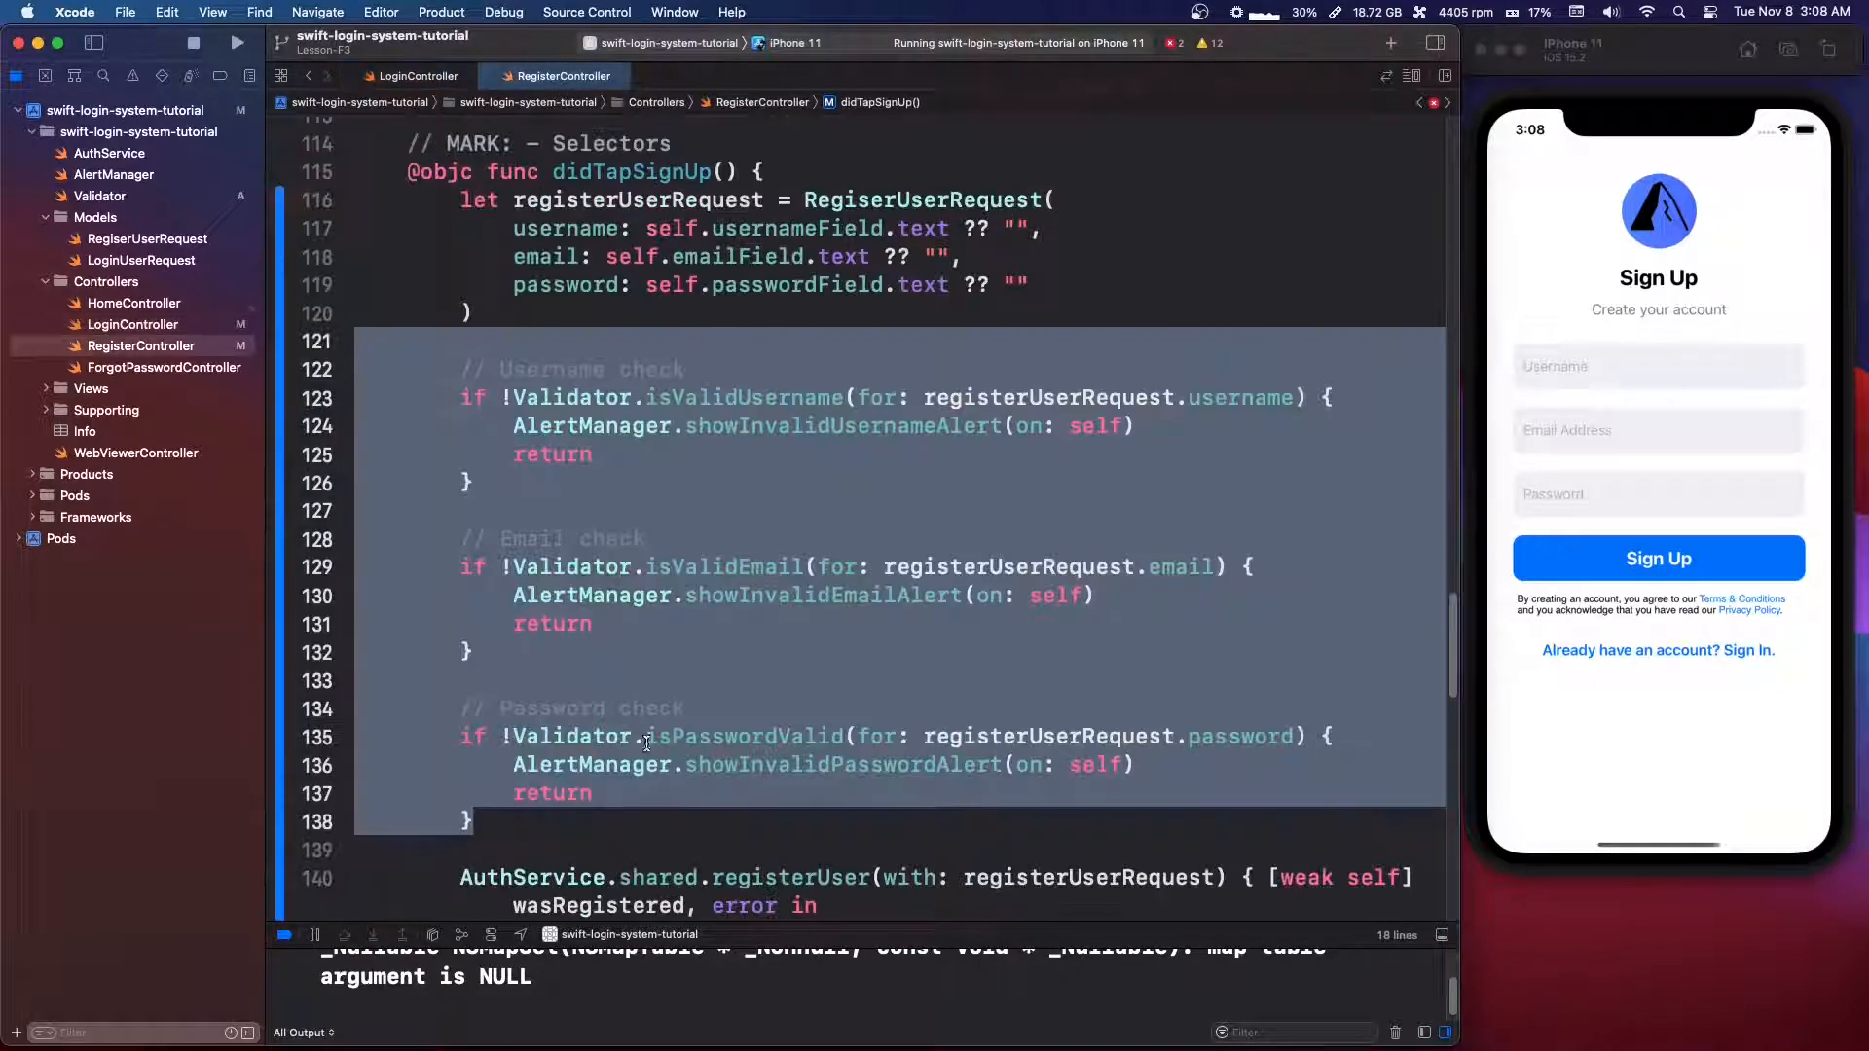
{"action": "scroll", "scroll_direction": "down", "scroll_amount": 3}
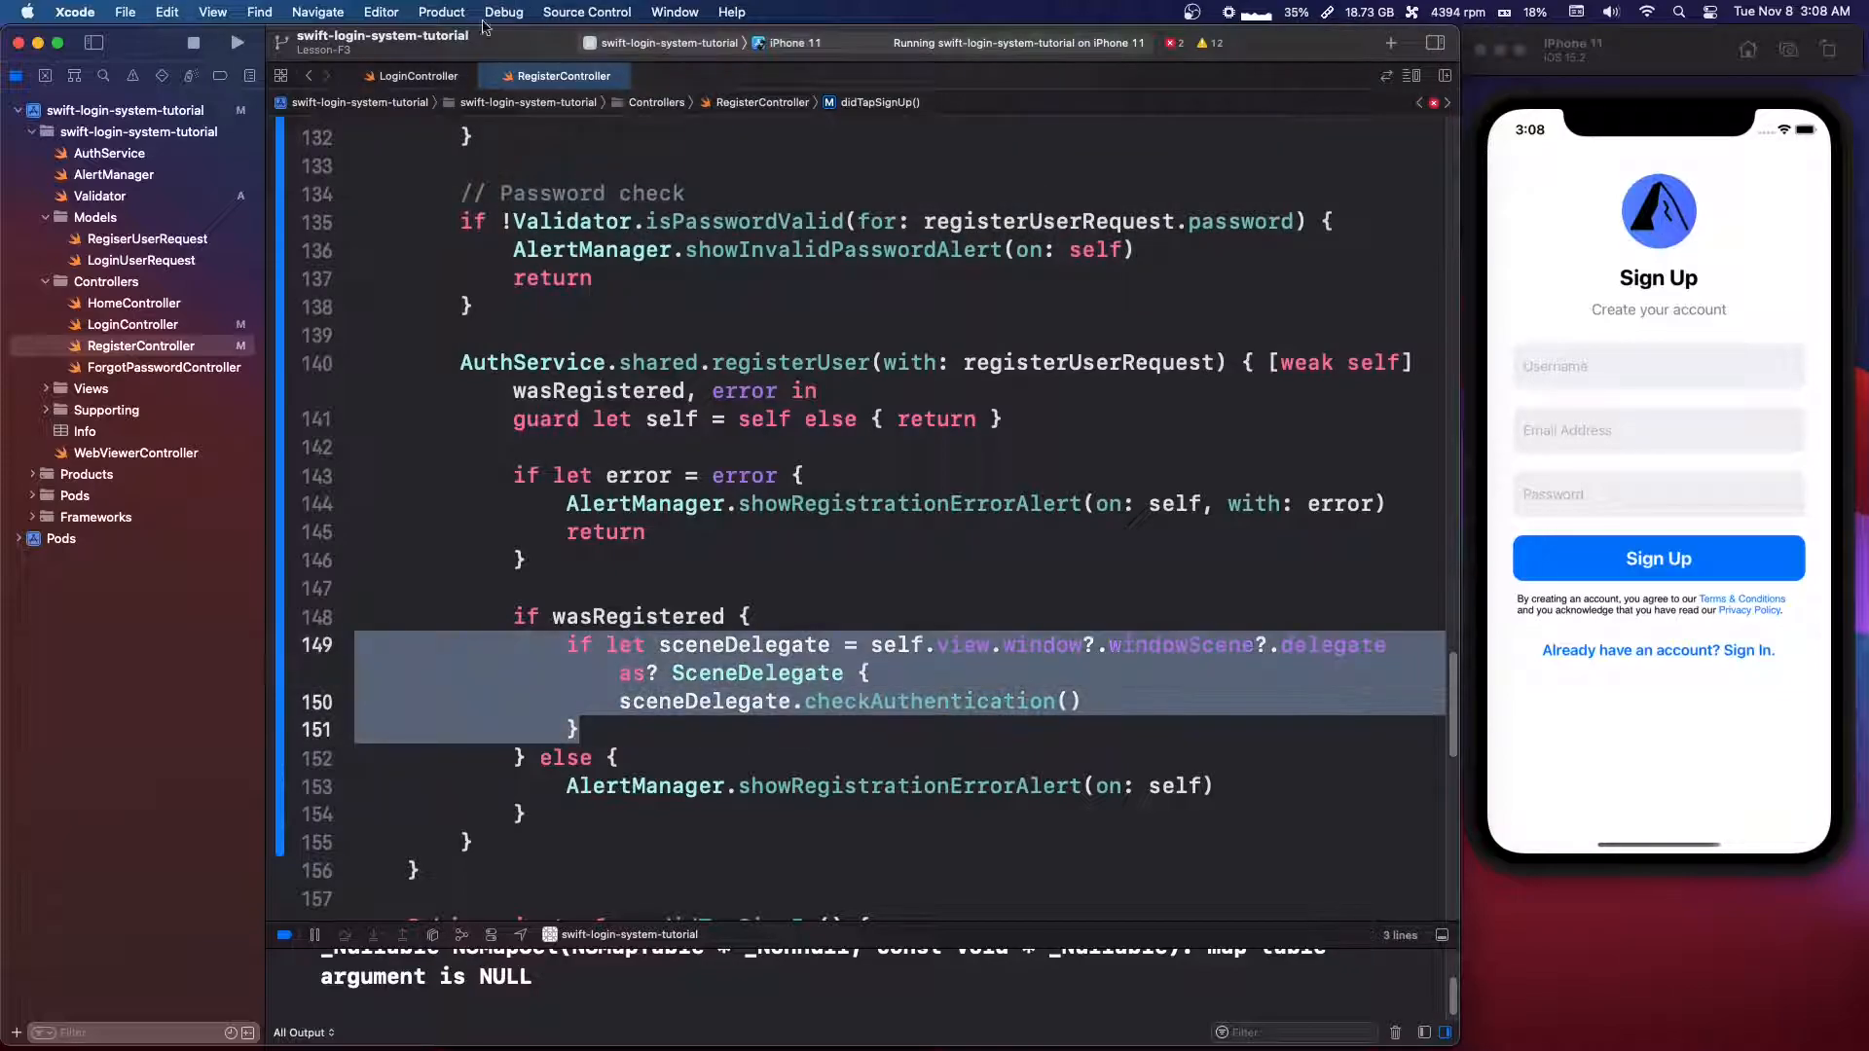
{"action": "left_click", "coordinate": [421, 75]}
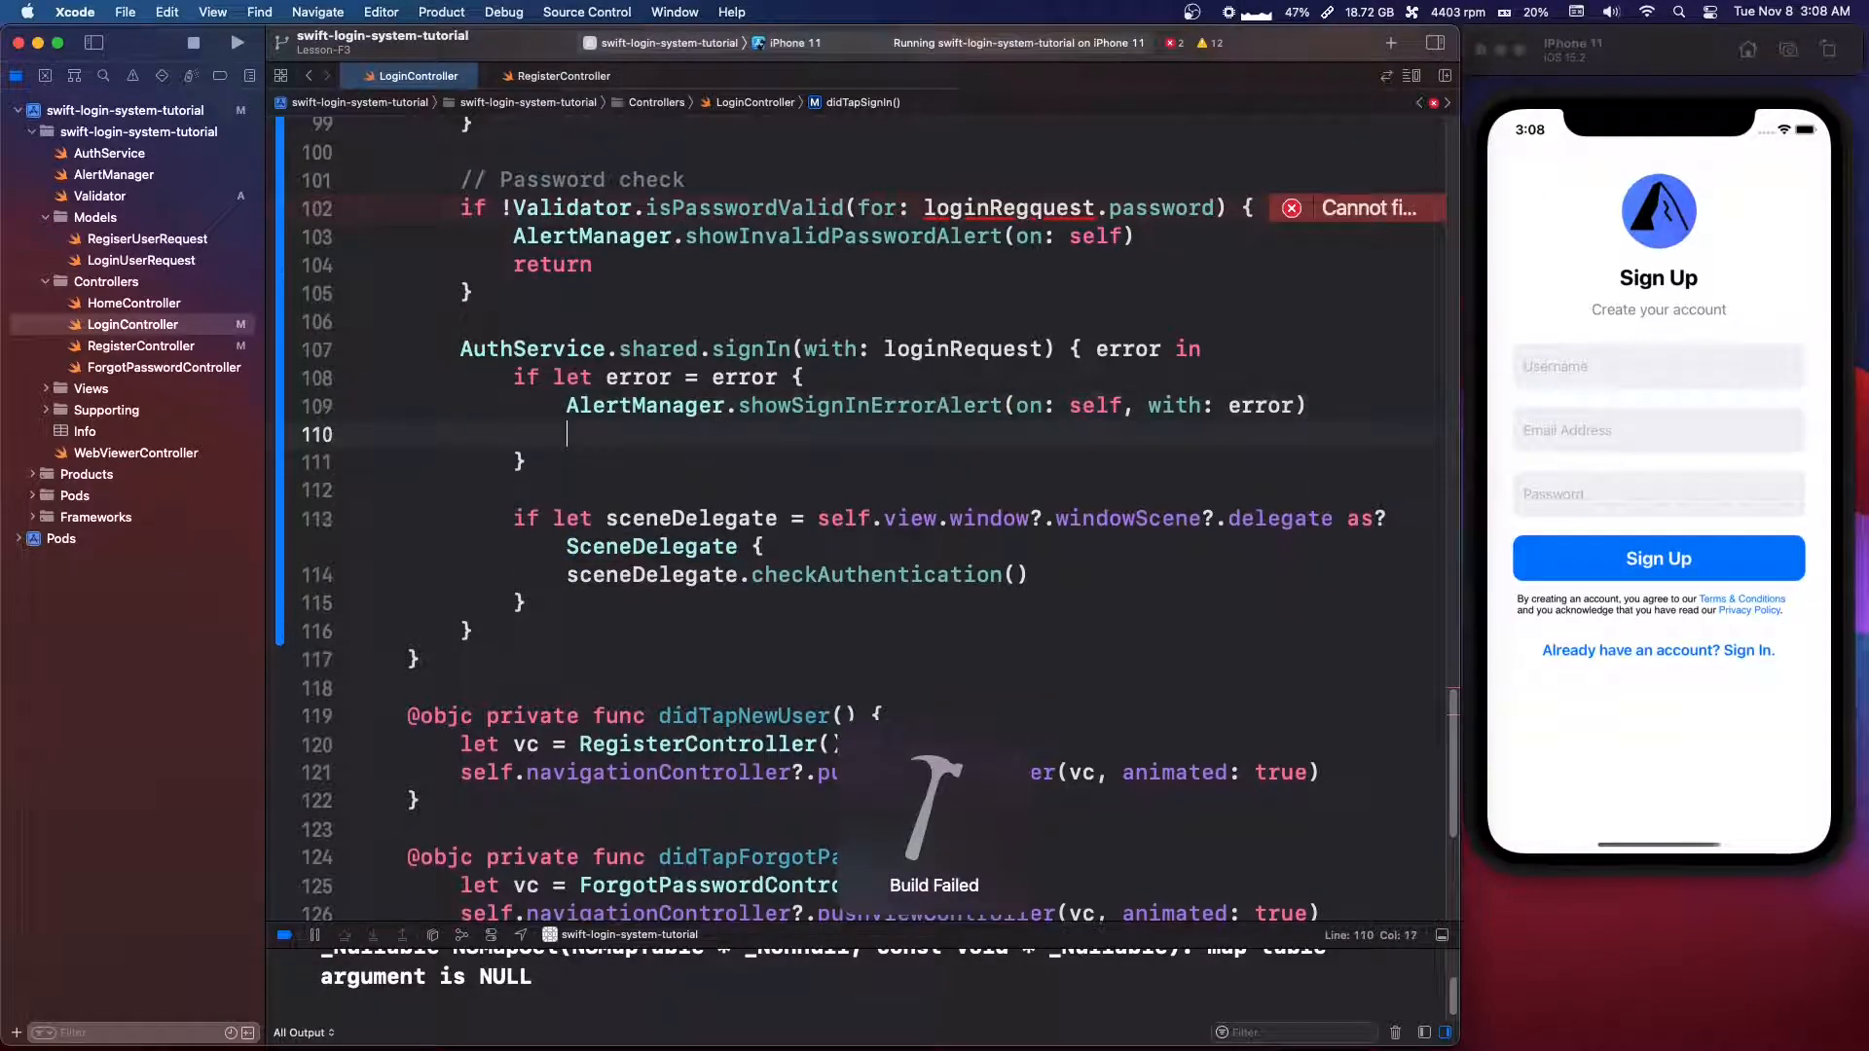
{"action": "type", "text": "return"}
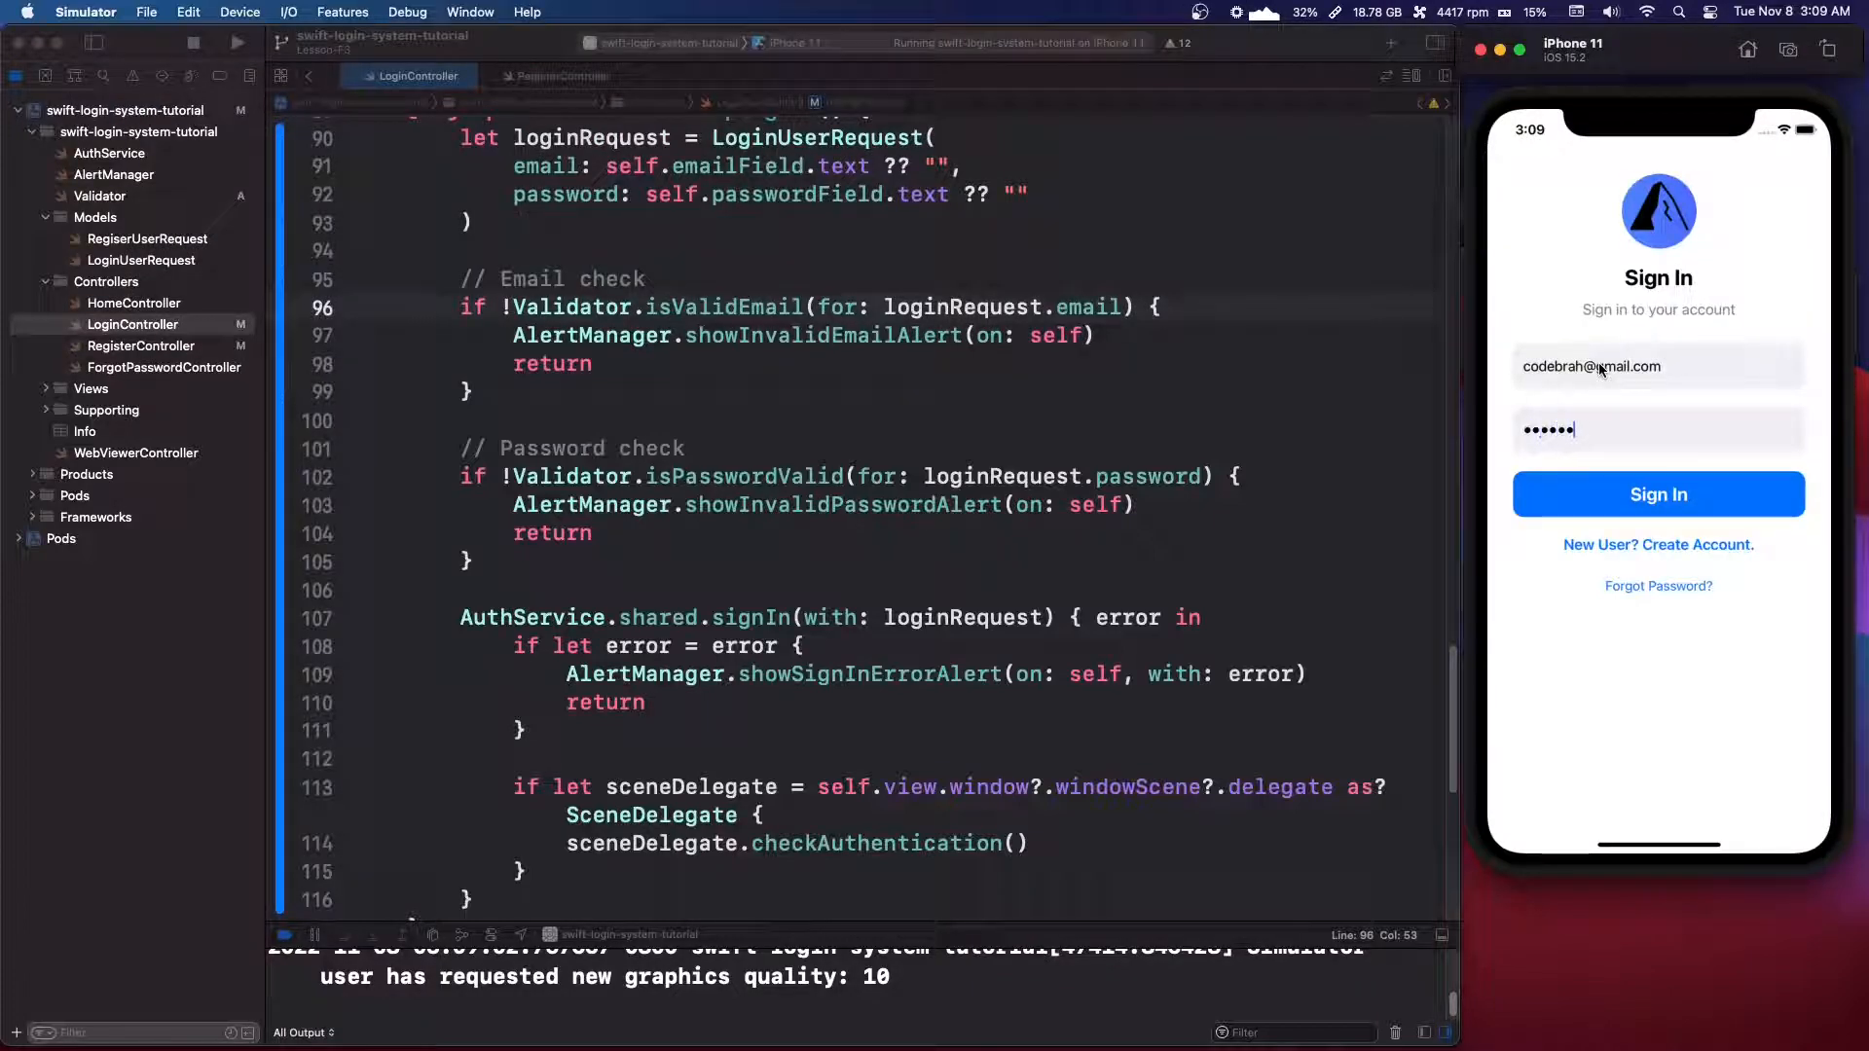
Sign in with a short then a longer wrong password, dismissing the Invalid Password and Error Signing In alerts.
{"action": "left_click", "coordinate": [1657, 492]}
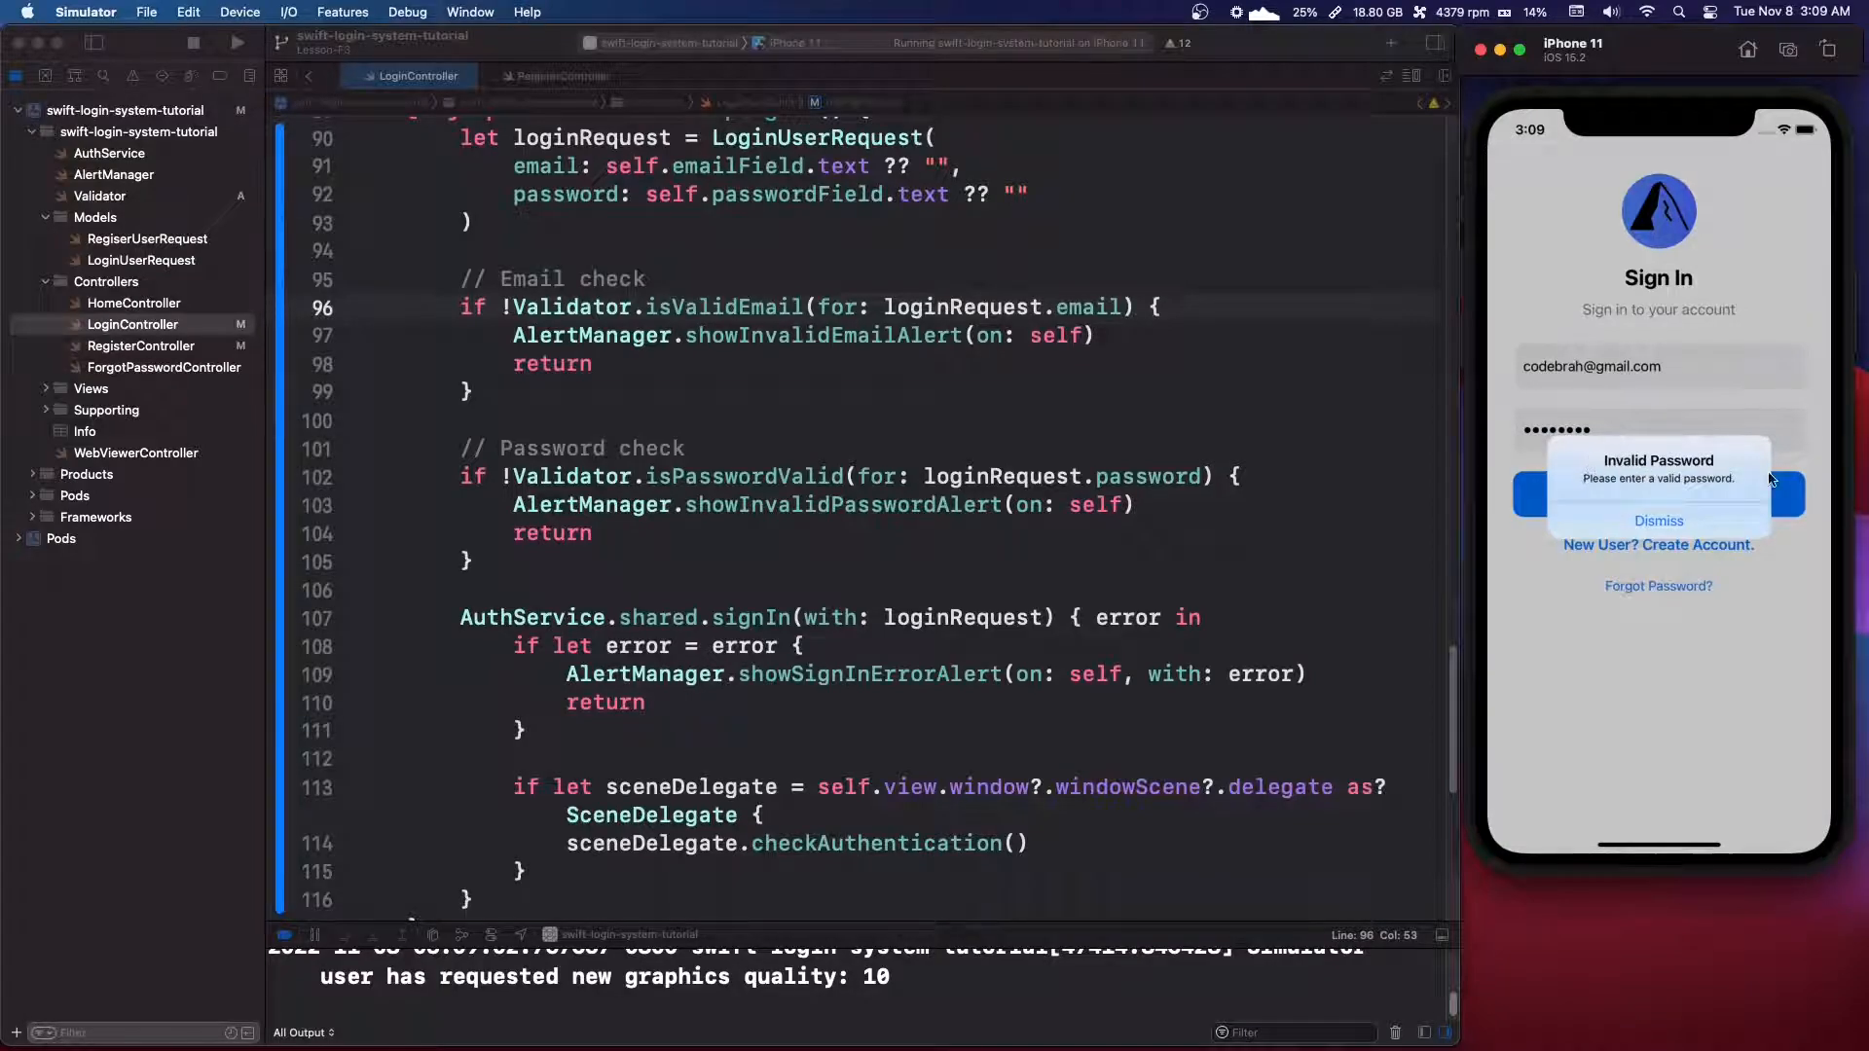
{"action": "left_click", "coordinate": [1656, 521]}
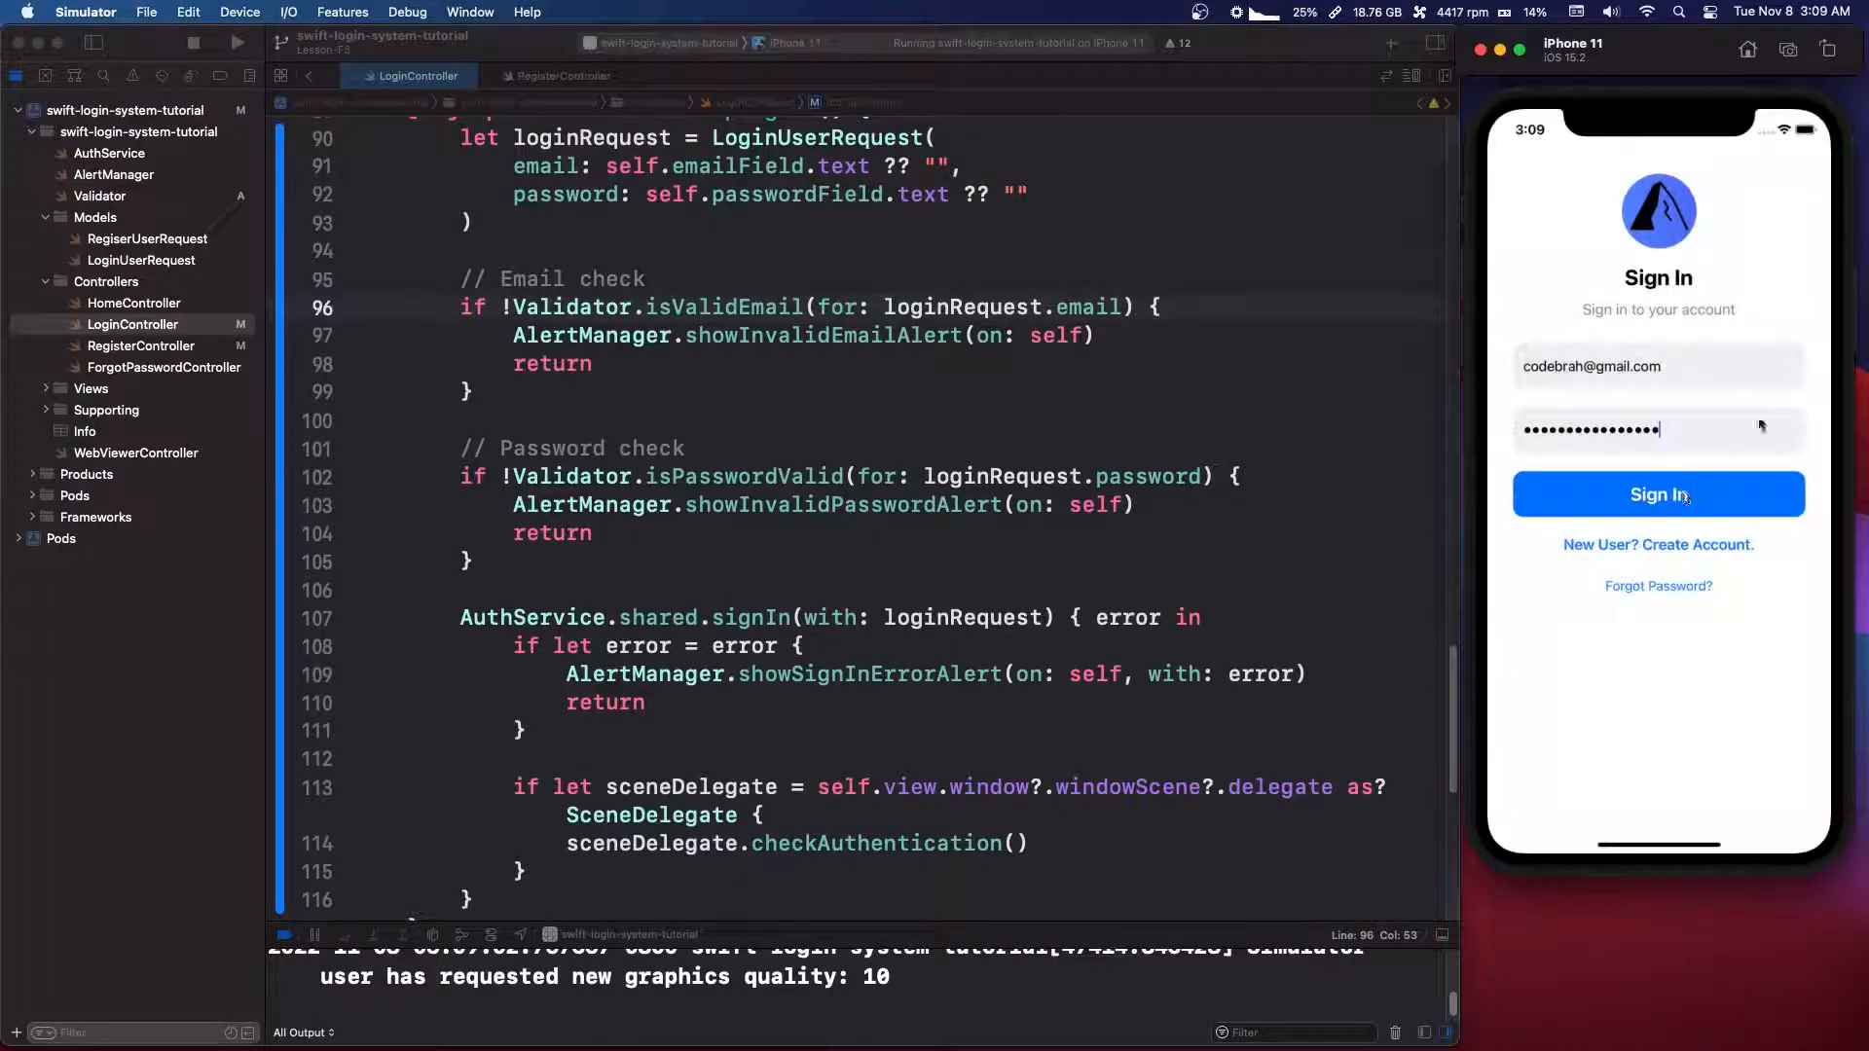
{"action": "left_click", "coordinate": [1657, 493]}
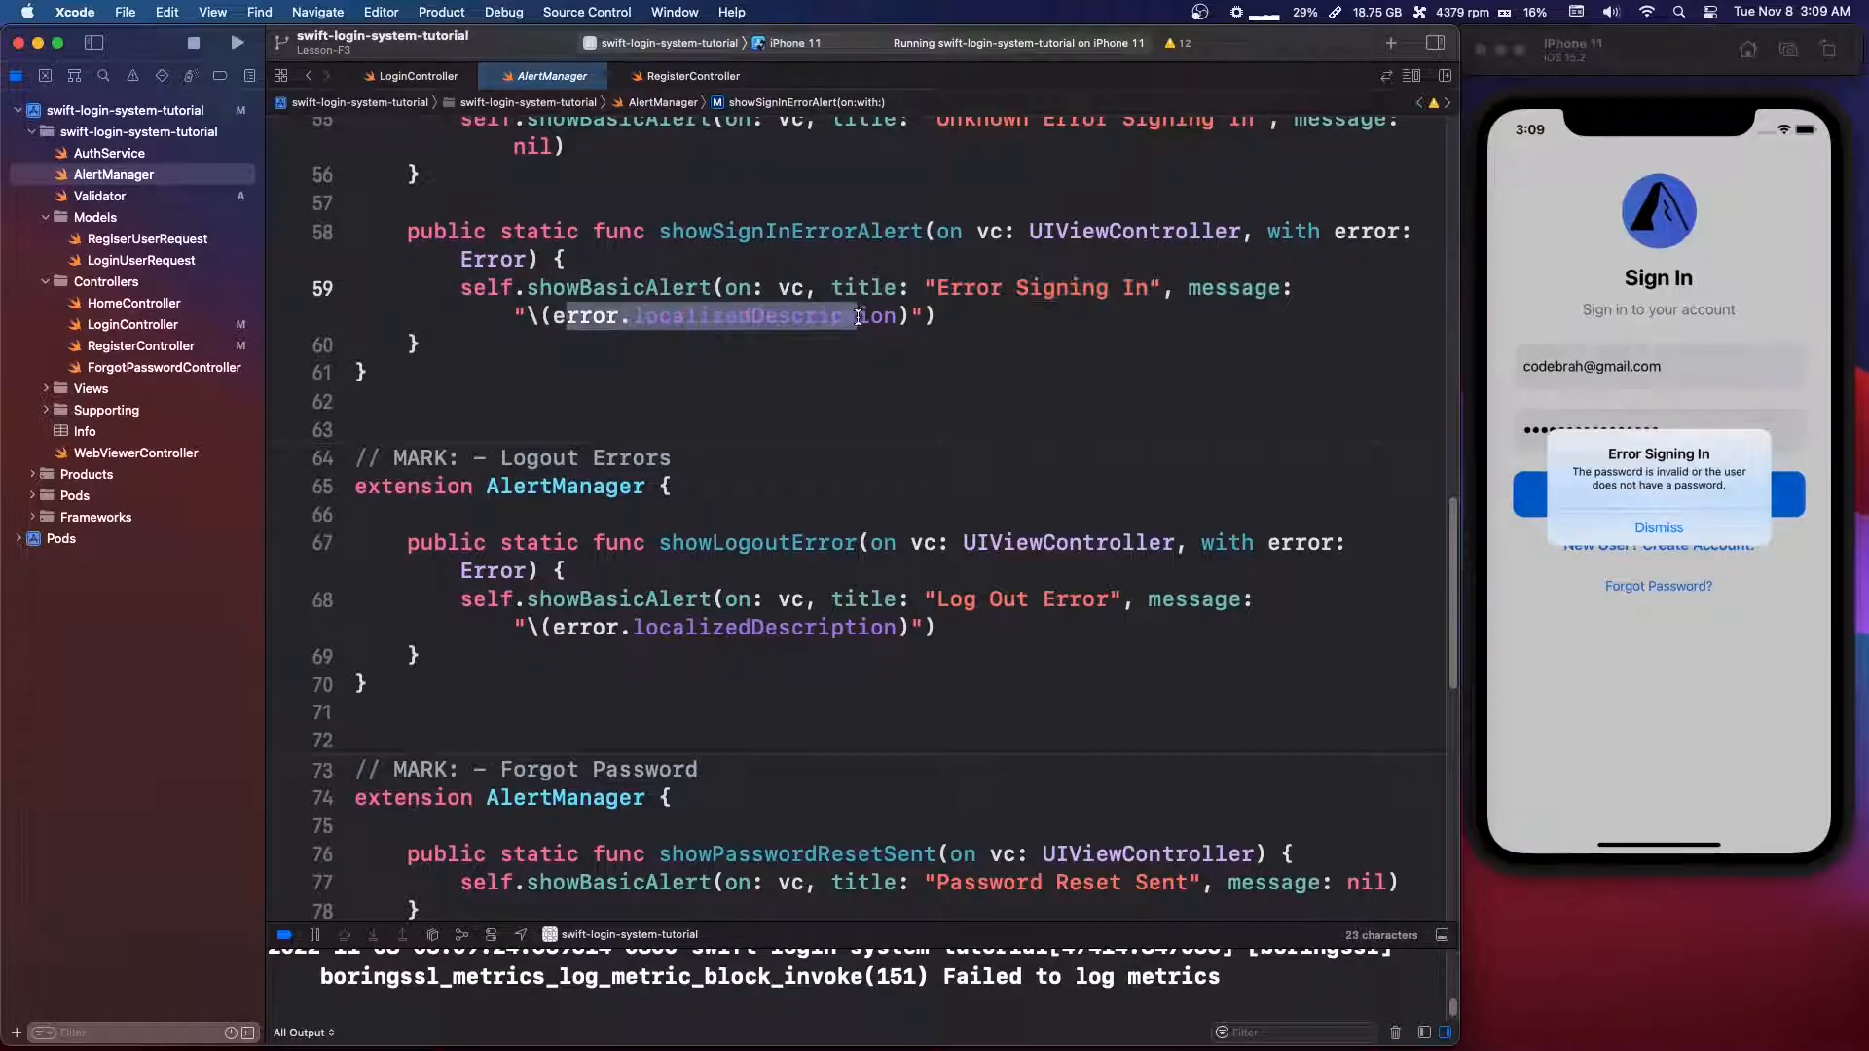
{"action": "left_click", "coordinate": [1292, 288]}
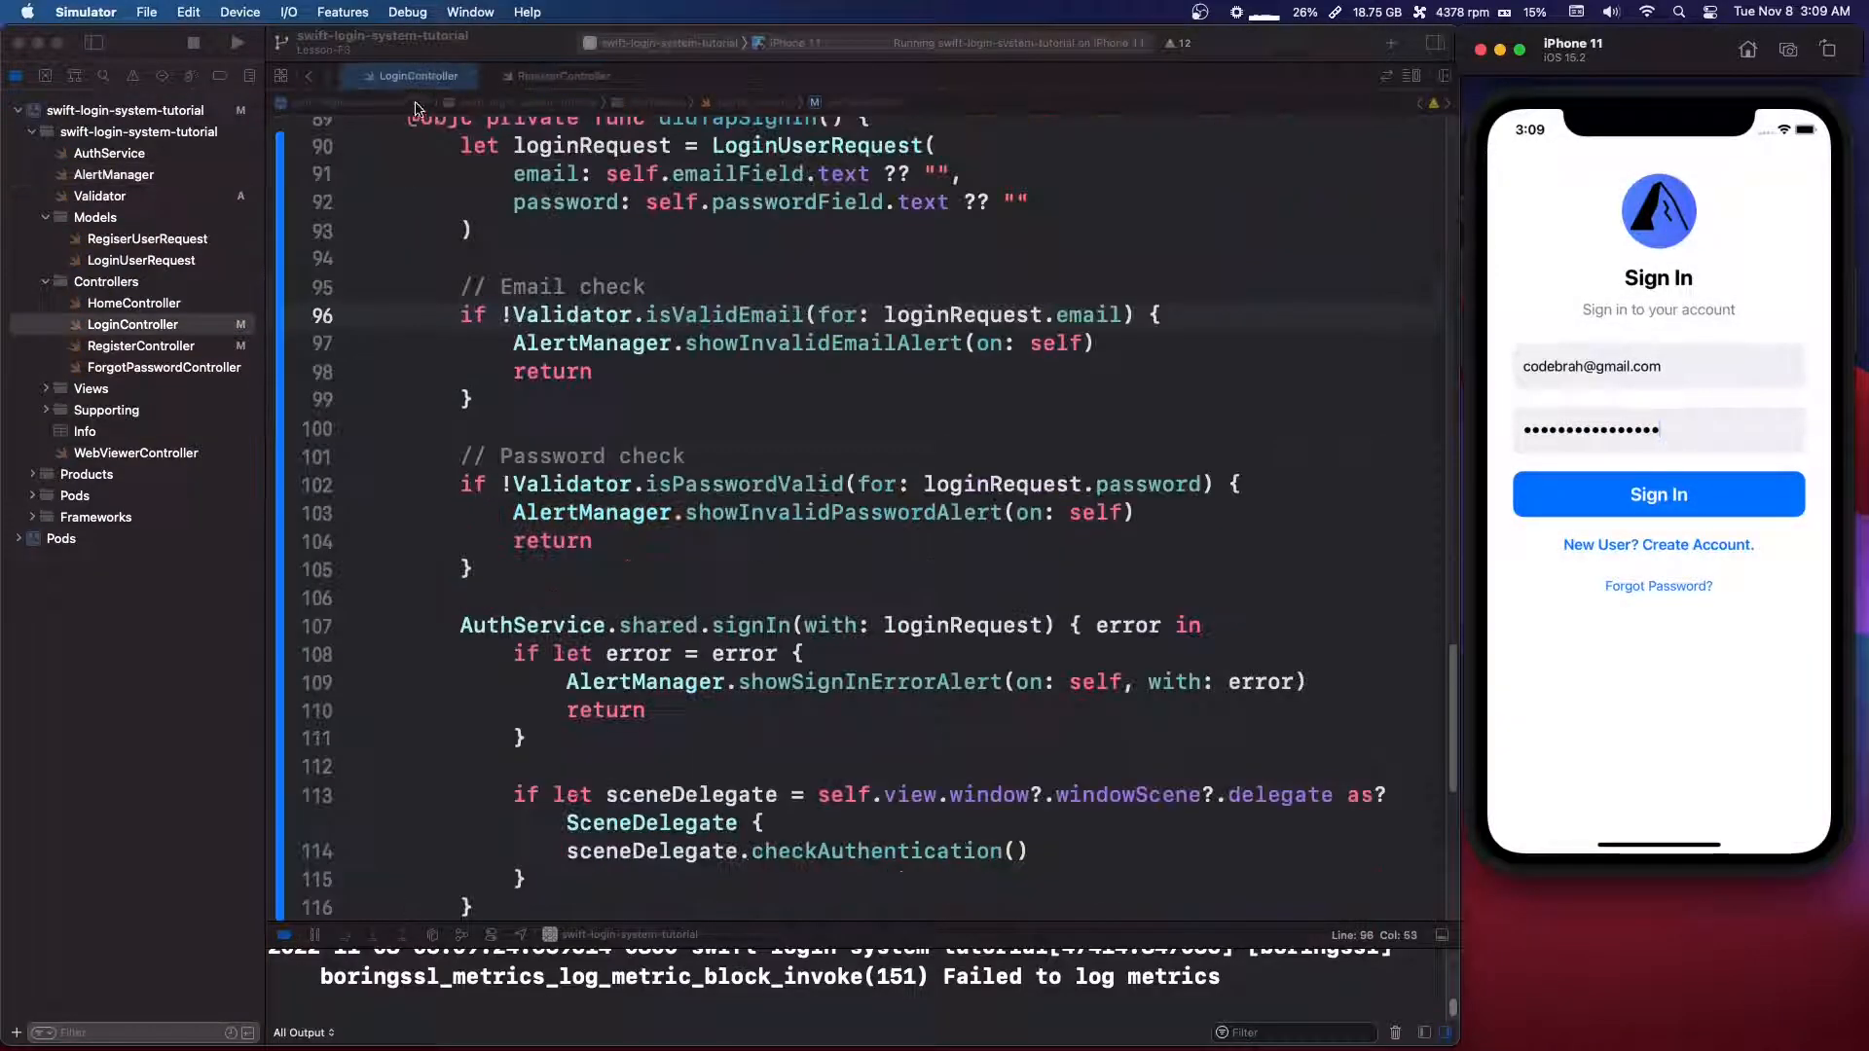
Re-enter the correct password and sign in, reaching the logged-in Loading screen with Logout.
{"action": "left_click", "coordinate": [1657, 431]}
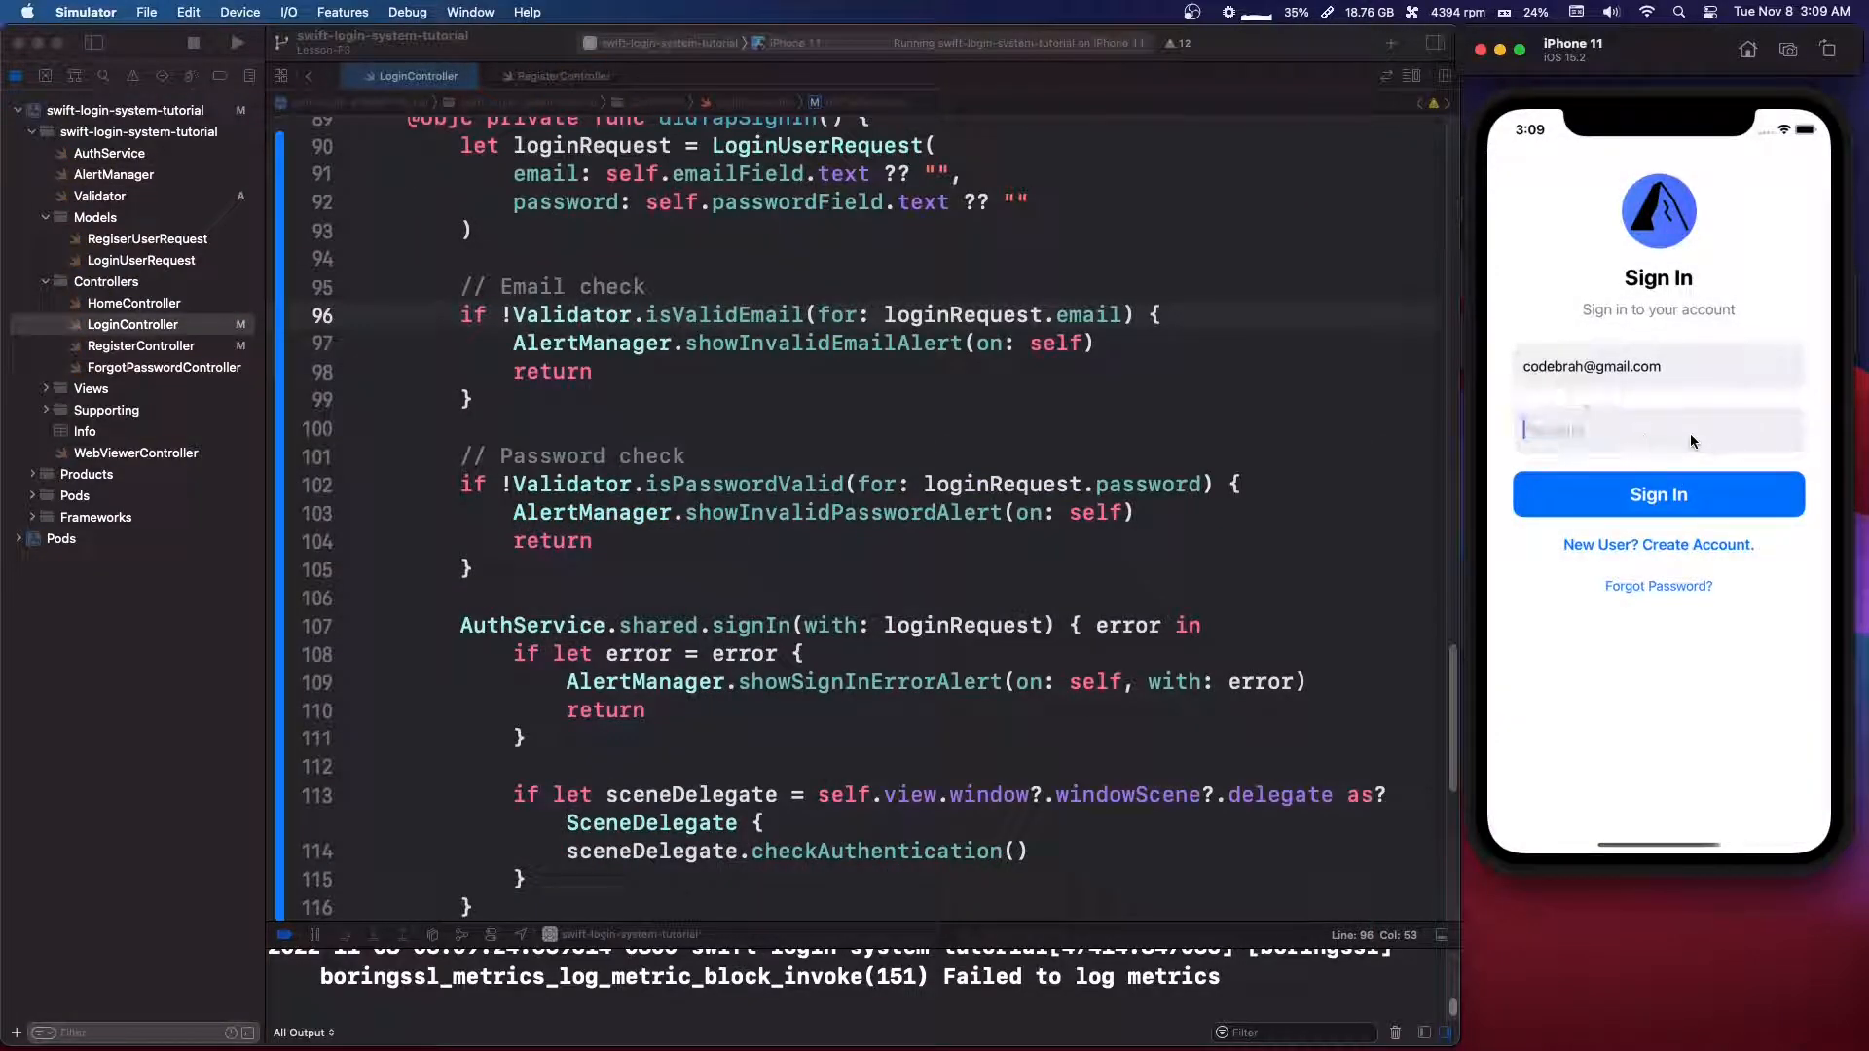
{"action": "type", "text": "password"}
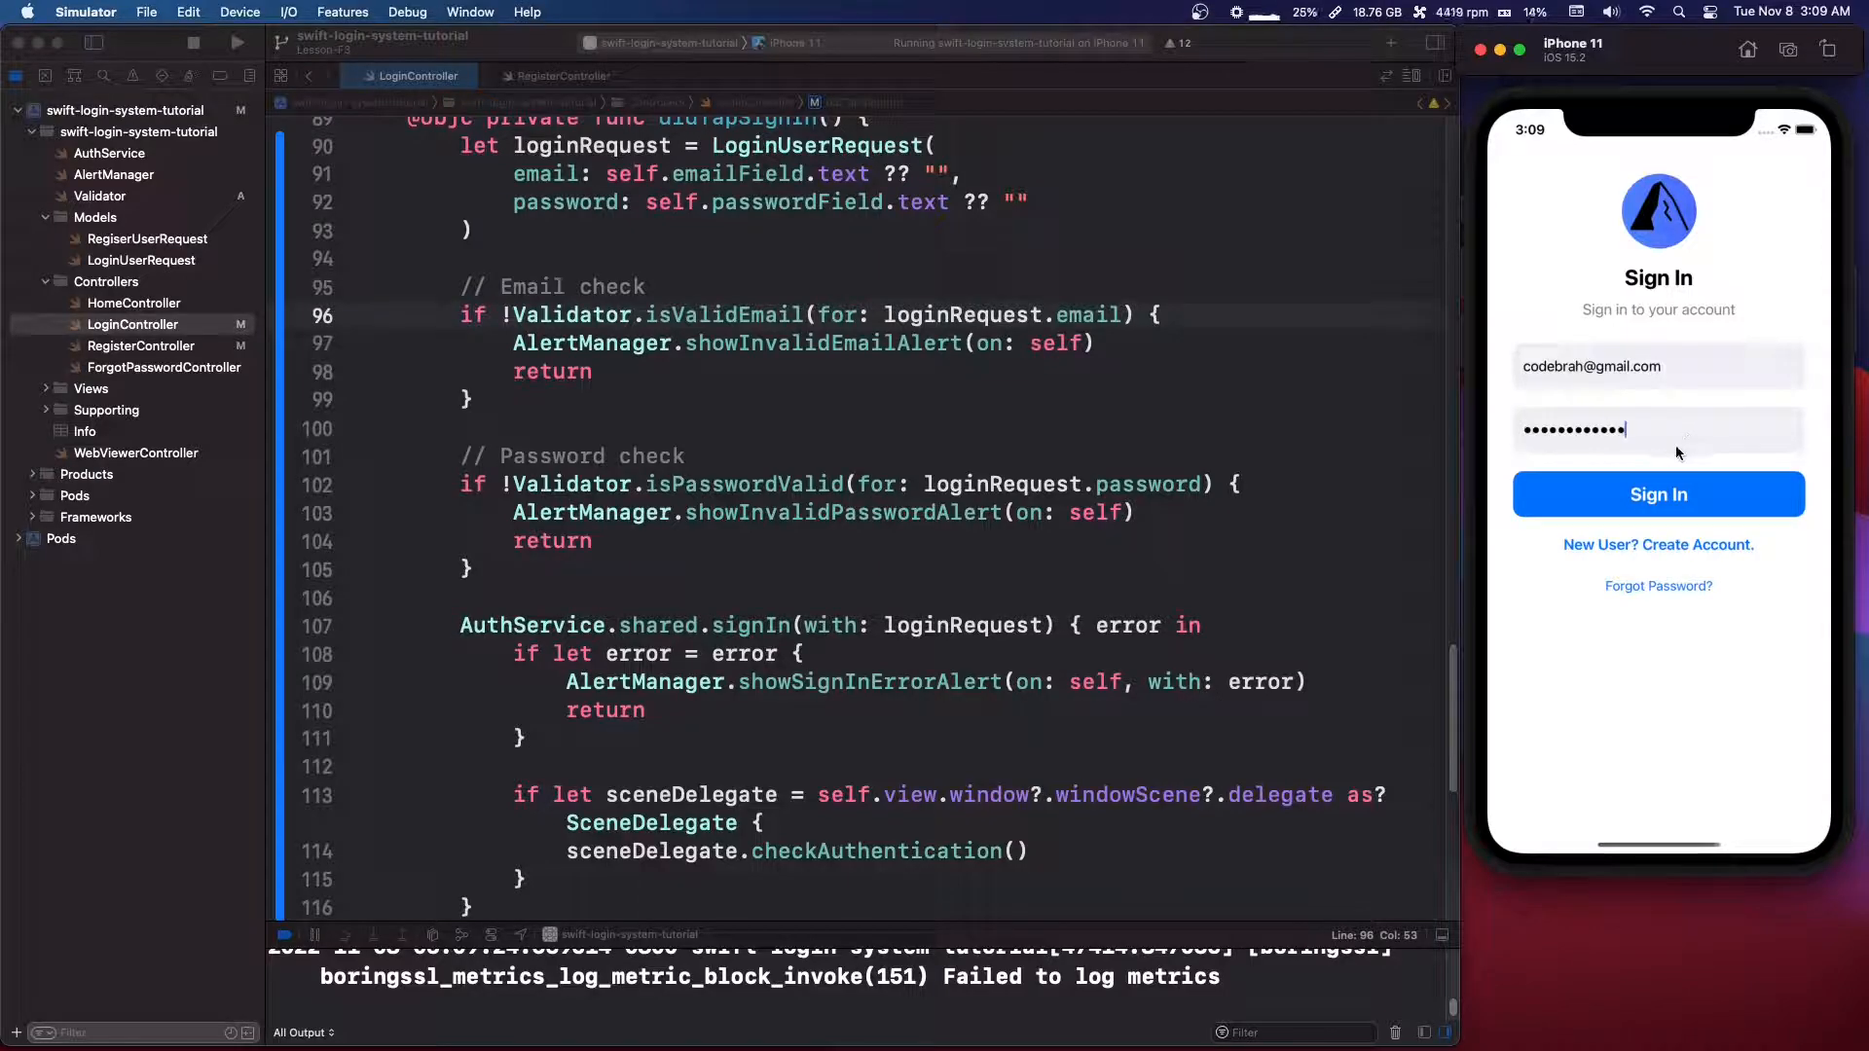
{"action": "left_click", "coordinate": [1654, 492]}
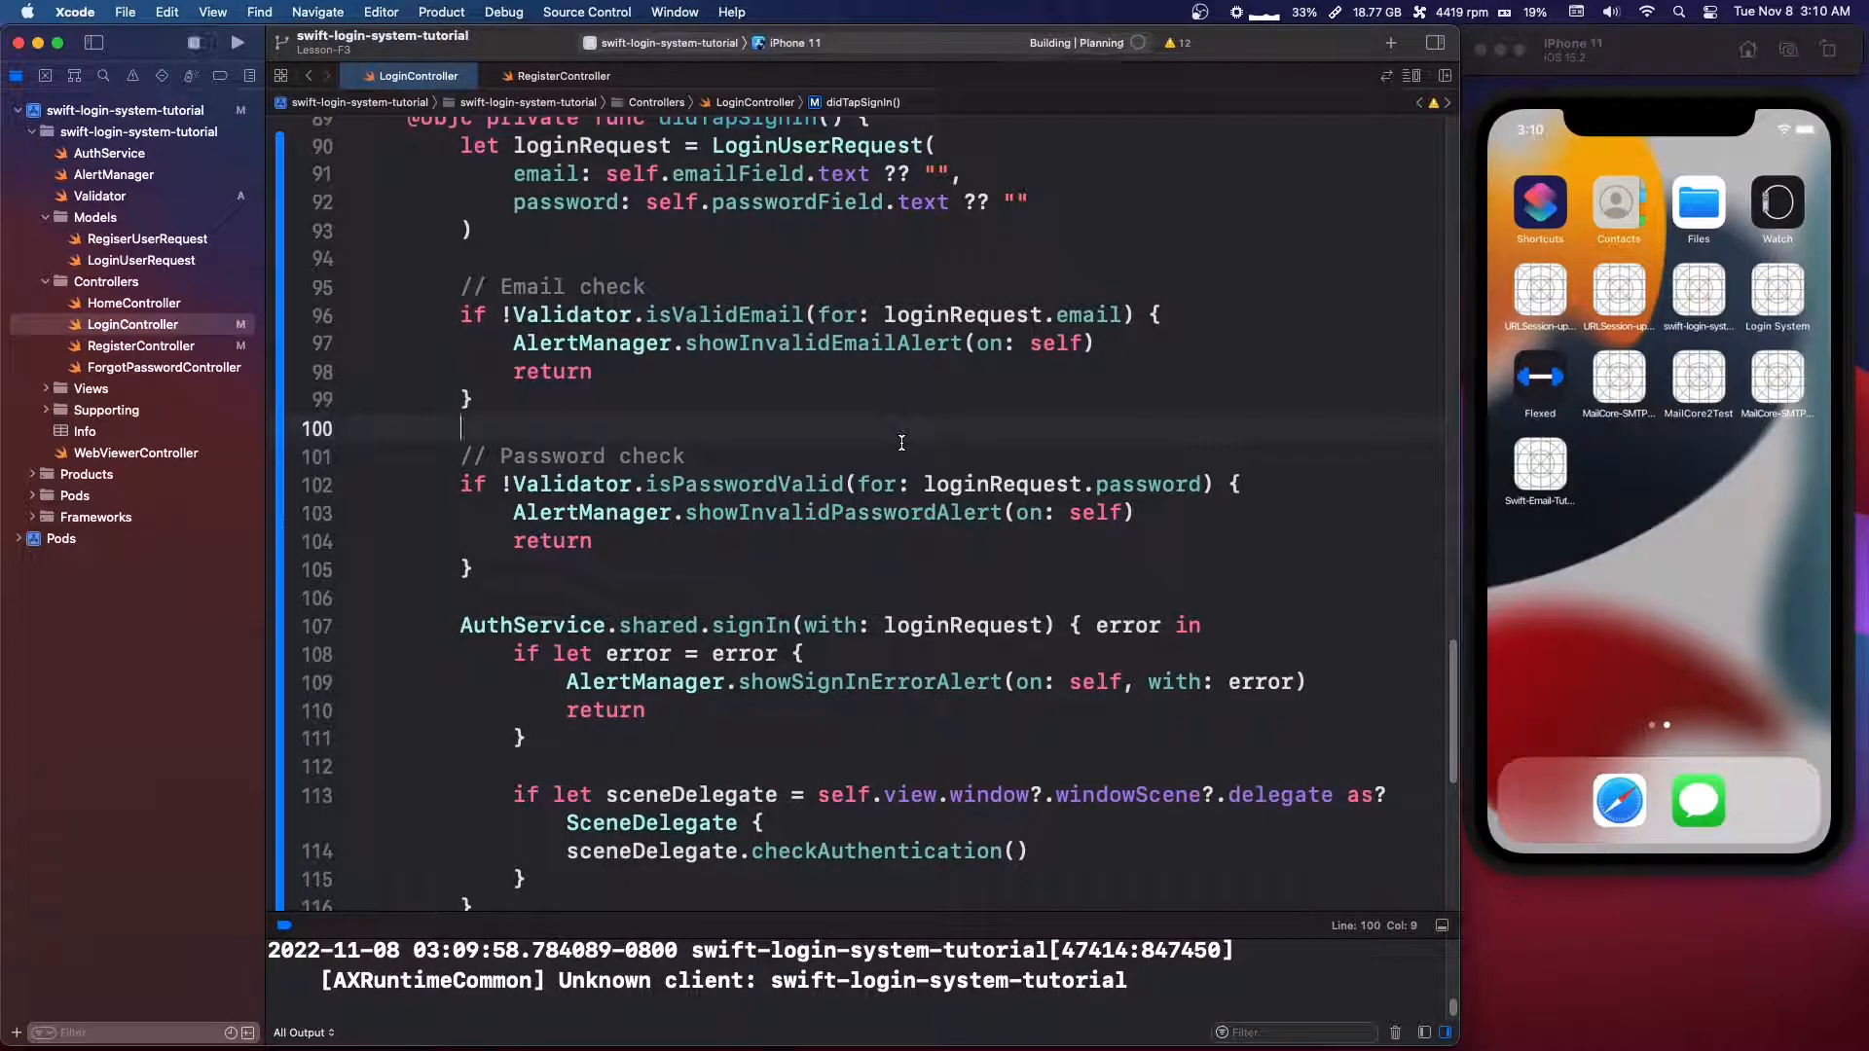
{"action": "left_click", "coordinate": [238, 41]}
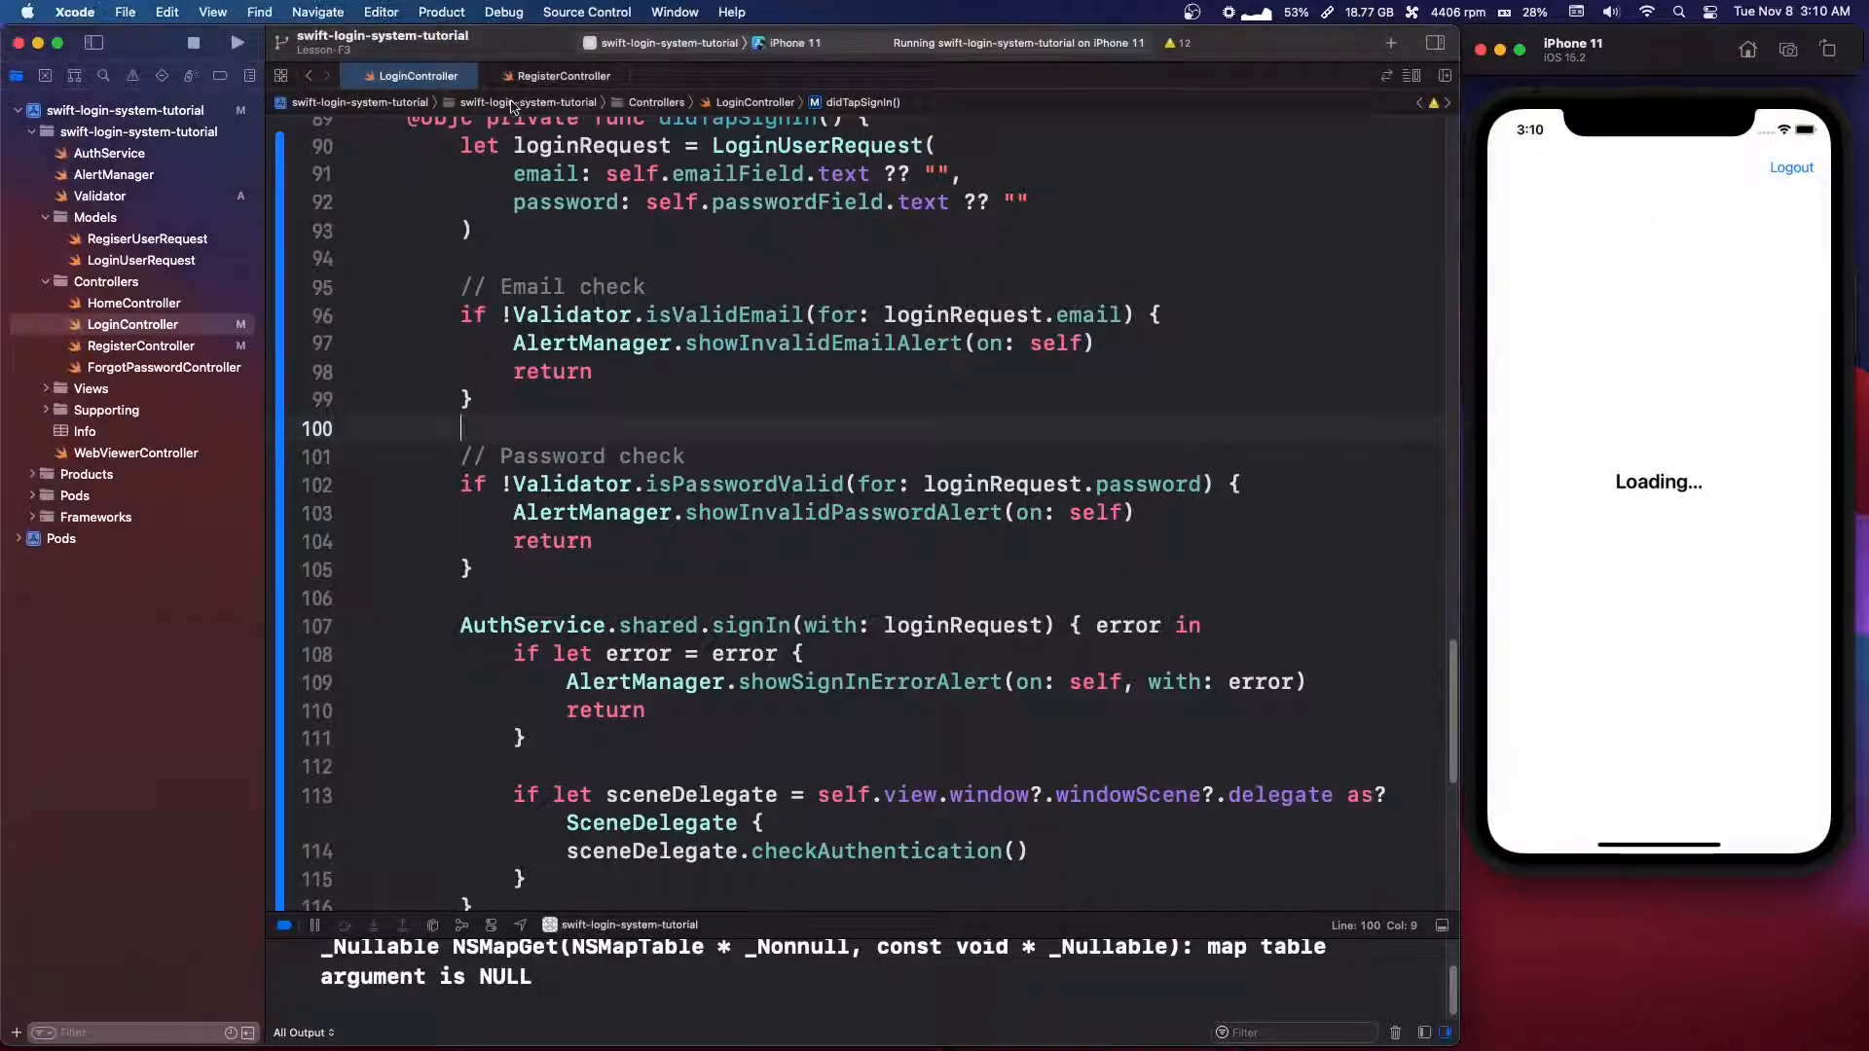
{"action": "scroll", "scroll_direction": "down", "scroll_amount": 3}
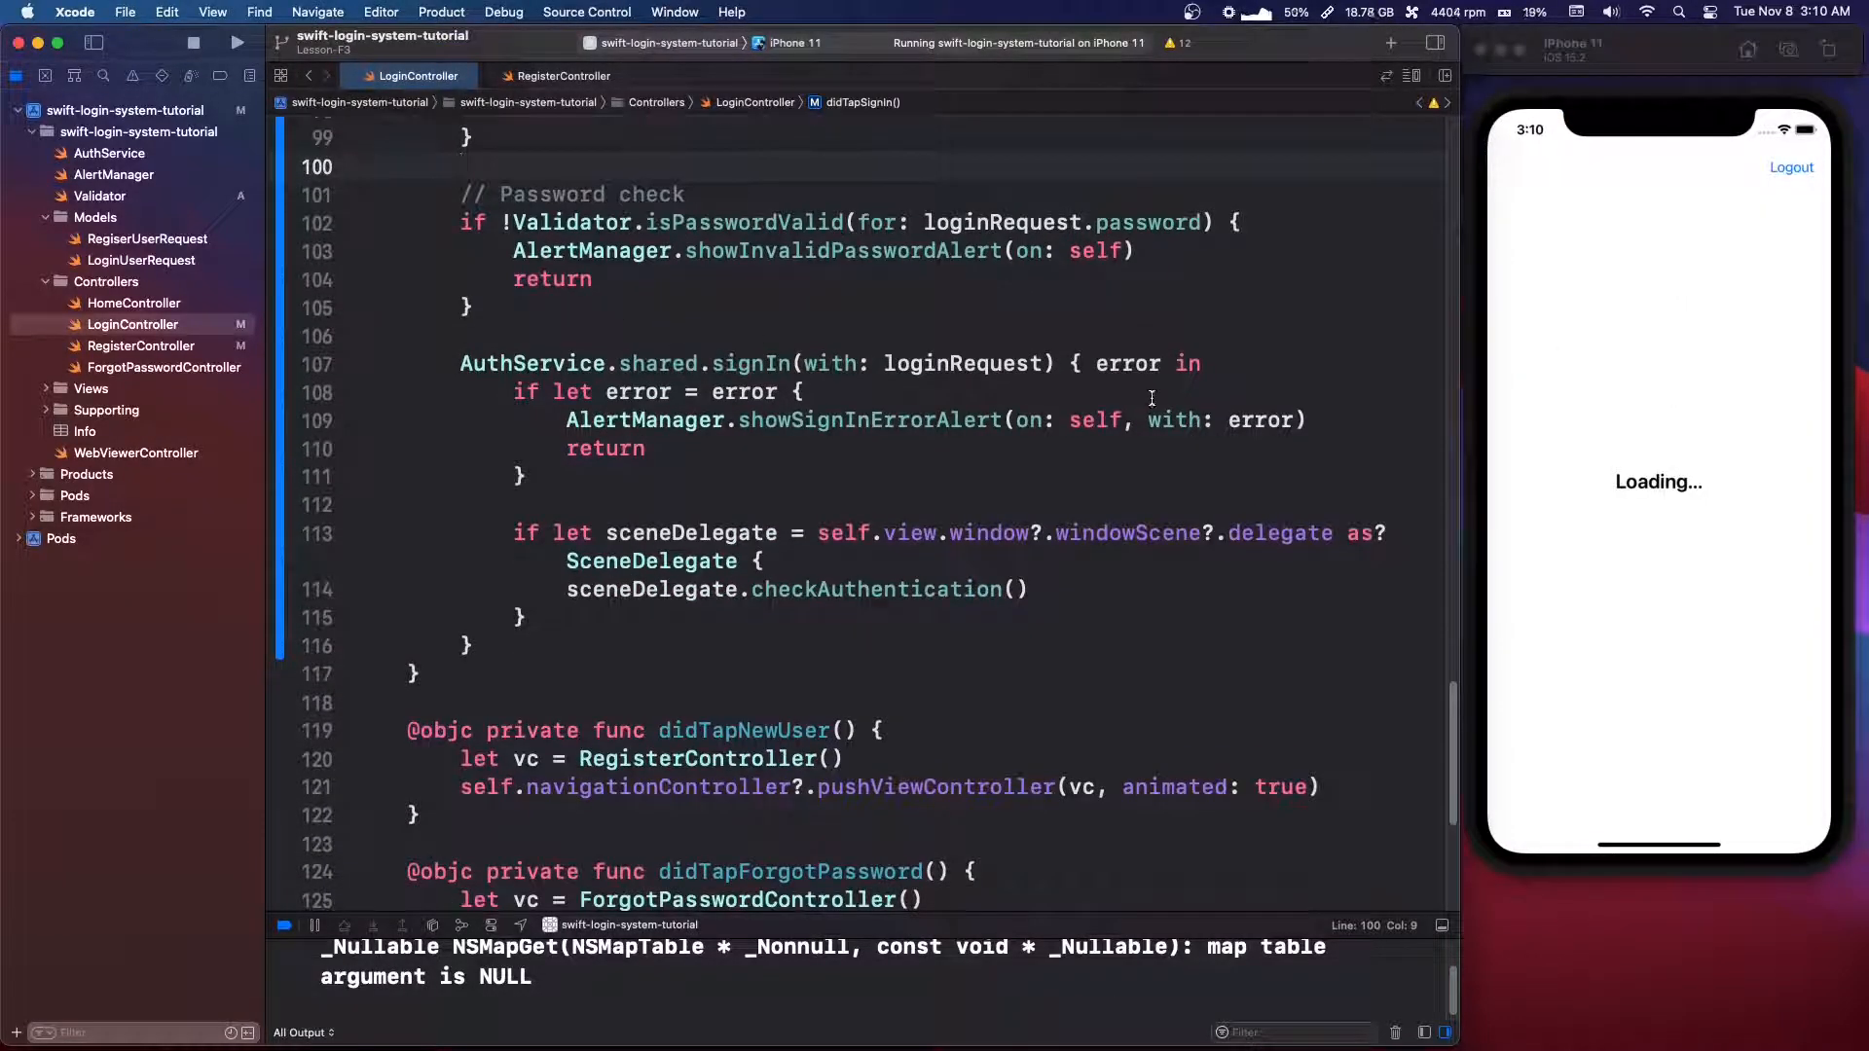